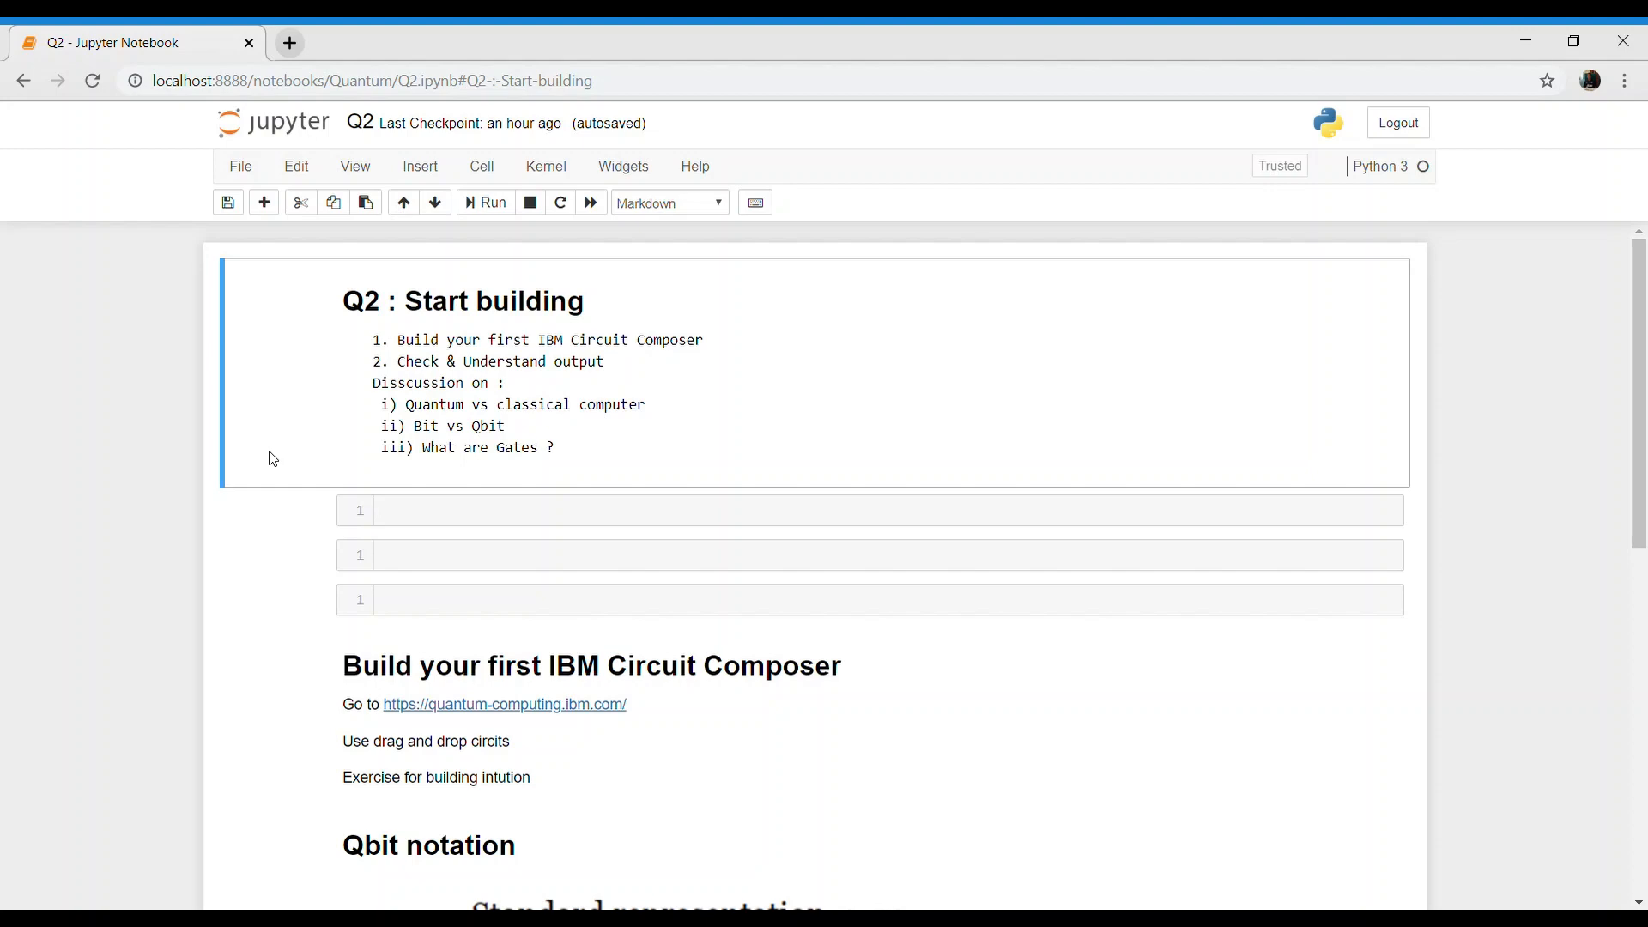
{"action": "mouse_move", "coordinate": [356, 361]}
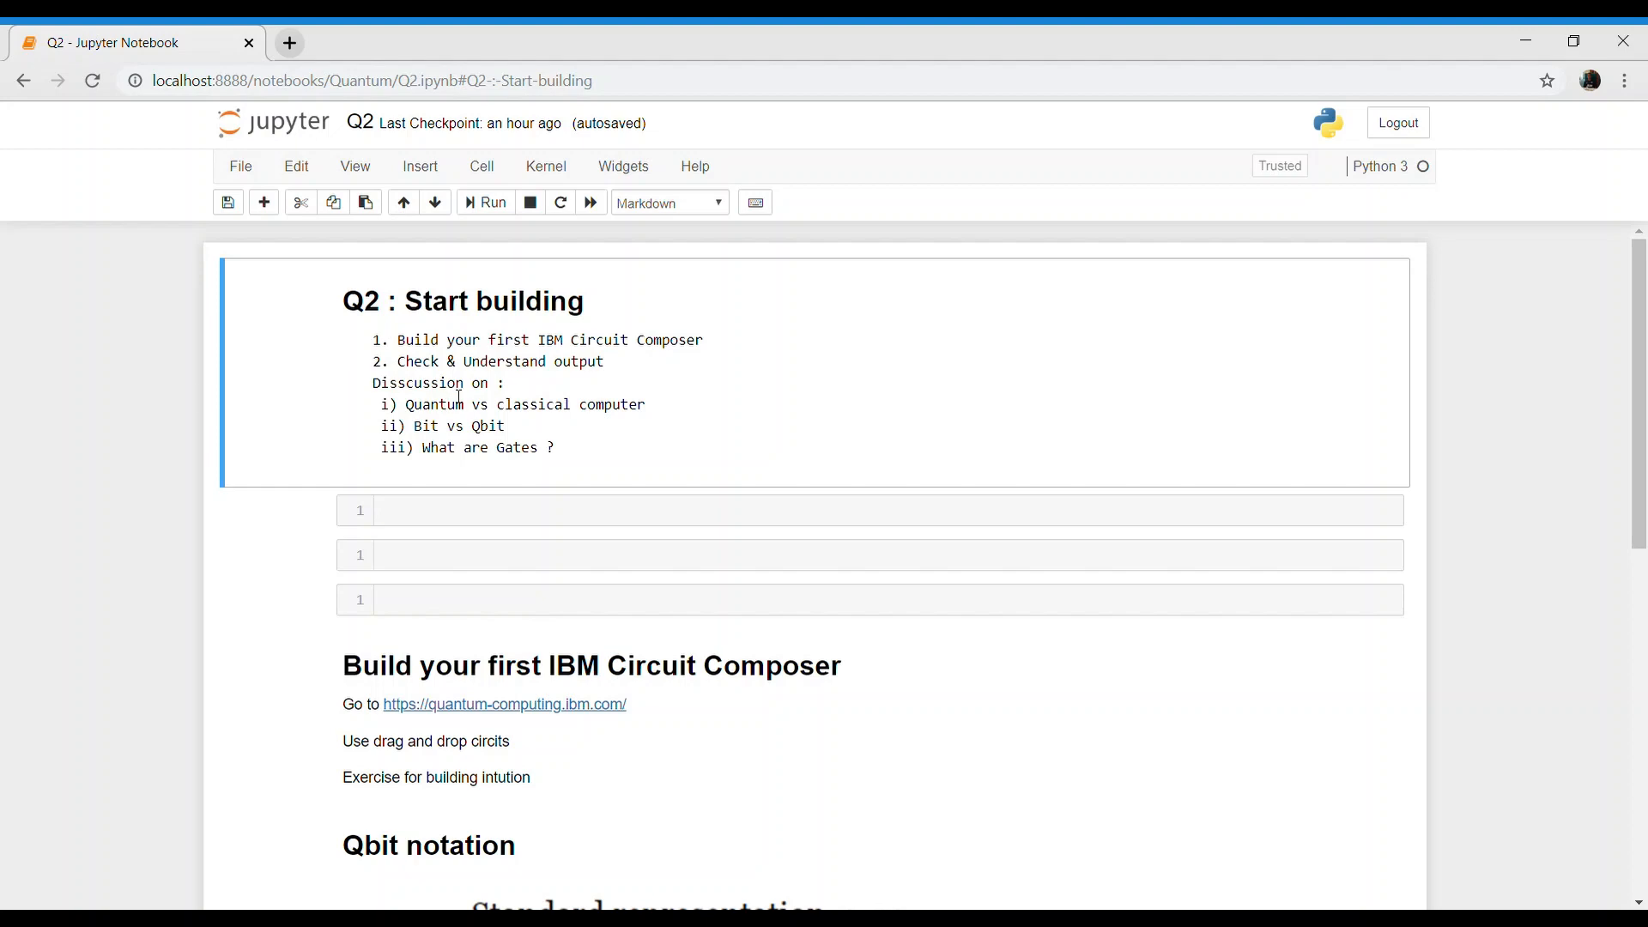
{"action": "mouse_move", "coordinate": [495, 381]}
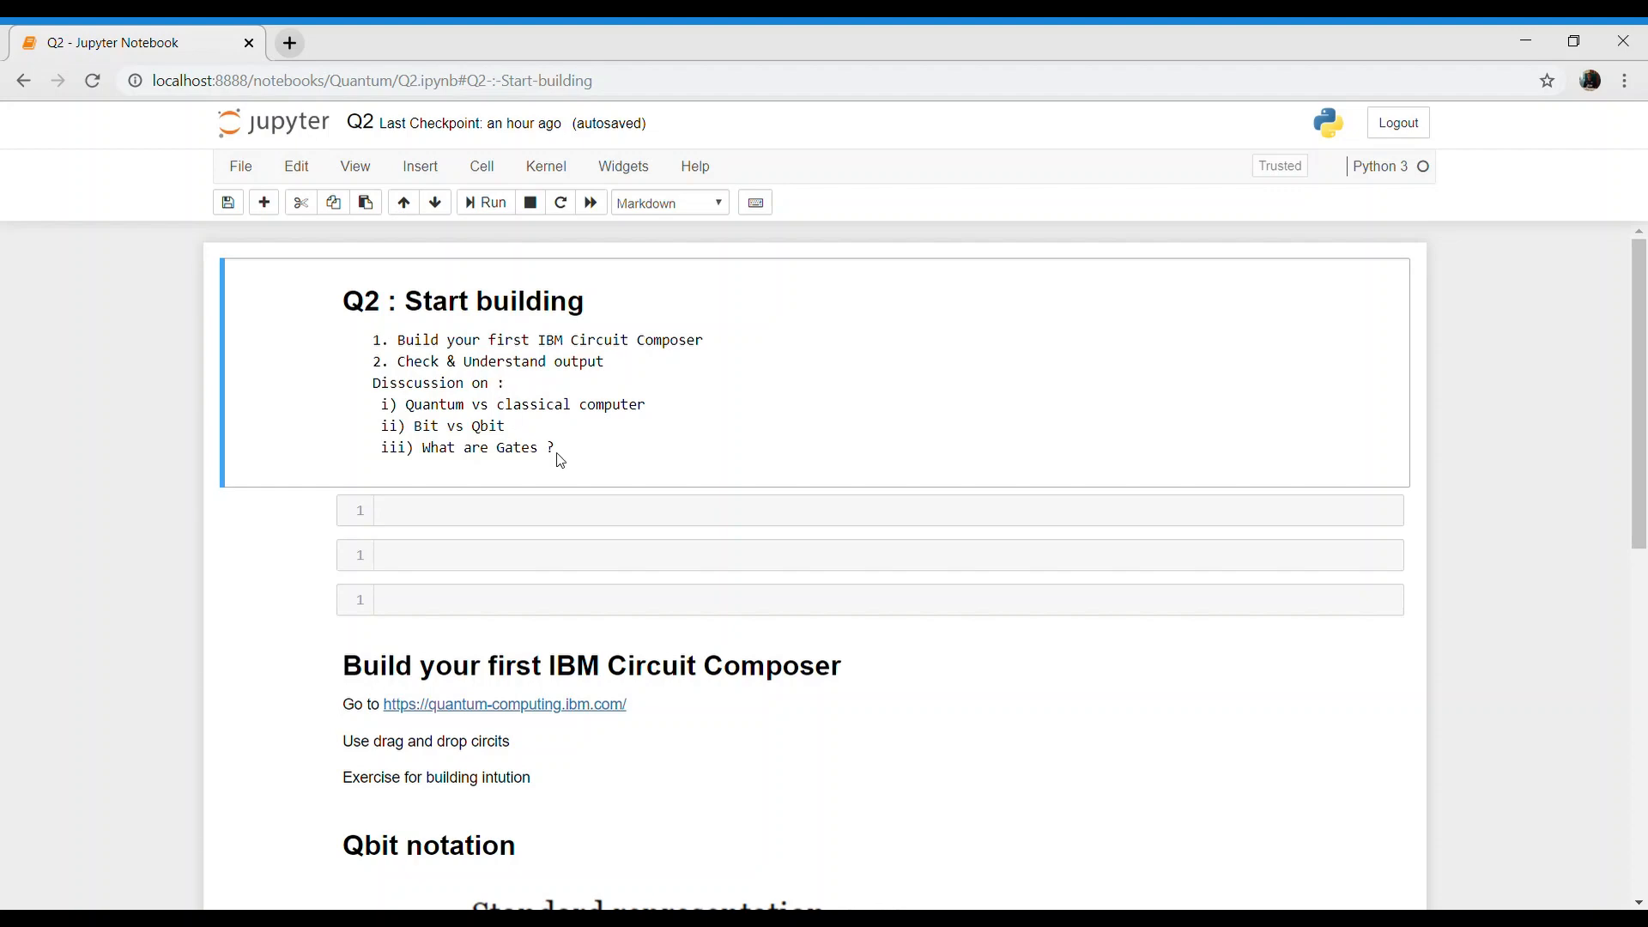
{"action": "mouse_move", "coordinate": [544, 434]}
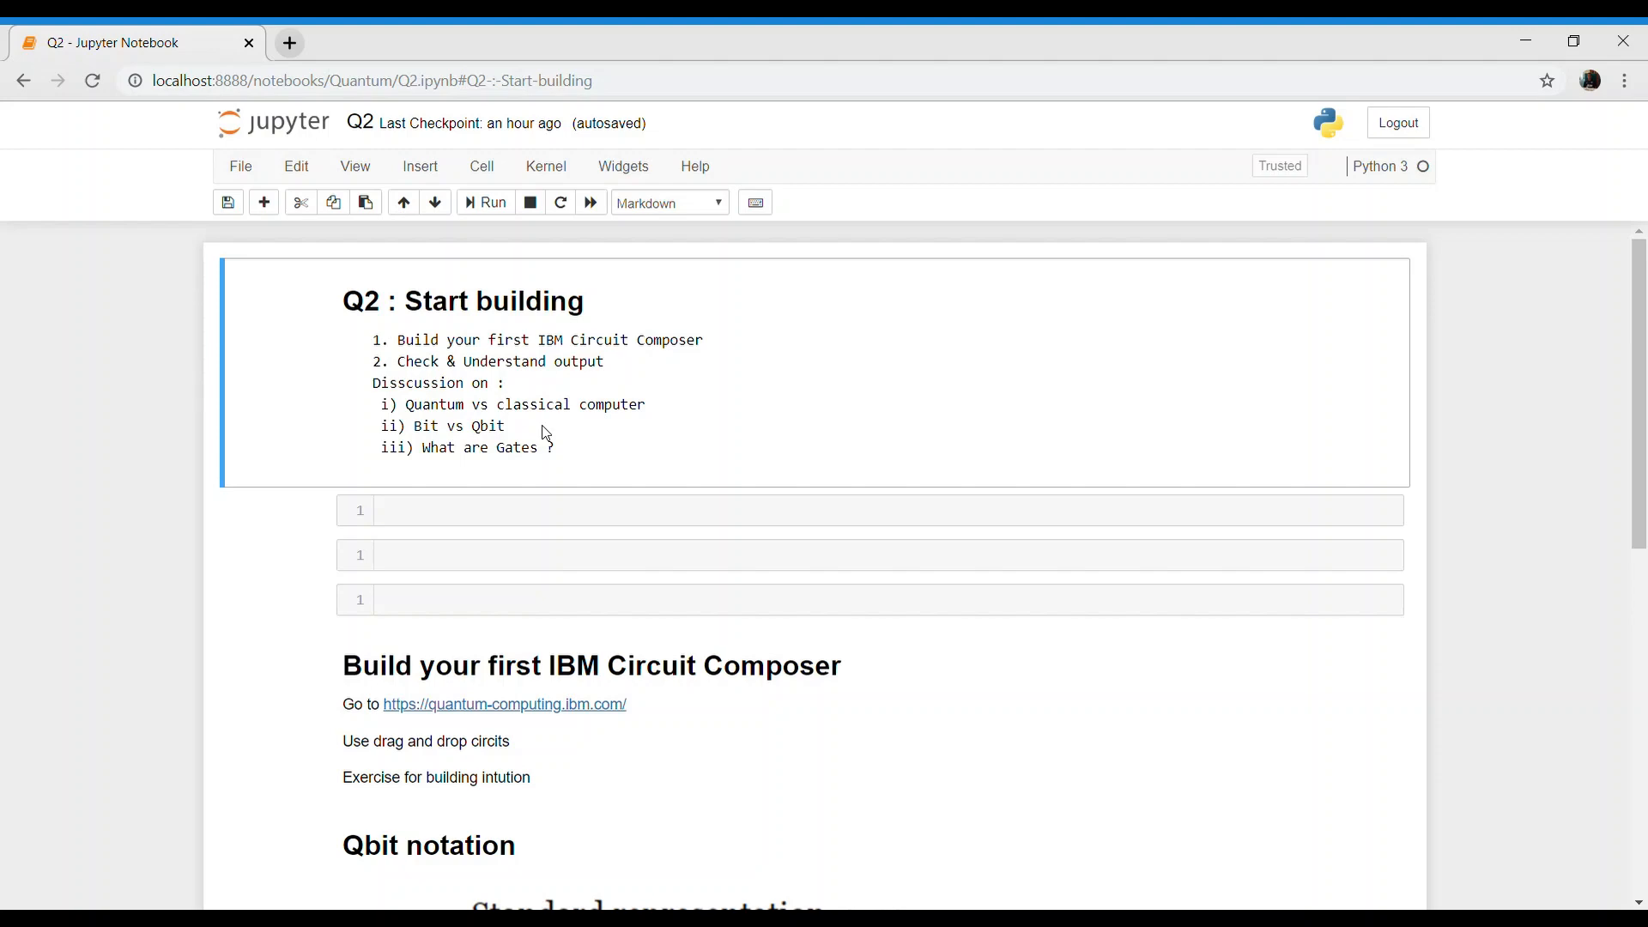
{"action": "mouse_move", "coordinate": [509, 716]}
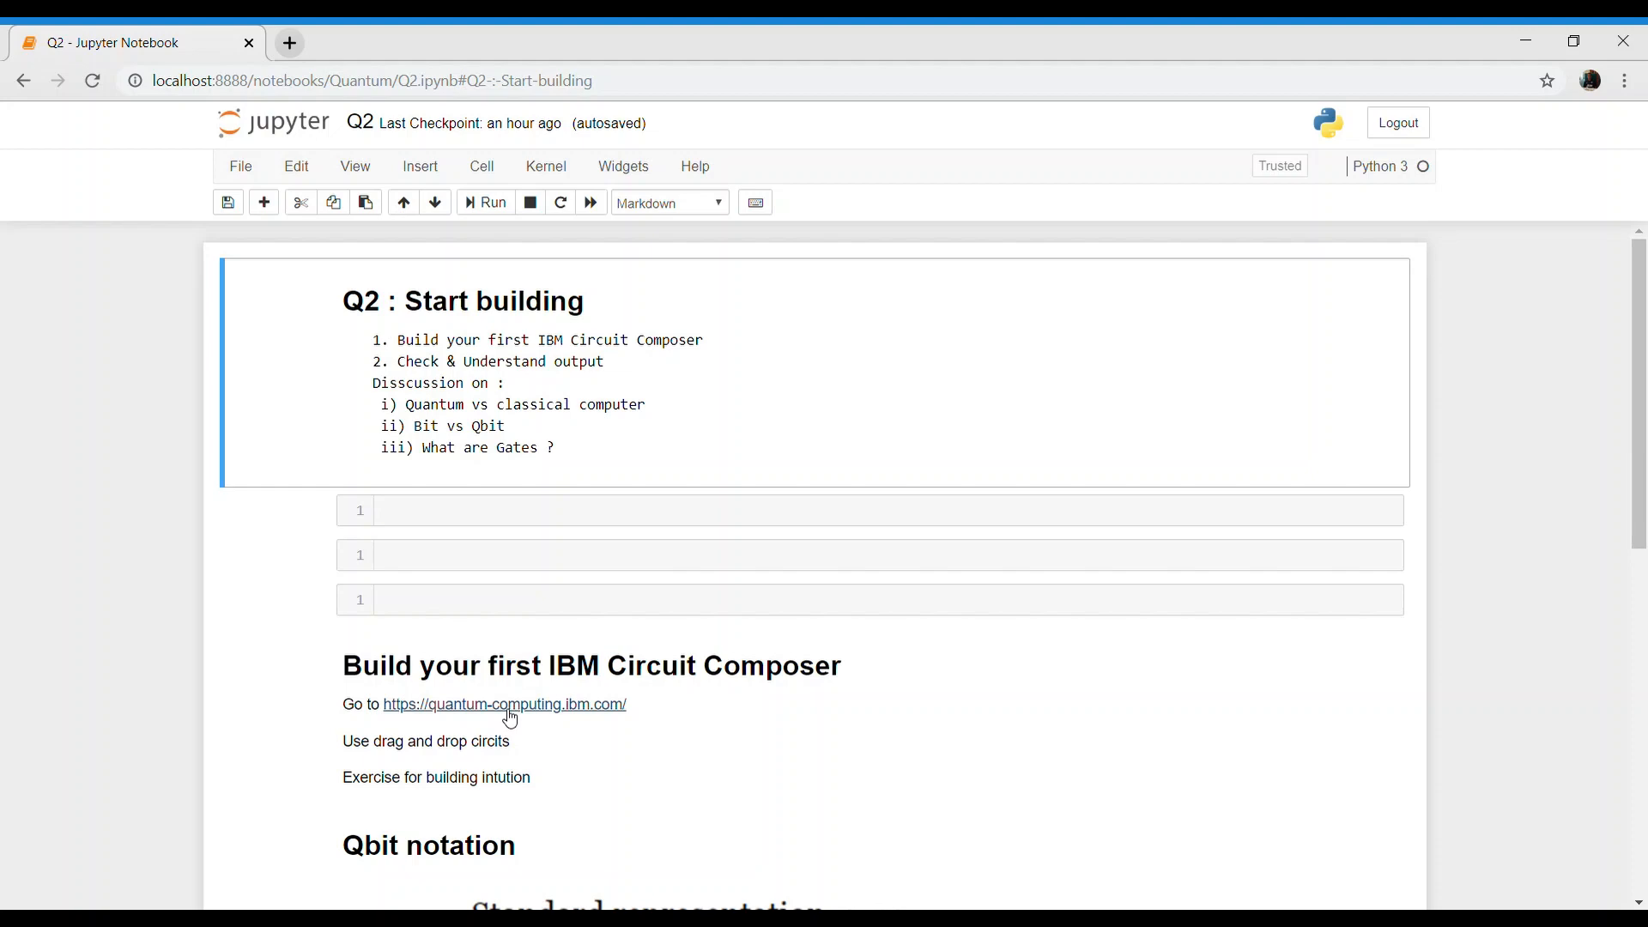
- Go to quantum-computing.ibm.com, open the Dashboard and scroll through the backends list
{"action": "left_click", "coordinate": [504, 703]}
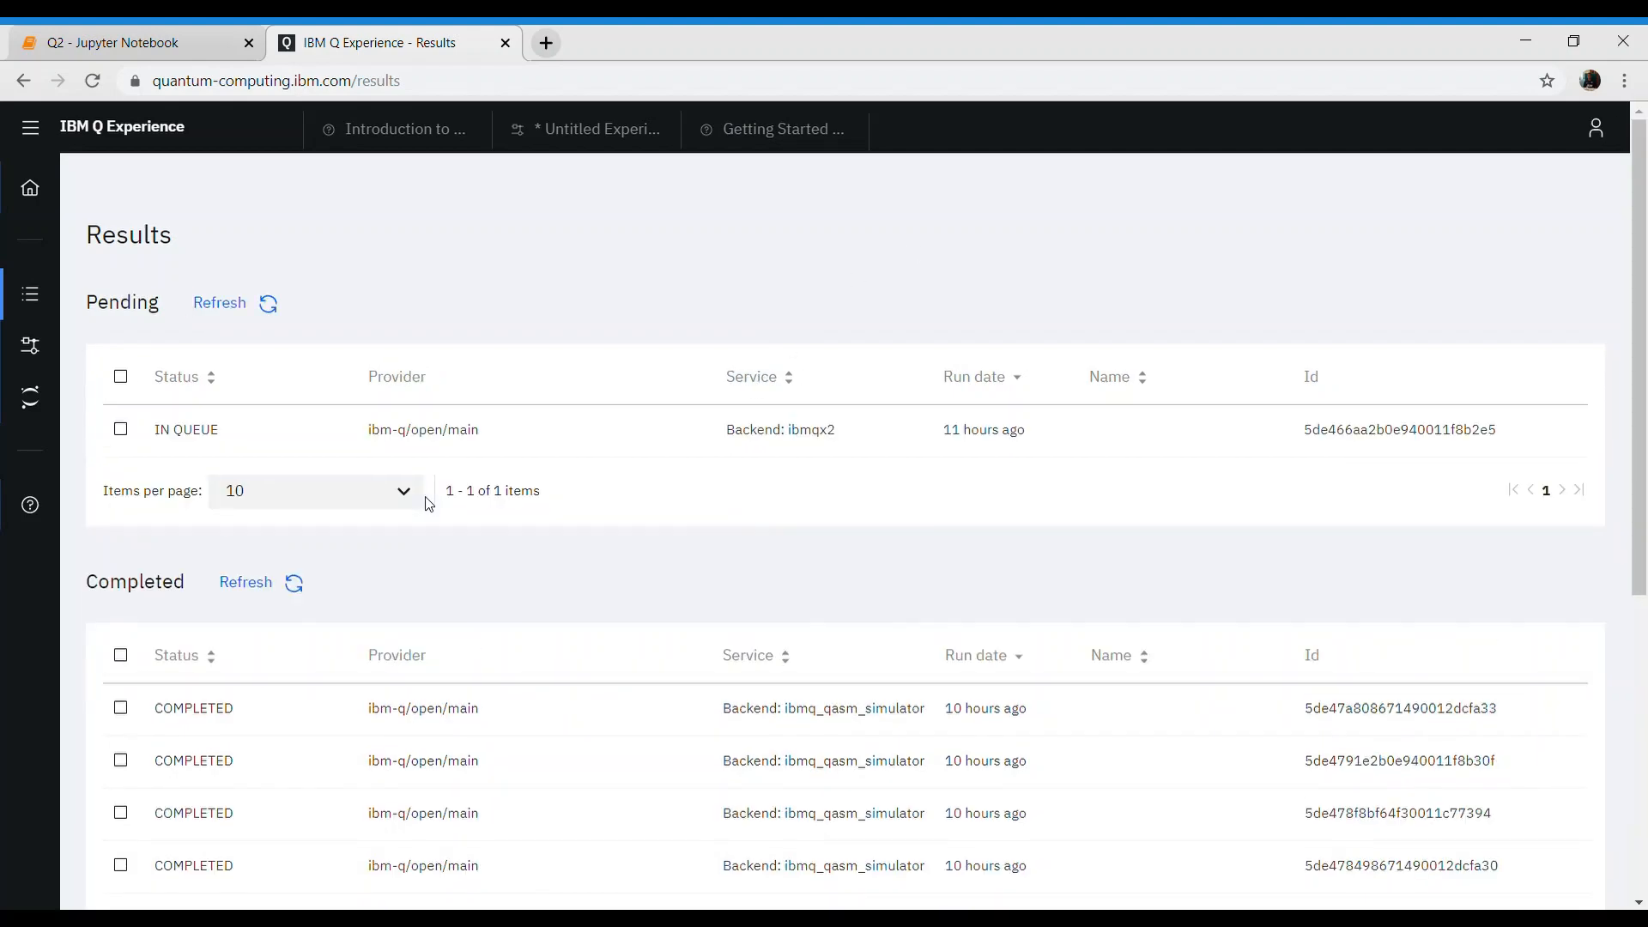
{"action": "left_click", "coordinate": [30, 127]}
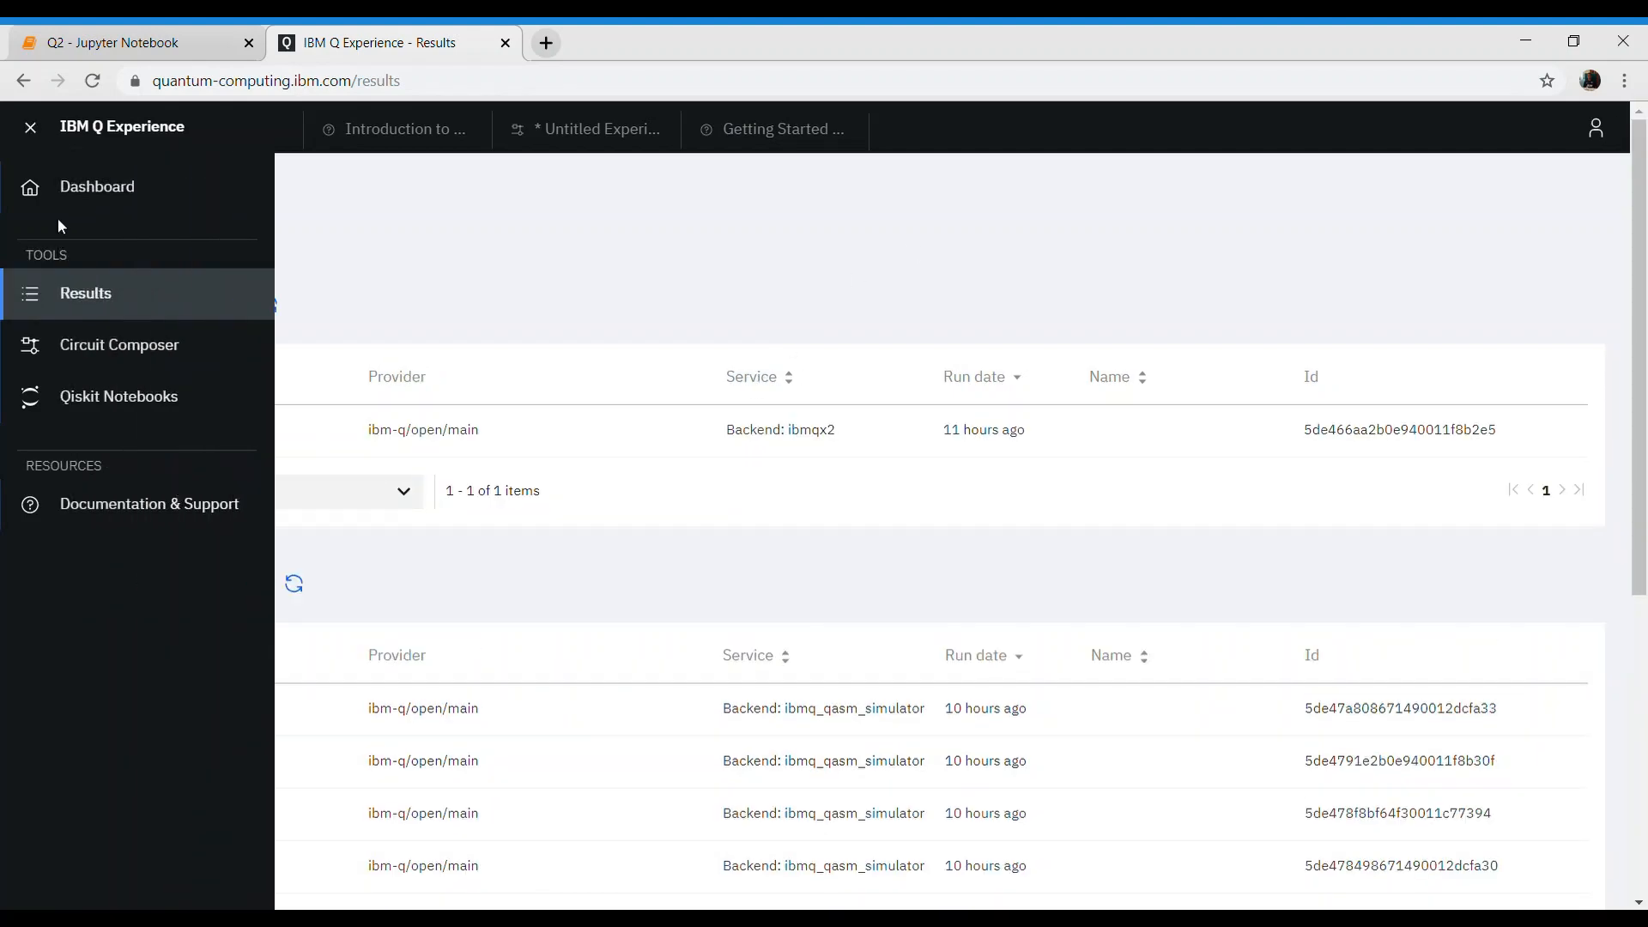
{"action": "left_click", "coordinate": [96, 186]}
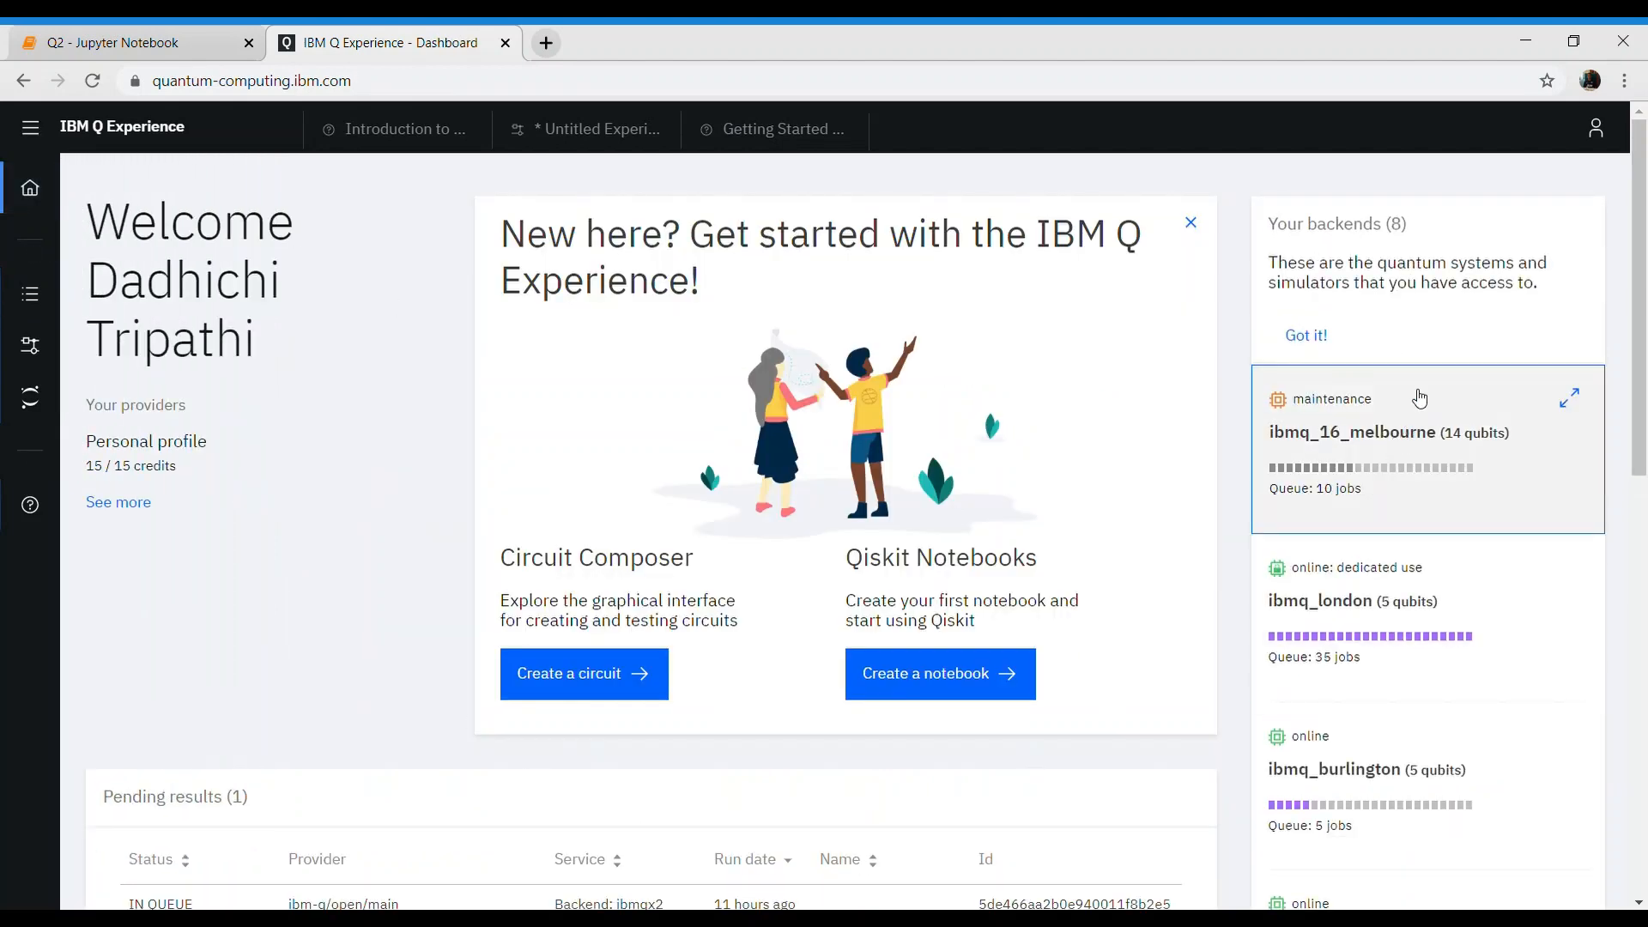
{"action": "mouse_move", "coordinate": [1548, 565]}
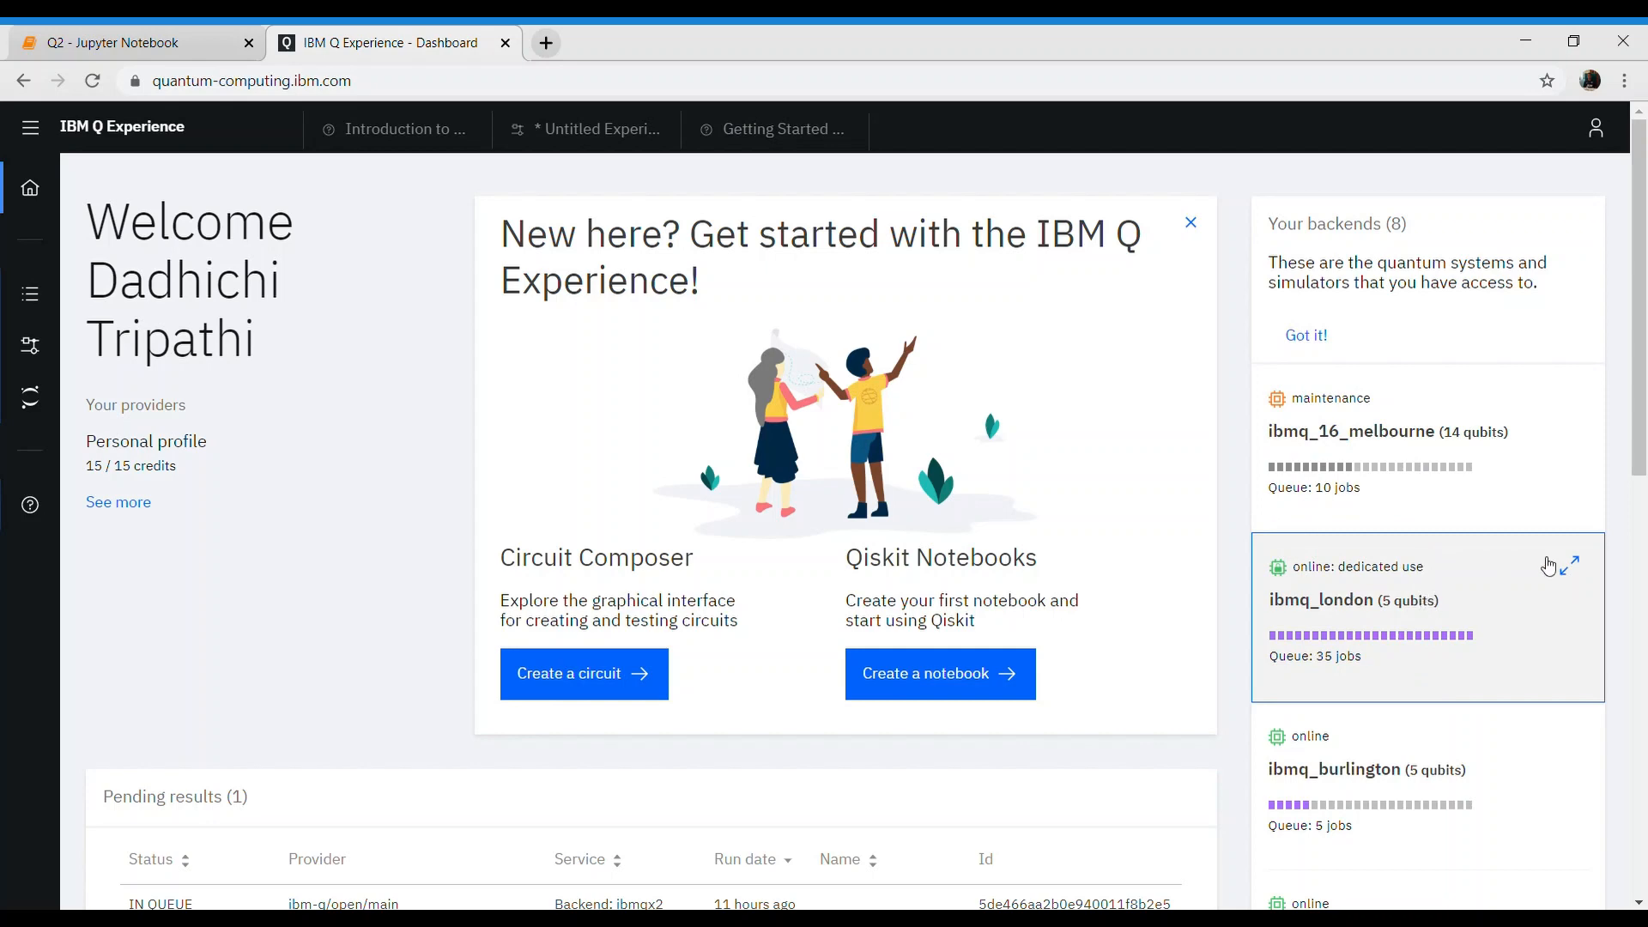
{"action": "scroll", "scroll_direction": "down", "scroll_amount": 3}
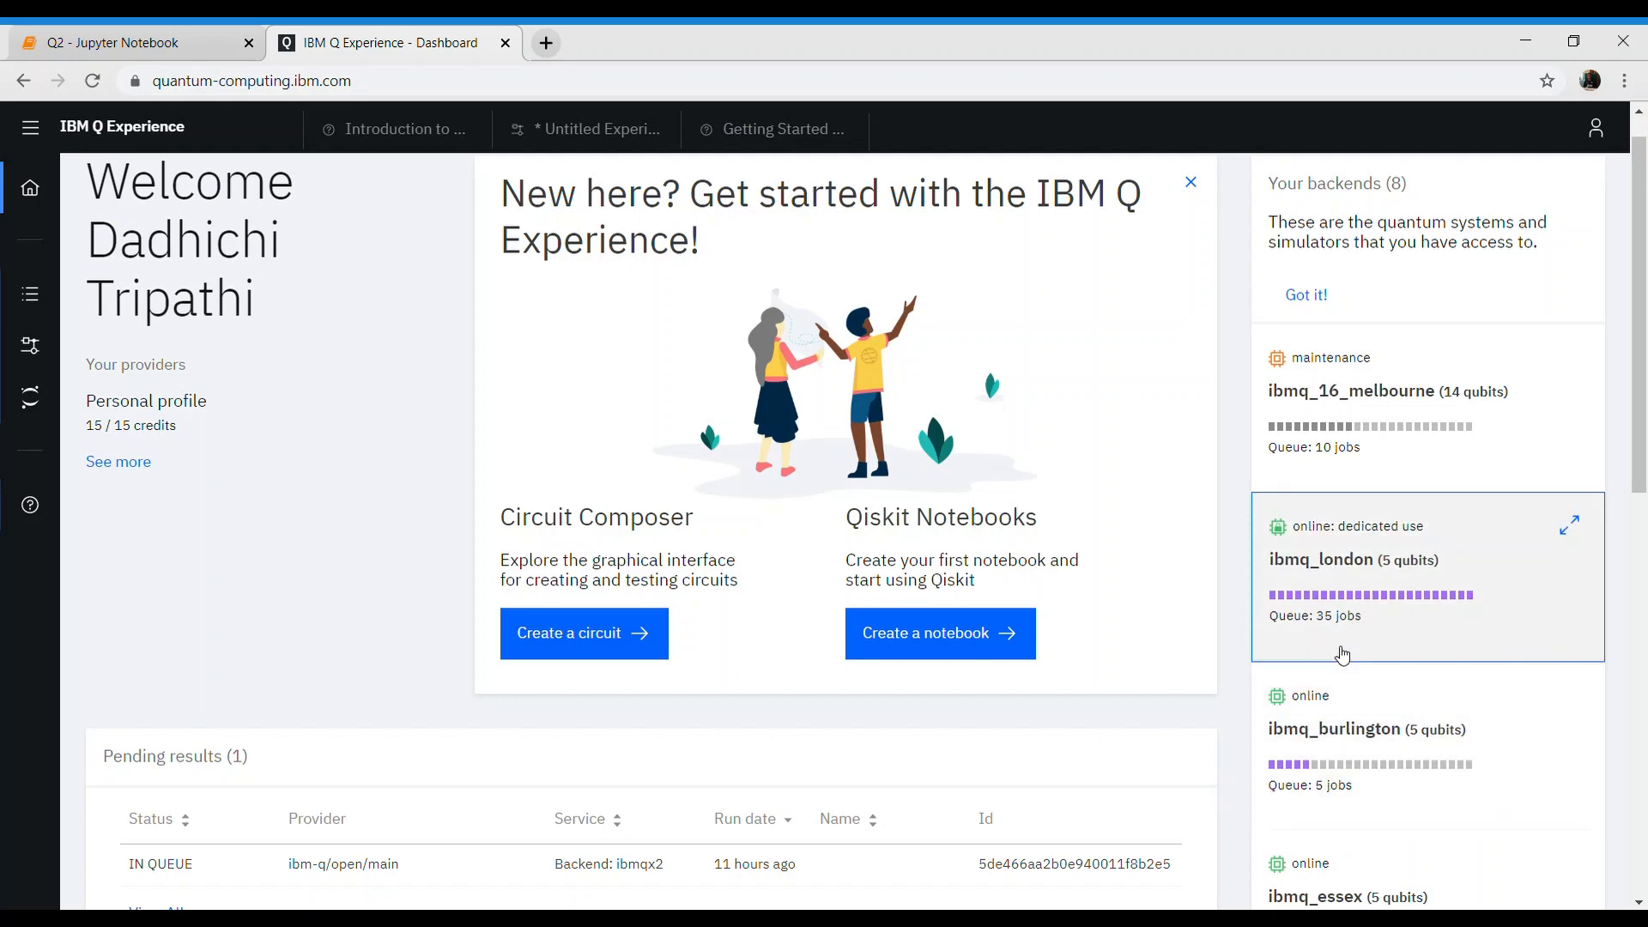
{"action": "mouse_move", "coordinate": [1354, 642]}
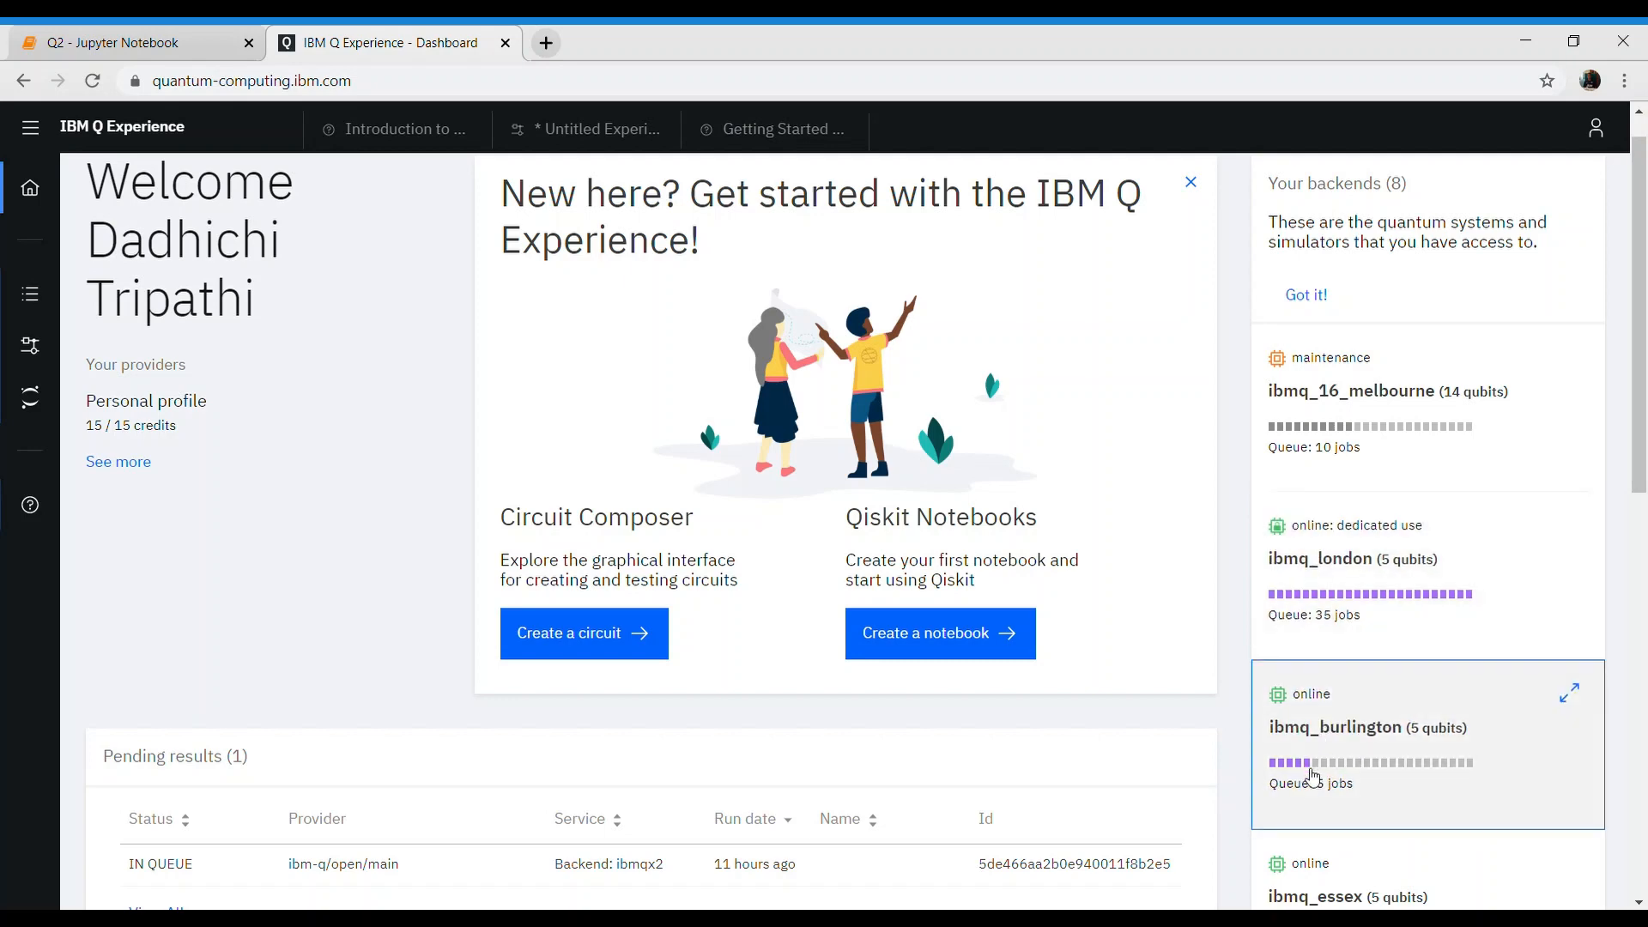
{"action": "scroll", "scroll_direction": "down", "scroll_amount": 3}
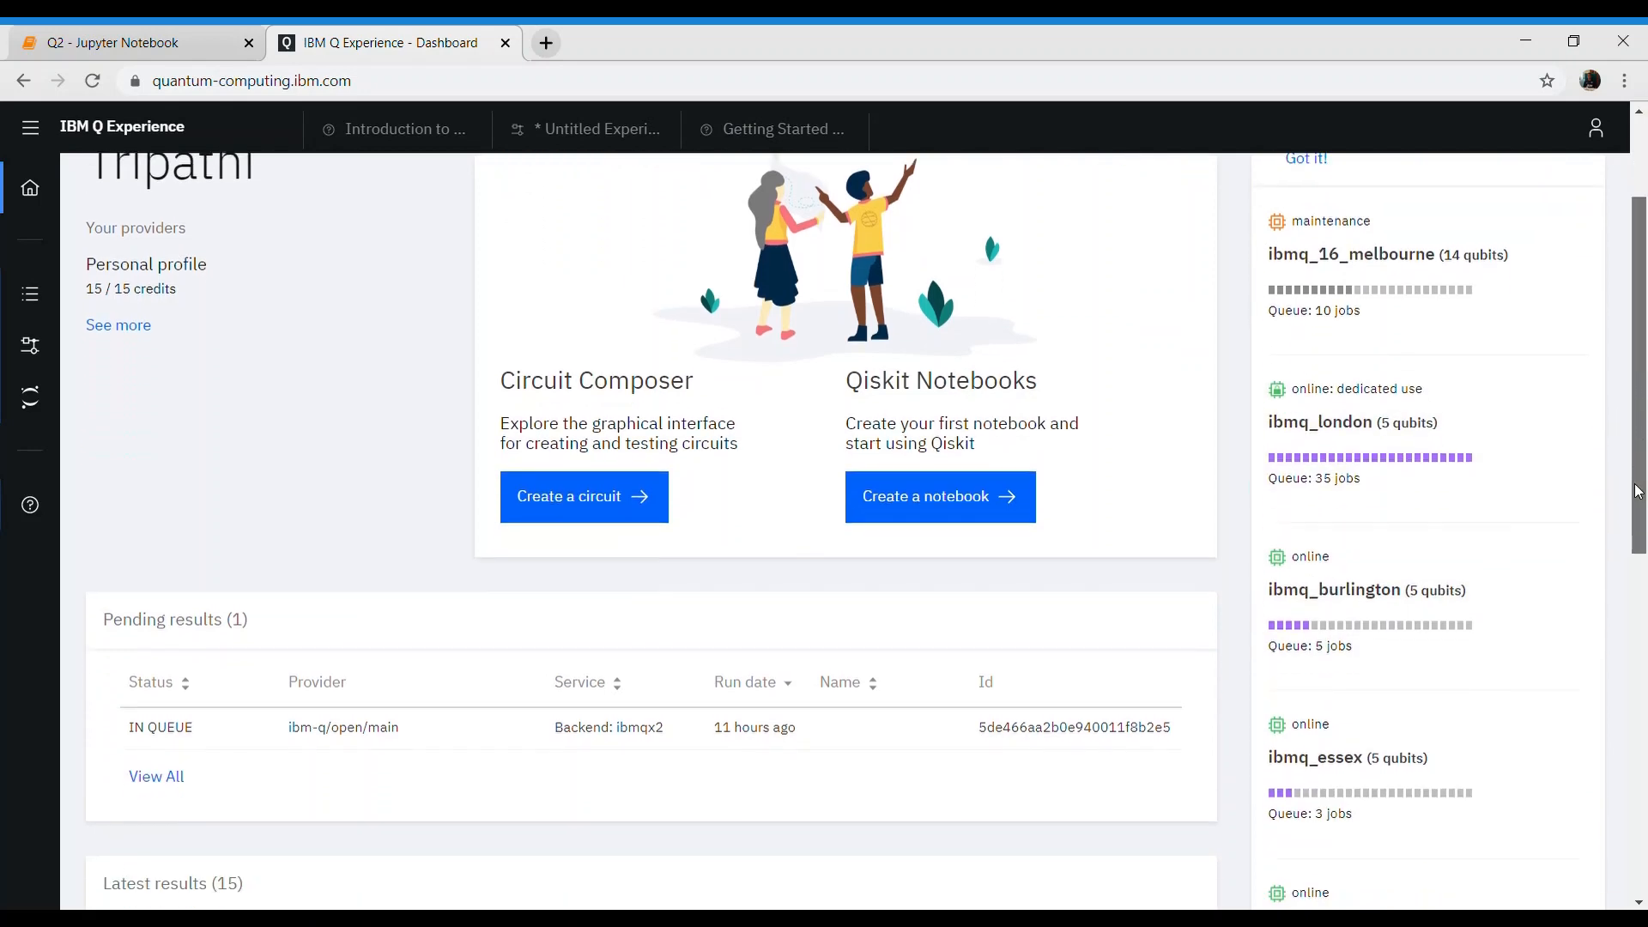
{"action": "scroll", "scroll_direction": "up", "scroll_amount": 3}
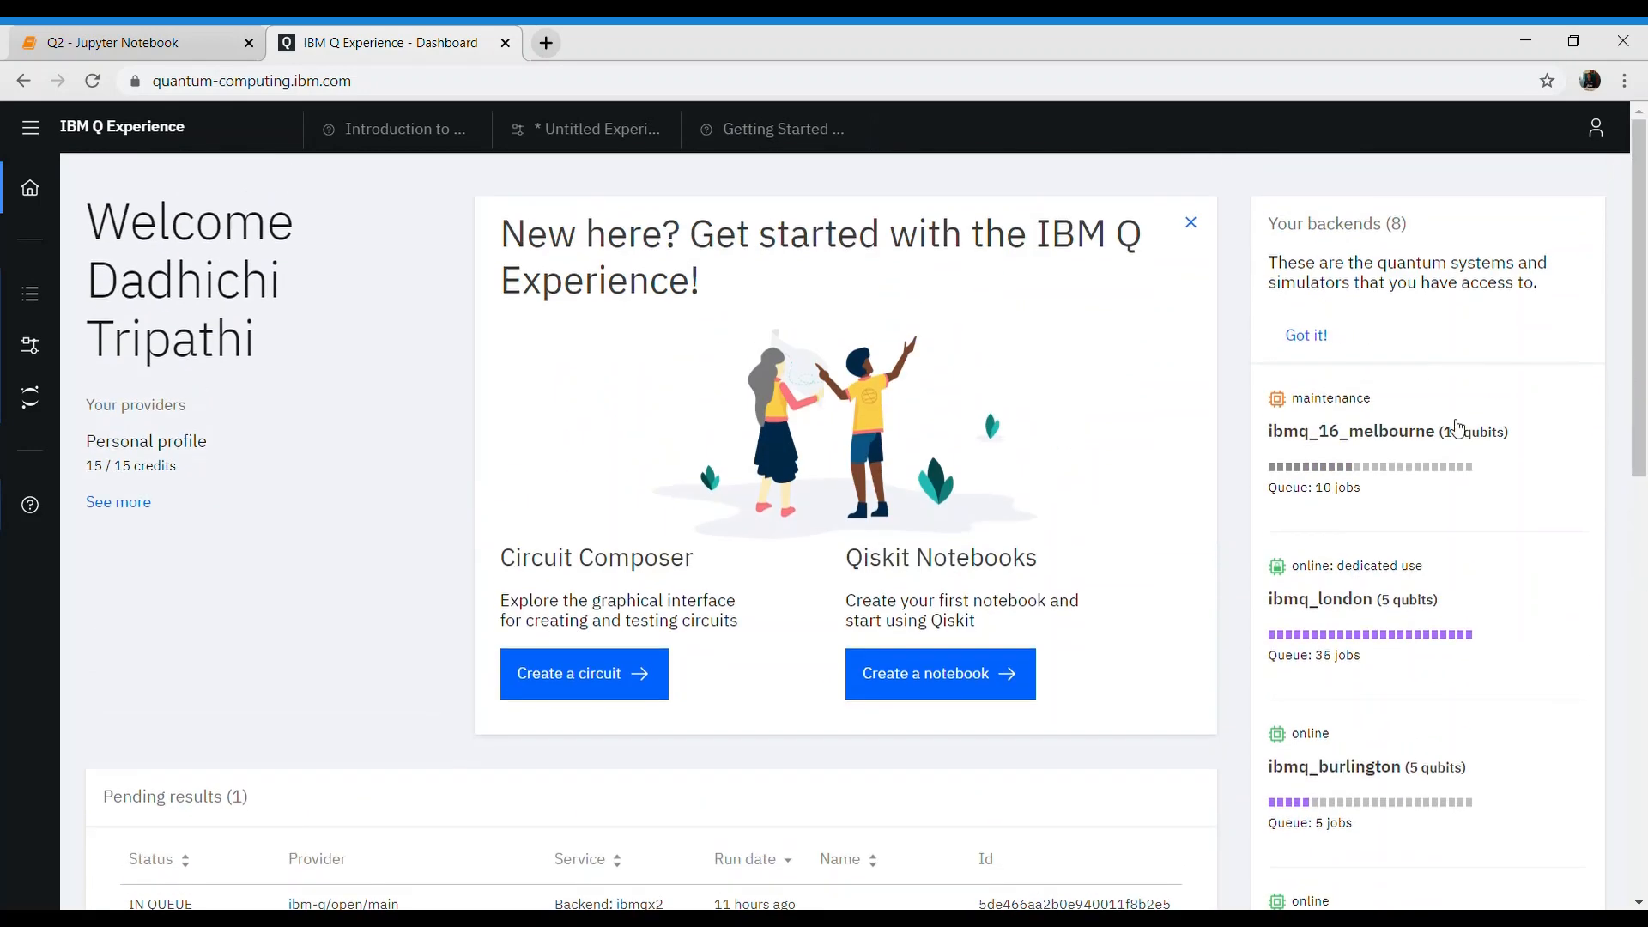
{"action": "mouse_move", "coordinate": [633, 687]}
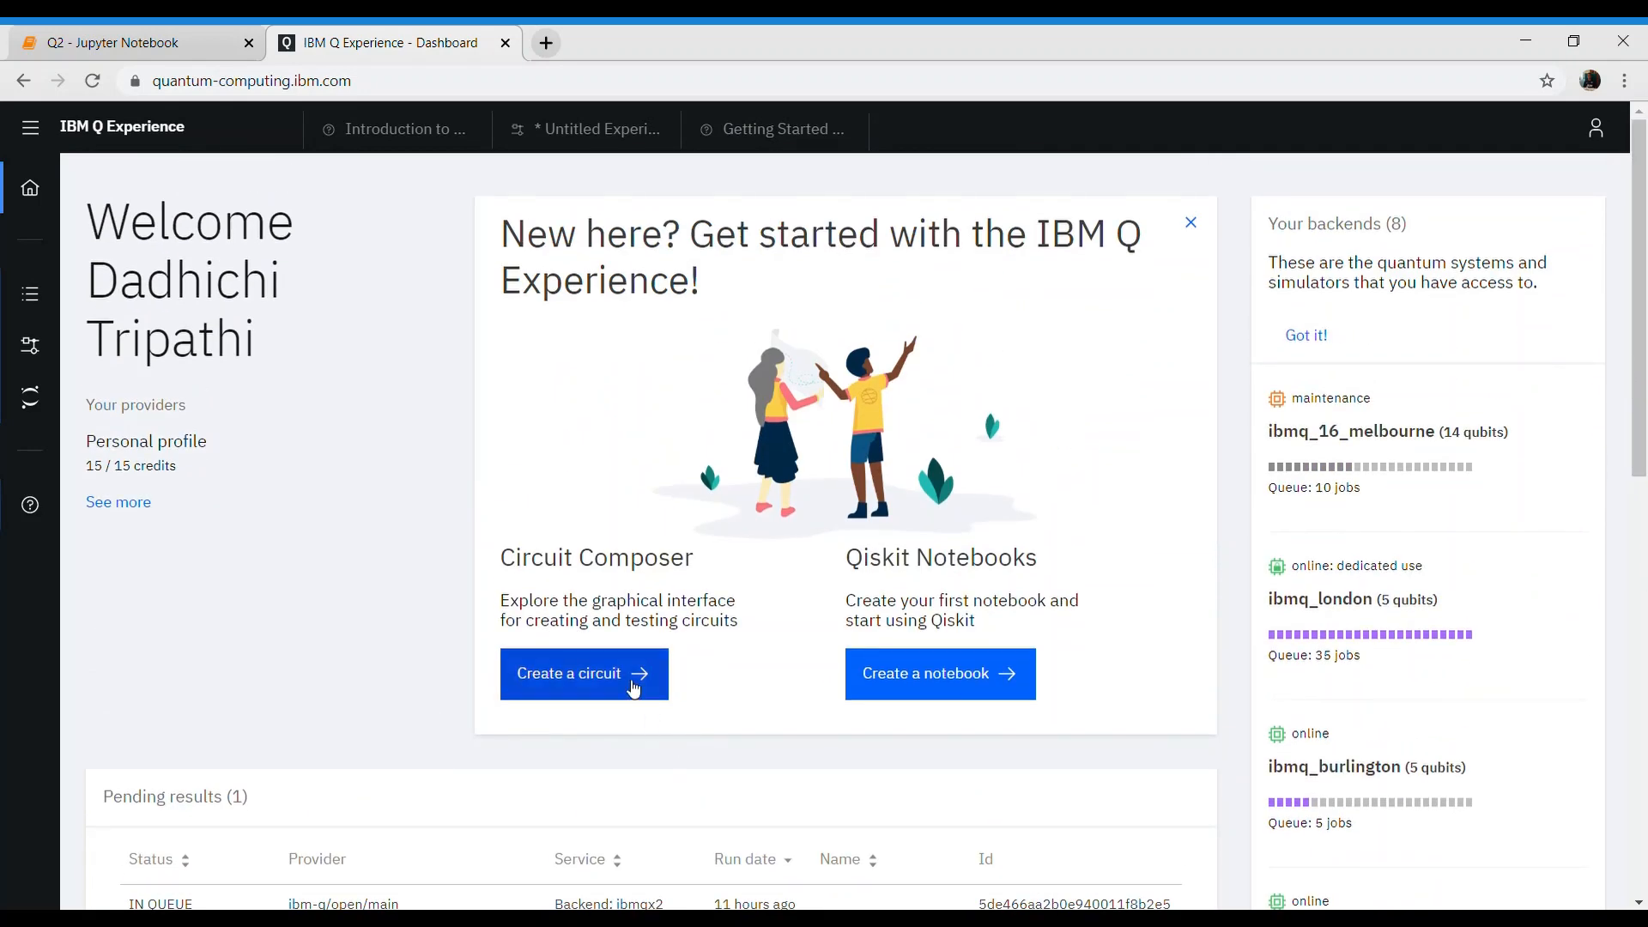
- Use 'Create a circuit' on the dashboard to open a new experiment in the Composer
{"action": "left_click", "coordinate": [569, 674]}
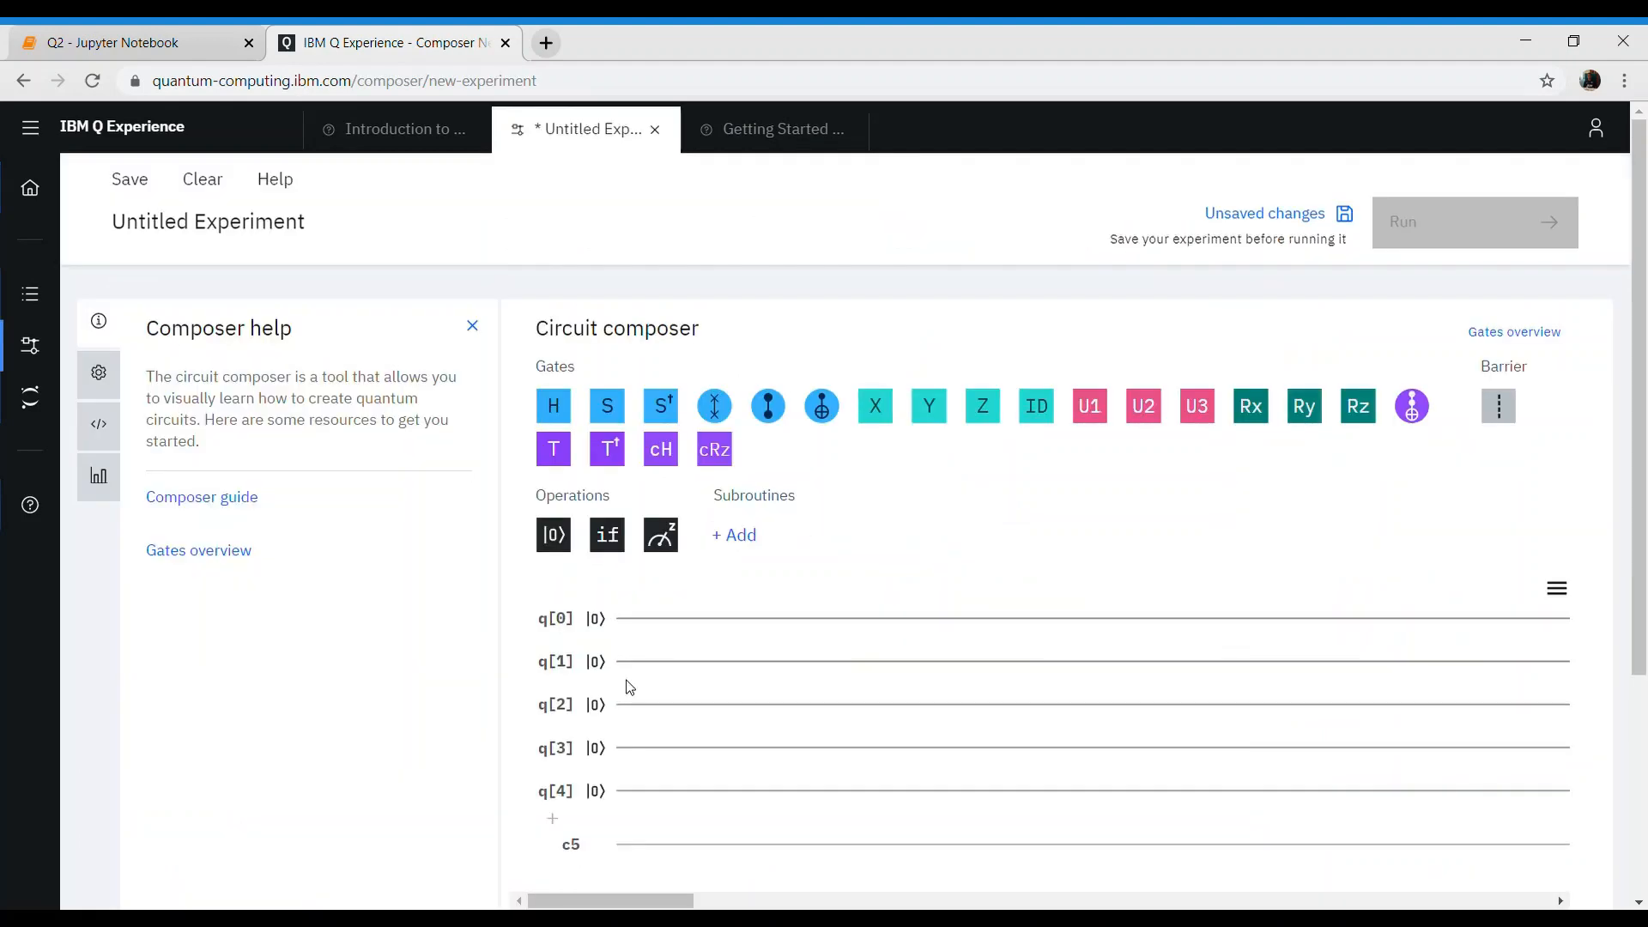
{"action": "mouse_move", "coordinate": [916, 847]}
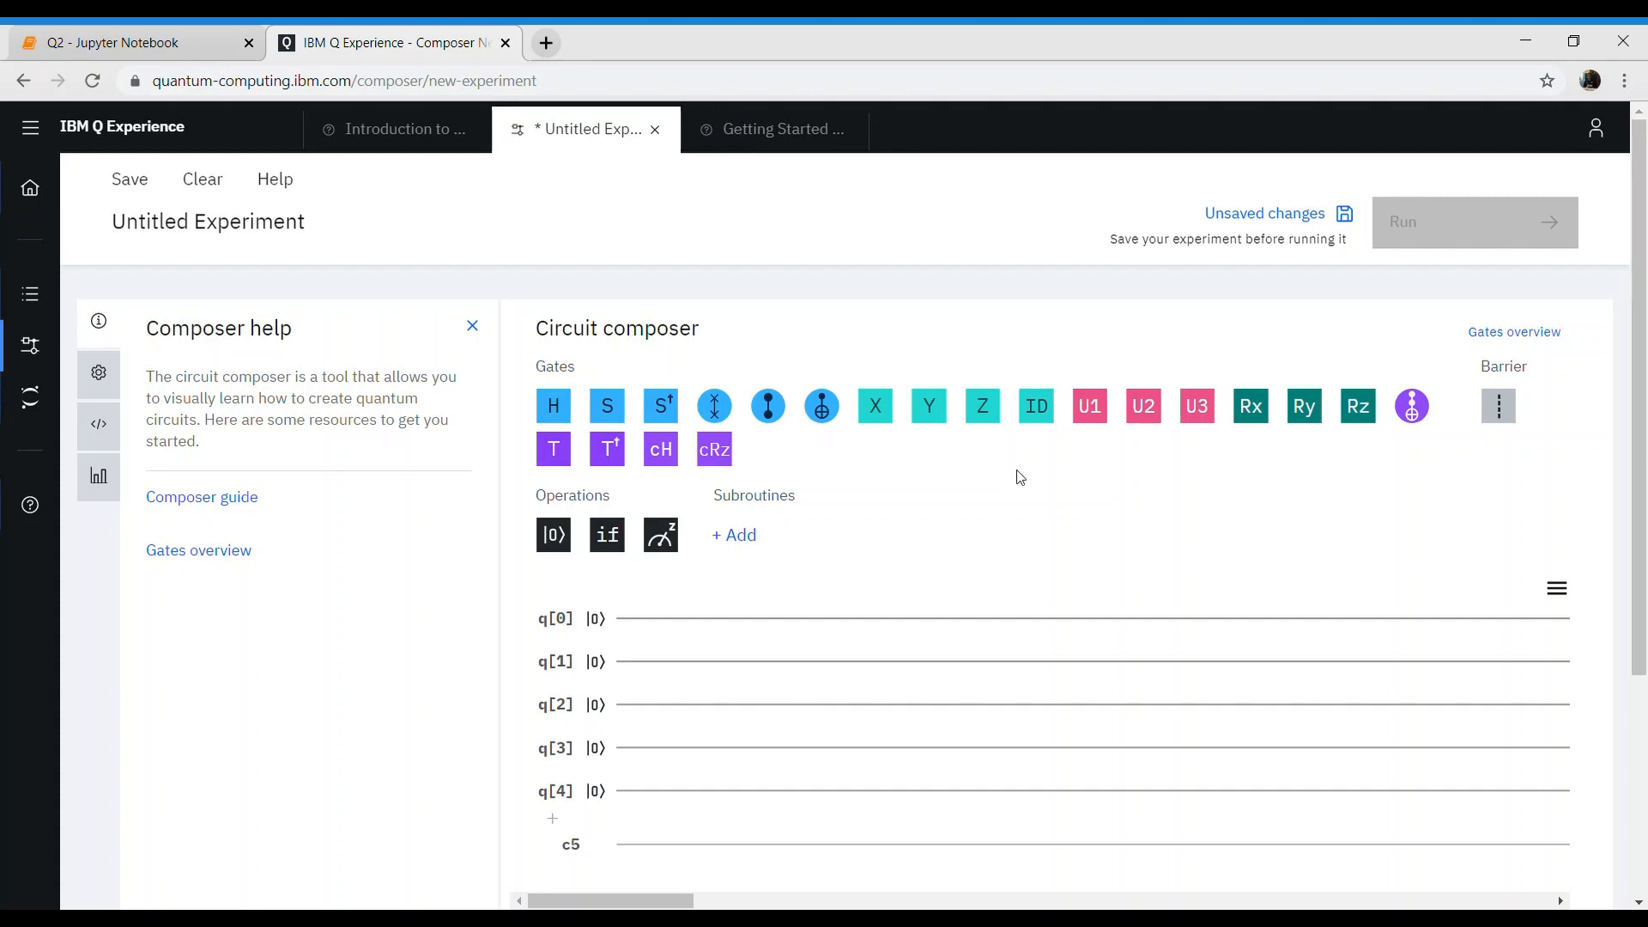
{"action": "mouse_move", "coordinate": [544, 631]}
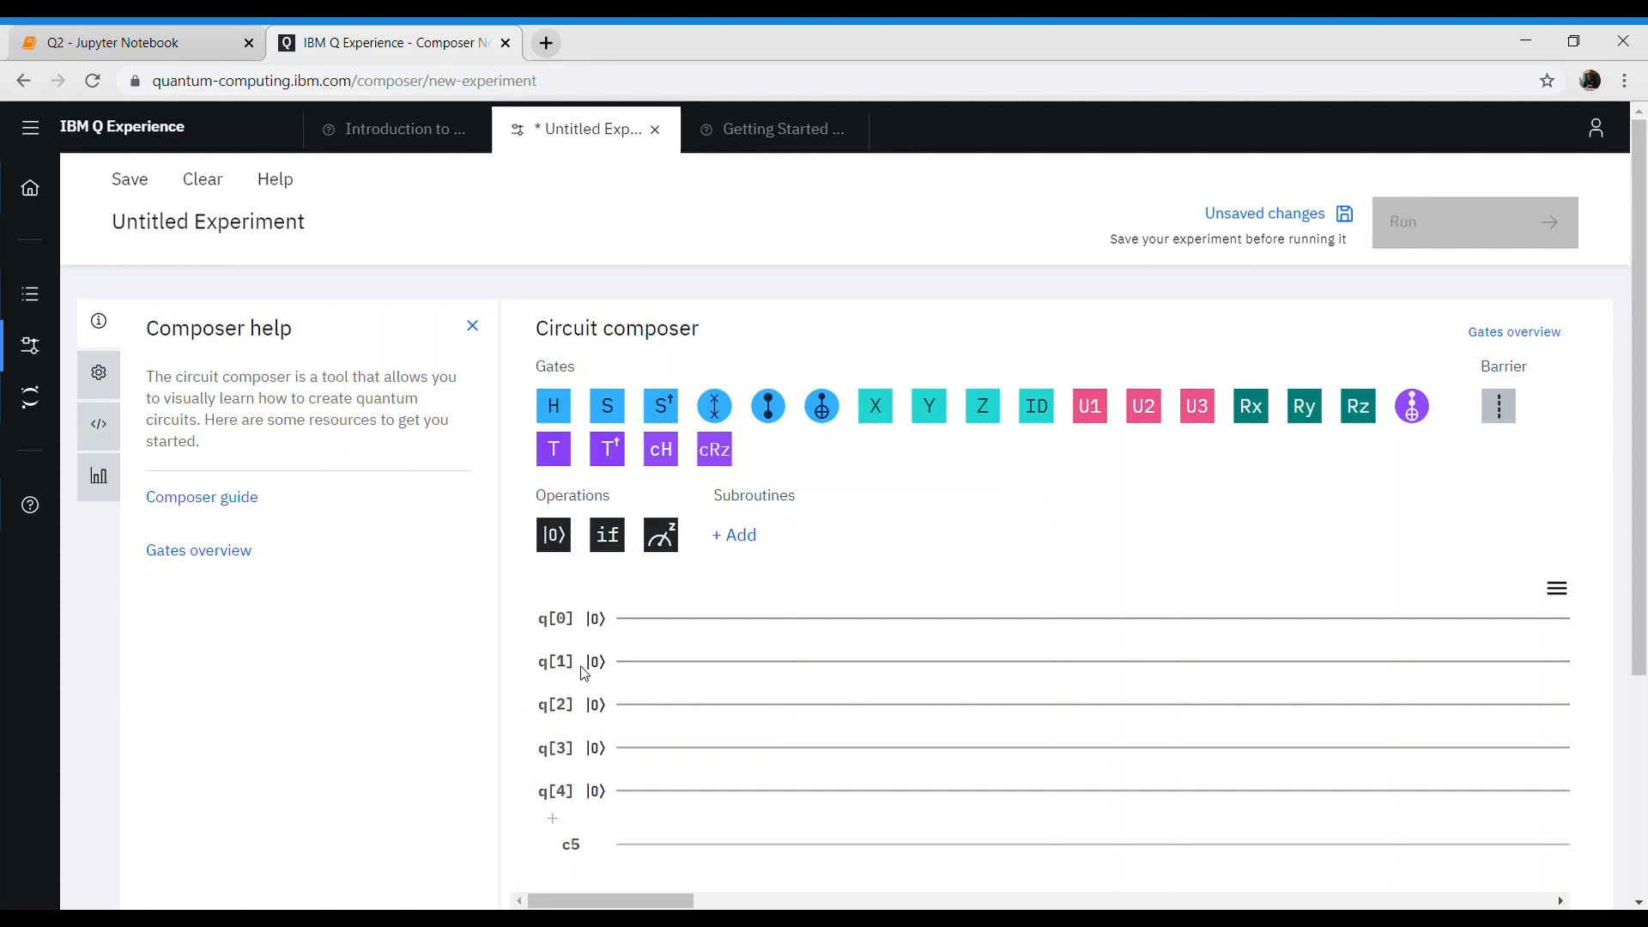
{"action": "mouse_move", "coordinate": [581, 636]}
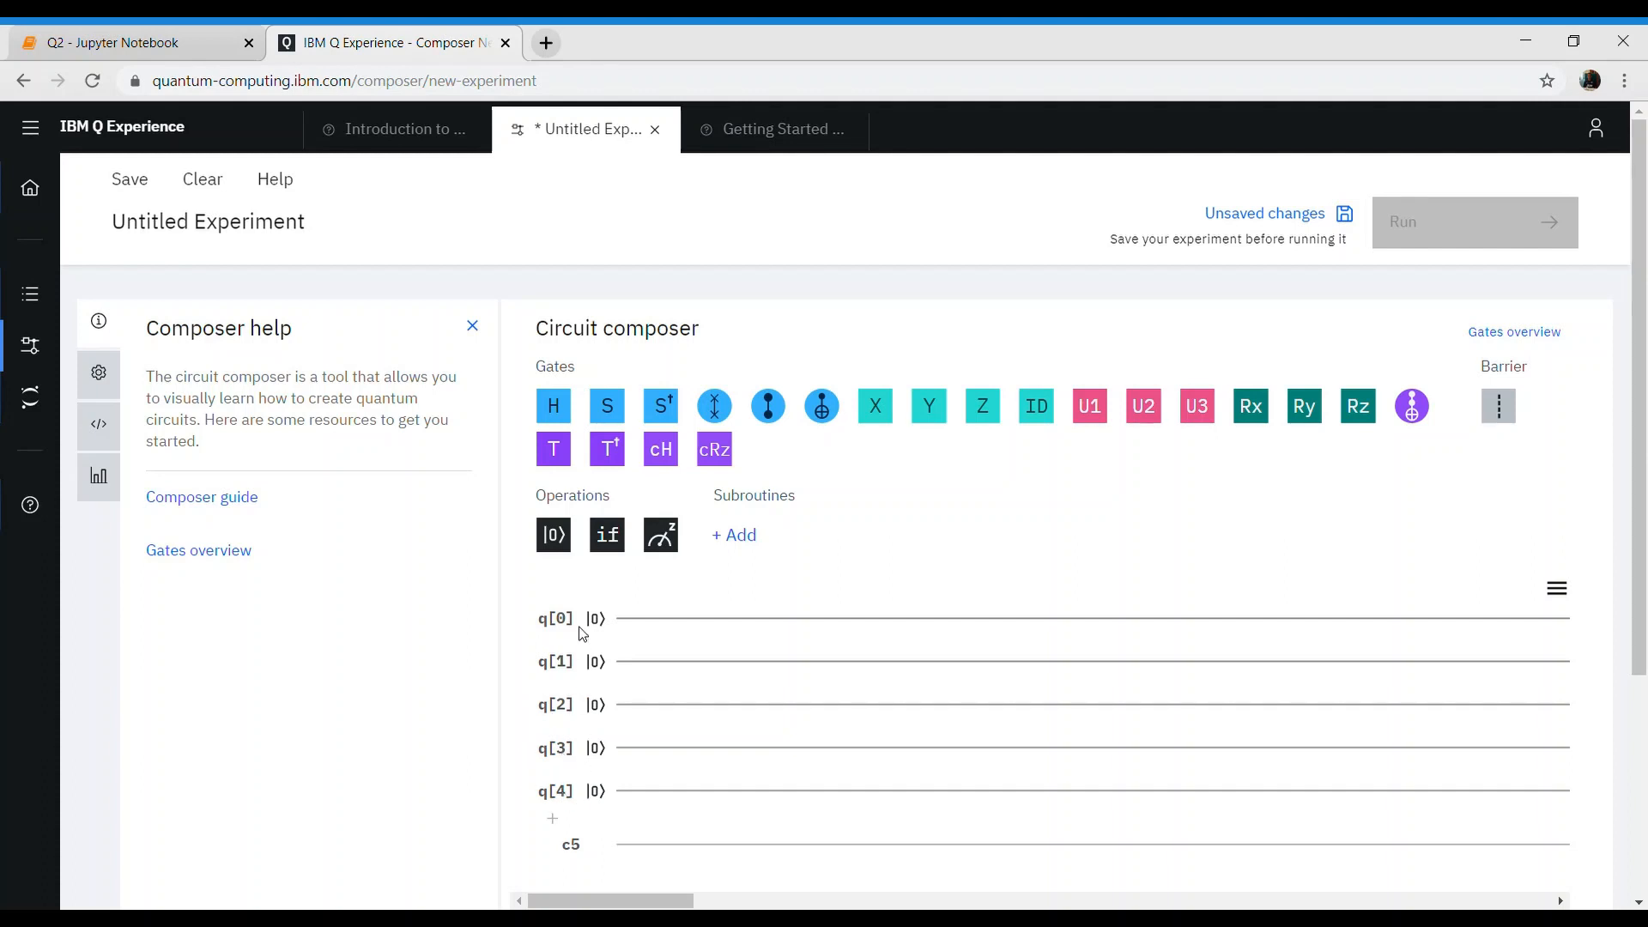
{"action": "mouse_move", "coordinate": [588, 832]}
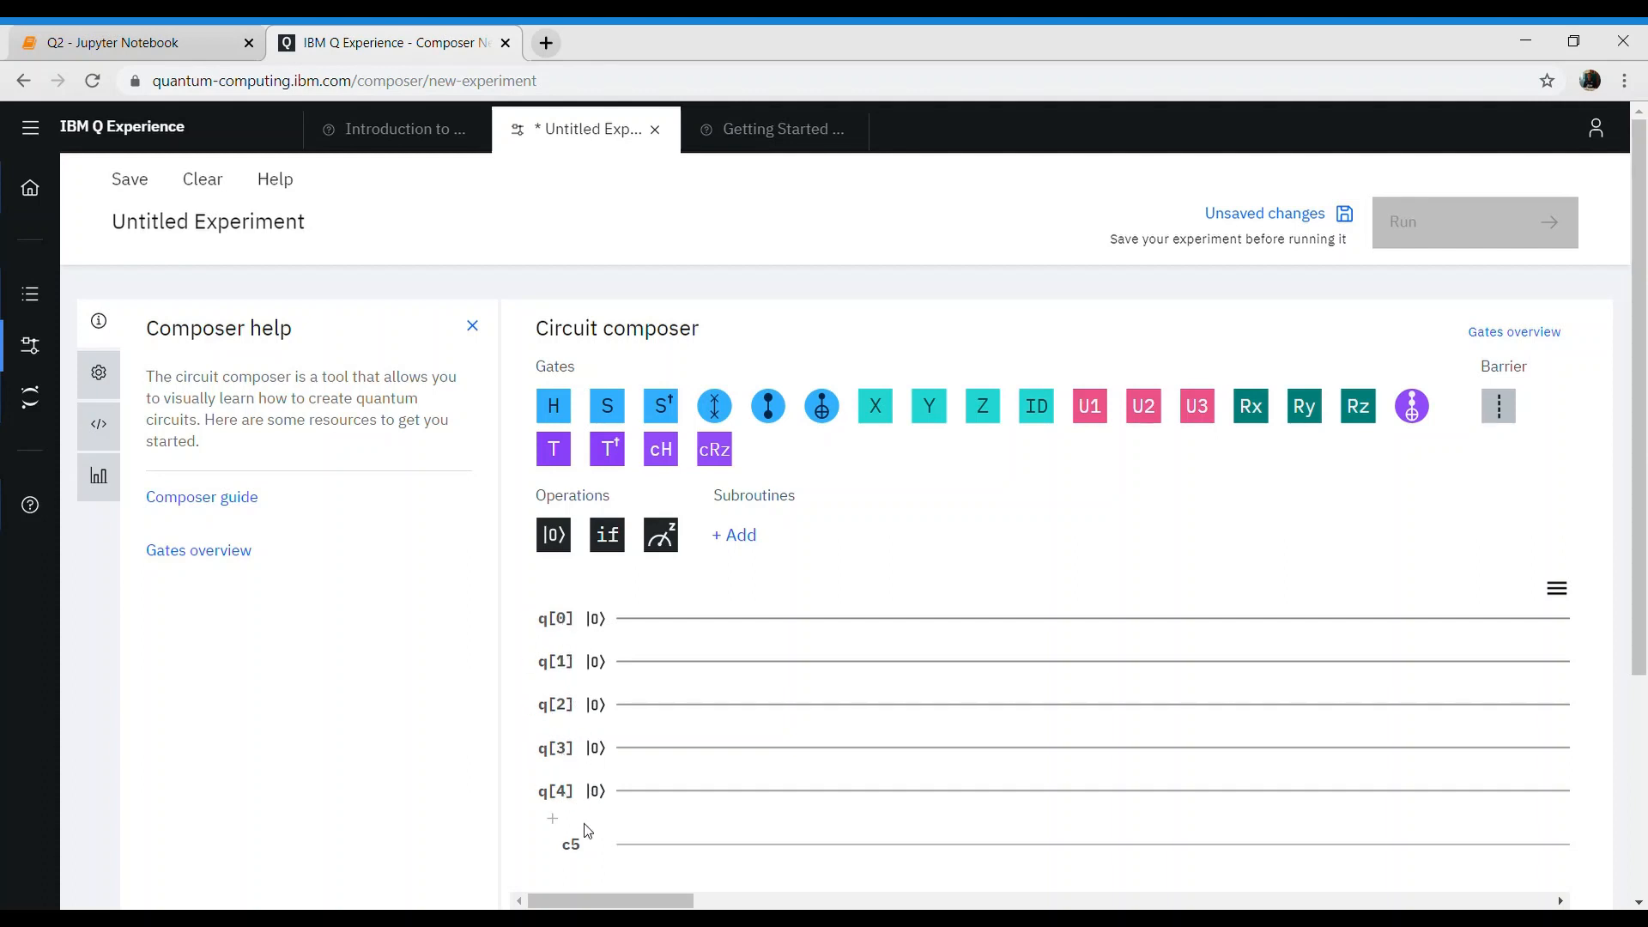
{"action": "mouse_move", "coordinate": [604, 635]}
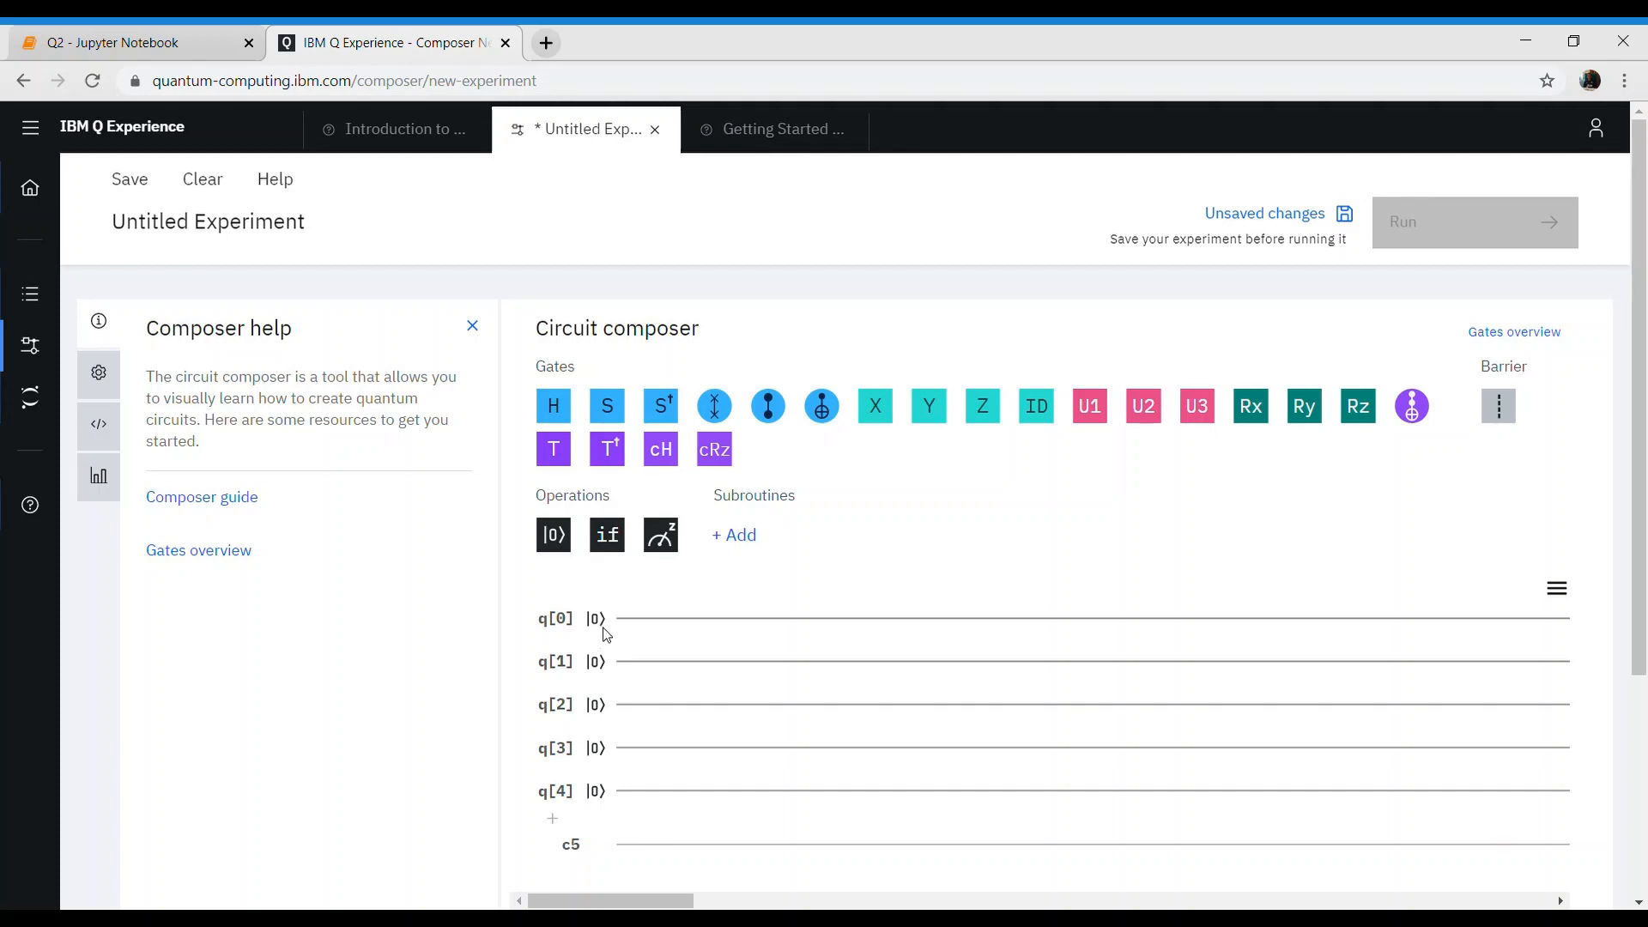
{"action": "mouse_move", "coordinate": [595, 635]}
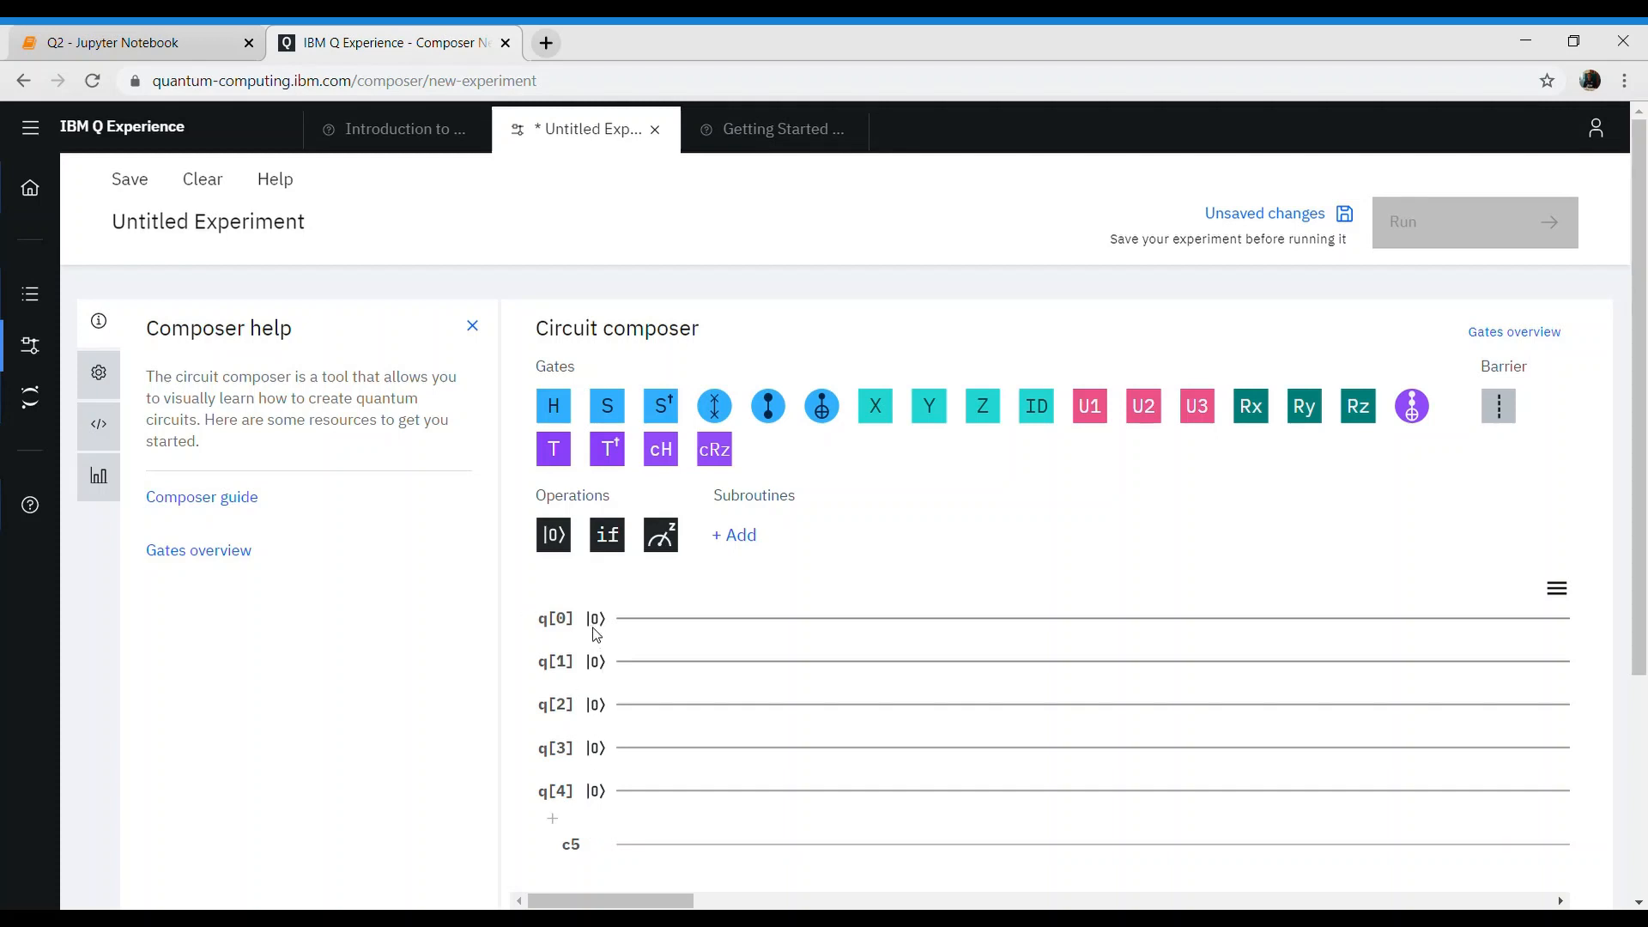
{"action": "mouse_move", "coordinate": [350, 400]}
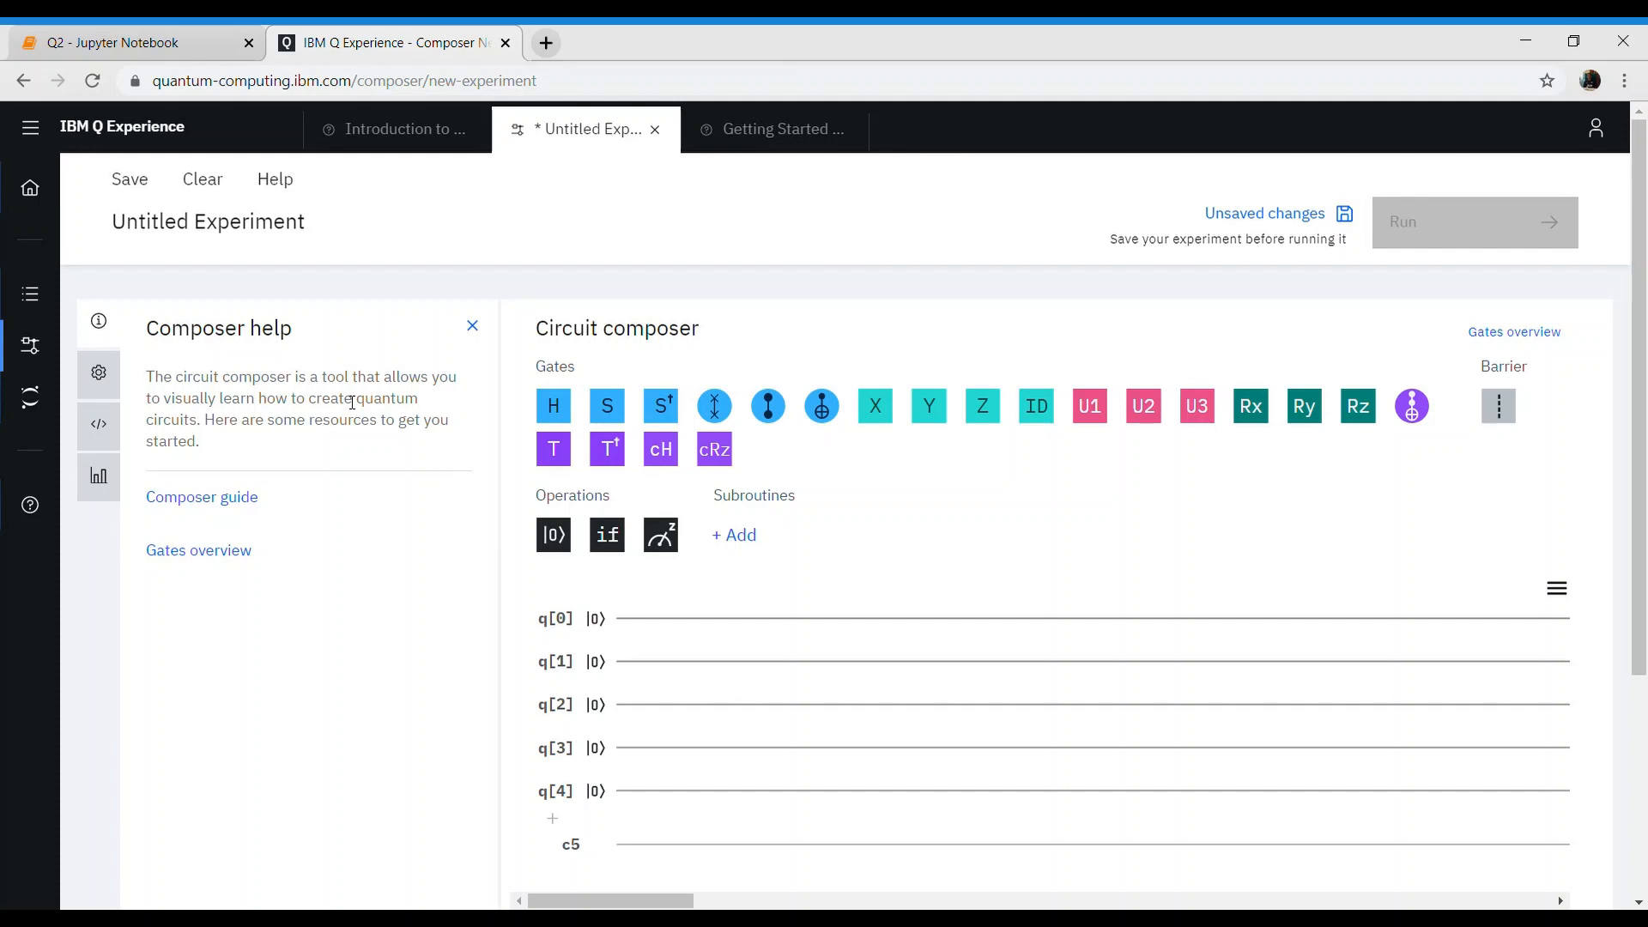
{"action": "mouse_move", "coordinate": [98, 321]}
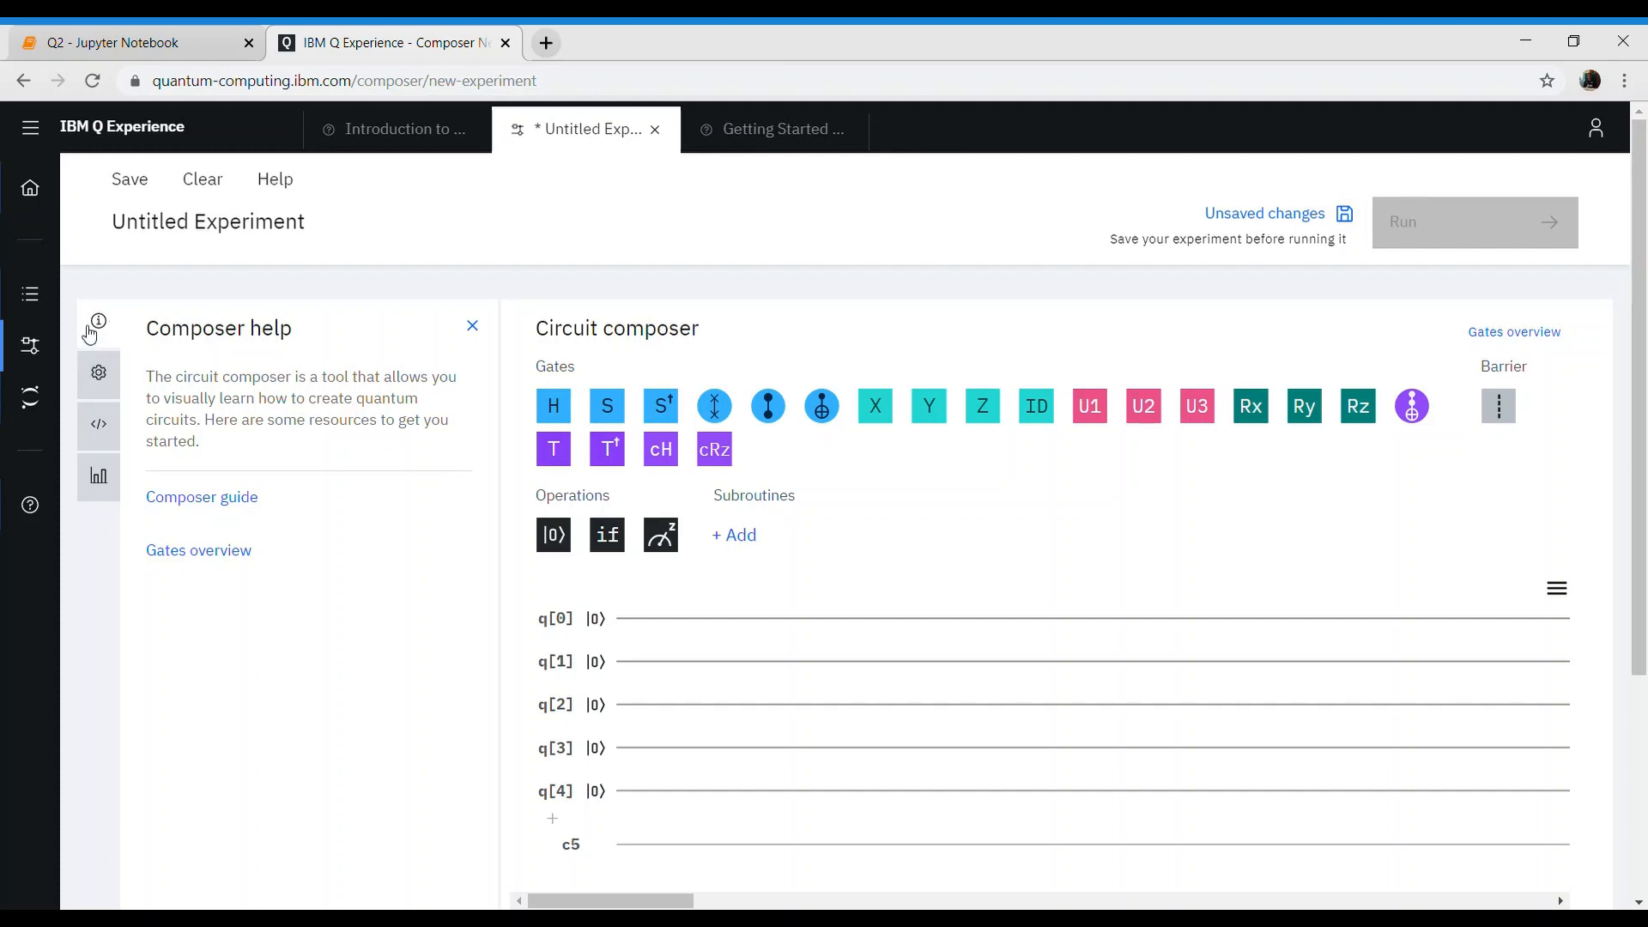
- View the register settings, OpenQASM code and statevector panels, then close Visualizations
{"action": "left_click", "coordinate": [30, 127]}
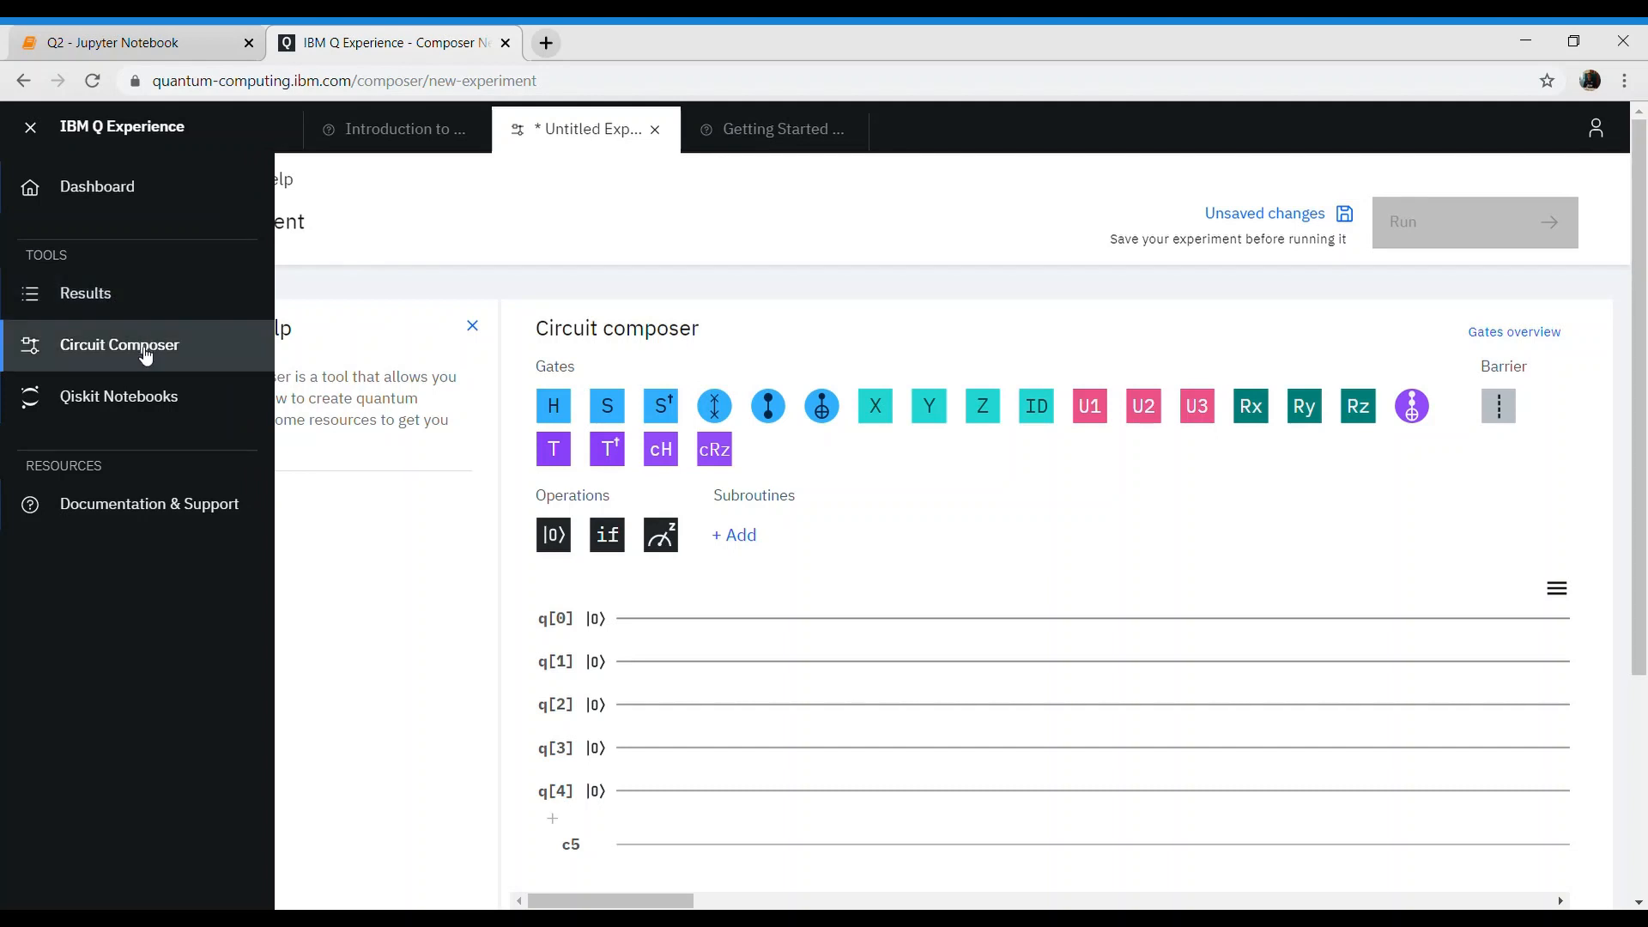
{"action": "left_click", "coordinate": [29, 127]}
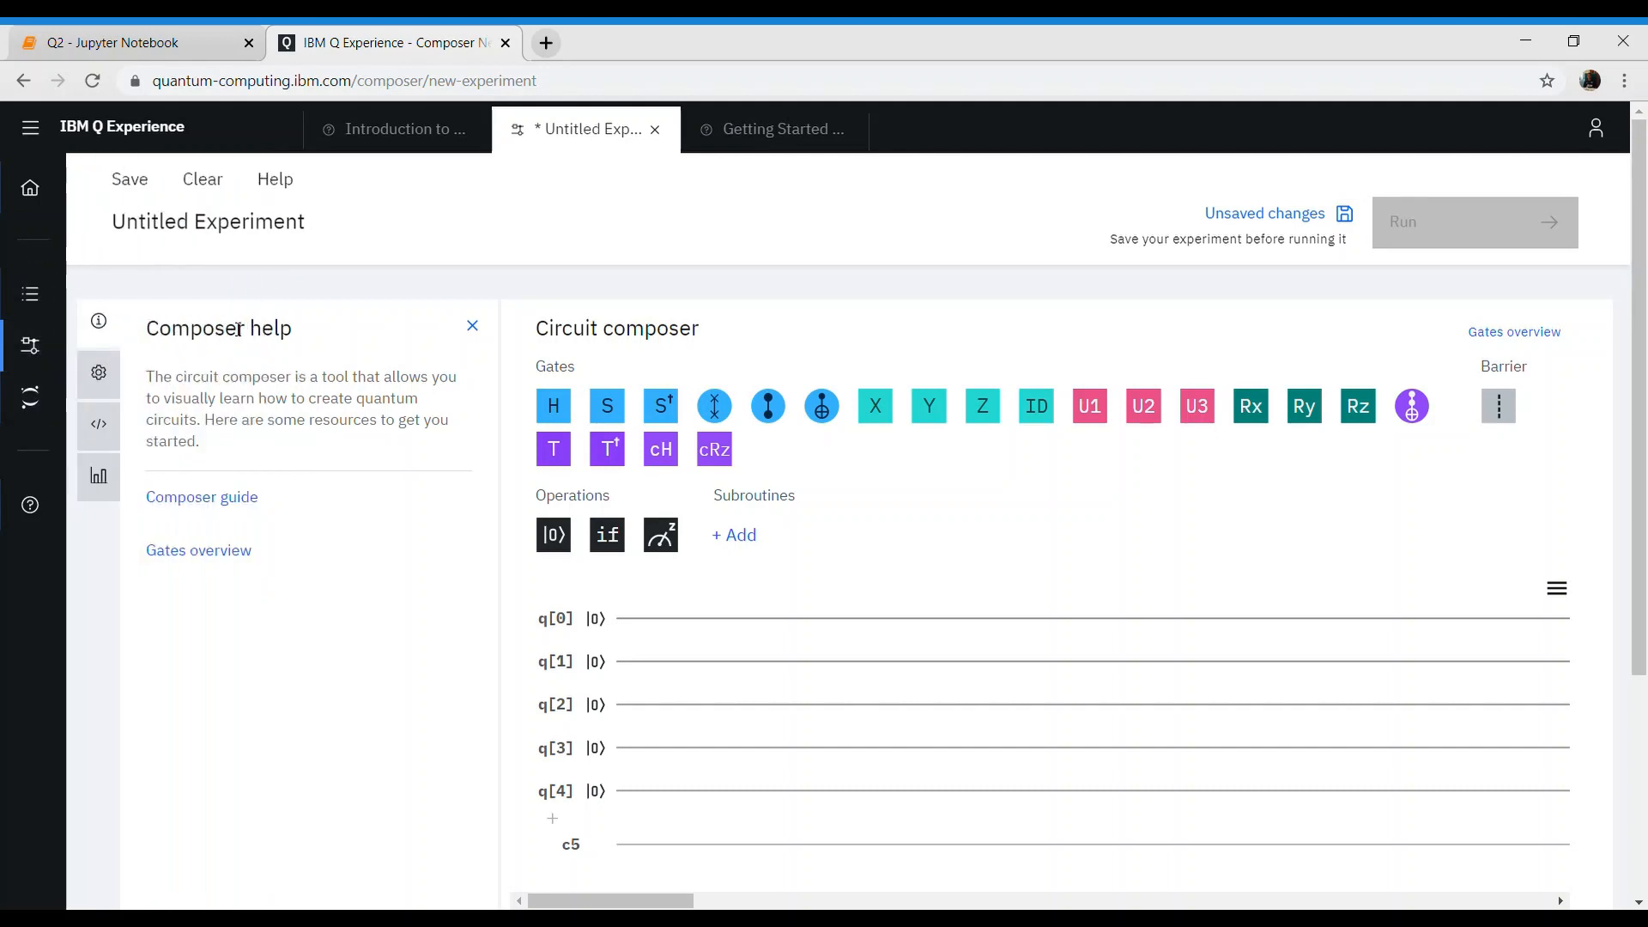
{"action": "mouse_move", "coordinate": [296, 396]}
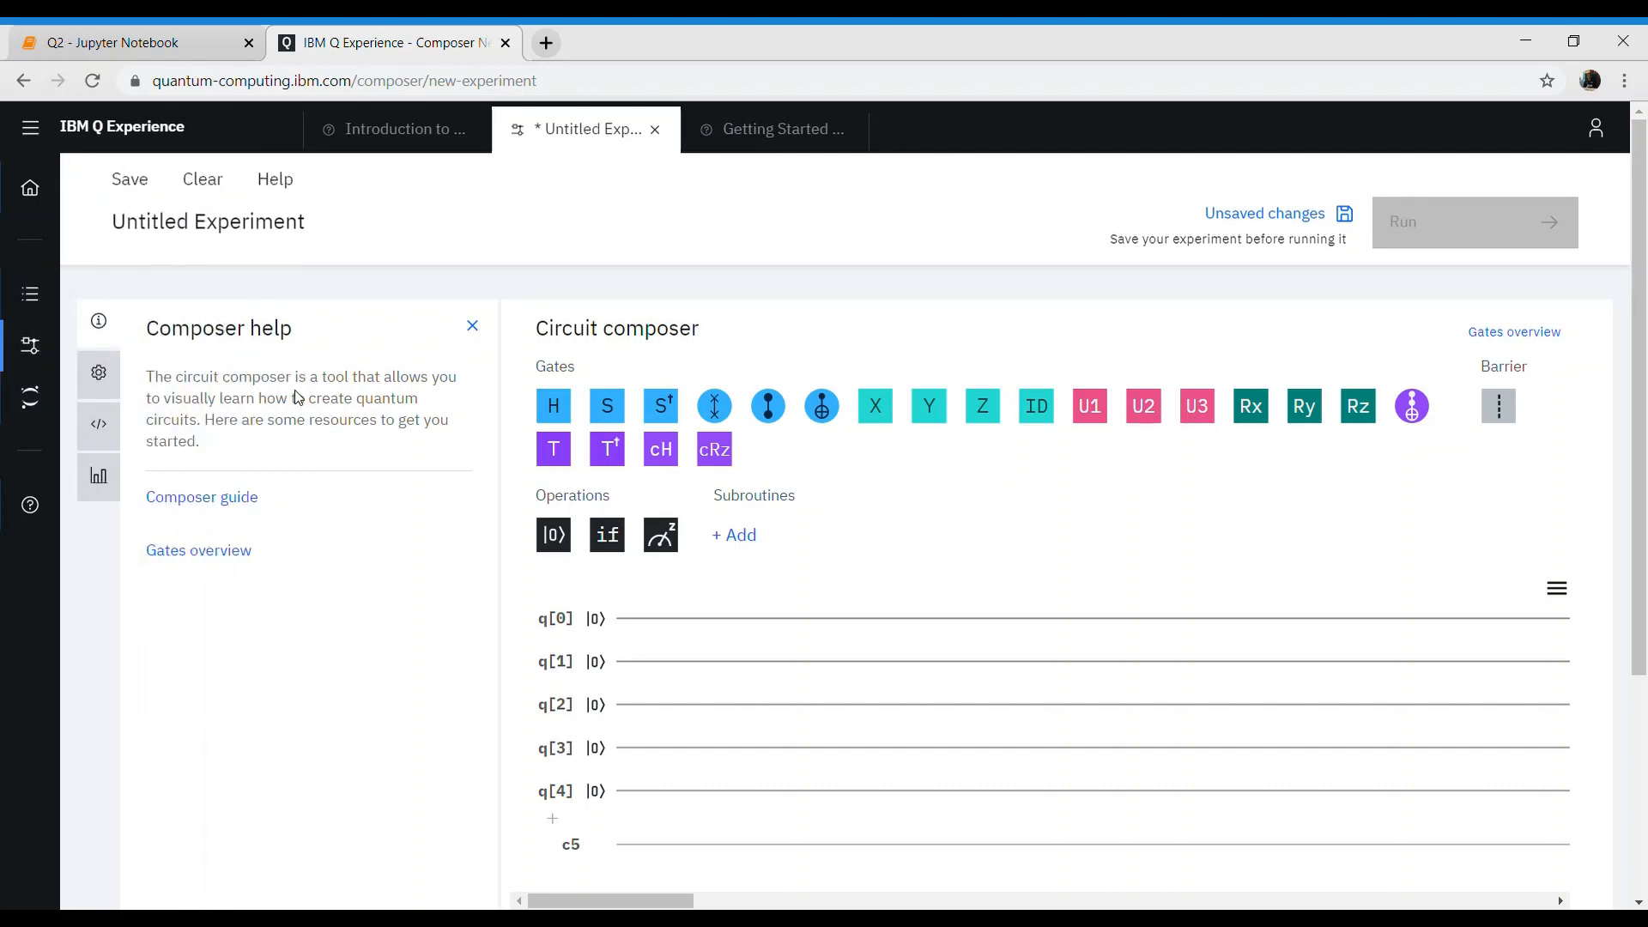
{"action": "left_click", "coordinate": [98, 374]}
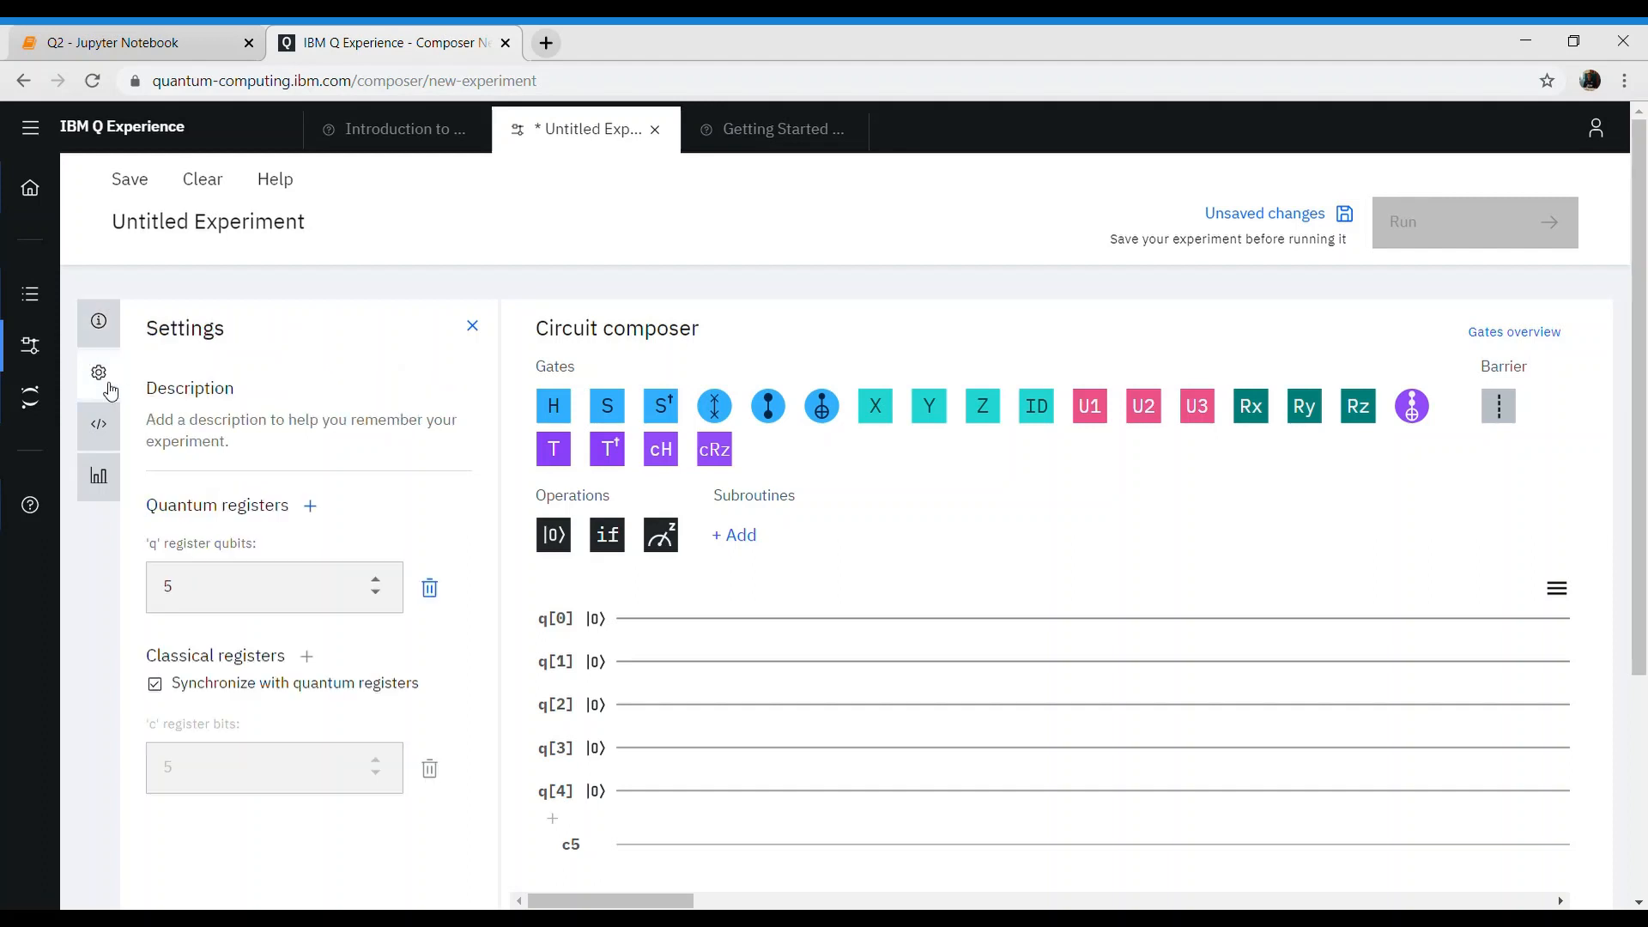
{"action": "mouse_move", "coordinate": [220, 526]}
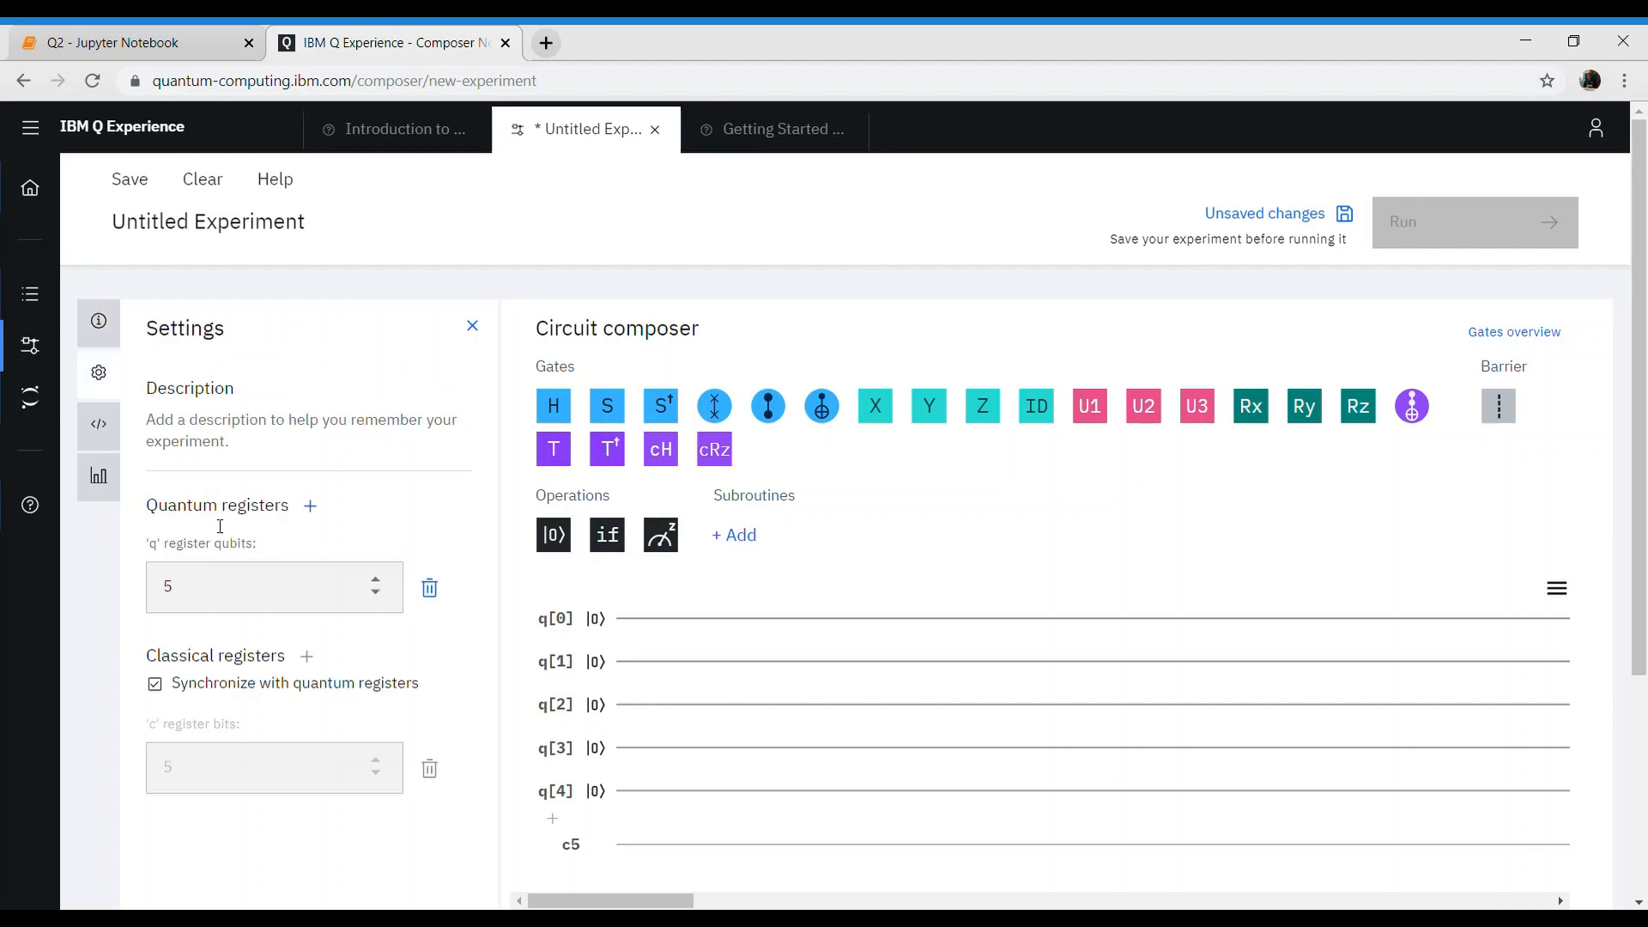
{"action": "mouse_move", "coordinate": [216, 744]}
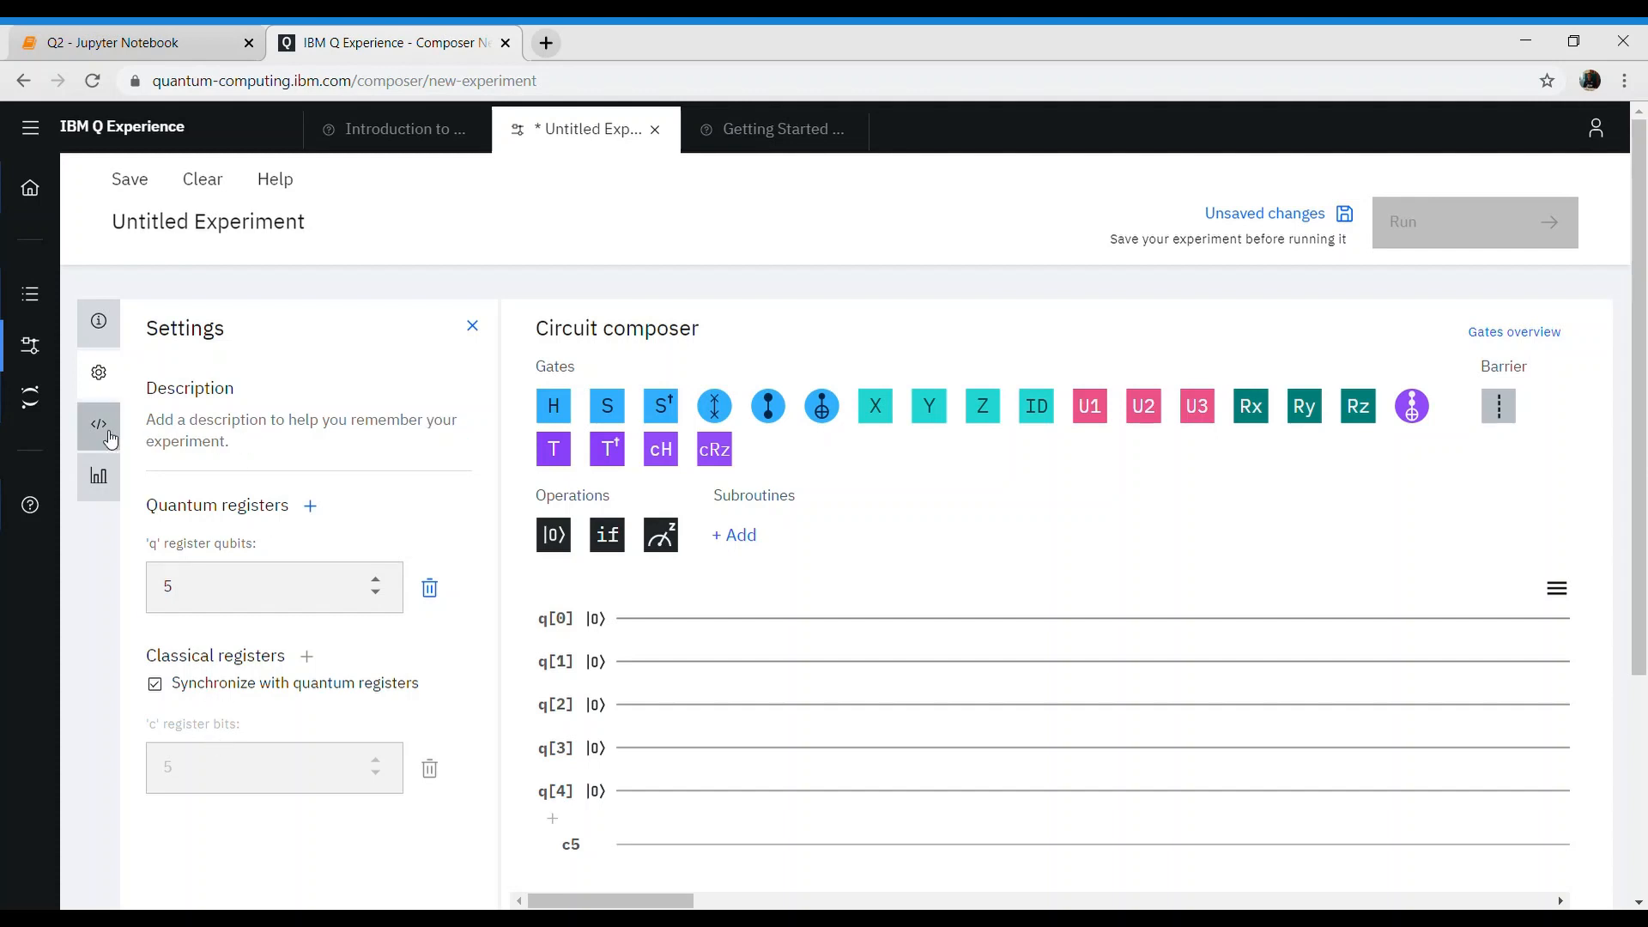
{"action": "left_click", "coordinate": [98, 425]}
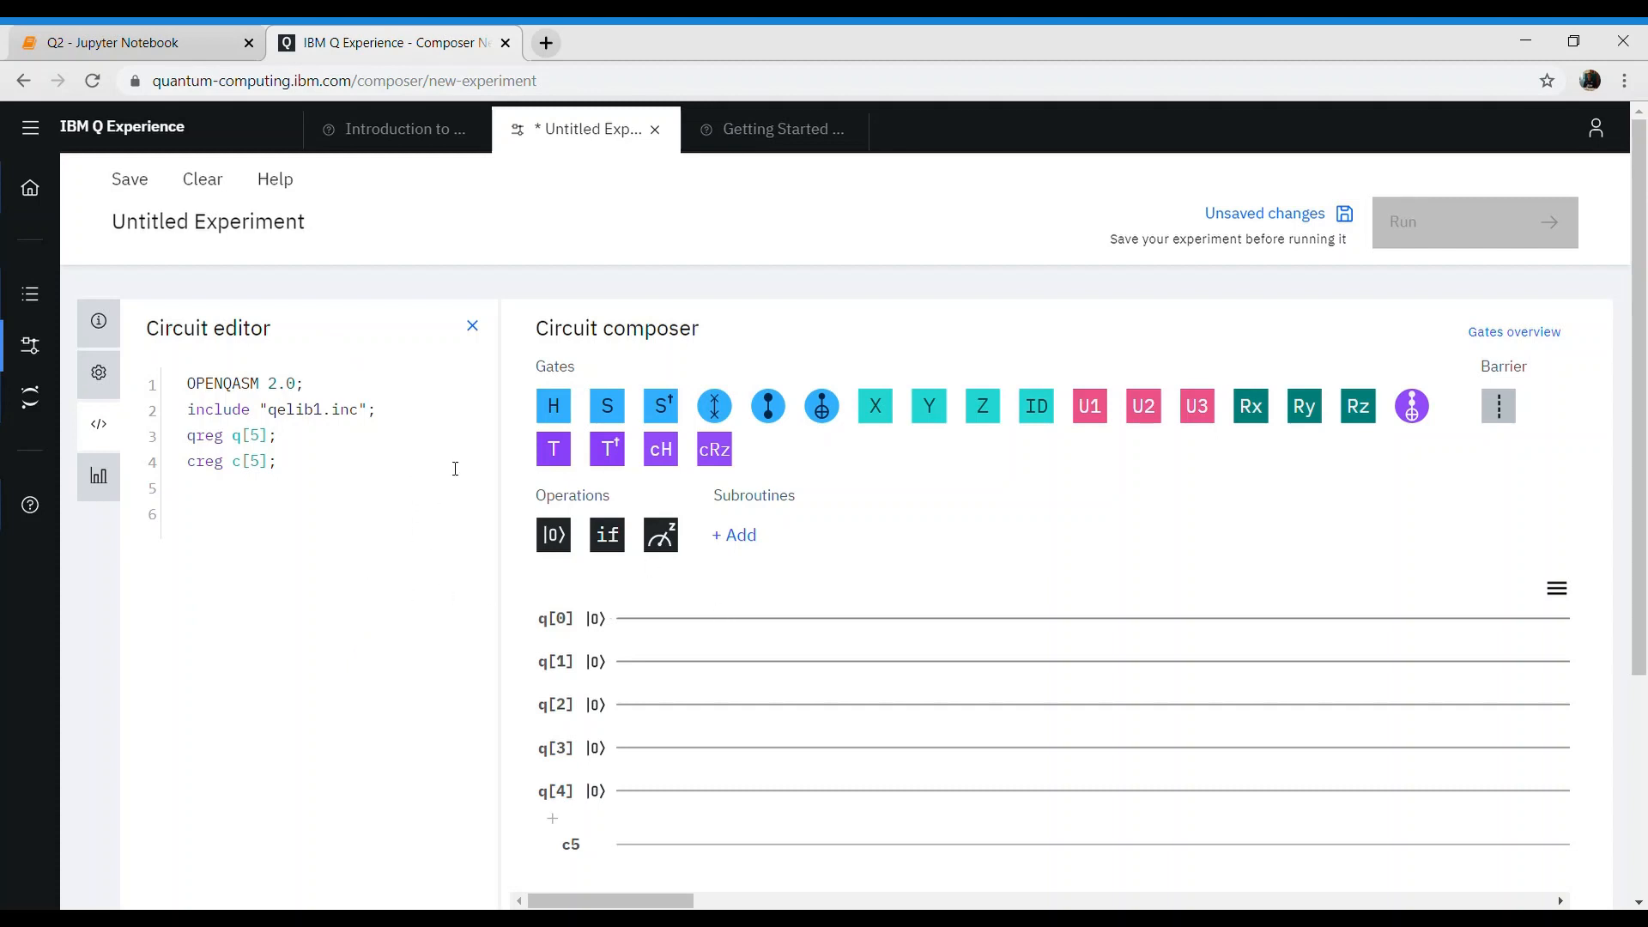
{"action": "left_click", "coordinate": [98, 476]}
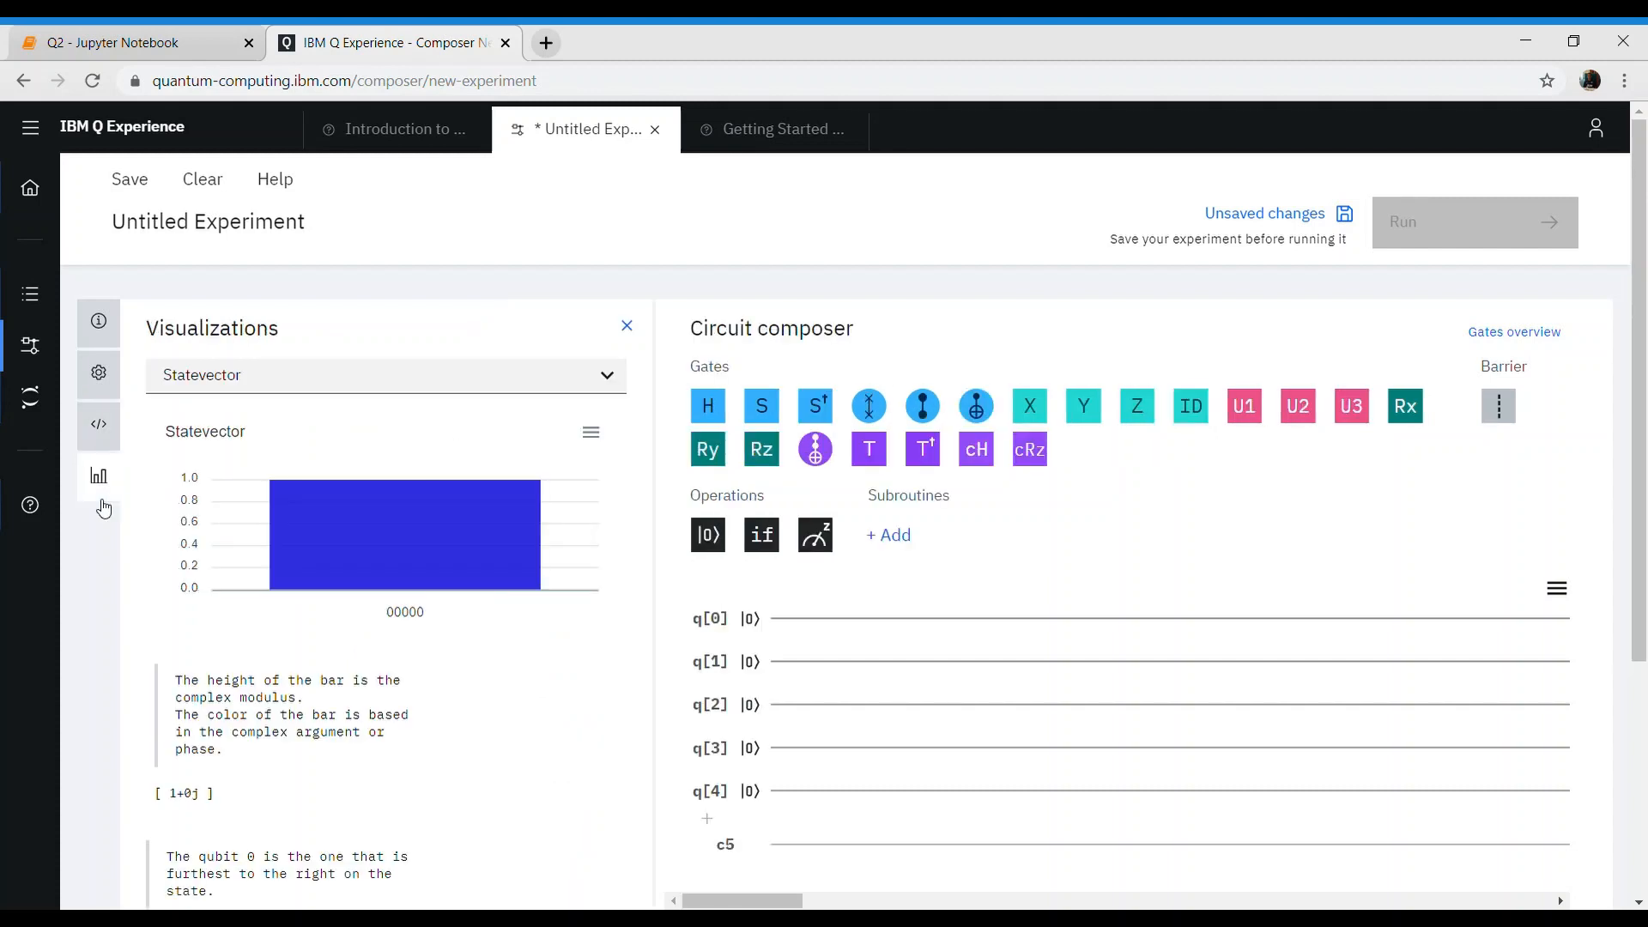
{"action": "mouse_move", "coordinate": [520, 607]}
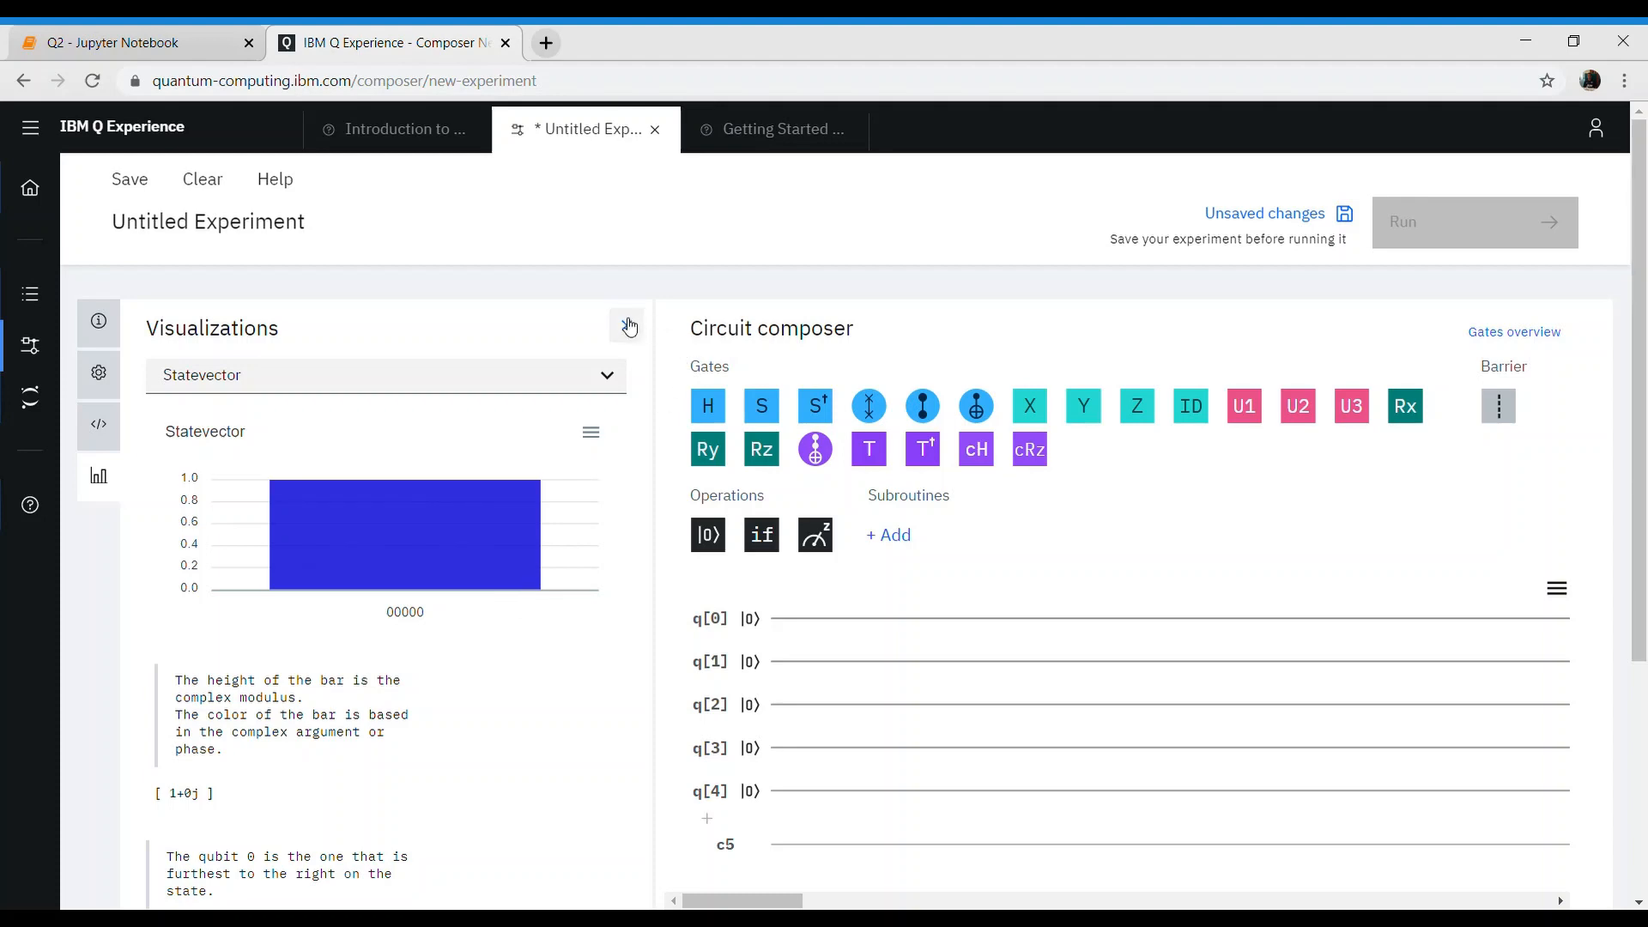
{"action": "left_click", "coordinate": [627, 325]}
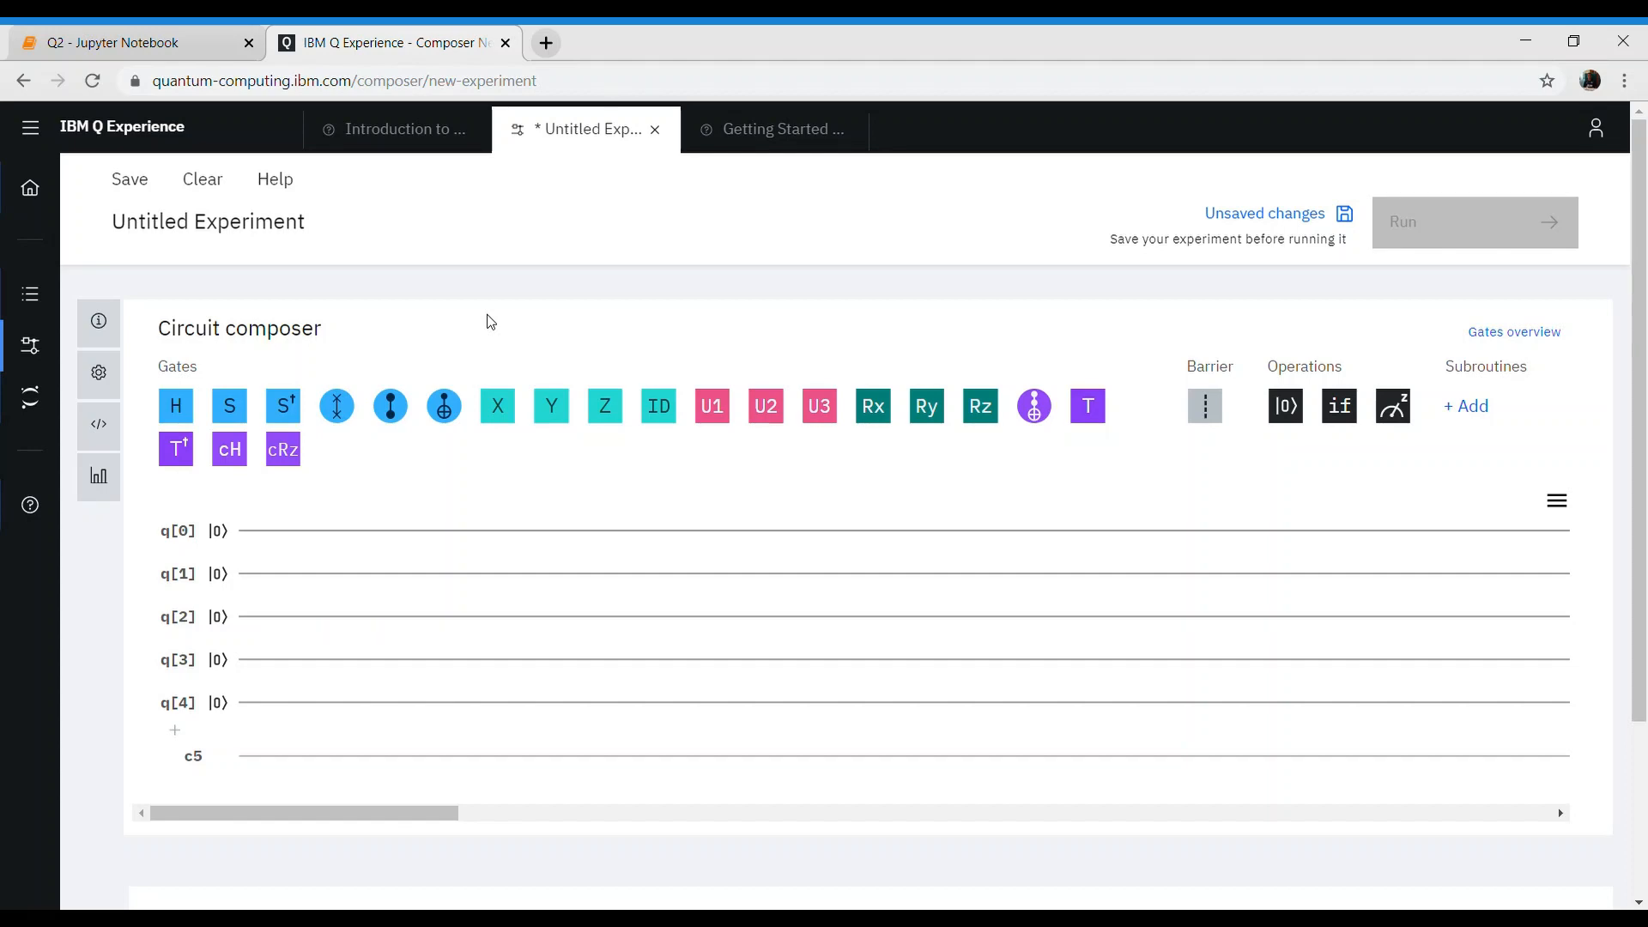
{"action": "mouse_move", "coordinate": [98, 476]}
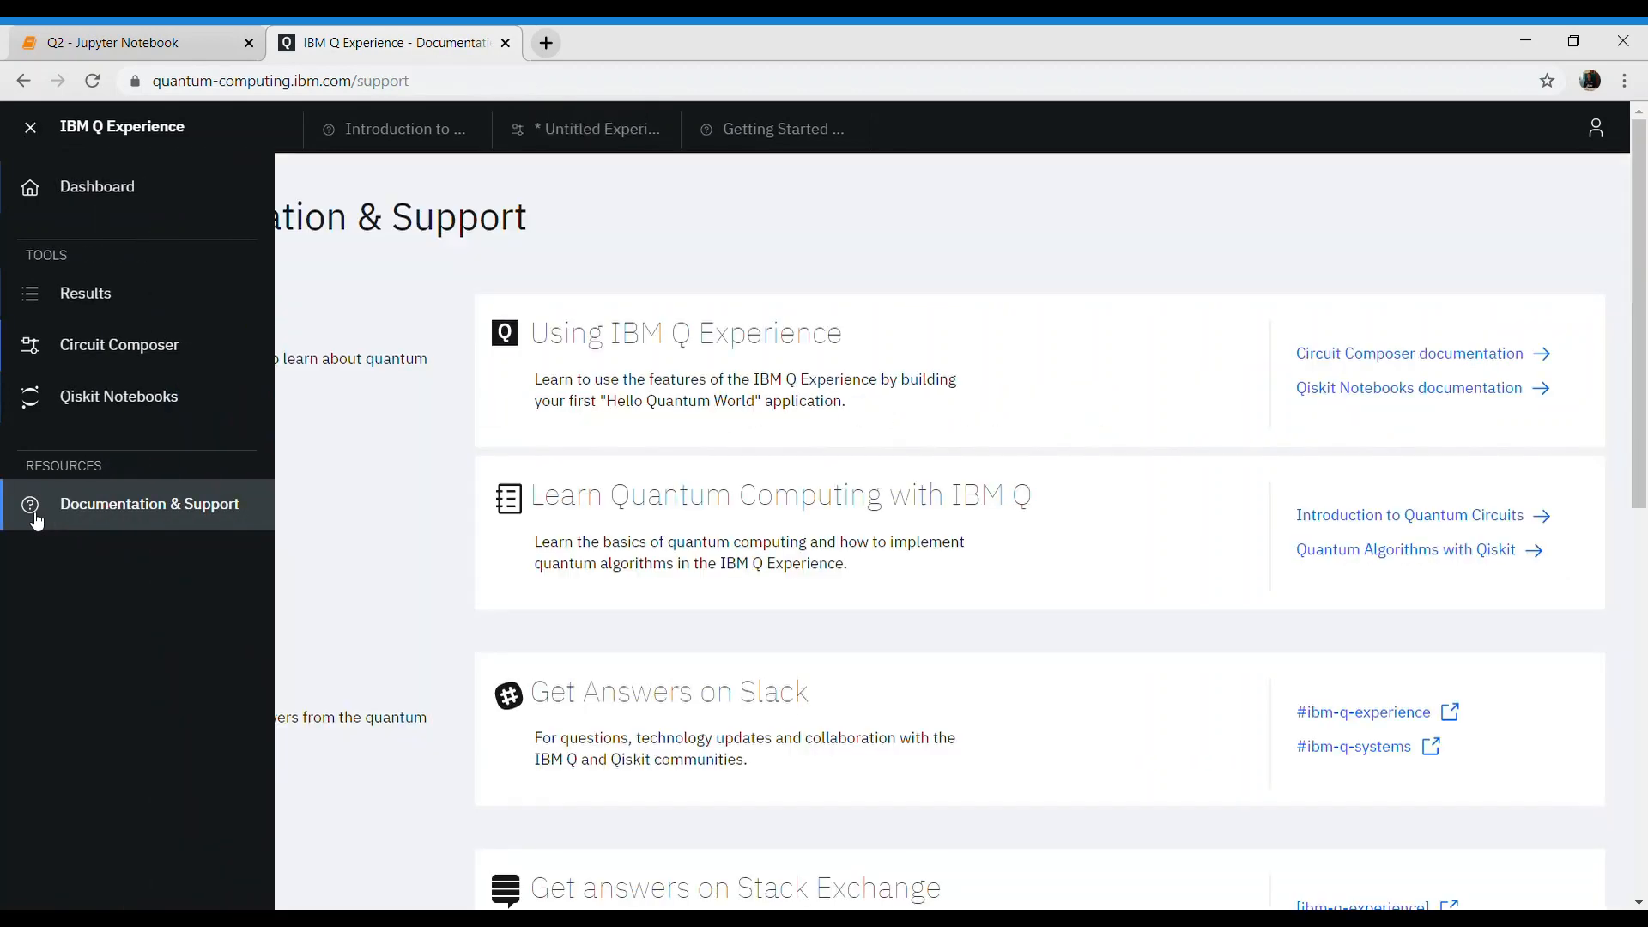
- Open the Circuit Composer documentation and read the getting-started guide from Step 1
{"action": "left_click", "coordinate": [30, 127]}
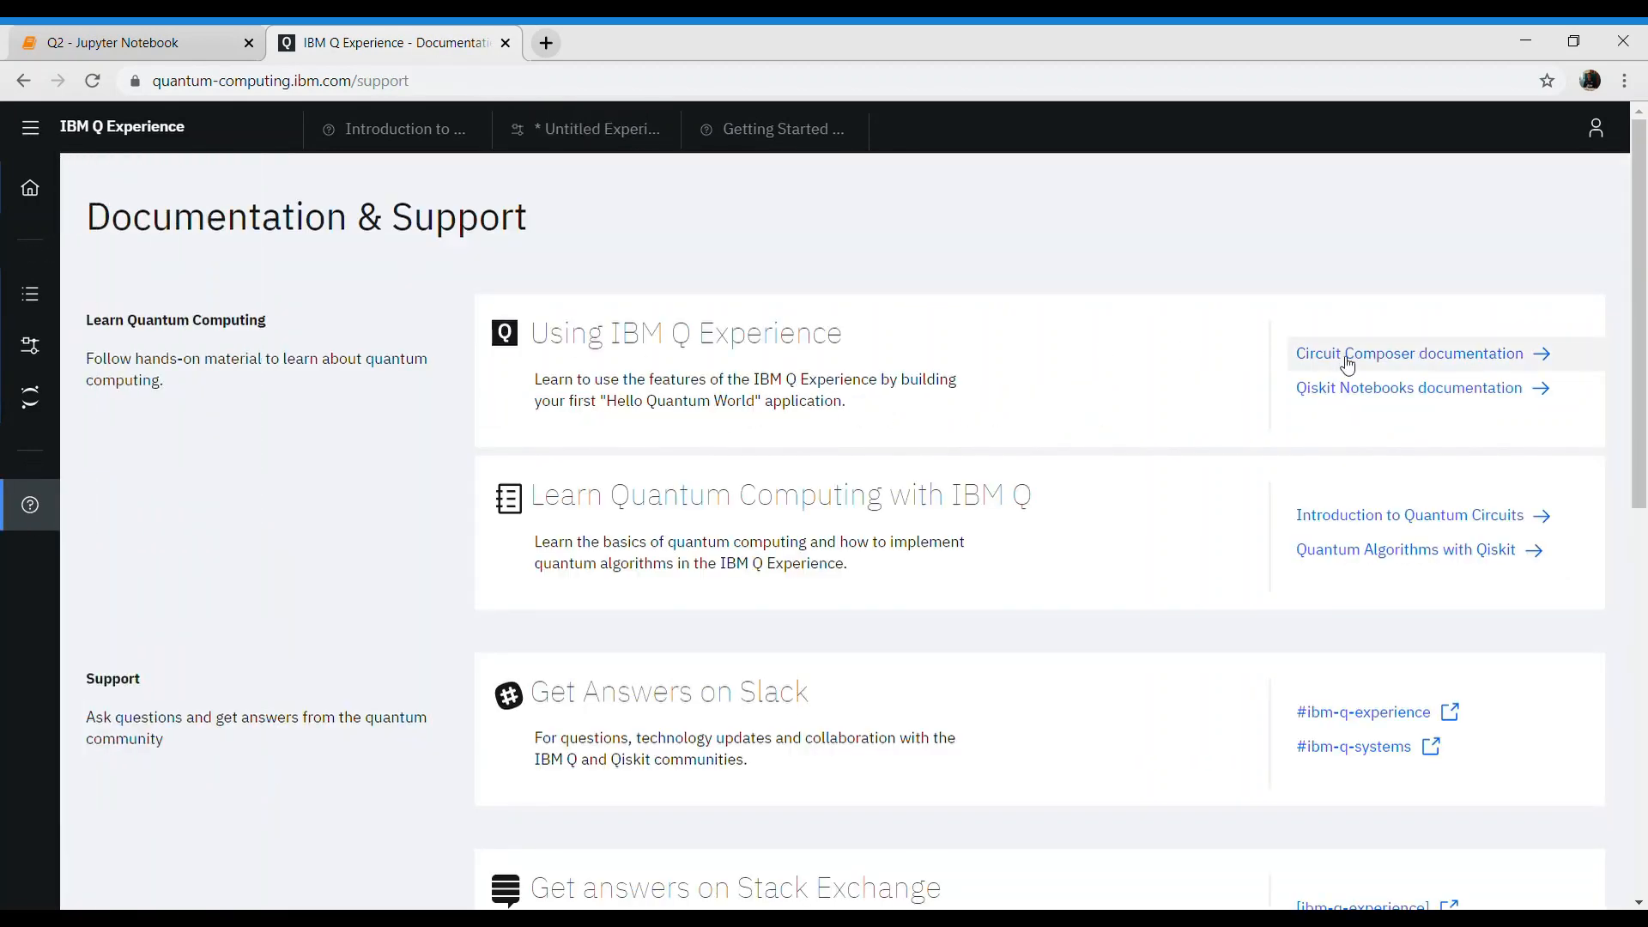
{"action": "left_click", "coordinate": [1409, 353]}
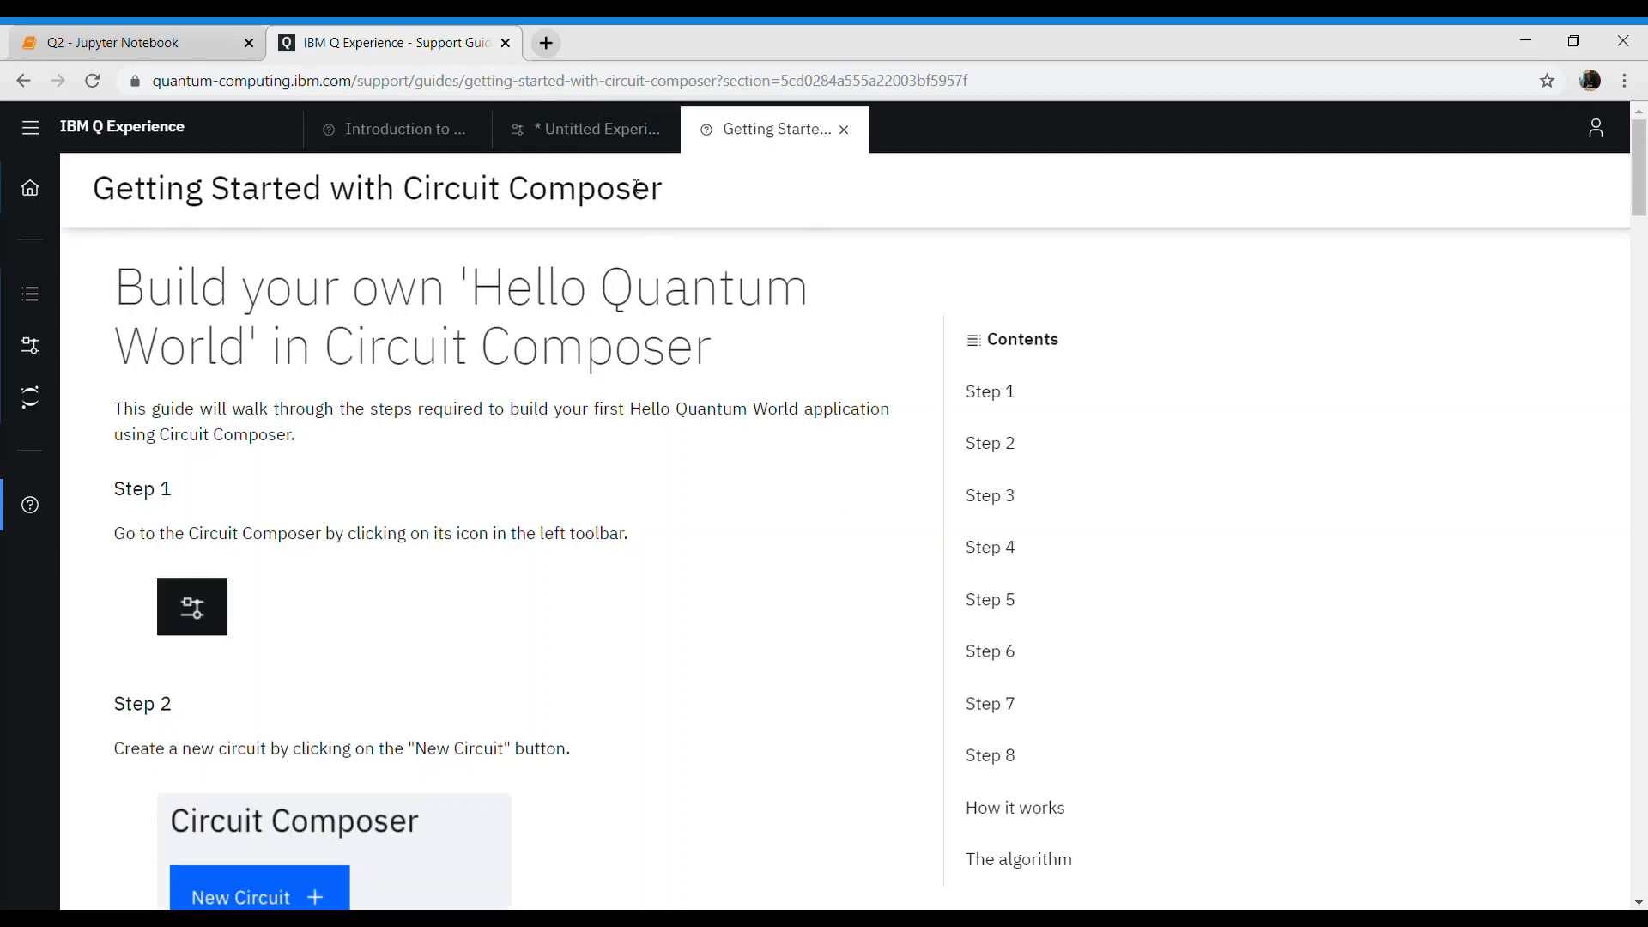
{"action": "mouse_move", "coordinate": [619, 153]}
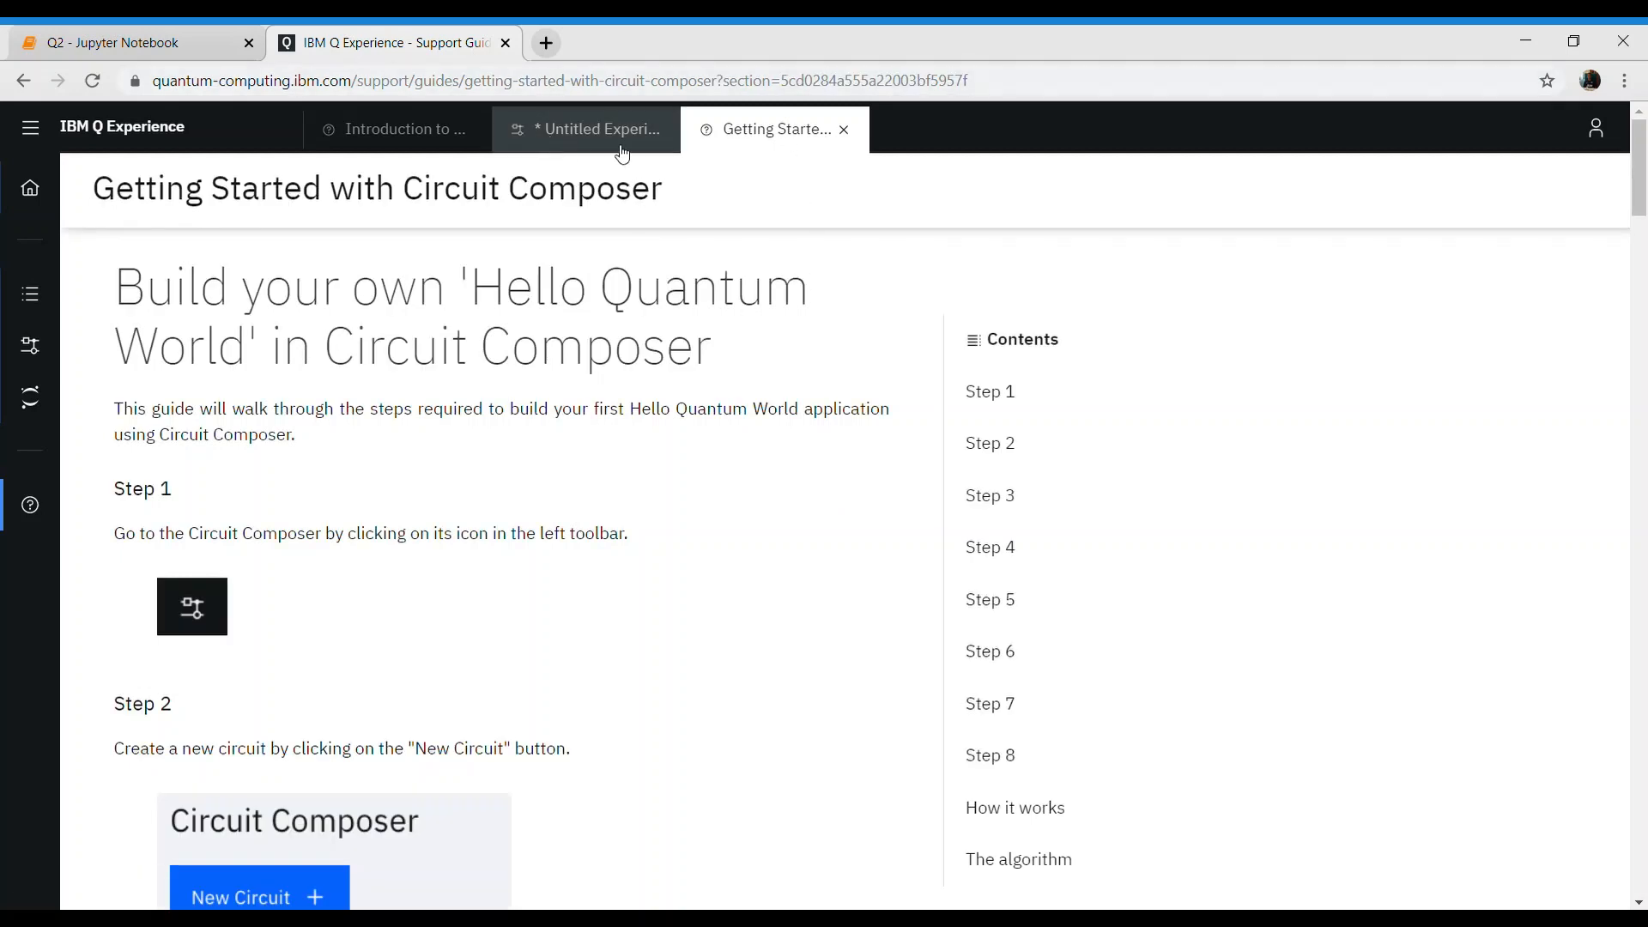
{"action": "left_click", "coordinate": [585, 129]}
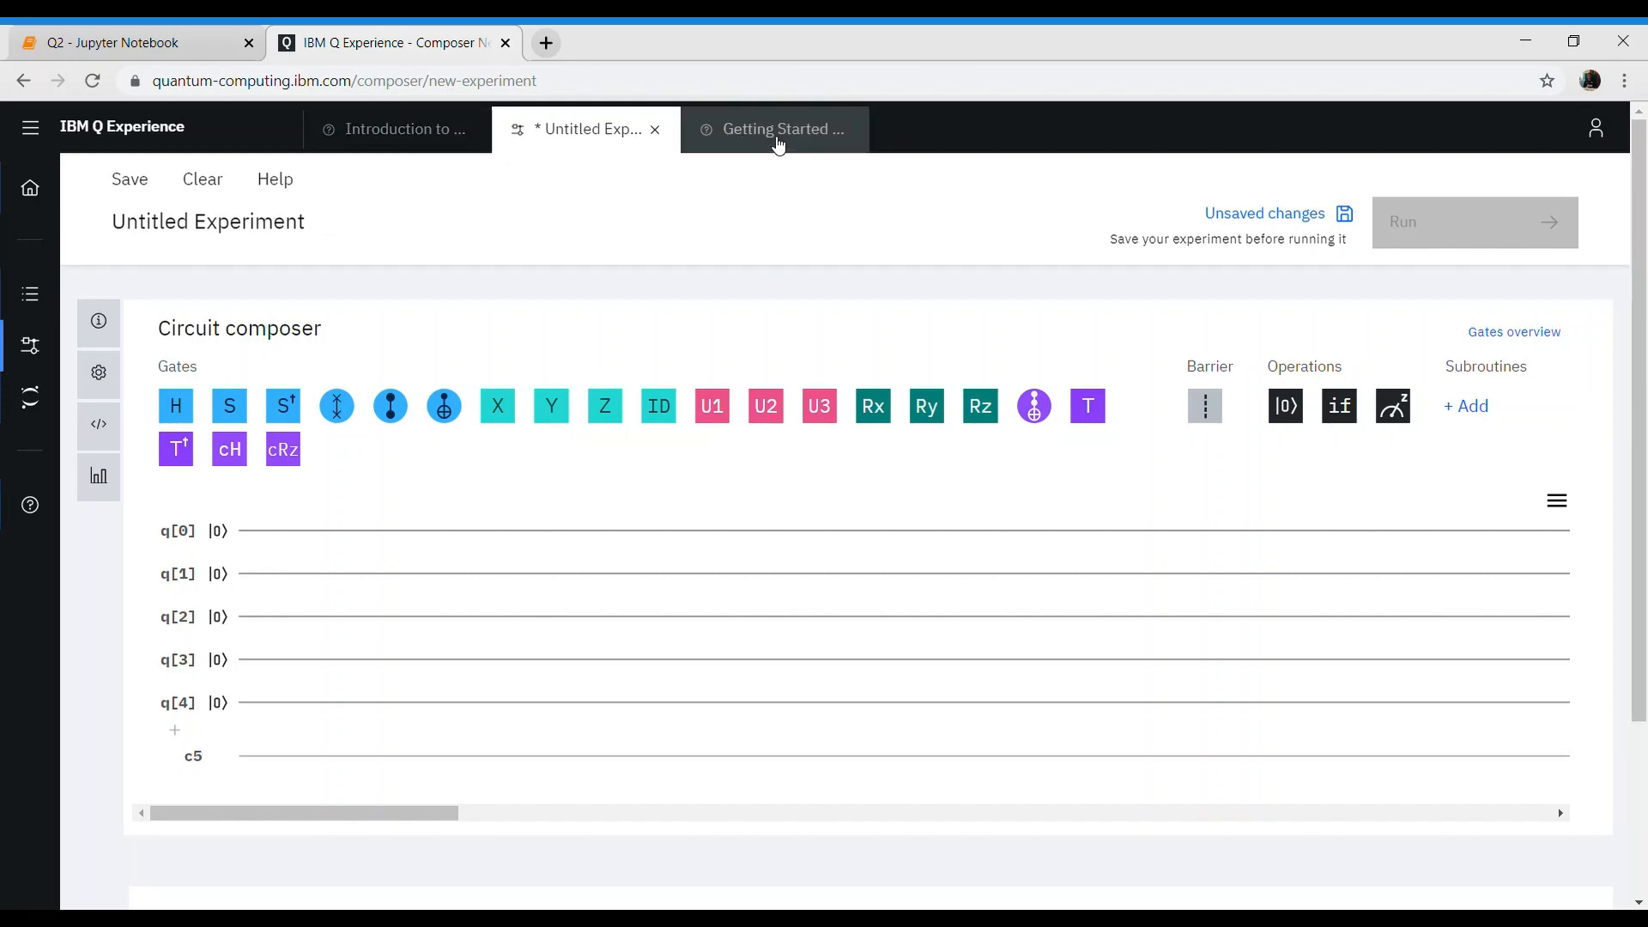
{"action": "left_click", "coordinate": [782, 128]}
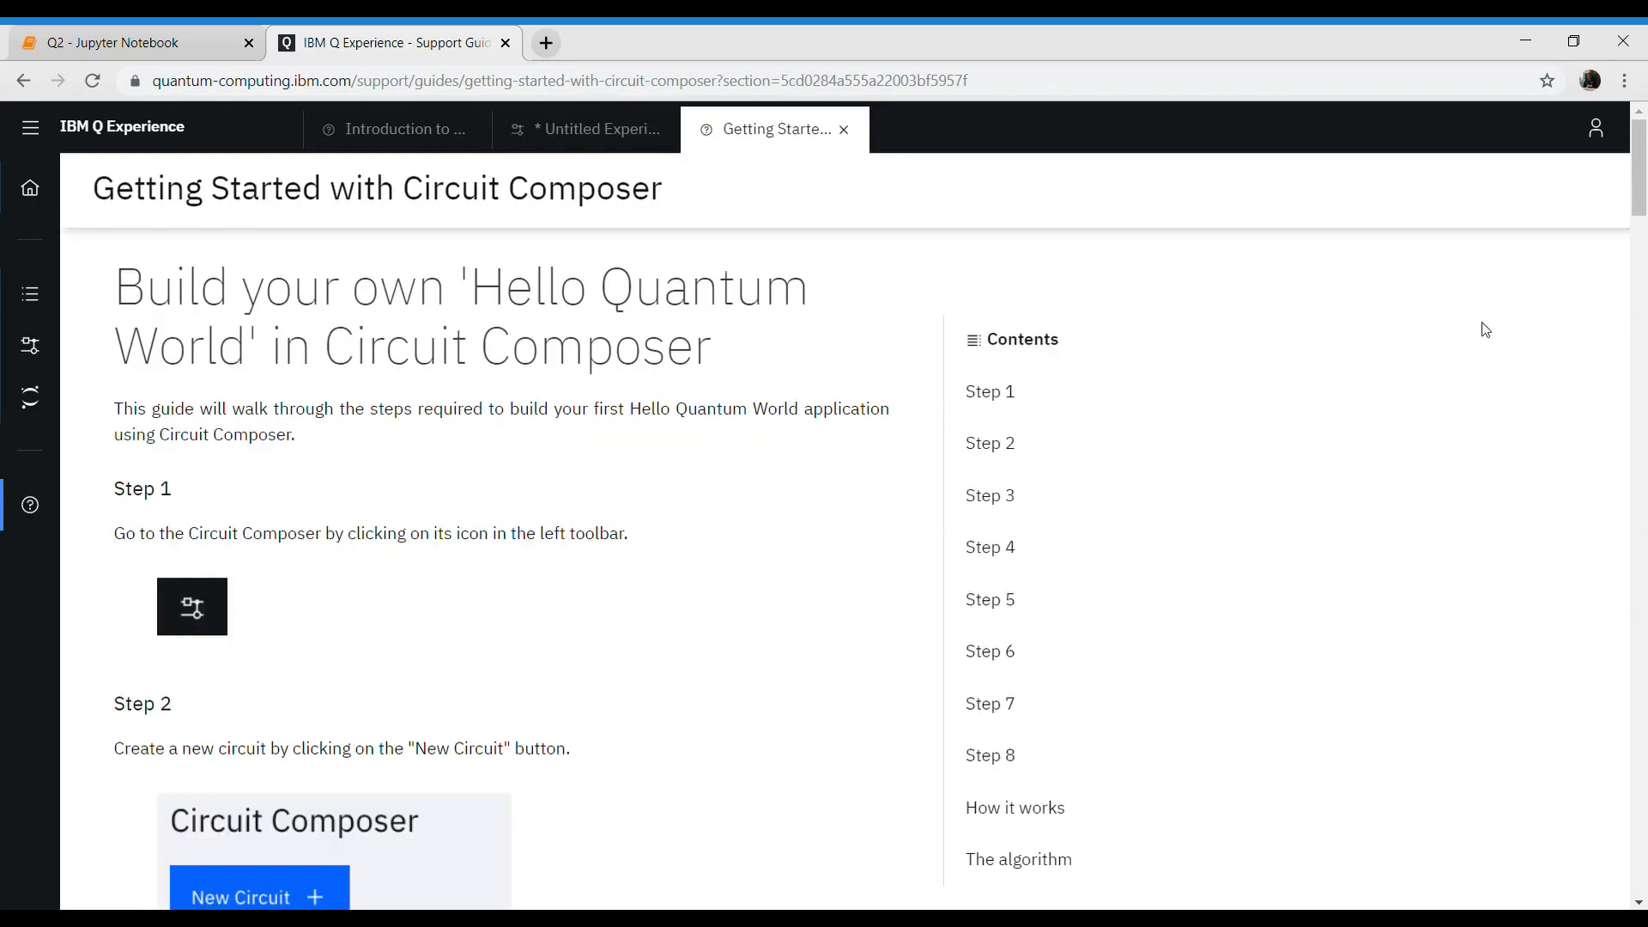
{"action": "scroll", "scroll_direction": "down", "scroll_amount": 3}
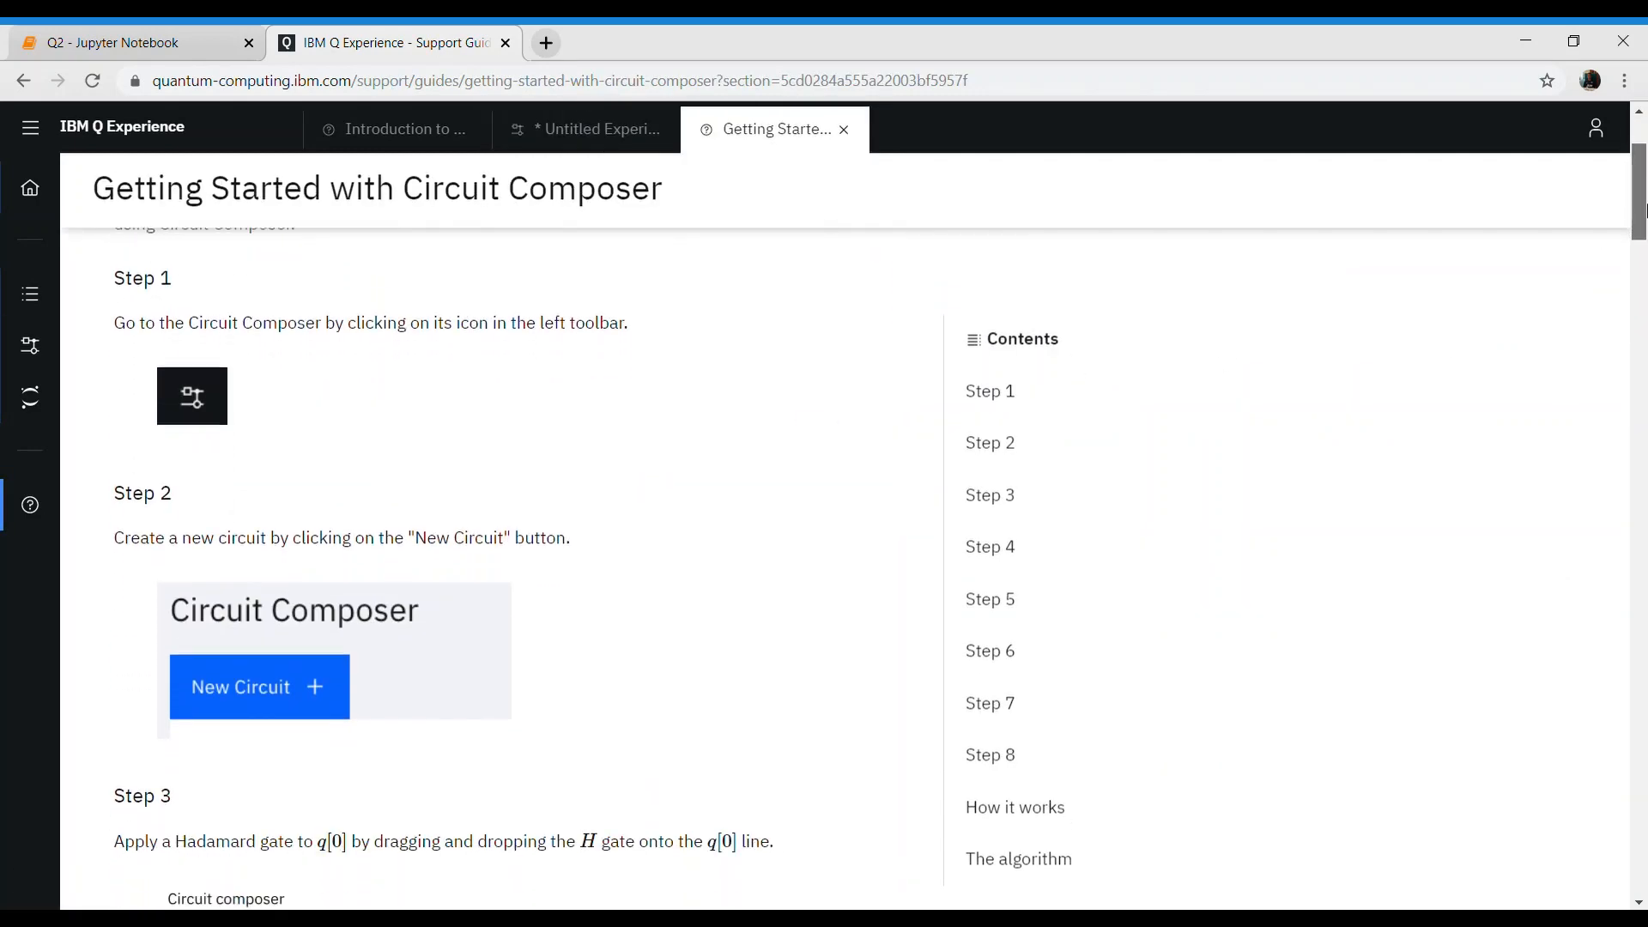
{"action": "left_click", "coordinate": [990, 392]}
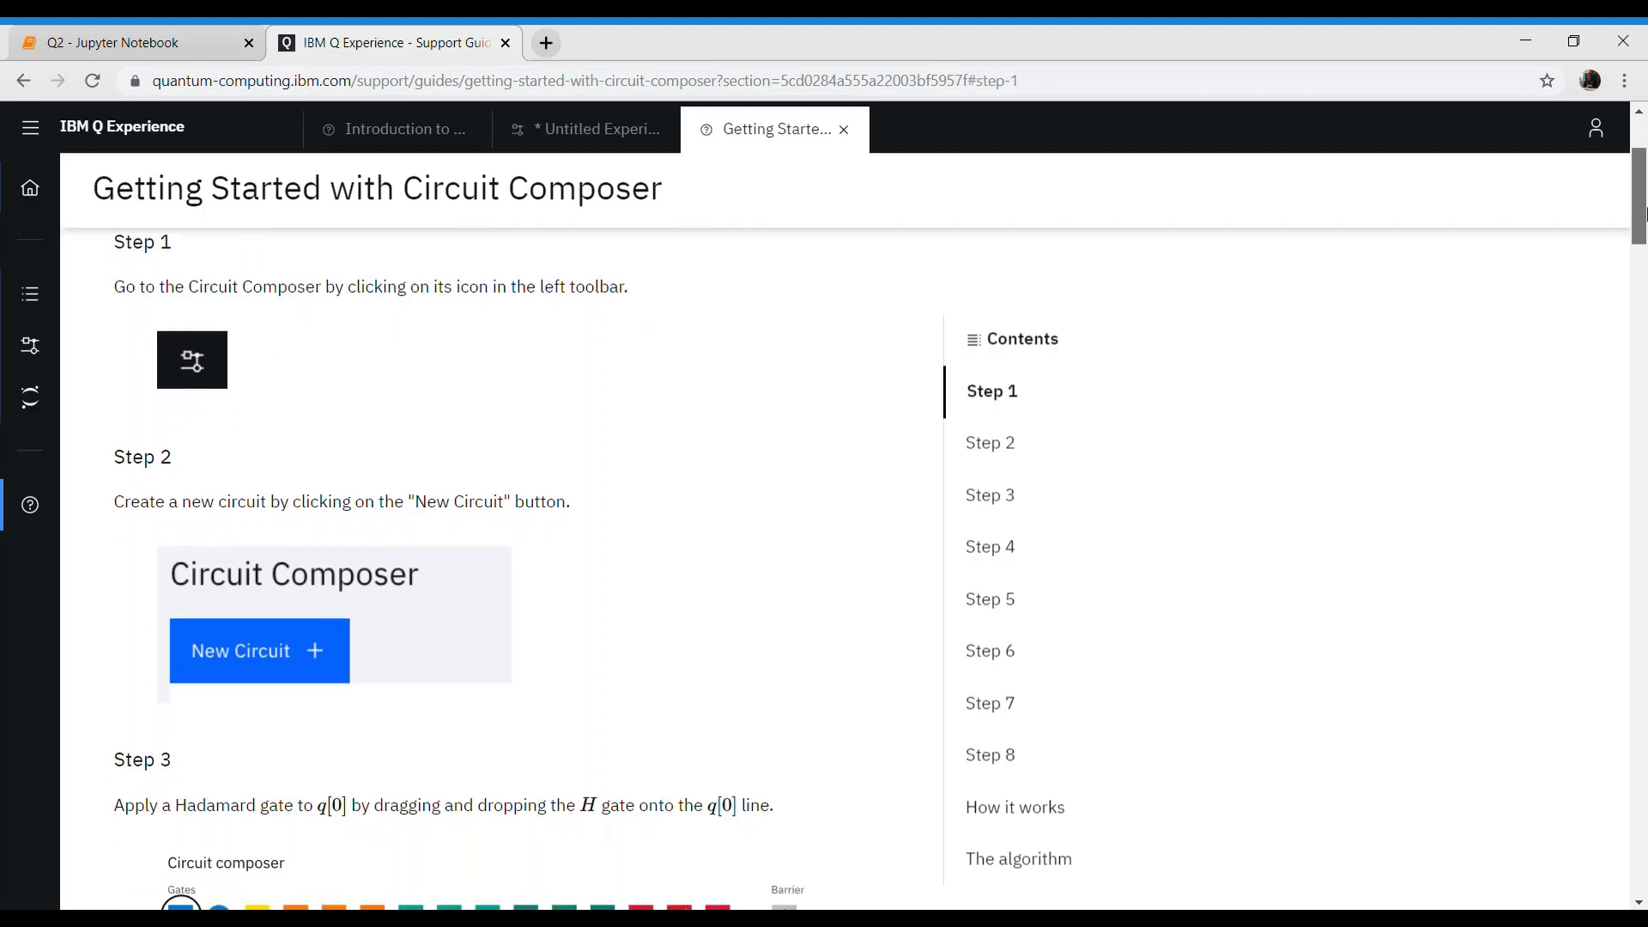
{"action": "scroll", "scroll_direction": "down", "scroll_amount": 3}
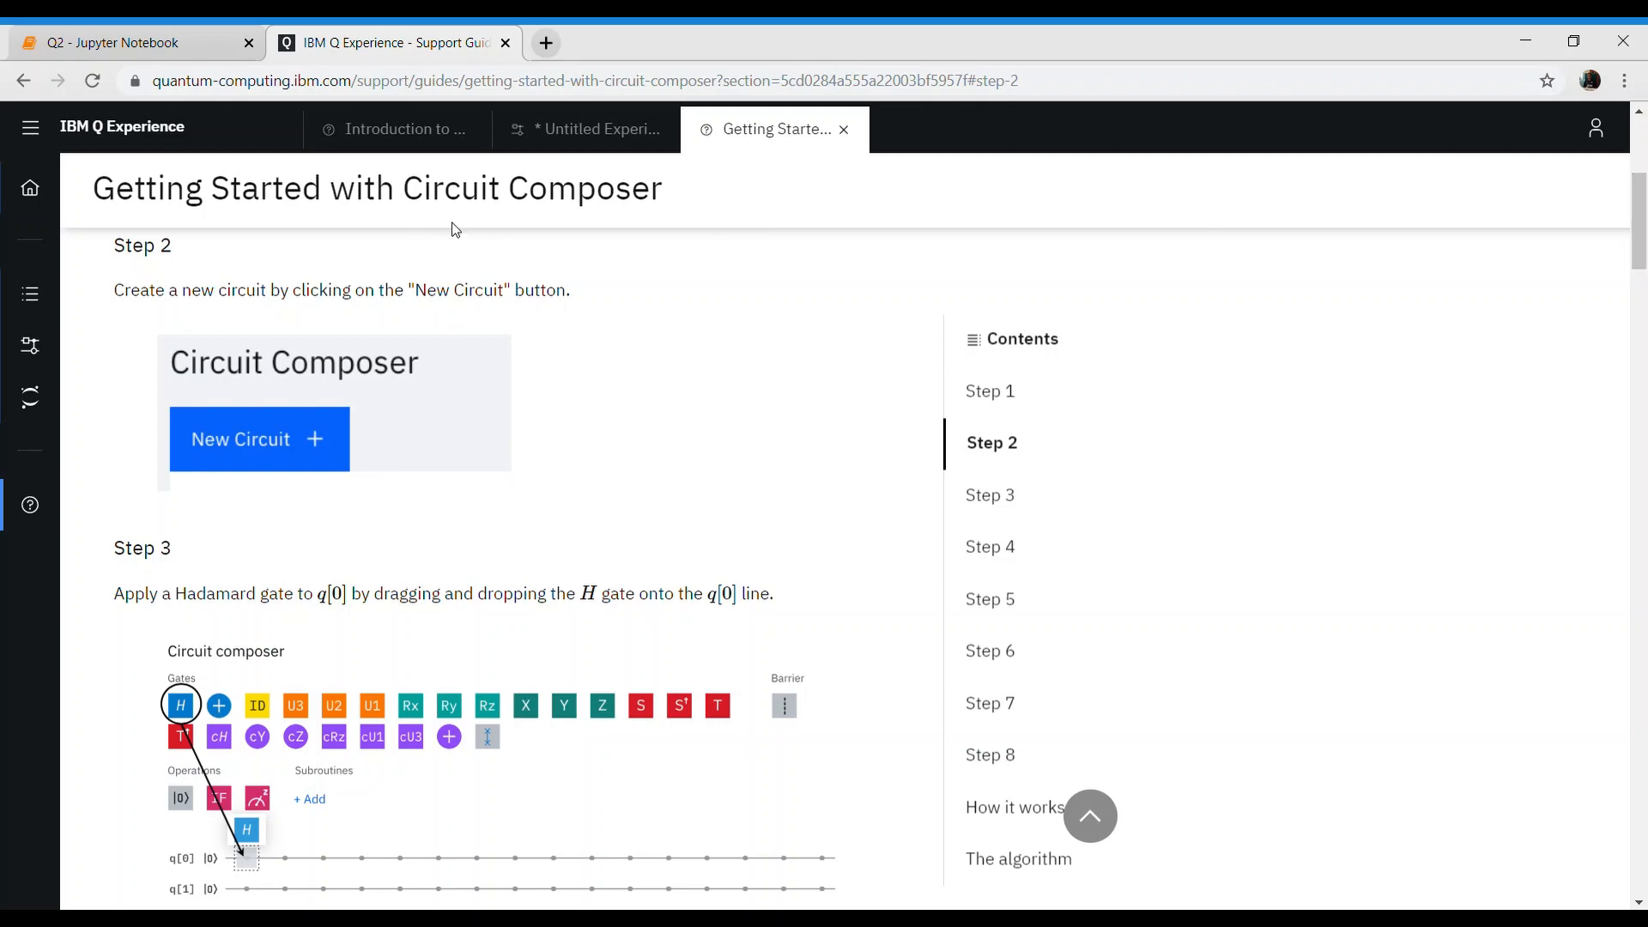
{"action": "scroll", "scroll_direction": "down", "scroll_amount": 3}
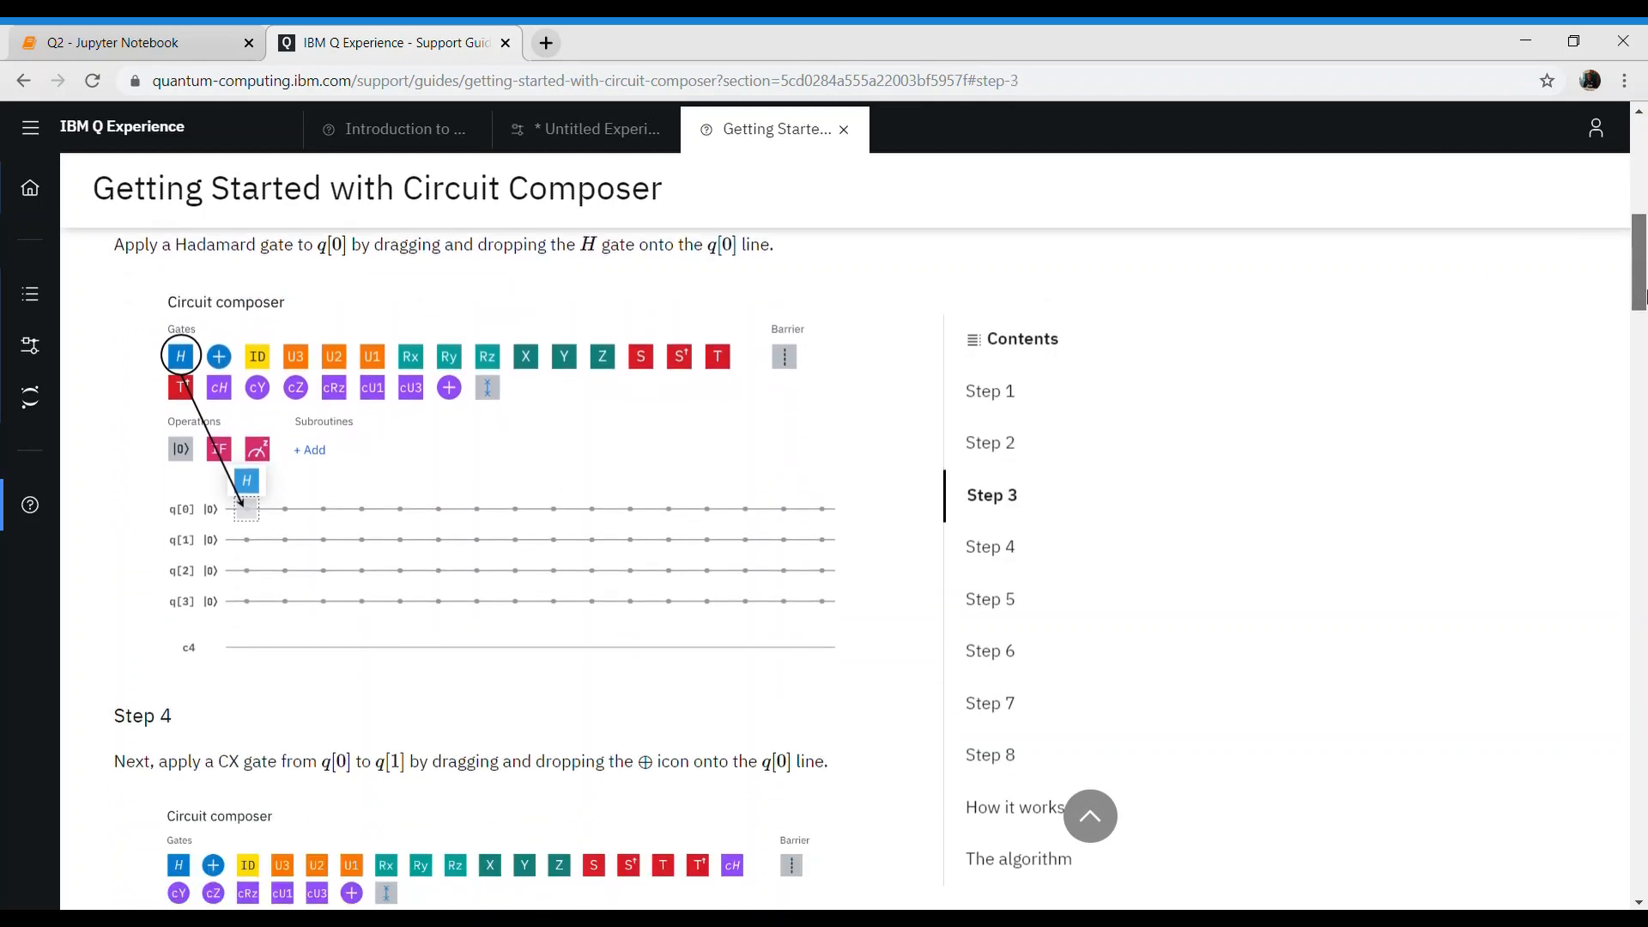
{"action": "scroll", "scroll_direction": "up", "scroll_amount": 3}
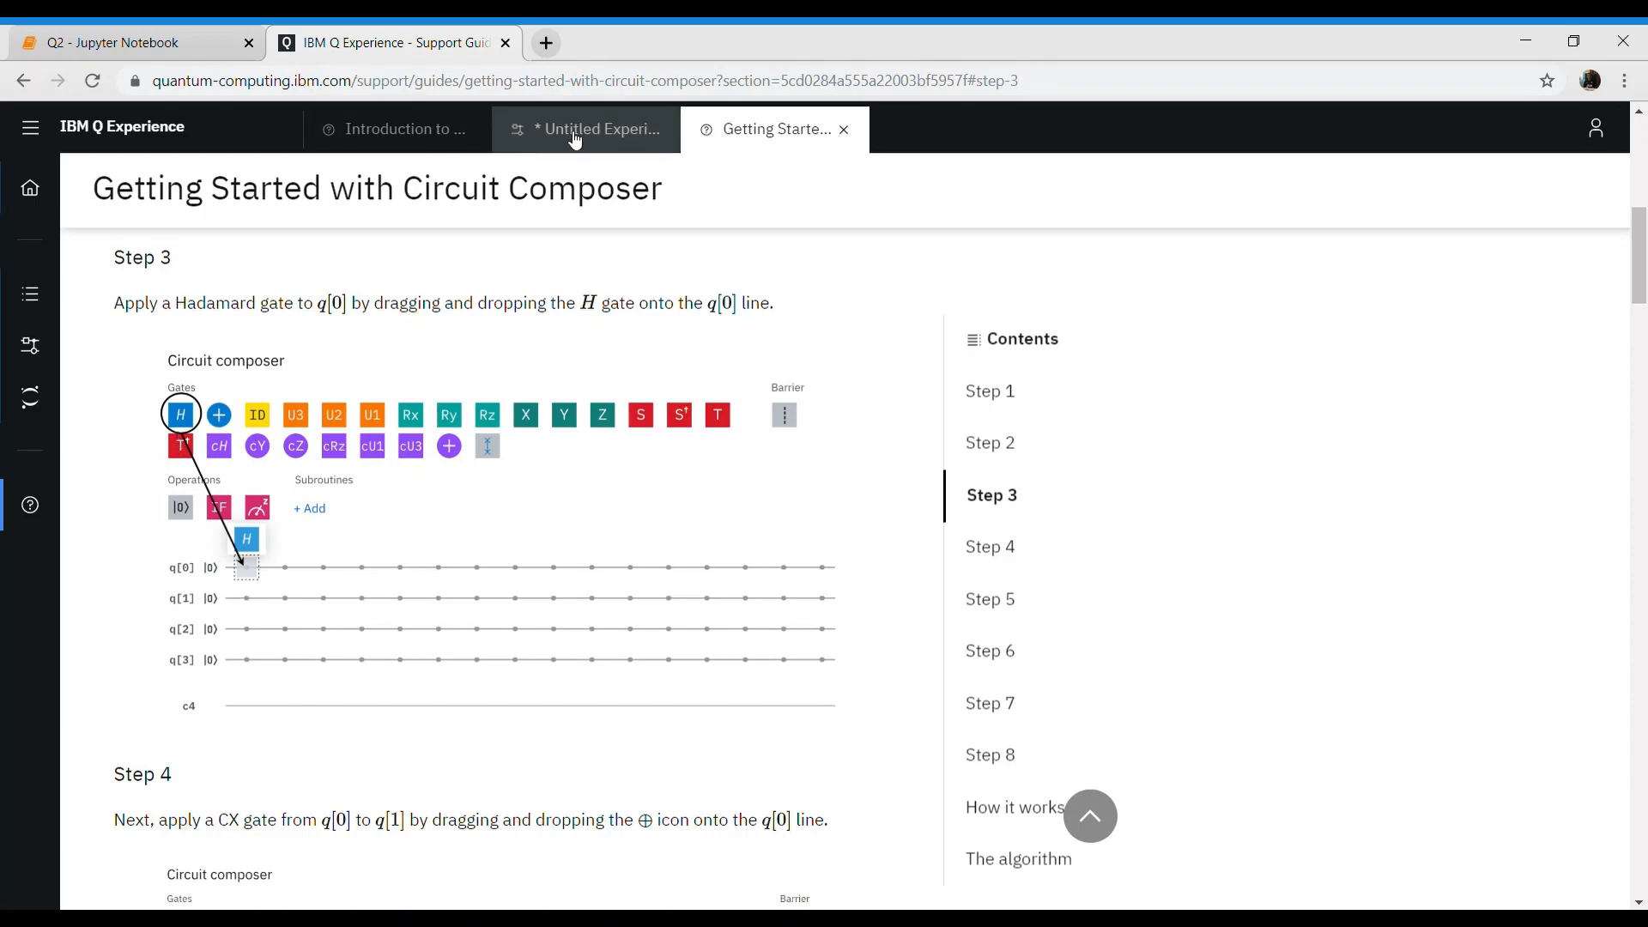
- Drag a Hadamard gate onto qubit q[0], then return to the guide
{"action": "left_click", "coordinate": [586, 129]}
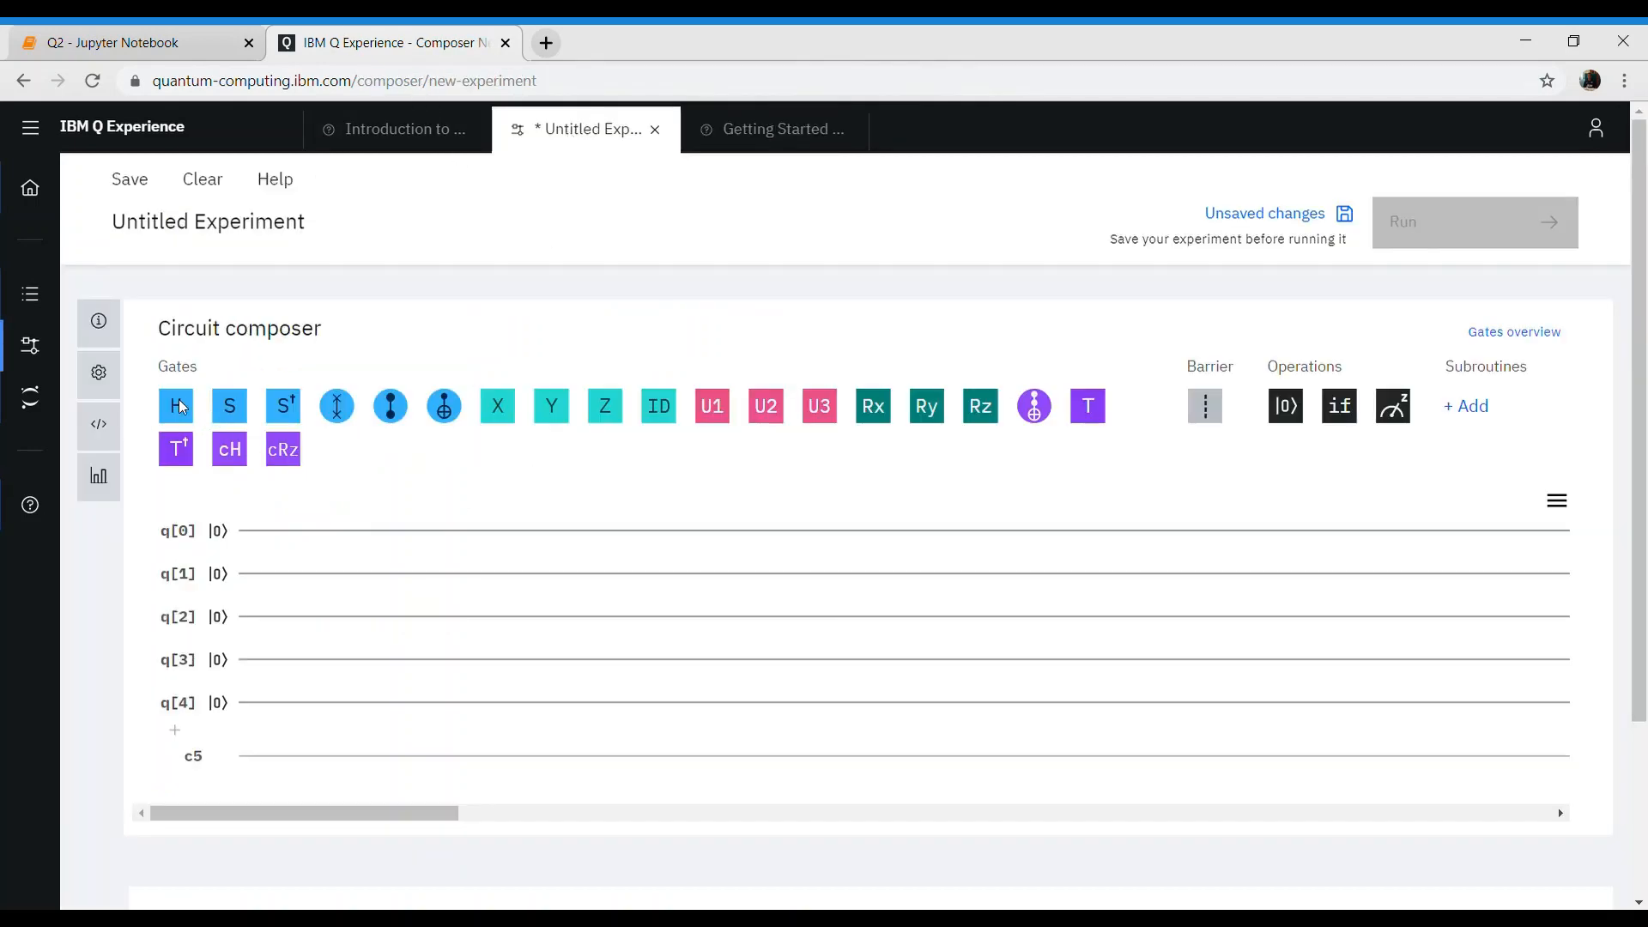
{"action": "left_click_drag", "start_coordinate": [175, 406], "coordinate": [271, 530]}
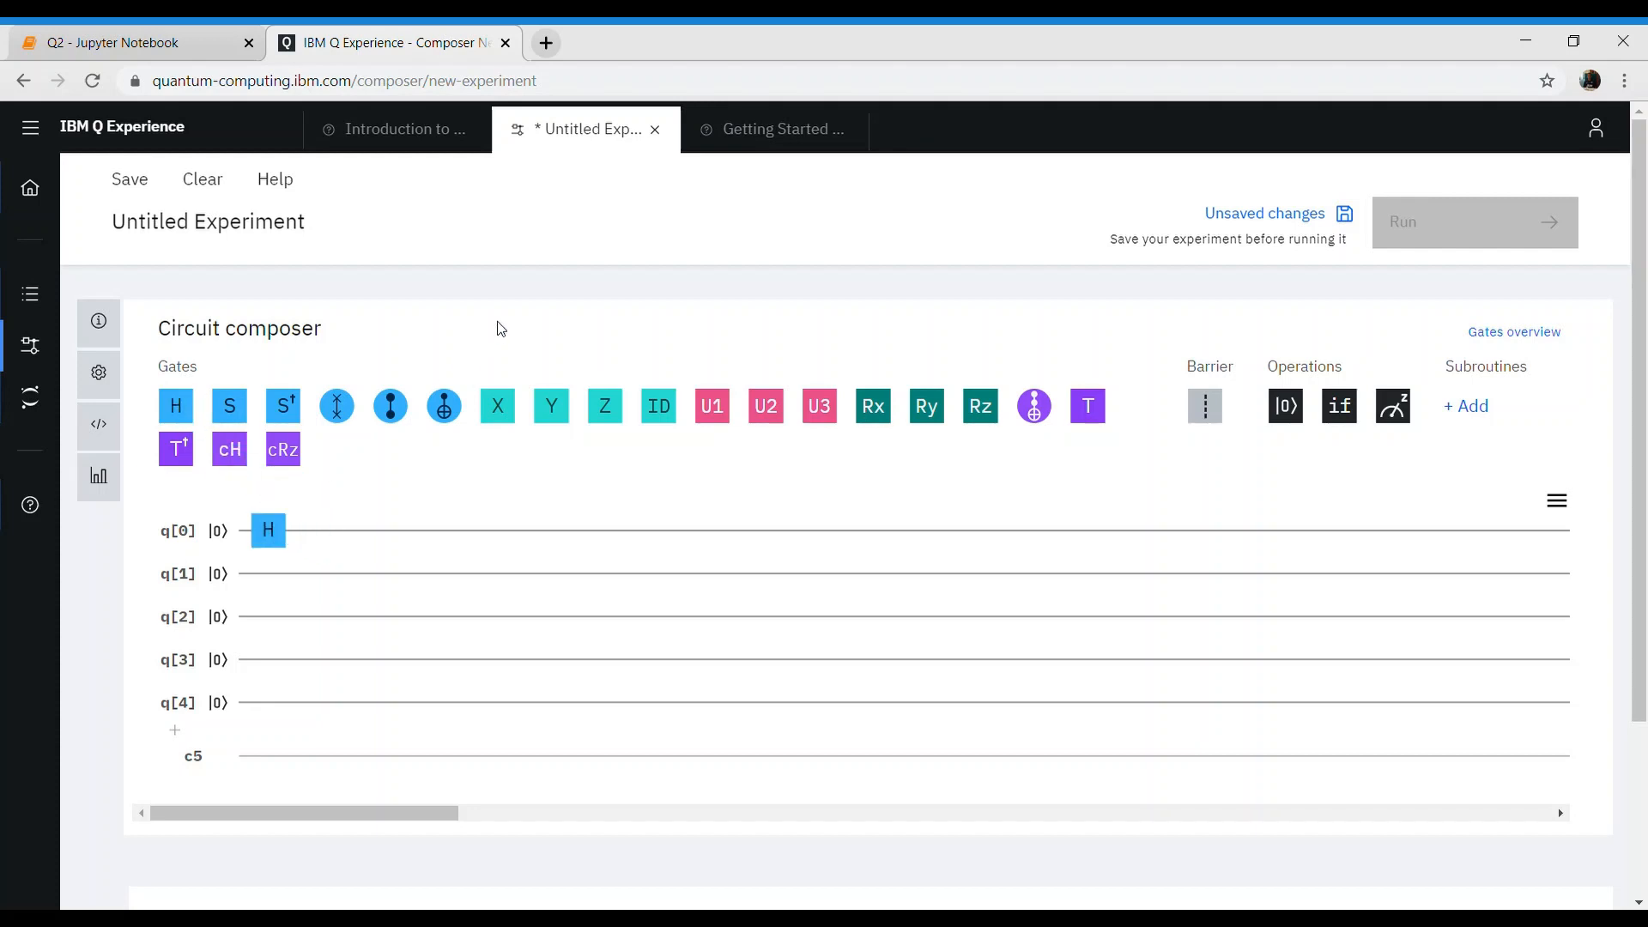
{"action": "mouse_move", "coordinate": [738, 134]}
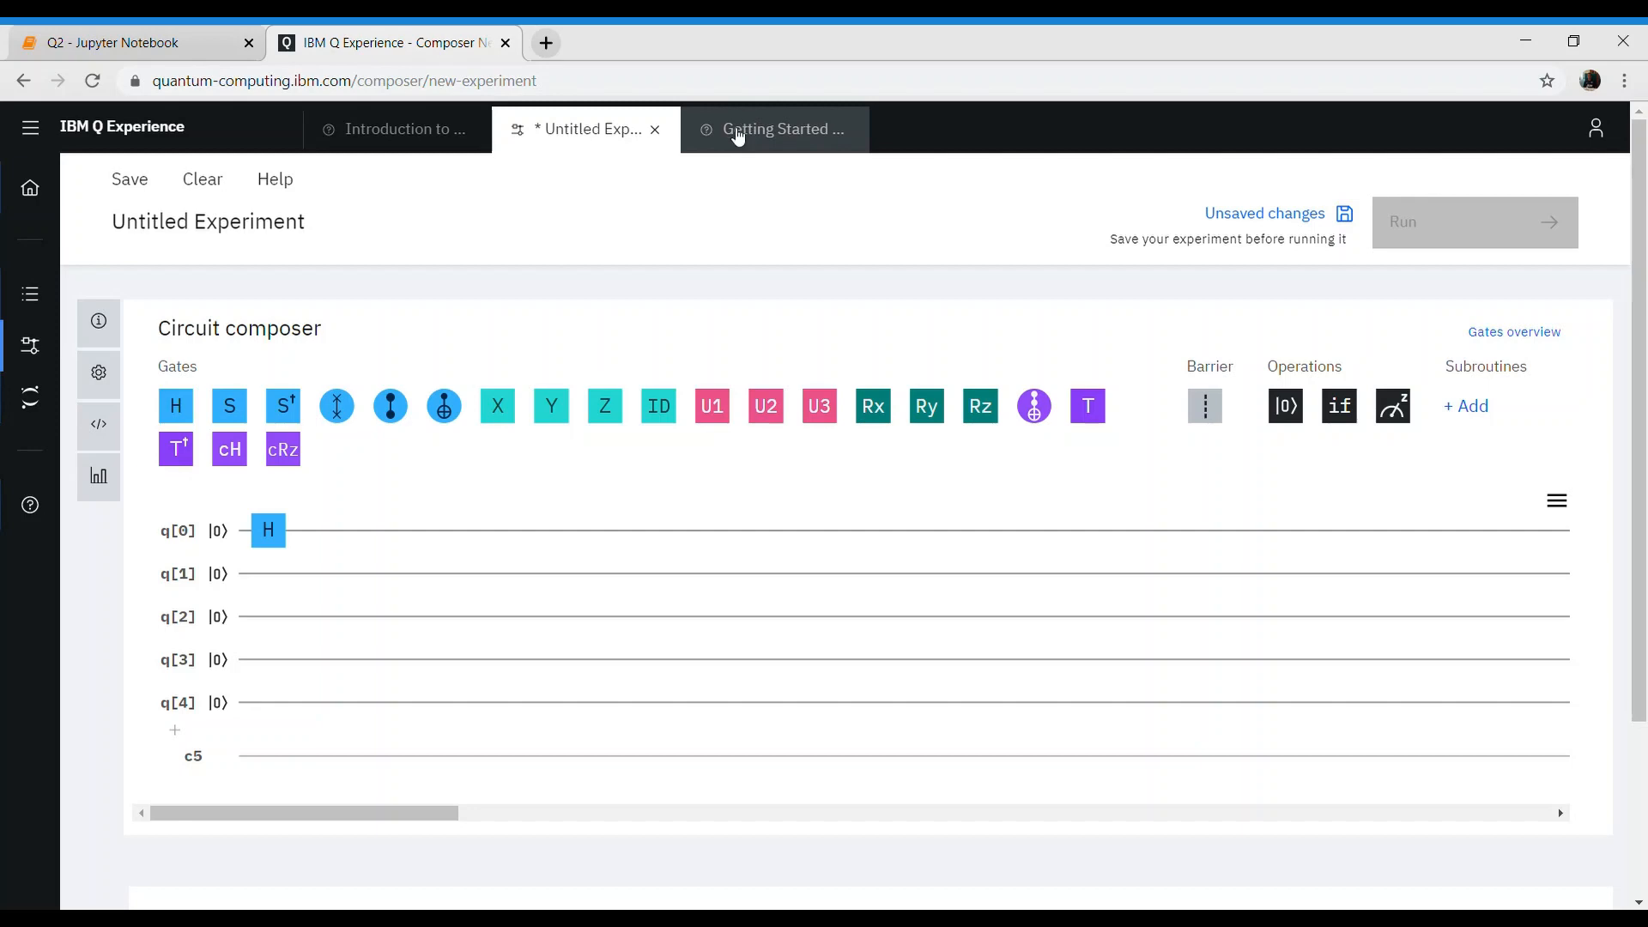
{"action": "left_click", "coordinate": [784, 128]}
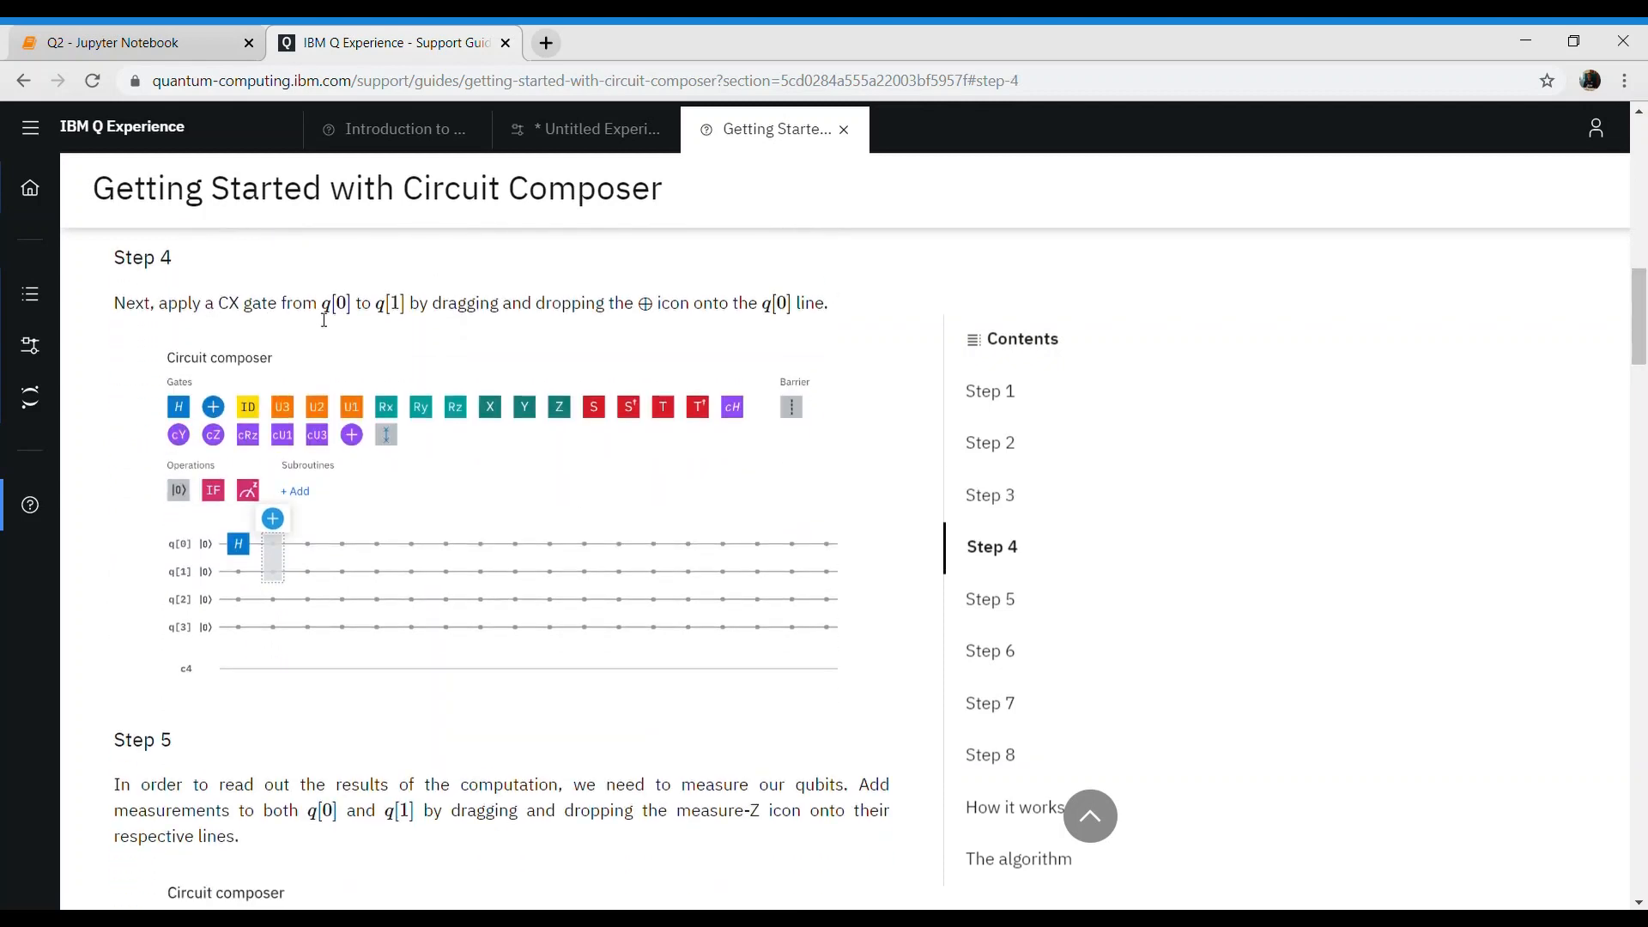
{"action": "mouse_move", "coordinate": [196, 83]}
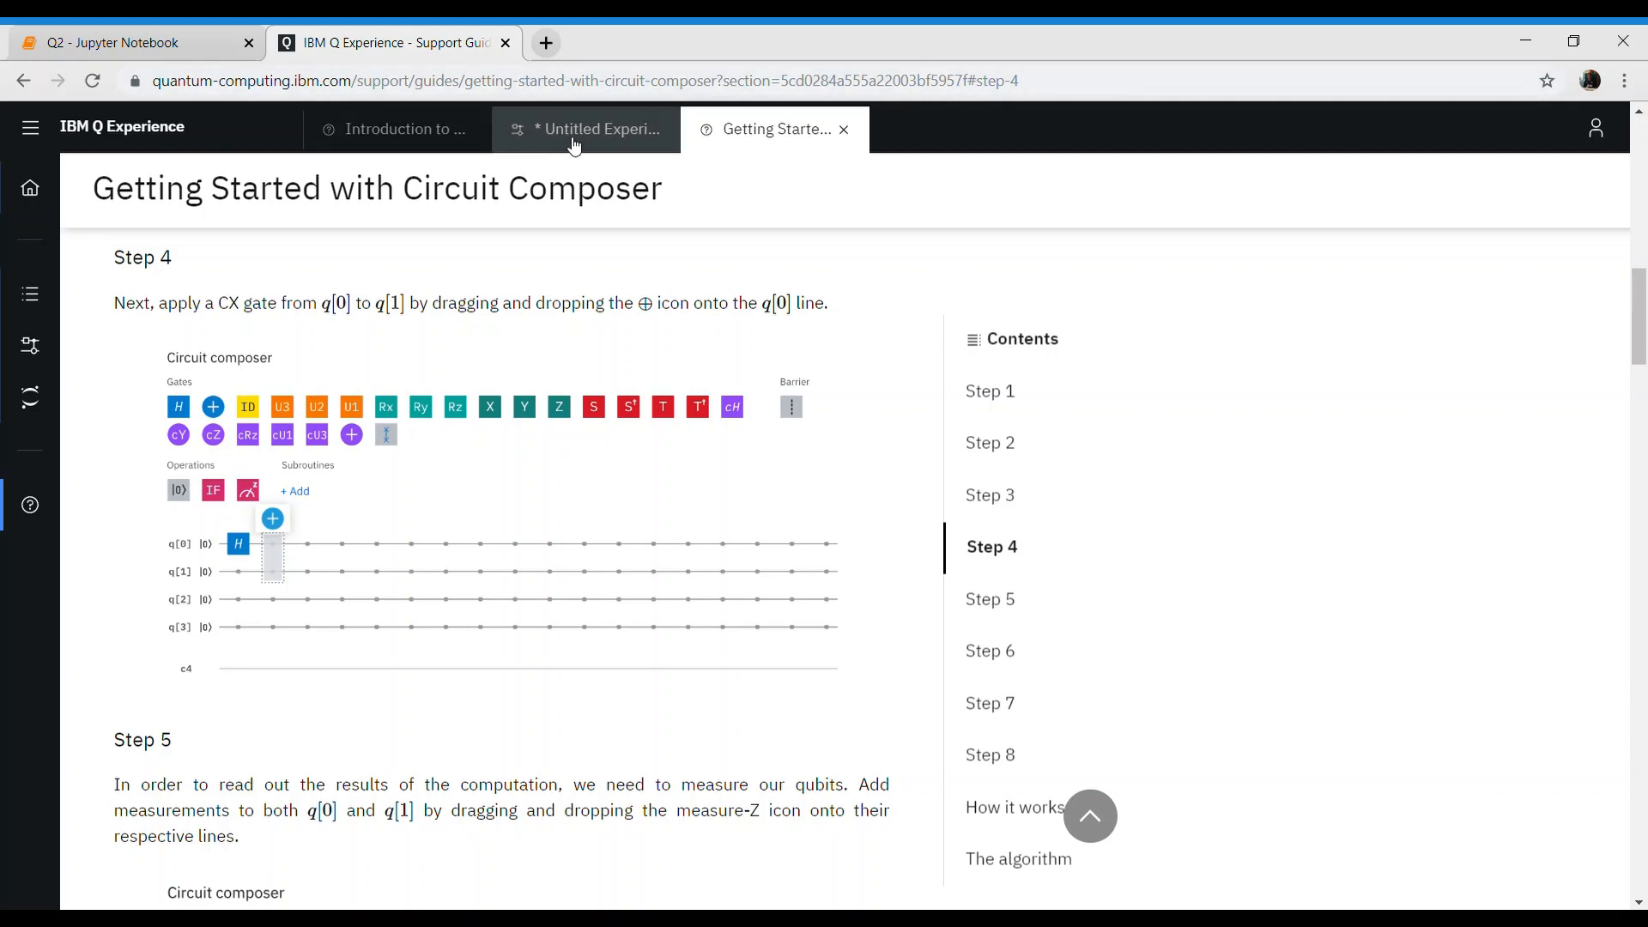
- Add a CNOT from q[0] to q[1], then read the guide from Step 4 onward
{"action": "left_click", "coordinate": [585, 129]}
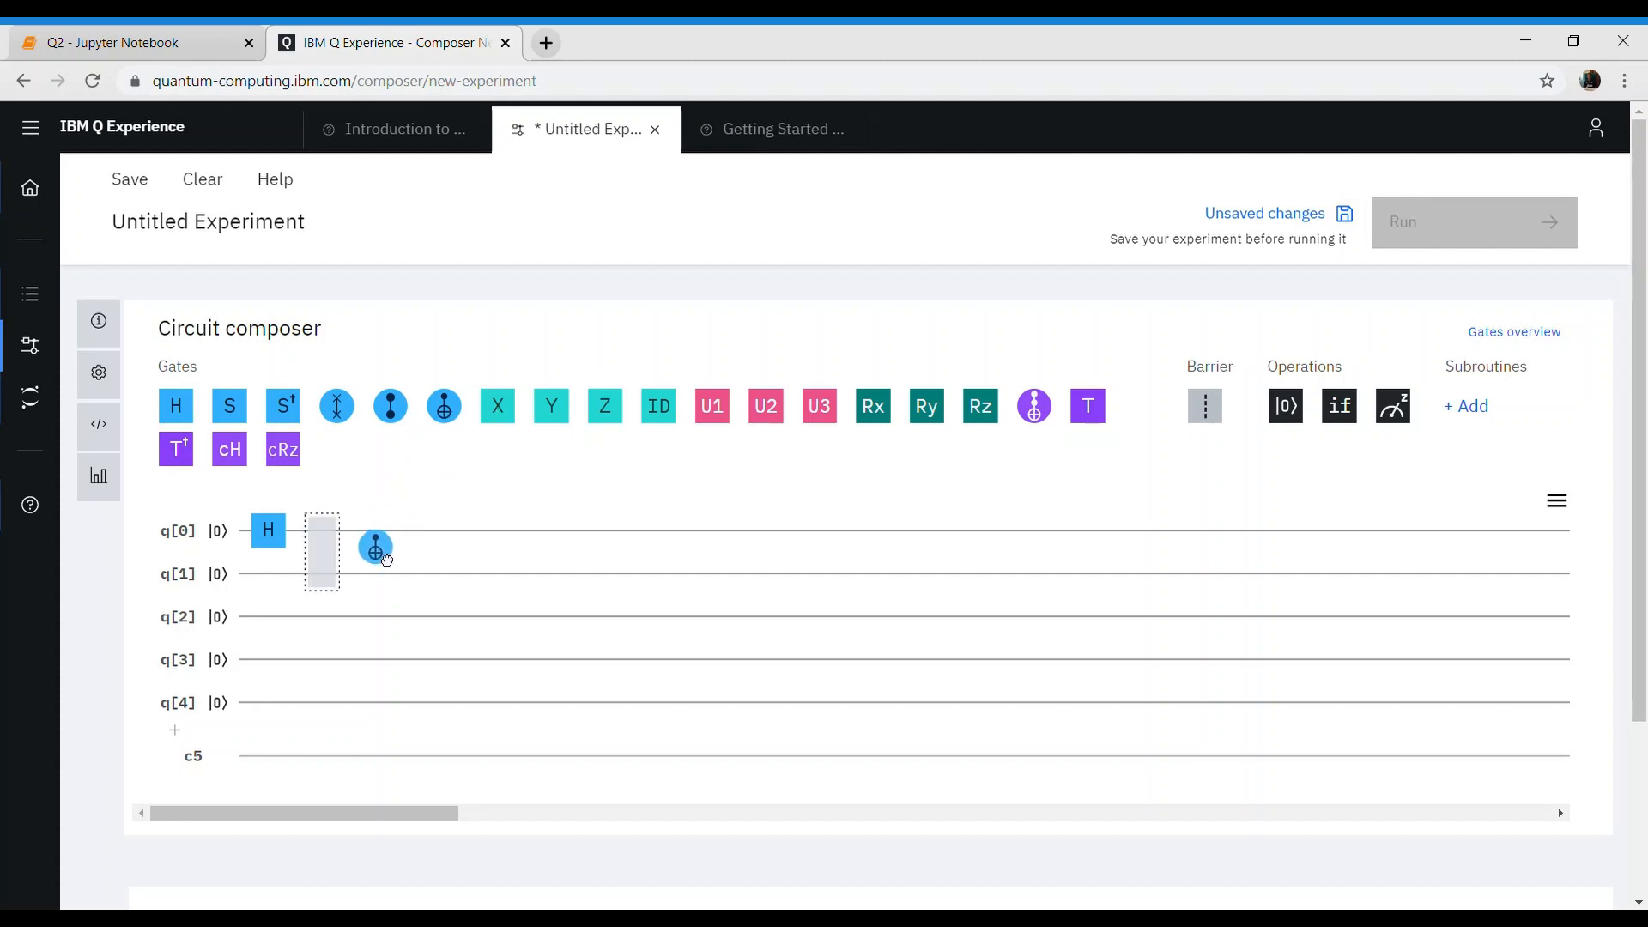
{"action": "left_click_drag", "start_coordinate": [375, 549], "coordinate": [490, 549]}
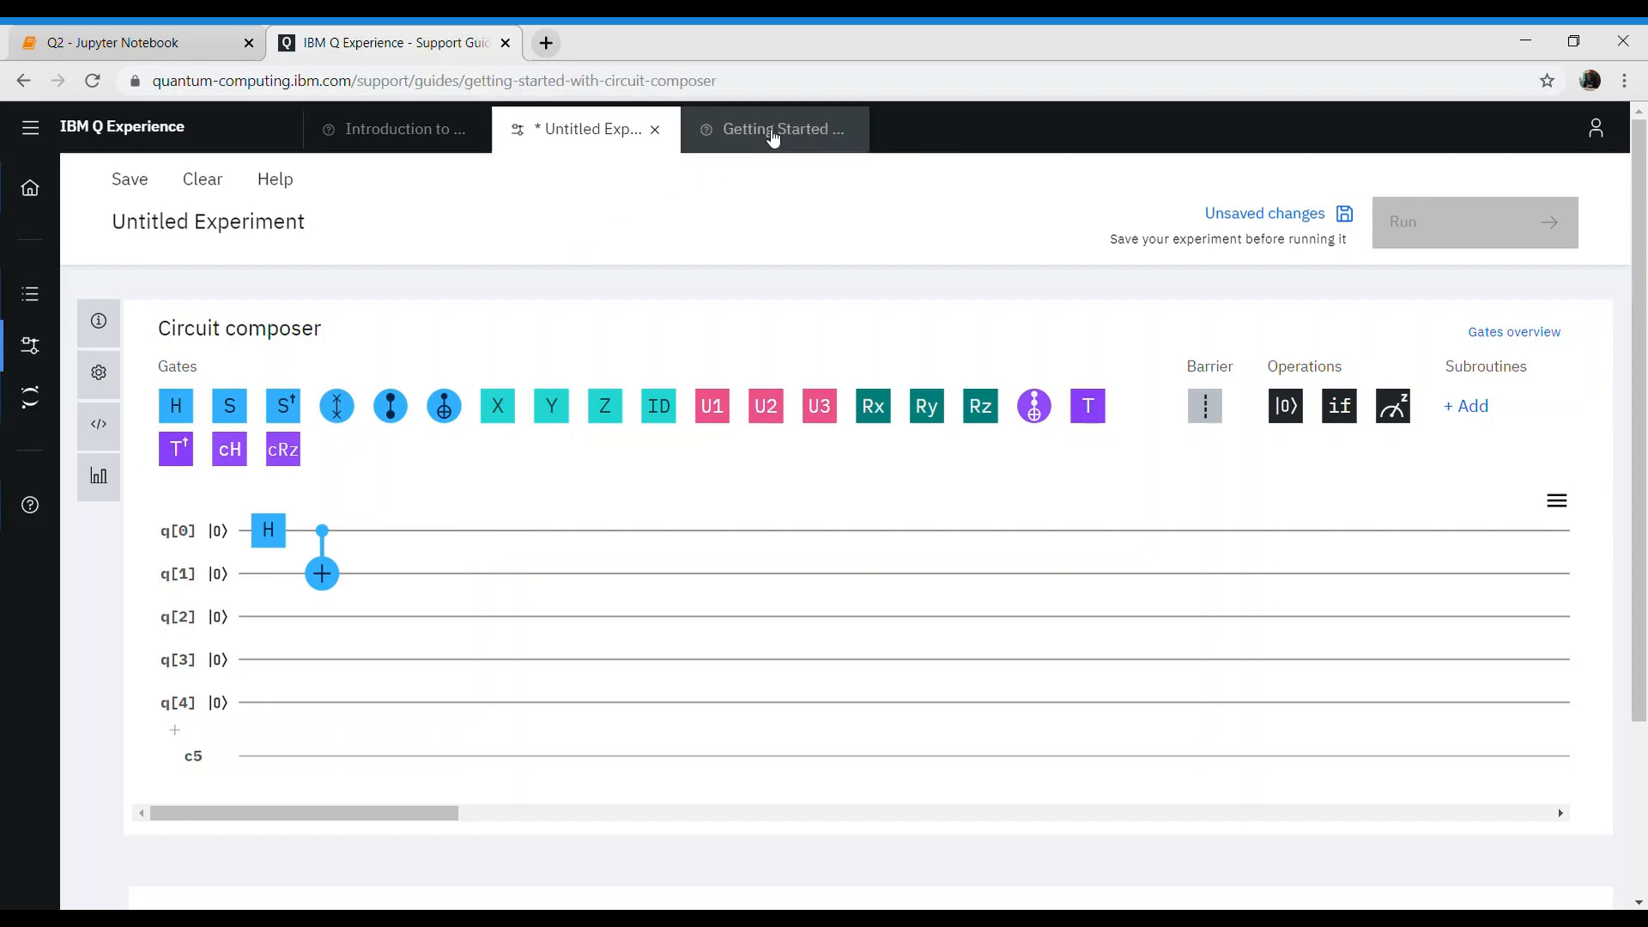
{"action": "left_click", "coordinate": [774, 129]}
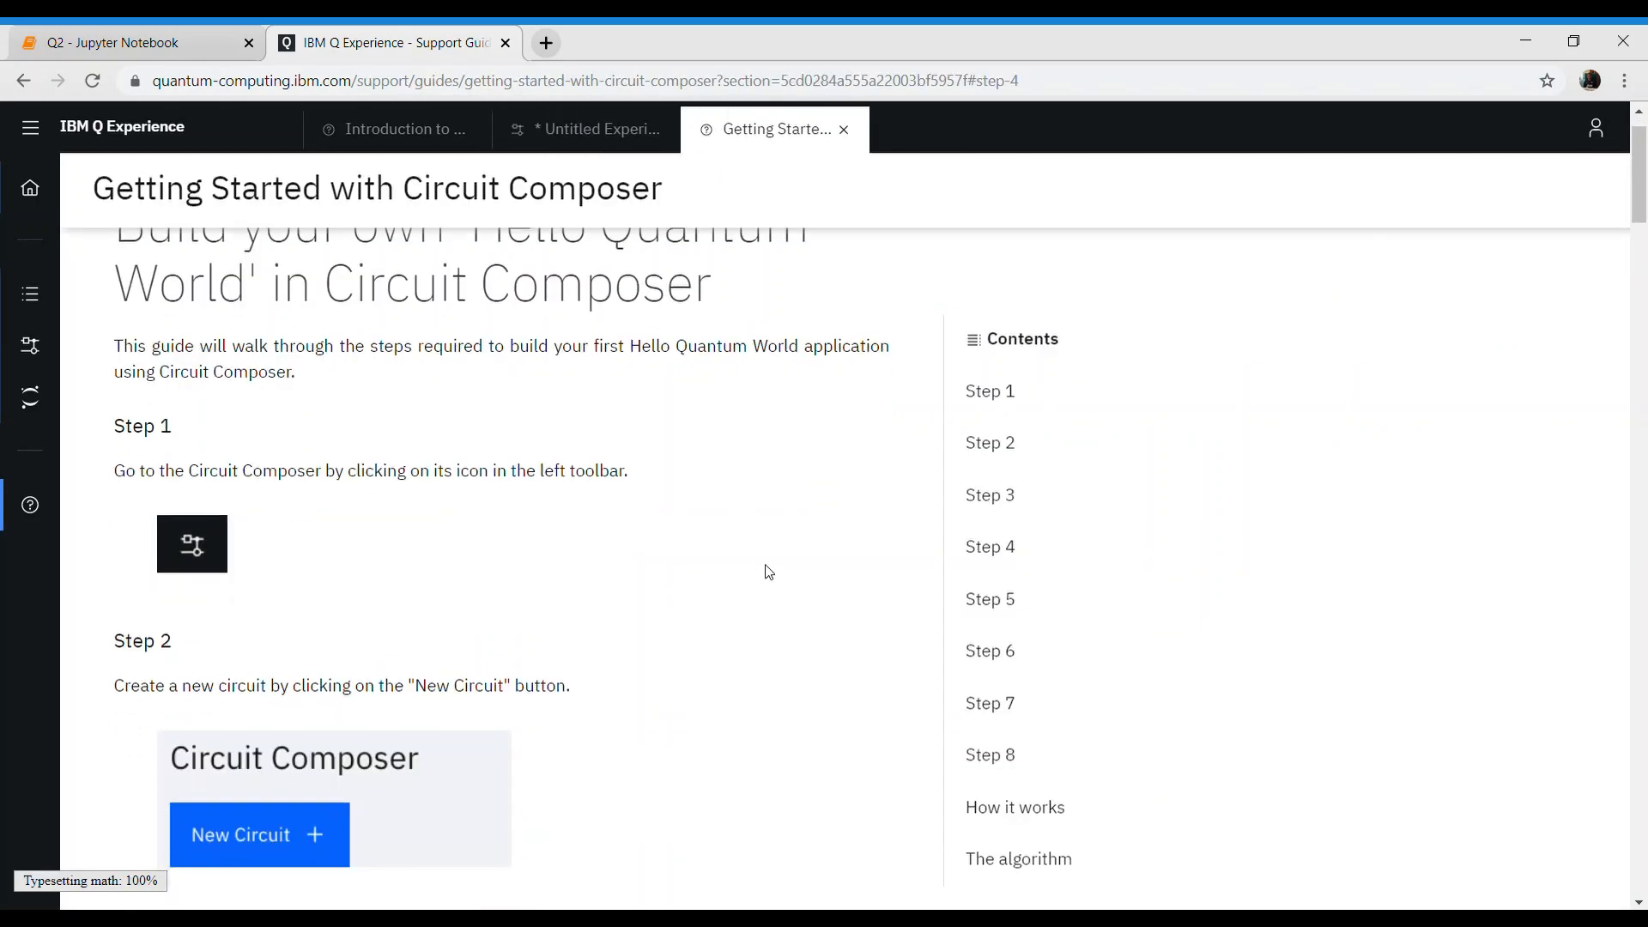
{"action": "left_click", "coordinate": [990, 546]}
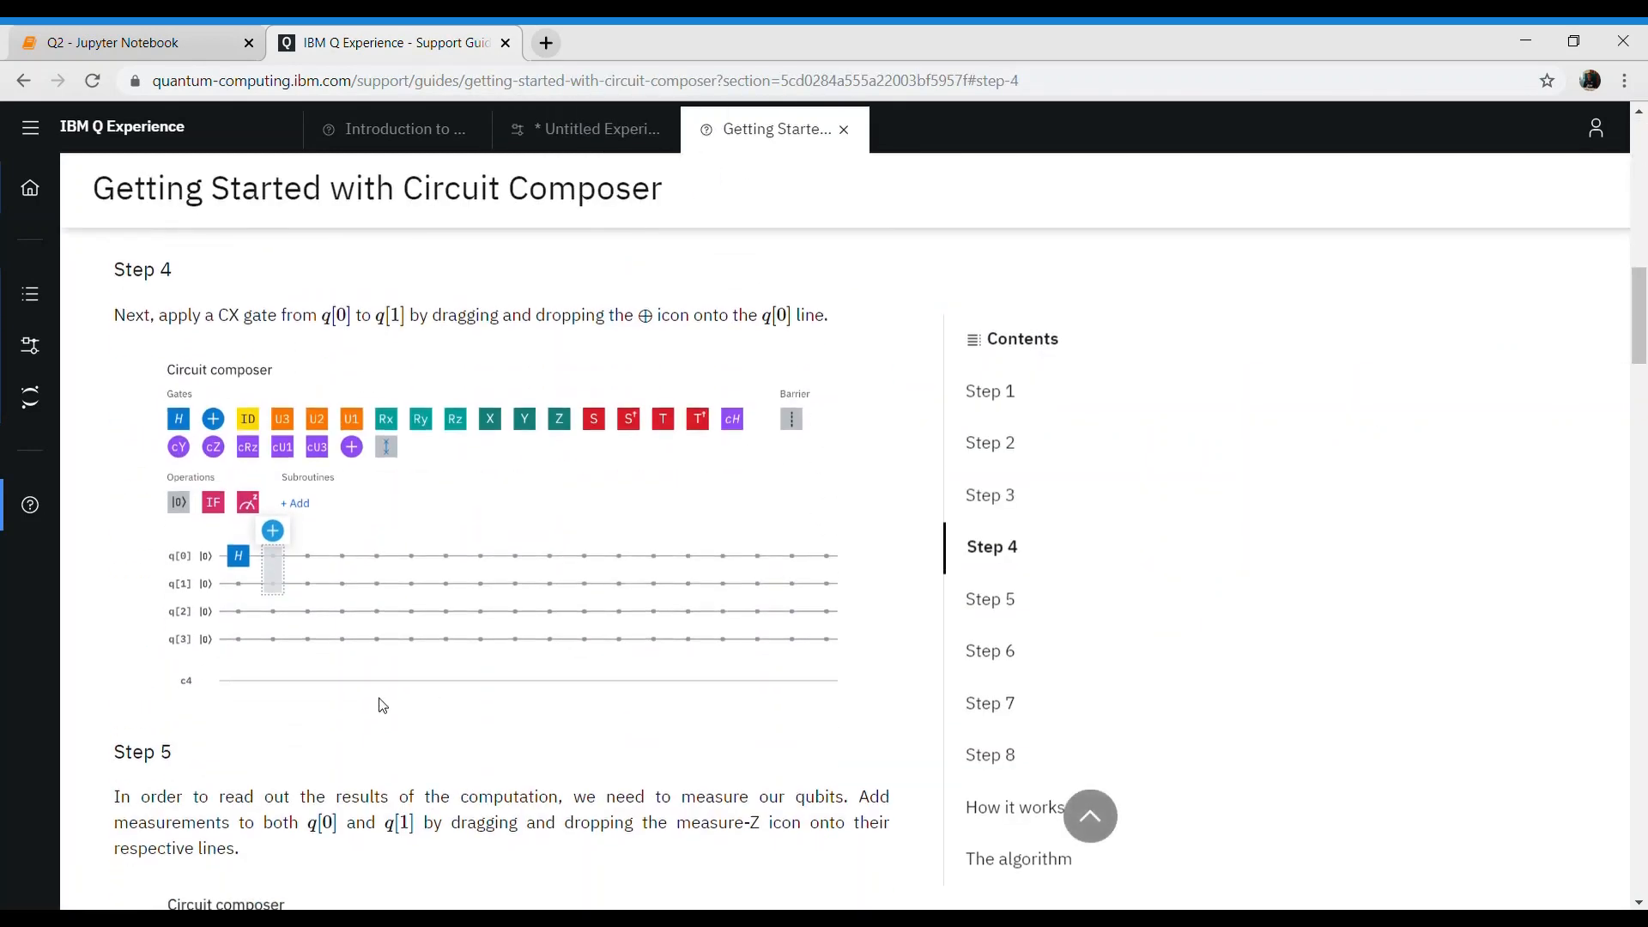
{"action": "scroll", "scroll_direction": "down", "scroll_amount": 3}
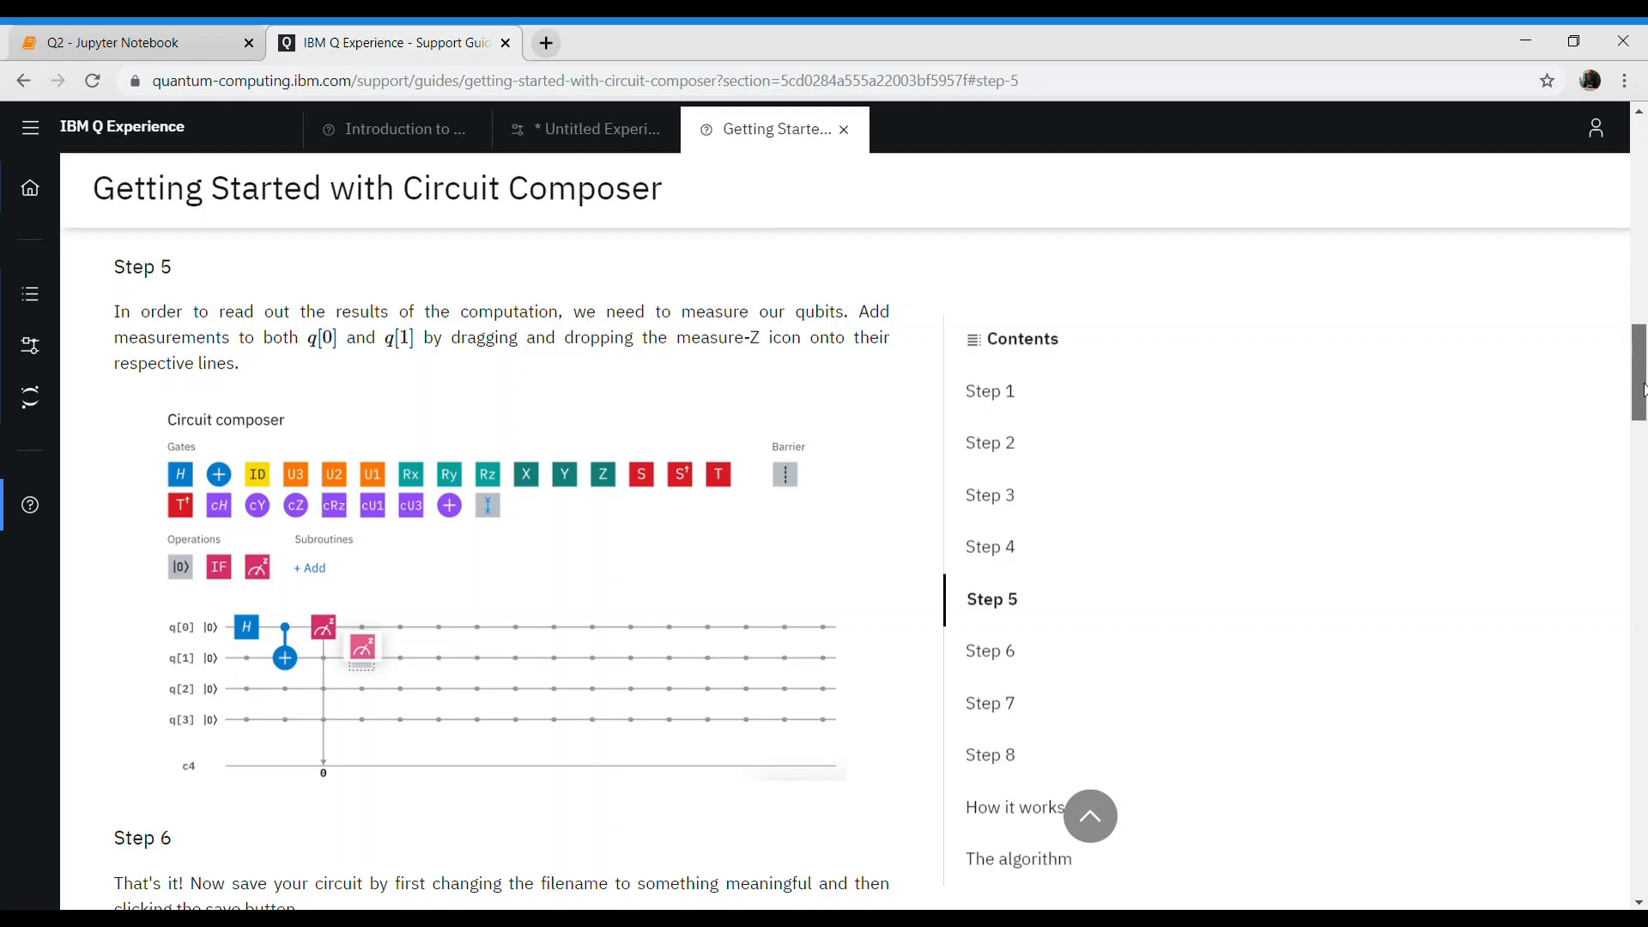
{"action": "scroll", "scroll_direction": "down", "scroll_amount": 3}
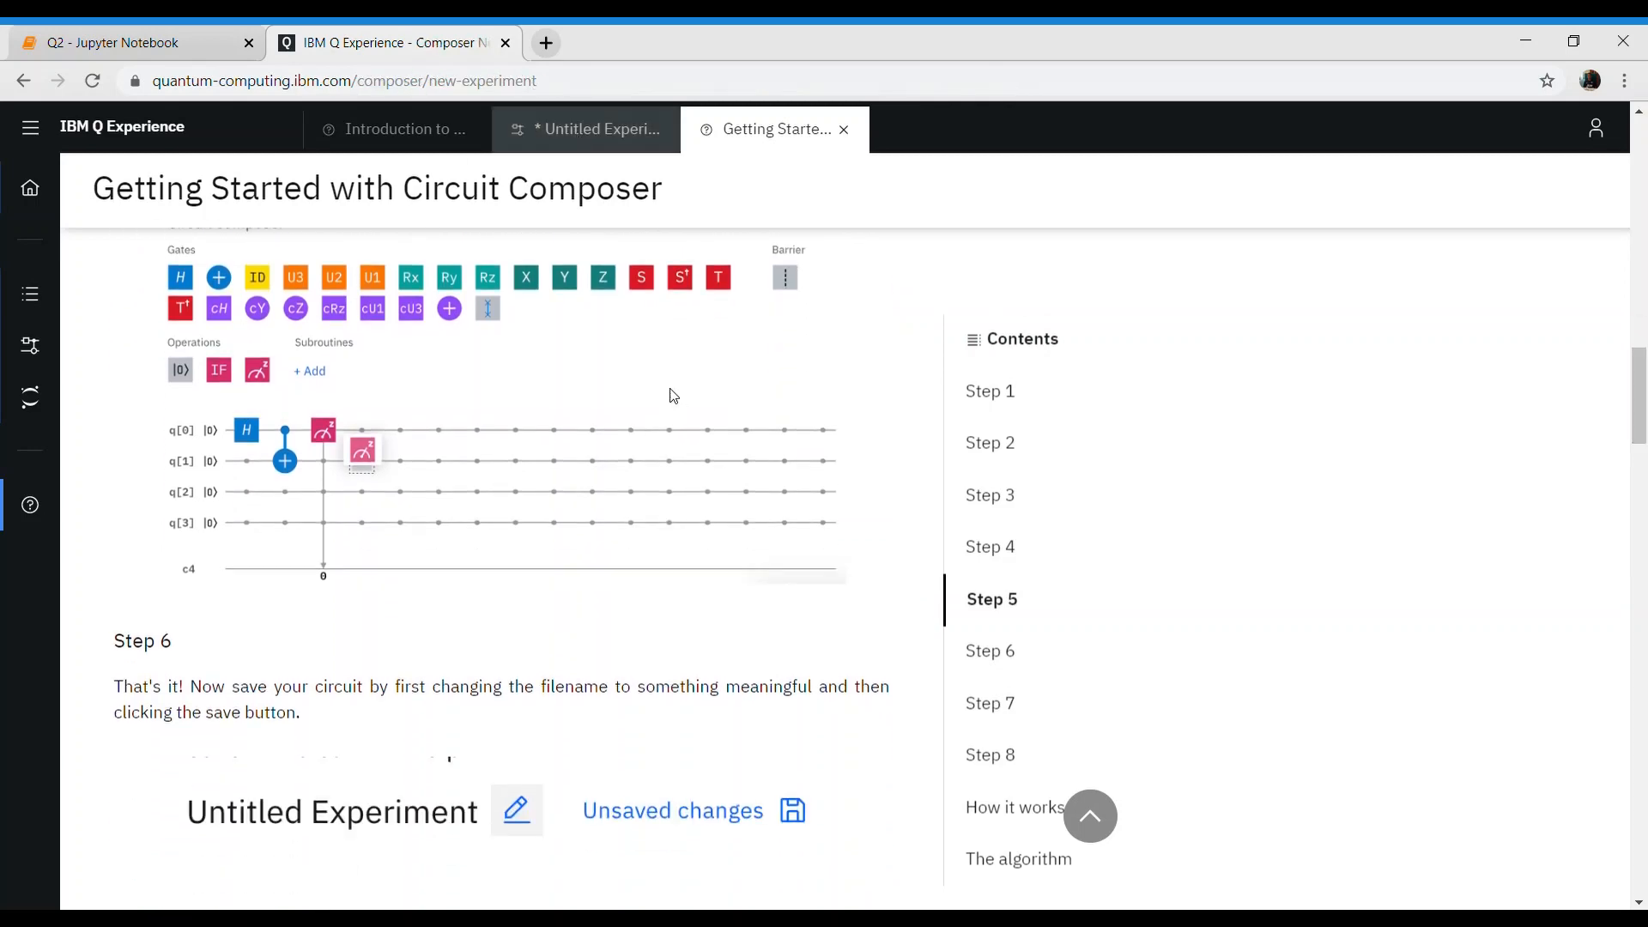
{"action": "left_click", "coordinate": [585, 128]}
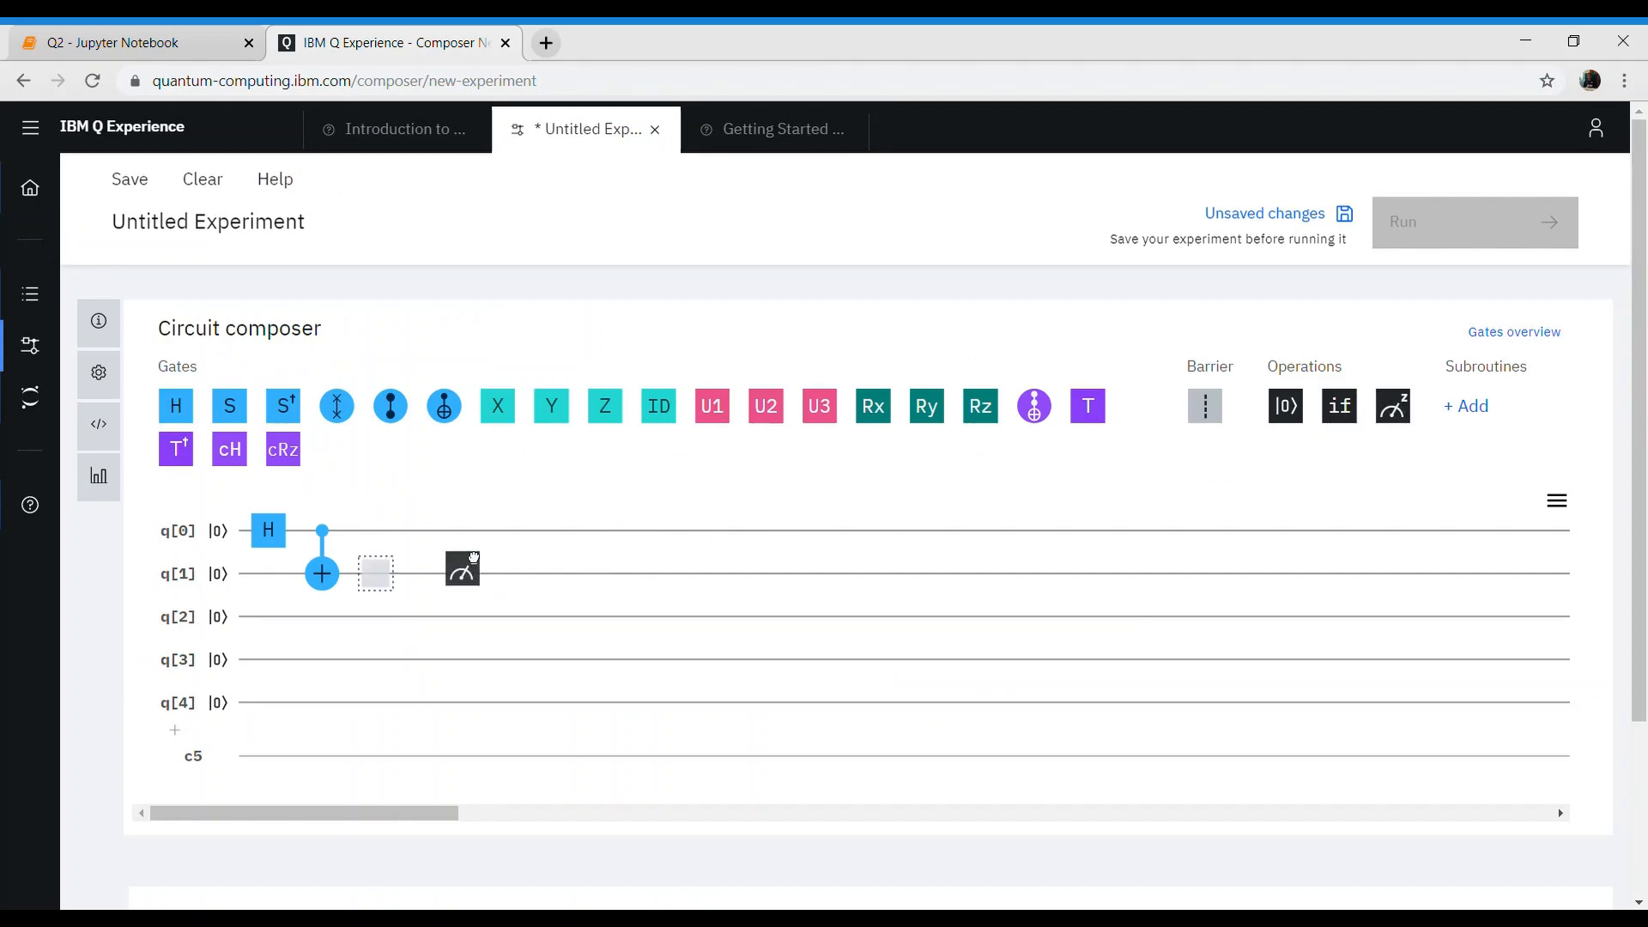
{"action": "left_click_drag", "start_coordinate": [463, 567], "coordinate": [375, 530]}
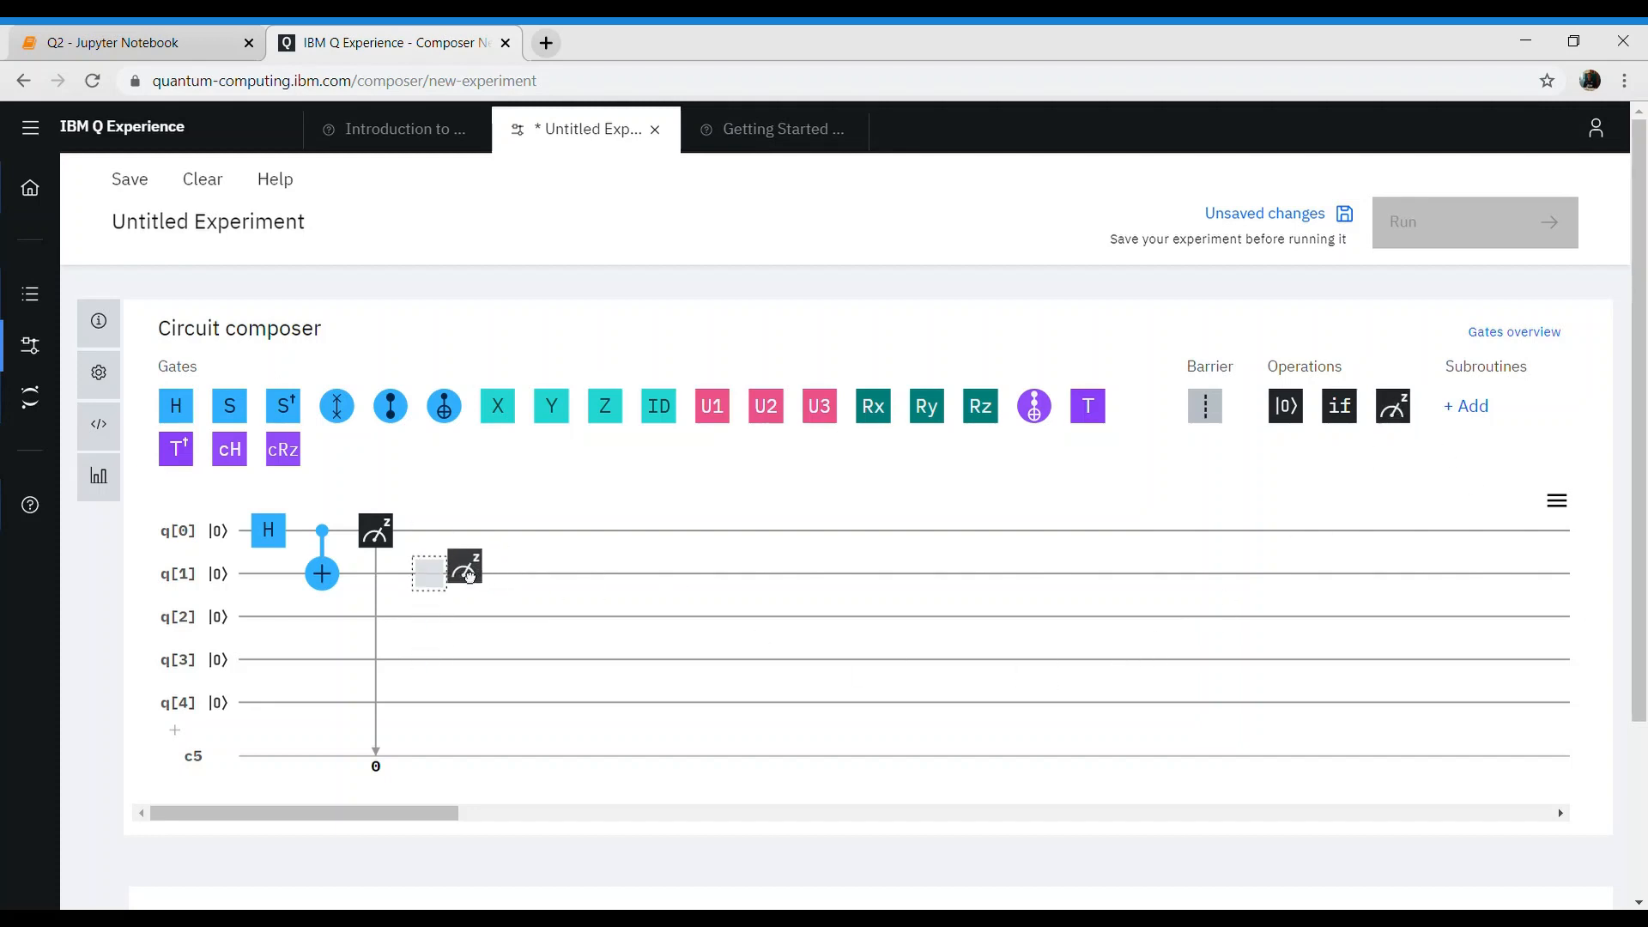
{"action": "left_click", "coordinate": [428, 573]}
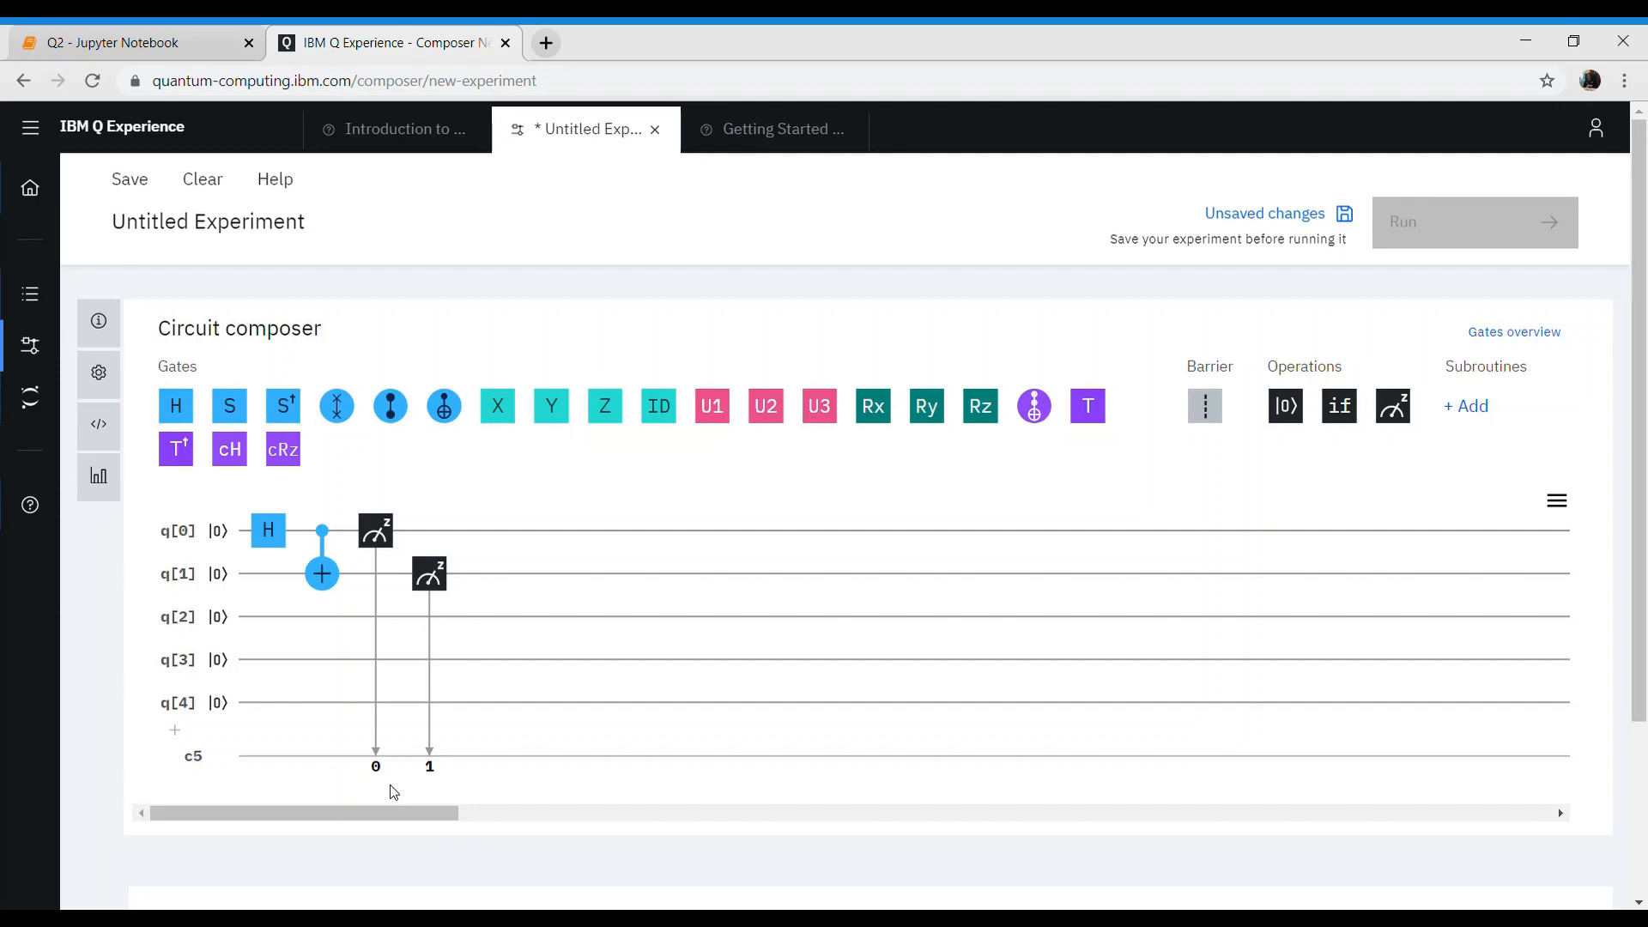
{"action": "mouse_move", "coordinate": [378, 793]}
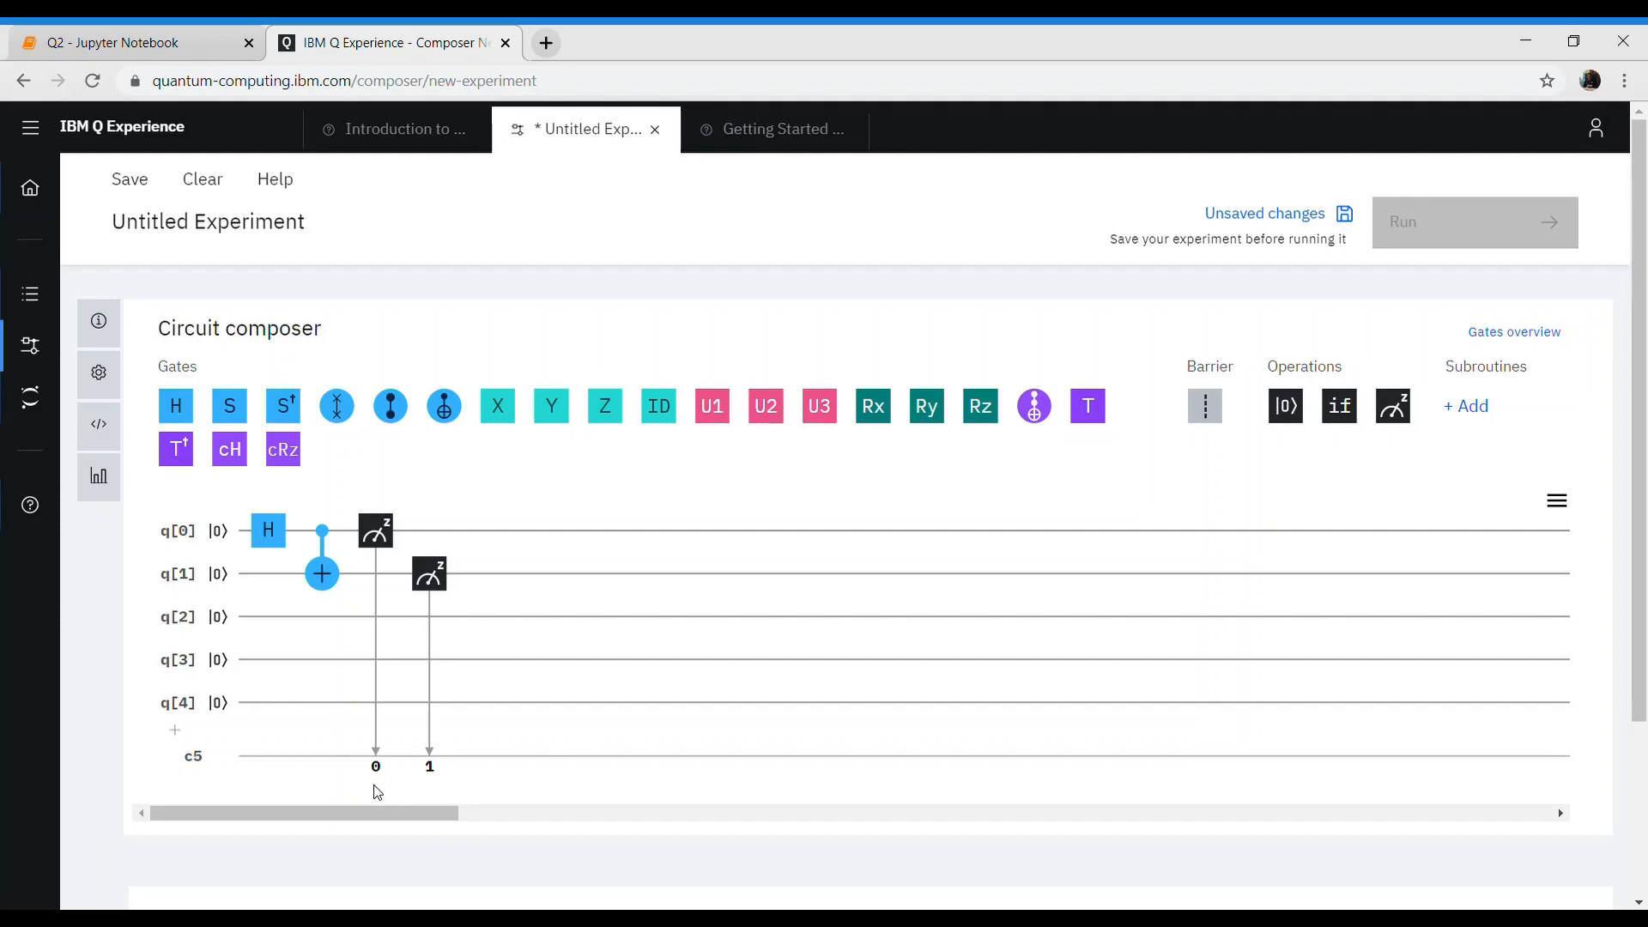
{"action": "mouse_move", "coordinate": [187, 661]}
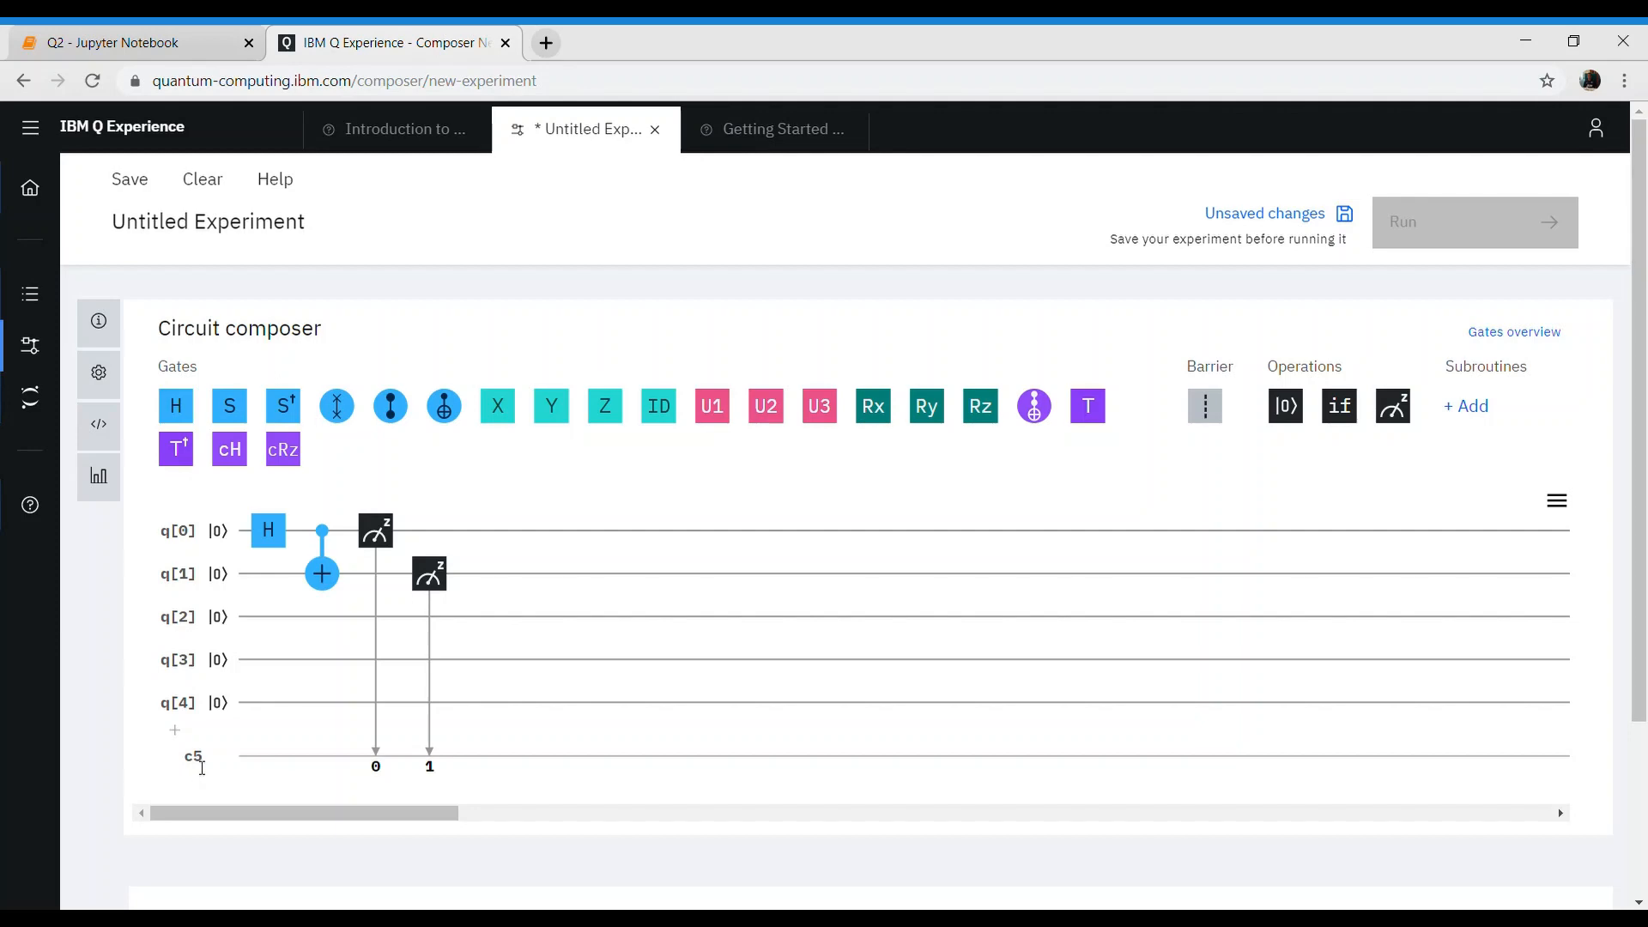
{"action": "mouse_move", "coordinate": [197, 662]}
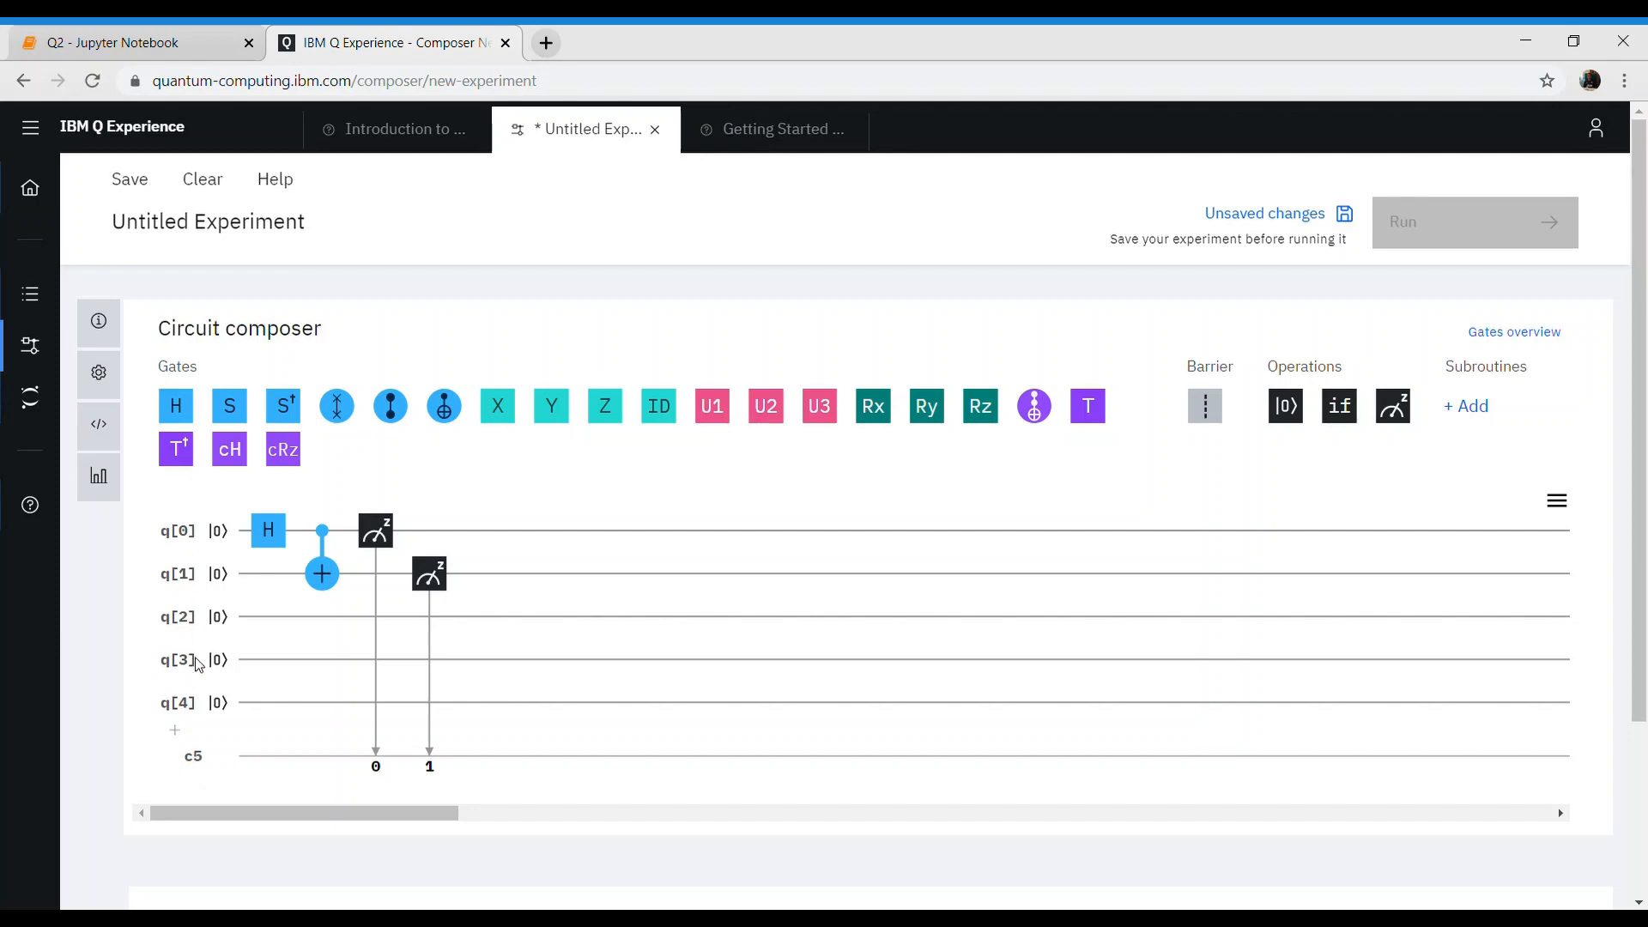
{"action": "mouse_move", "coordinate": [243, 667]}
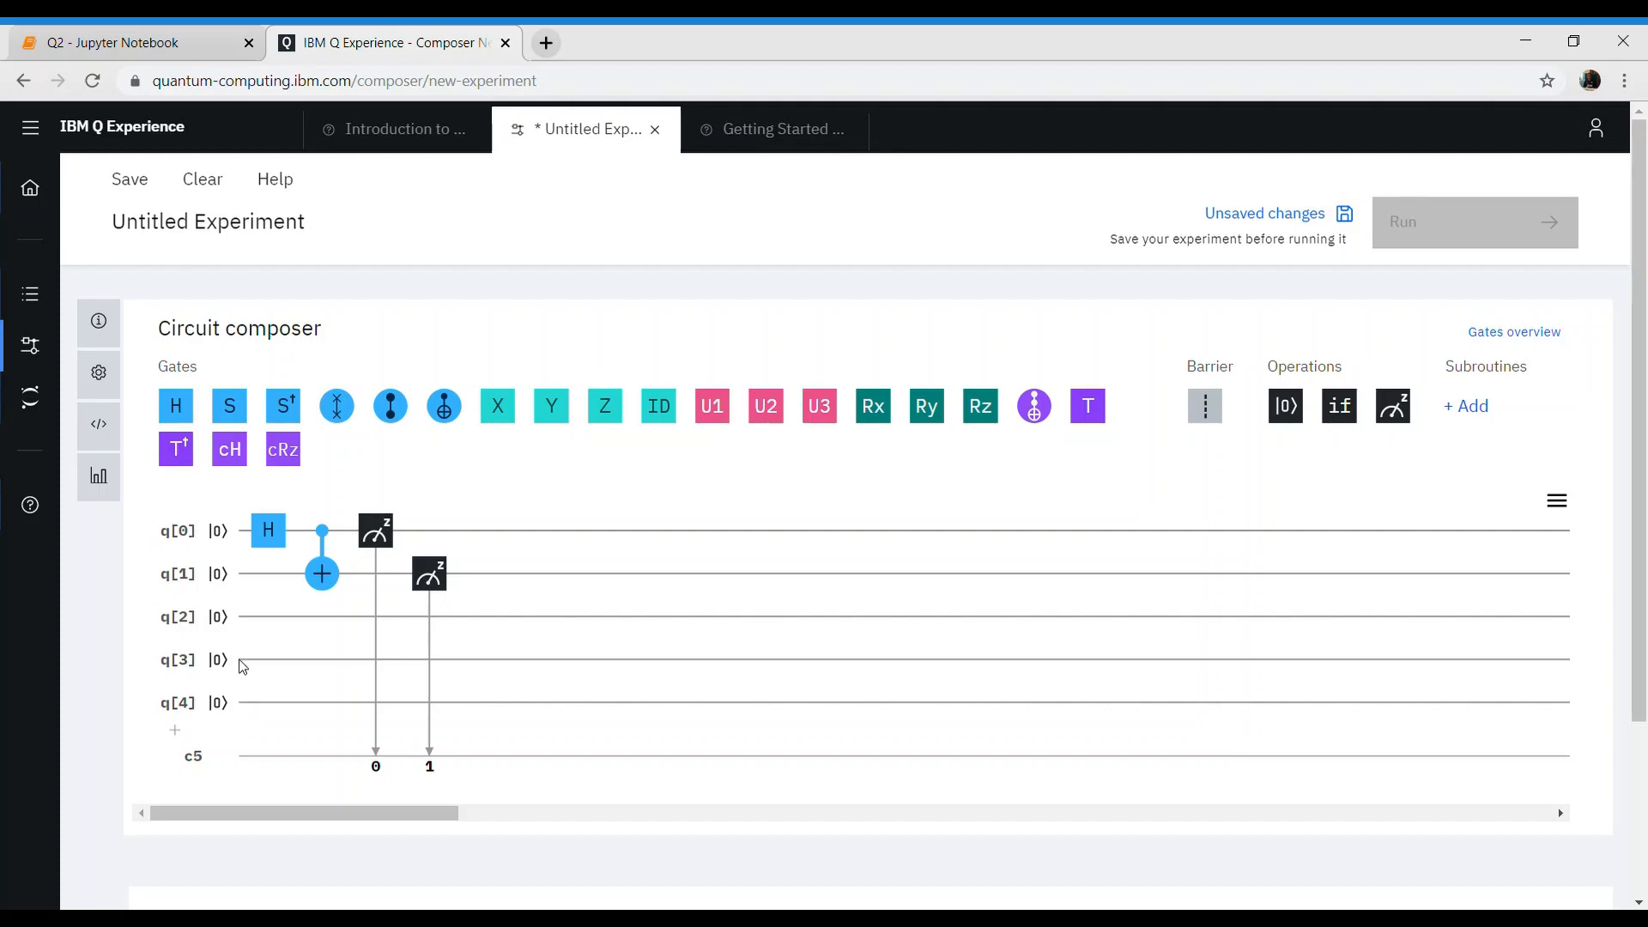
{"action": "mouse_move", "coordinate": [149, 617]}
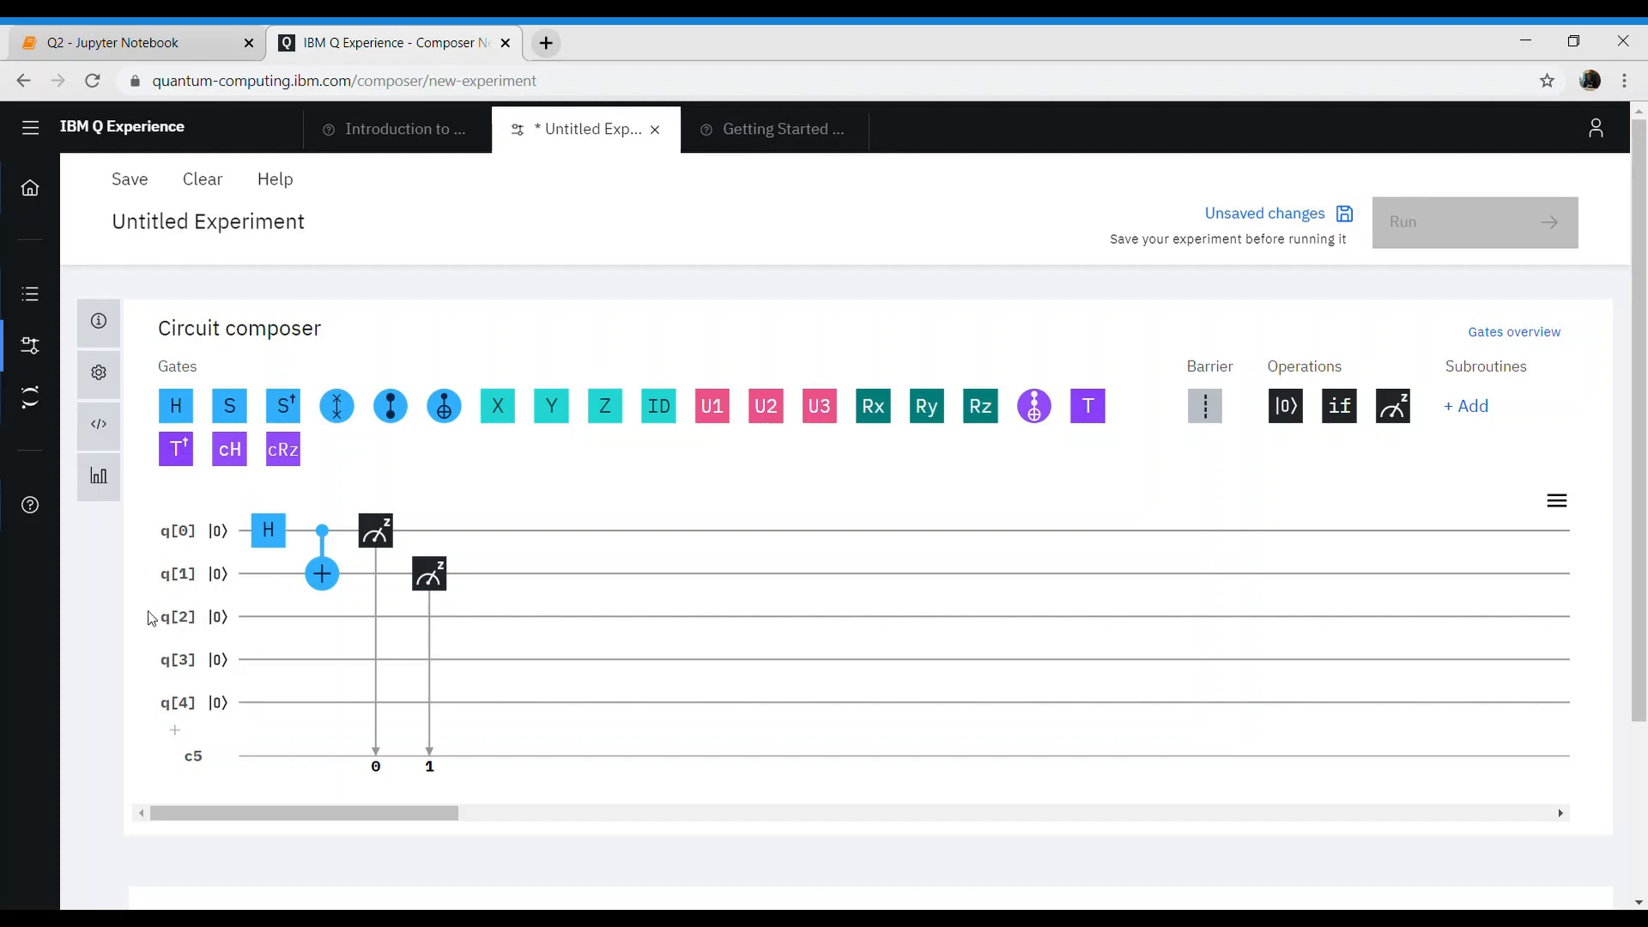
{"action": "mouse_move", "coordinate": [589, 451]}
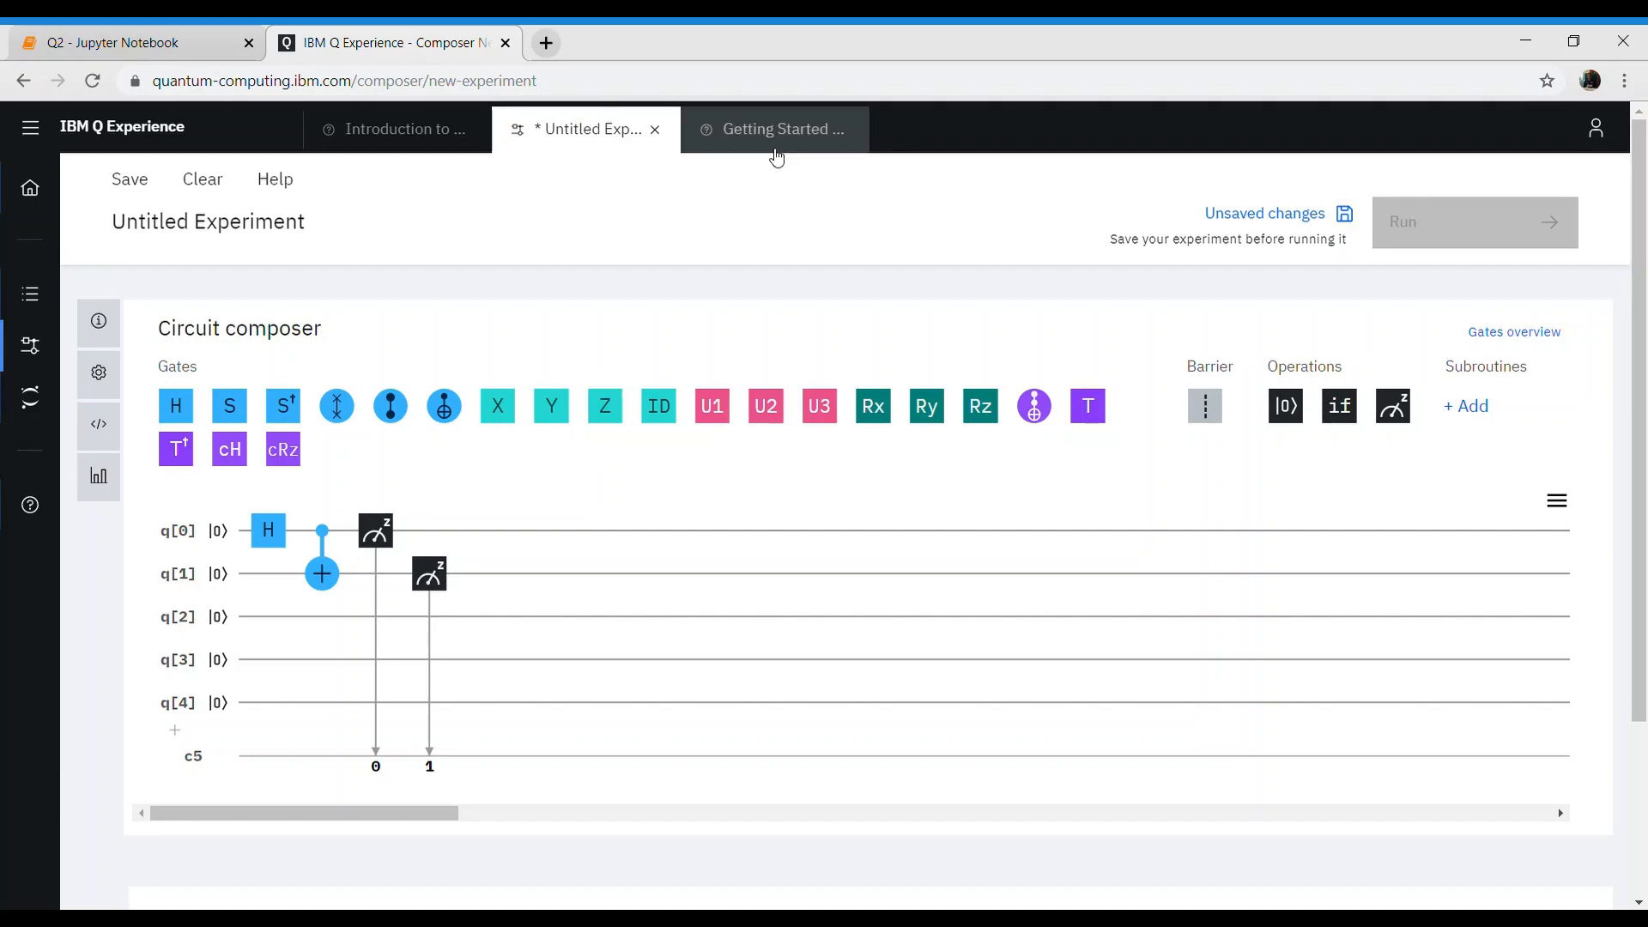
- Scroll the Getting Started guide through Steps 6–8 on saving, running and results
{"action": "left_click", "coordinate": [781, 129]}
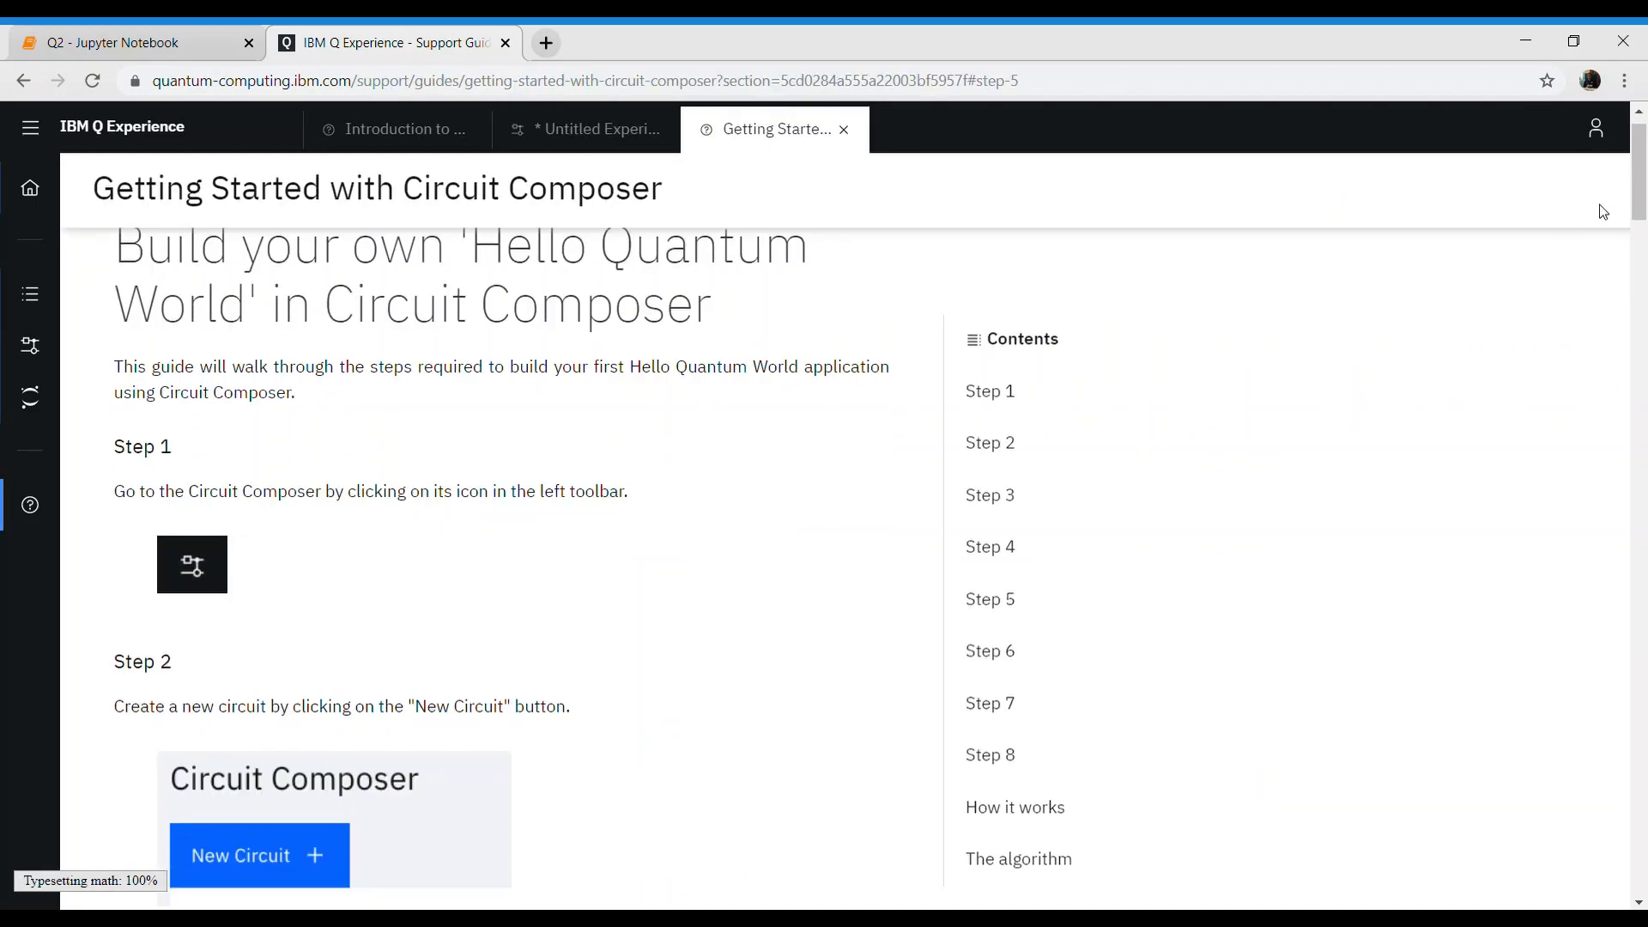
{"action": "scroll", "scroll_direction": "down", "scroll_amount": 3}
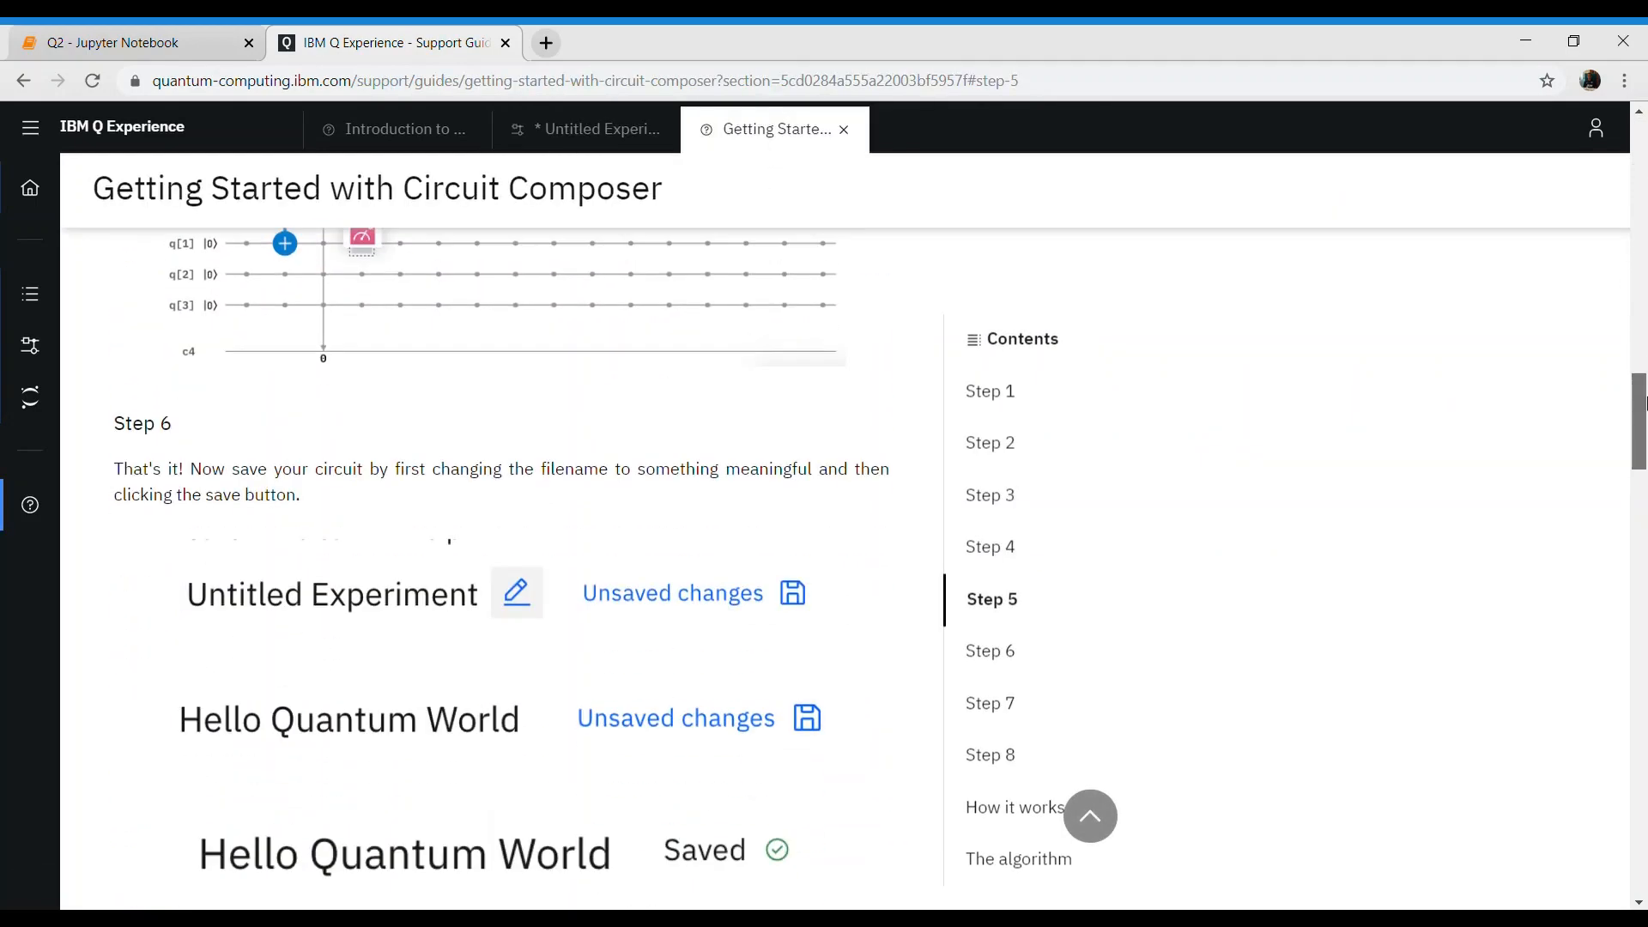
{"action": "scroll", "scroll_direction": "down", "scroll_amount": 3}
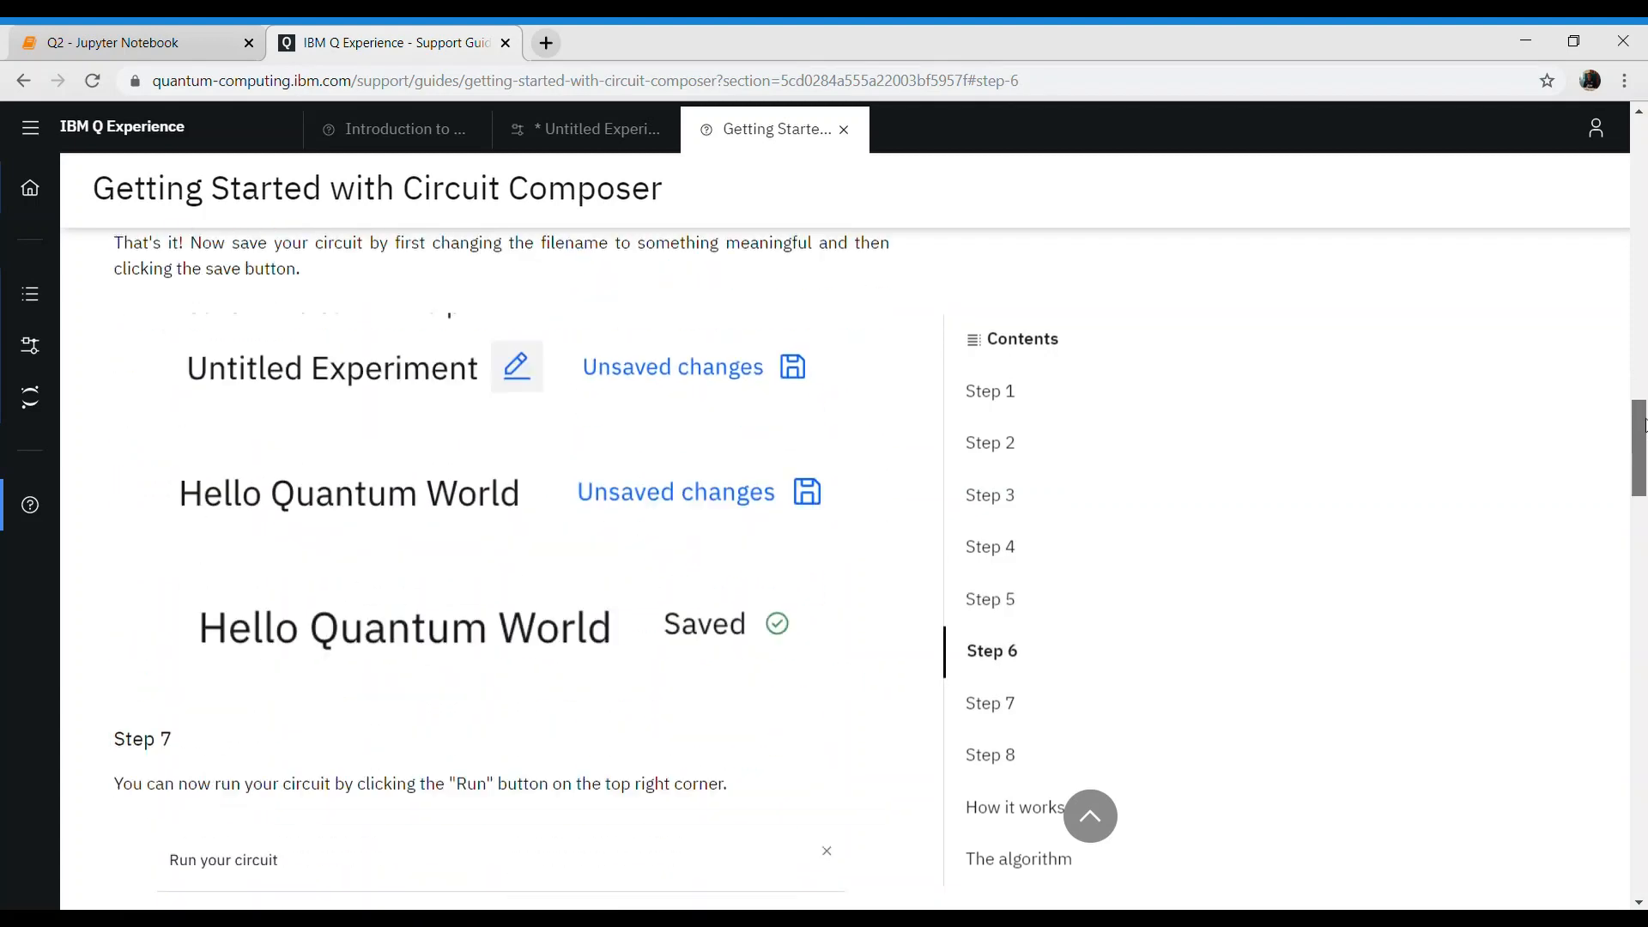
{"action": "scroll", "scroll_direction": "down", "scroll_amount": 3}
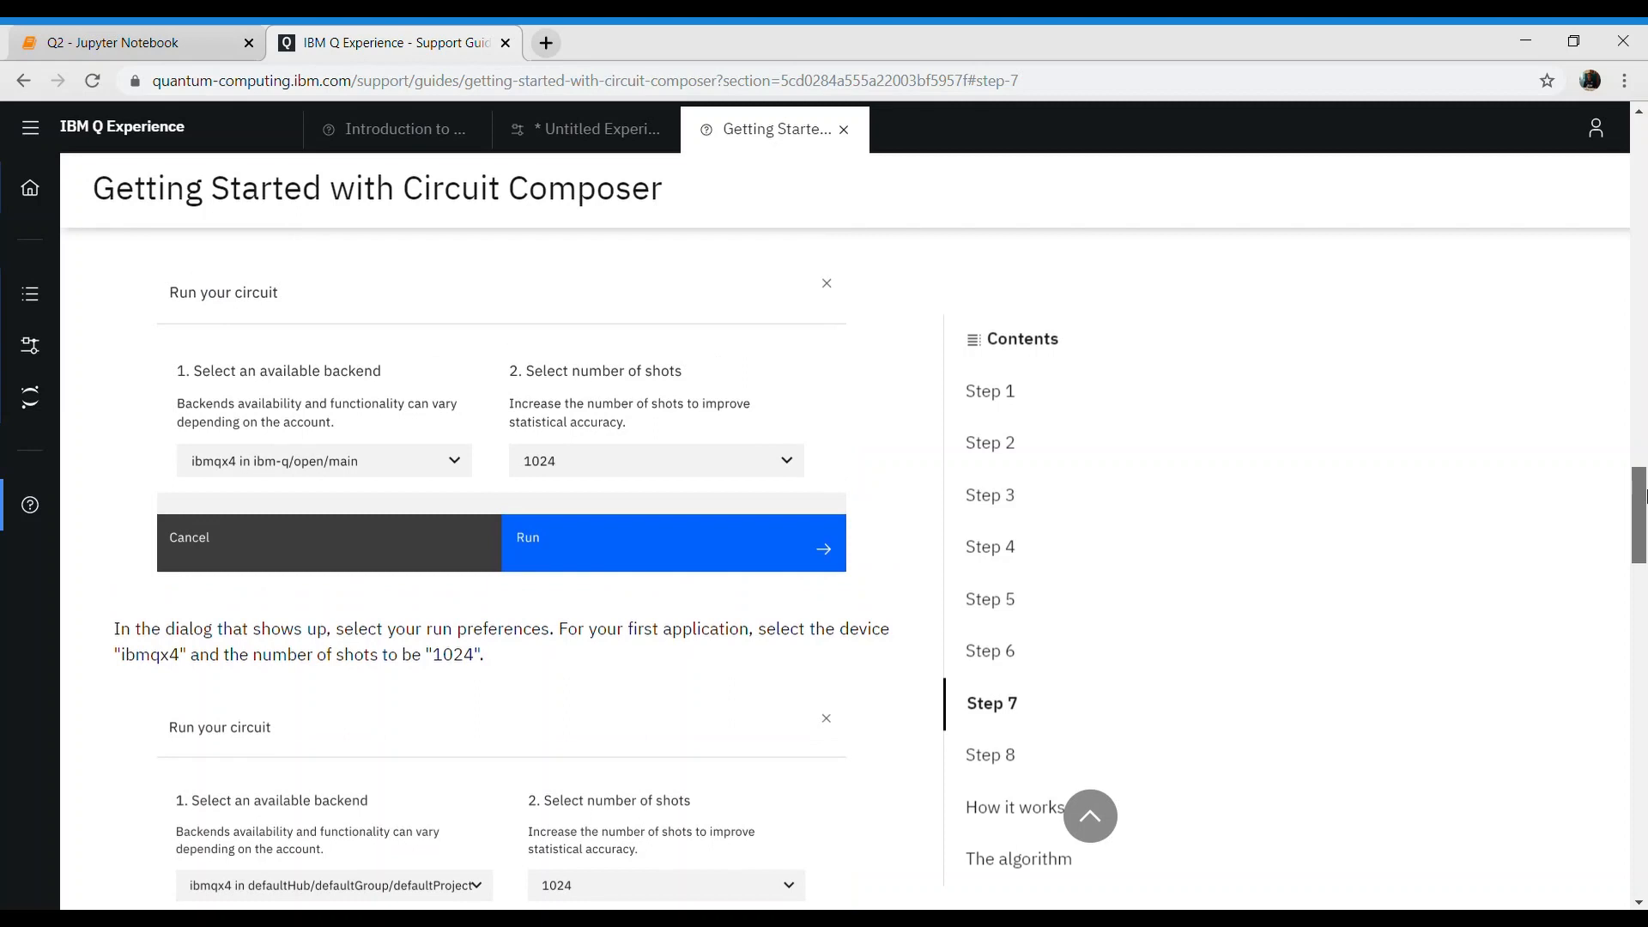
{"action": "scroll", "scroll_direction": "down", "scroll_amount": 3}
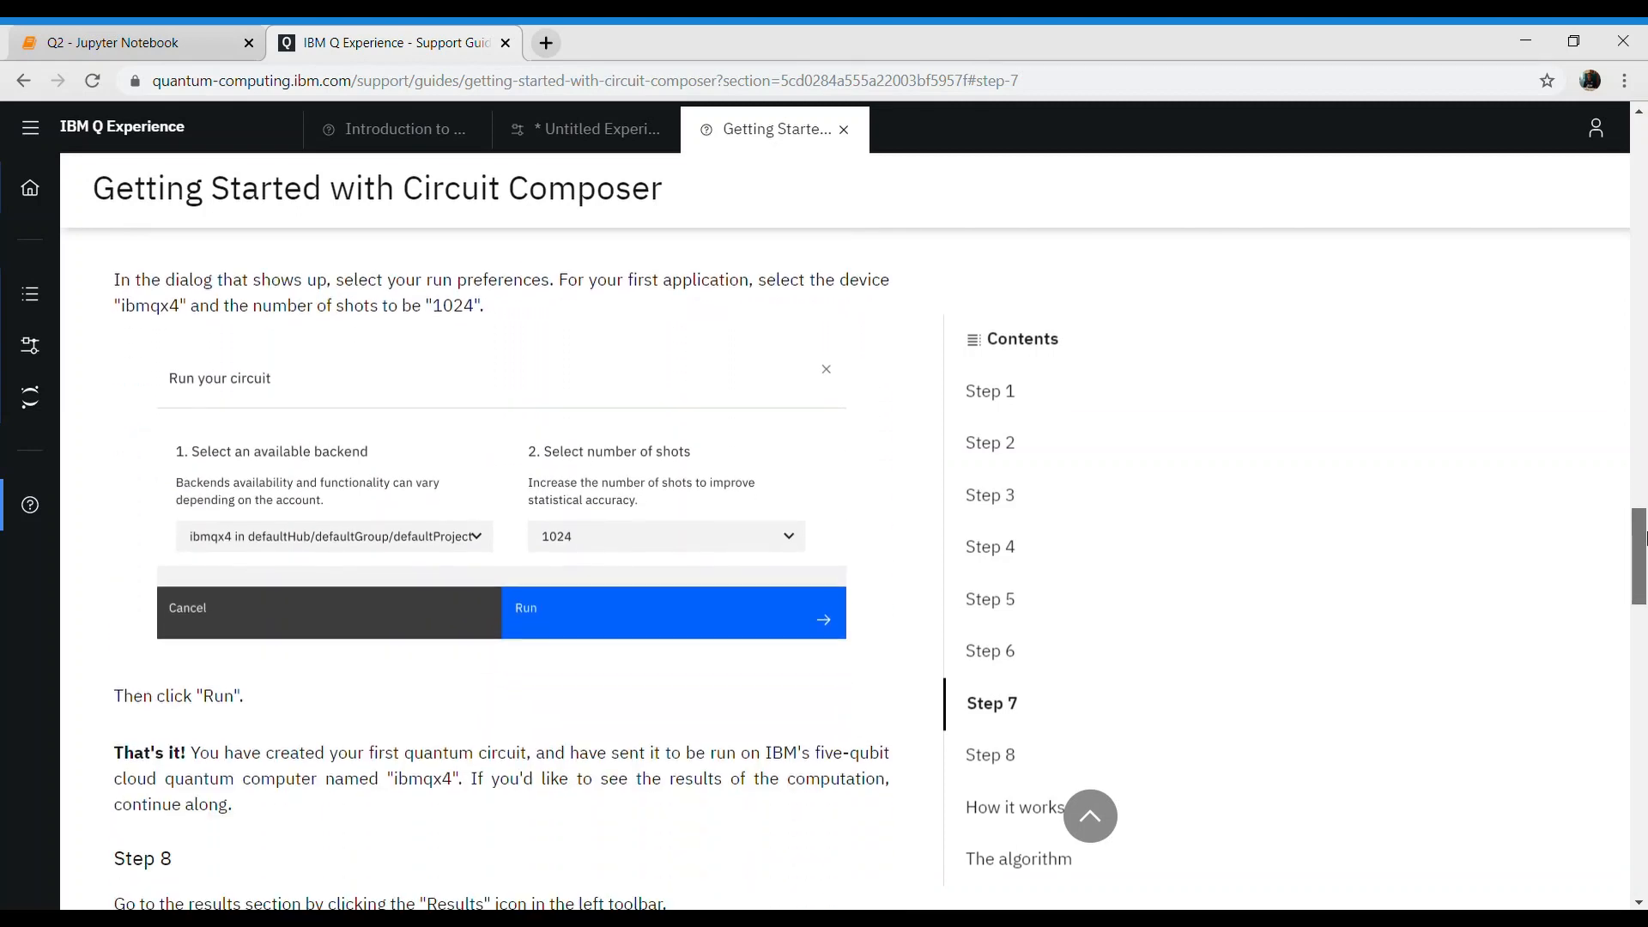
{"action": "scroll", "scroll_direction": "down", "scroll_amount": 3}
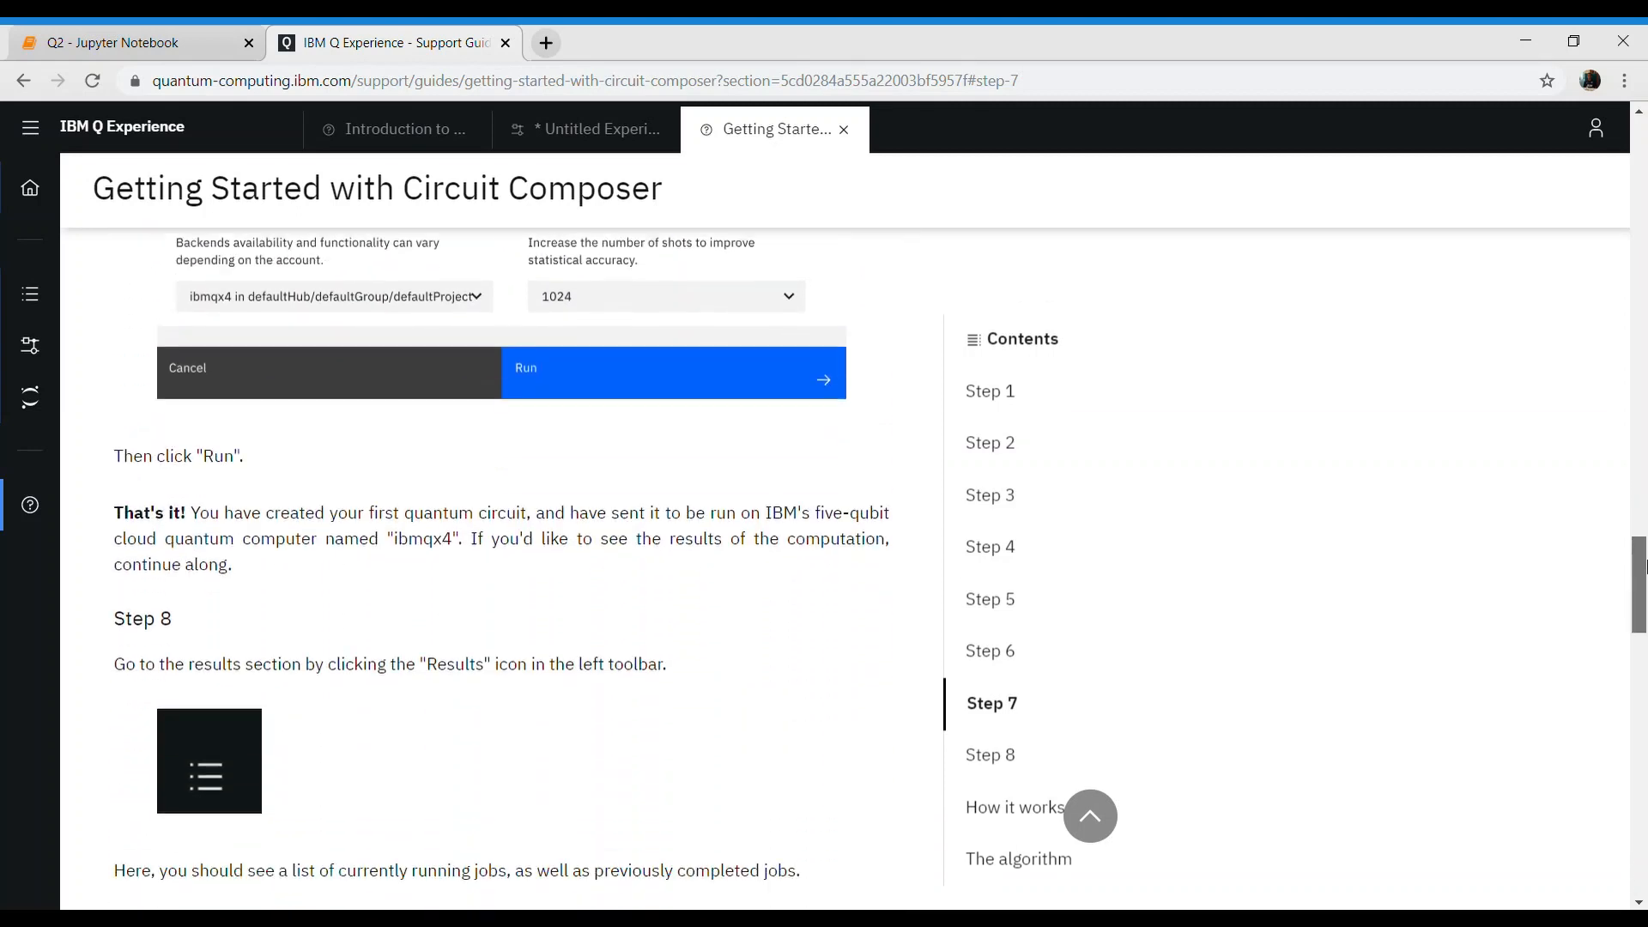
{"action": "scroll", "scroll_direction": "down", "scroll_amount": 3}
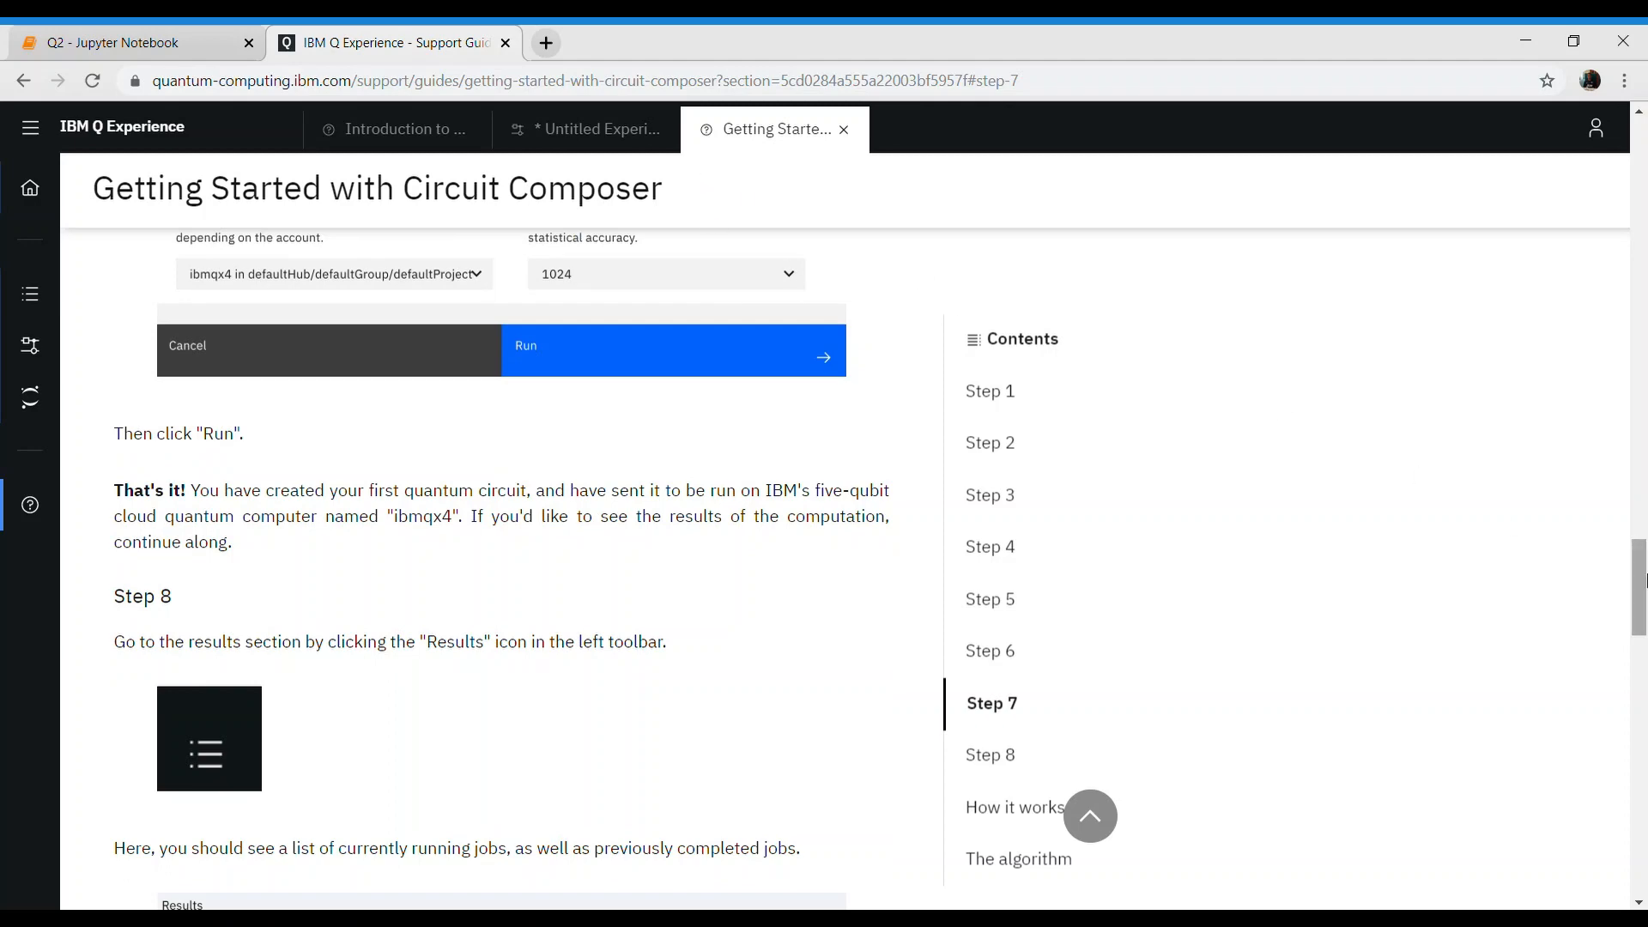
{"action": "scroll", "scroll_direction": "down", "scroll_amount": 3}
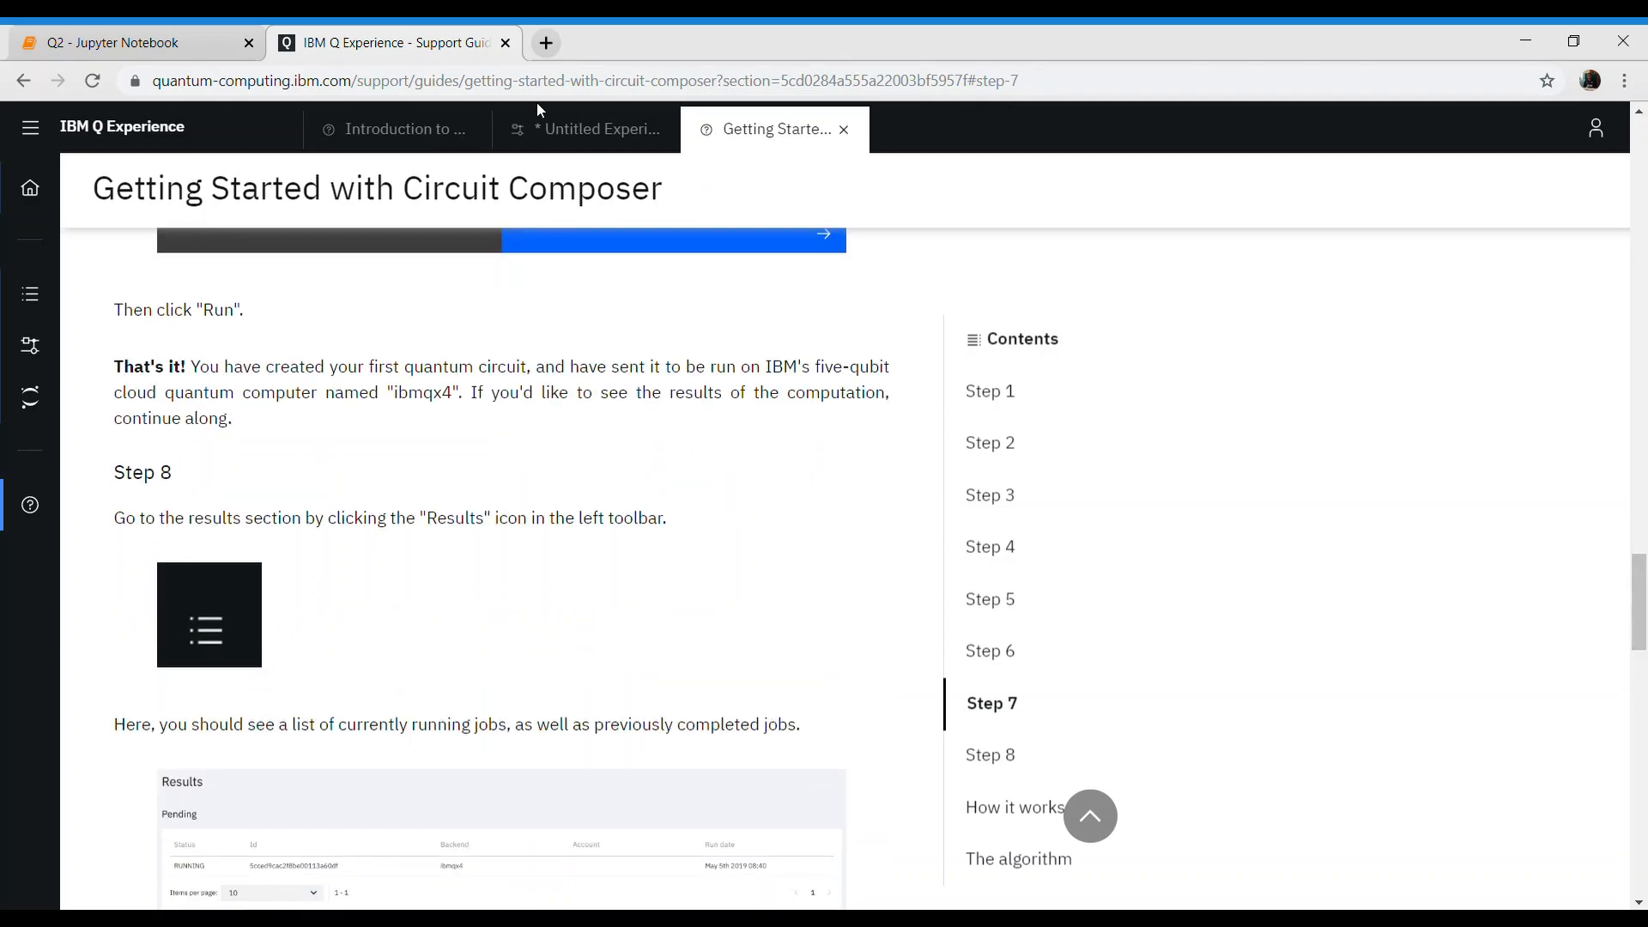
- Retitle the untitled experiment 'Q2_Example', confirm the name, and save
{"action": "left_click", "coordinate": [587, 129]}
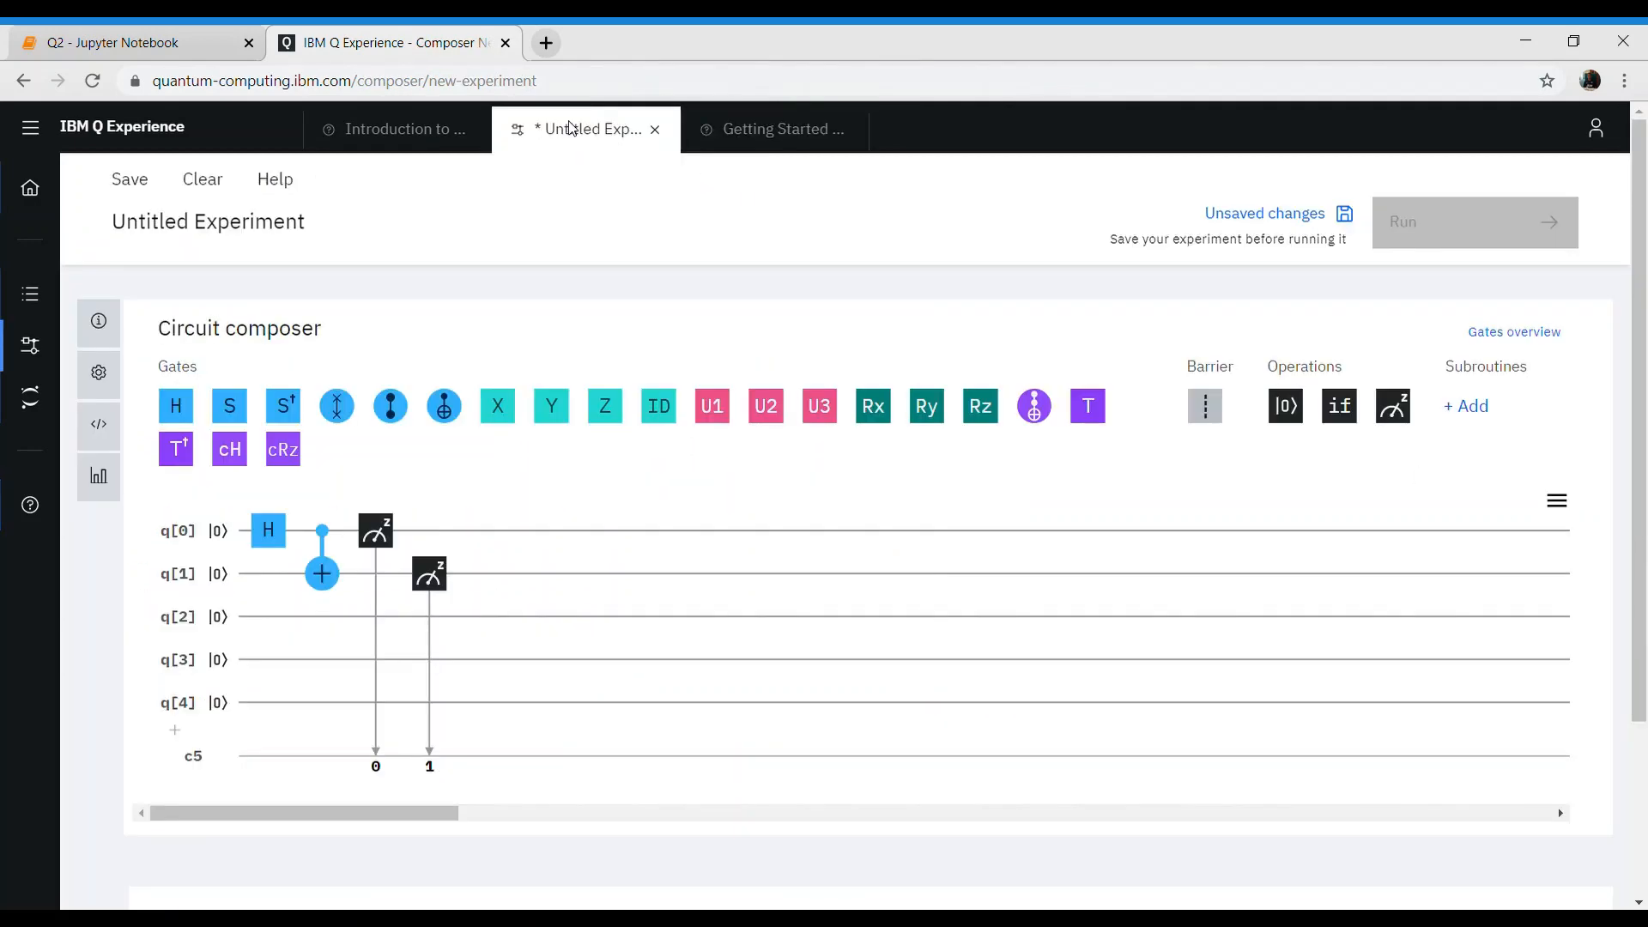
{"action": "left_click", "coordinate": [207, 221]}
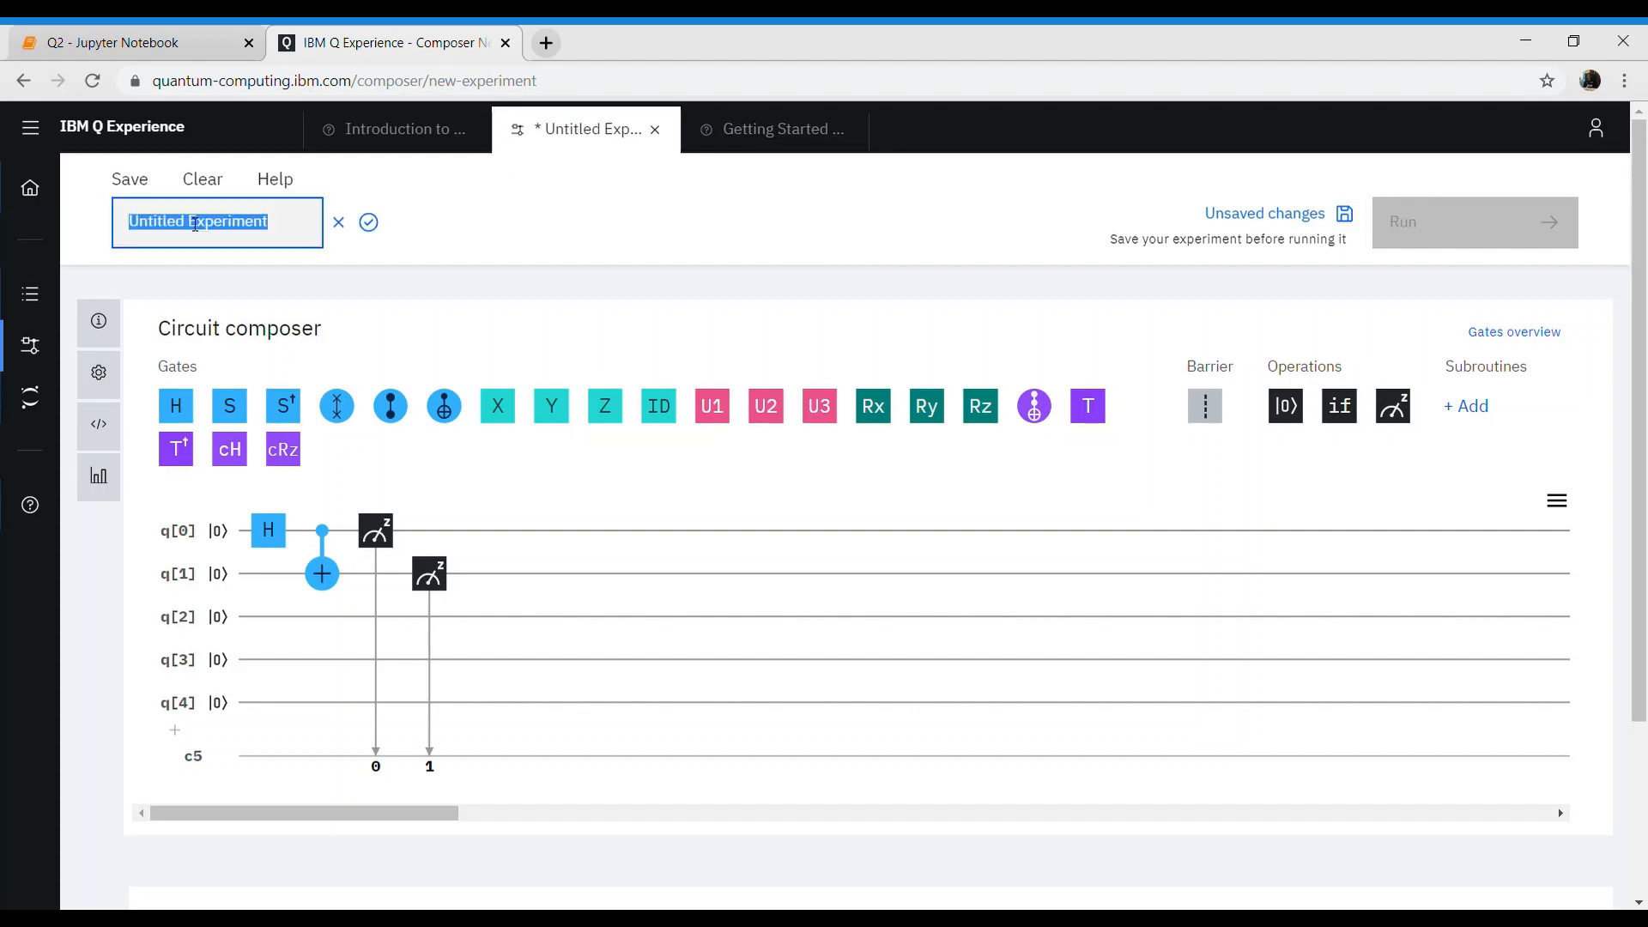
{"action": "type", "text": "Q2_Example"}
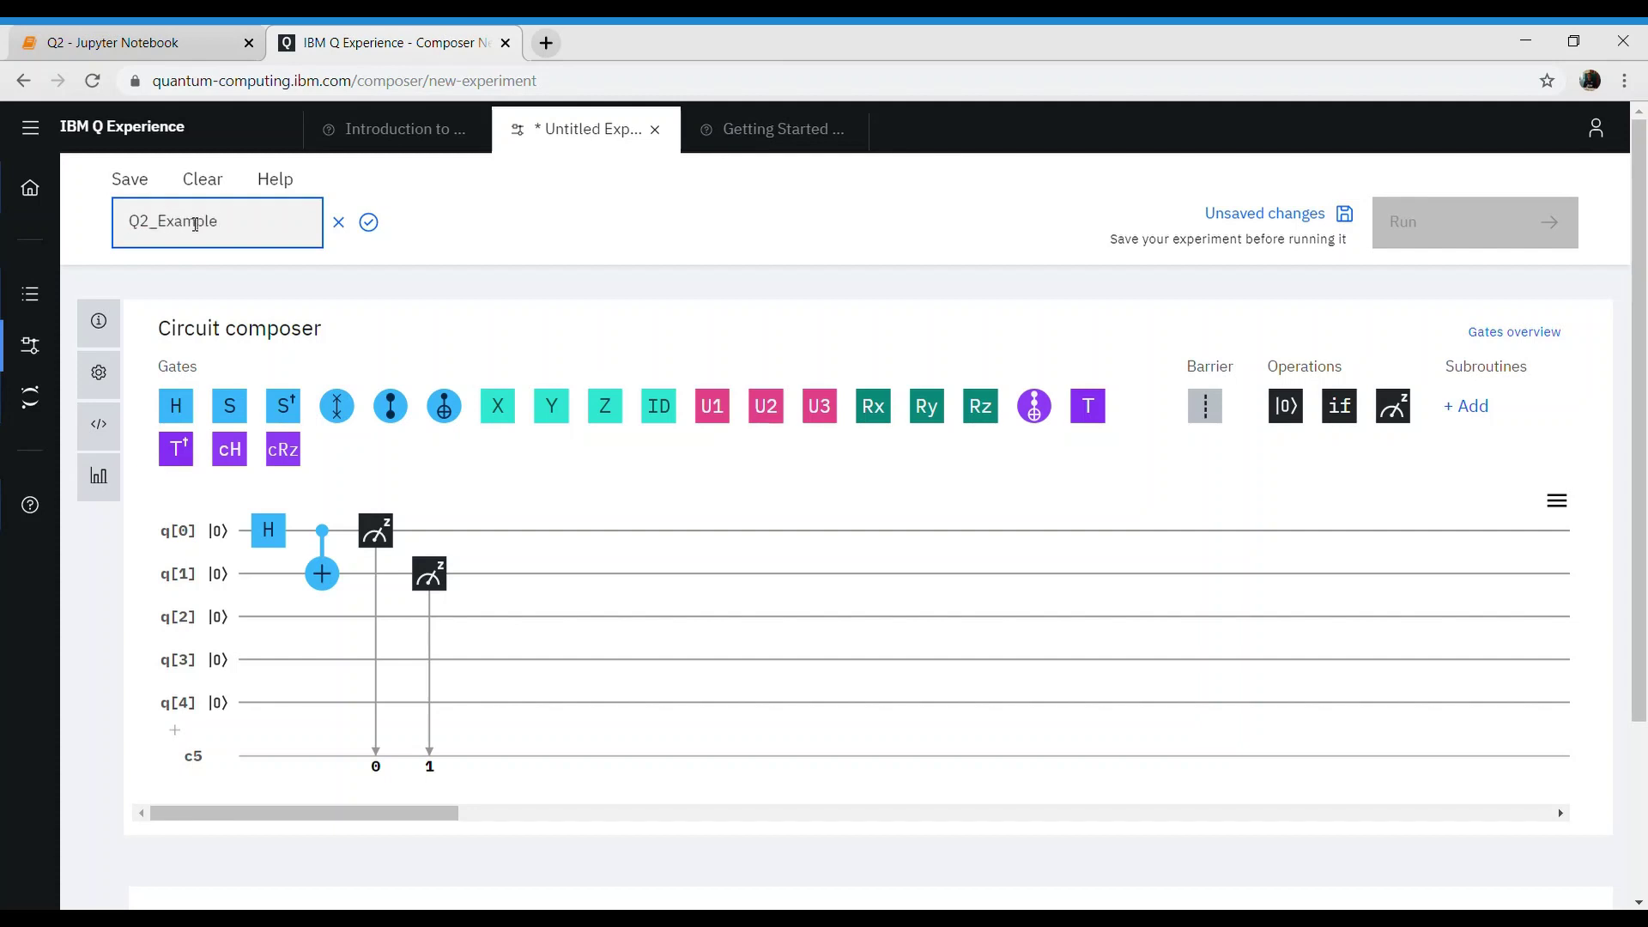
{"action": "left_click", "coordinate": [367, 222]}
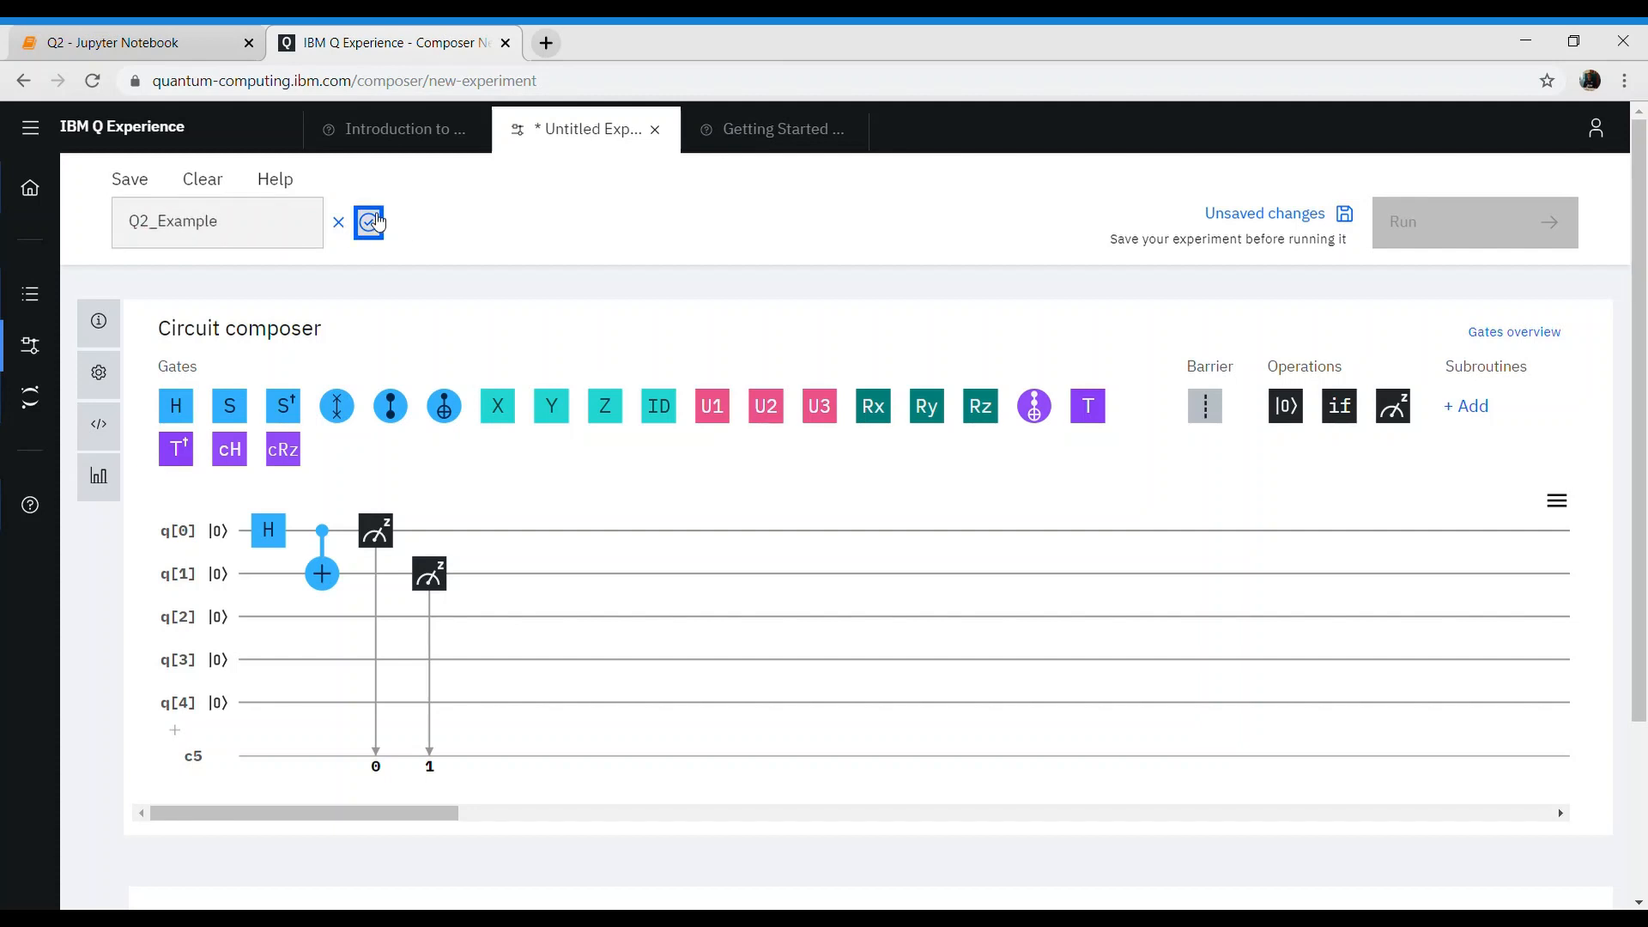
{"action": "left_click", "coordinate": [368, 221]}
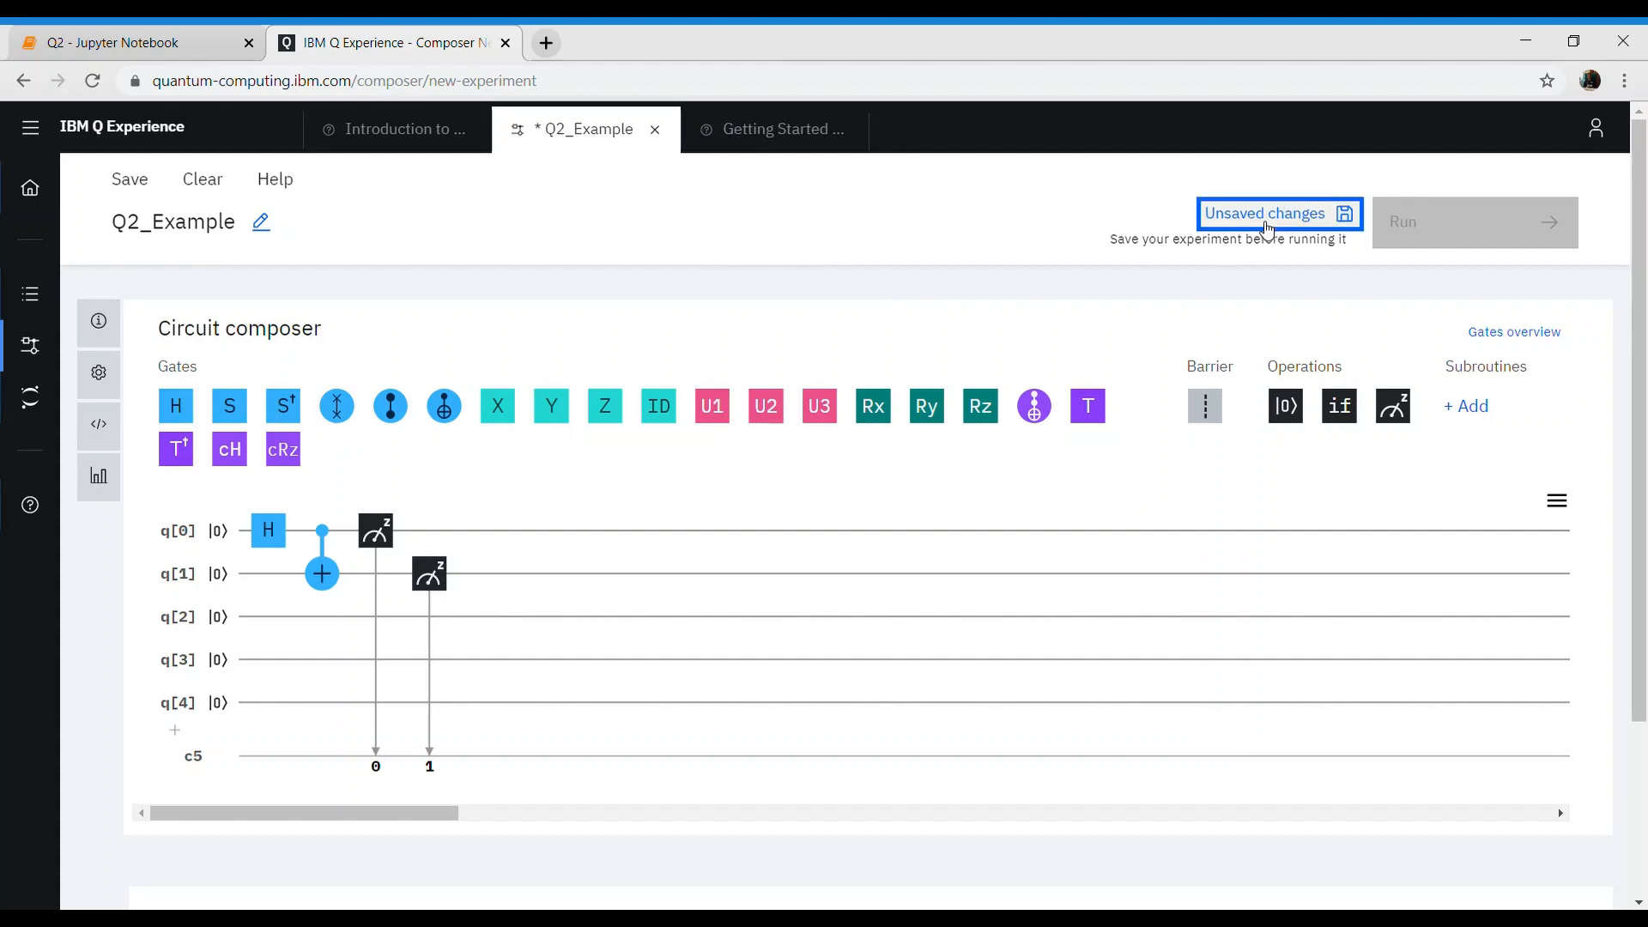
{"action": "mouse_move", "coordinate": [1434, 267]}
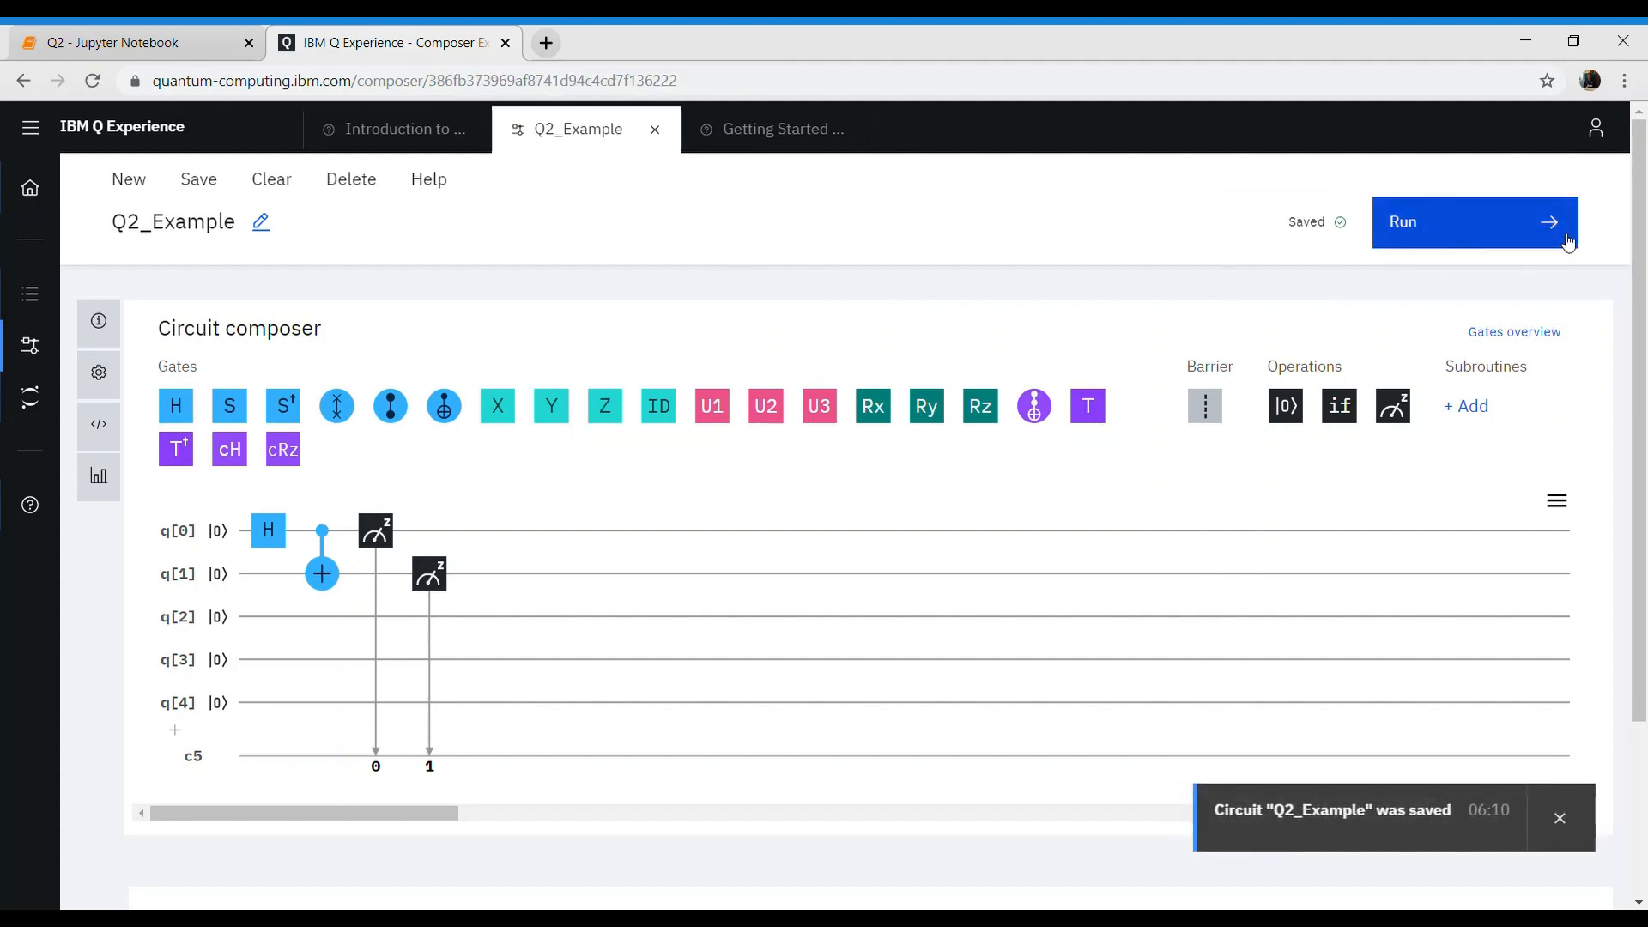
- Run the circuit on the ibmqx2 backend after trying ibmq_16_melbourne
{"action": "left_click", "coordinate": [1475, 222]}
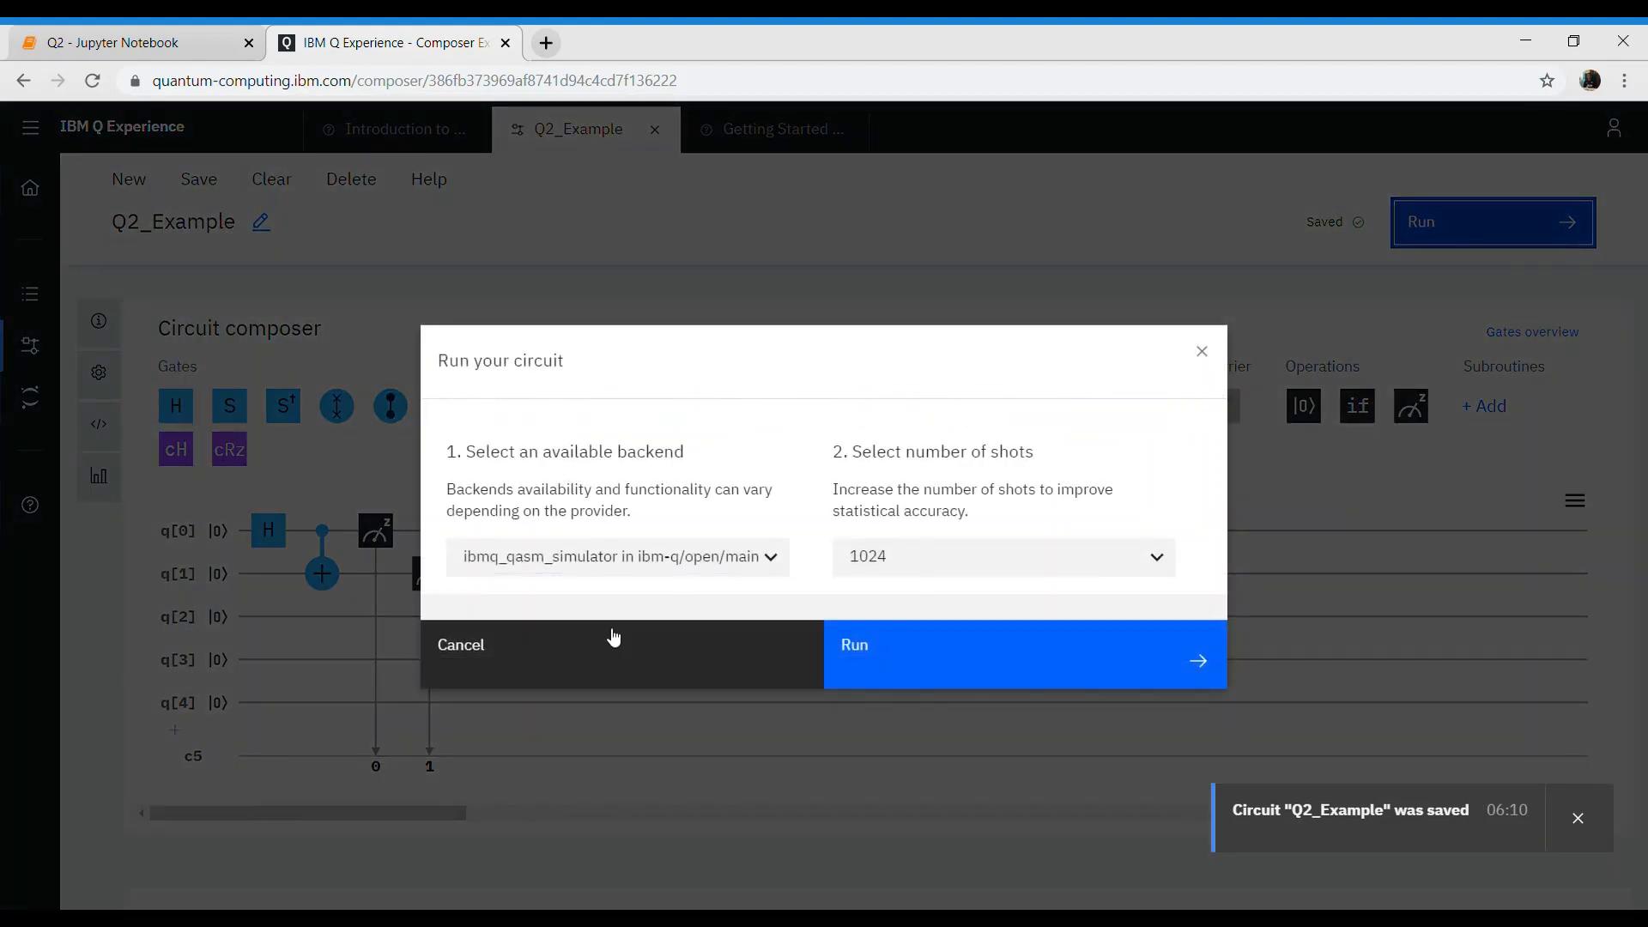
{"action": "left_click", "coordinate": [617, 557]}
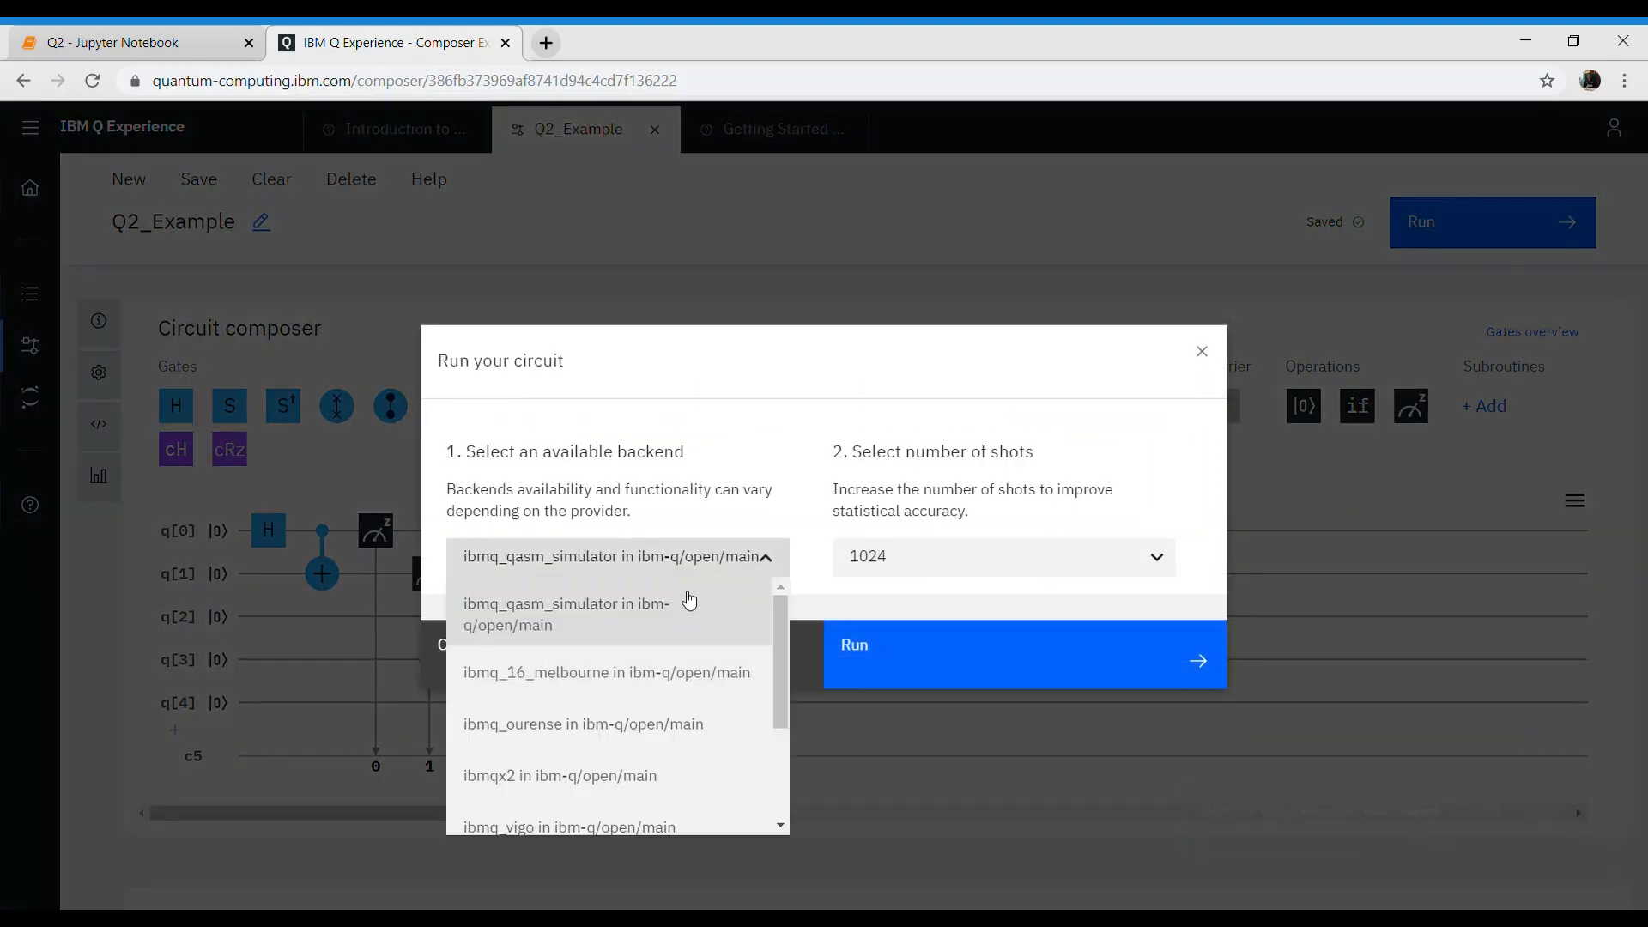
{"action": "mouse_move", "coordinate": [671, 774]}
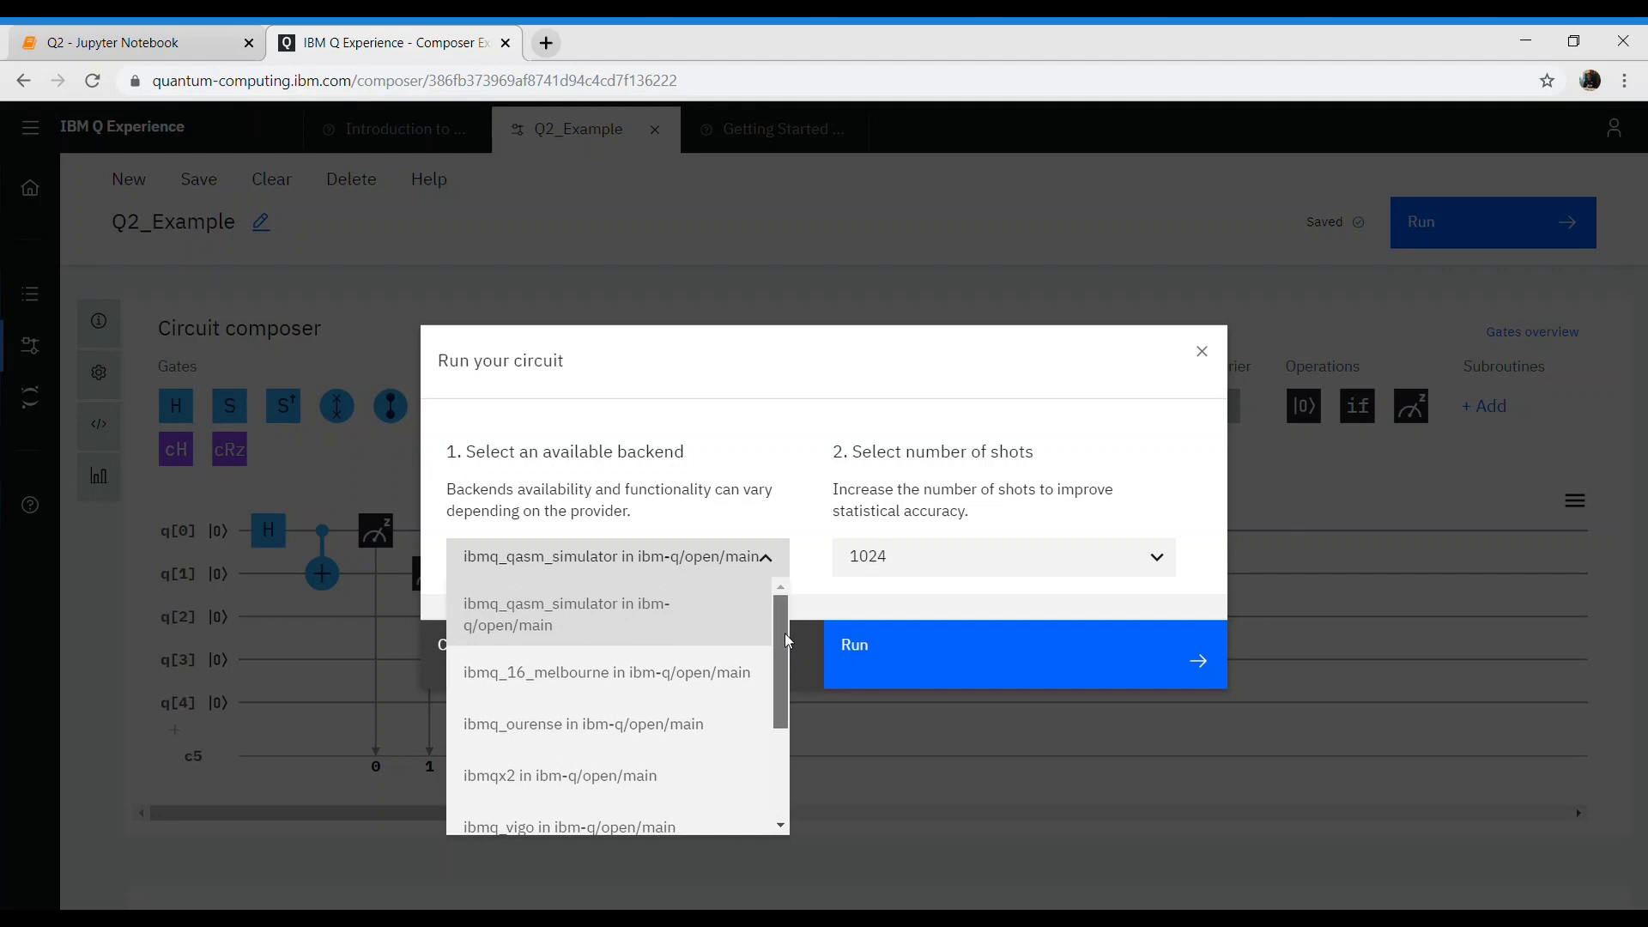
{"action": "mouse_move", "coordinate": [785, 649]}
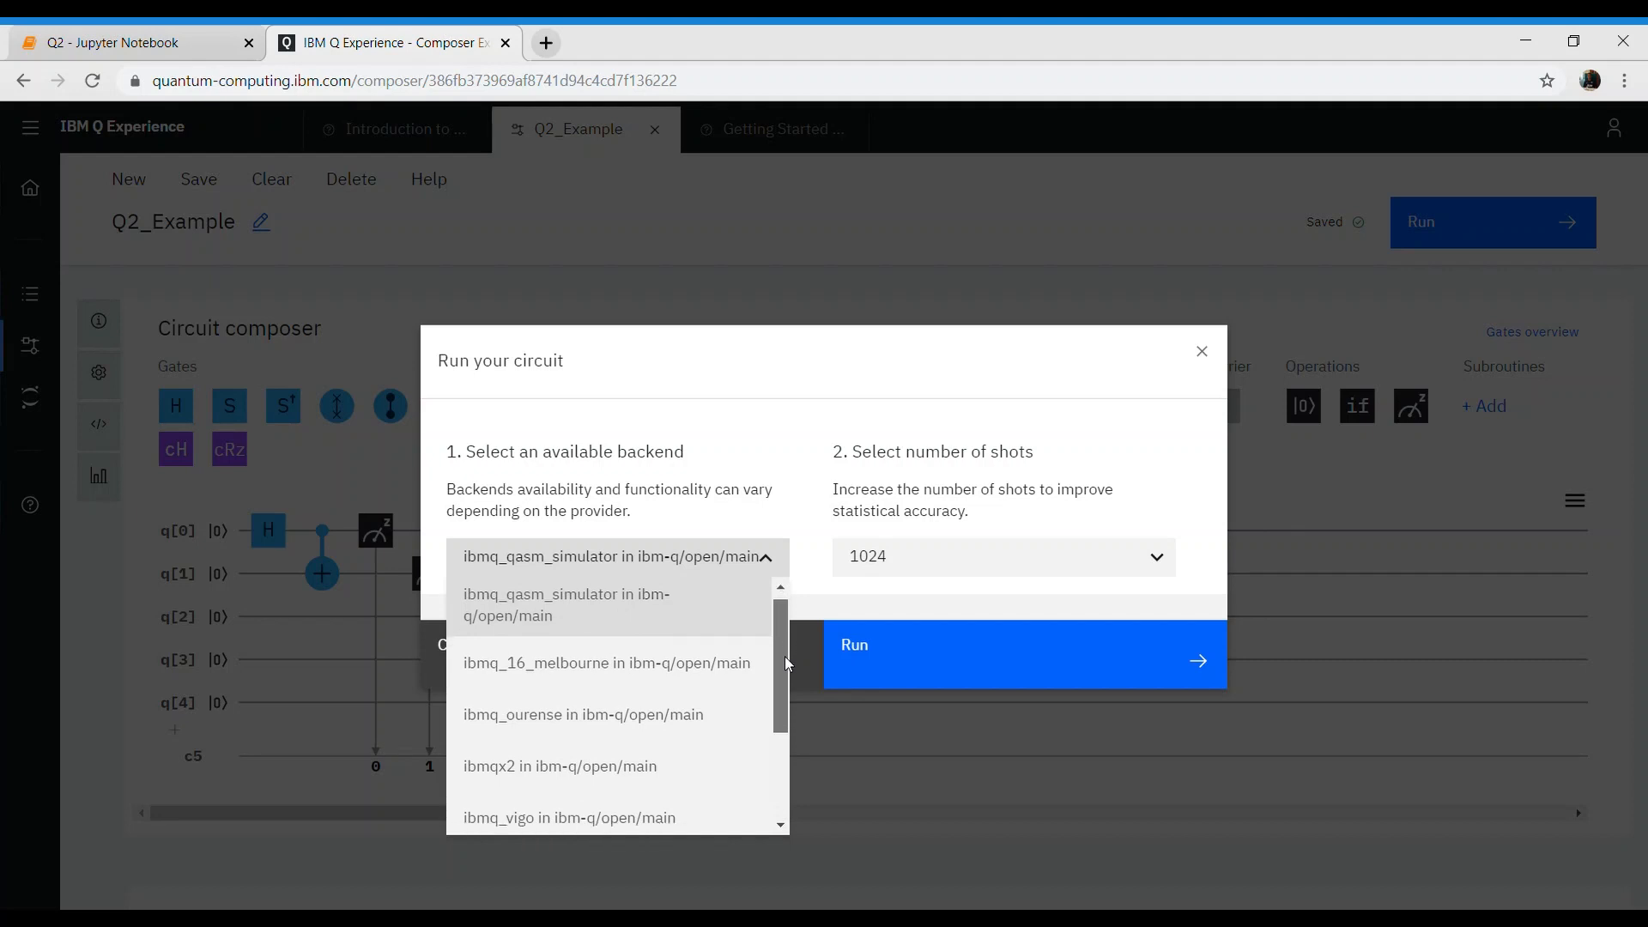
{"action": "scroll", "scroll_direction": "down", "scroll_amount": 3}
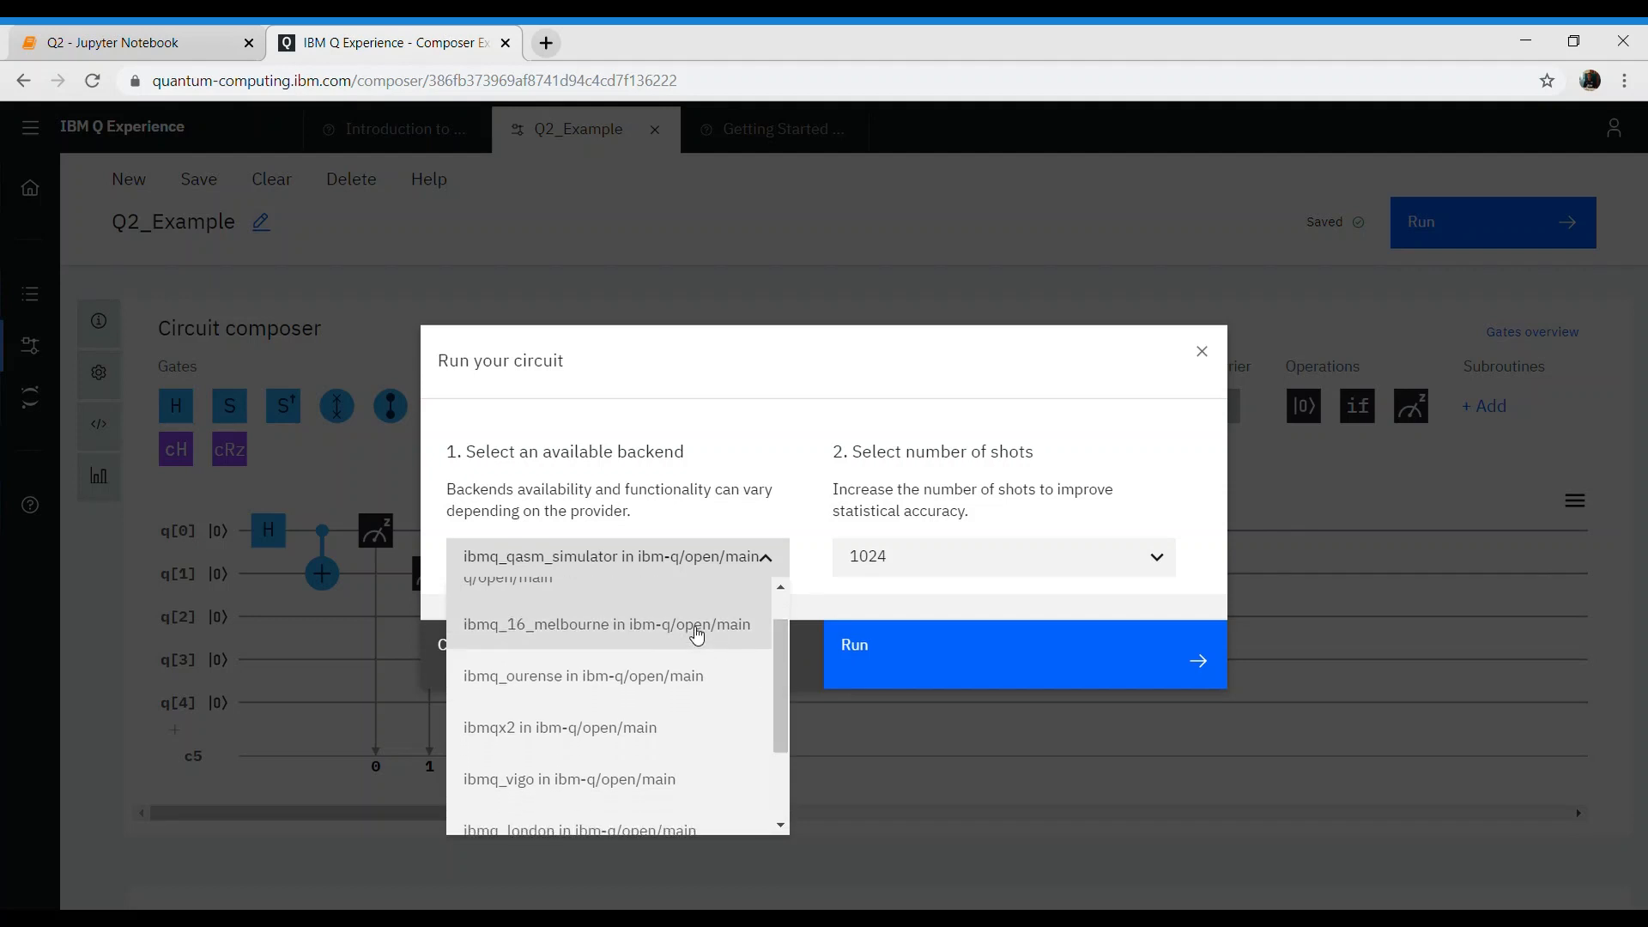
{"action": "left_click", "coordinate": [606, 624]}
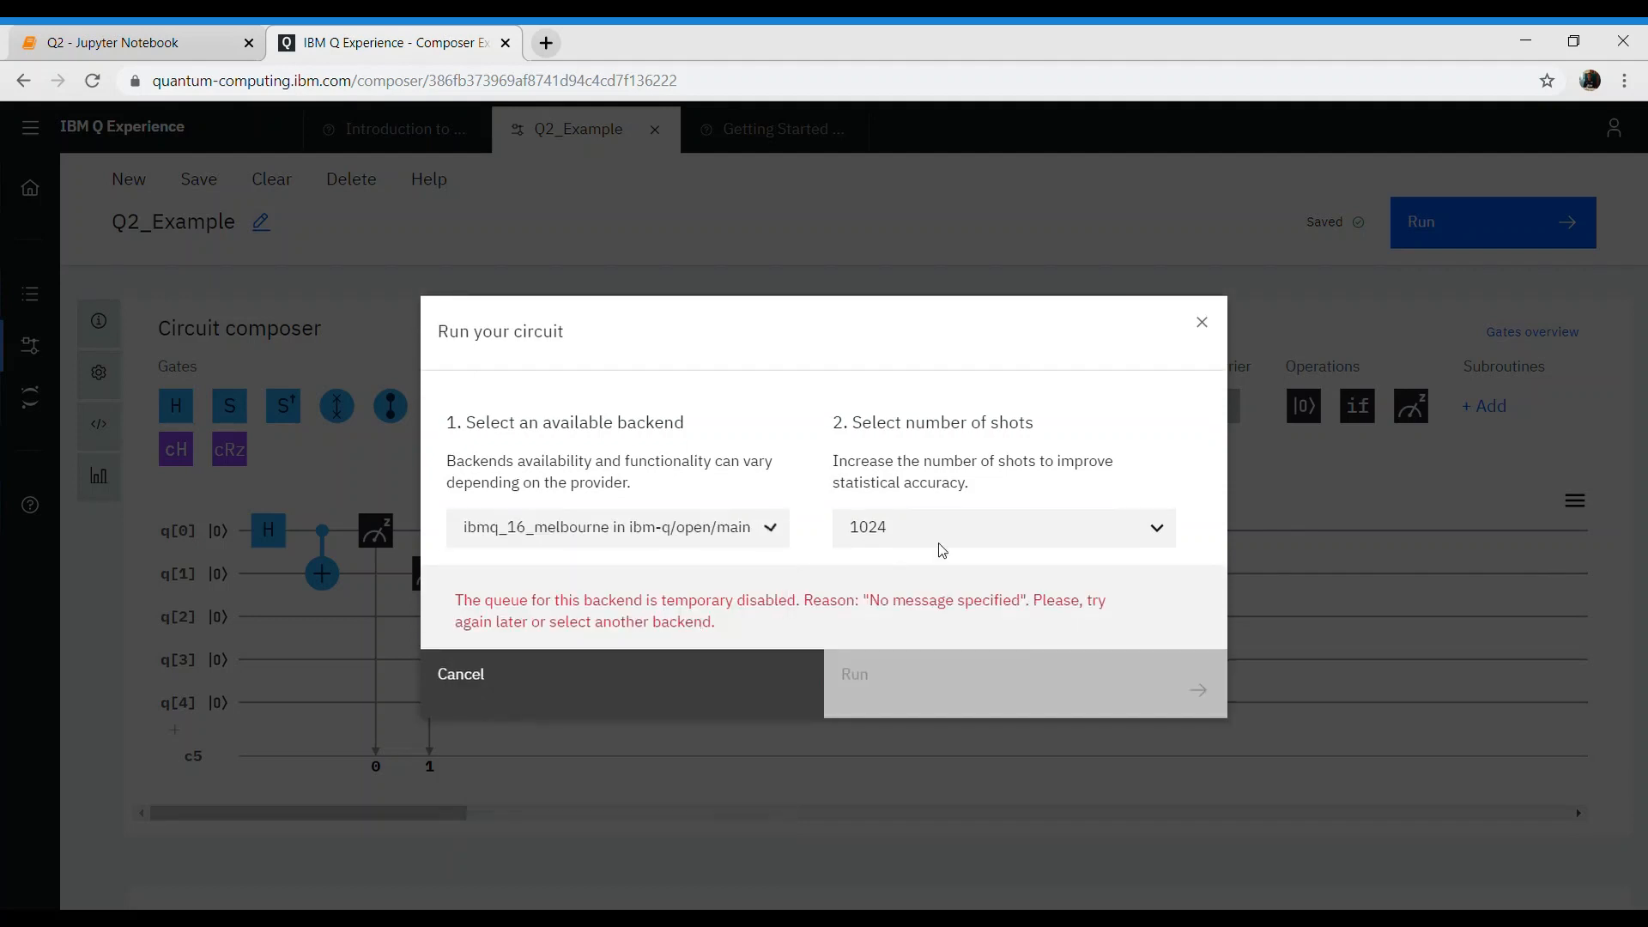
{"action": "left_click", "coordinate": [617, 527]}
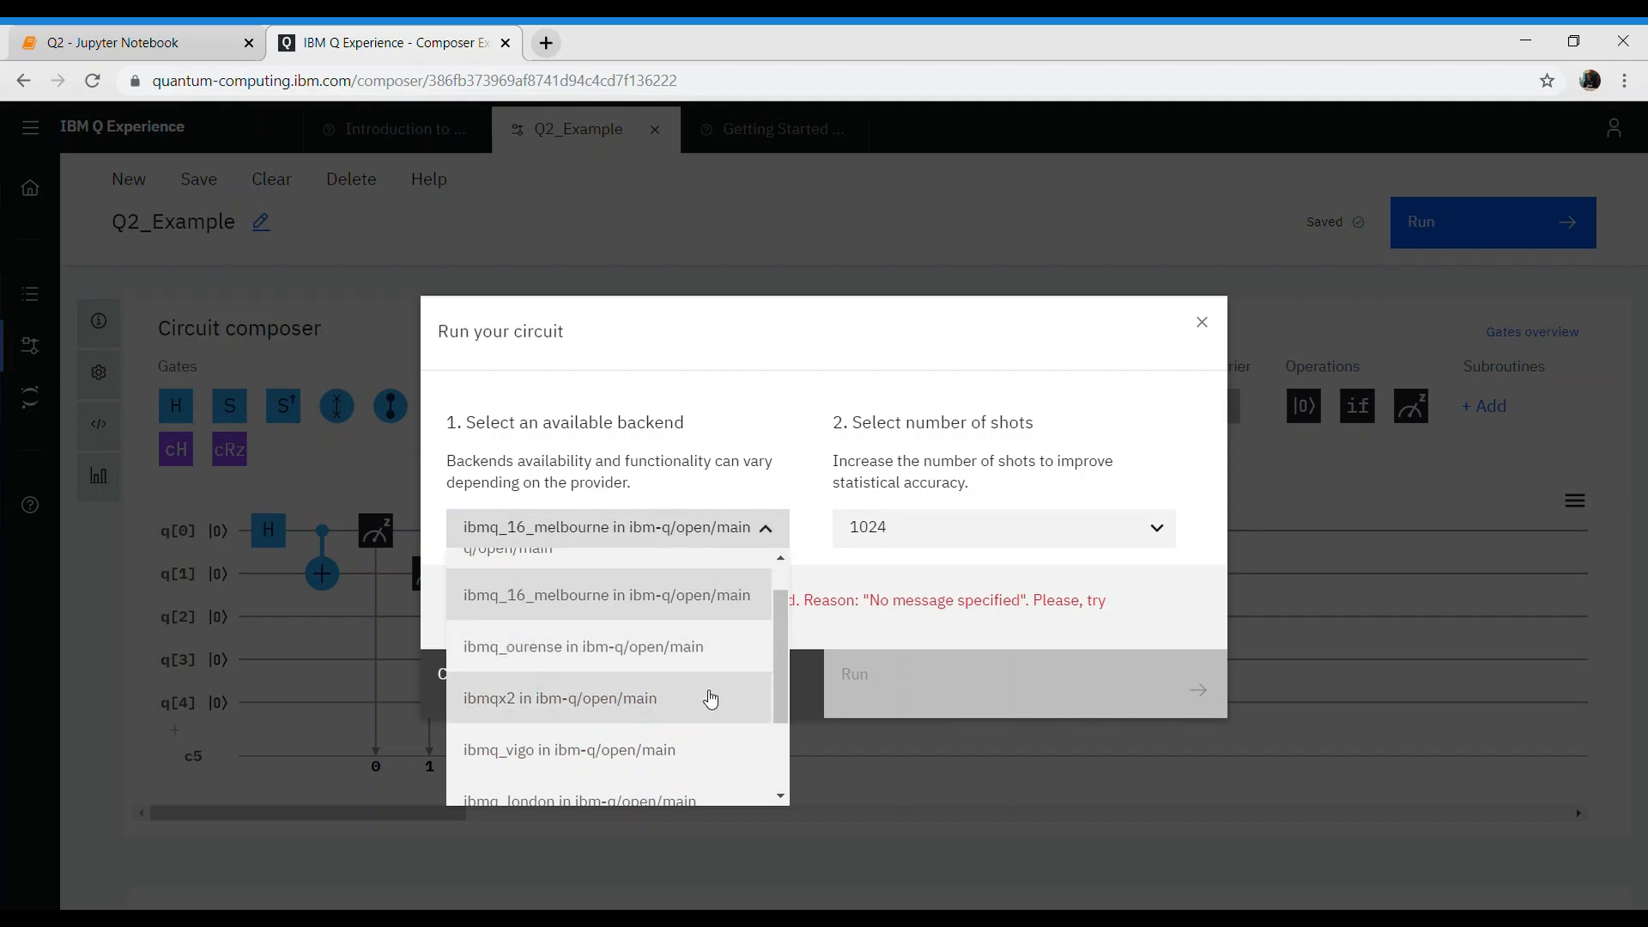
{"action": "left_click", "coordinate": [559, 697]}
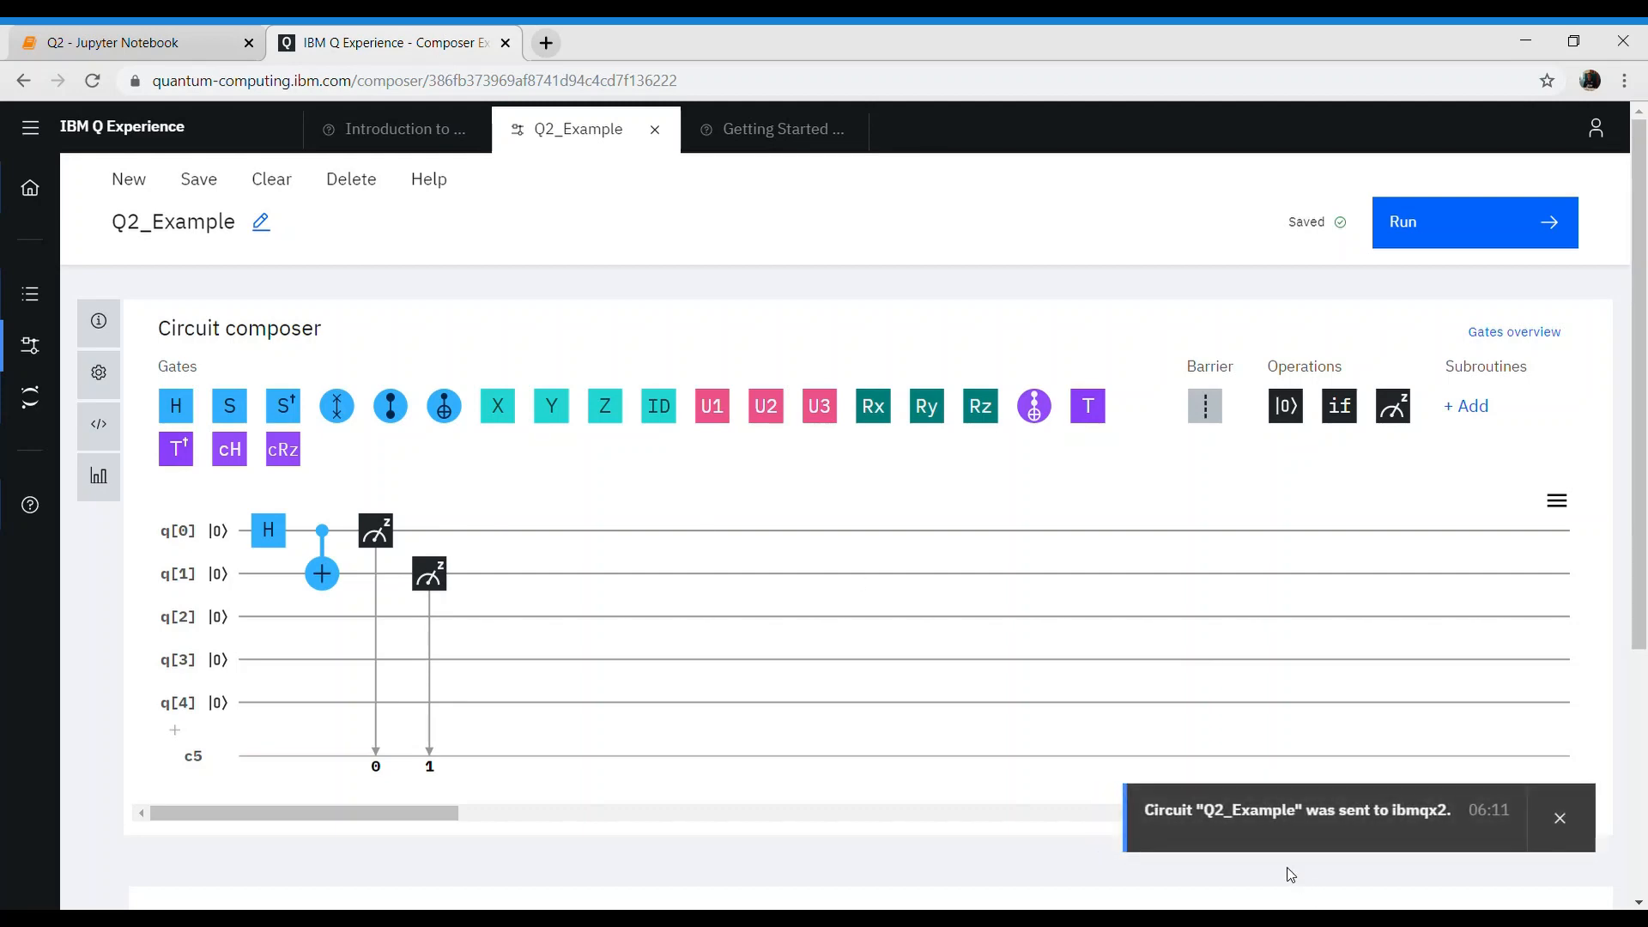
{"action": "mouse_move", "coordinate": [1313, 834]}
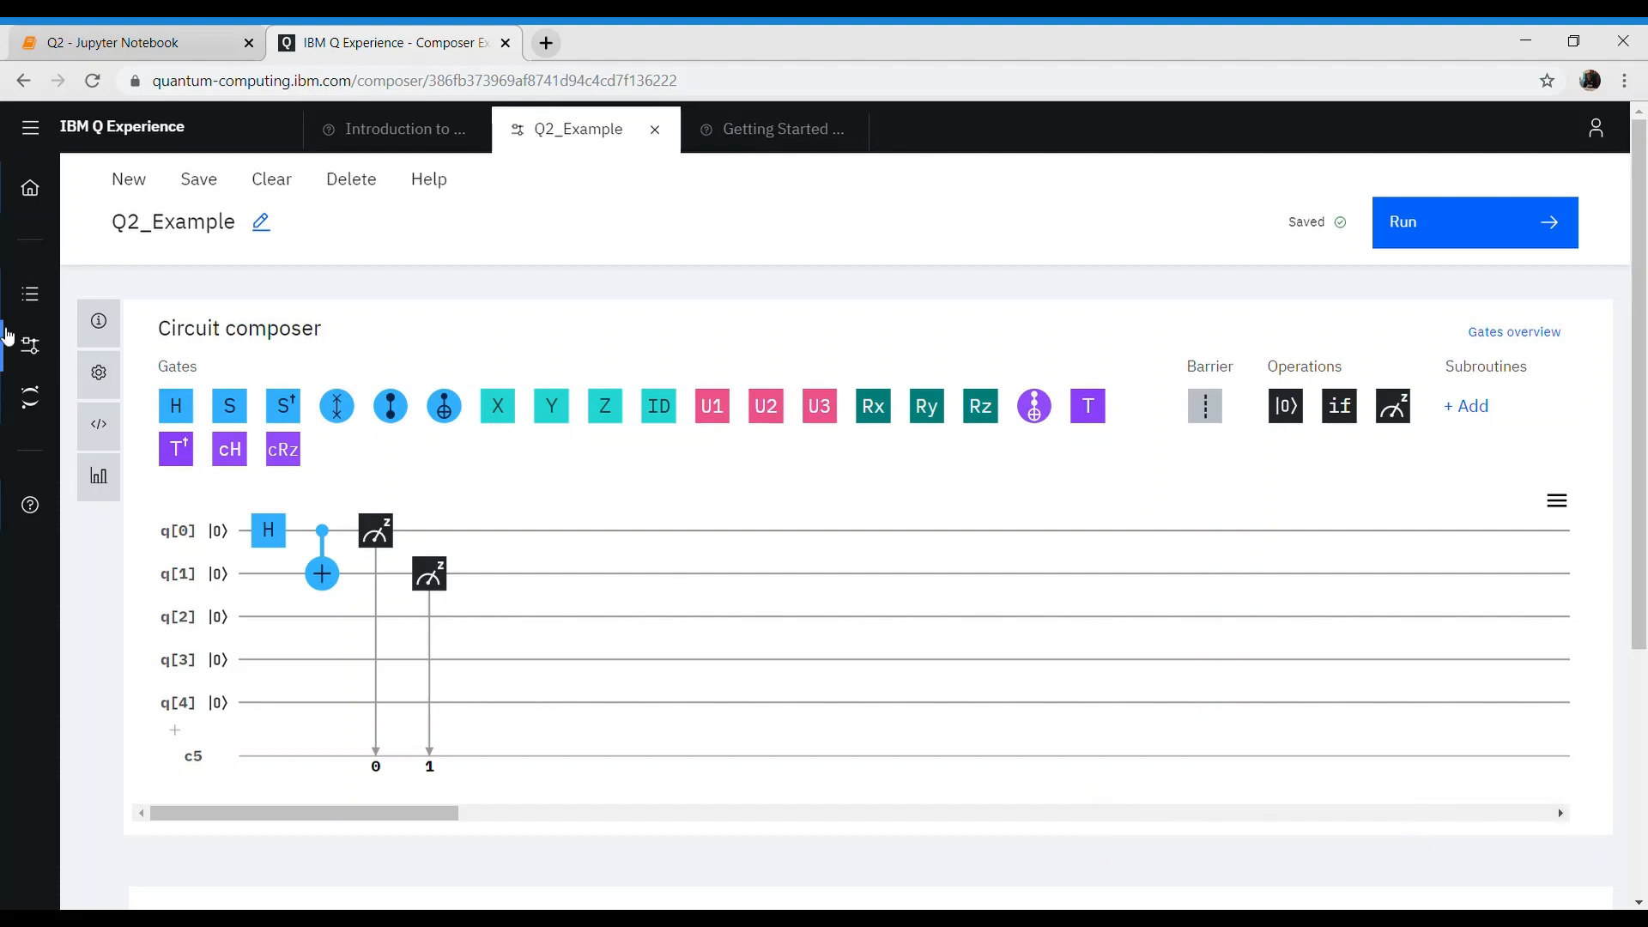
{"action": "left_click", "coordinate": [29, 294]}
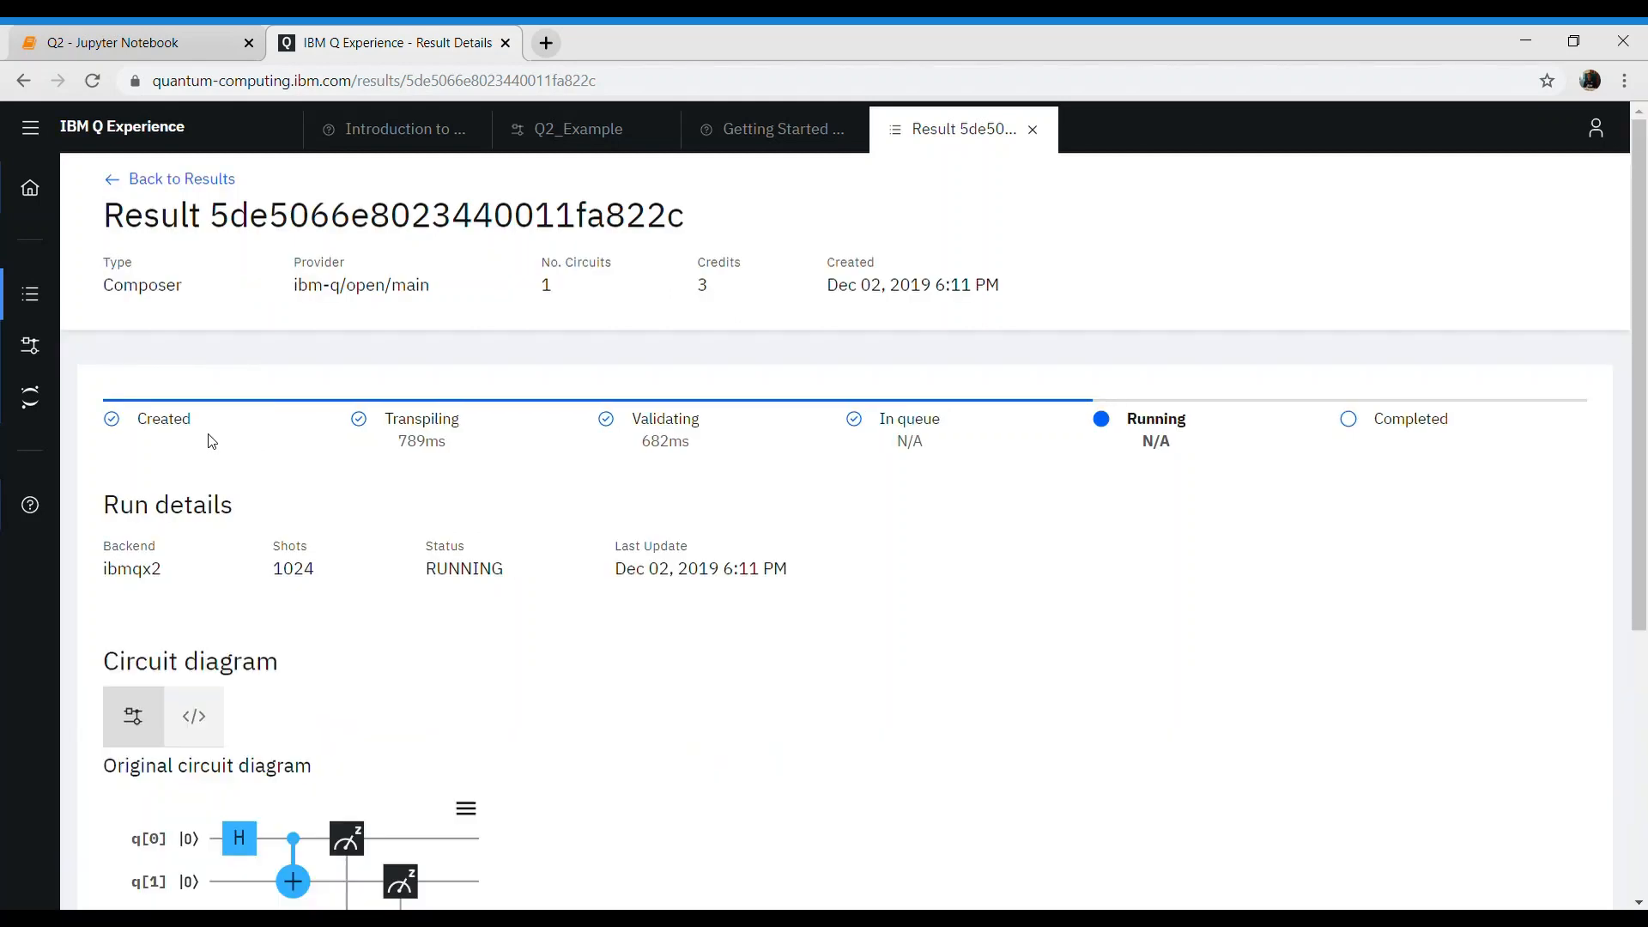
{"action": "mouse_move", "coordinate": [716, 428]}
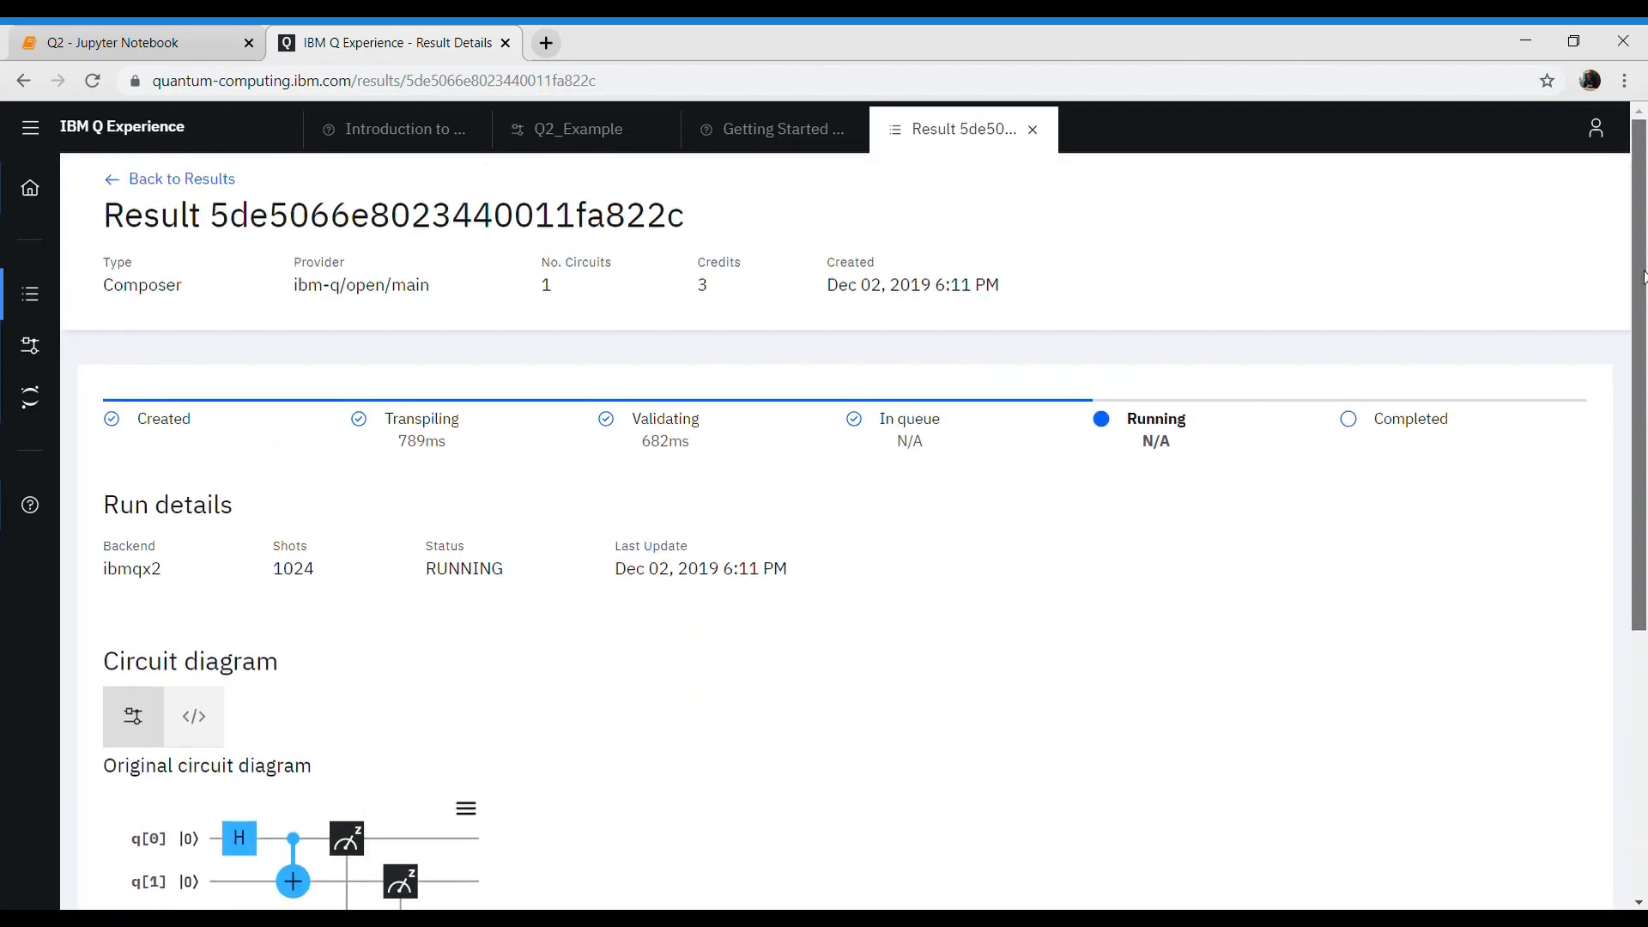
{"action": "scroll", "scroll_direction": "down", "scroll_amount": 3}
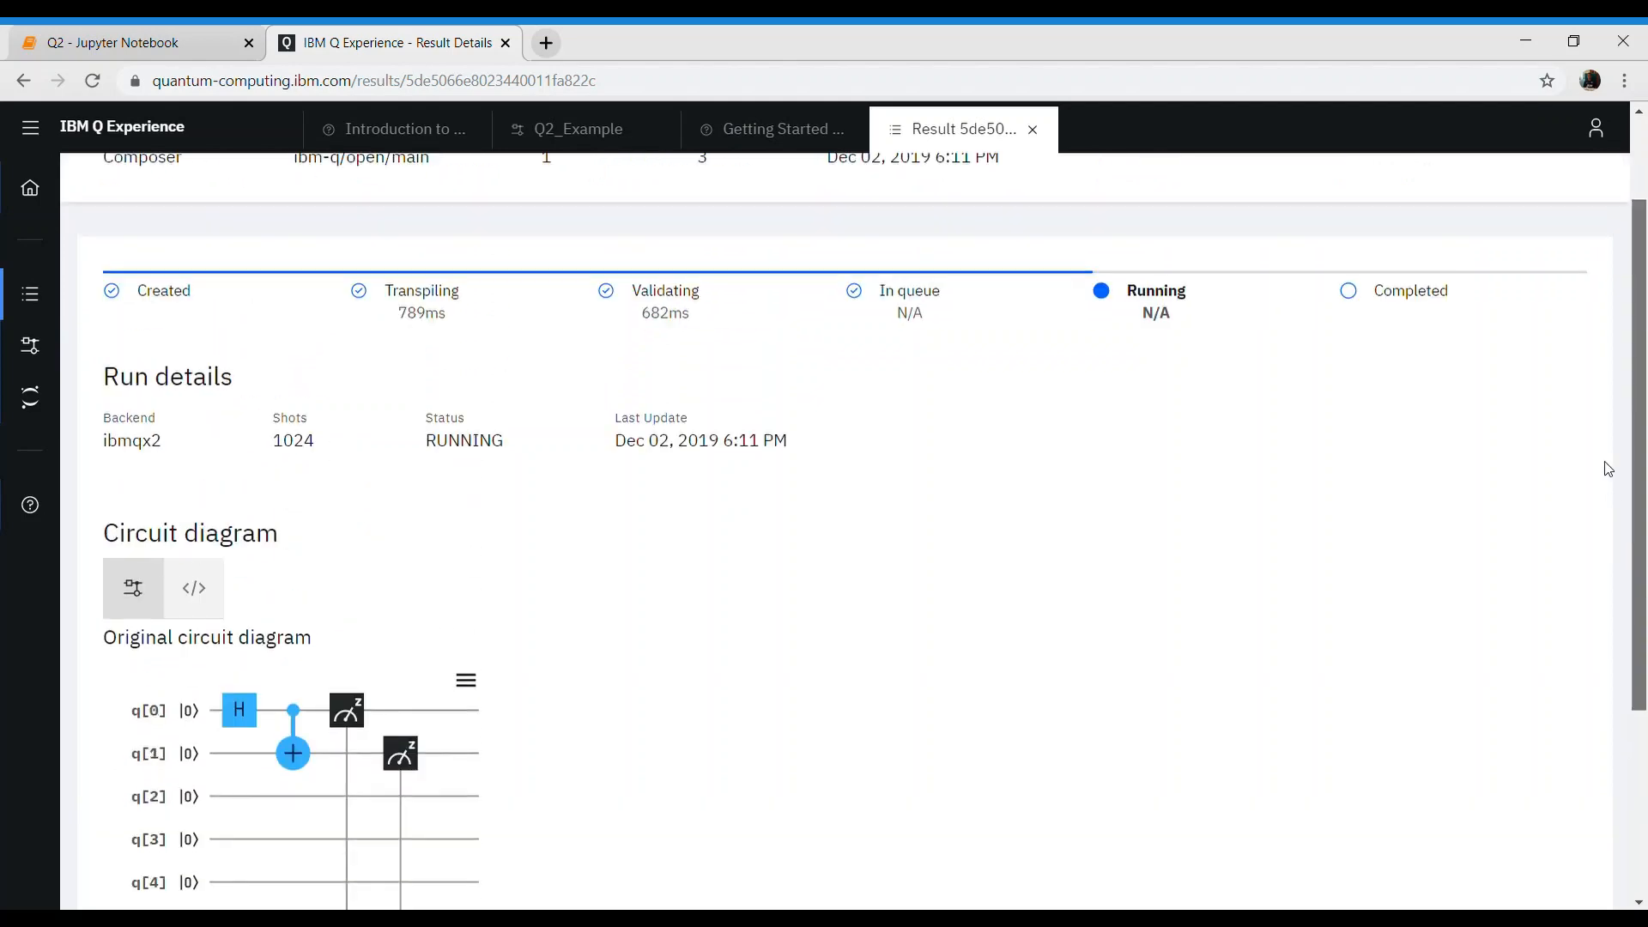
{"action": "scroll", "scroll_direction": "down", "scroll_amount": 3}
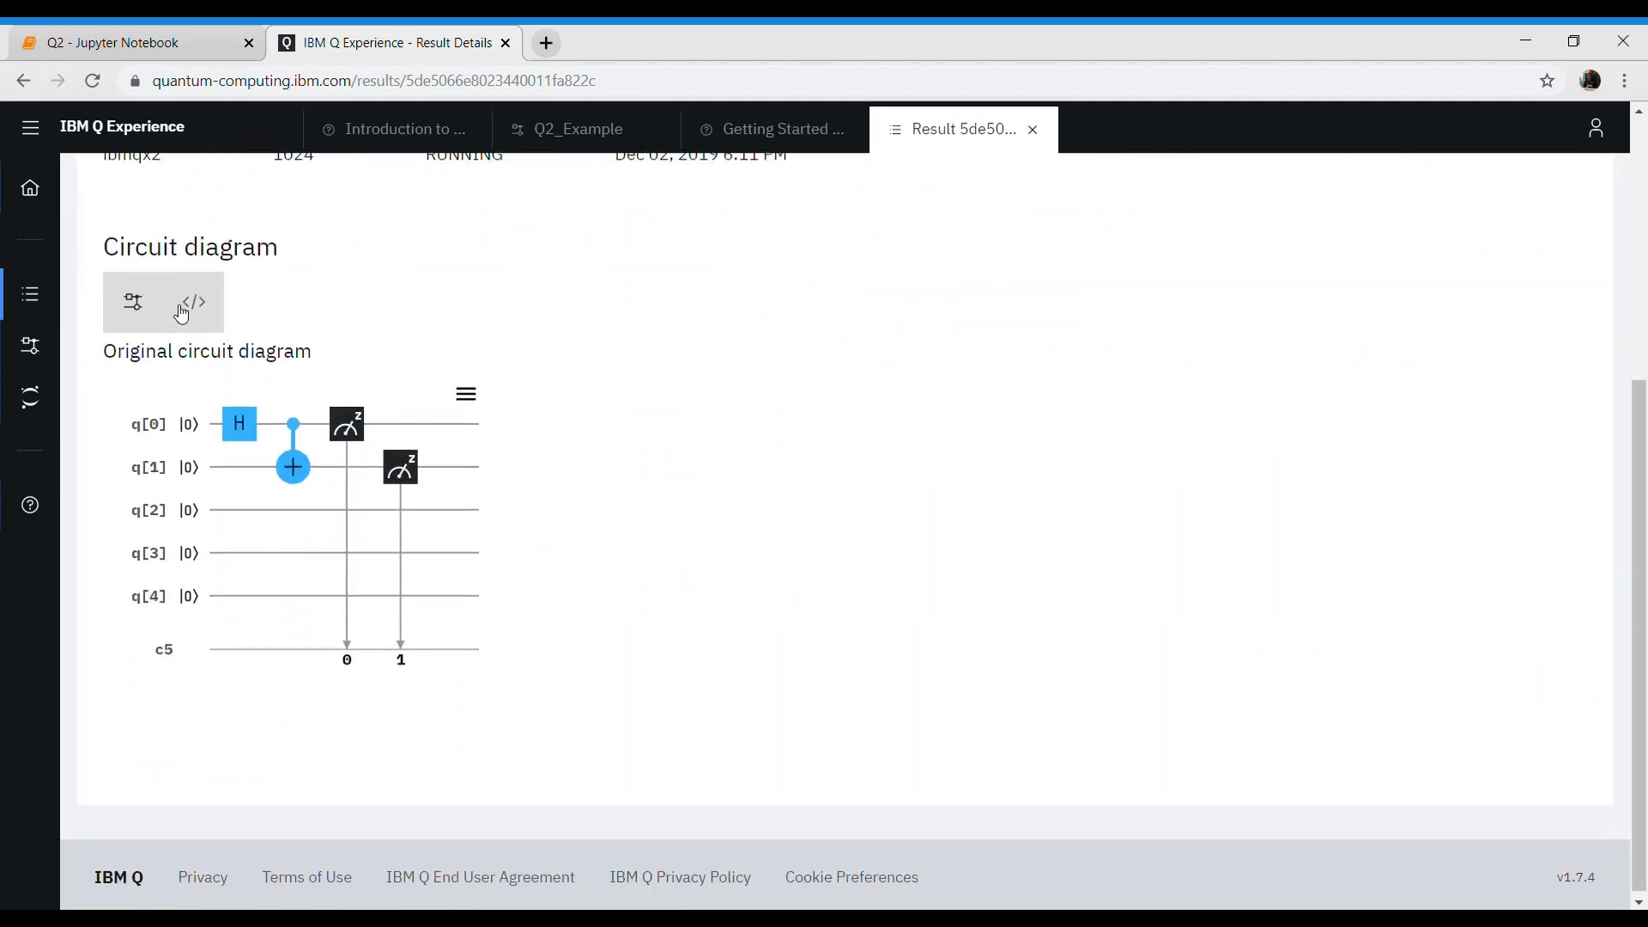
{"action": "left_click", "coordinate": [193, 302]}
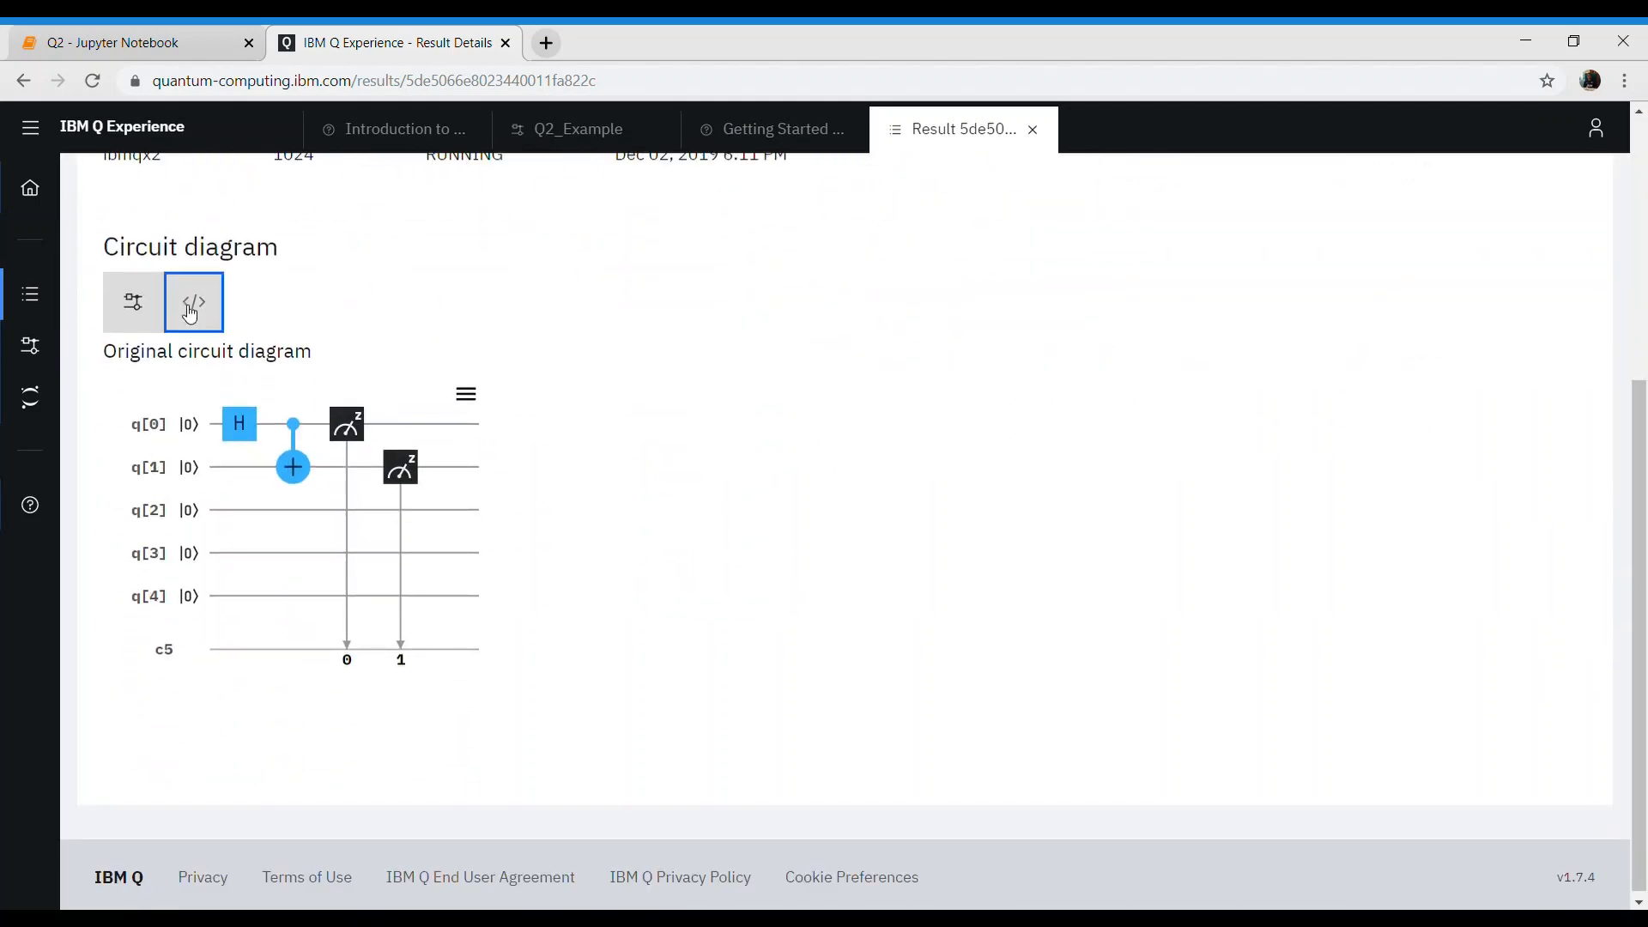
{"action": "left_click", "coordinate": [193, 302]}
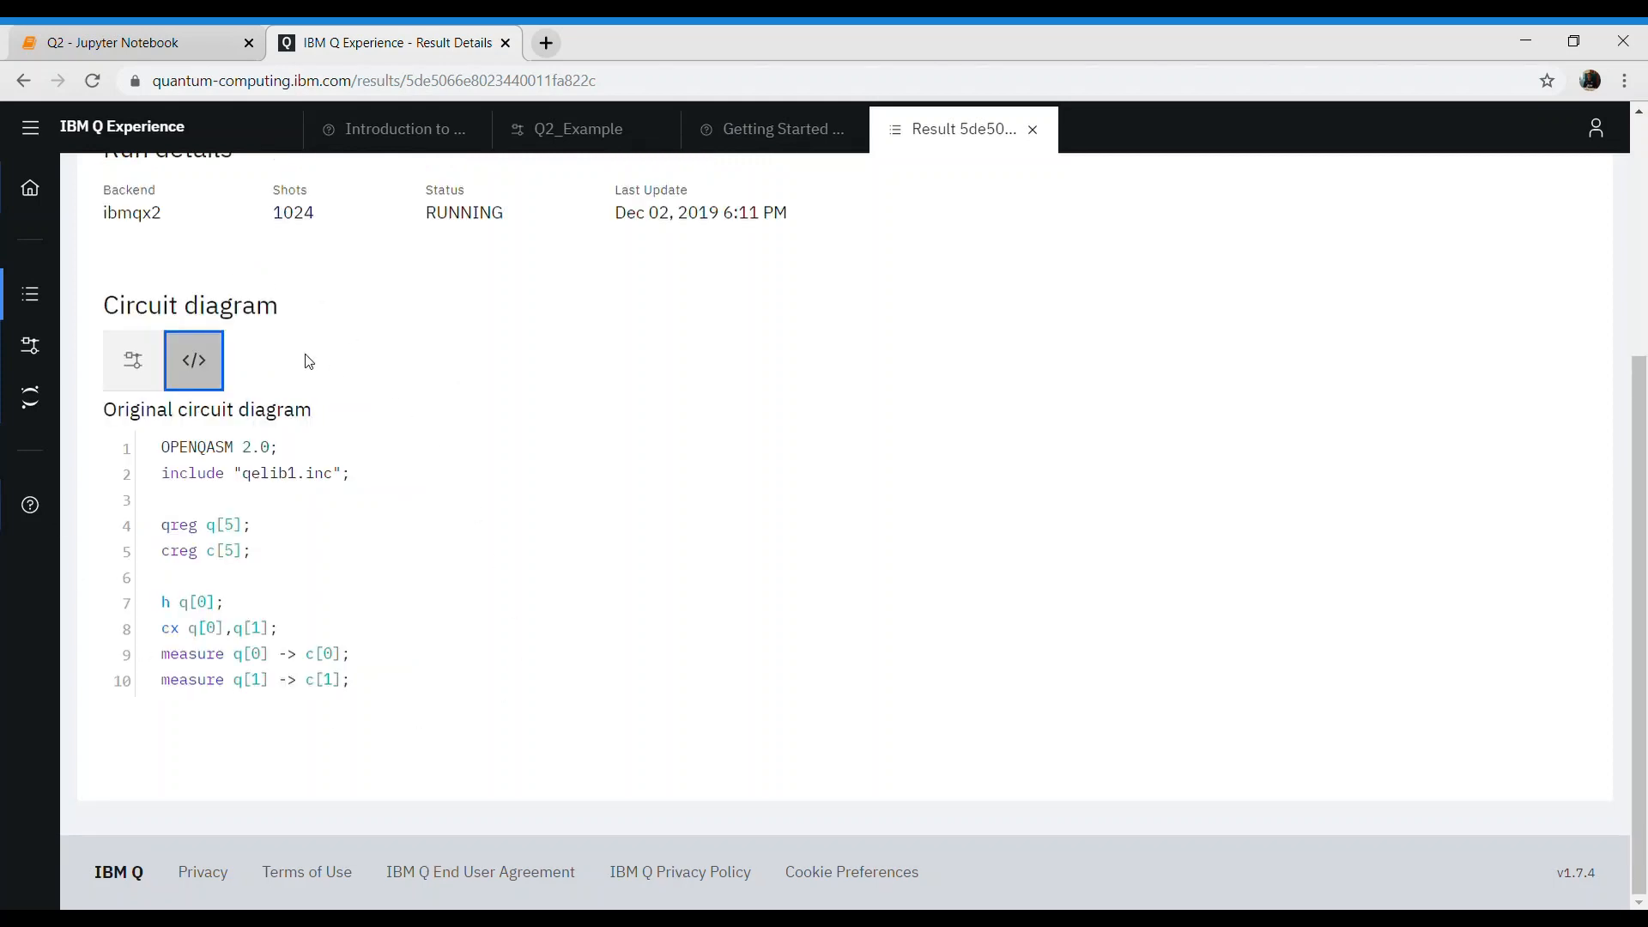
{"action": "mouse_move", "coordinate": [133, 361]}
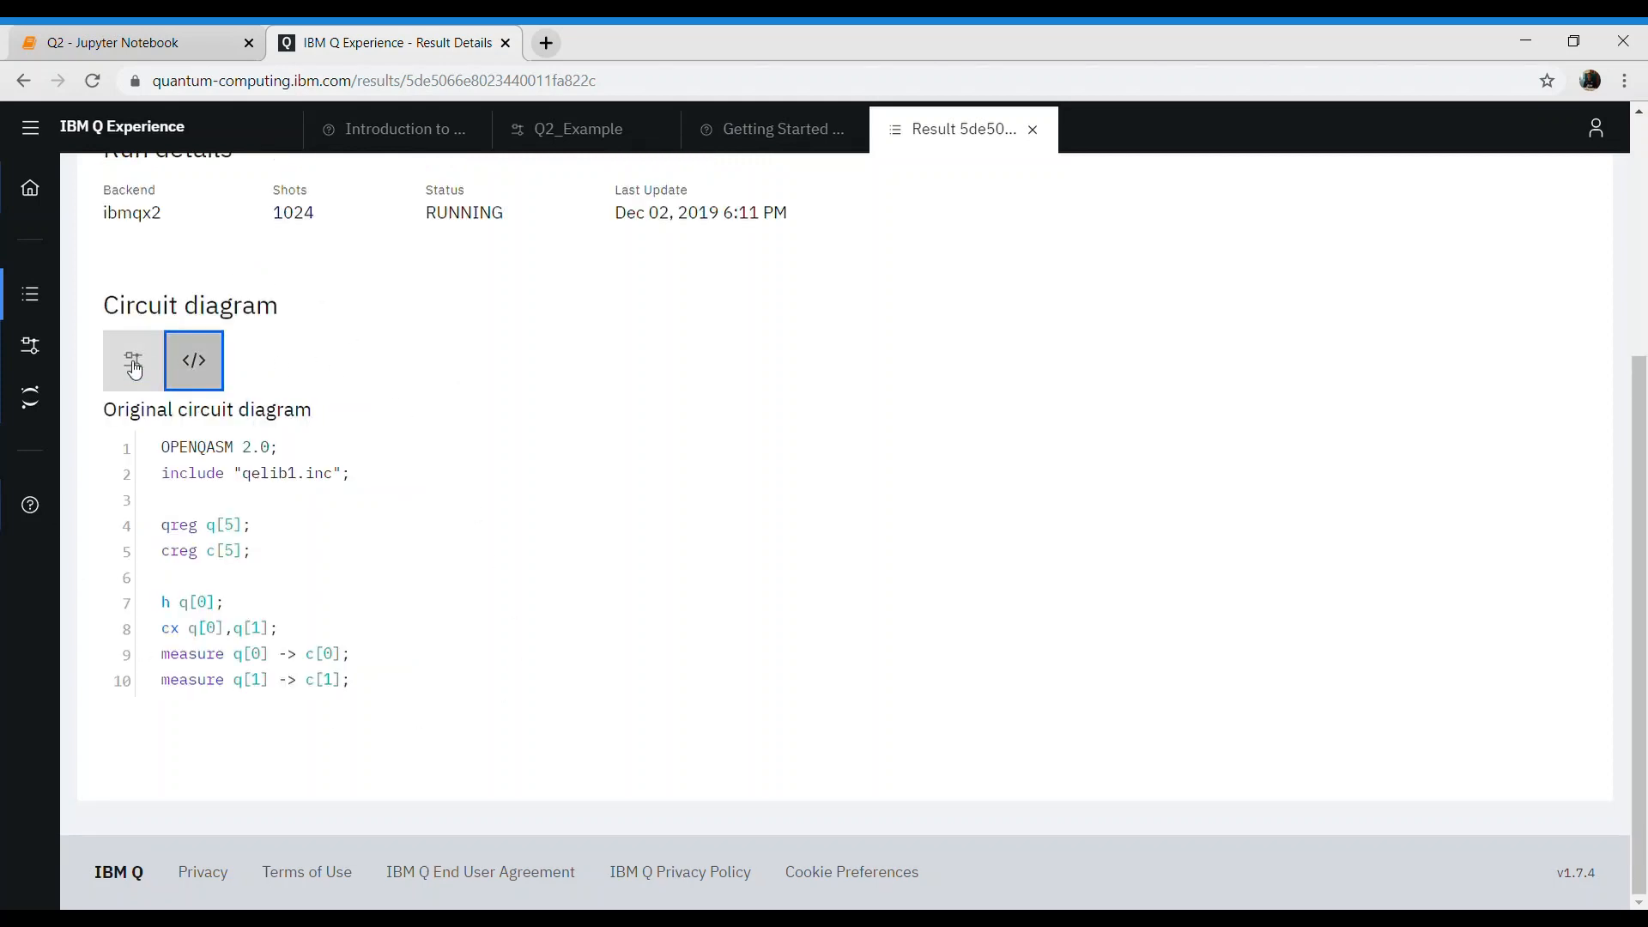
{"action": "left_click", "coordinate": [133, 361]}
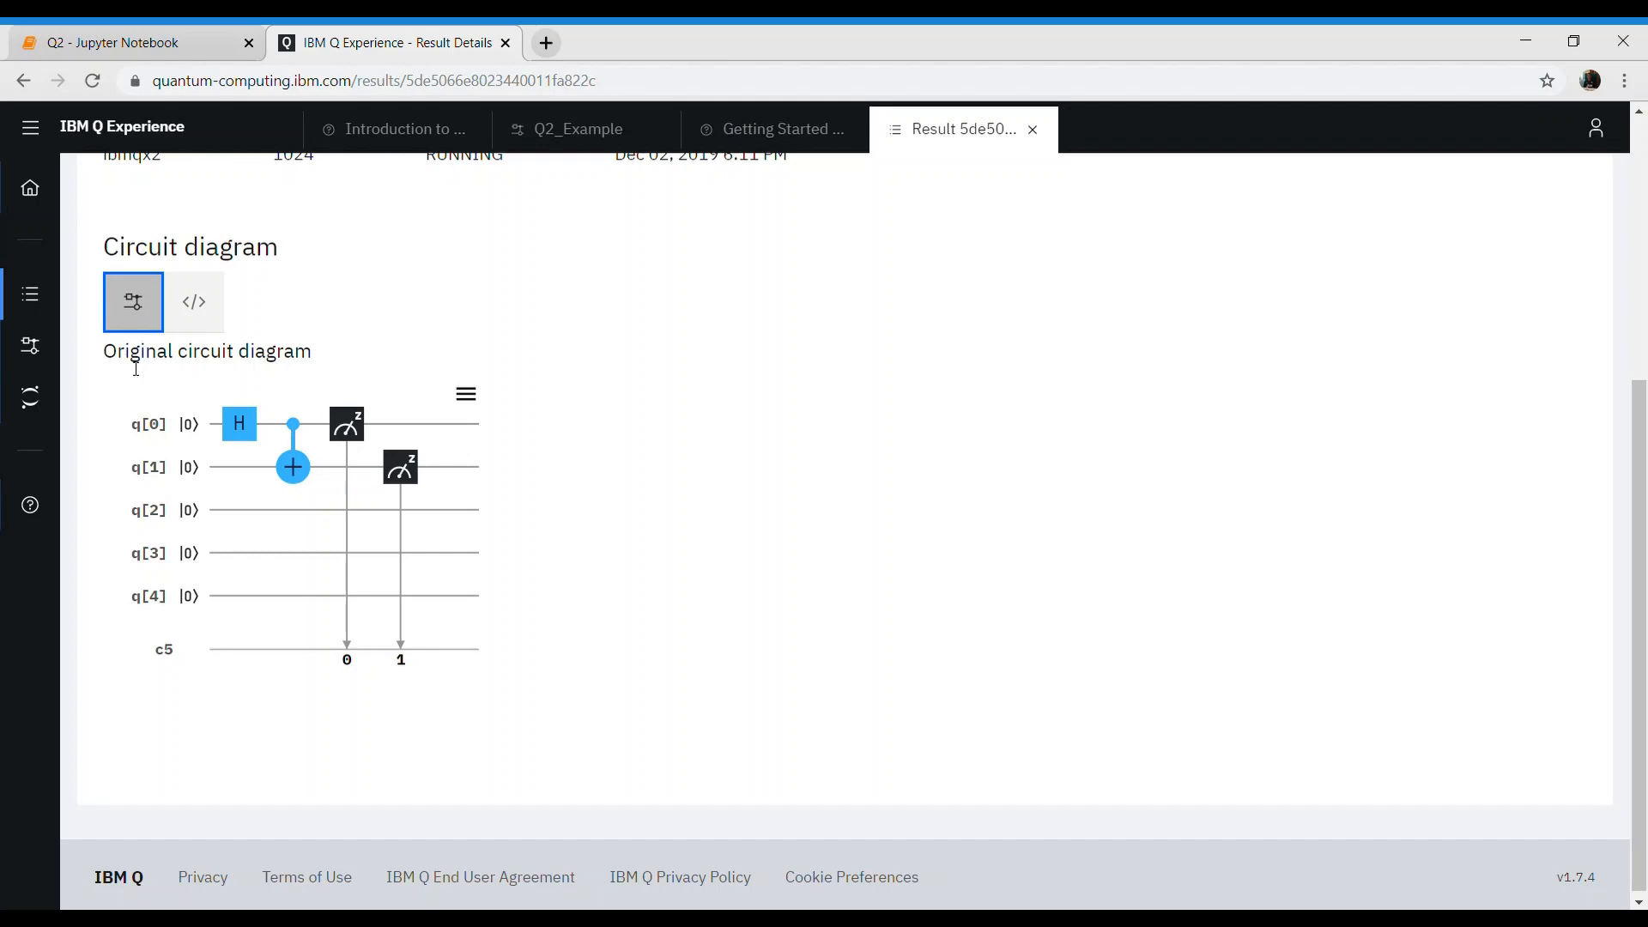
{"action": "scroll", "scroll_direction": "up", "scroll_amount": 3}
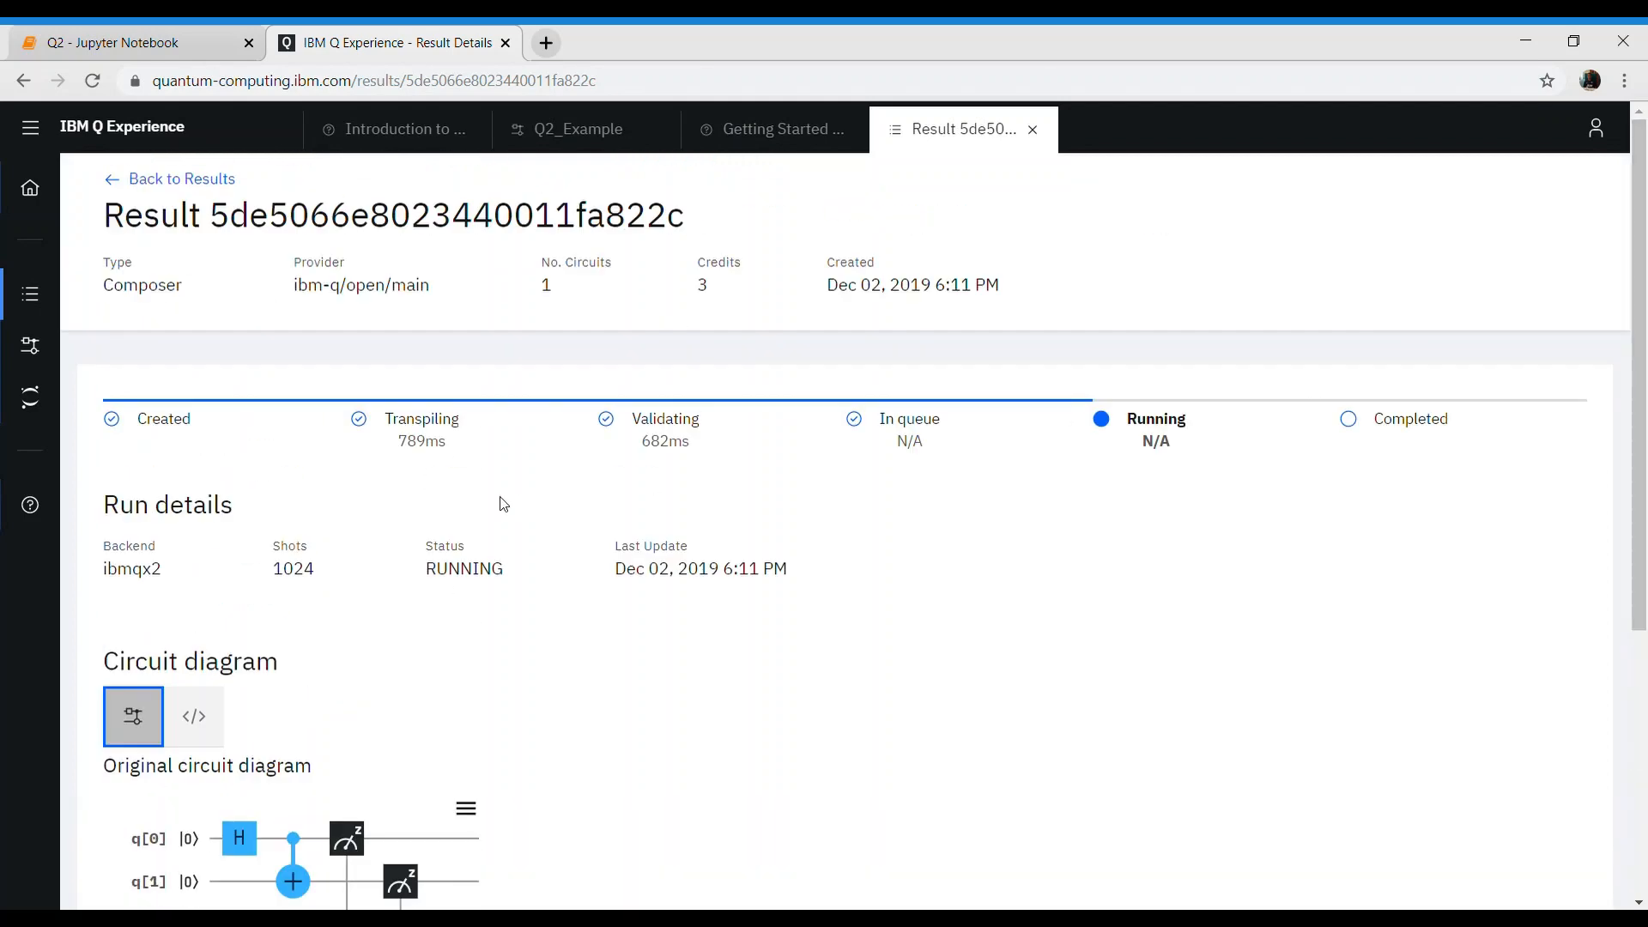
{"action": "mouse_move", "coordinate": [1187, 436]}
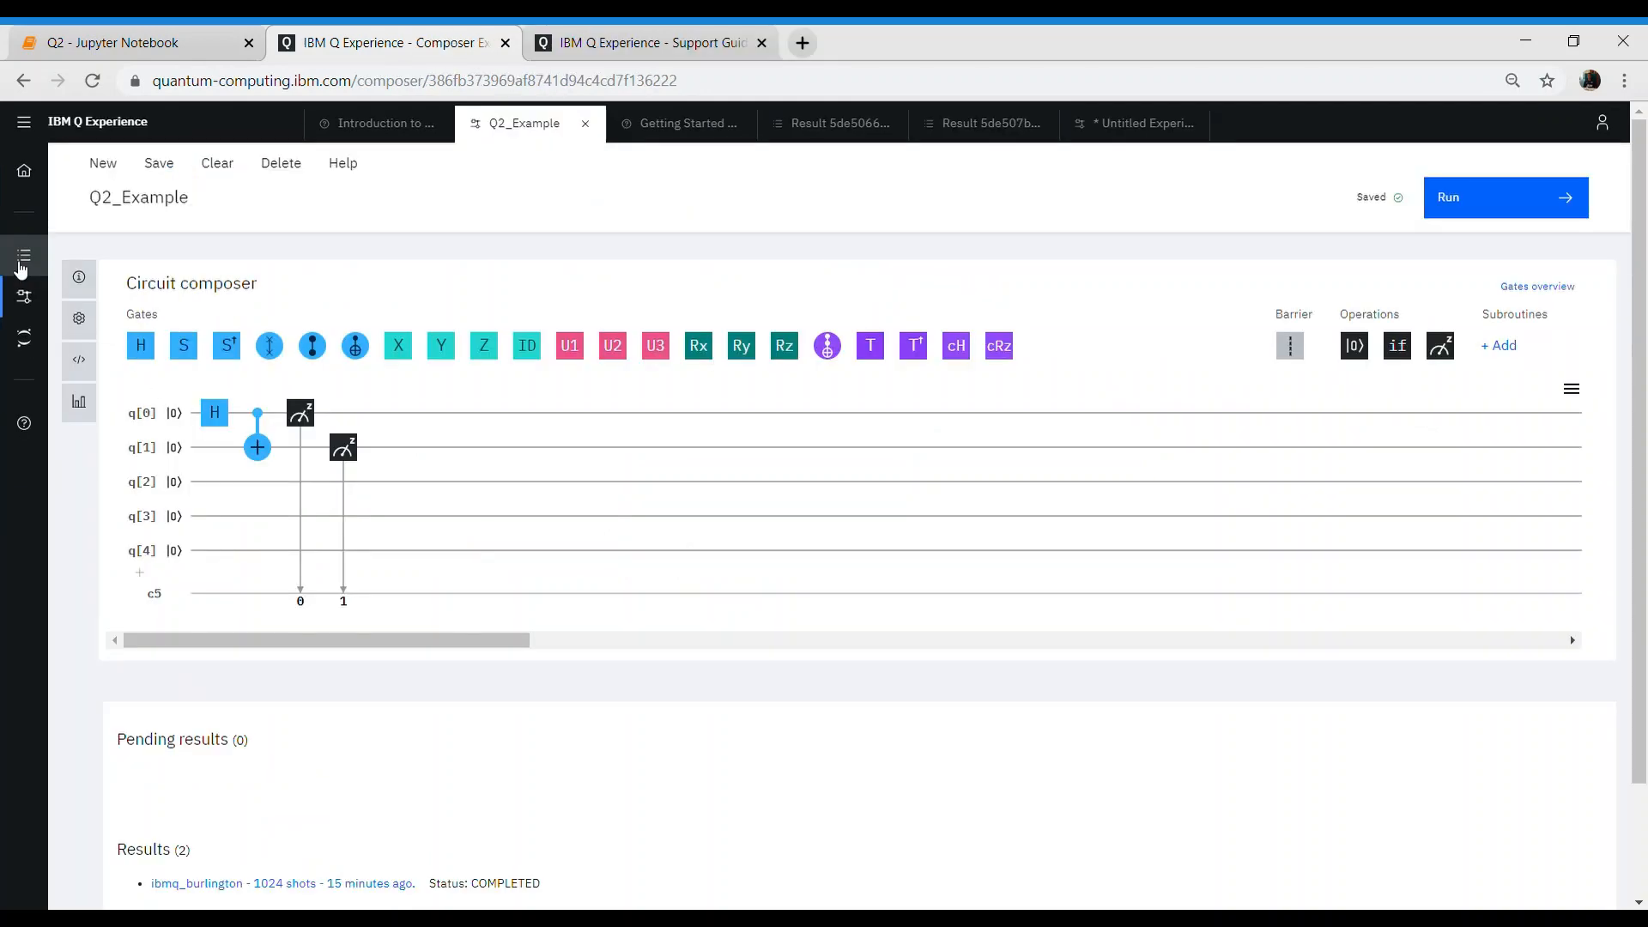
- Open the Results page from the left sidebar
{"action": "left_click", "coordinate": [24, 256]}
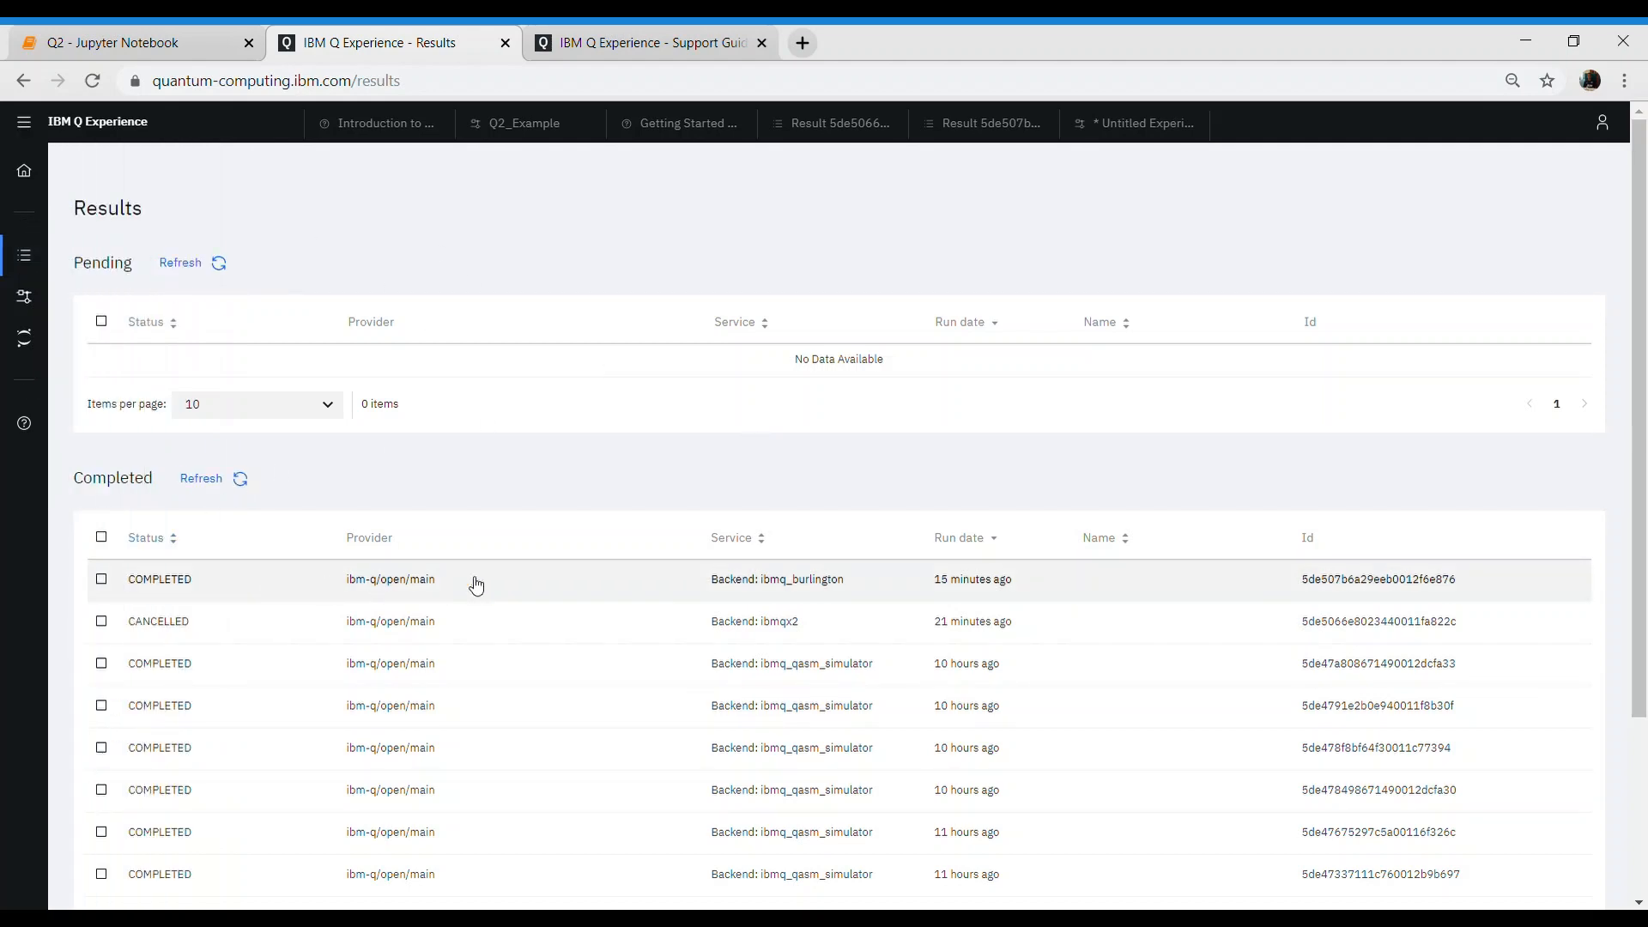
{"action": "mouse_move", "coordinate": [525, 588]}
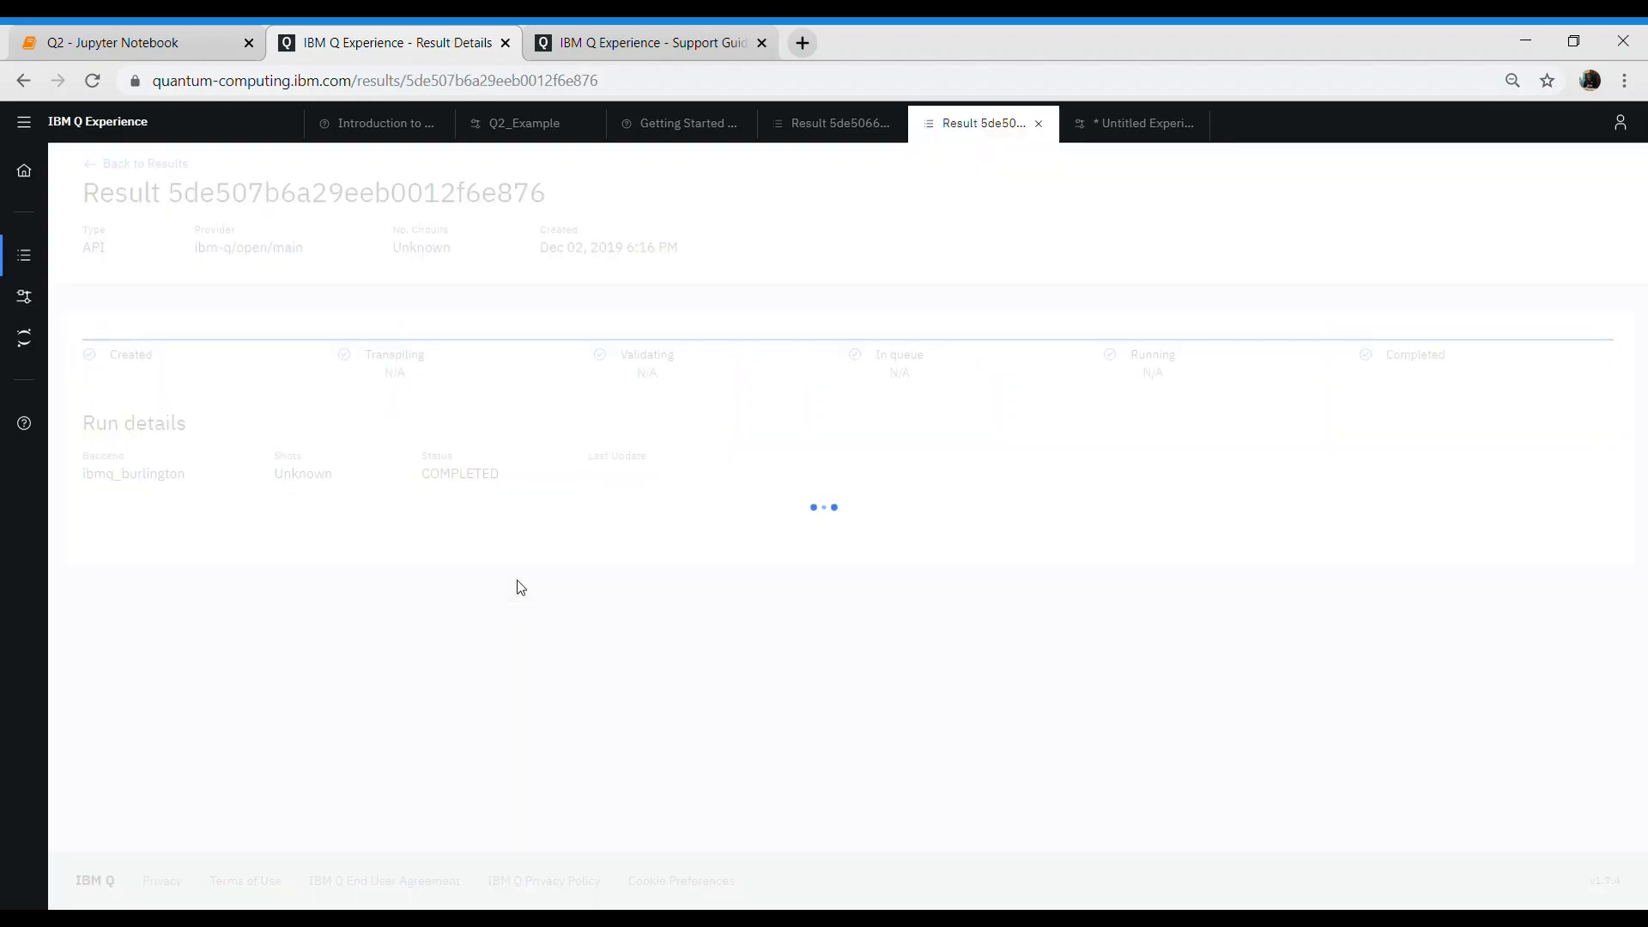
{"action": "mouse_move", "coordinate": [1454, 402]}
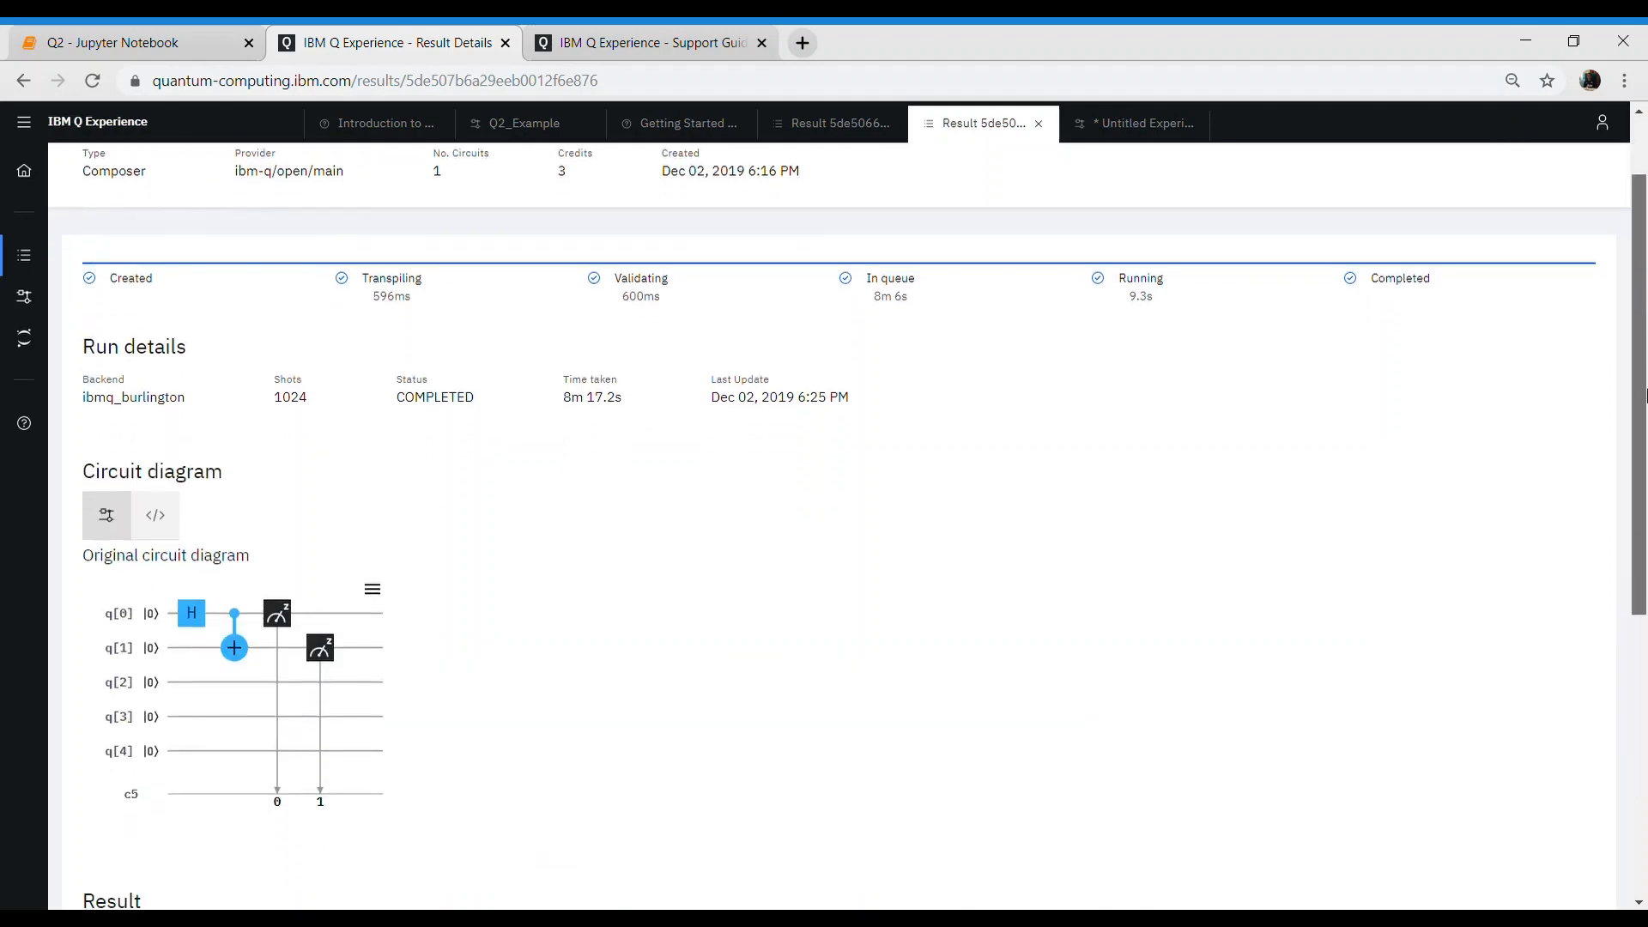
- Scroll down the ibmq_burlington run's details to its result histogram
{"action": "scroll", "scroll_direction": "down", "scroll_amount": 3}
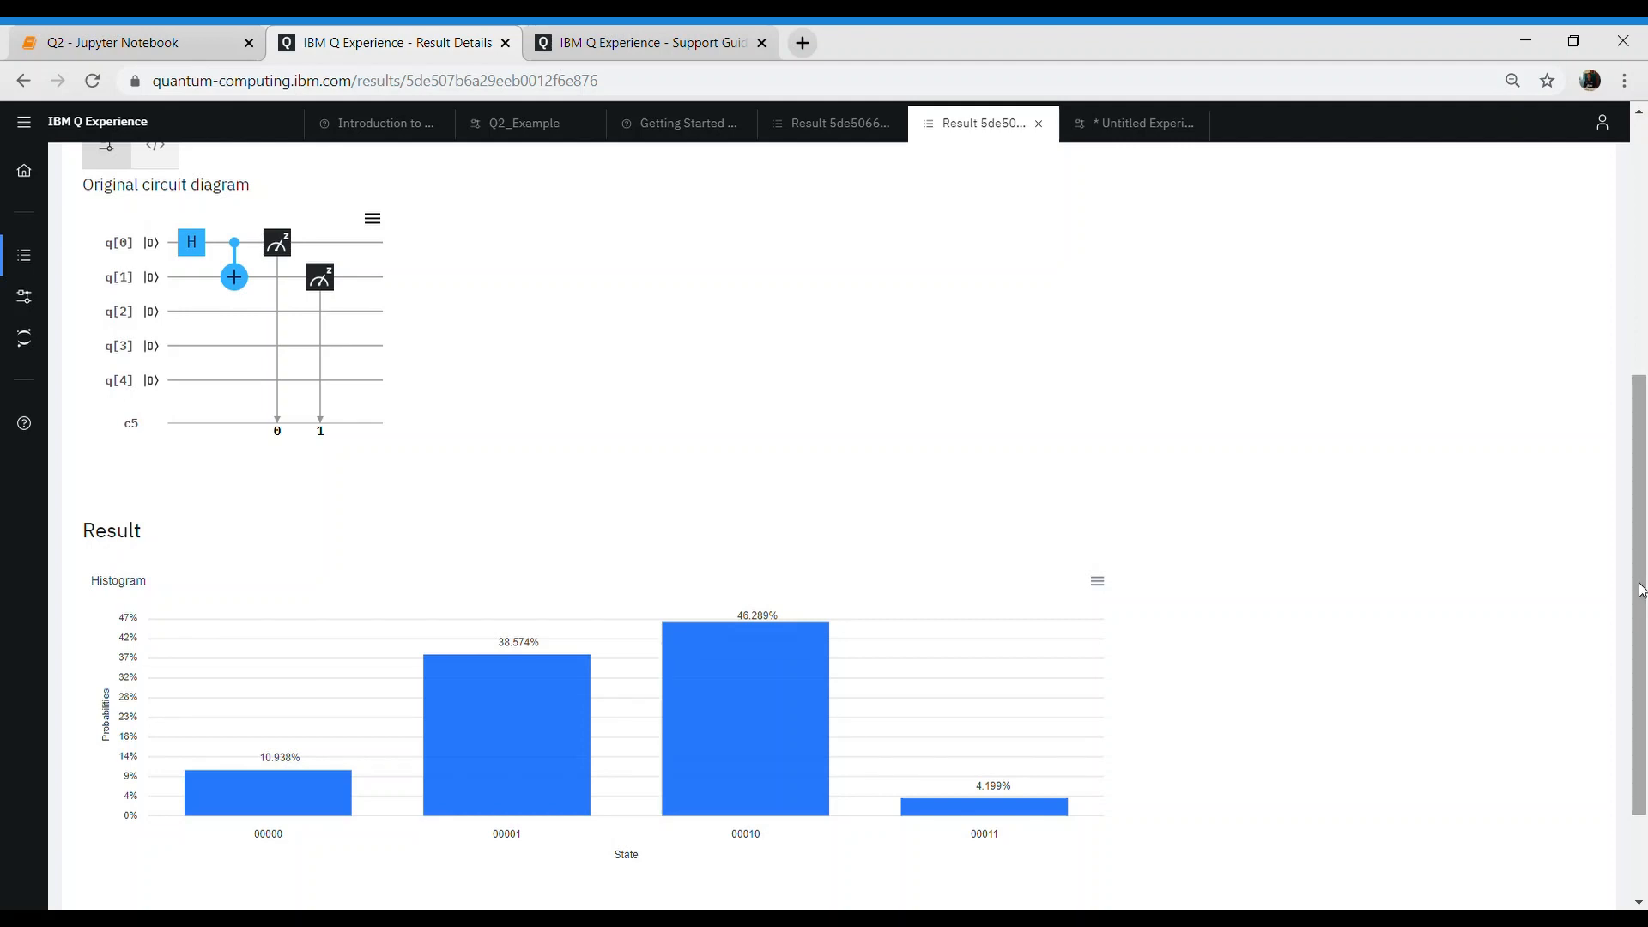
{"action": "mouse_move", "coordinate": [689, 829]}
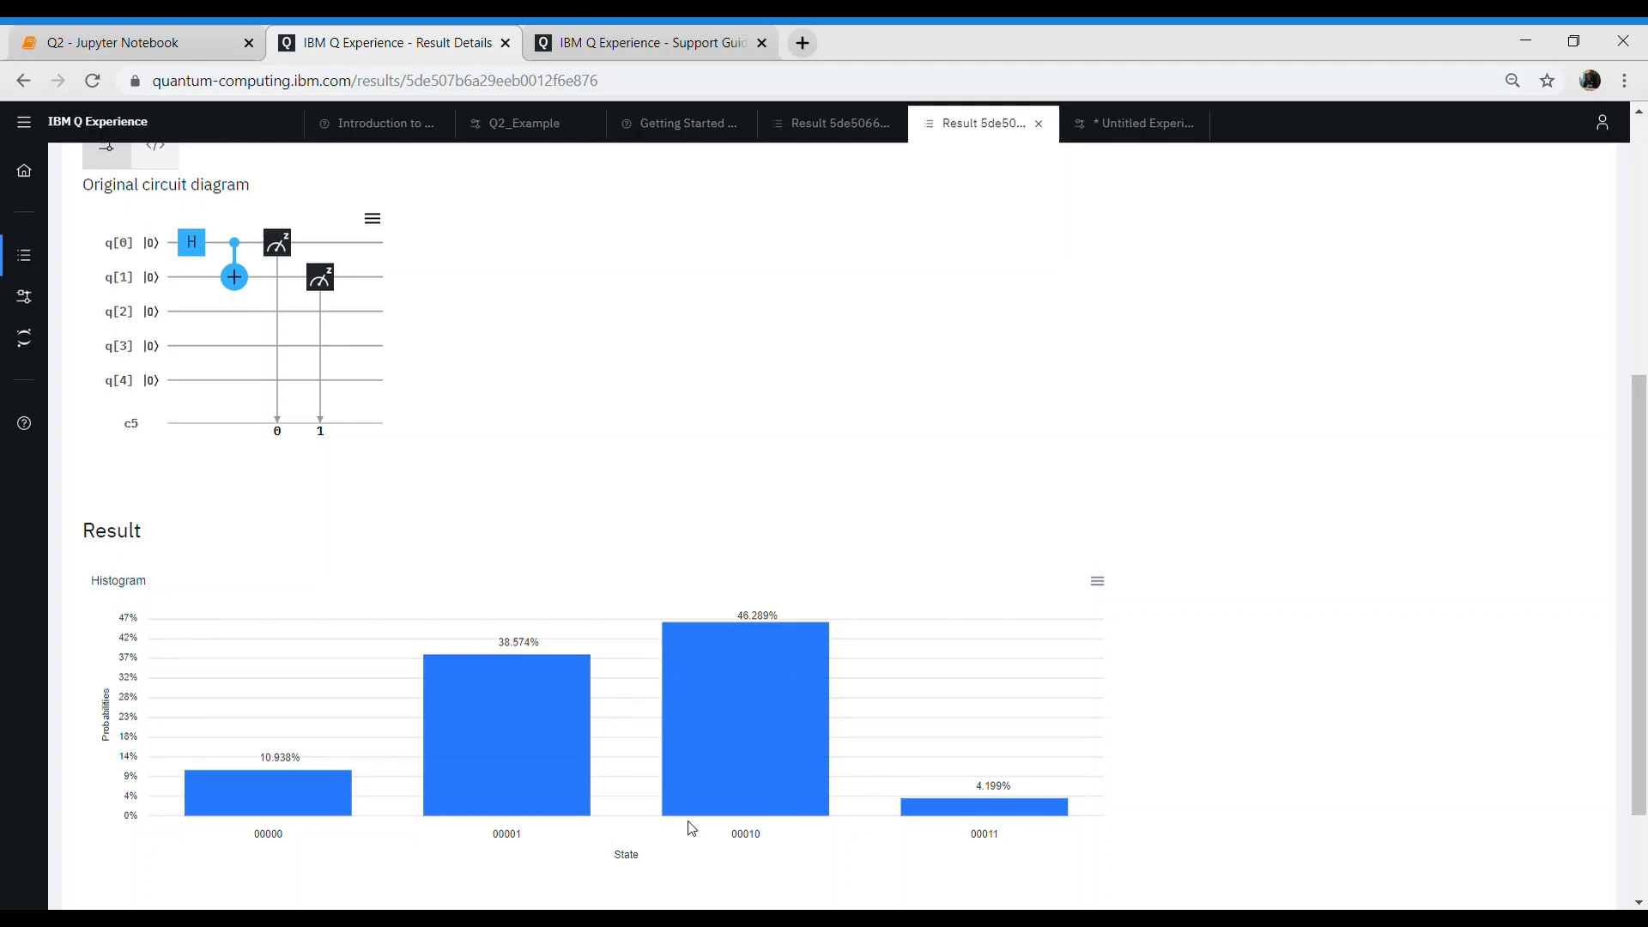
{"action": "mouse_move", "coordinate": [790, 829]}
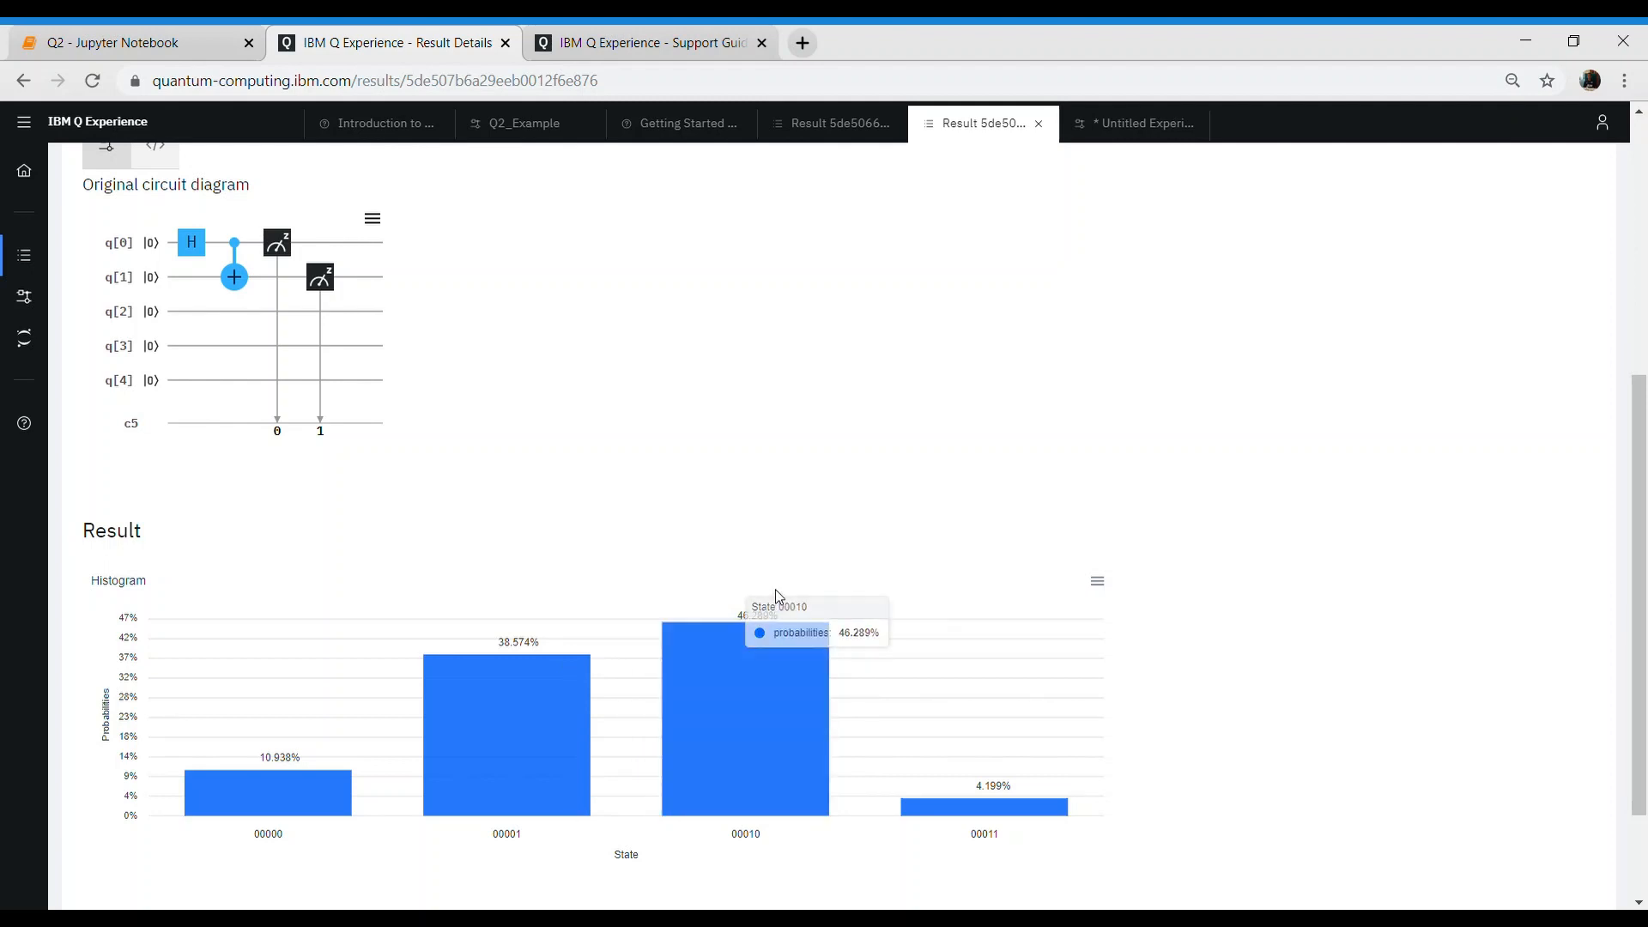
{"action": "mouse_move", "coordinate": [777, 593]}
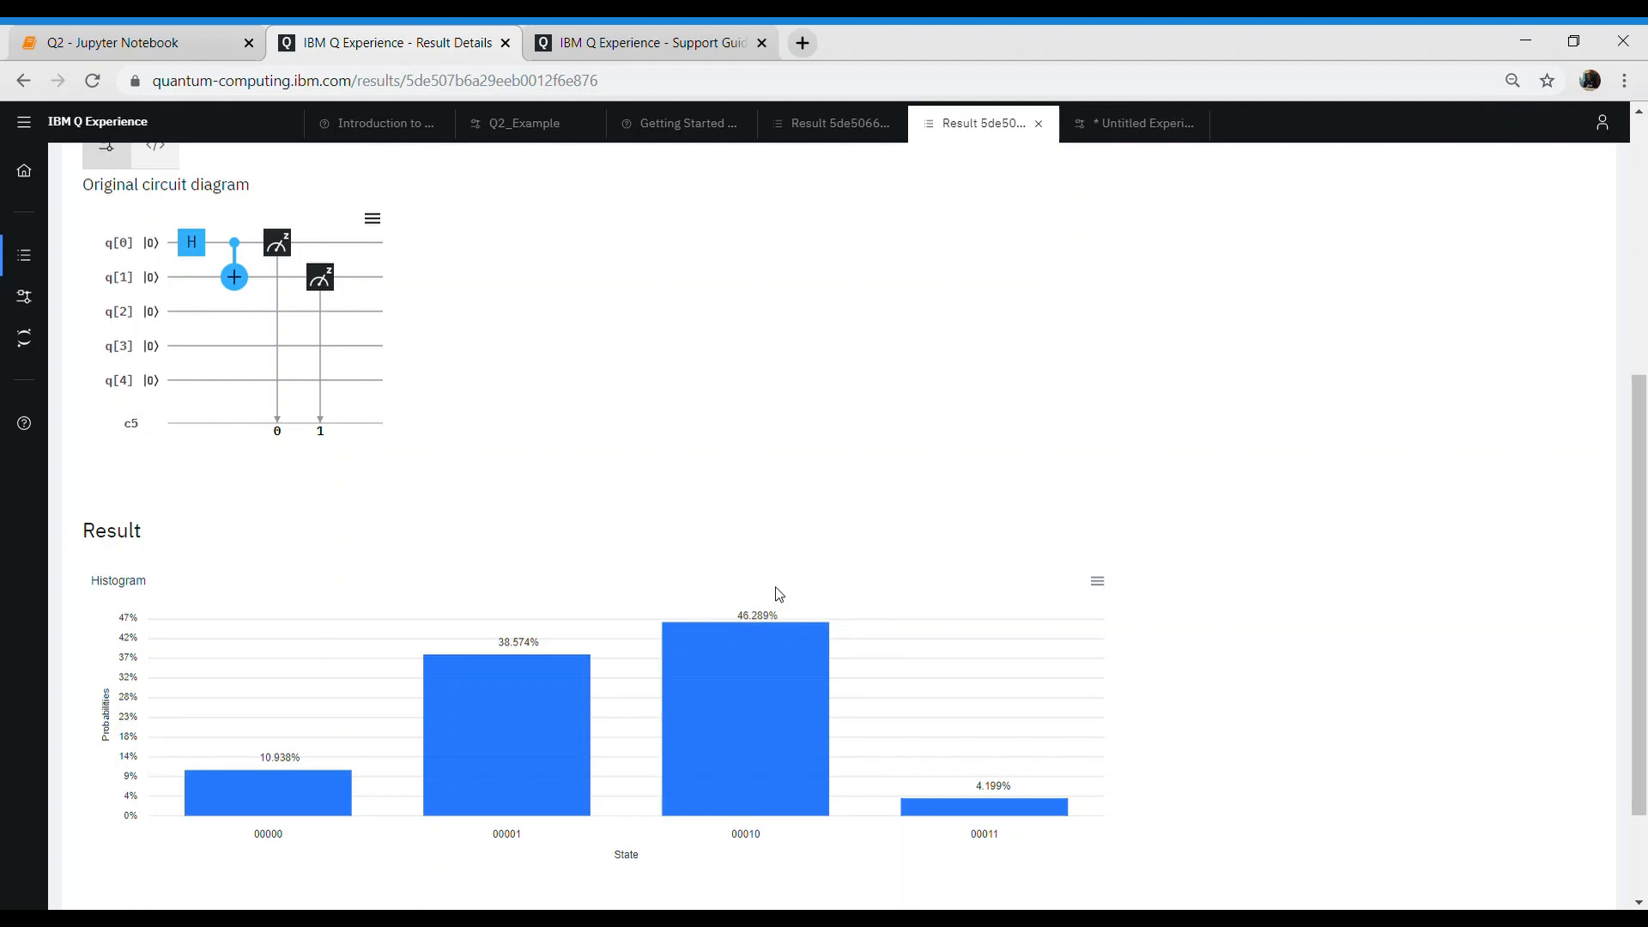
{"action": "mouse_move", "coordinate": [917, 584]}
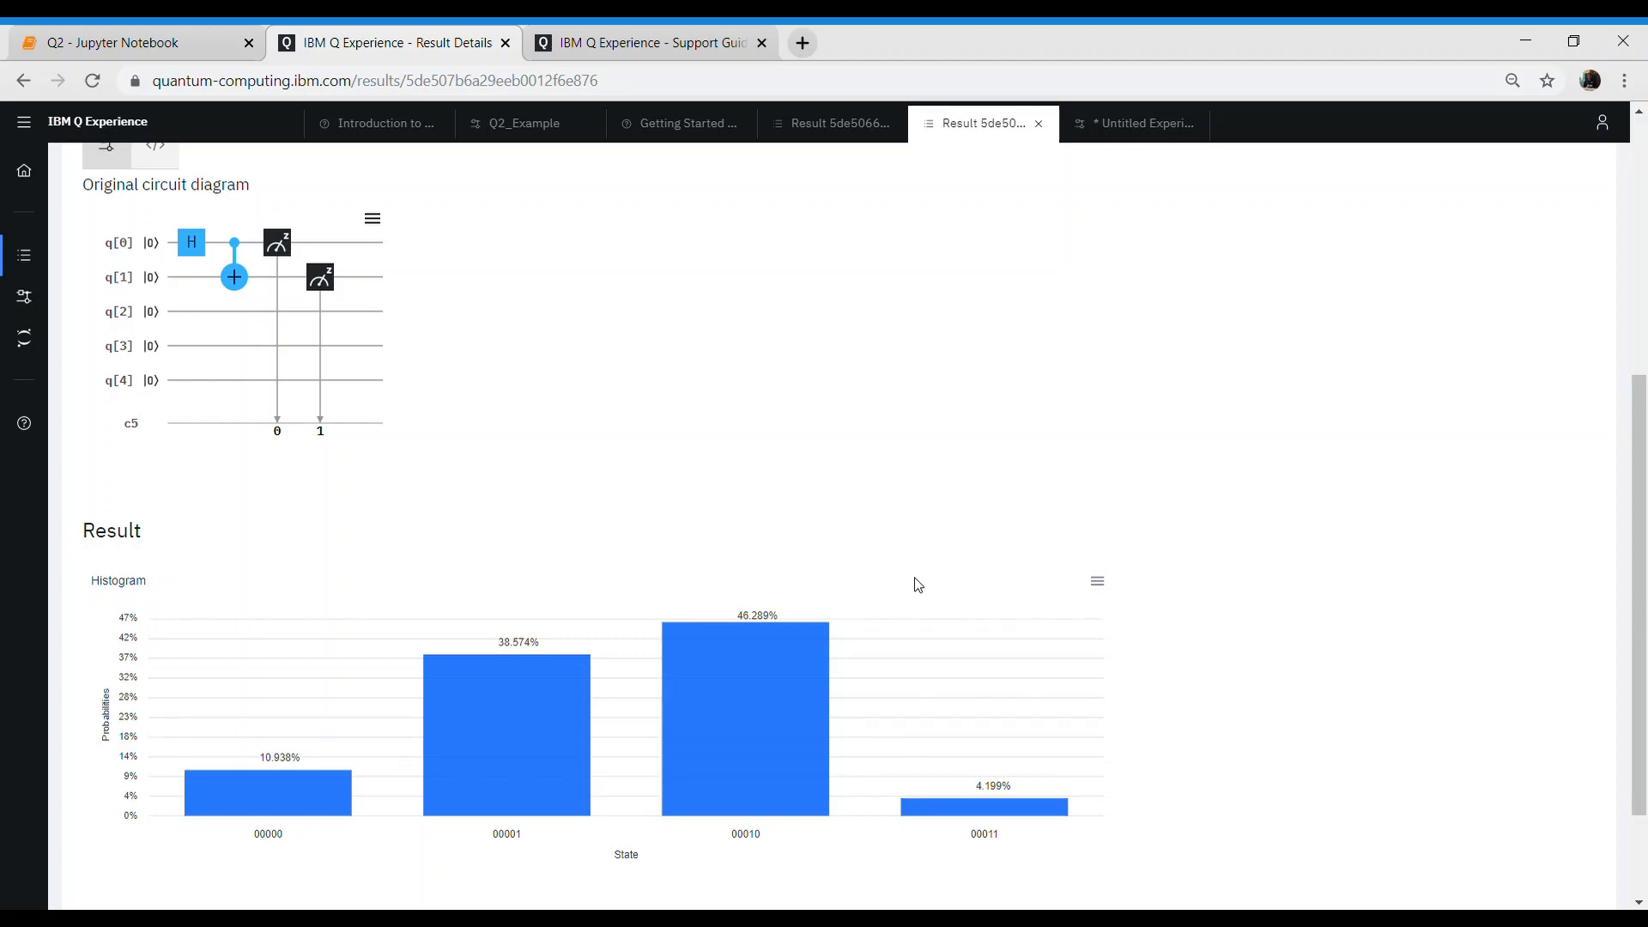
{"action": "mouse_move", "coordinate": [164, 357]}
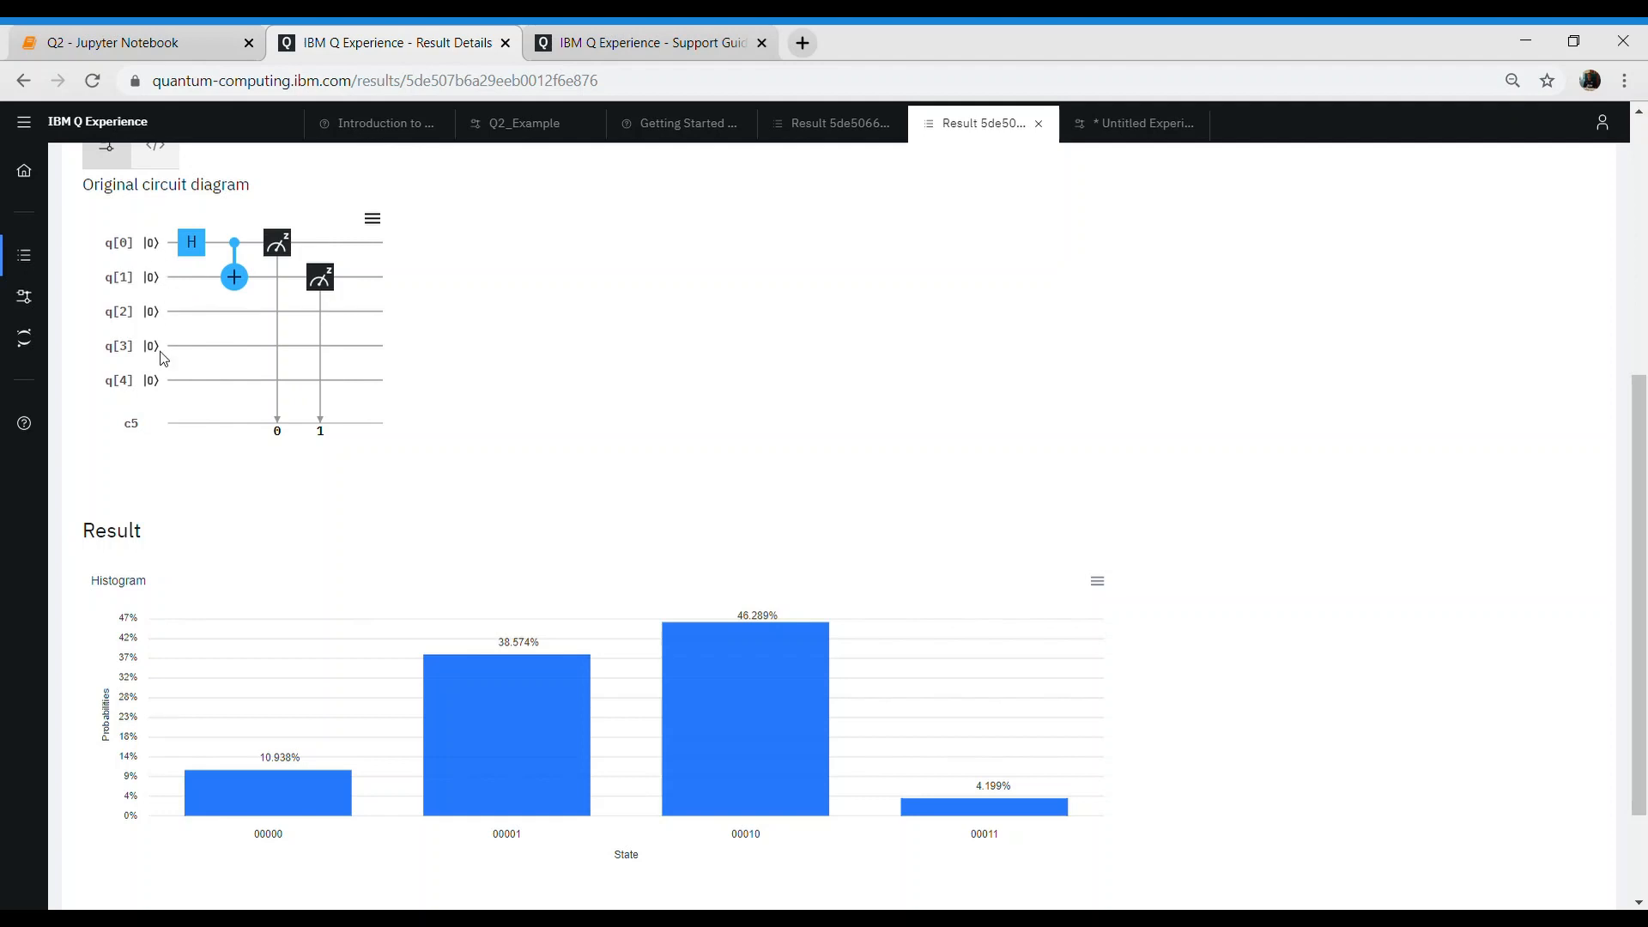
{"action": "mouse_move", "coordinate": [162, 387]}
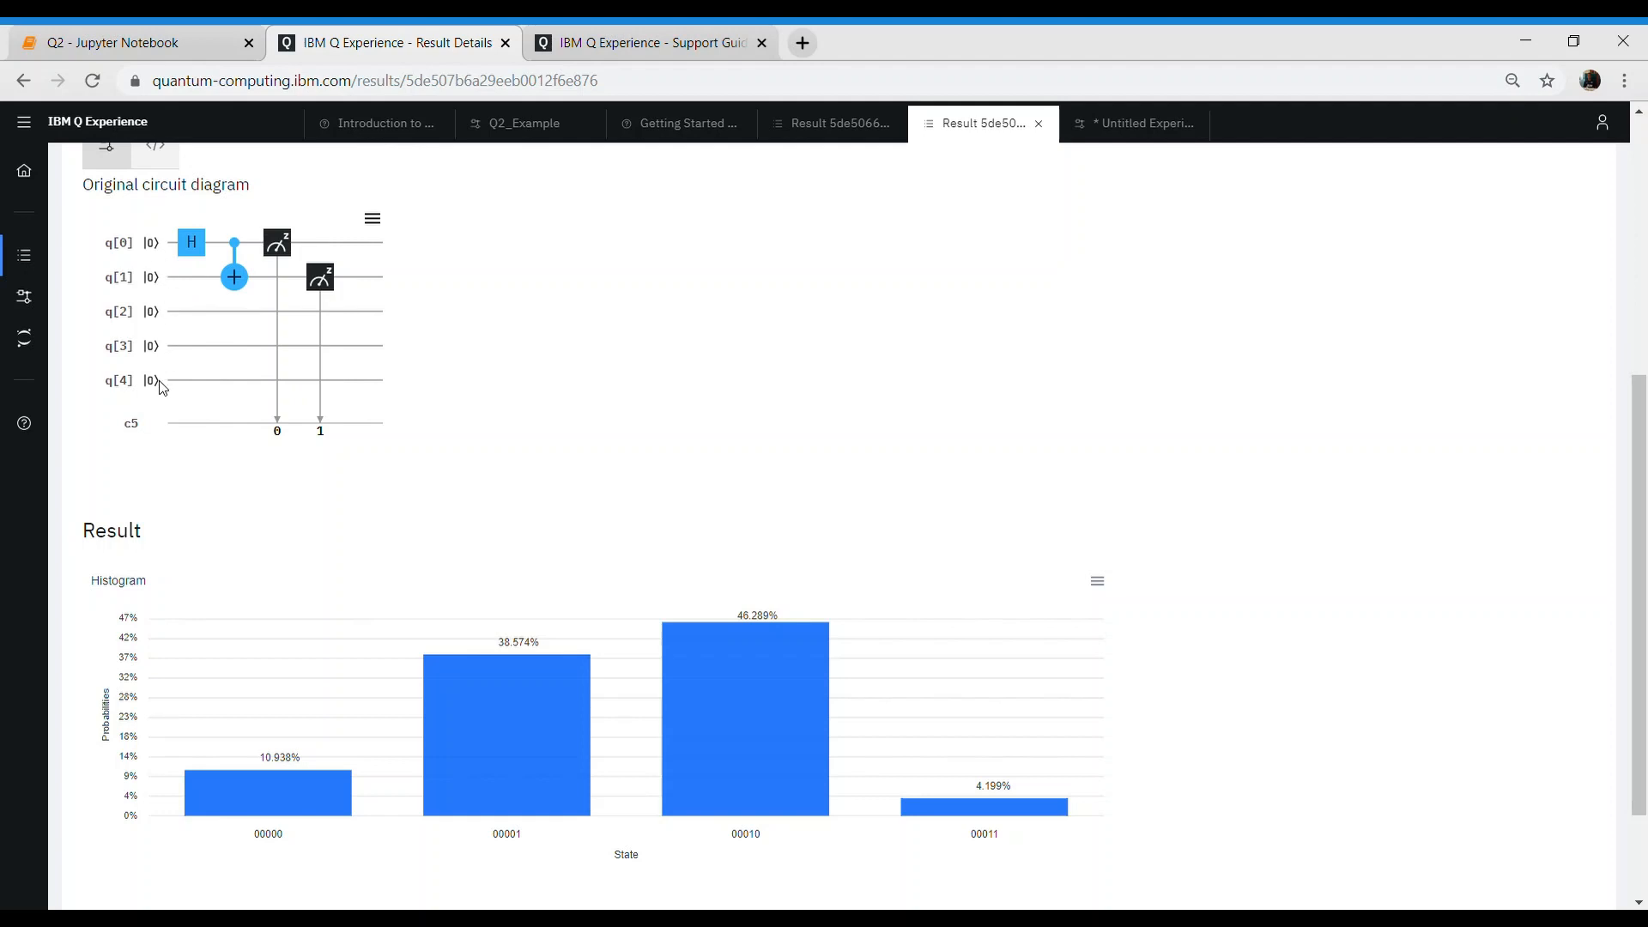
{"action": "mouse_move", "coordinate": [292, 333]}
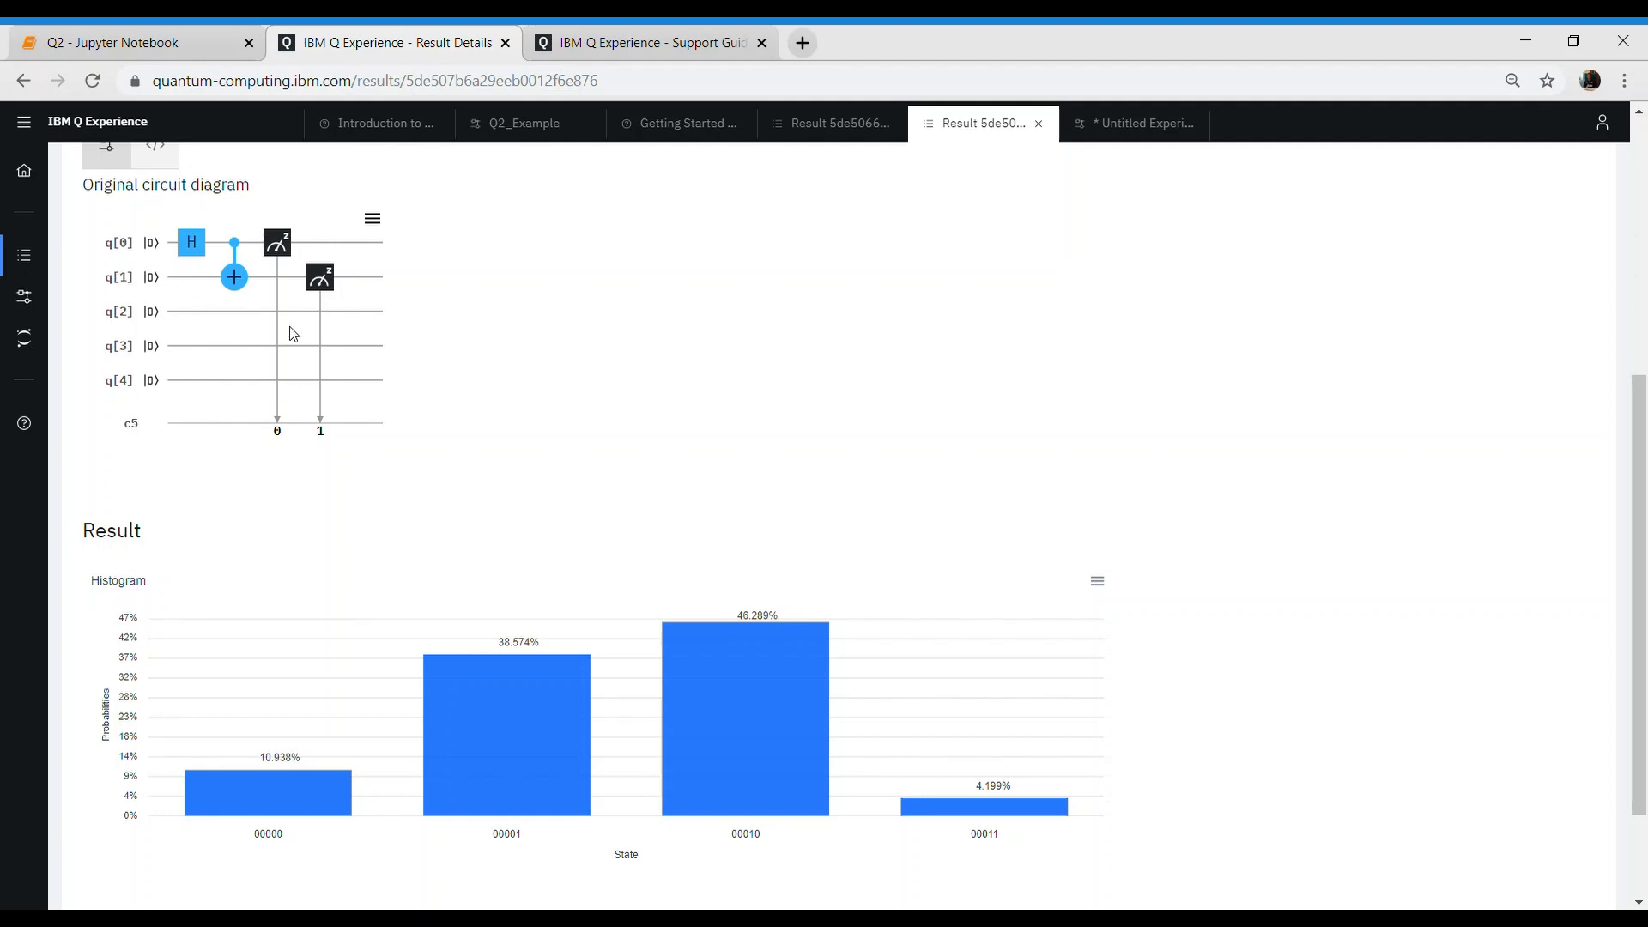
{"action": "mouse_move", "coordinate": [197, 248]}
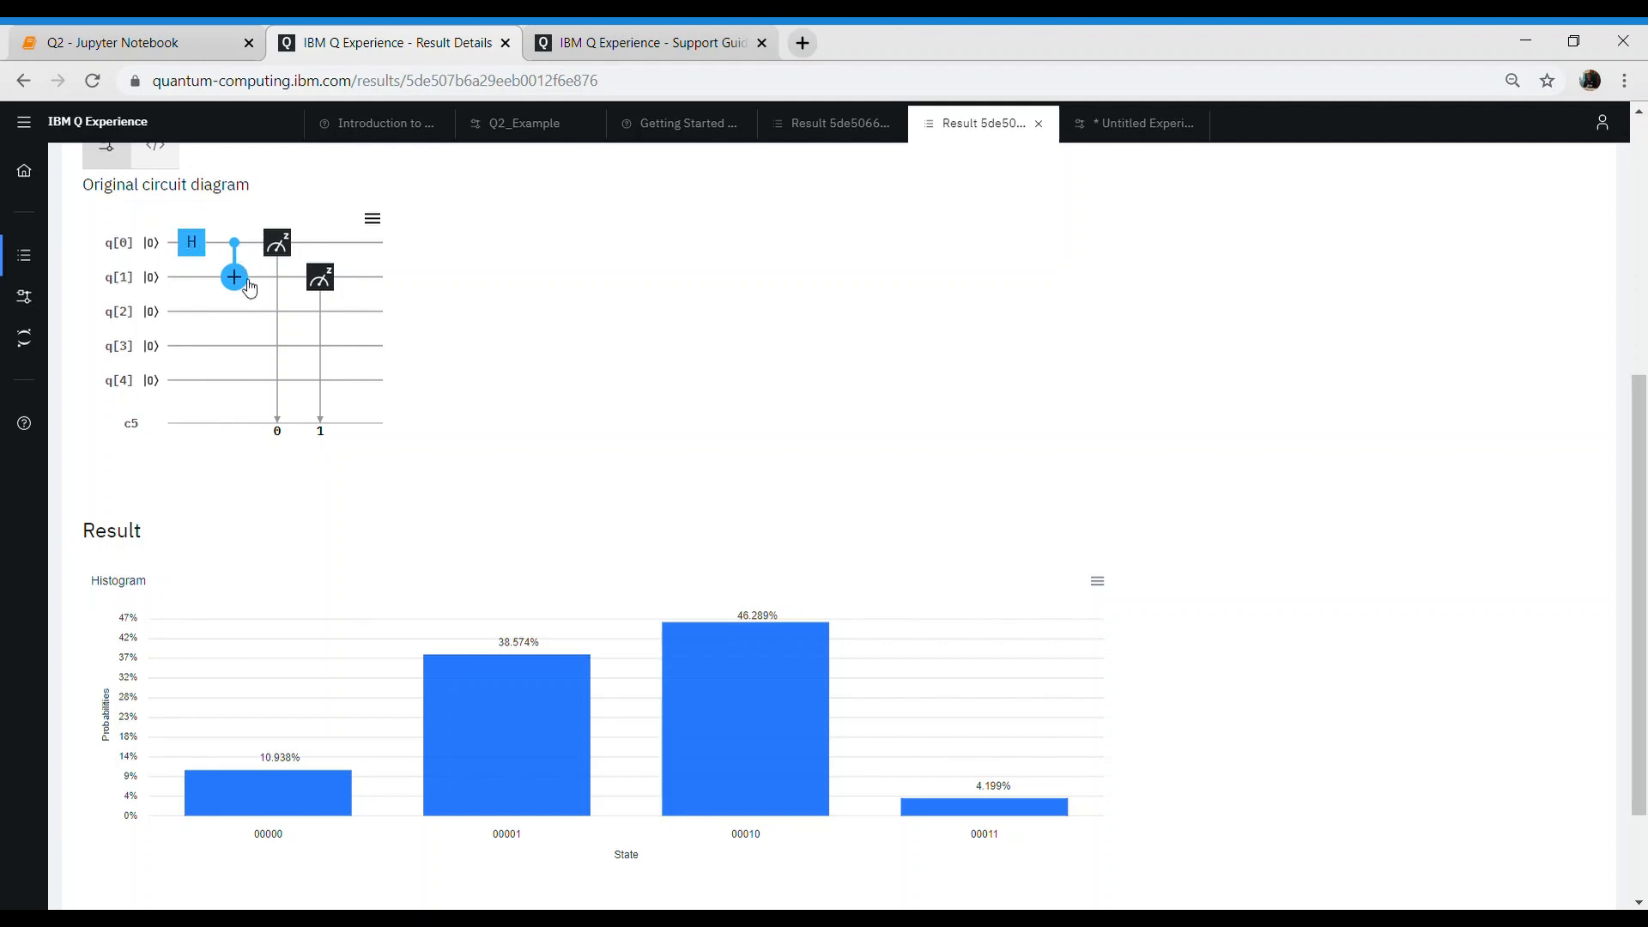
{"action": "mouse_move", "coordinate": [263, 854]}
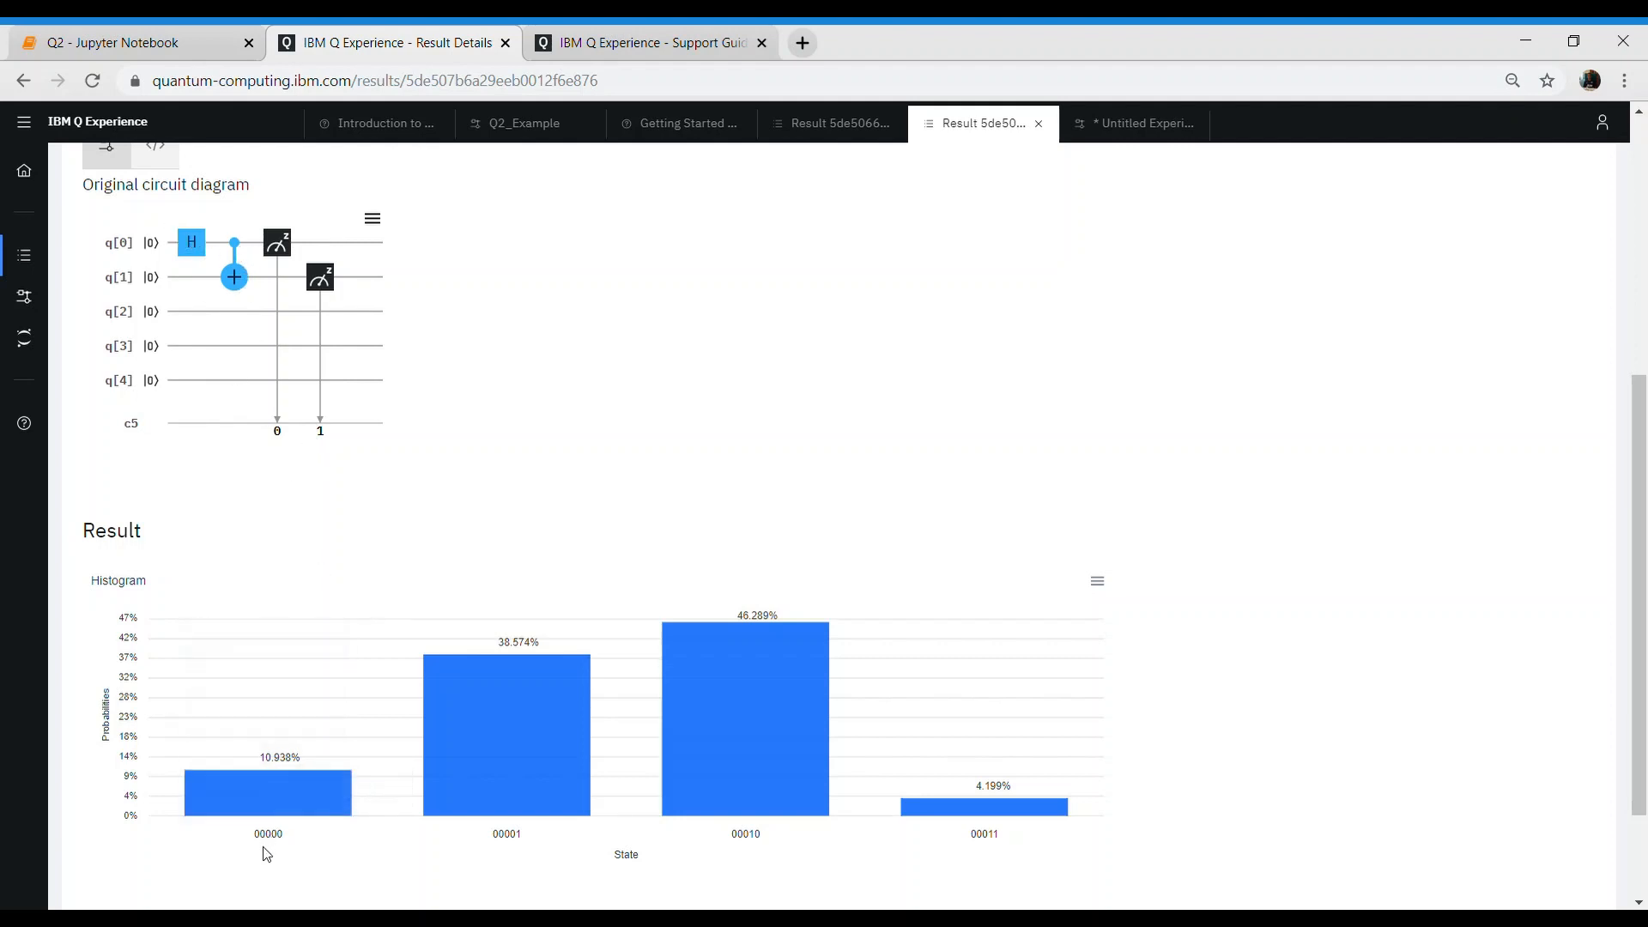
{"action": "mouse_move", "coordinate": [170, 403]}
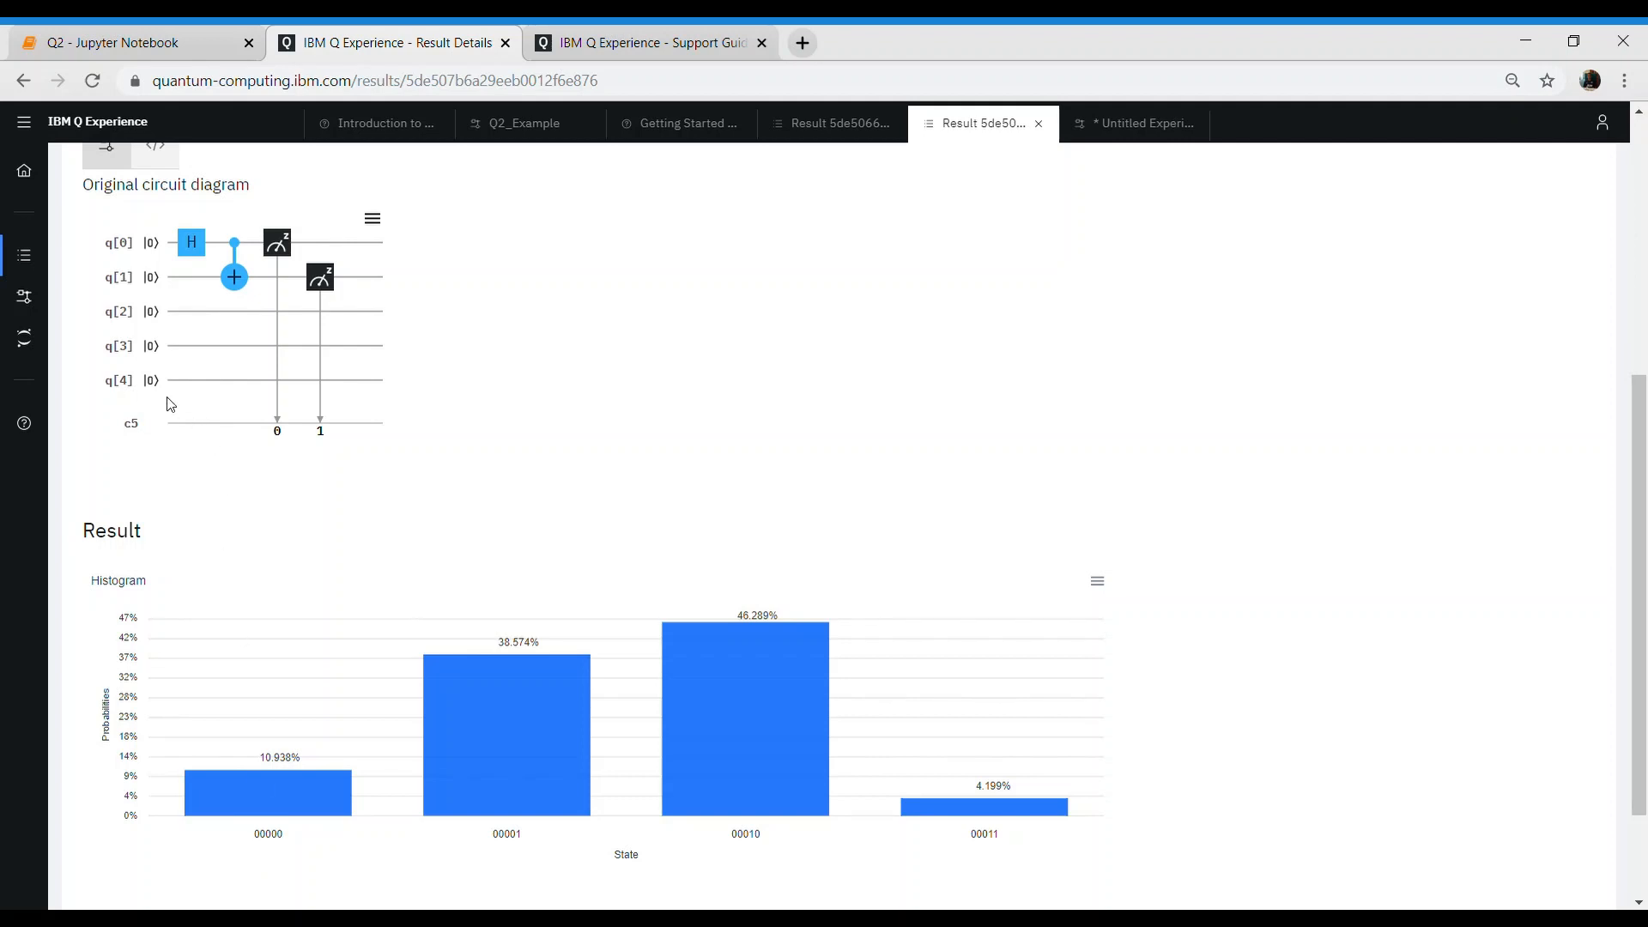
{"action": "mouse_move", "coordinate": [161, 266]}
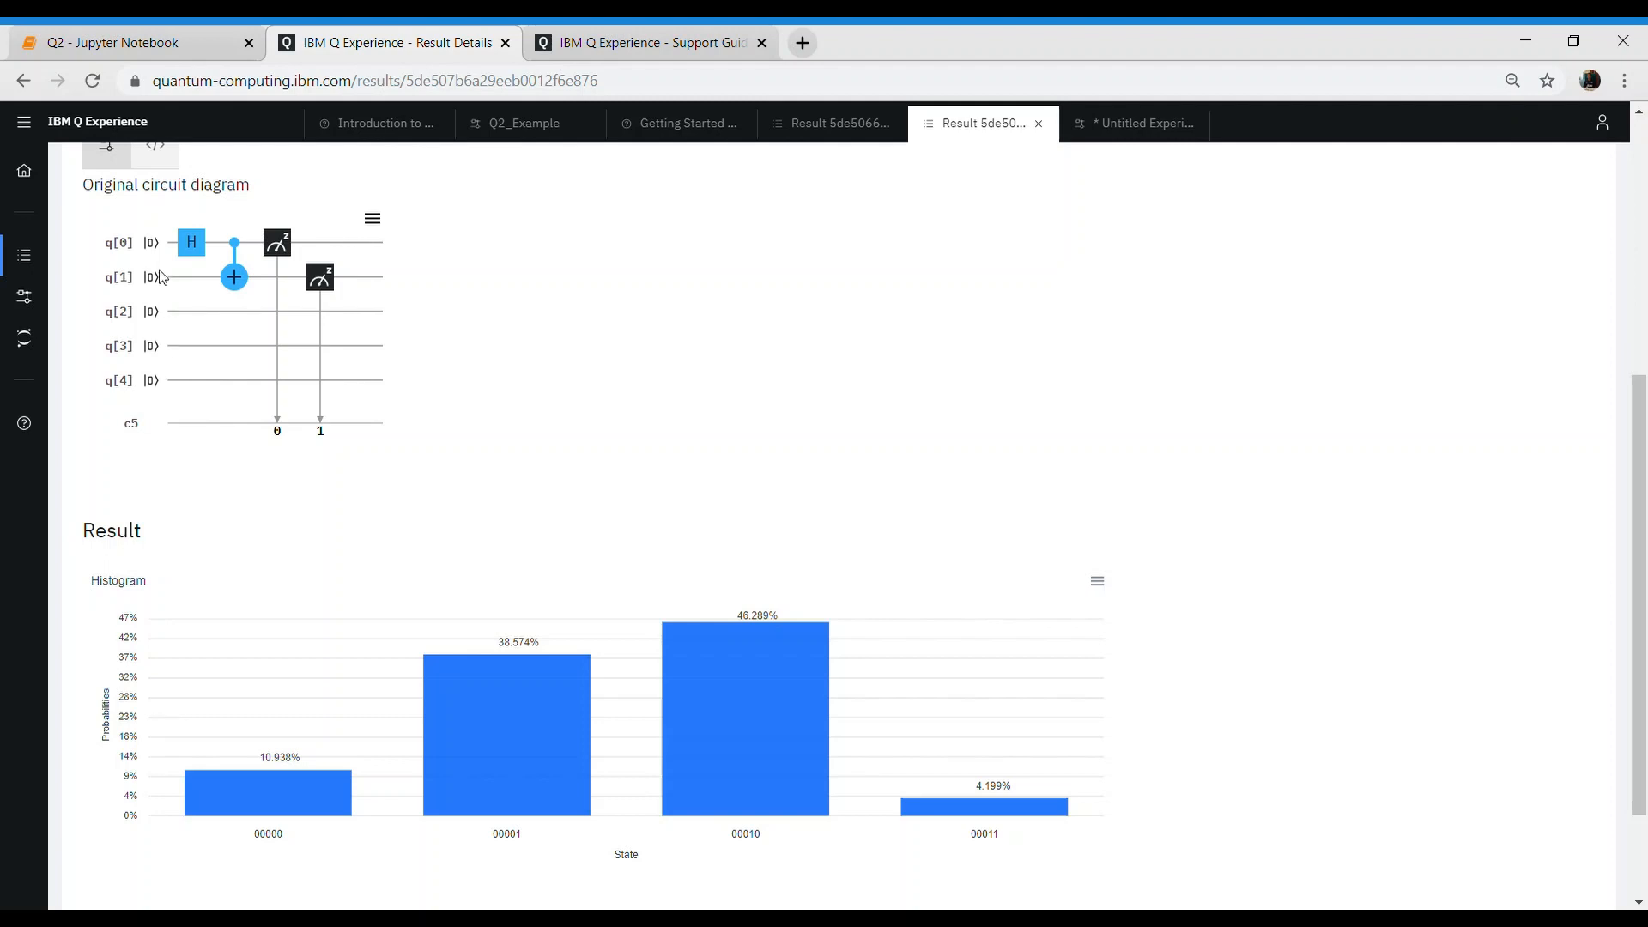
{"action": "mouse_move", "coordinate": [159, 247]}
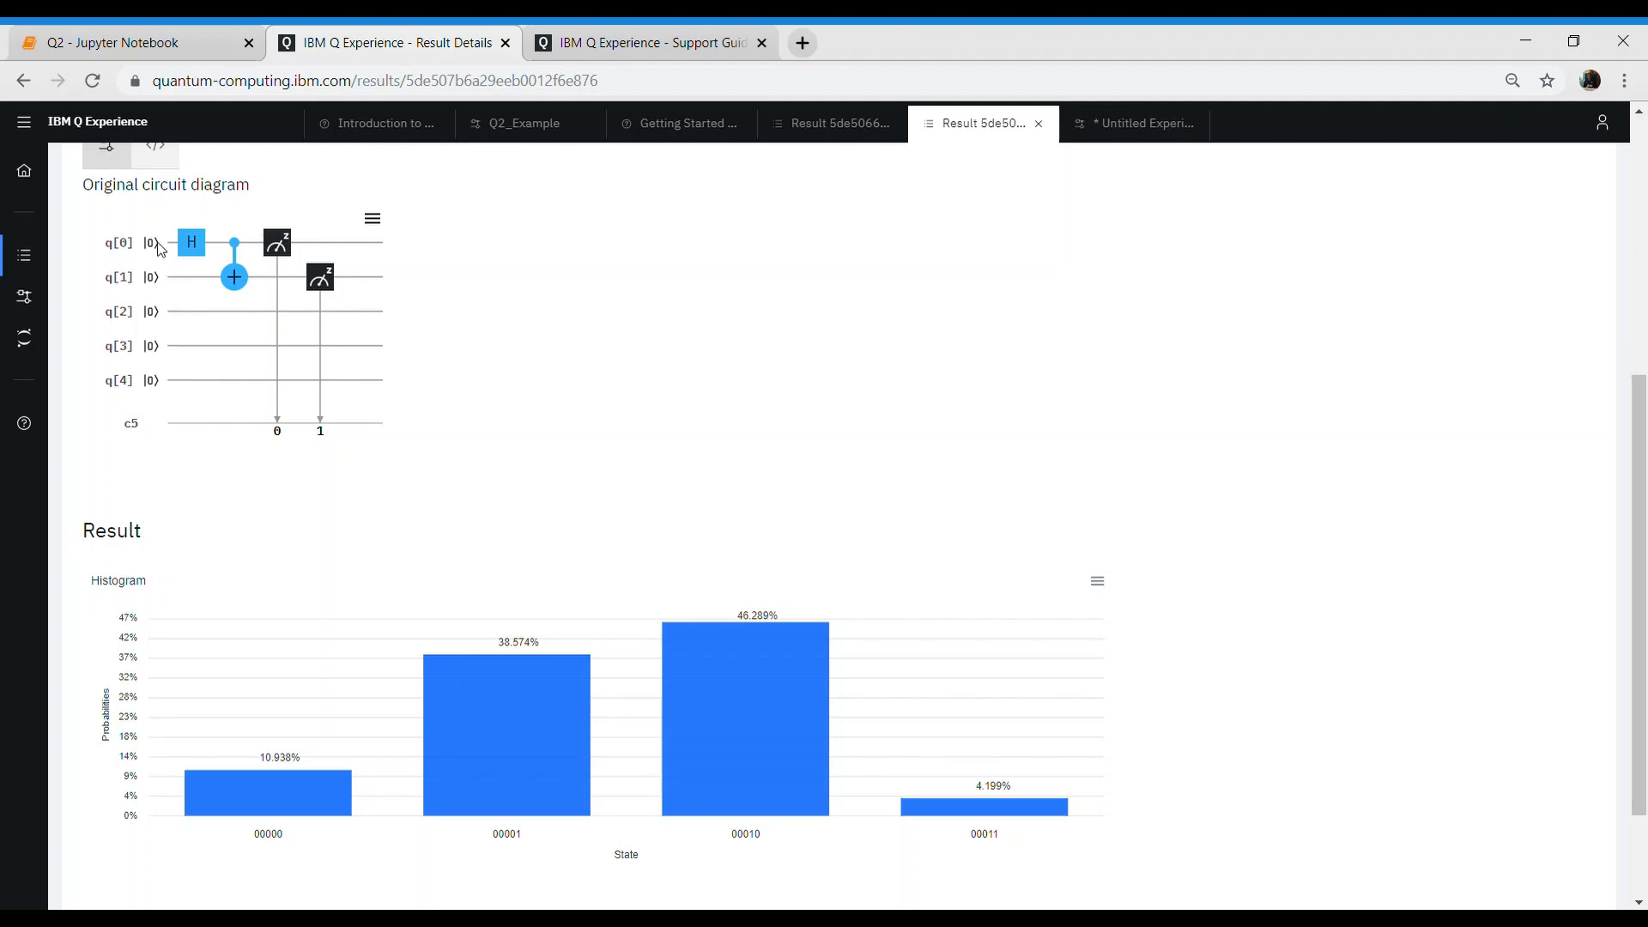
{"action": "mouse_move", "coordinate": [148, 391]}
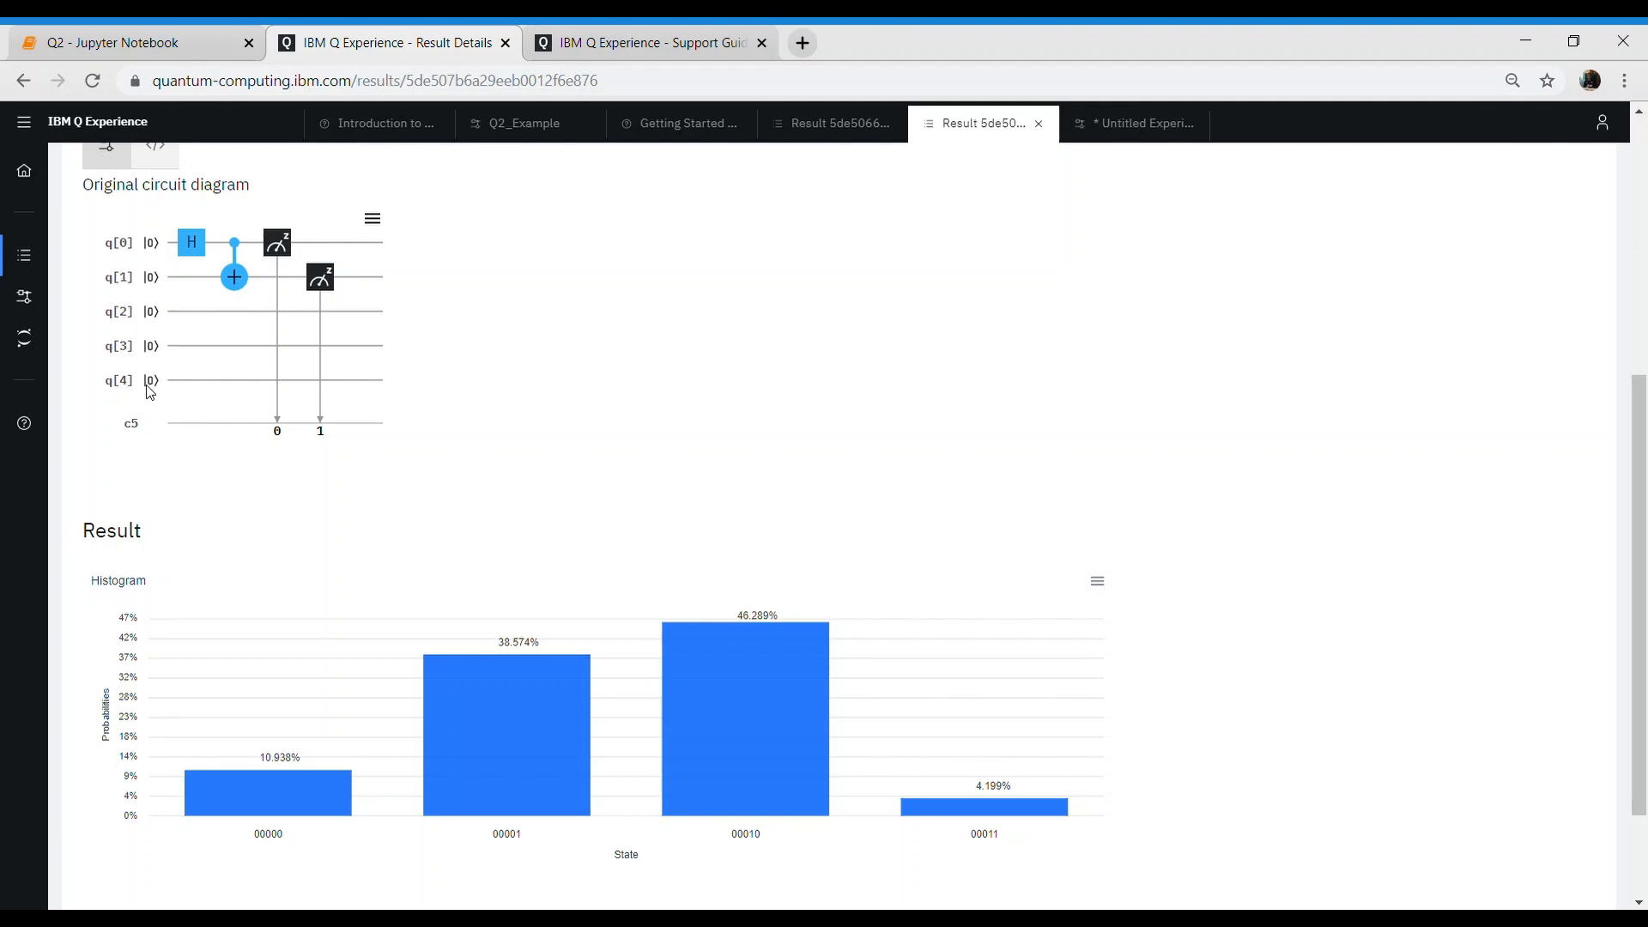
{"action": "mouse_move", "coordinate": [154, 747]}
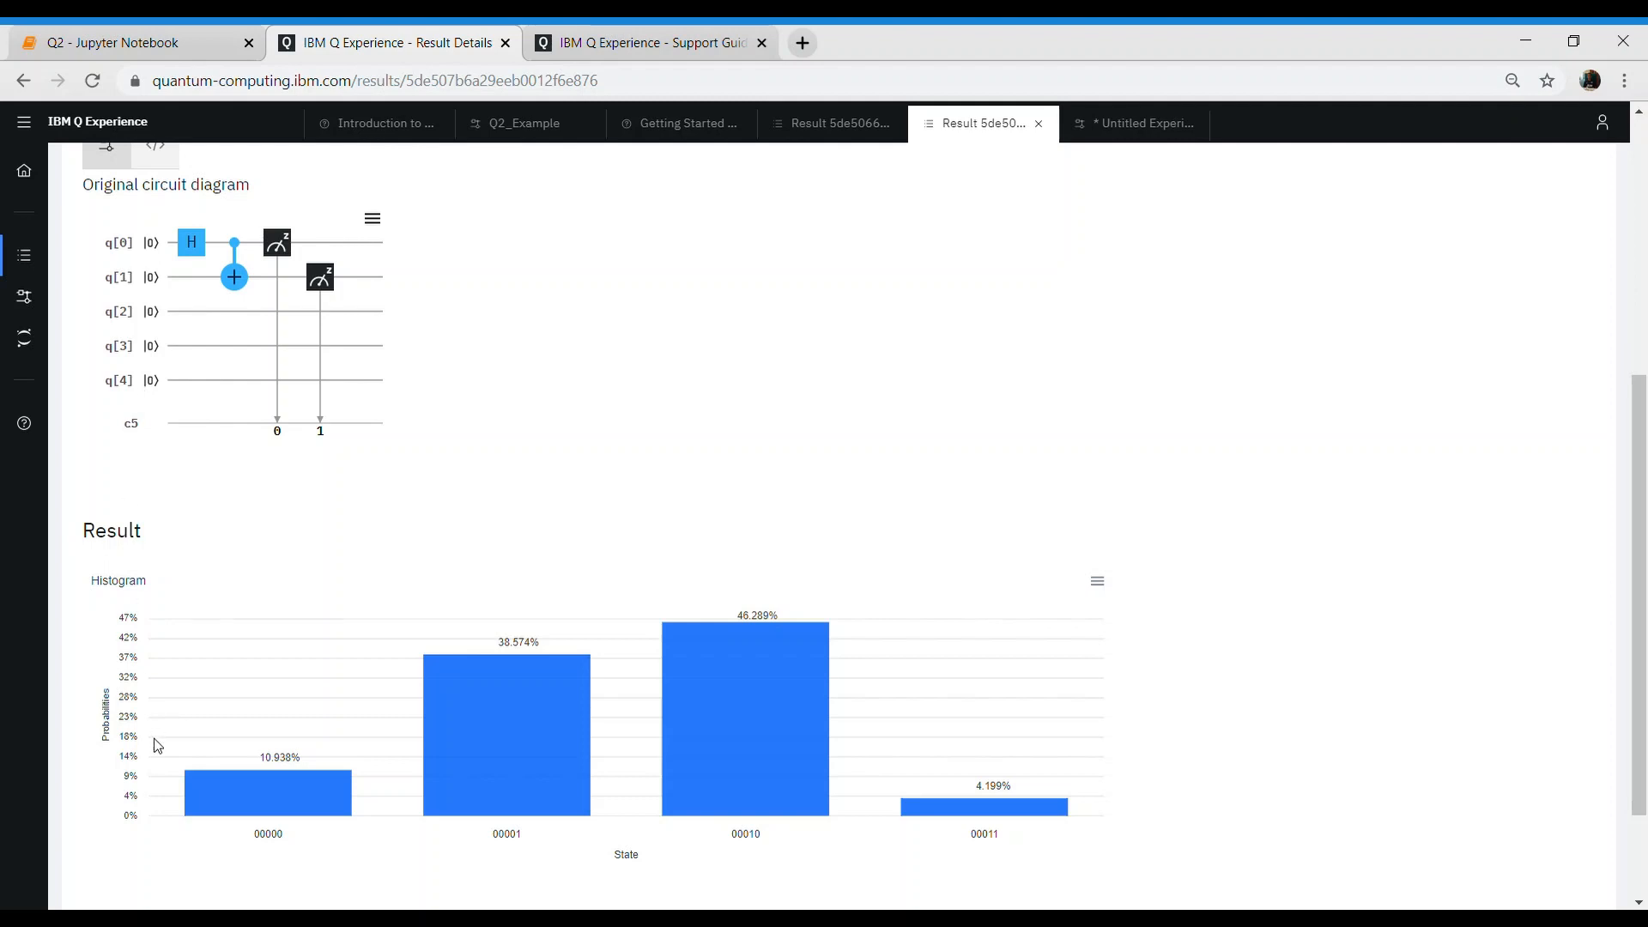
{"action": "mouse_move", "coordinate": [262, 848]}
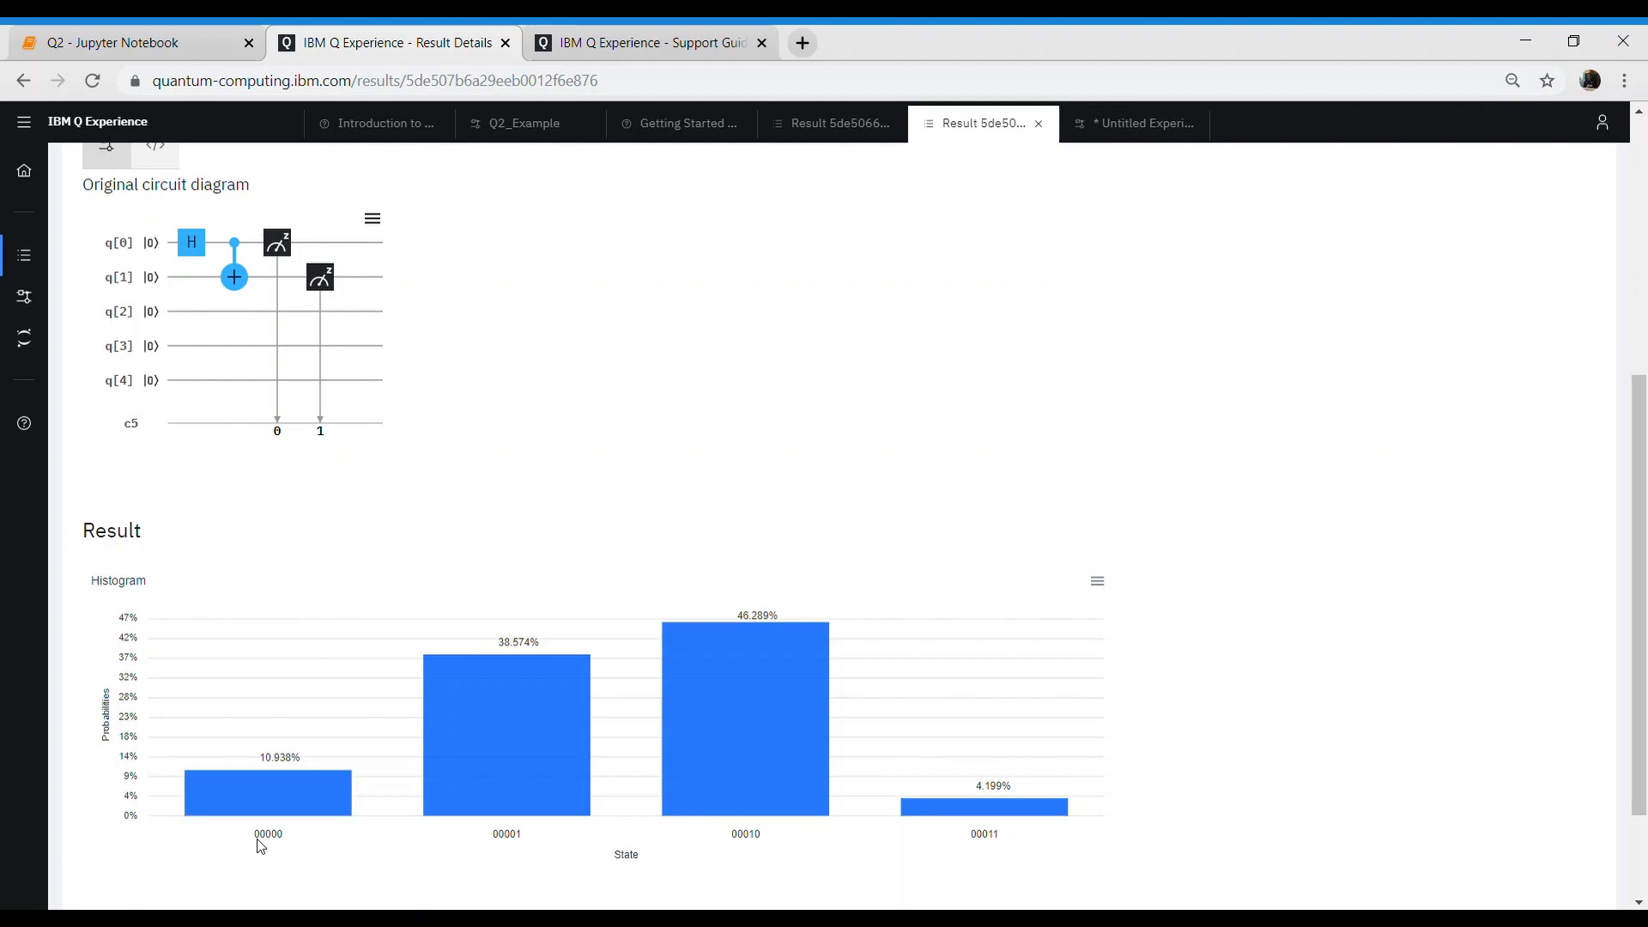
{"action": "mouse_move", "coordinate": [295, 845]}
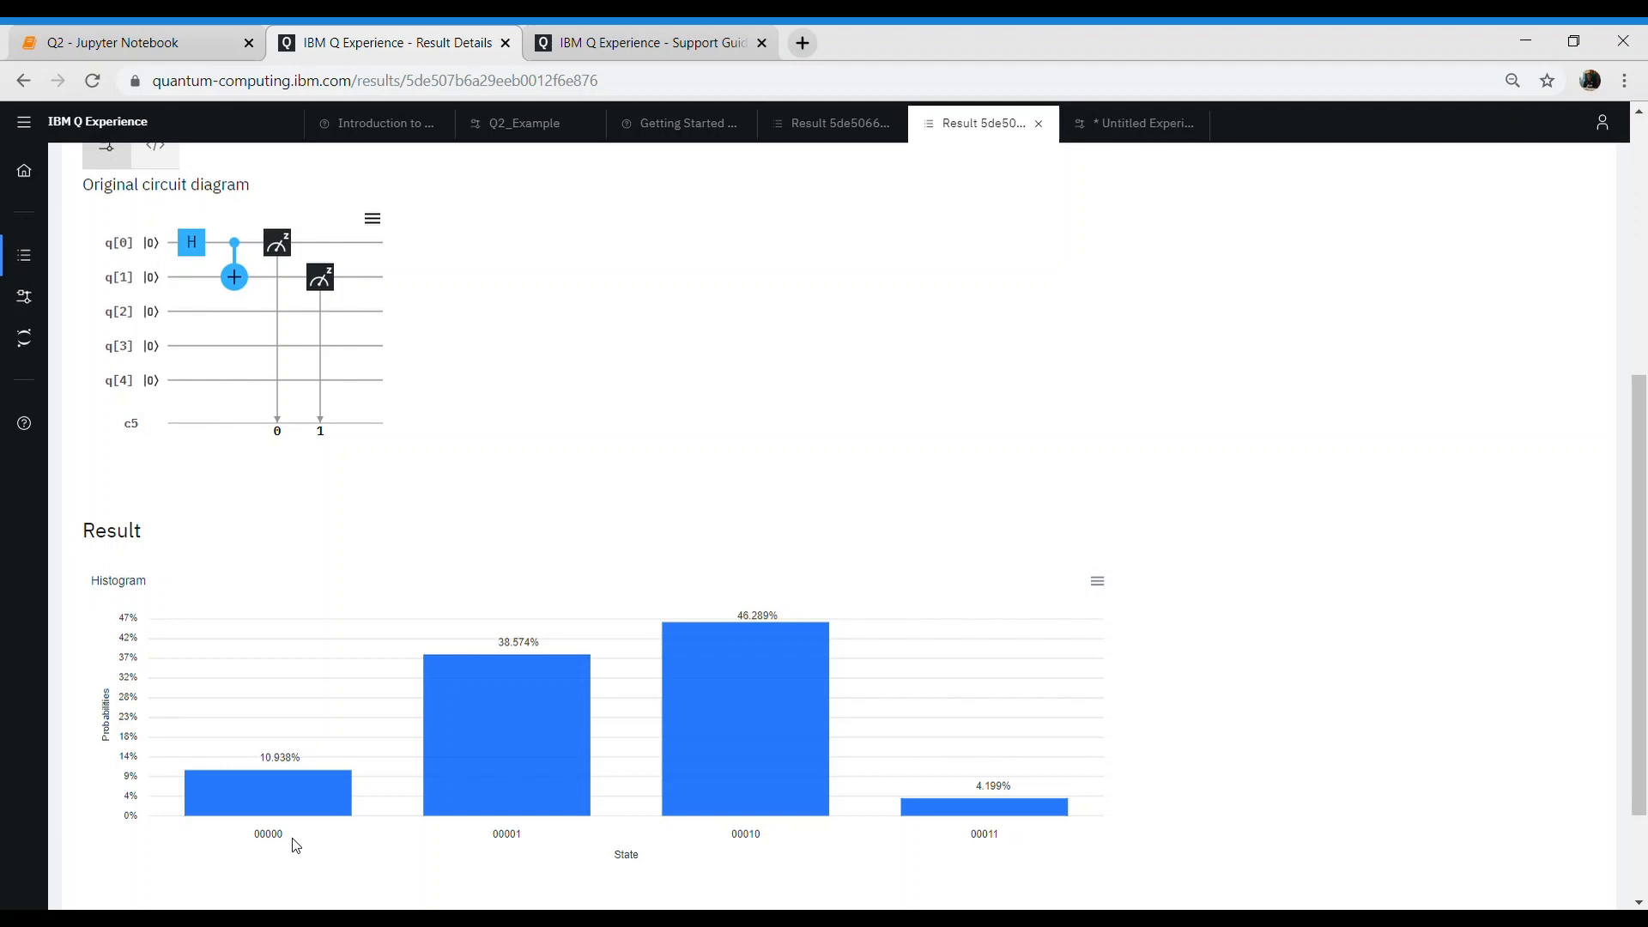
{"action": "mouse_move", "coordinate": [288, 777]}
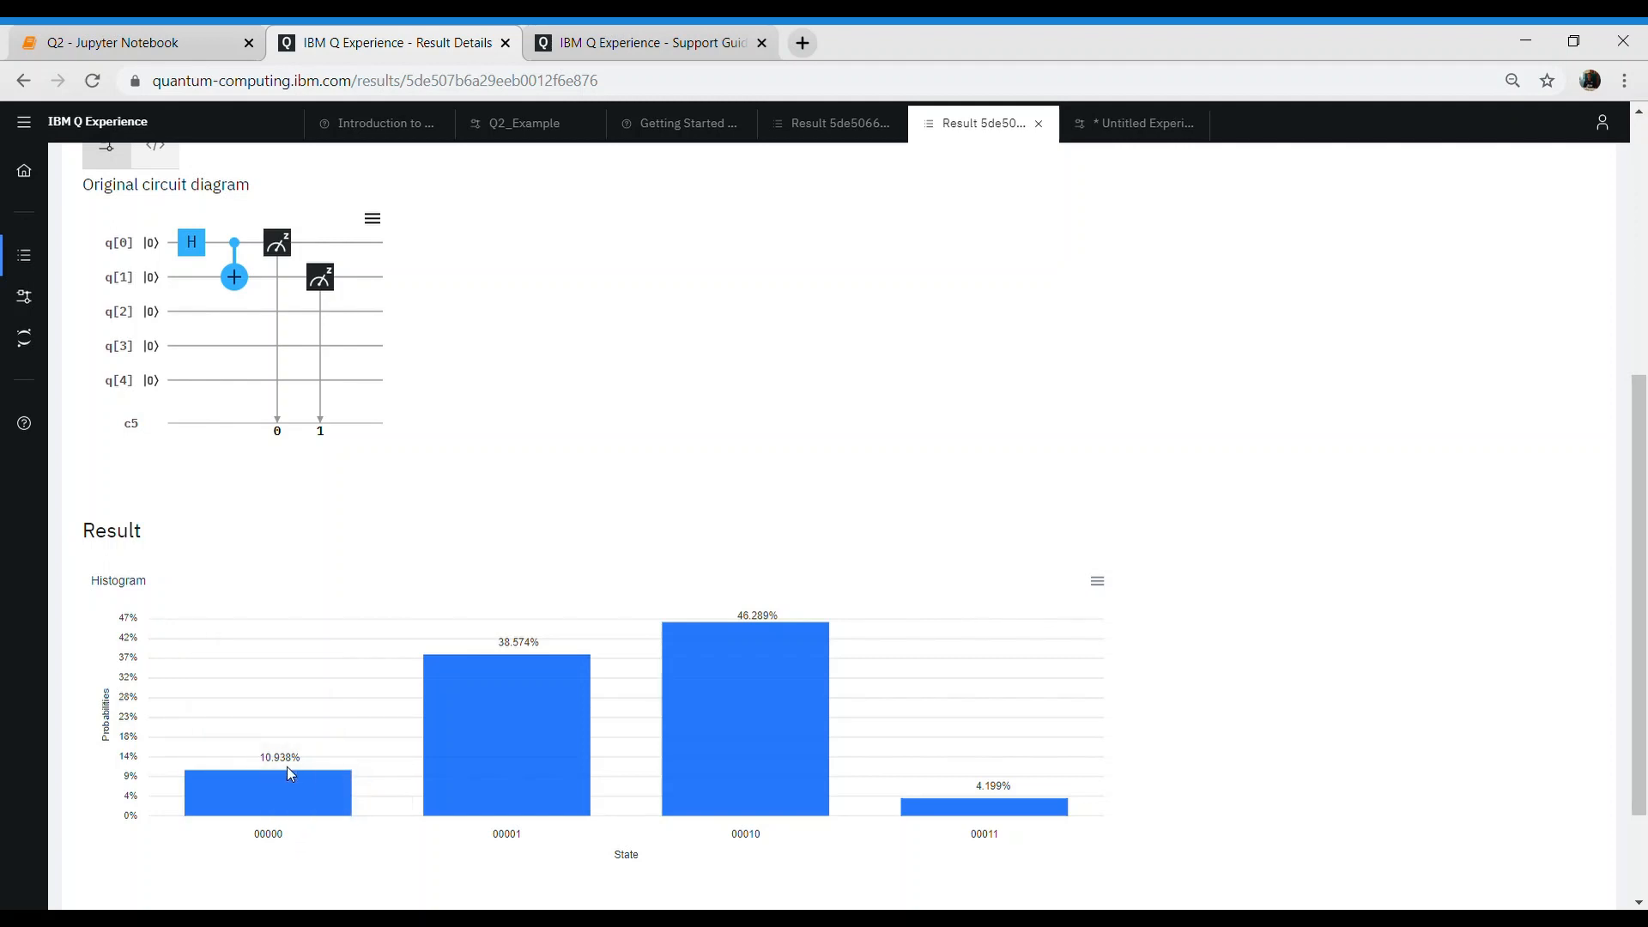
{"action": "mouse_move", "coordinate": [298, 845]}
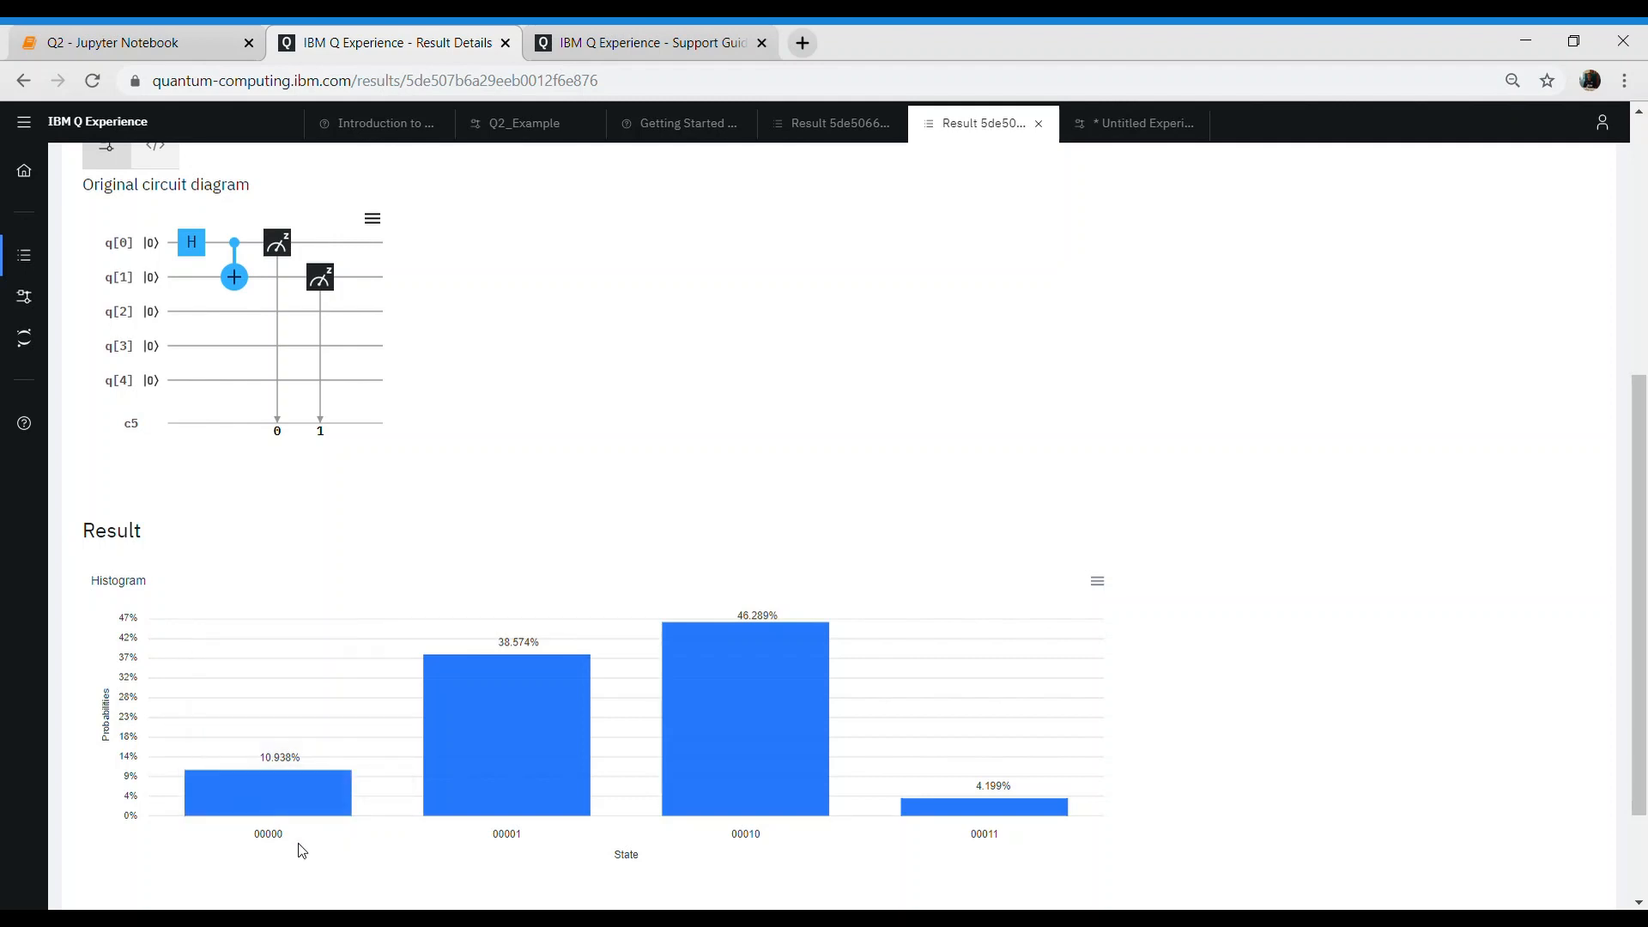
{"action": "mouse_move", "coordinate": [268, 799]}
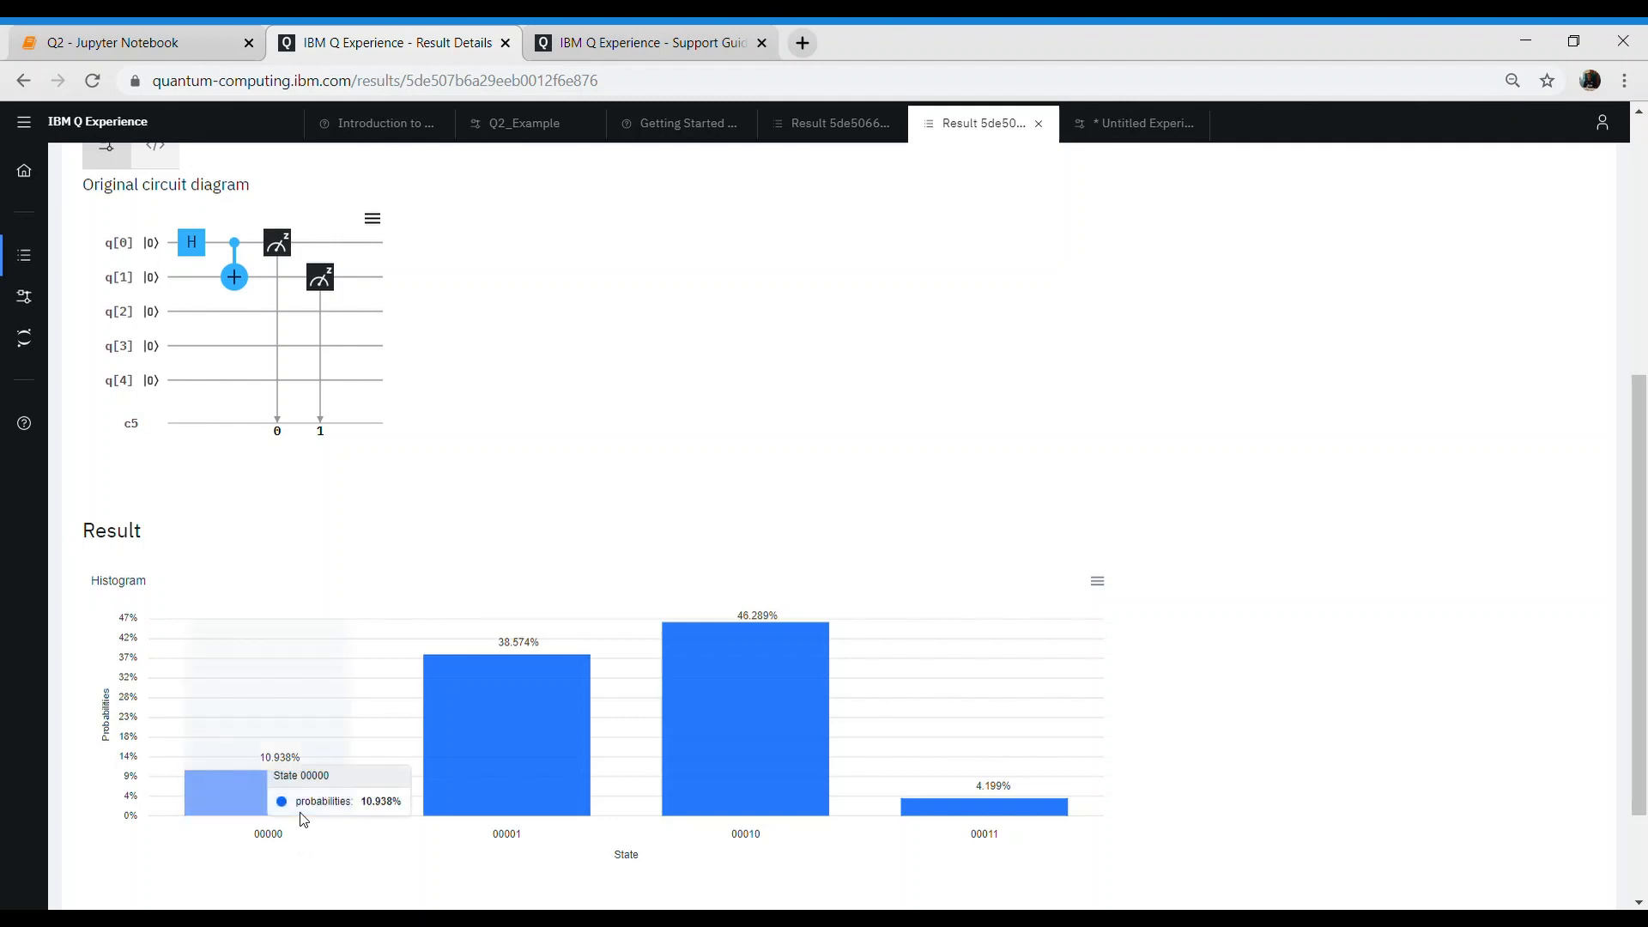
{"action": "mouse_move", "coordinate": [373, 433]}
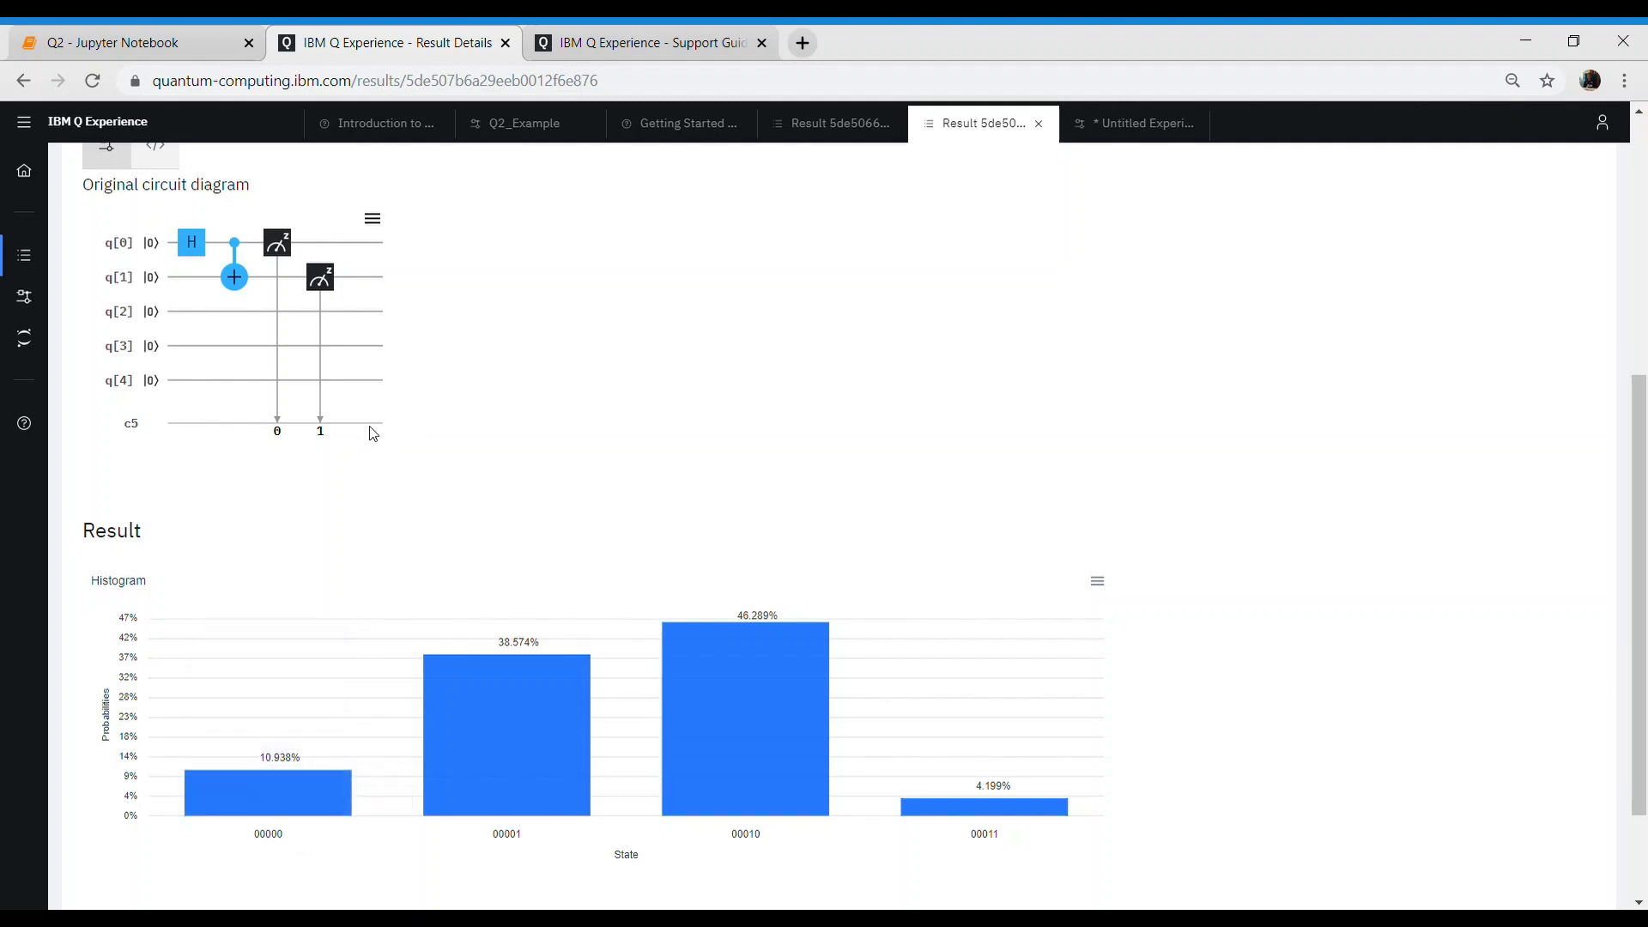
{"action": "mouse_move", "coordinate": [258, 263]}
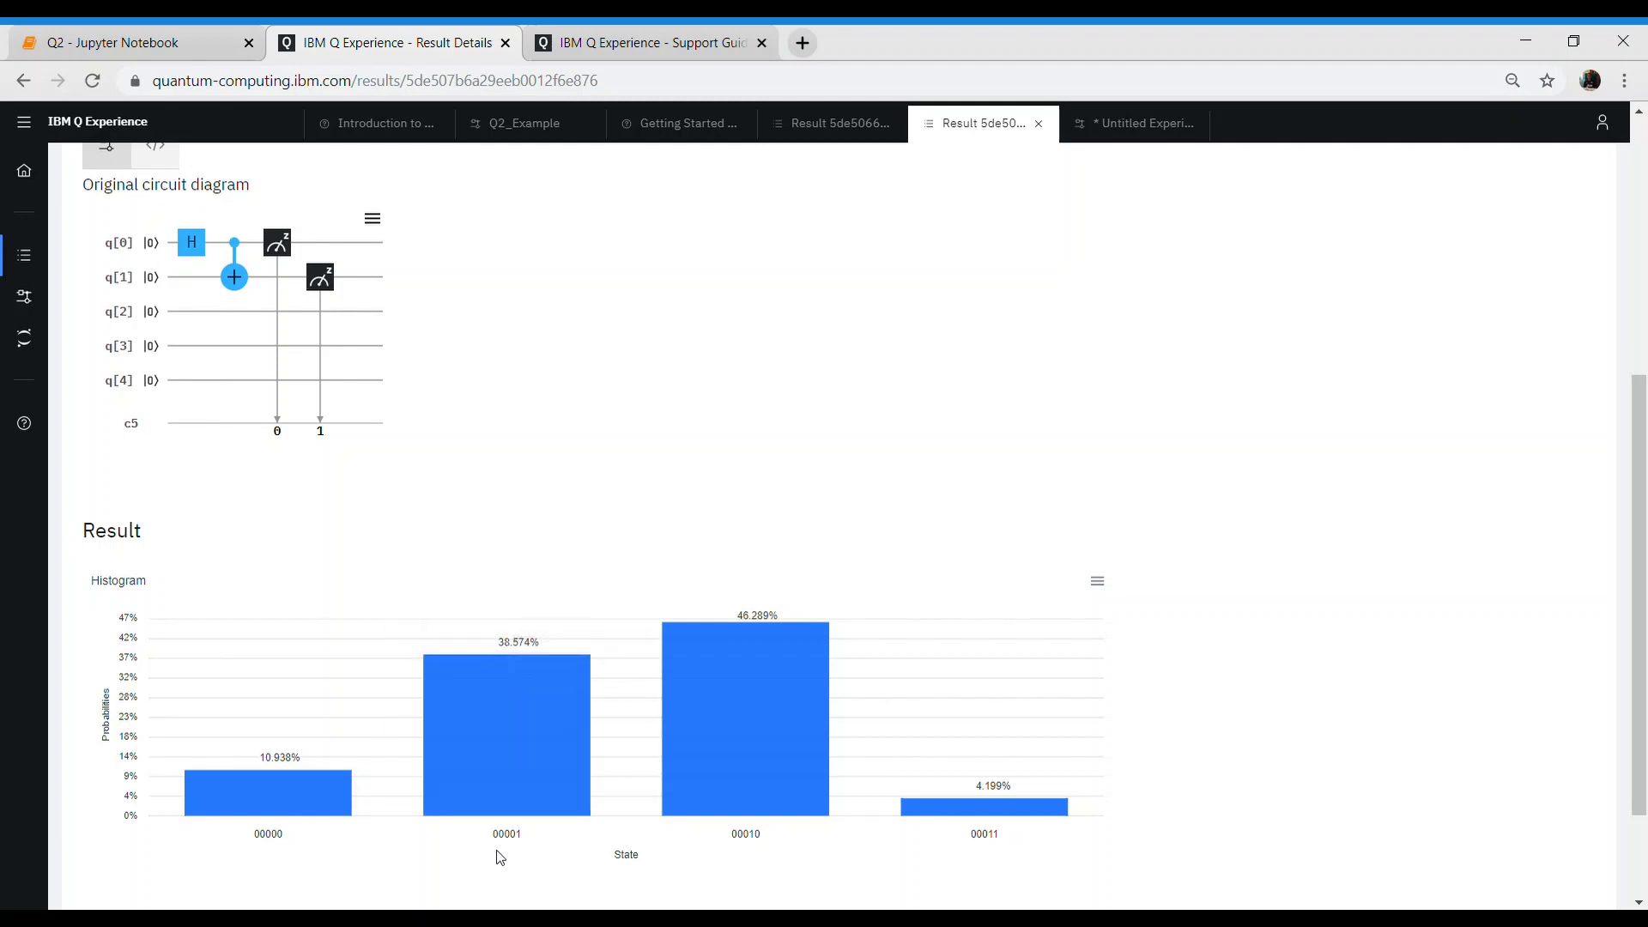
{"action": "mouse_move", "coordinate": [181, 398]}
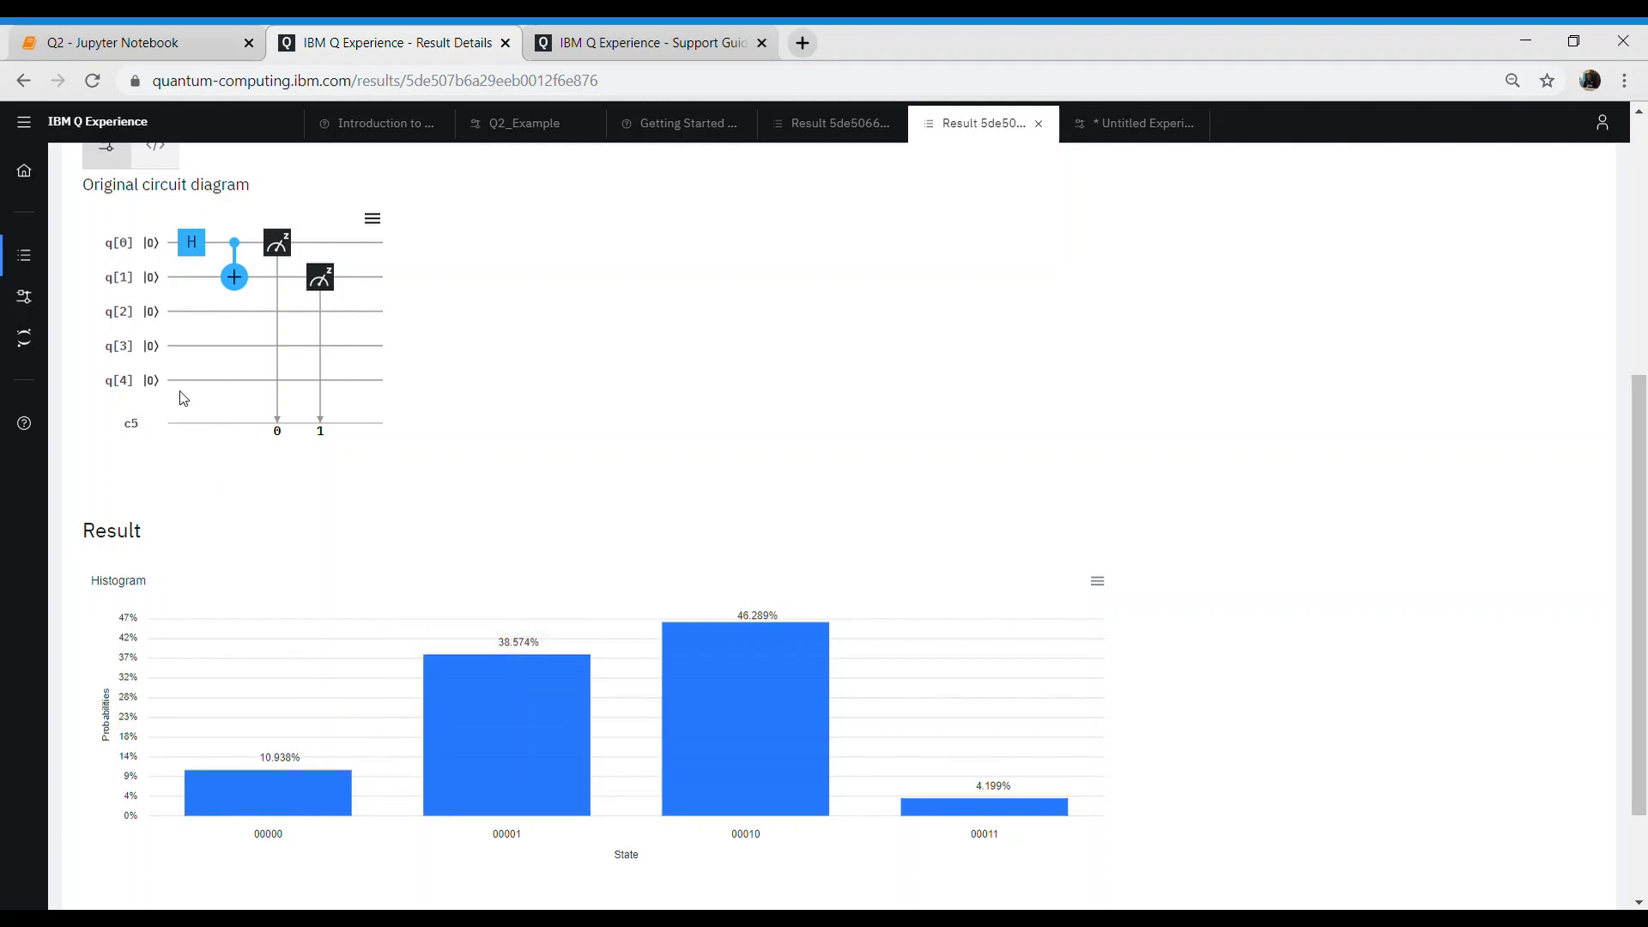
{"action": "mouse_move", "coordinate": [129, 283]}
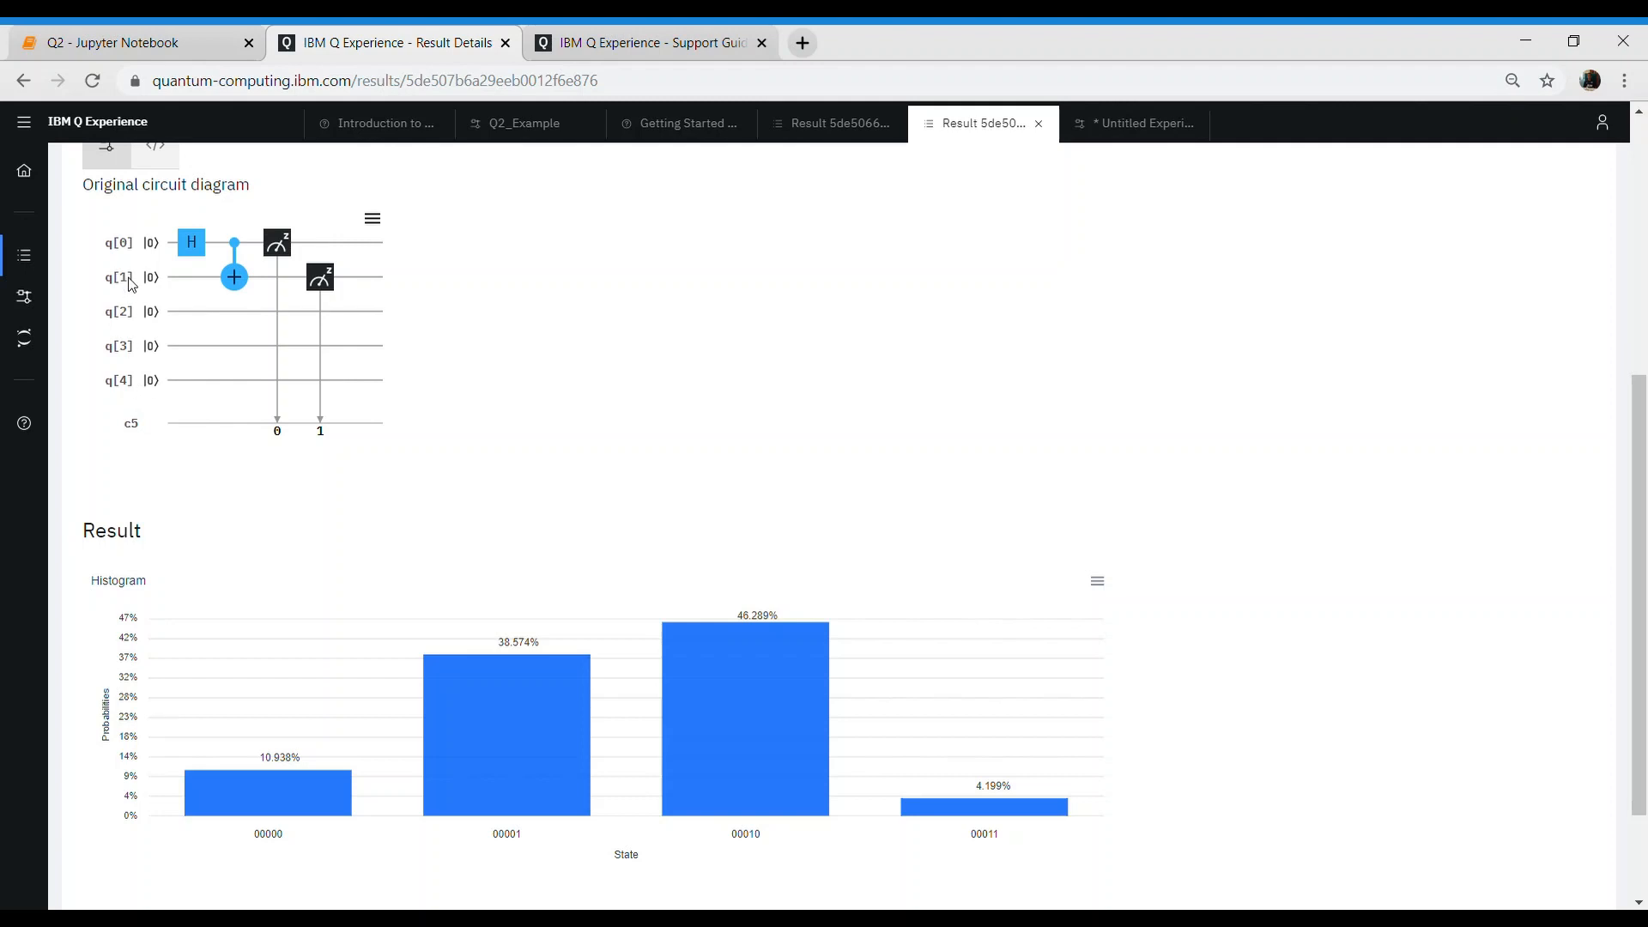
{"action": "mouse_move", "coordinate": [126, 272]}
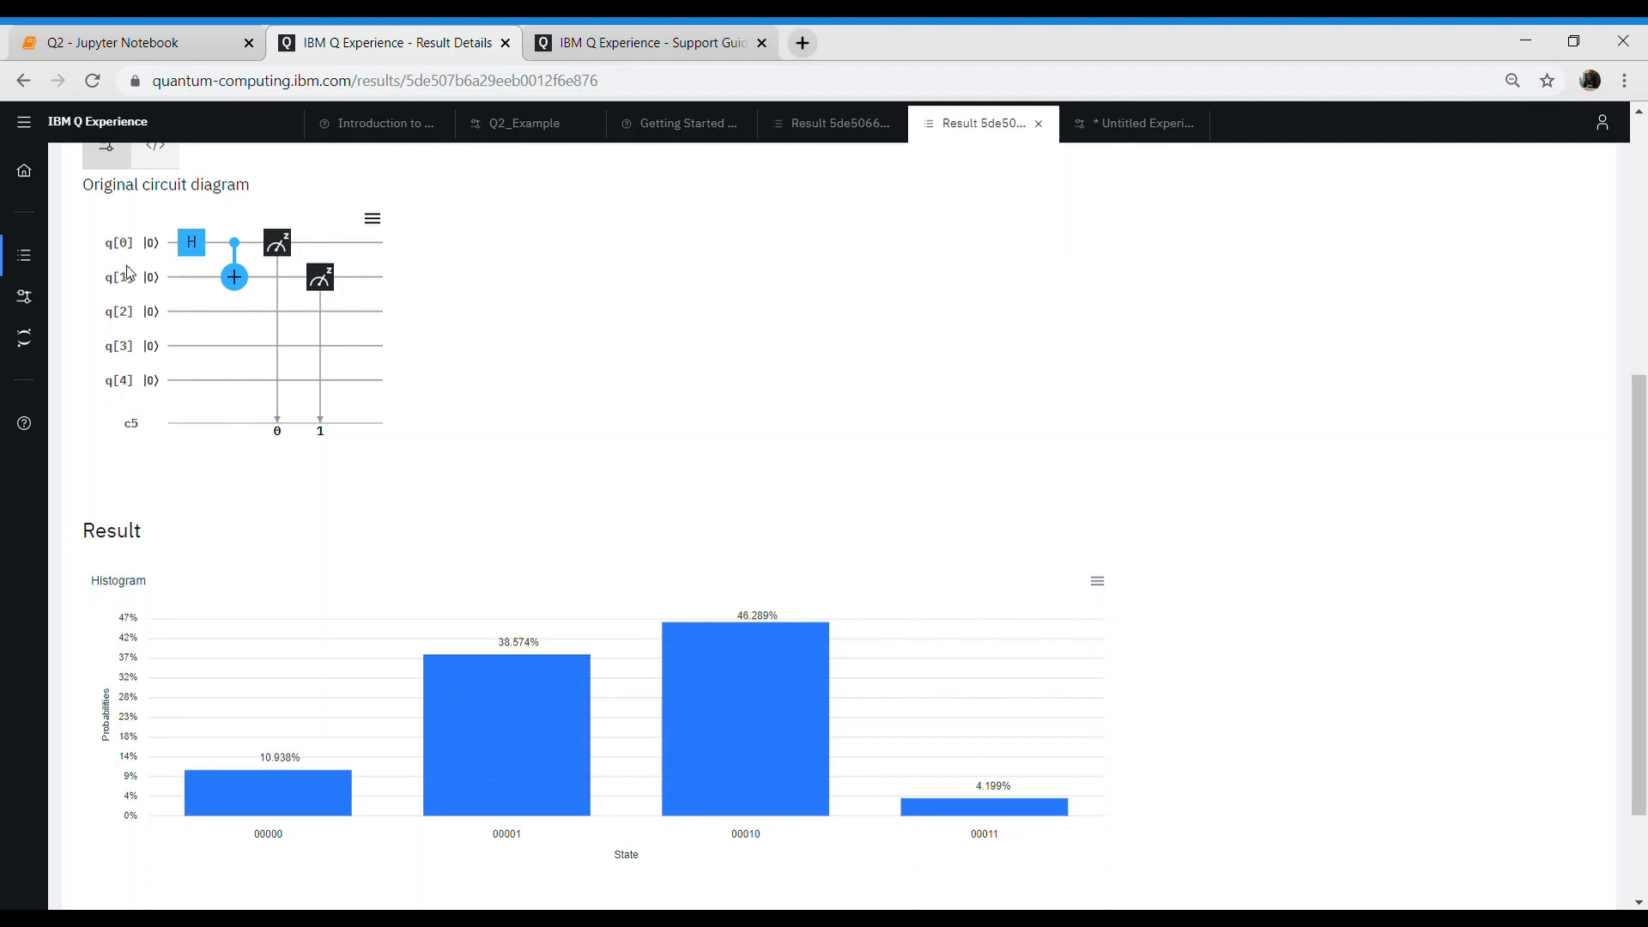
{"action": "mouse_move", "coordinate": [489, 477]}
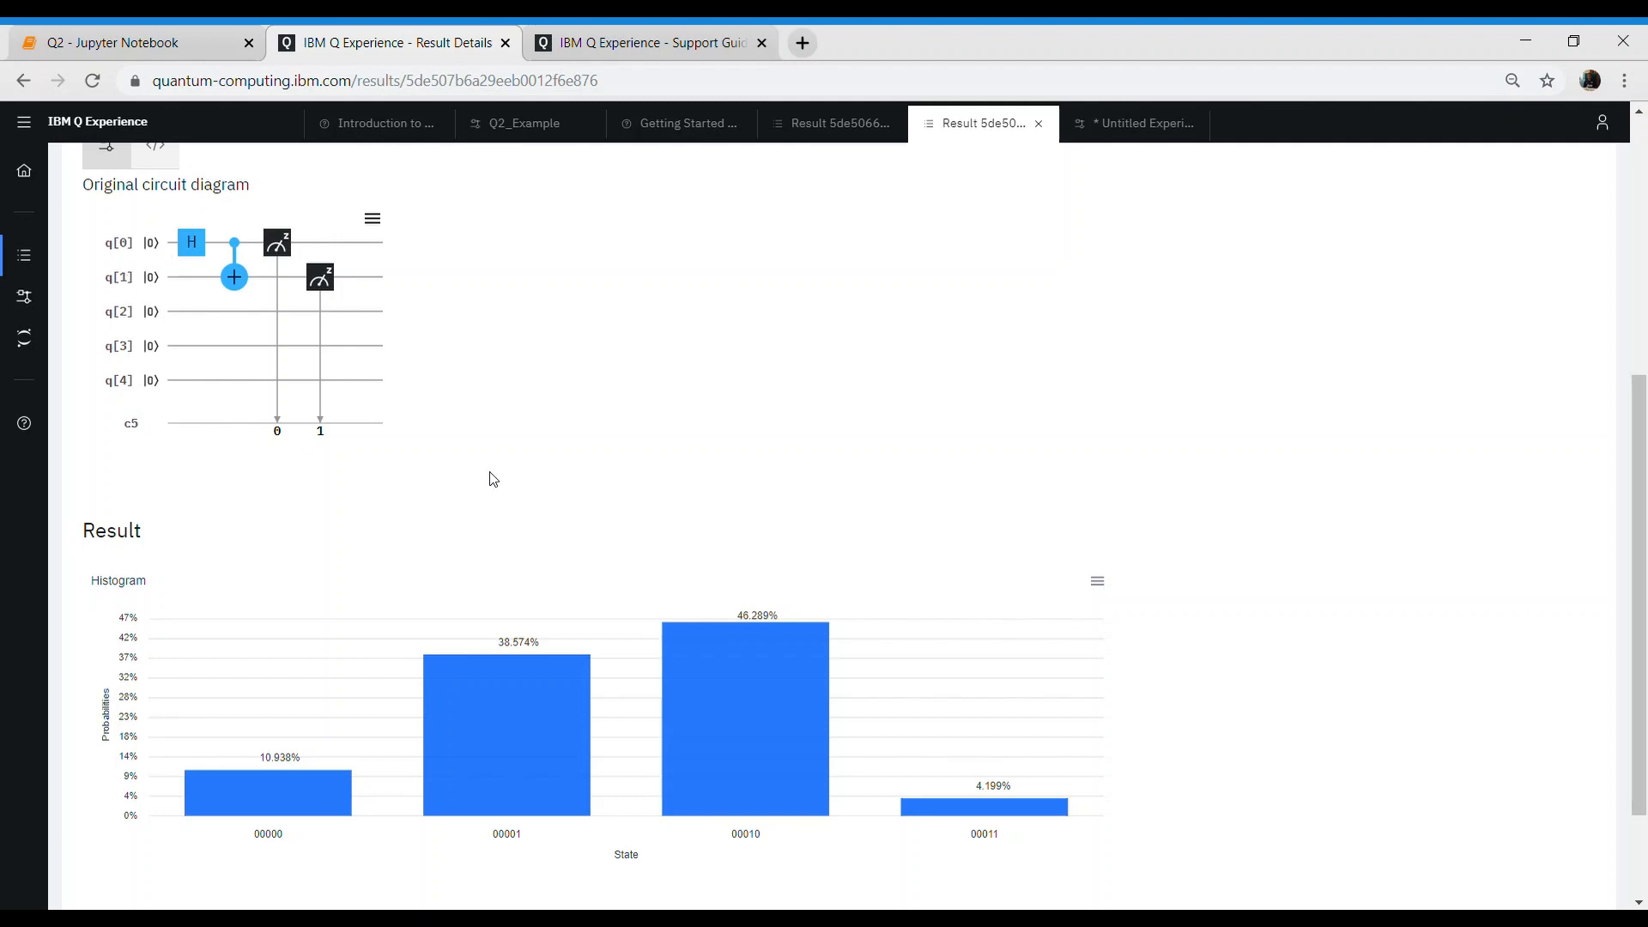
{"action": "mouse_move", "coordinate": [688, 510]}
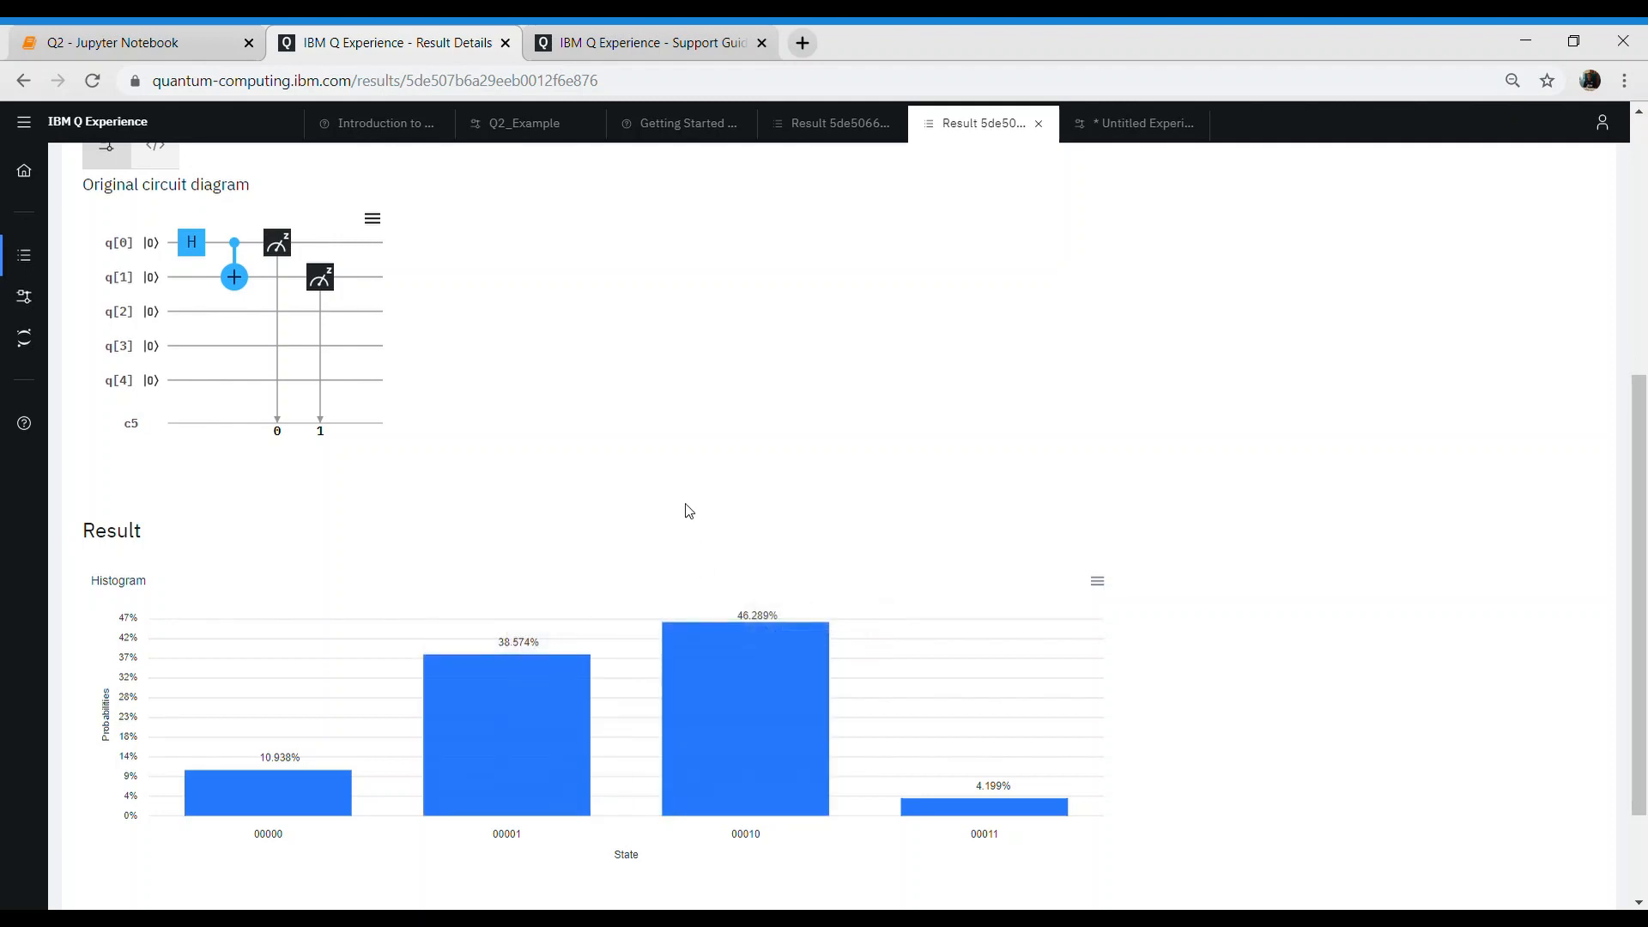
{"action": "mouse_move", "coordinate": [791, 768]}
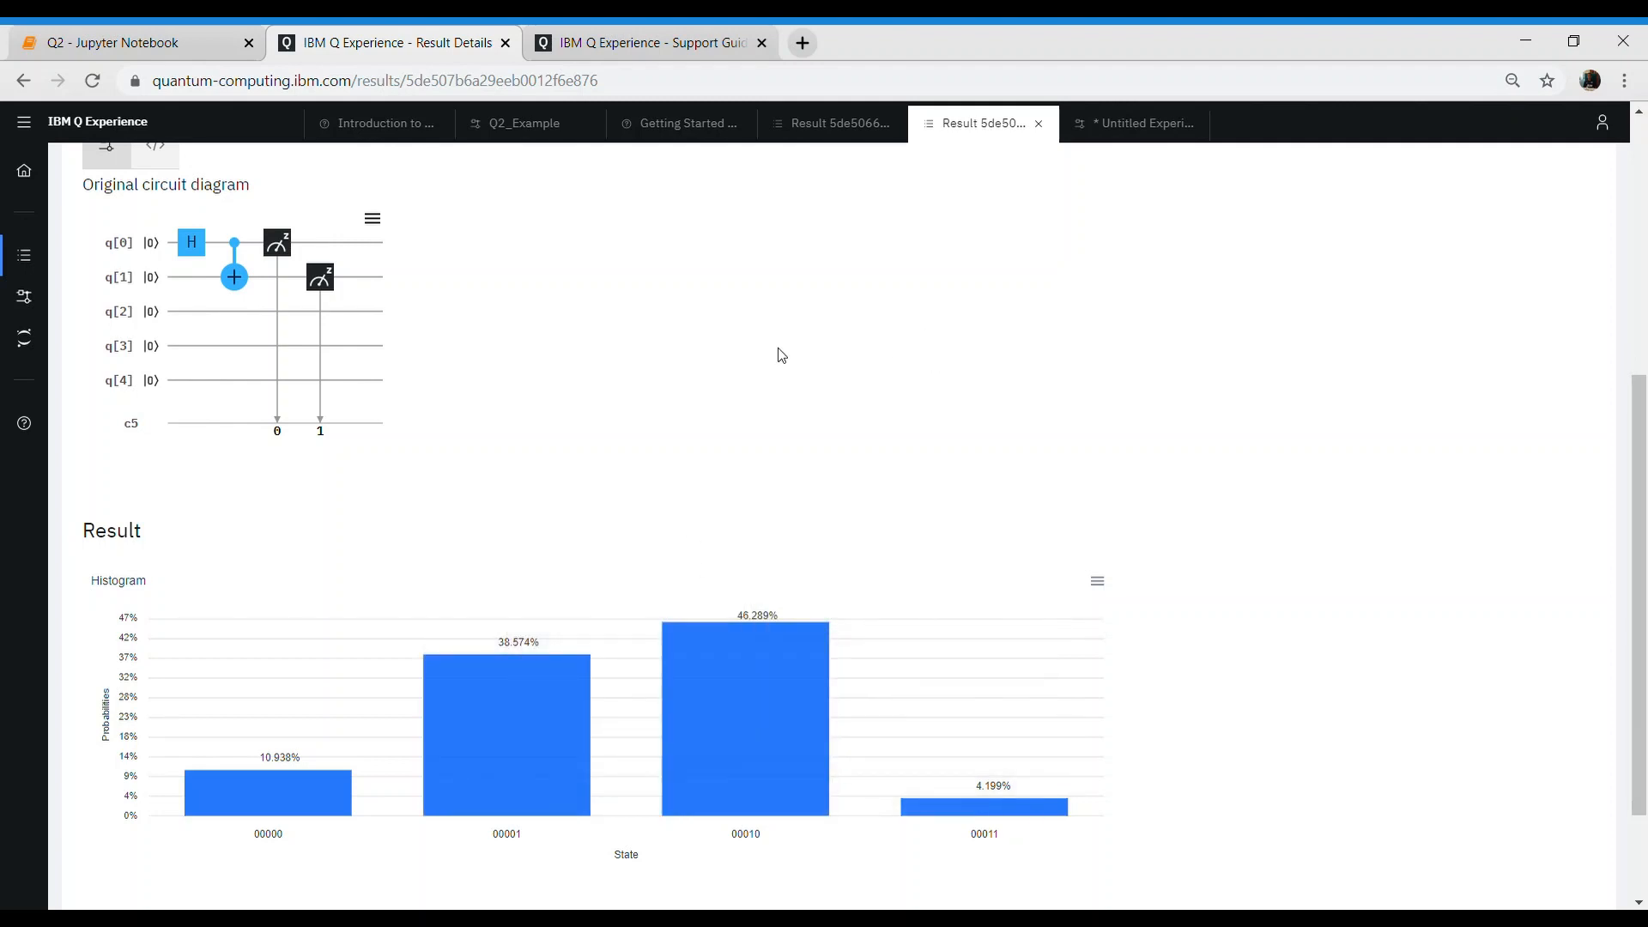
{"action": "mouse_move", "coordinate": [206, 281]}
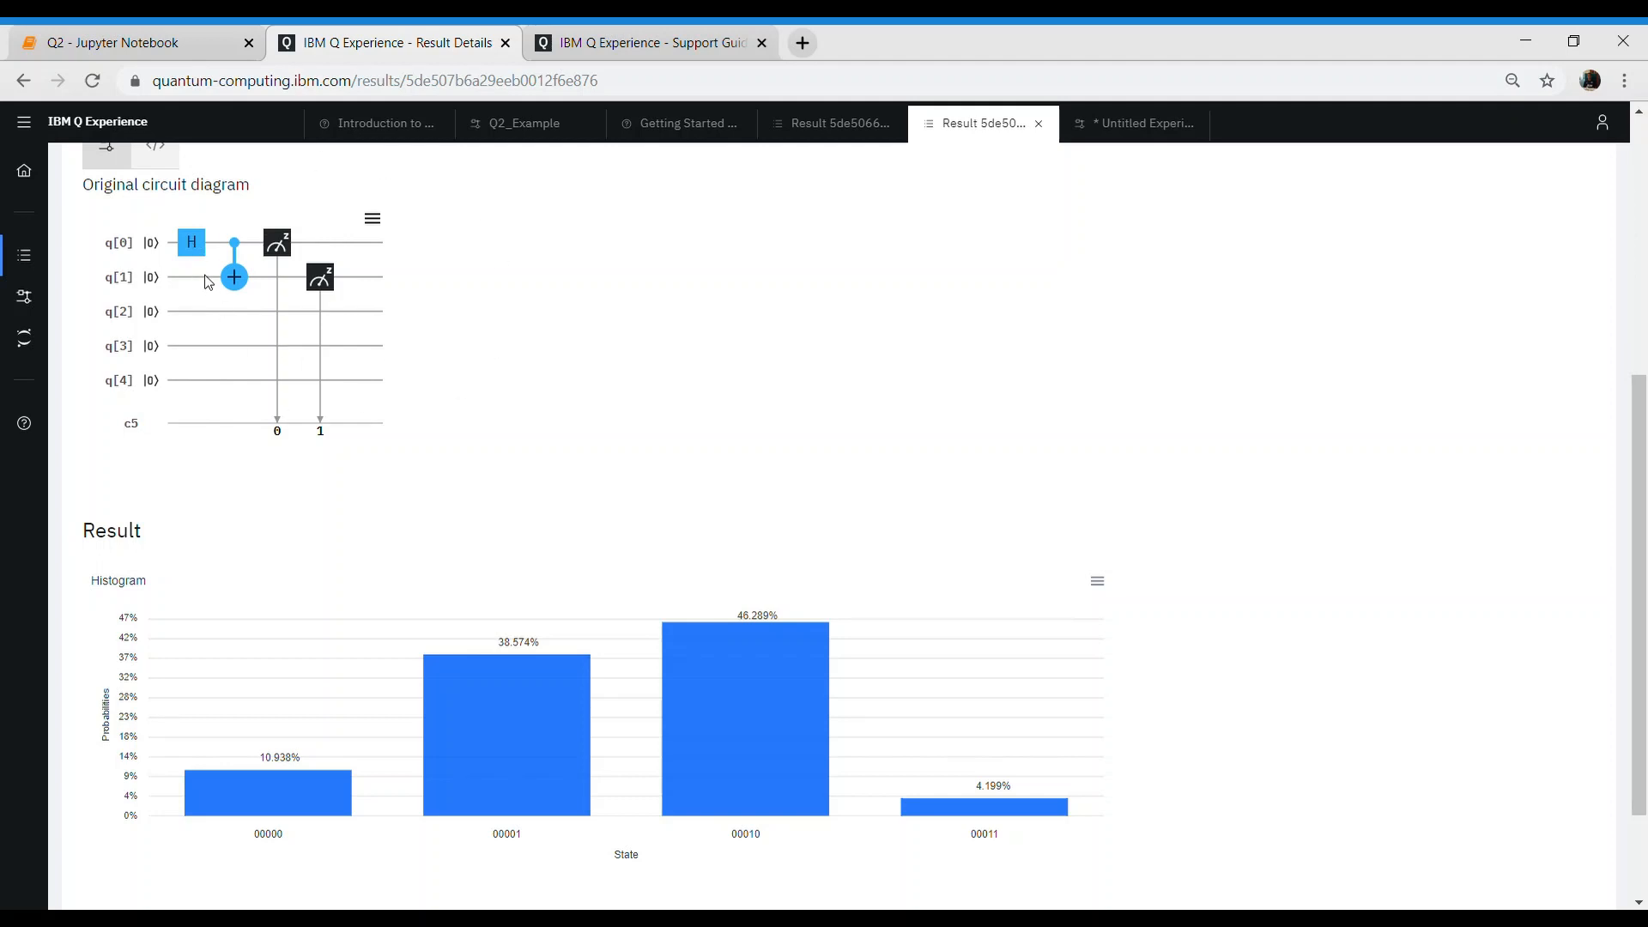
{"action": "mouse_move", "coordinate": [531, 768]}
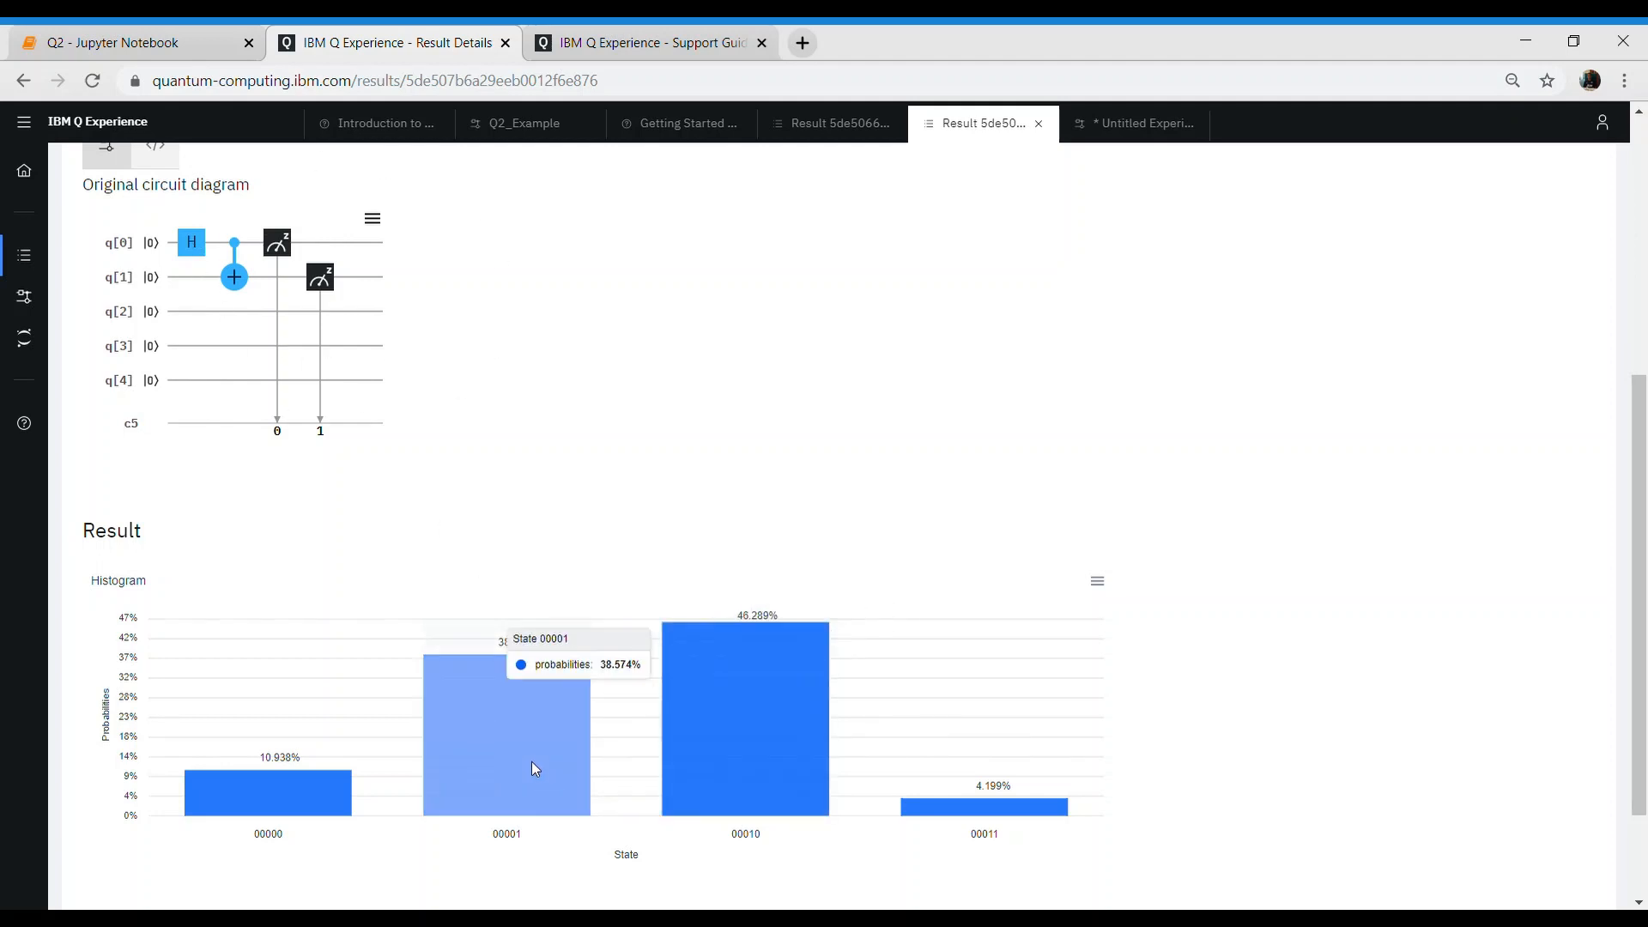
{"action": "mouse_move", "coordinate": [595, 753]}
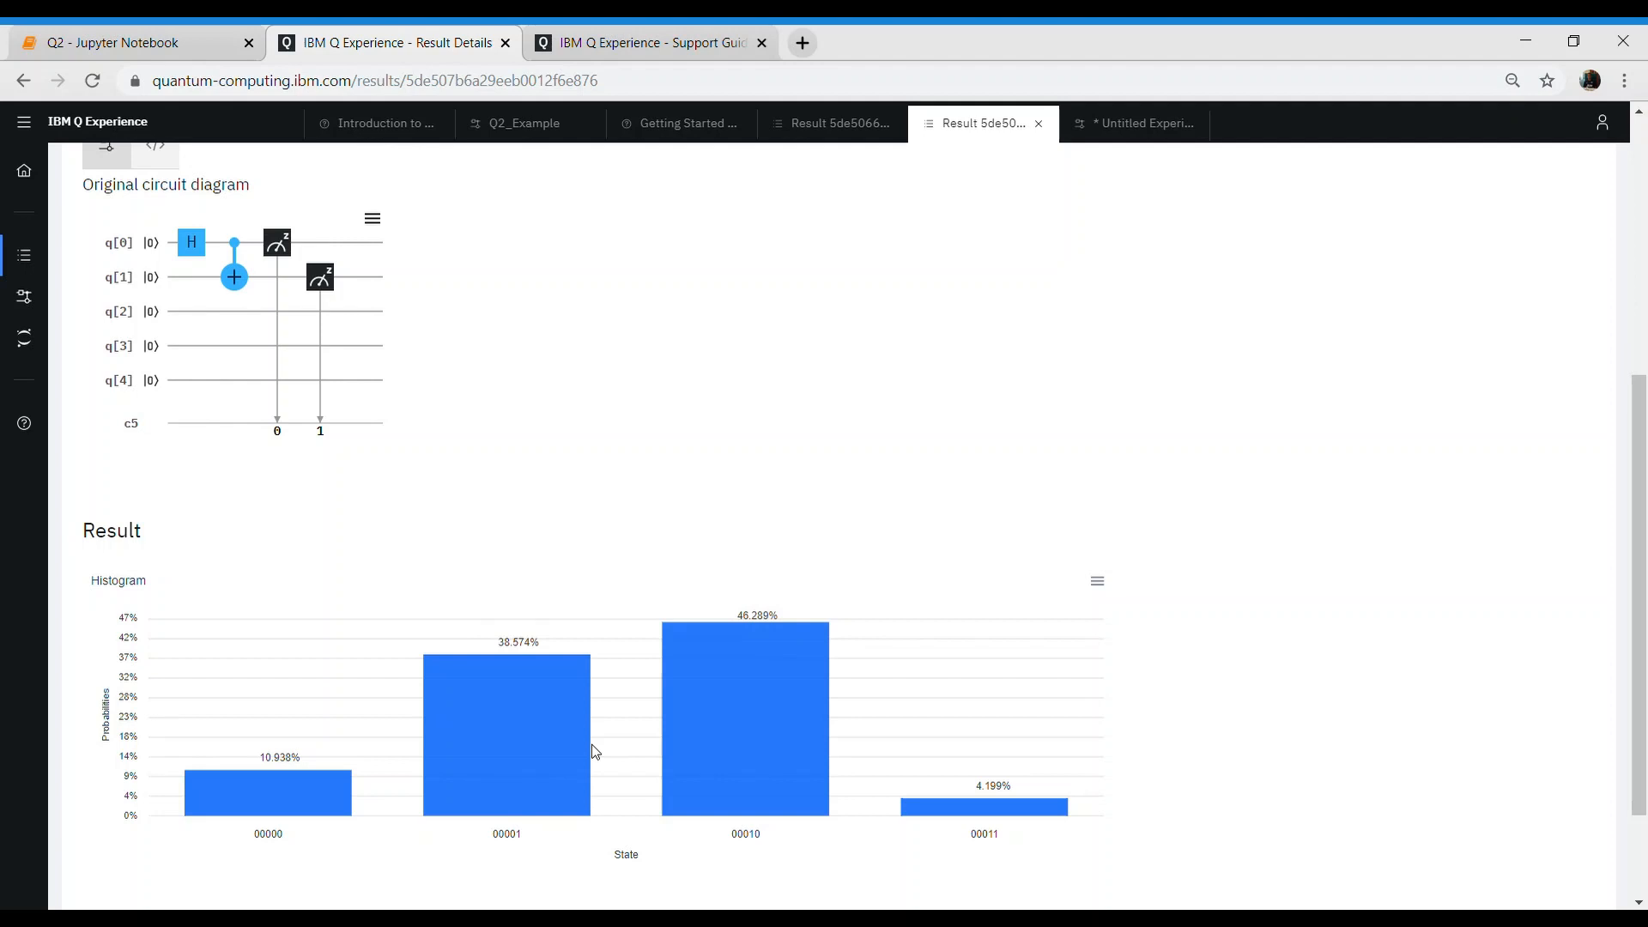
{"action": "mouse_move", "coordinate": [1621, 354]}
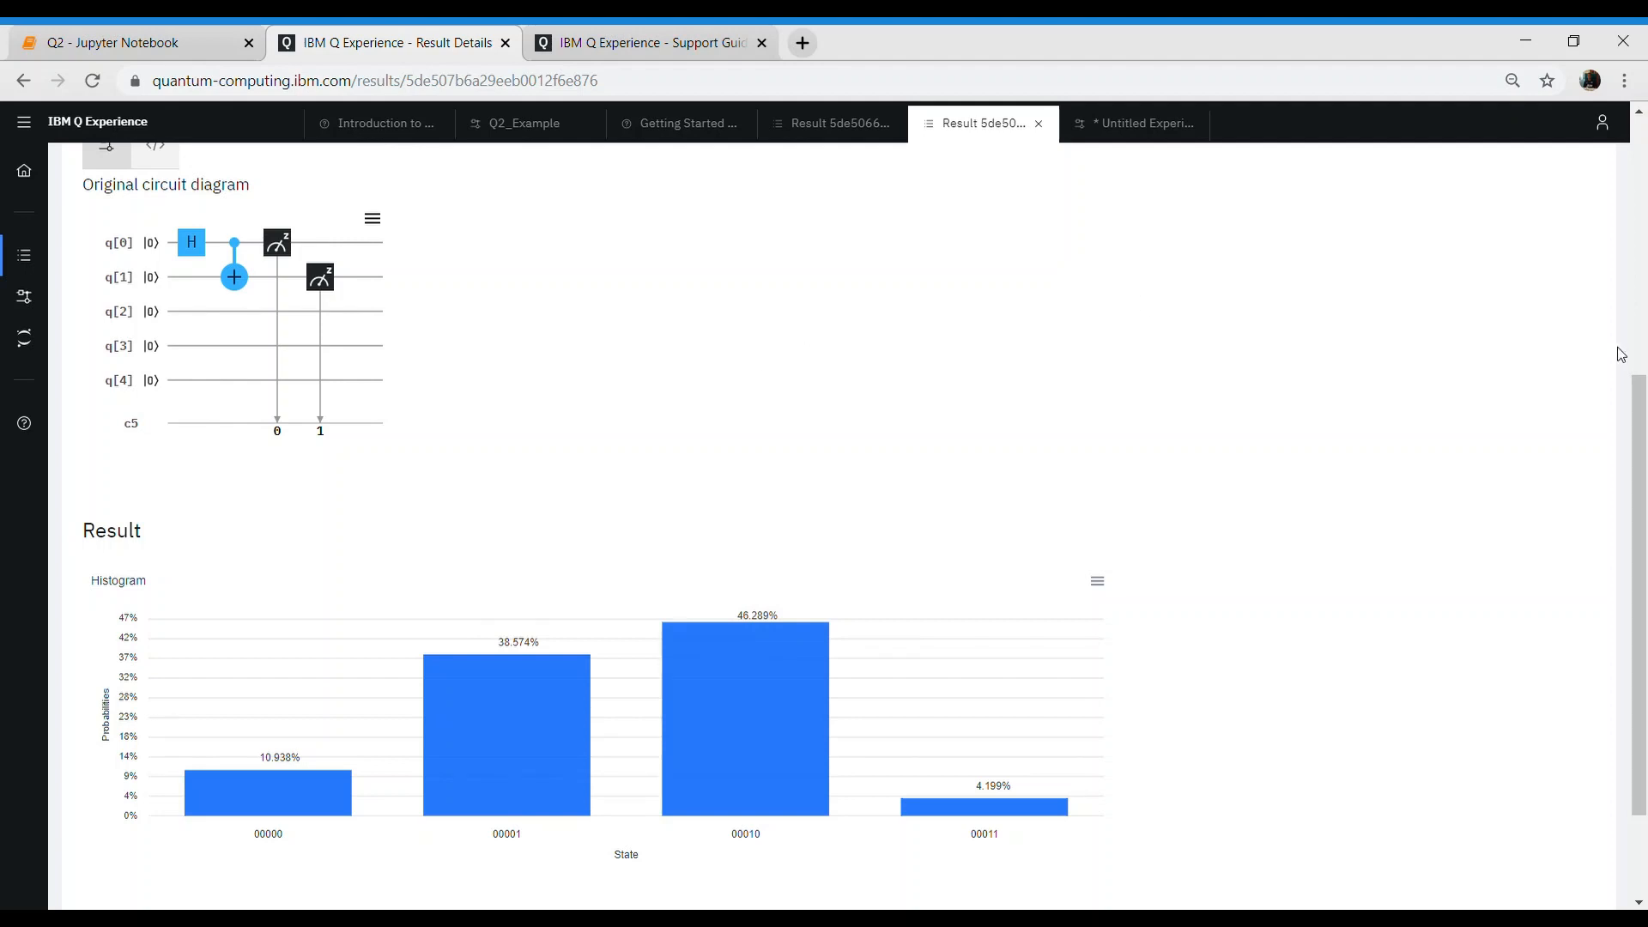
{"action": "mouse_move", "coordinate": [1351, 405]}
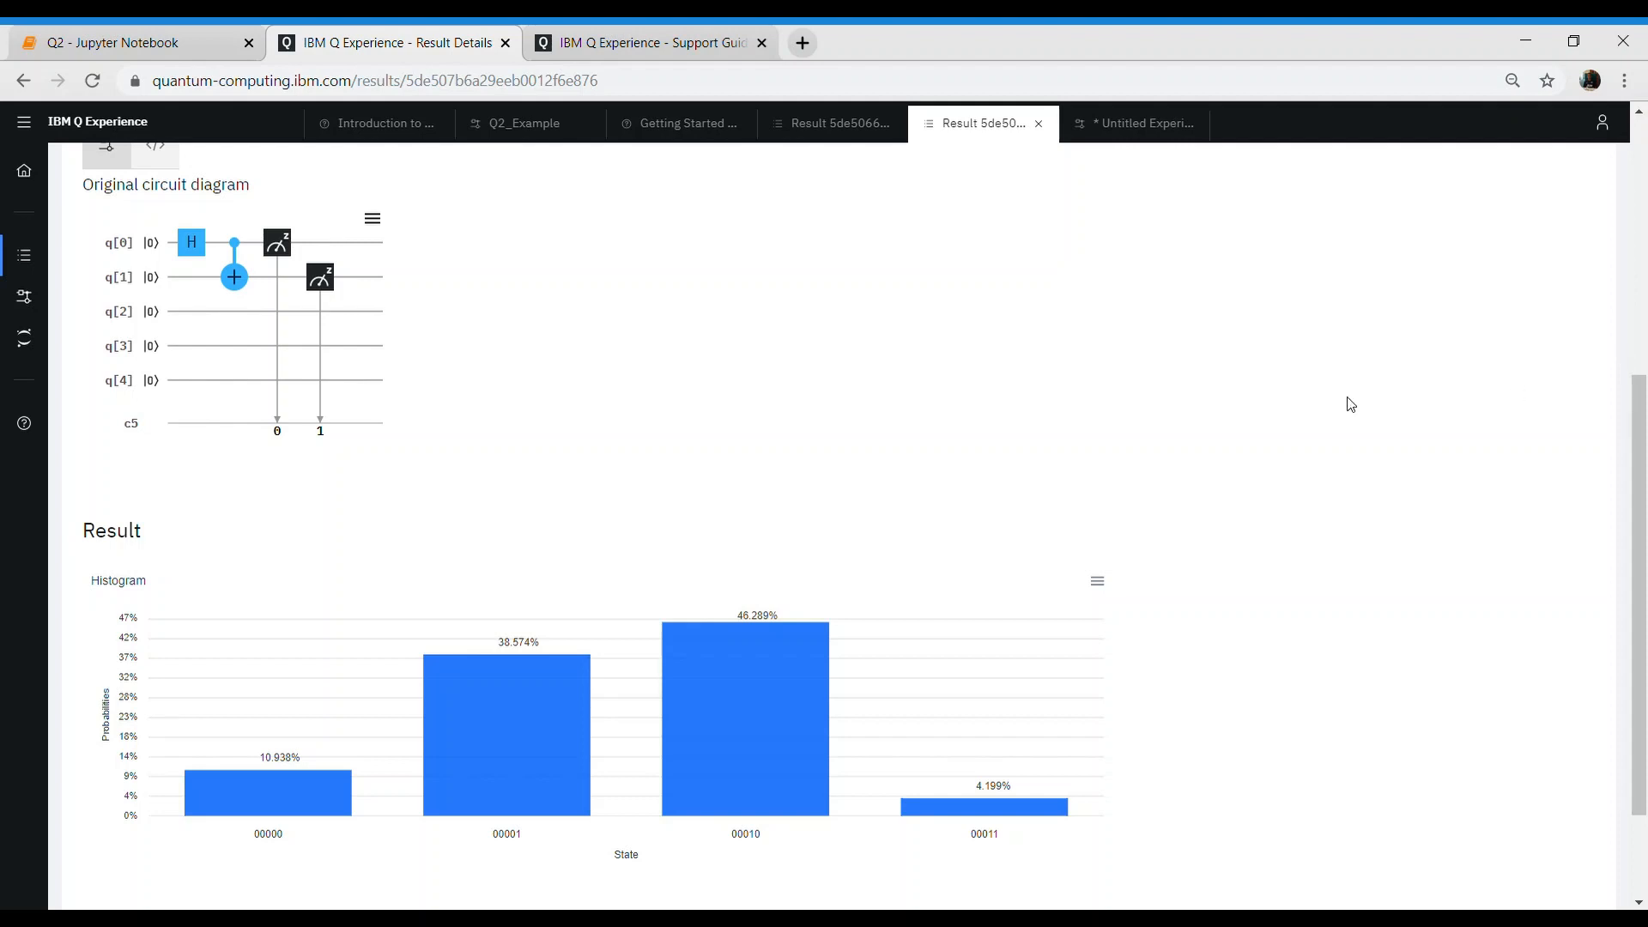
{"action": "mouse_move", "coordinate": [1587, 170]}
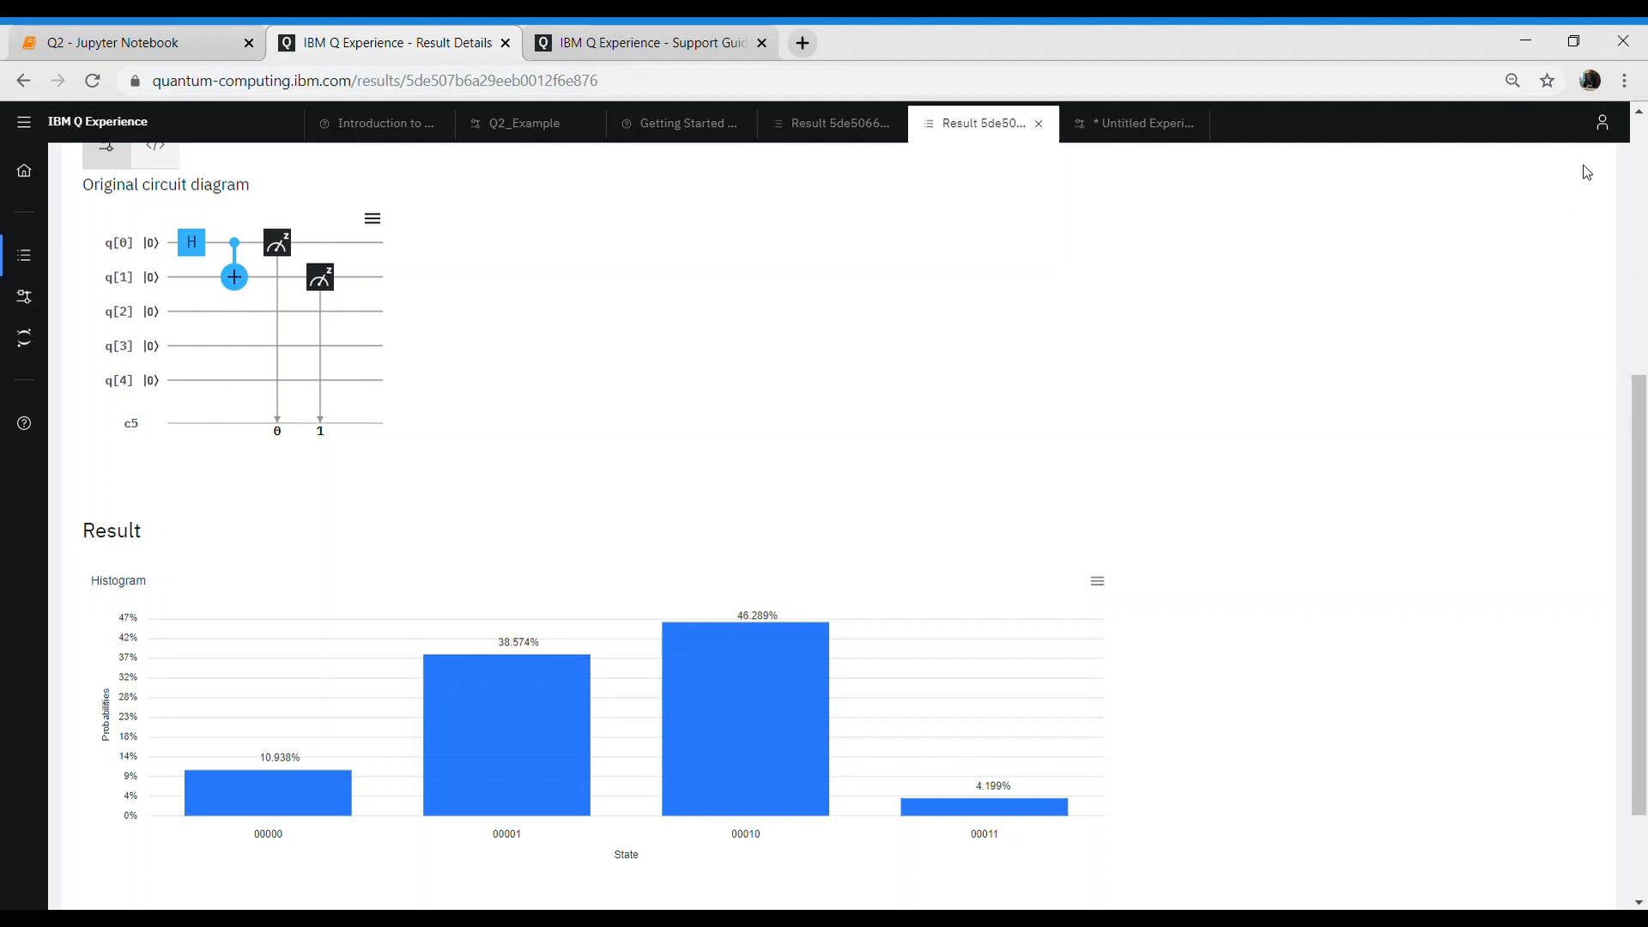
{"action": "mouse_move", "coordinate": [1074, 508]}
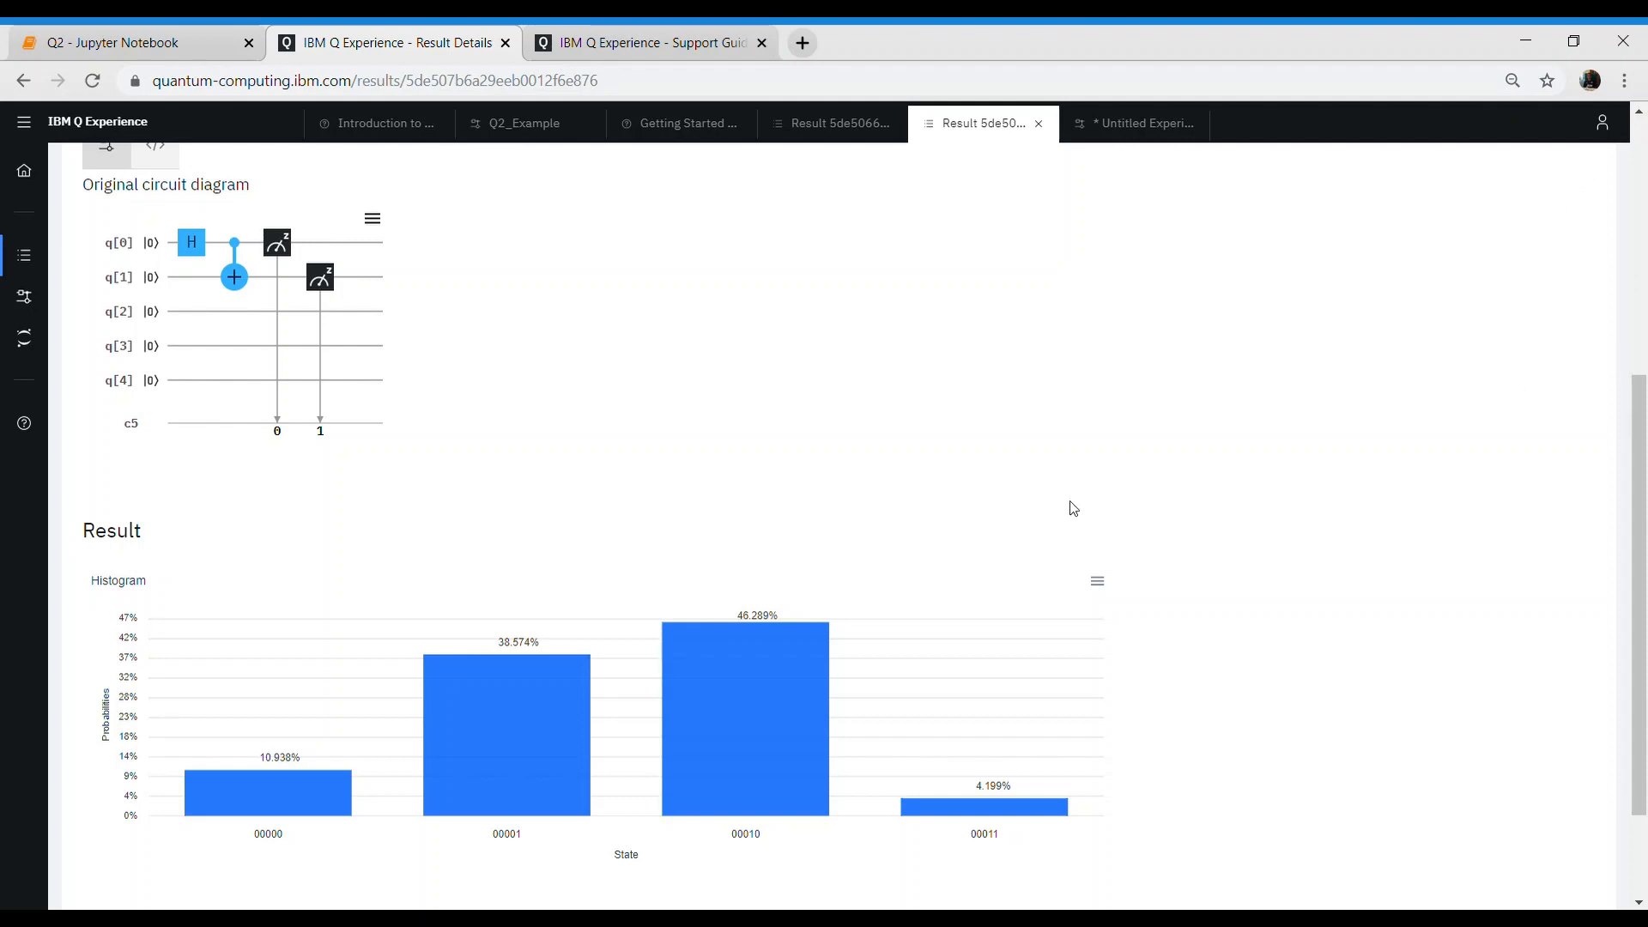
{"action": "mouse_move", "coordinate": [399, 390]}
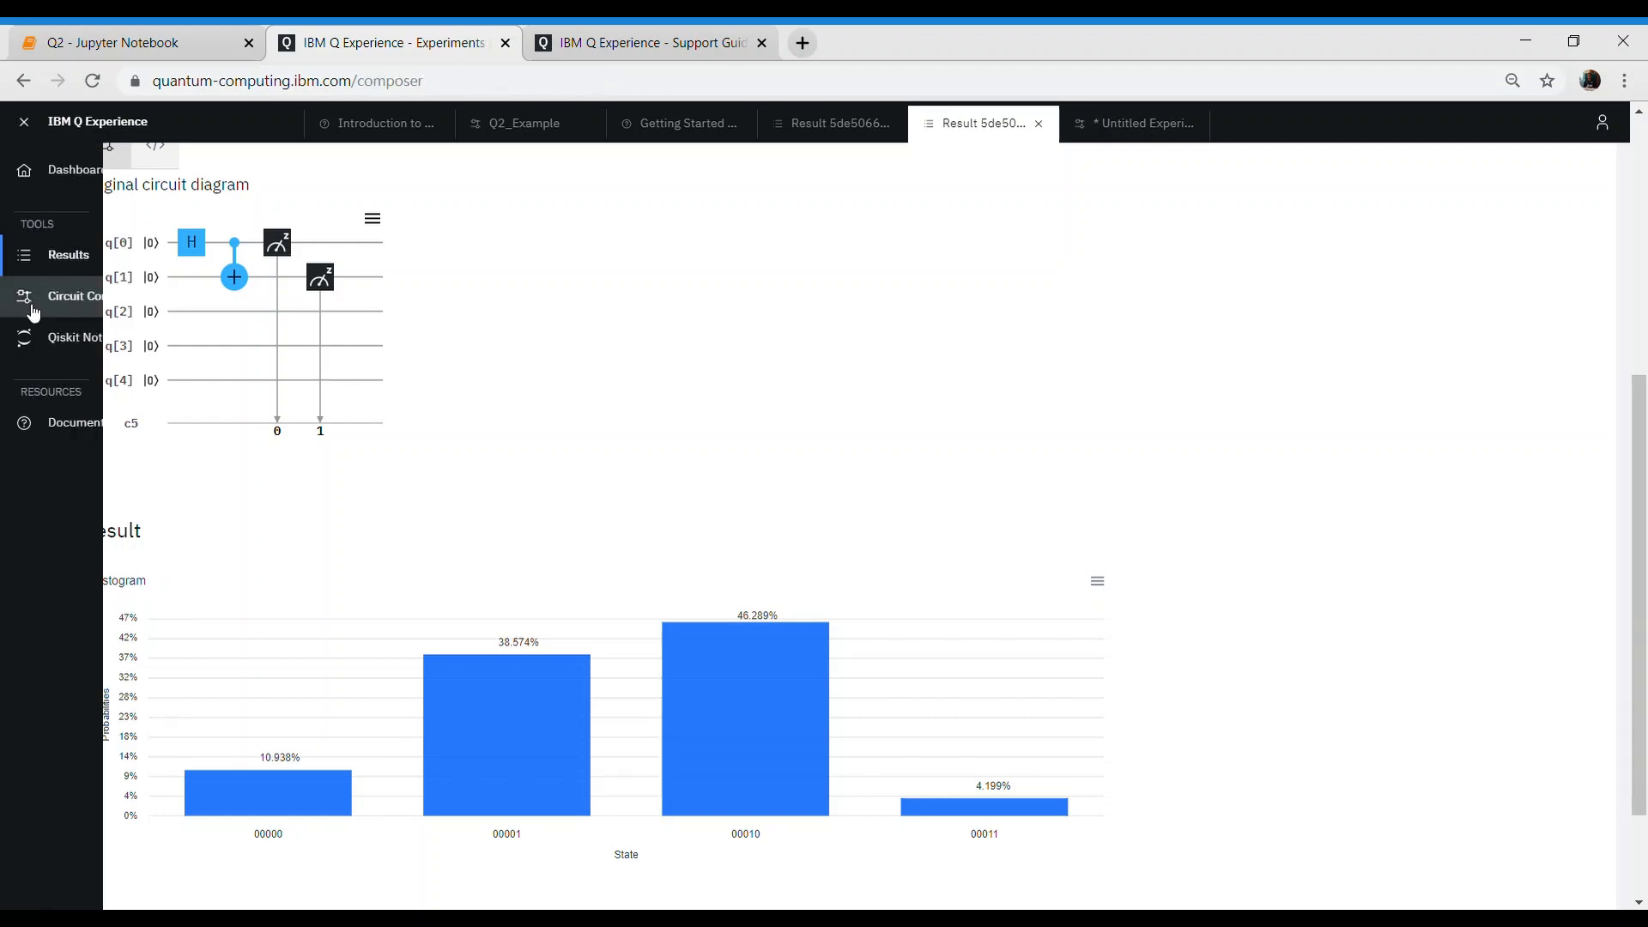
- Run Q2_Example on ibmq_qasm_simulator with 1024 shots and go to the Results list
{"action": "left_click", "coordinate": [24, 296]}
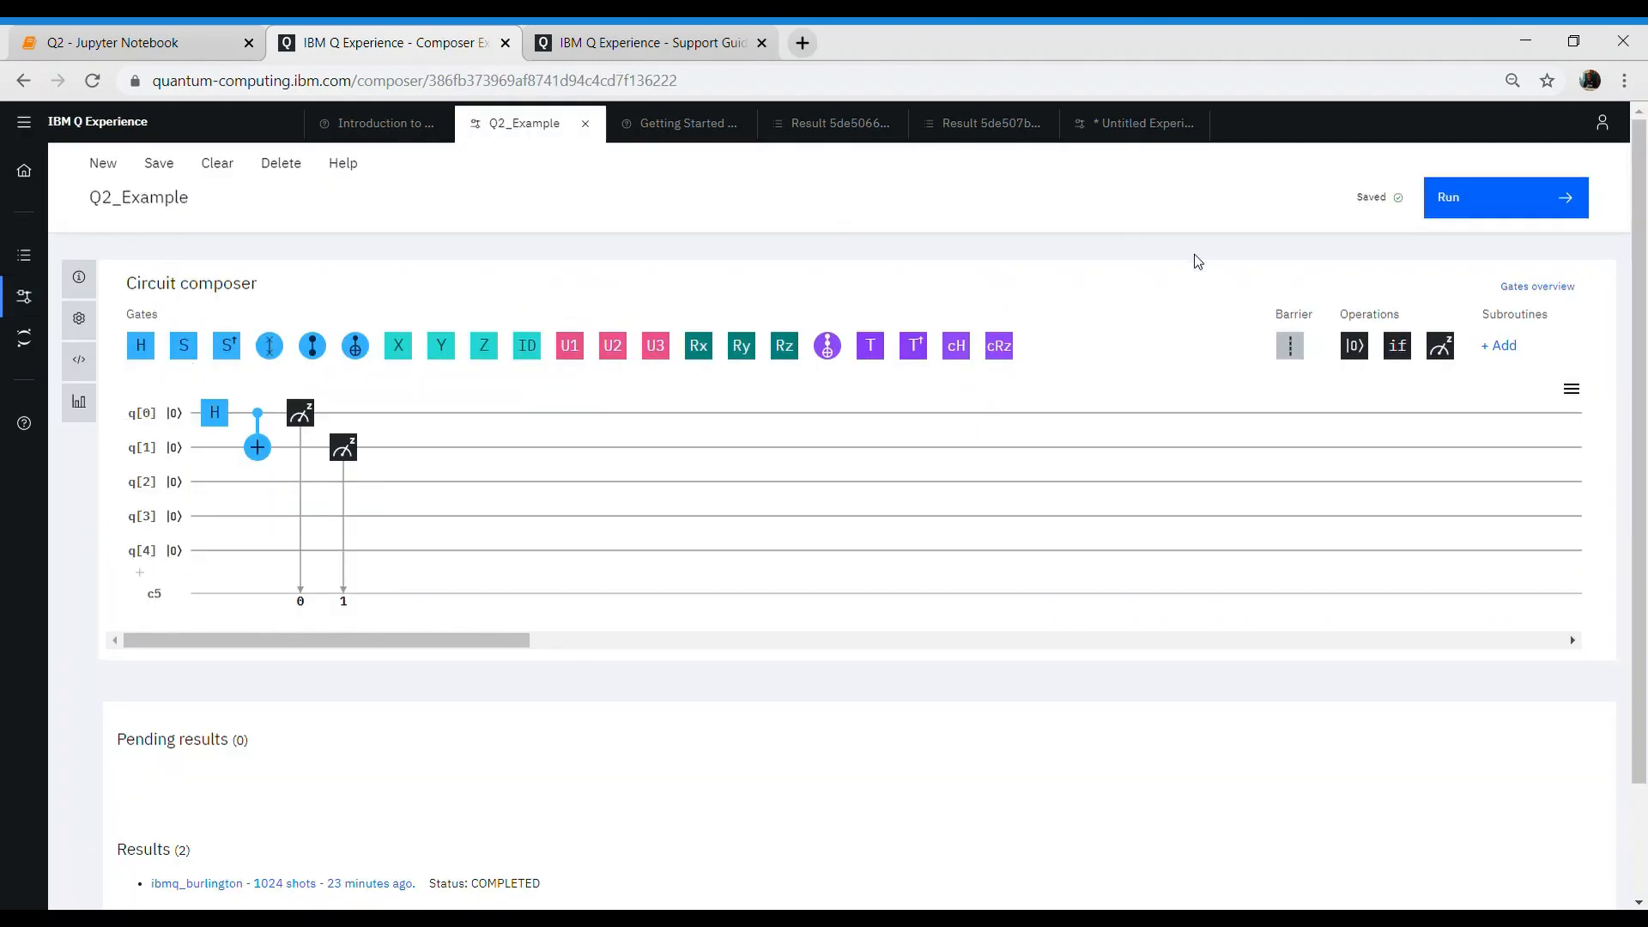
{"action": "left_click", "coordinate": [1504, 197]}
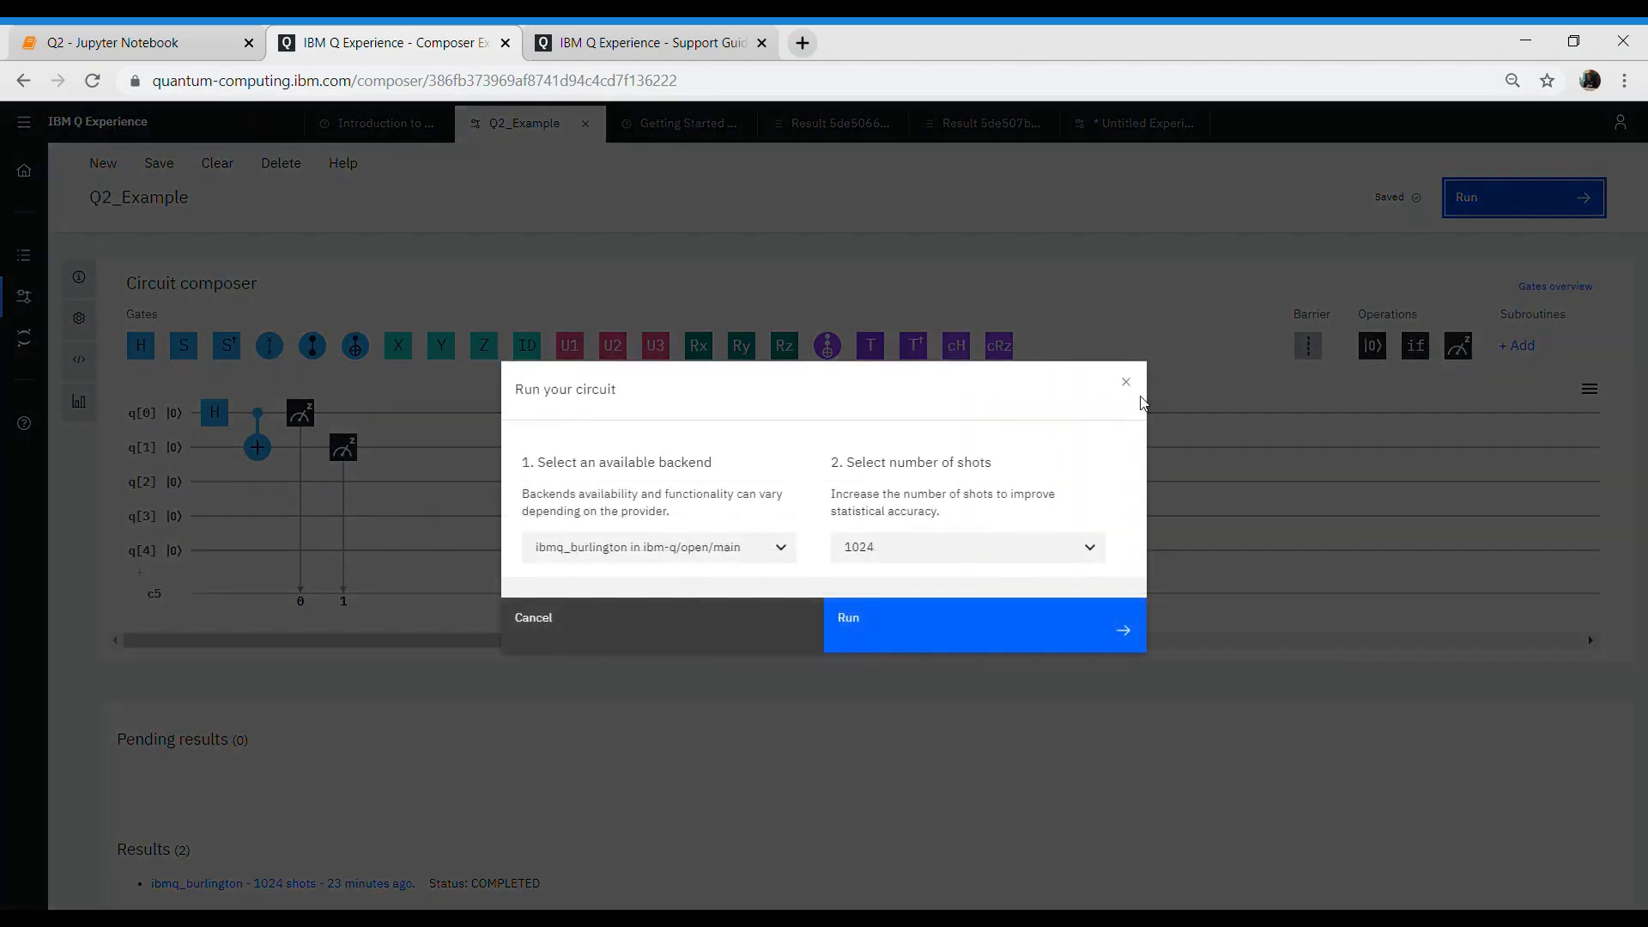
{"action": "left_click", "coordinate": [658, 547]}
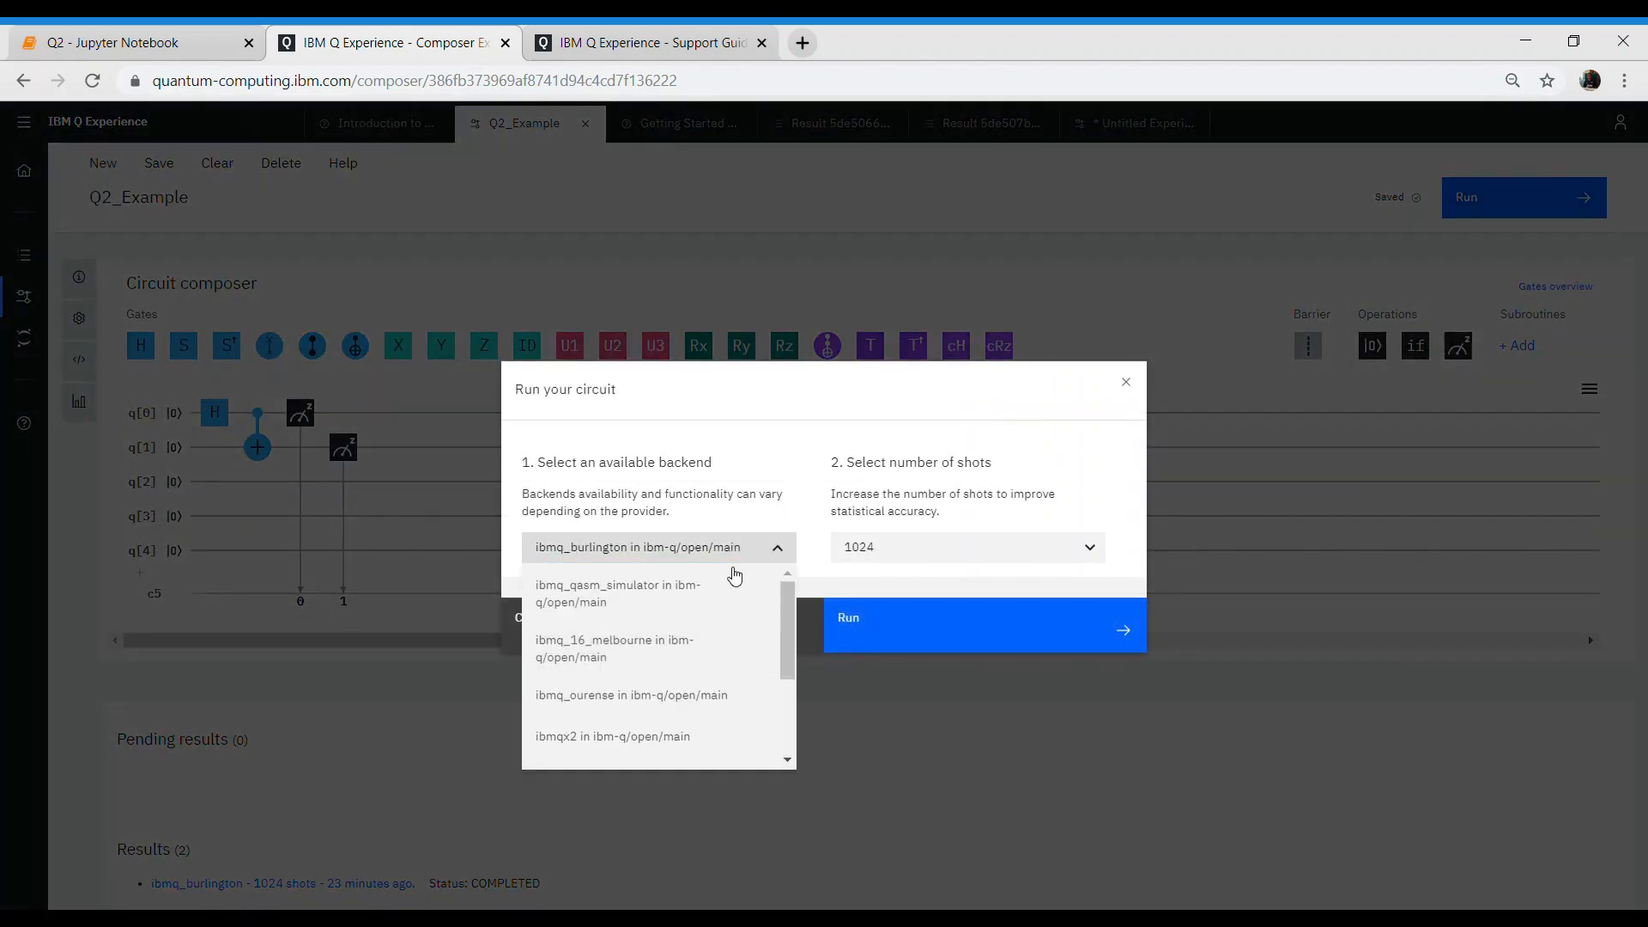
{"action": "left_click", "coordinate": [617, 593]}
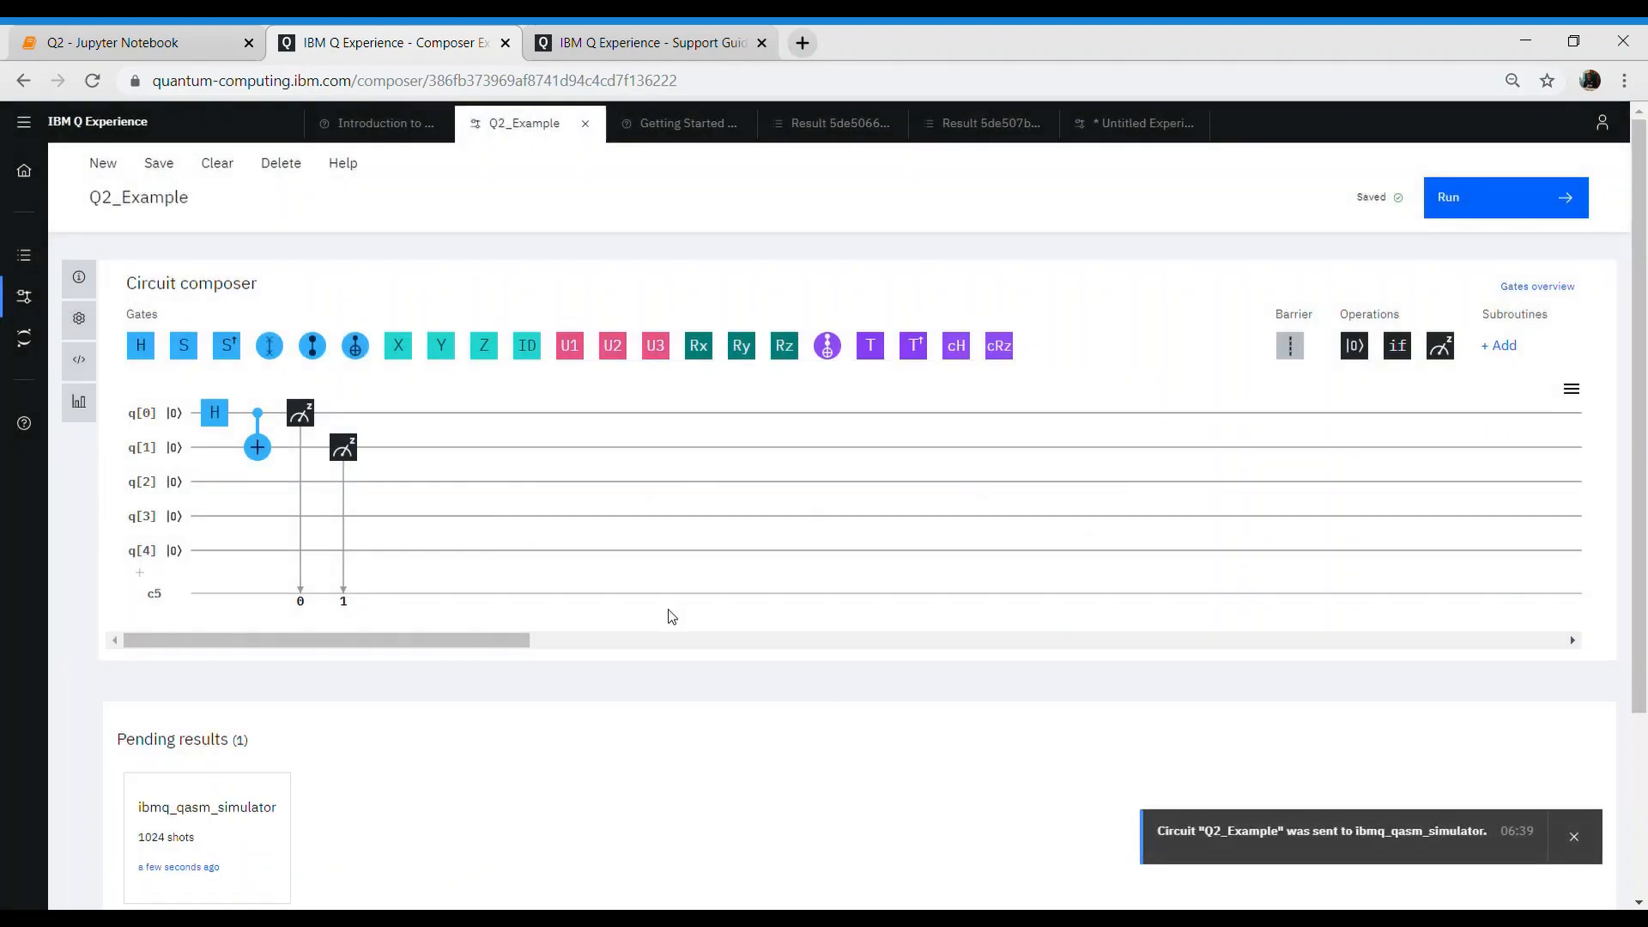
{"action": "left_click", "coordinate": [24, 254]}
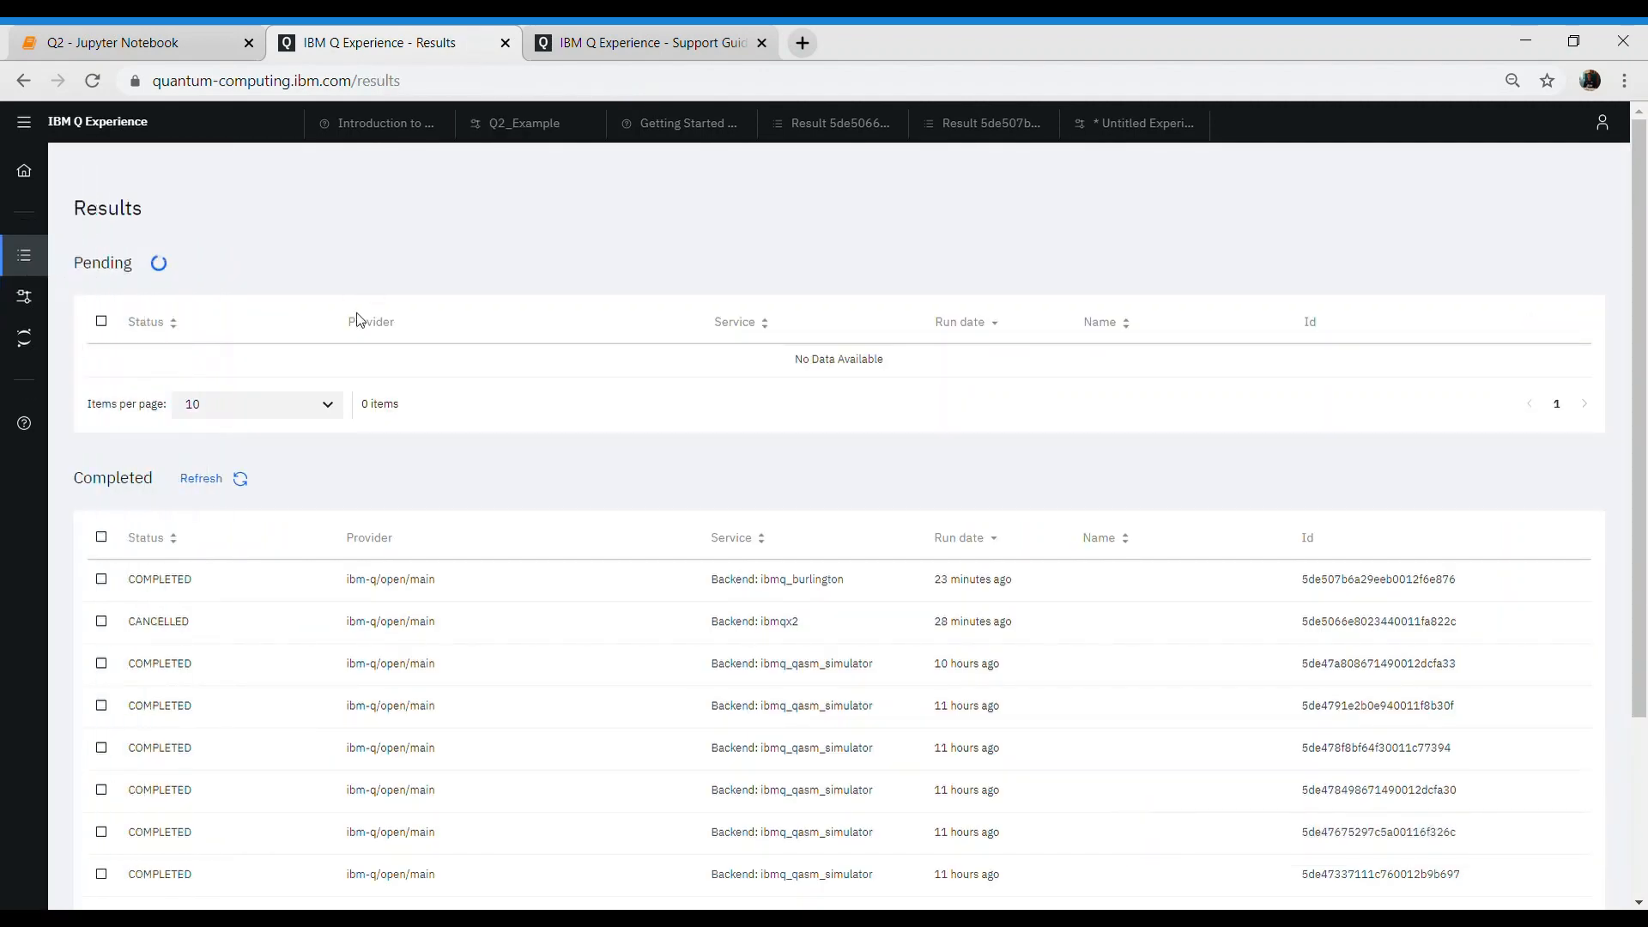
- Refresh the Pending and Completed lists until the simulator job finishes, then open its result
{"action": "left_click", "coordinate": [219, 262]}
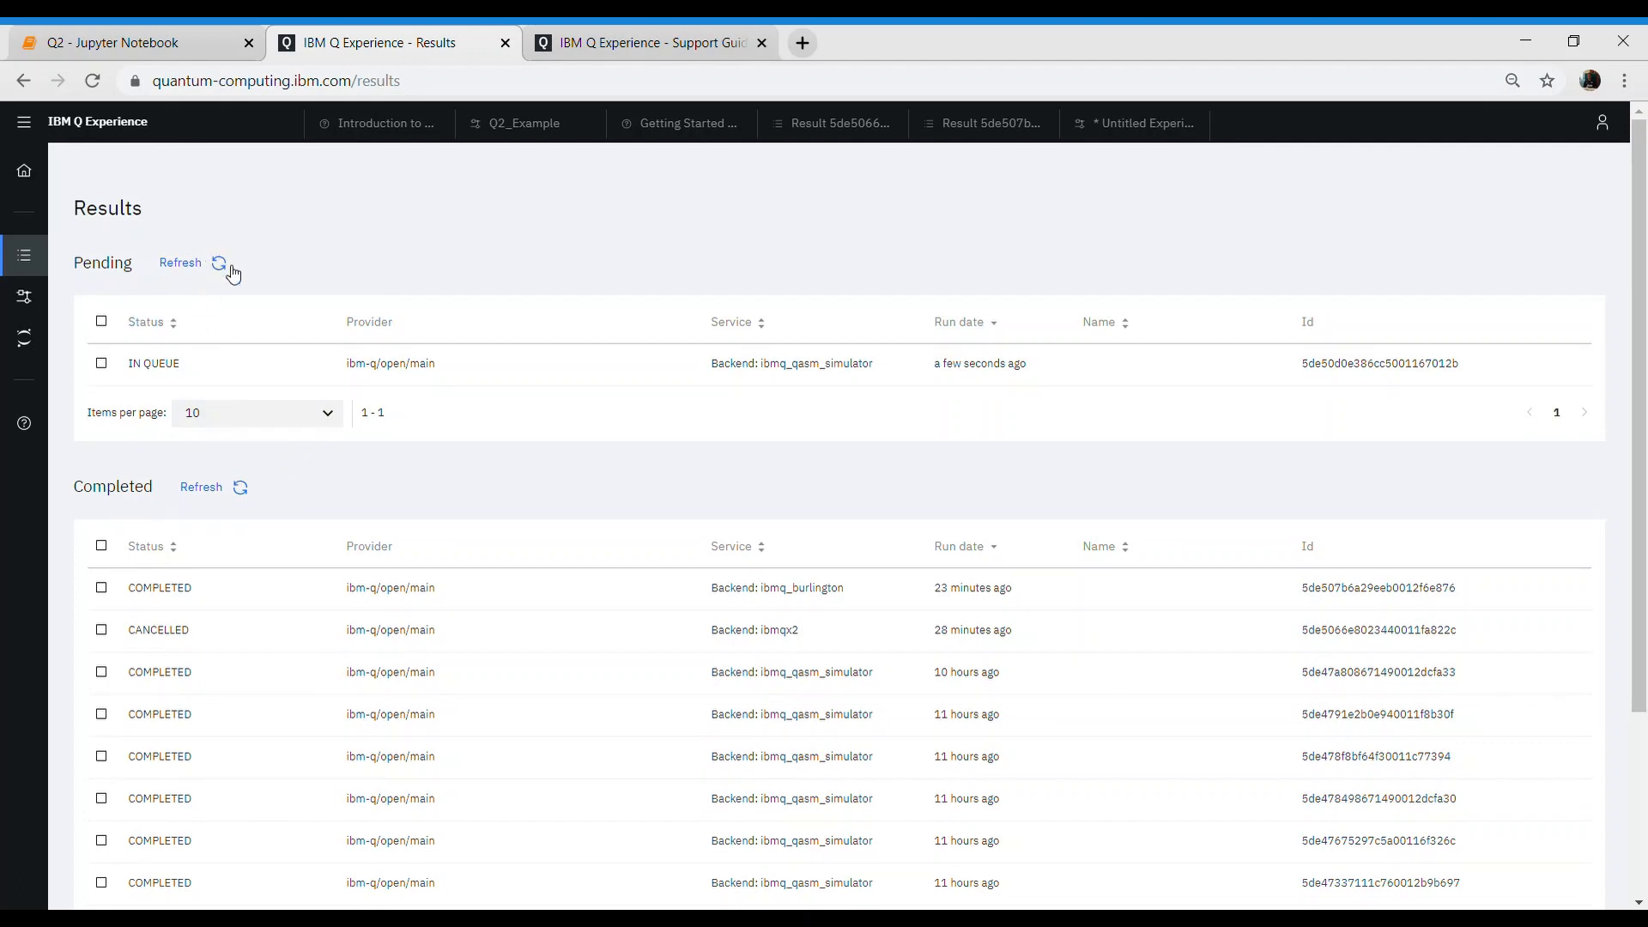
{"action": "left_click", "coordinate": [180, 263]}
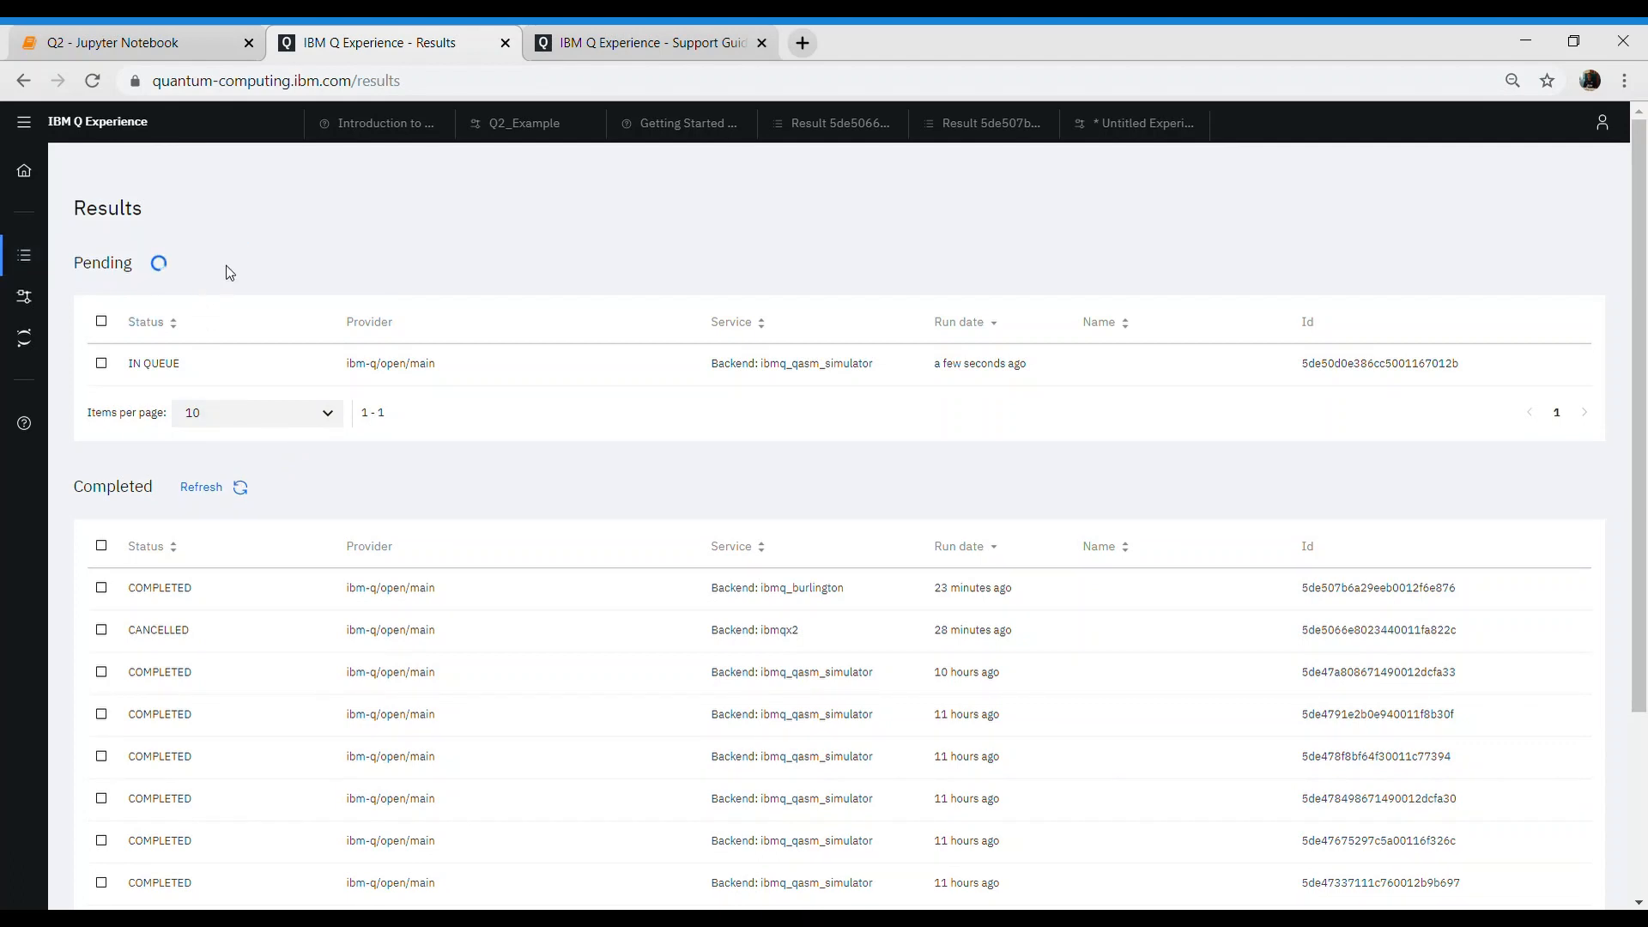
{"action": "left_click", "coordinate": [213, 479]}
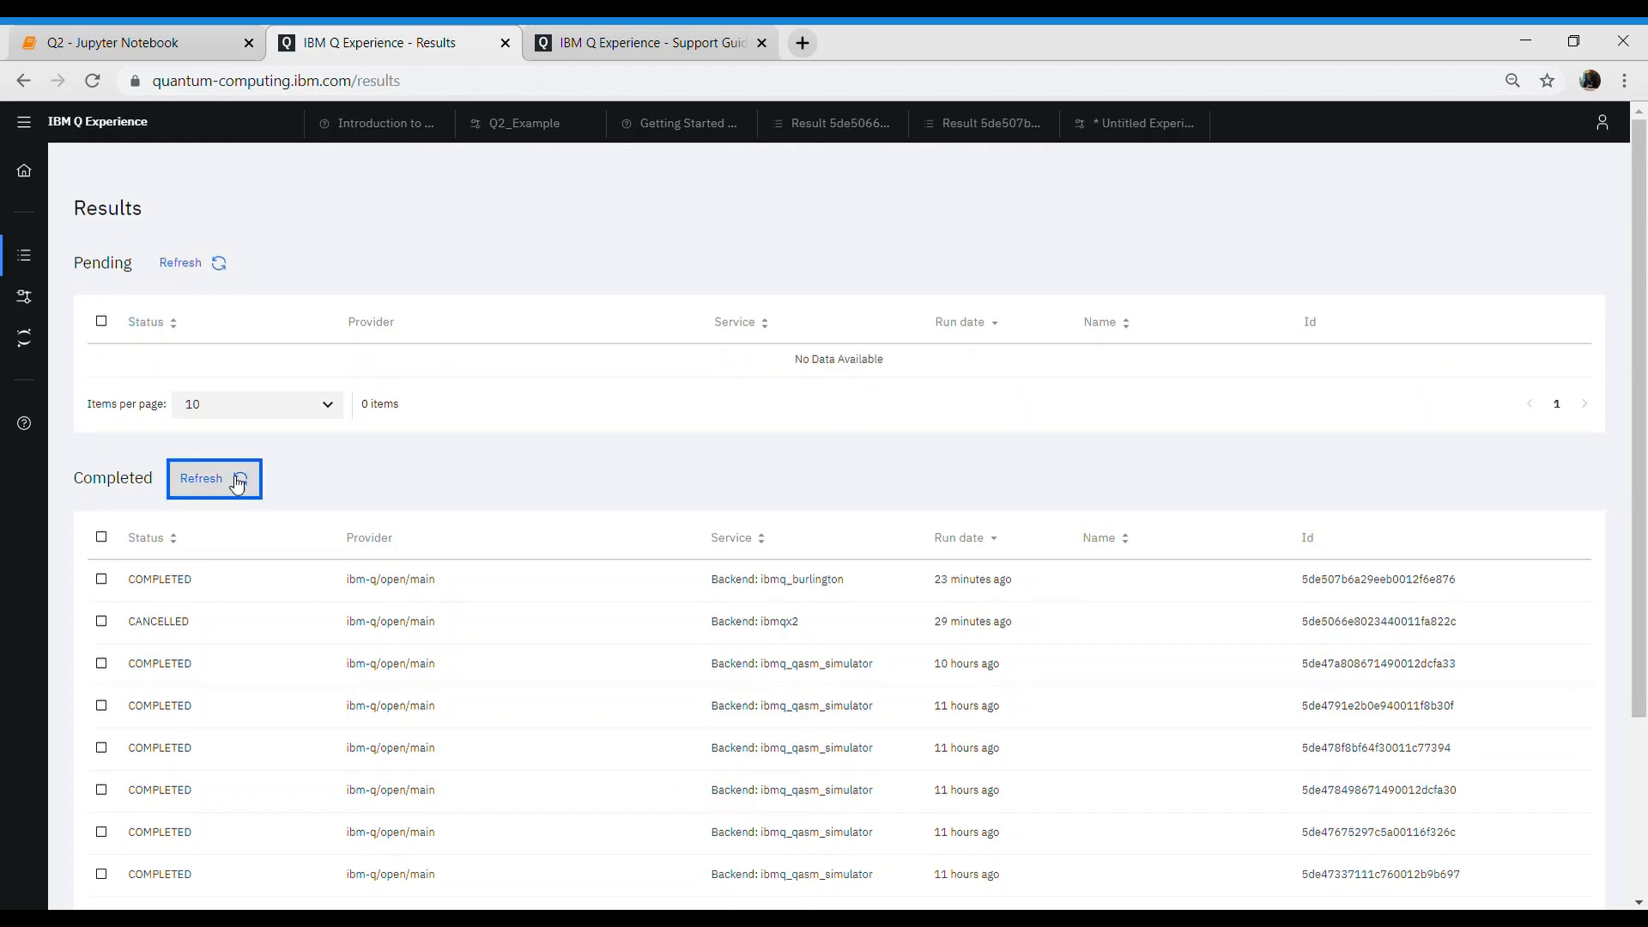
{"action": "left_click", "coordinate": [214, 478]}
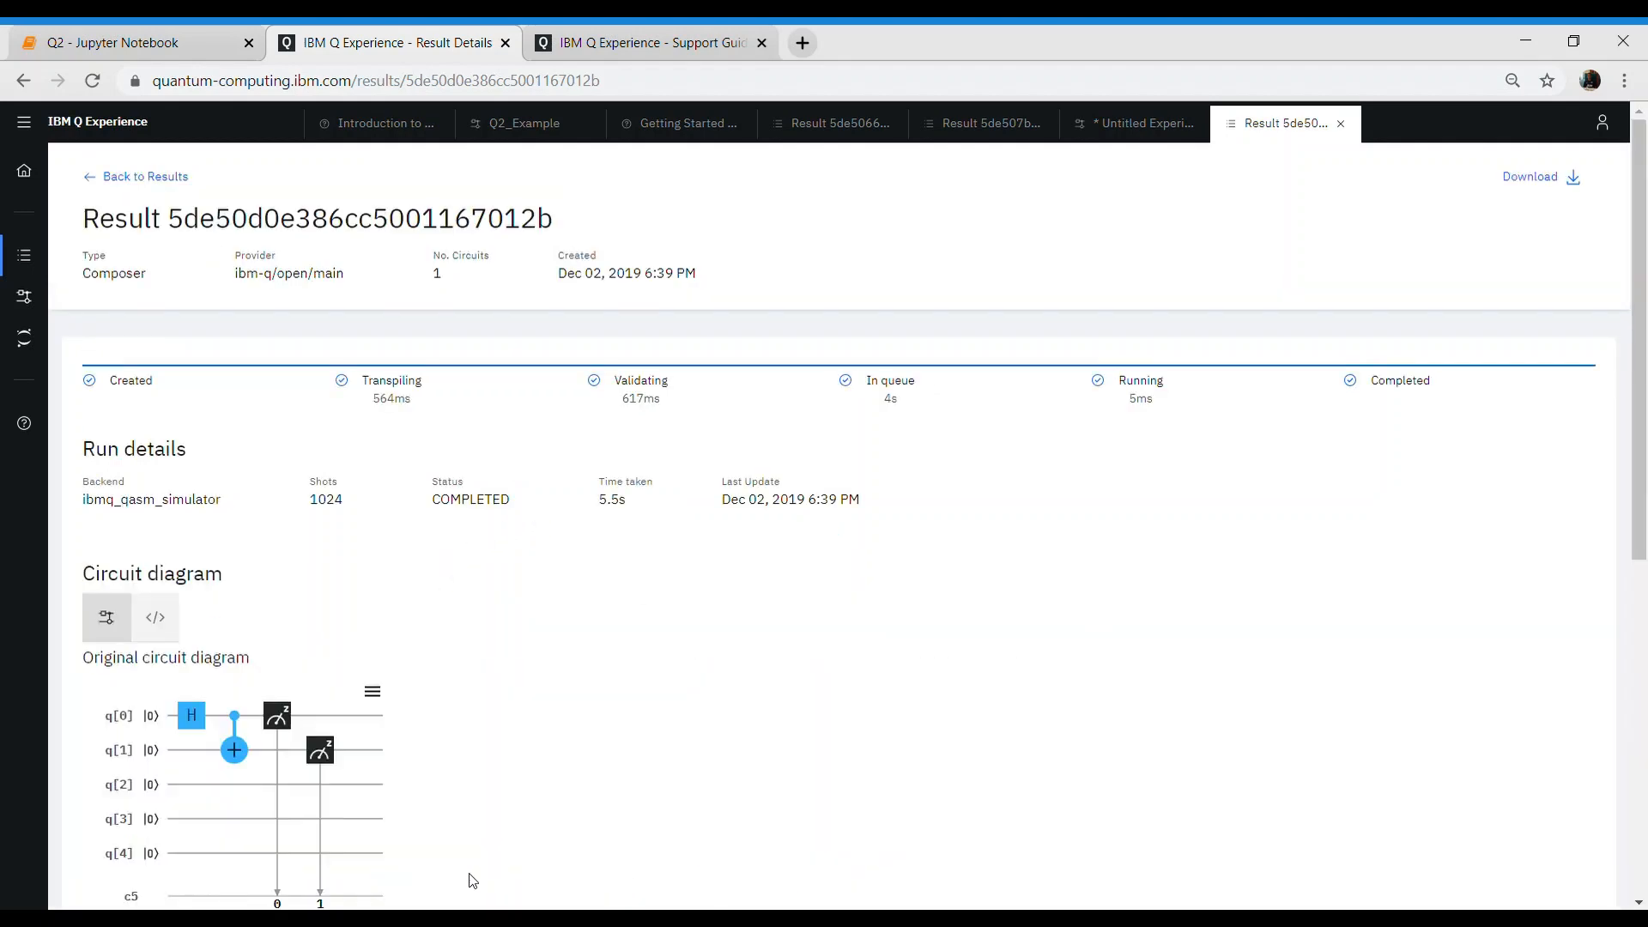
- Review the even 00000/00011 result histogram, then return to the saved circuits list
{"action": "scroll", "scroll_direction": "down", "scroll_amount": 3}
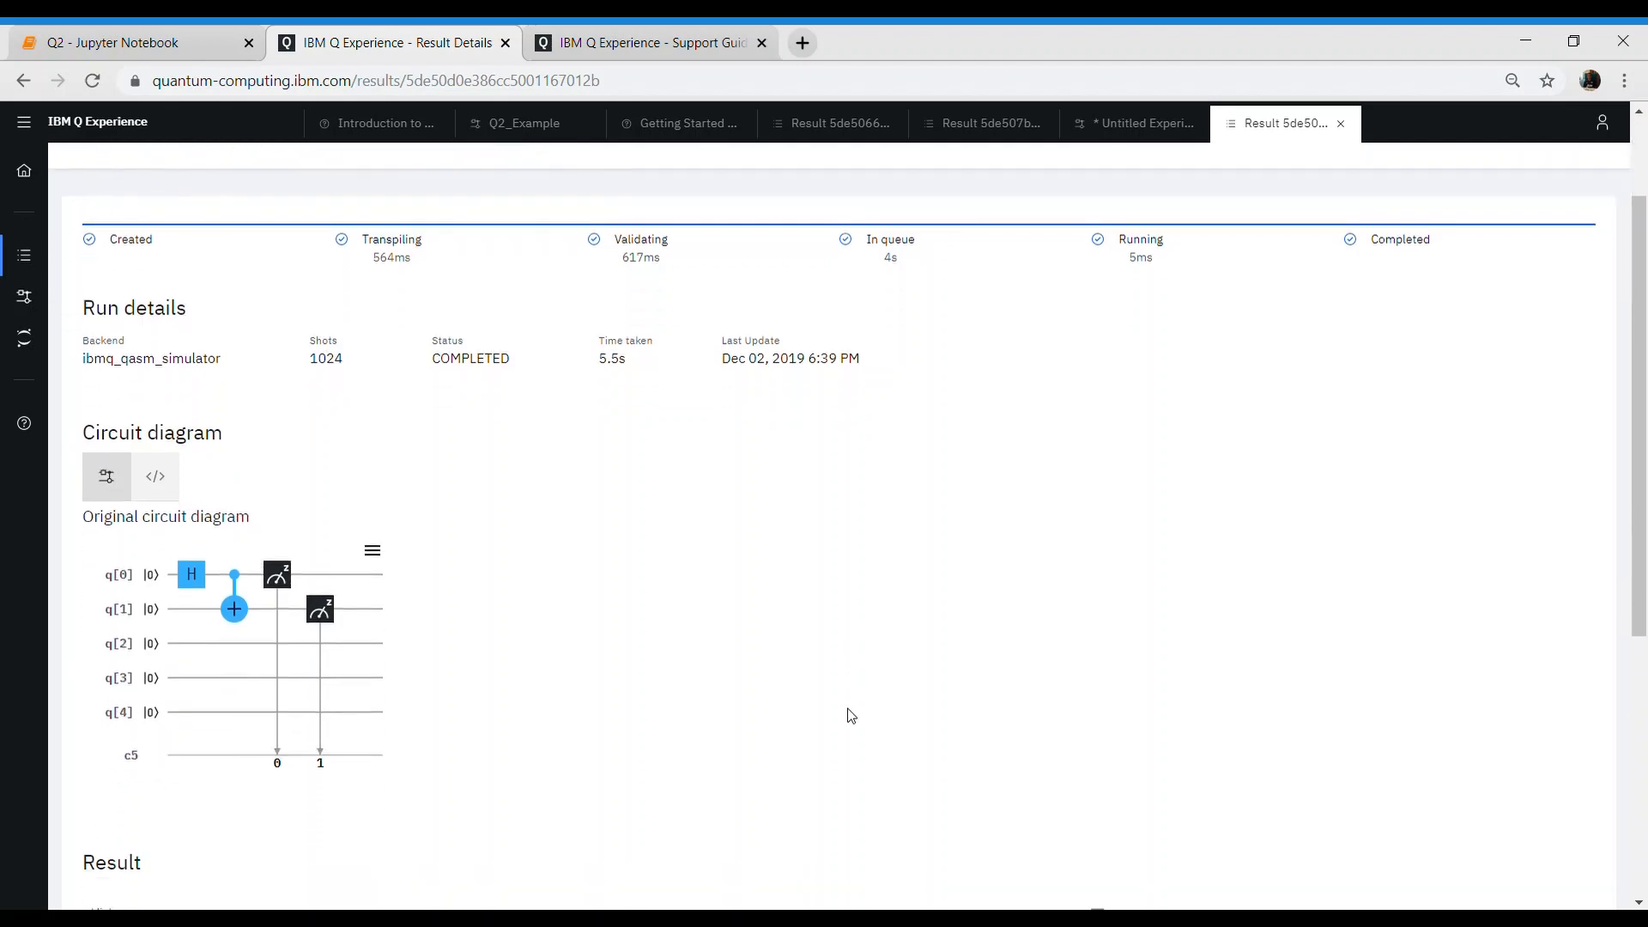
{"action": "scroll", "scroll_direction": "down", "scroll_amount": 3}
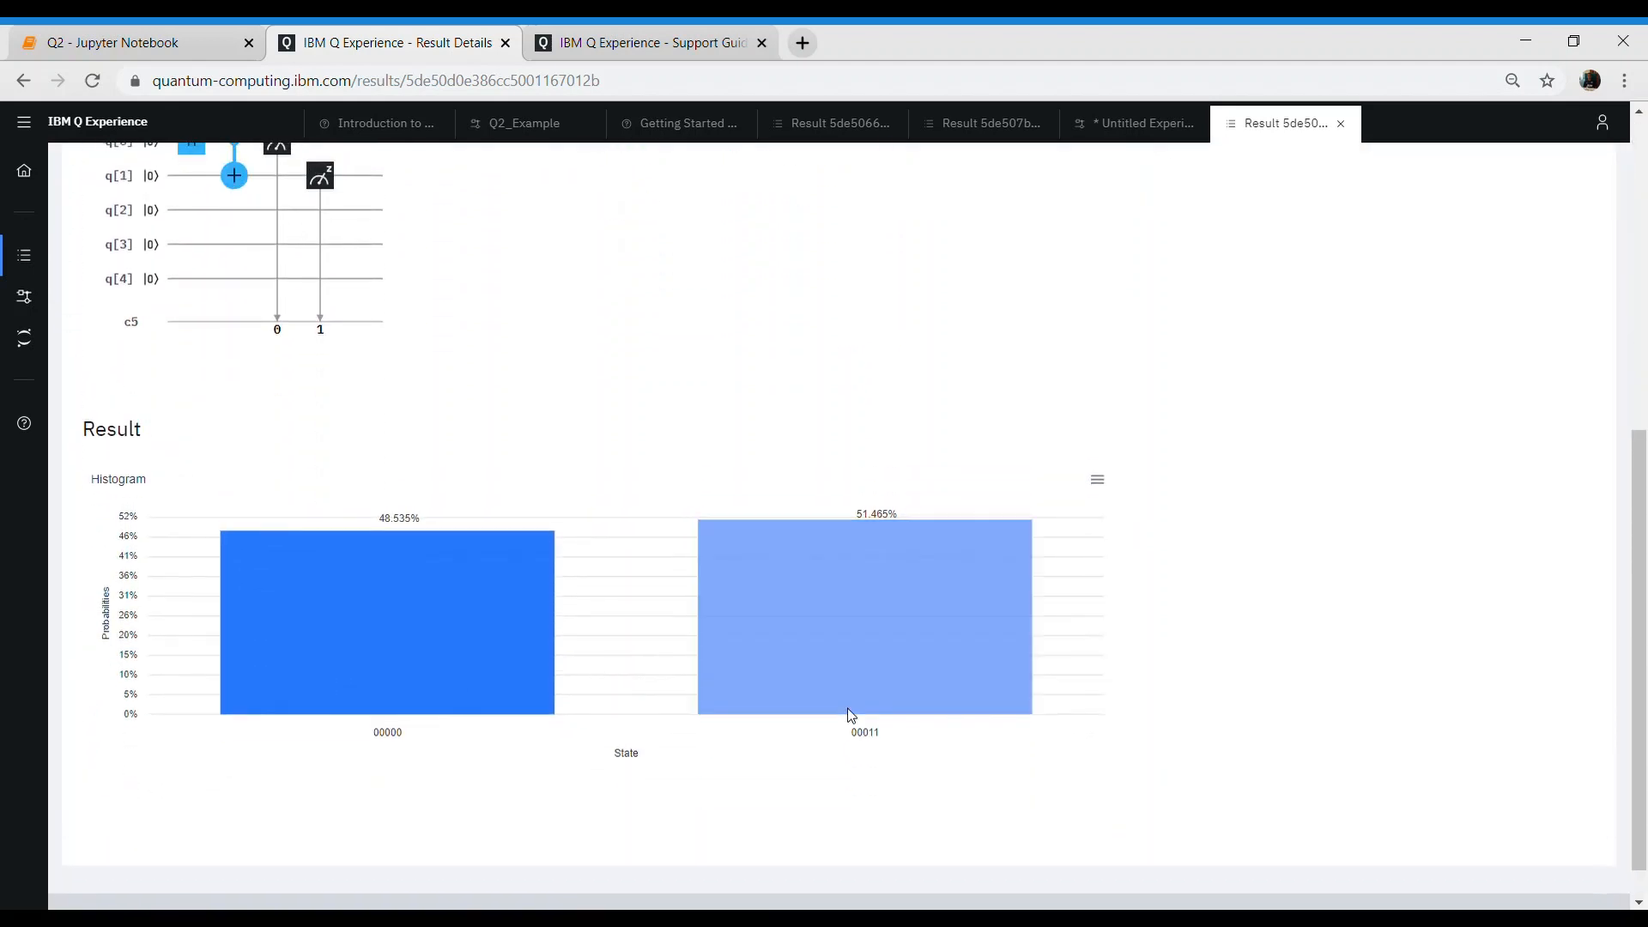
{"action": "mouse_move", "coordinate": [410, 737]}
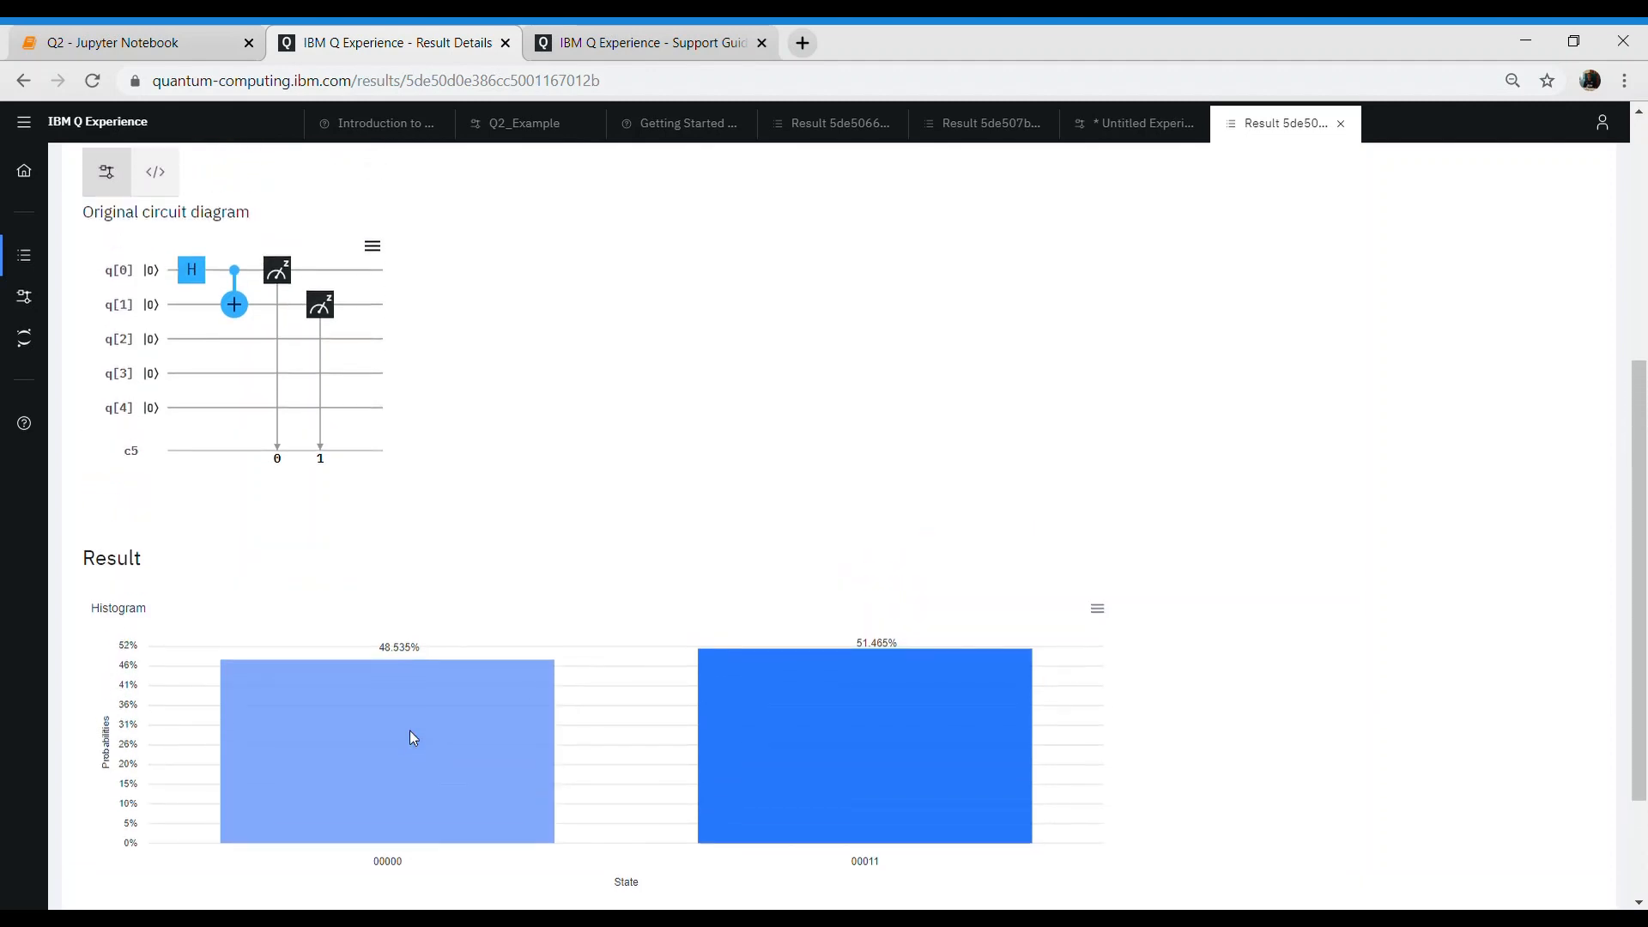
{"action": "mouse_move", "coordinate": [437, 276]}
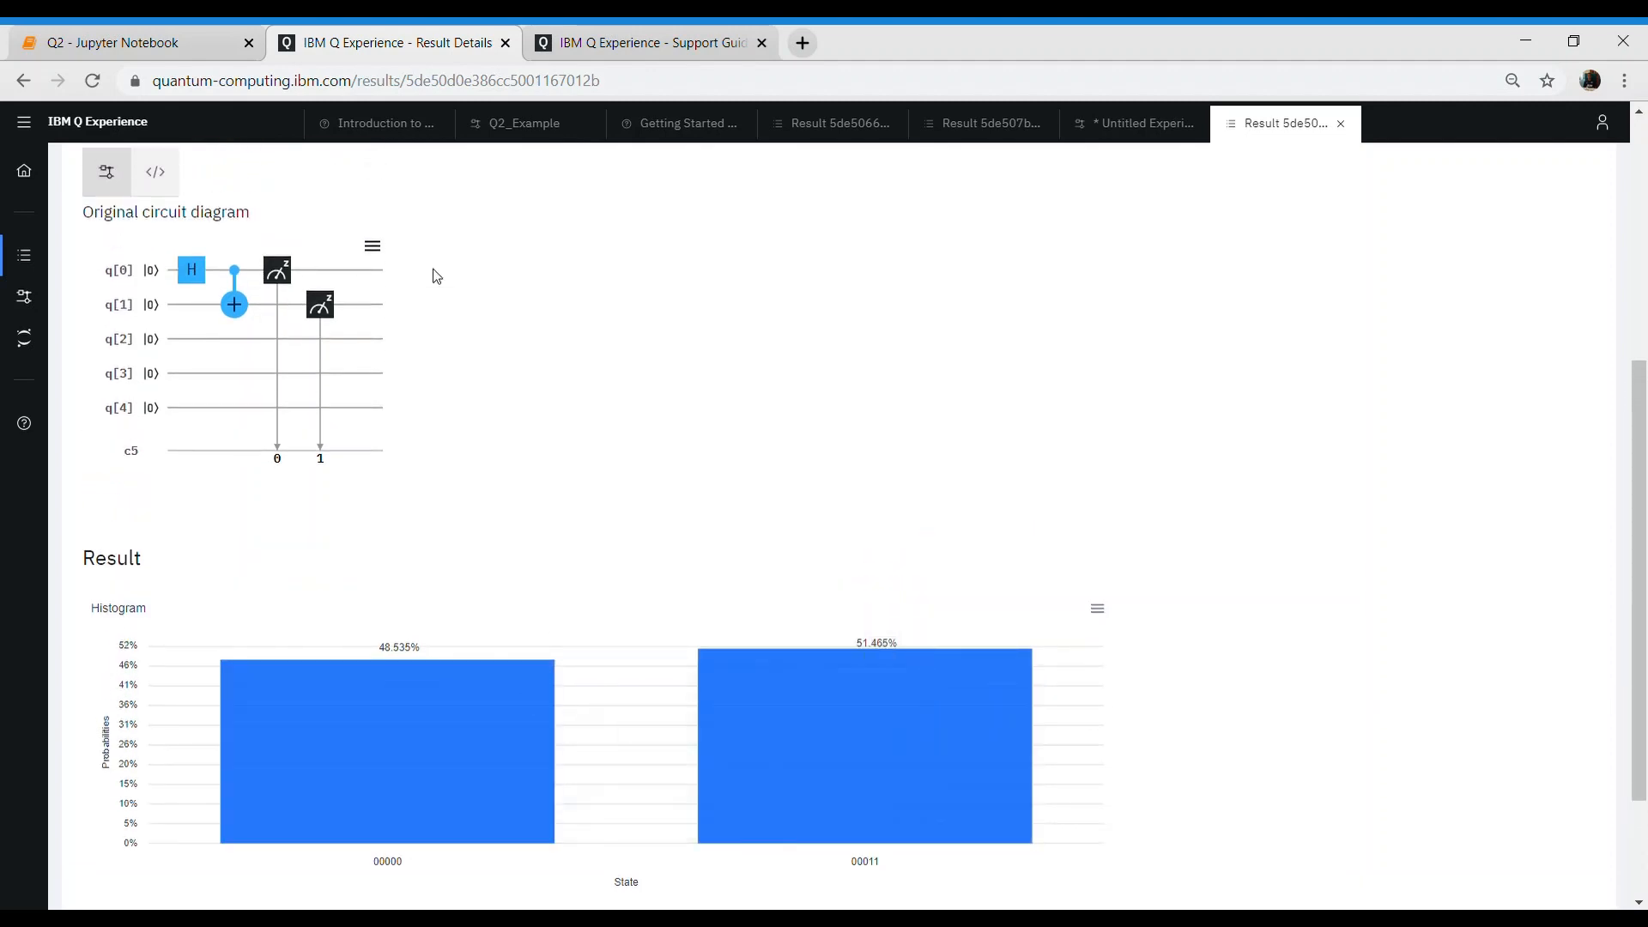
{"action": "mouse_move", "coordinate": [816, 636]}
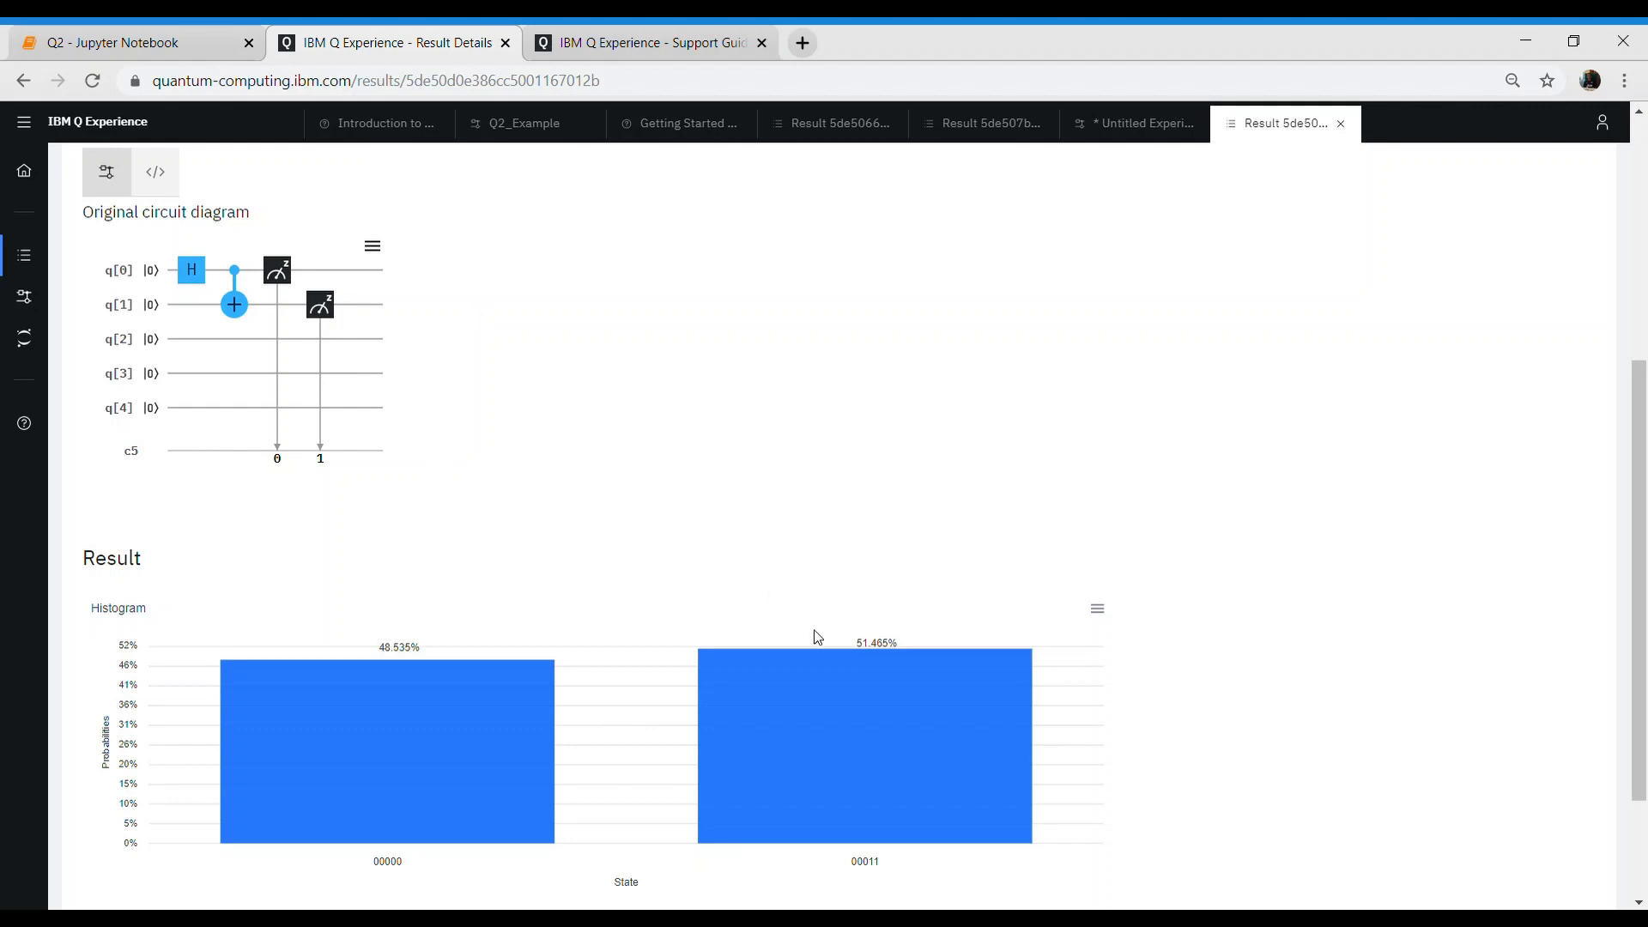
{"action": "mouse_move", "coordinate": [761, 368]}
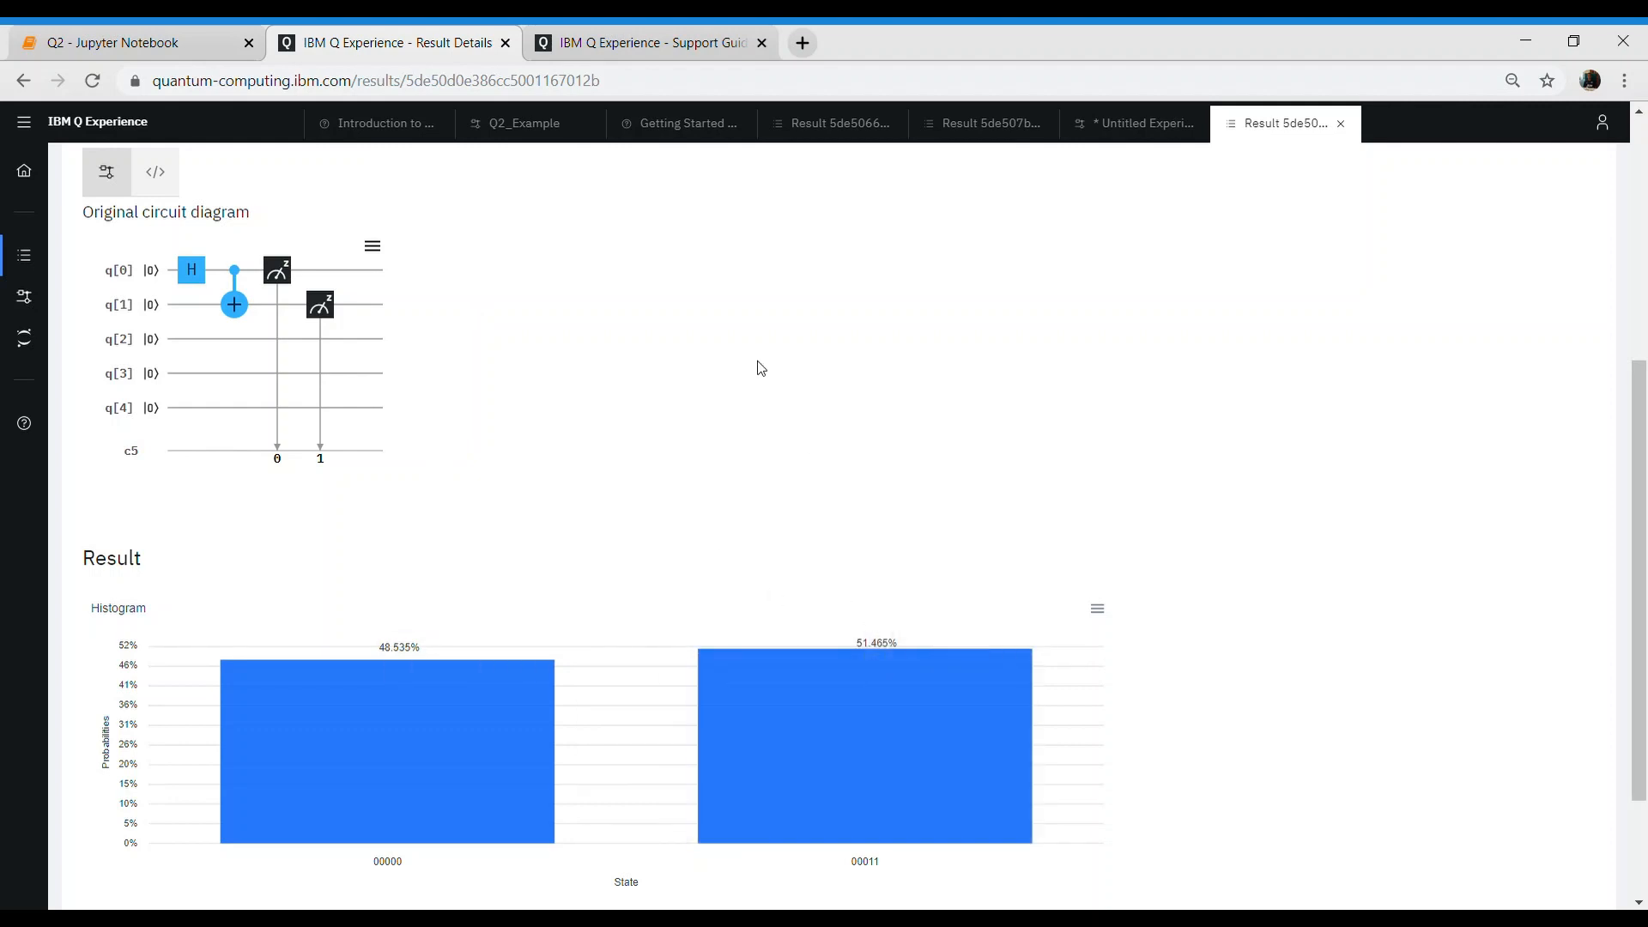
{"action": "mouse_move", "coordinate": [1541, 178]}
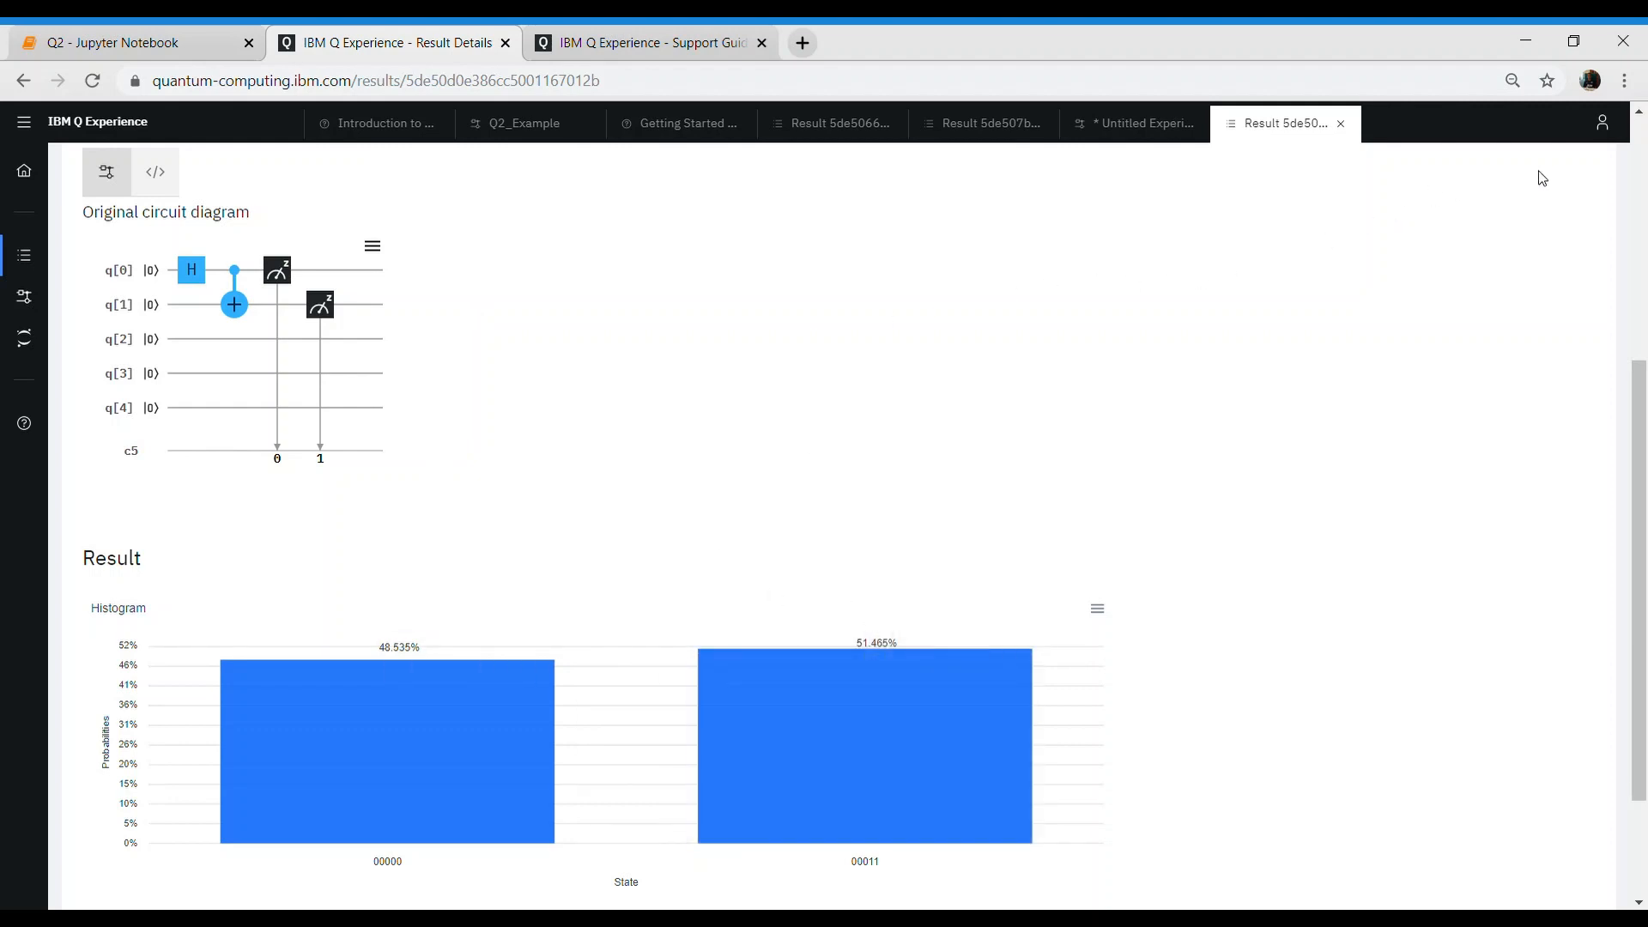
{"action": "mouse_move", "coordinate": [1036, 399]}
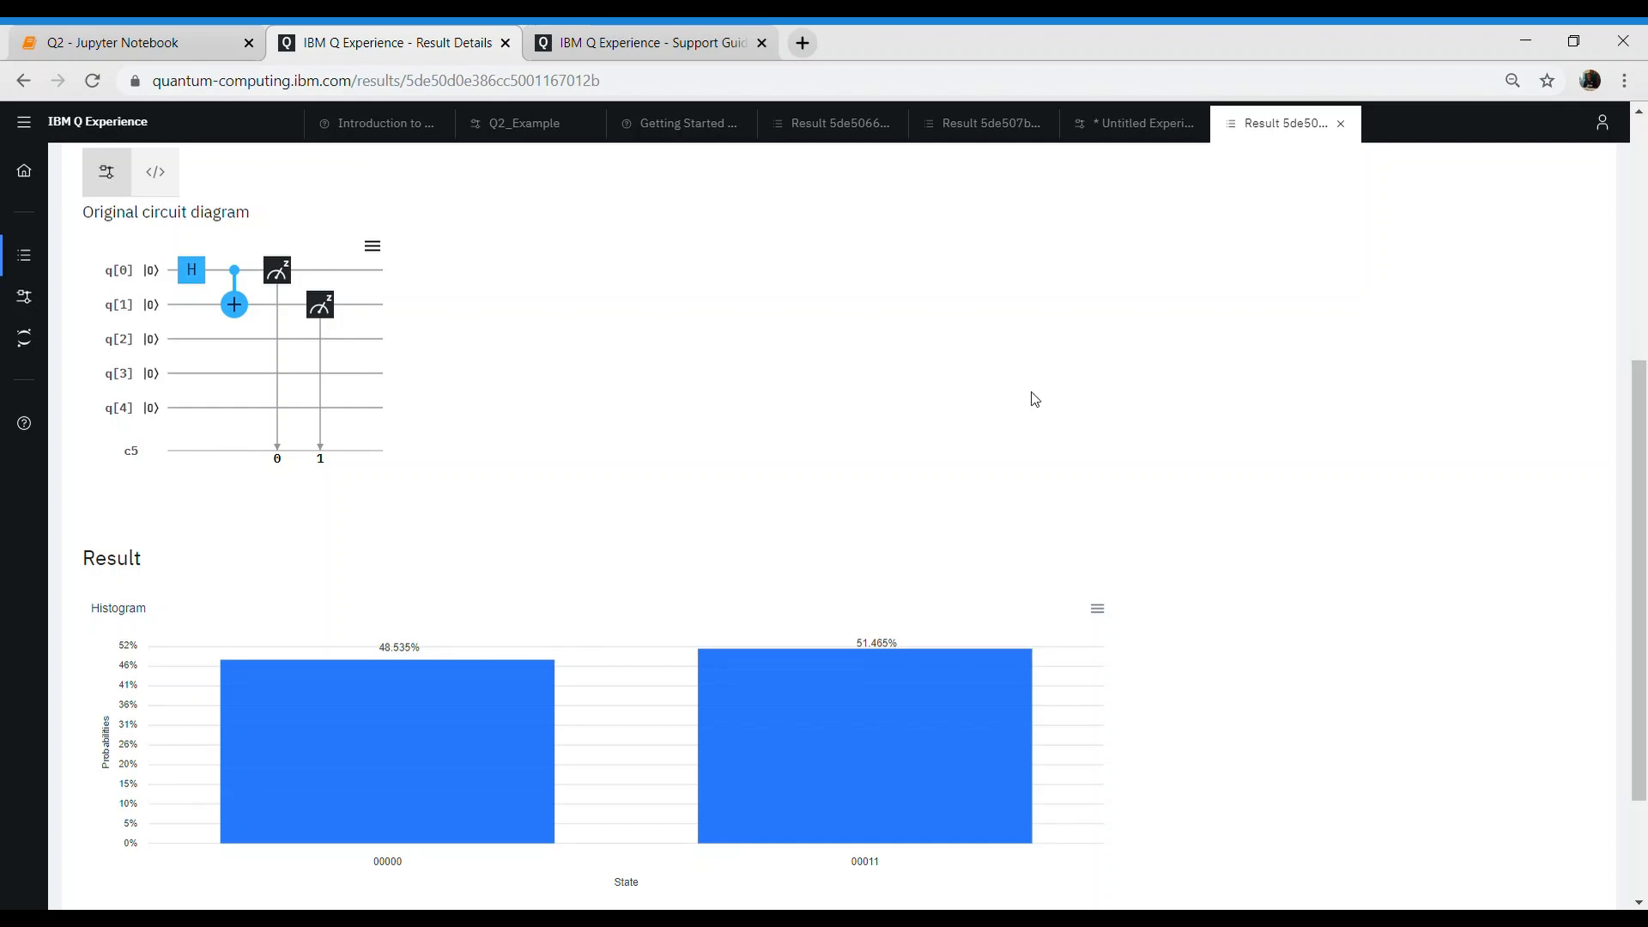
{"action": "mouse_move", "coordinate": [24, 298]}
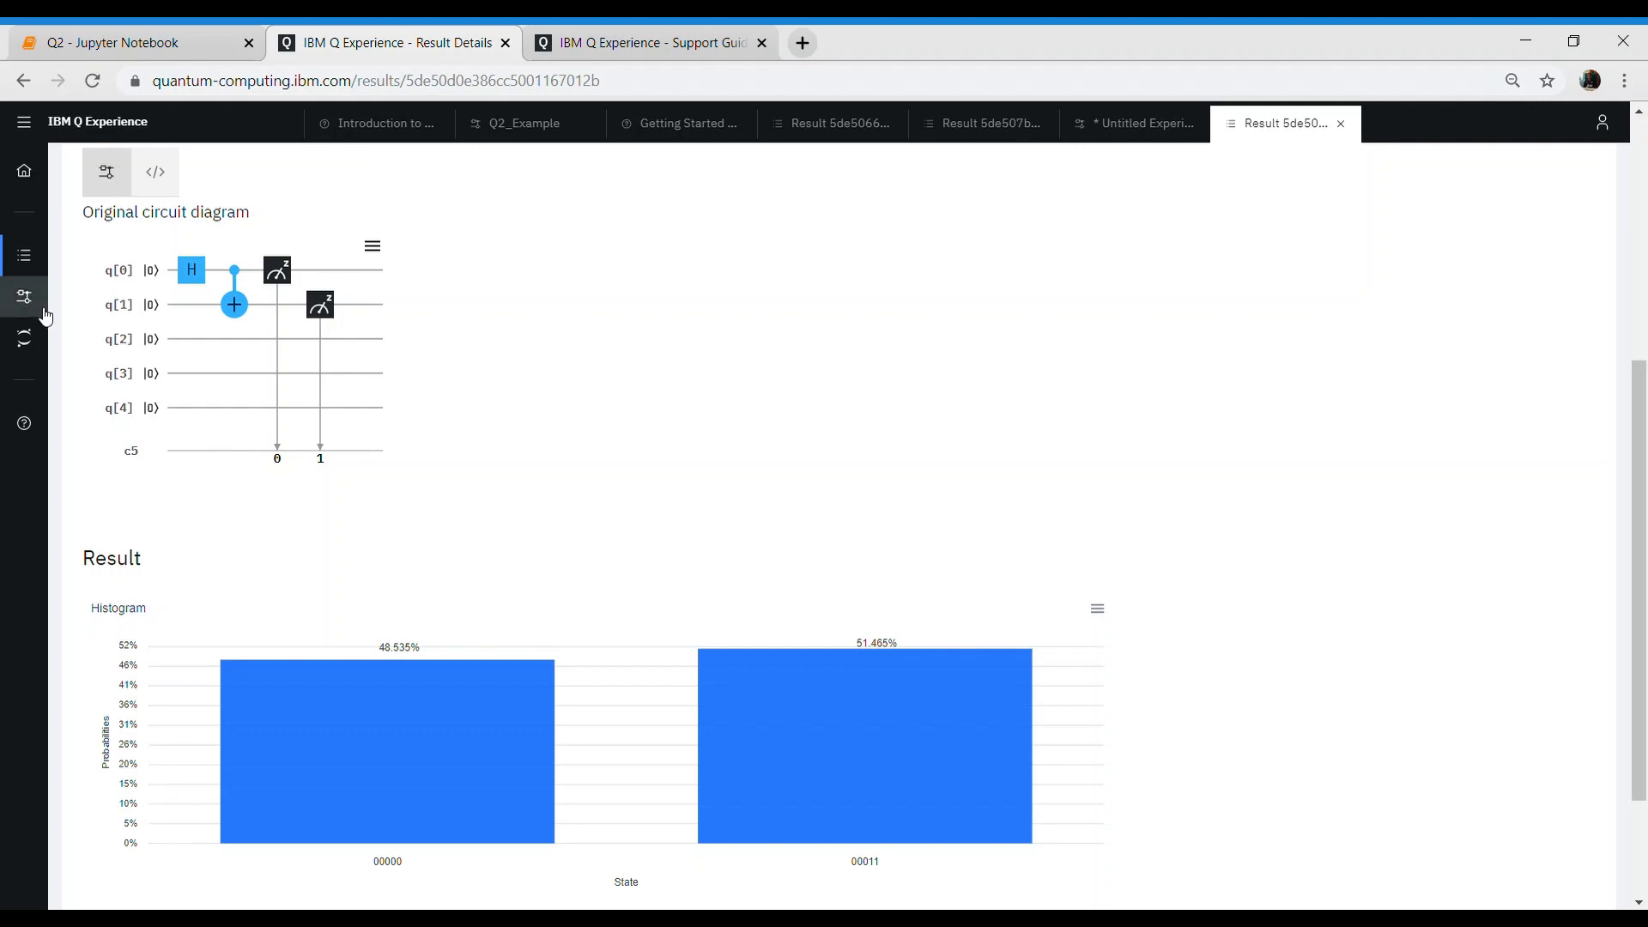
{"action": "left_click", "coordinate": [23, 297]}
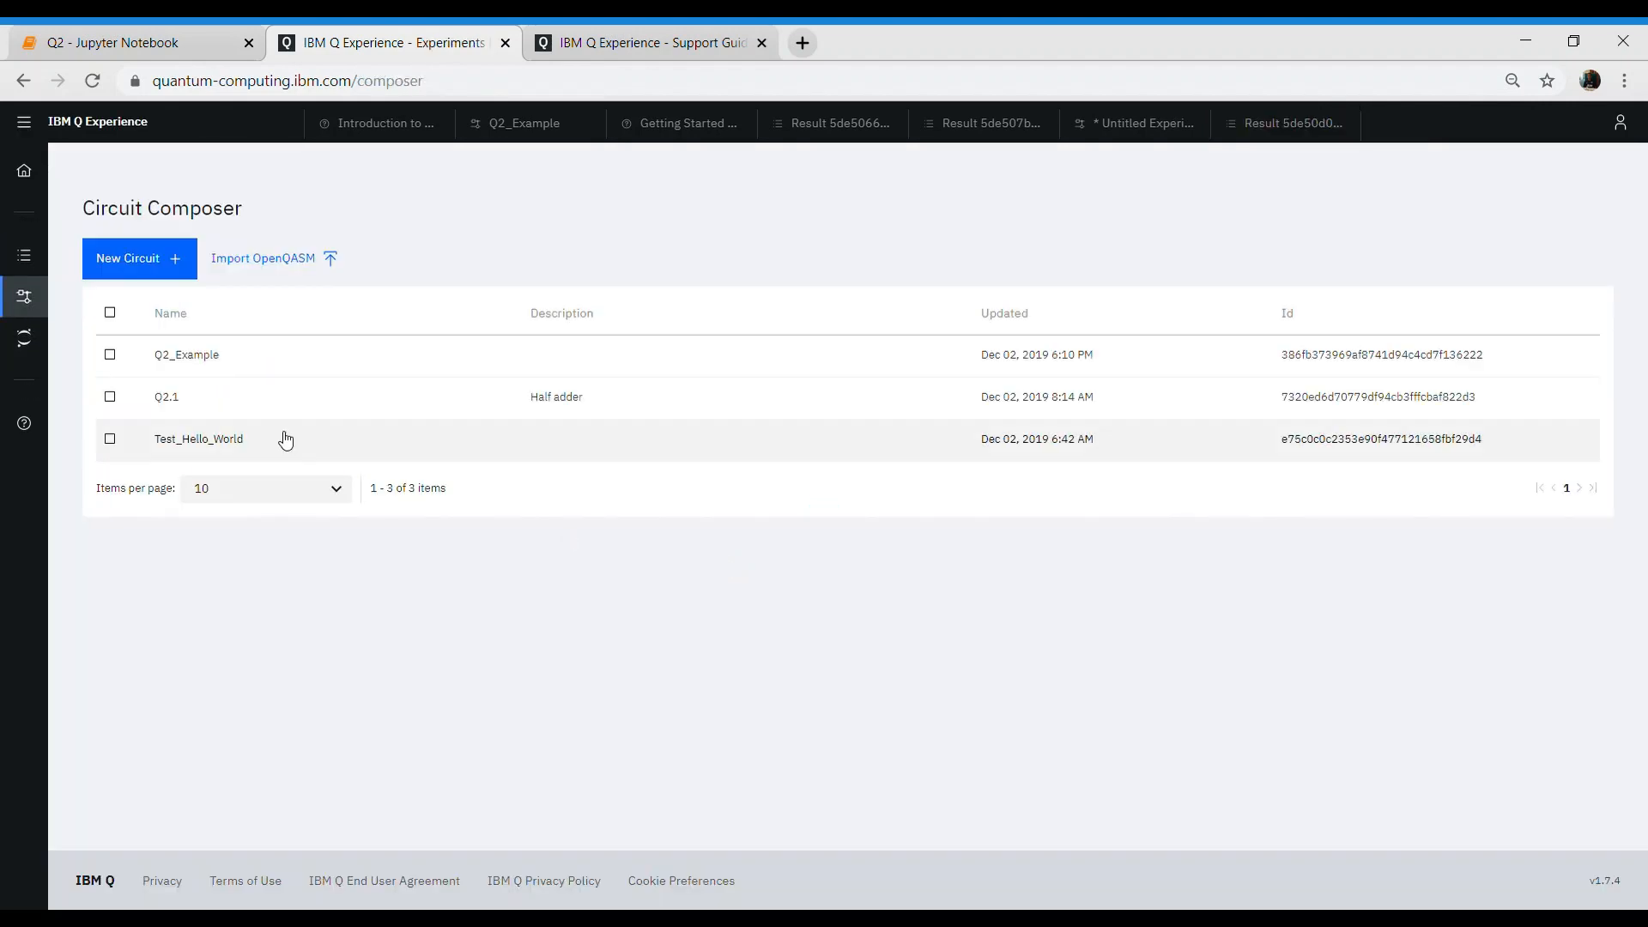
- Create a blank Untitled Experiment with five qubit lines and a classical register
{"action": "left_click", "coordinate": [139, 259]}
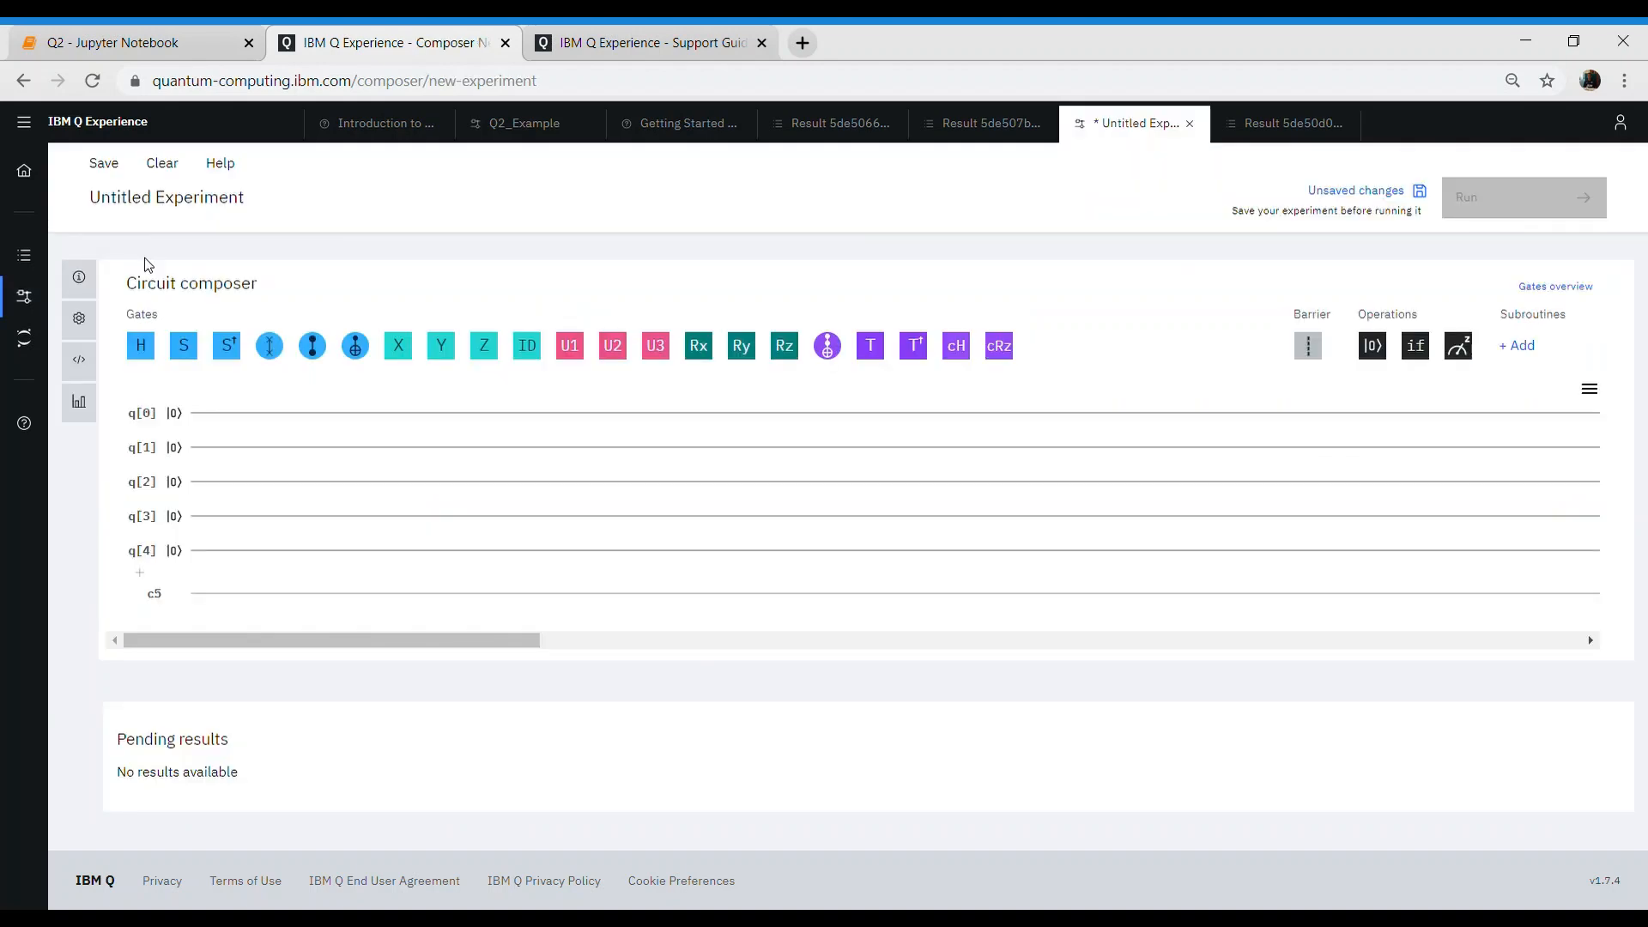
{"action": "mouse_move", "coordinate": [147, 365]}
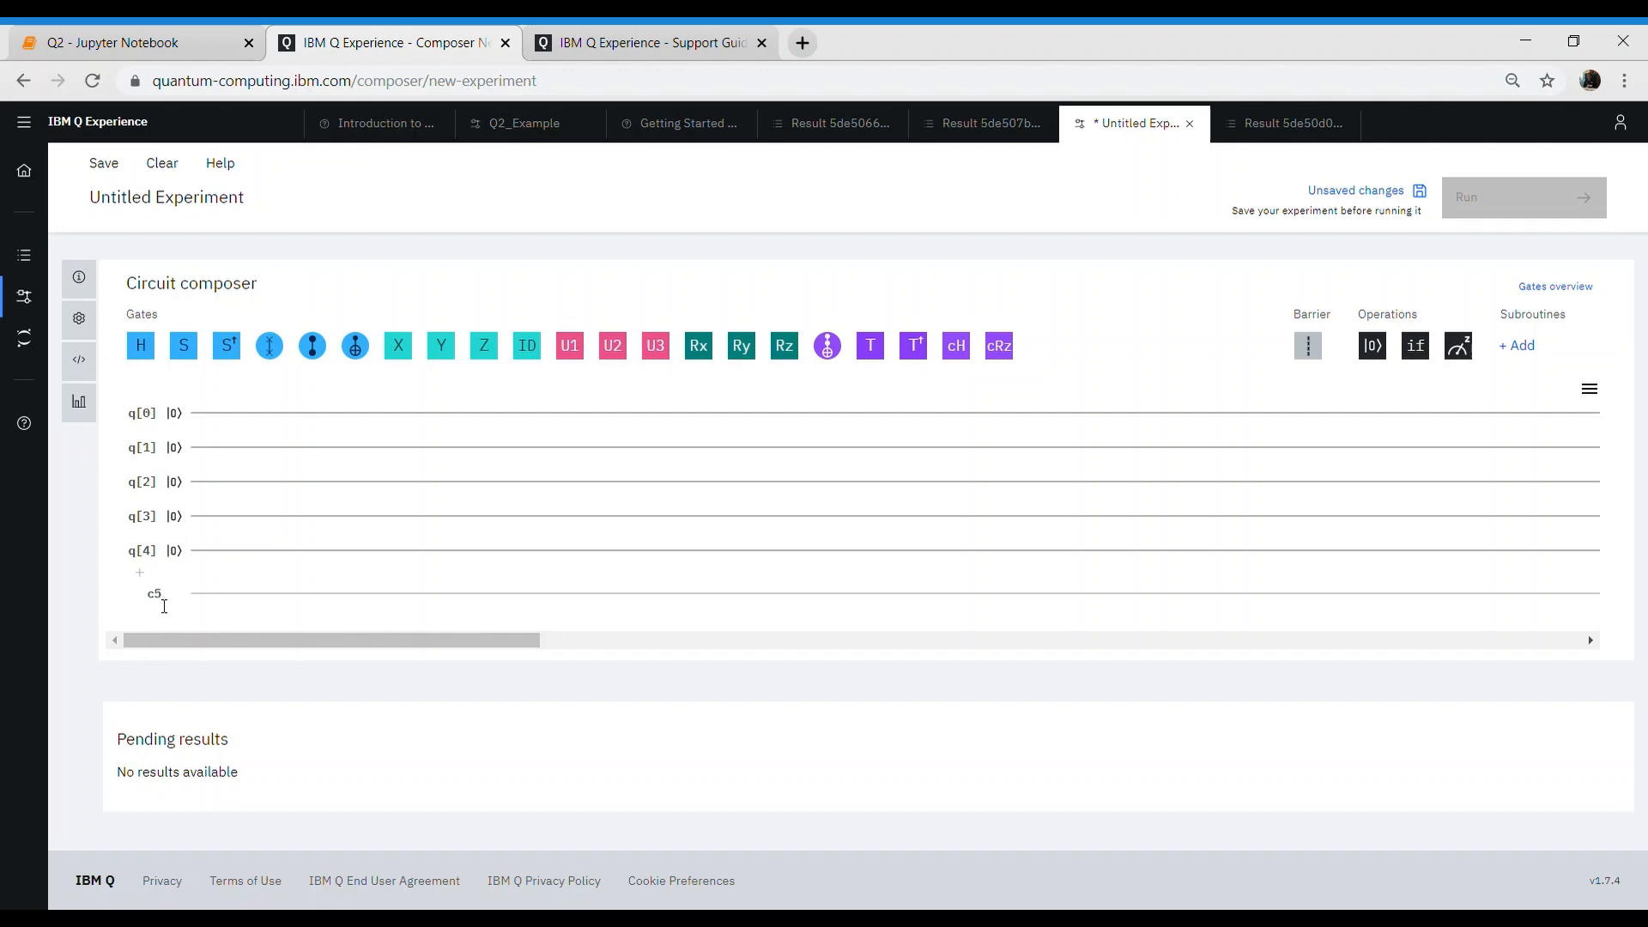
{"action": "double_click", "coordinate": [154, 593]}
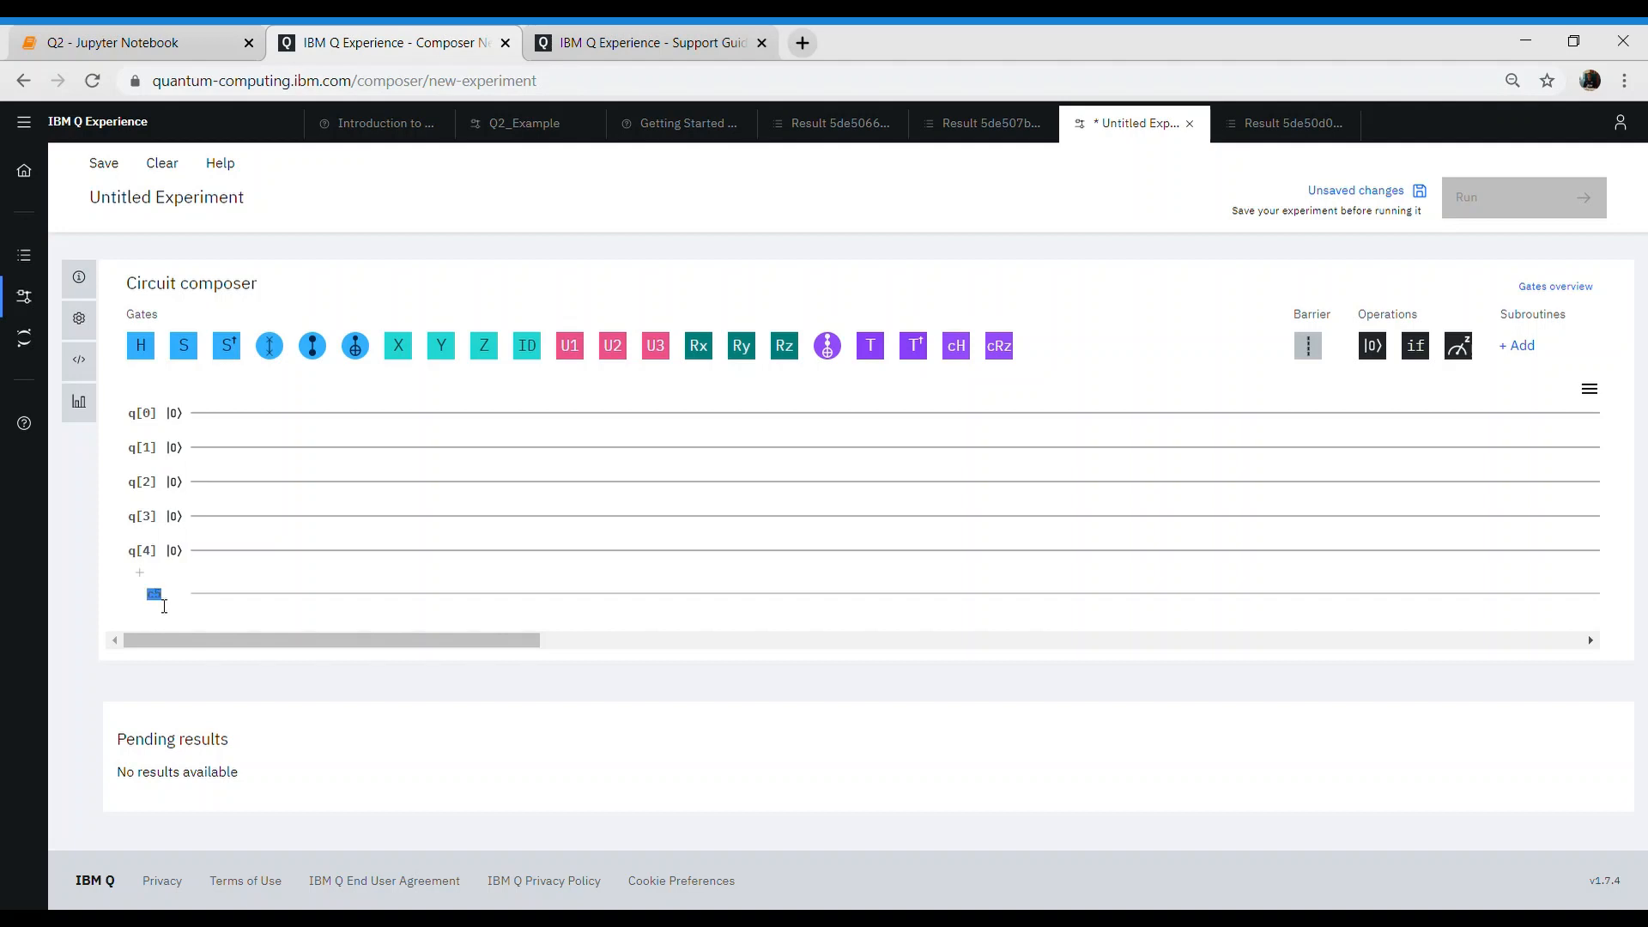
{"action": "mouse_move", "coordinate": [166, 425]}
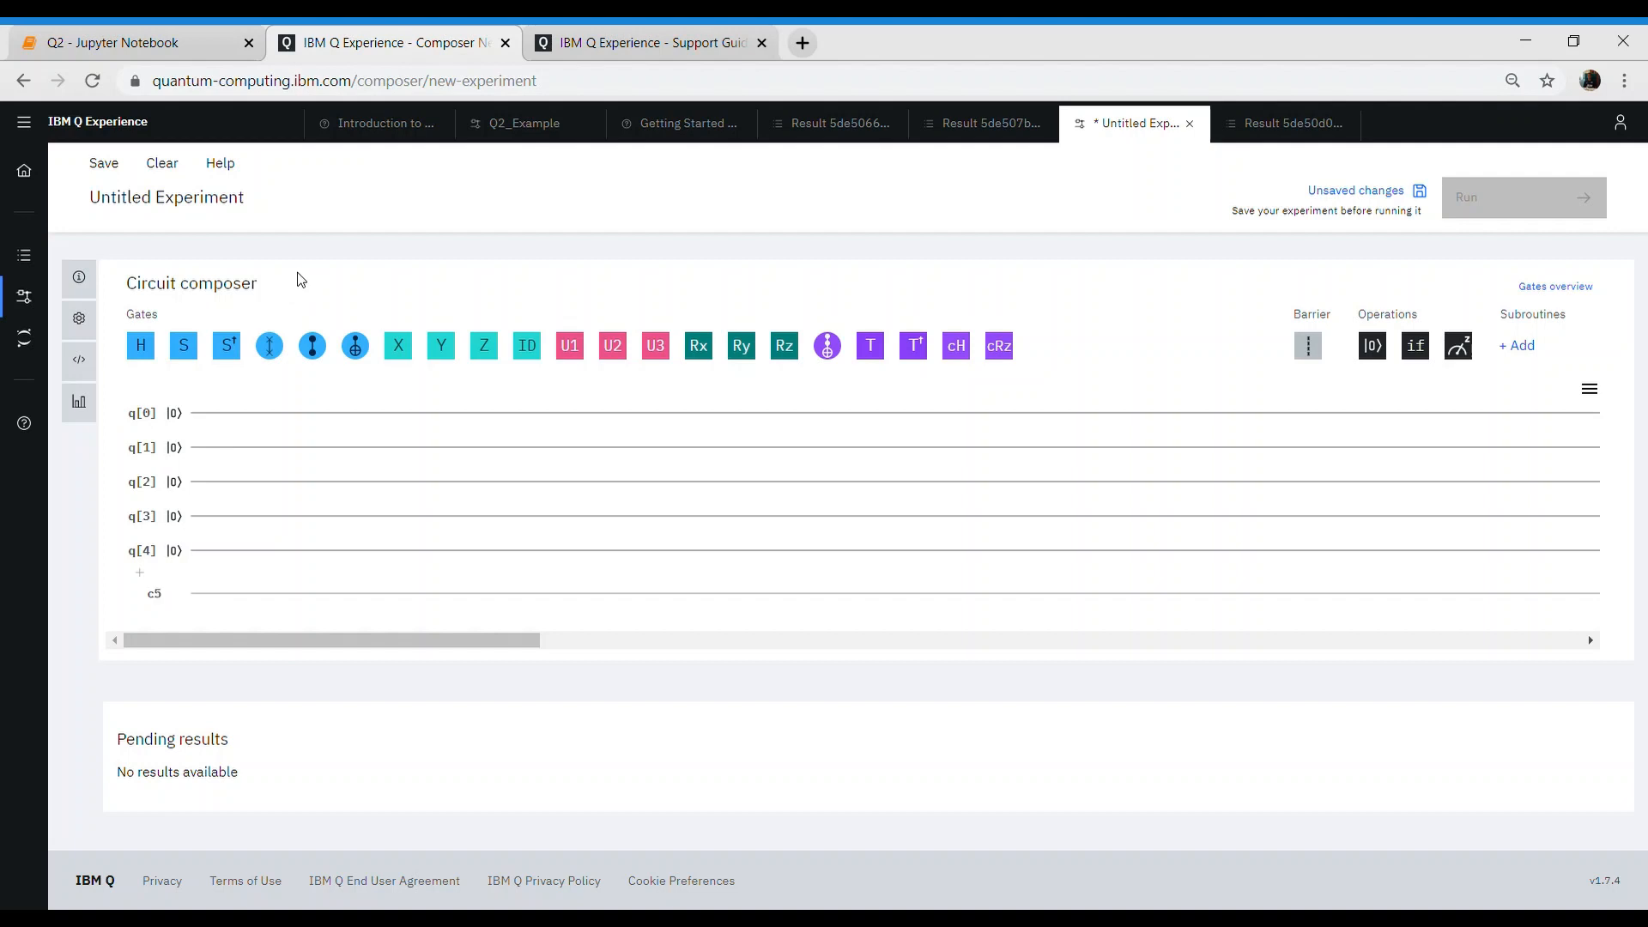
{"action": "mouse_move", "coordinate": [333, 298]}
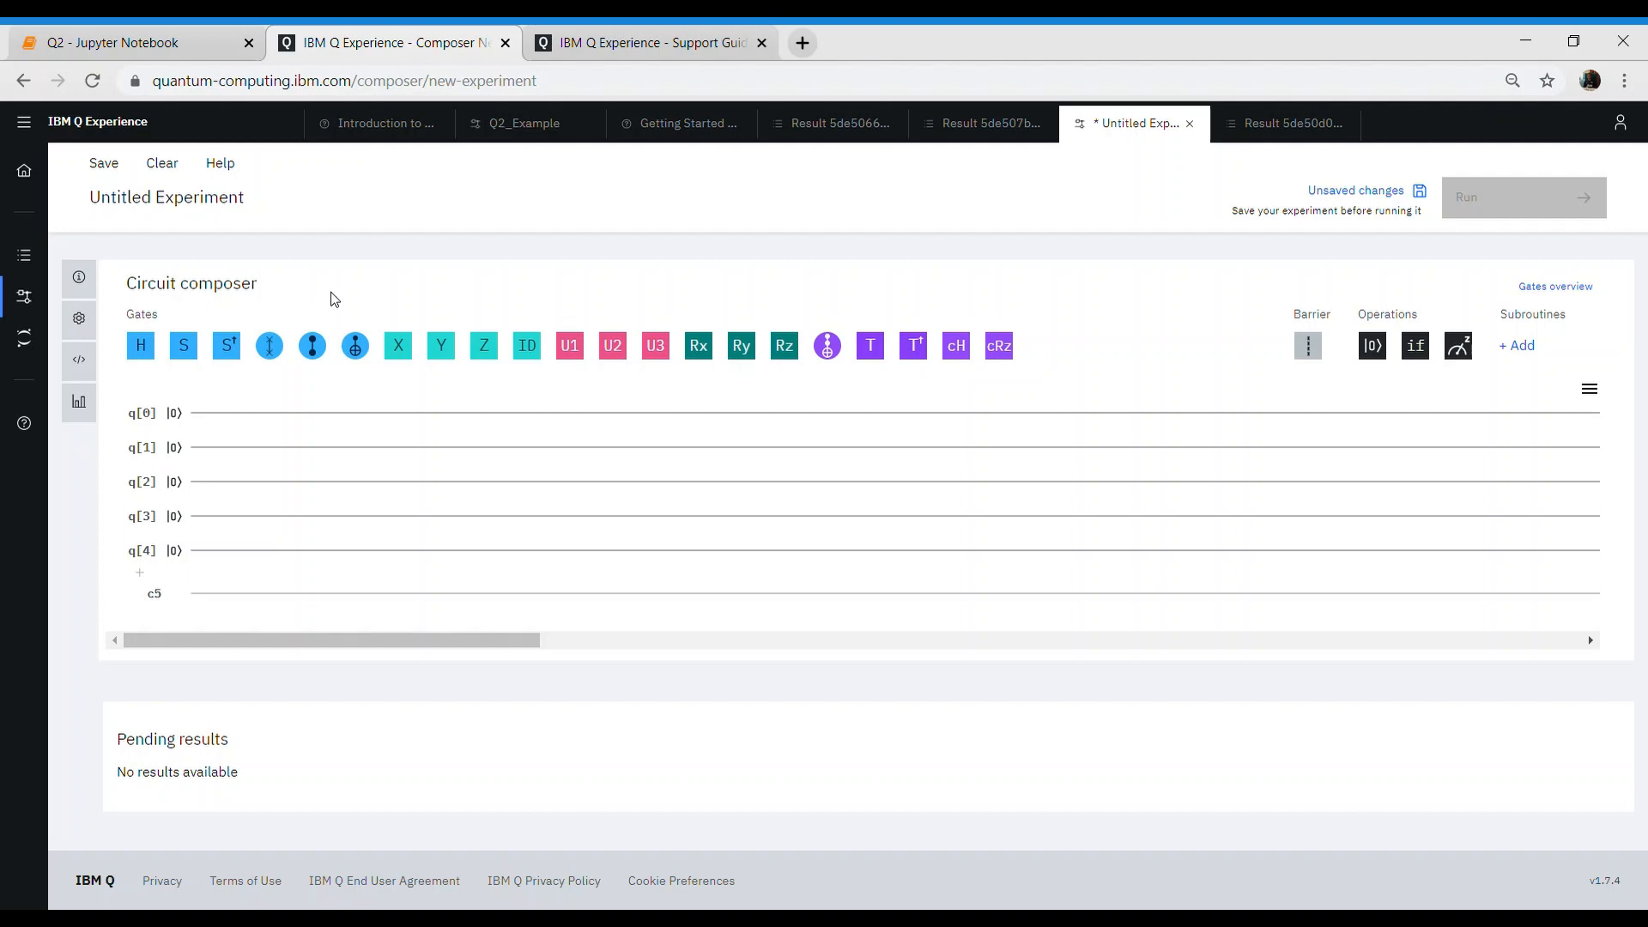
{"action": "mouse_move", "coordinate": [699, 243]}
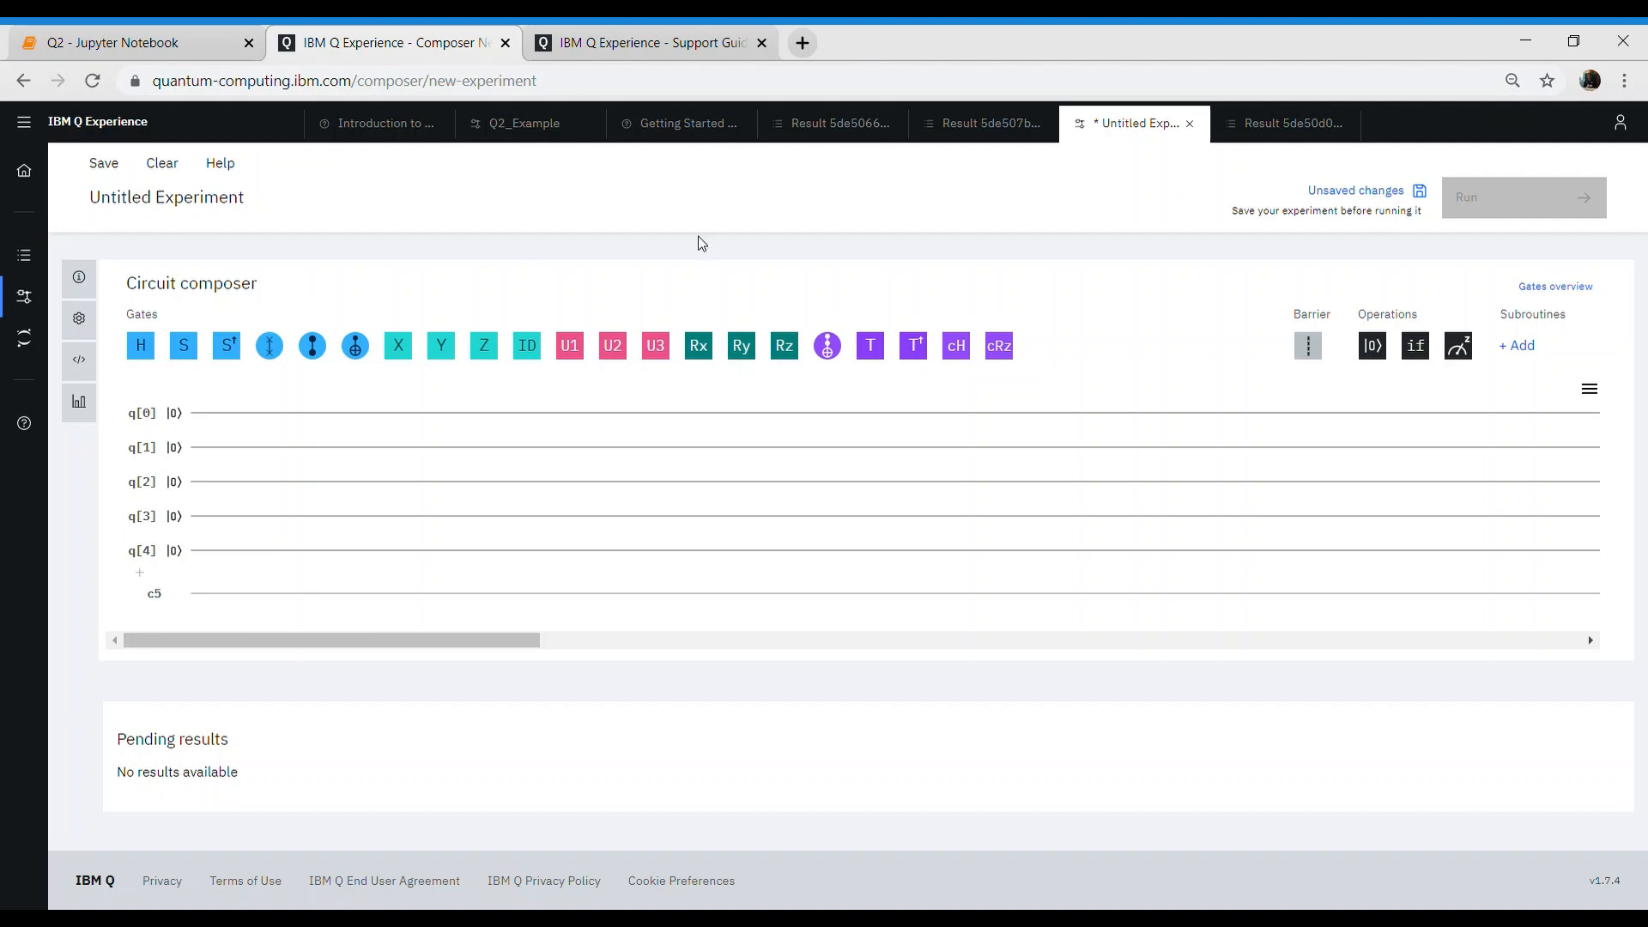
{"action": "mouse_move", "coordinate": [425, 441]}
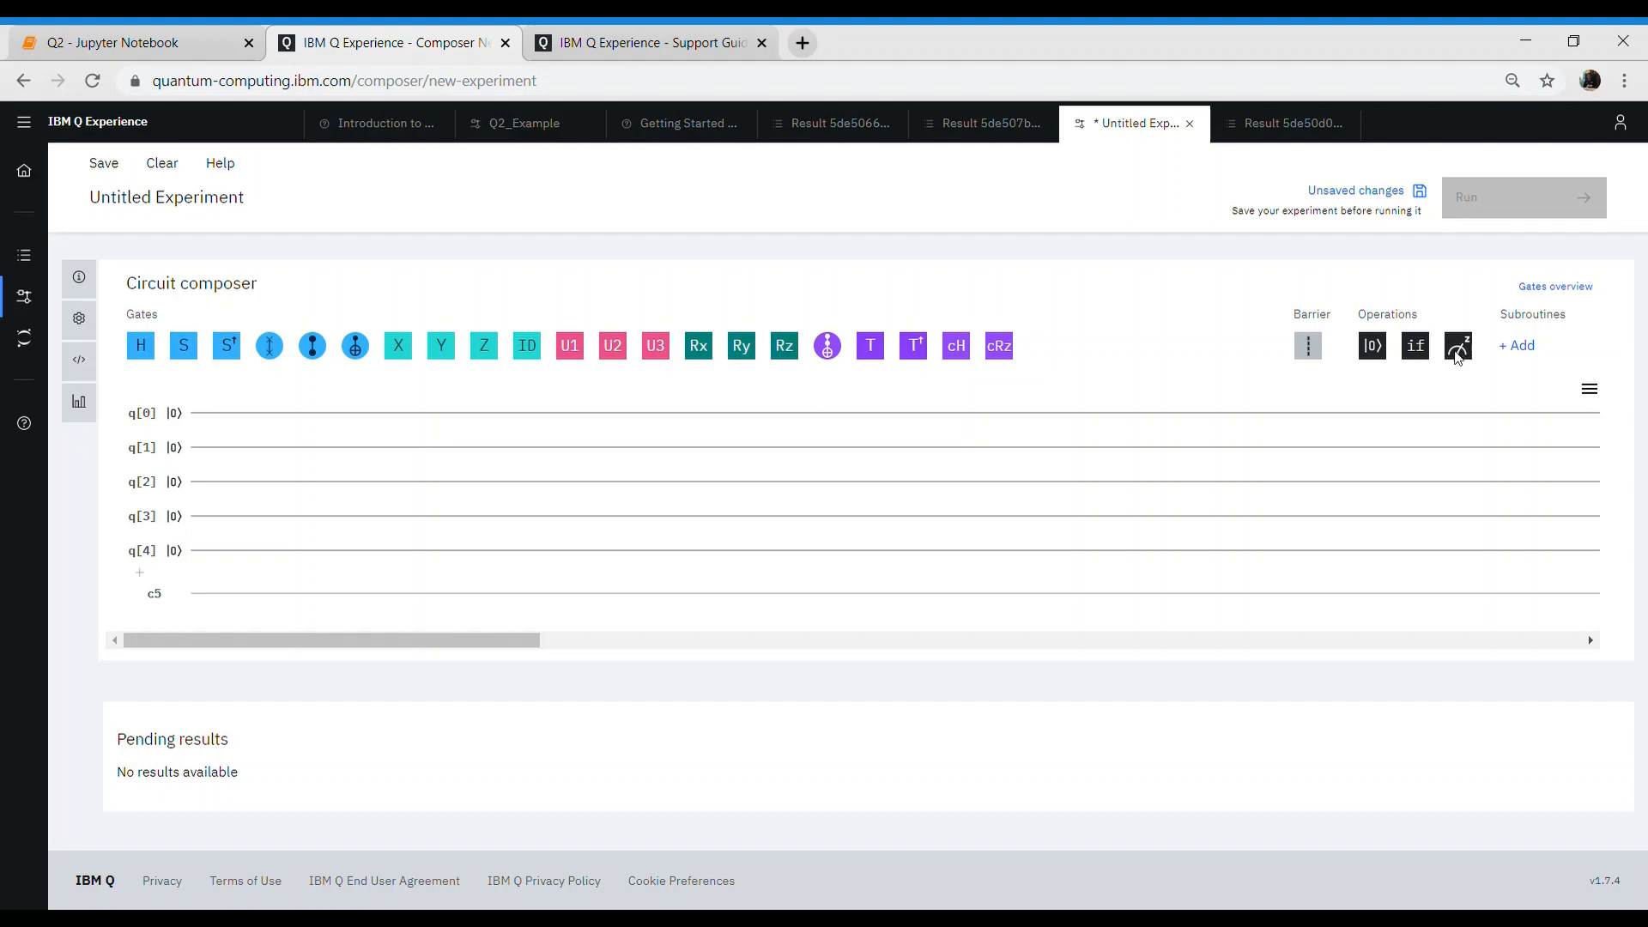
- Drag measurement operations onto the qubits and view the OpenQASM code listing
{"action": "left_click_drag", "start_coordinate": [1457, 345], "coordinate": [267, 412]}
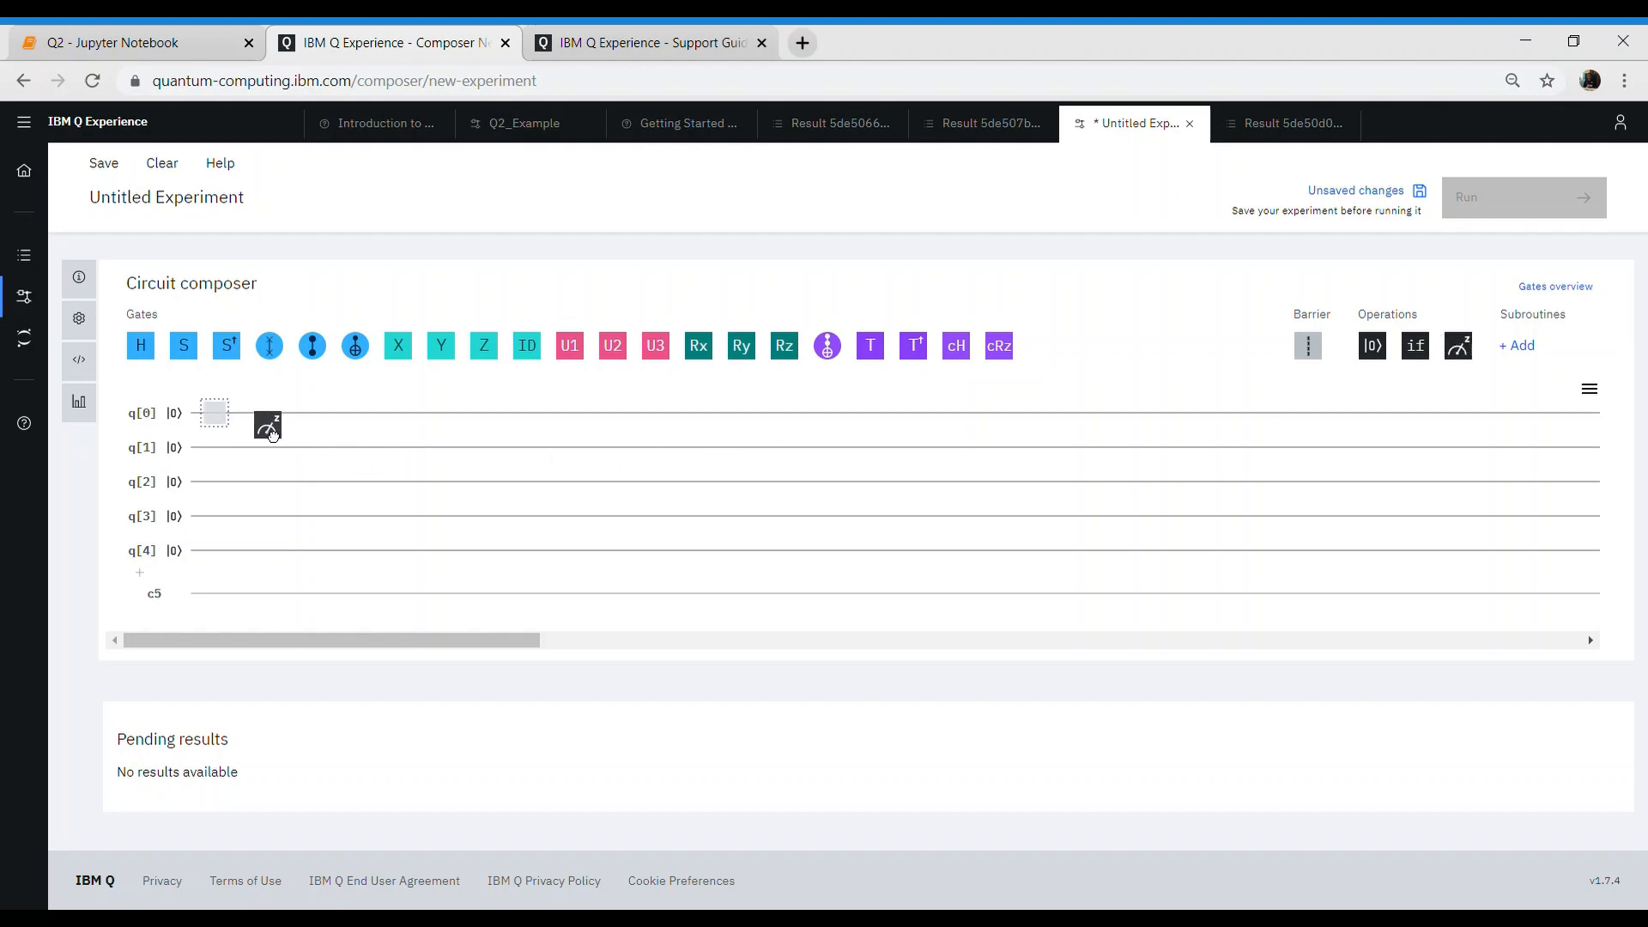
{"action": "left_click_drag", "start_coordinate": [268, 426], "coordinate": [214, 412]}
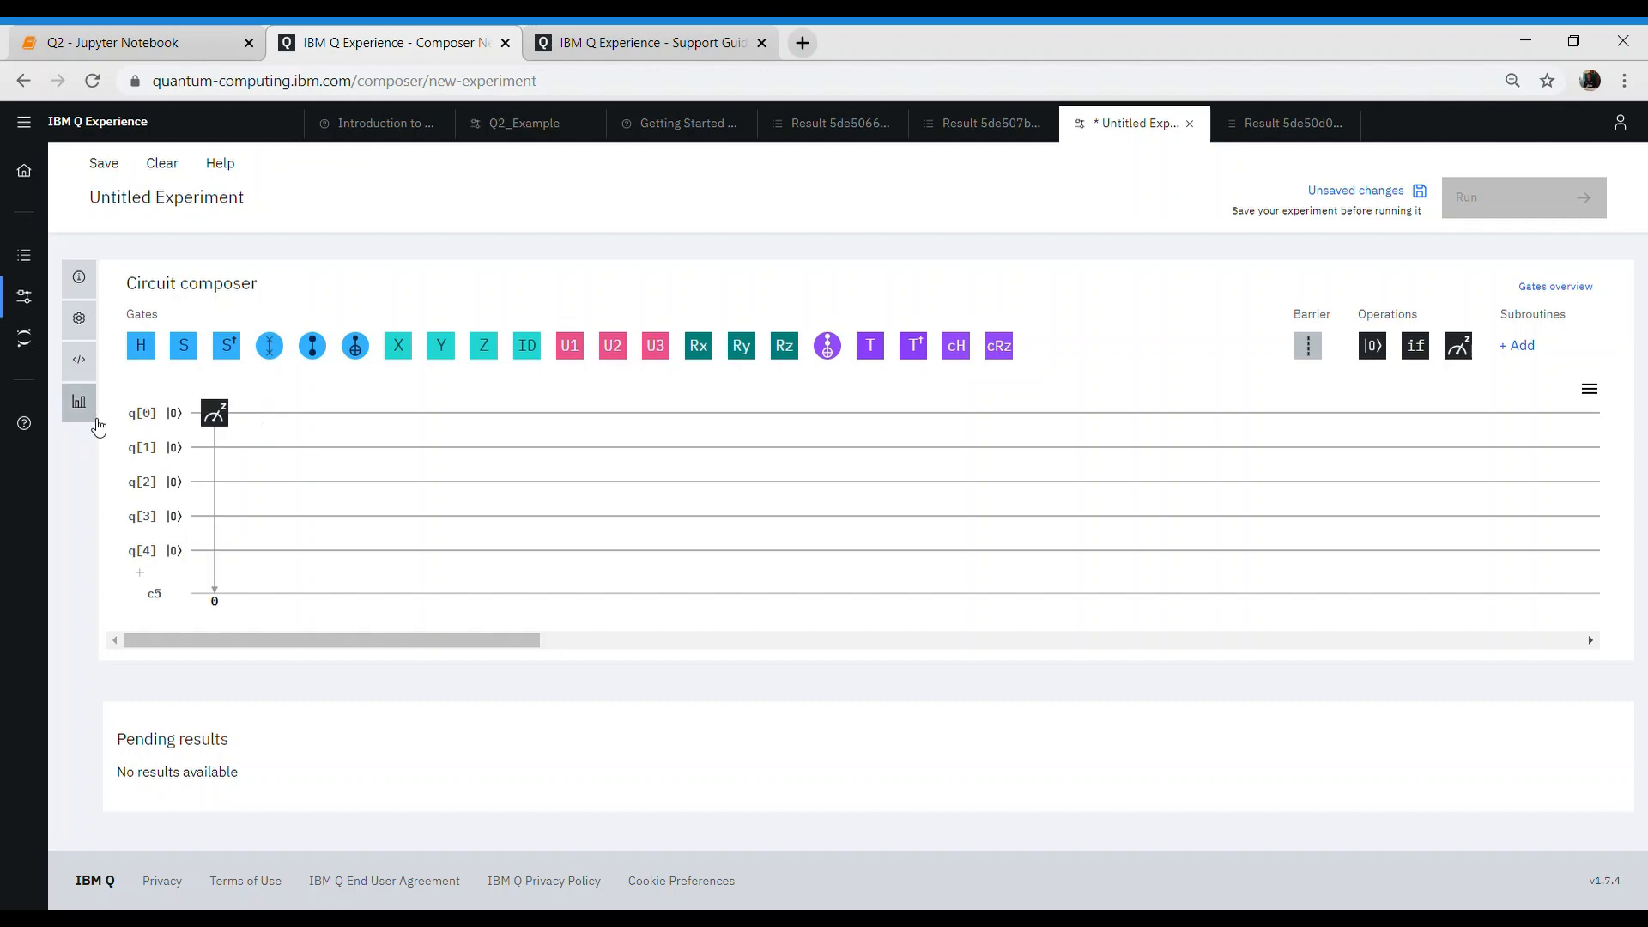
{"action": "left_click", "coordinate": [78, 402]}
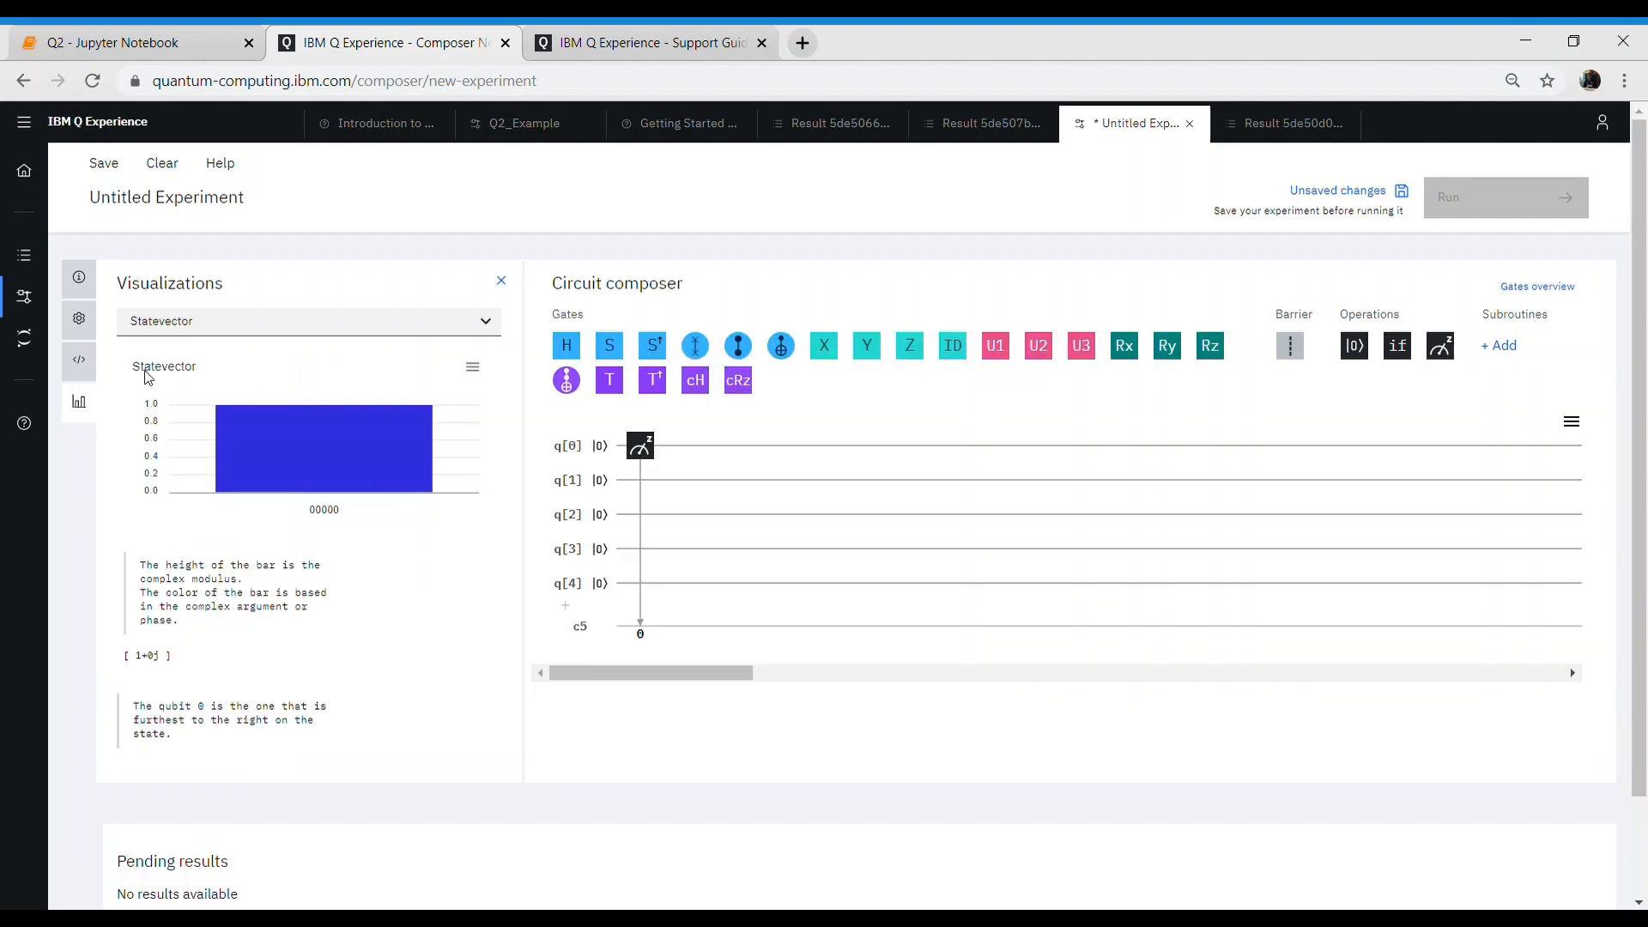
{"action": "left_click", "coordinate": [78, 359]}
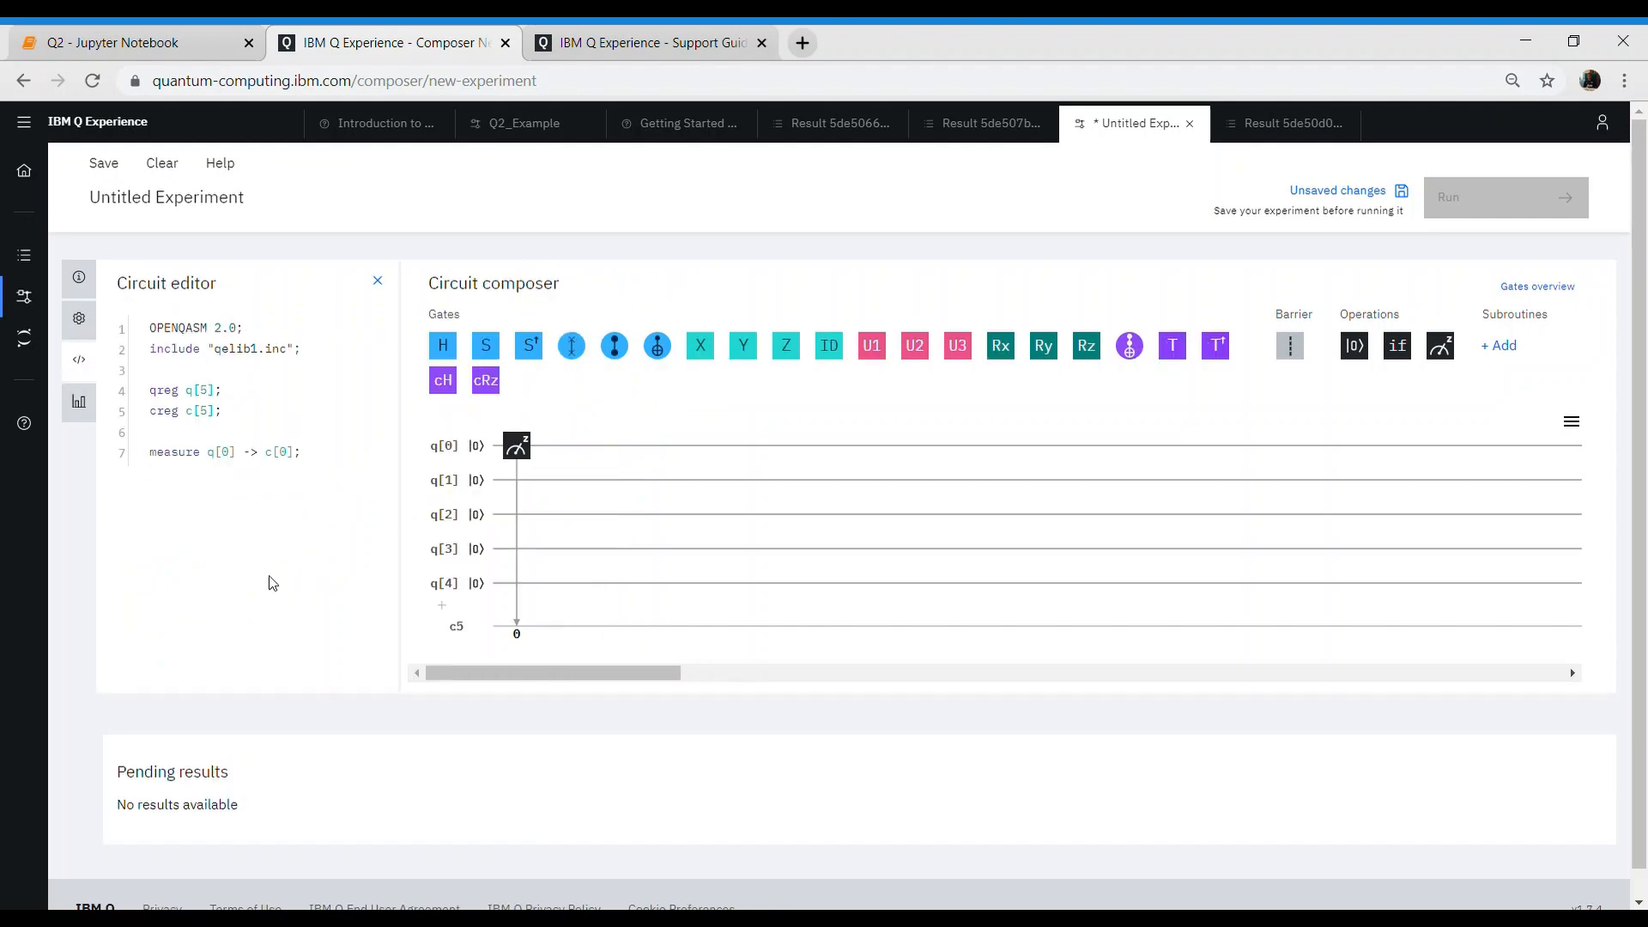
{"action": "mouse_move", "coordinate": [1437, 365]}
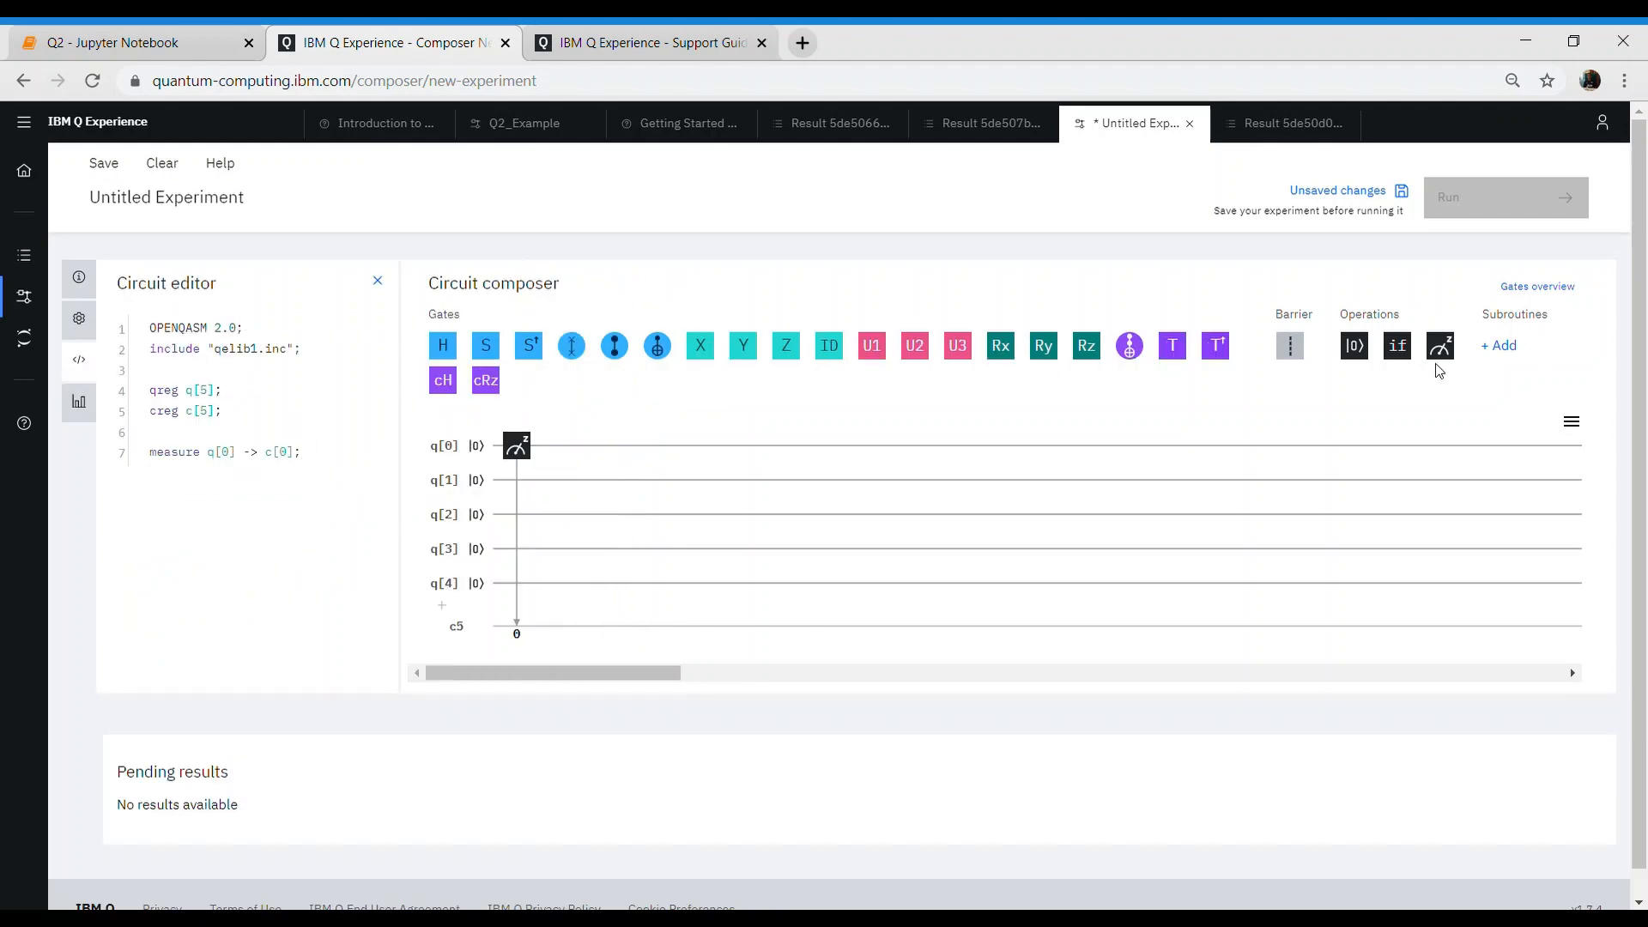
{"action": "left_click_drag", "start_coordinate": [1438, 345], "coordinate": [609, 515]}
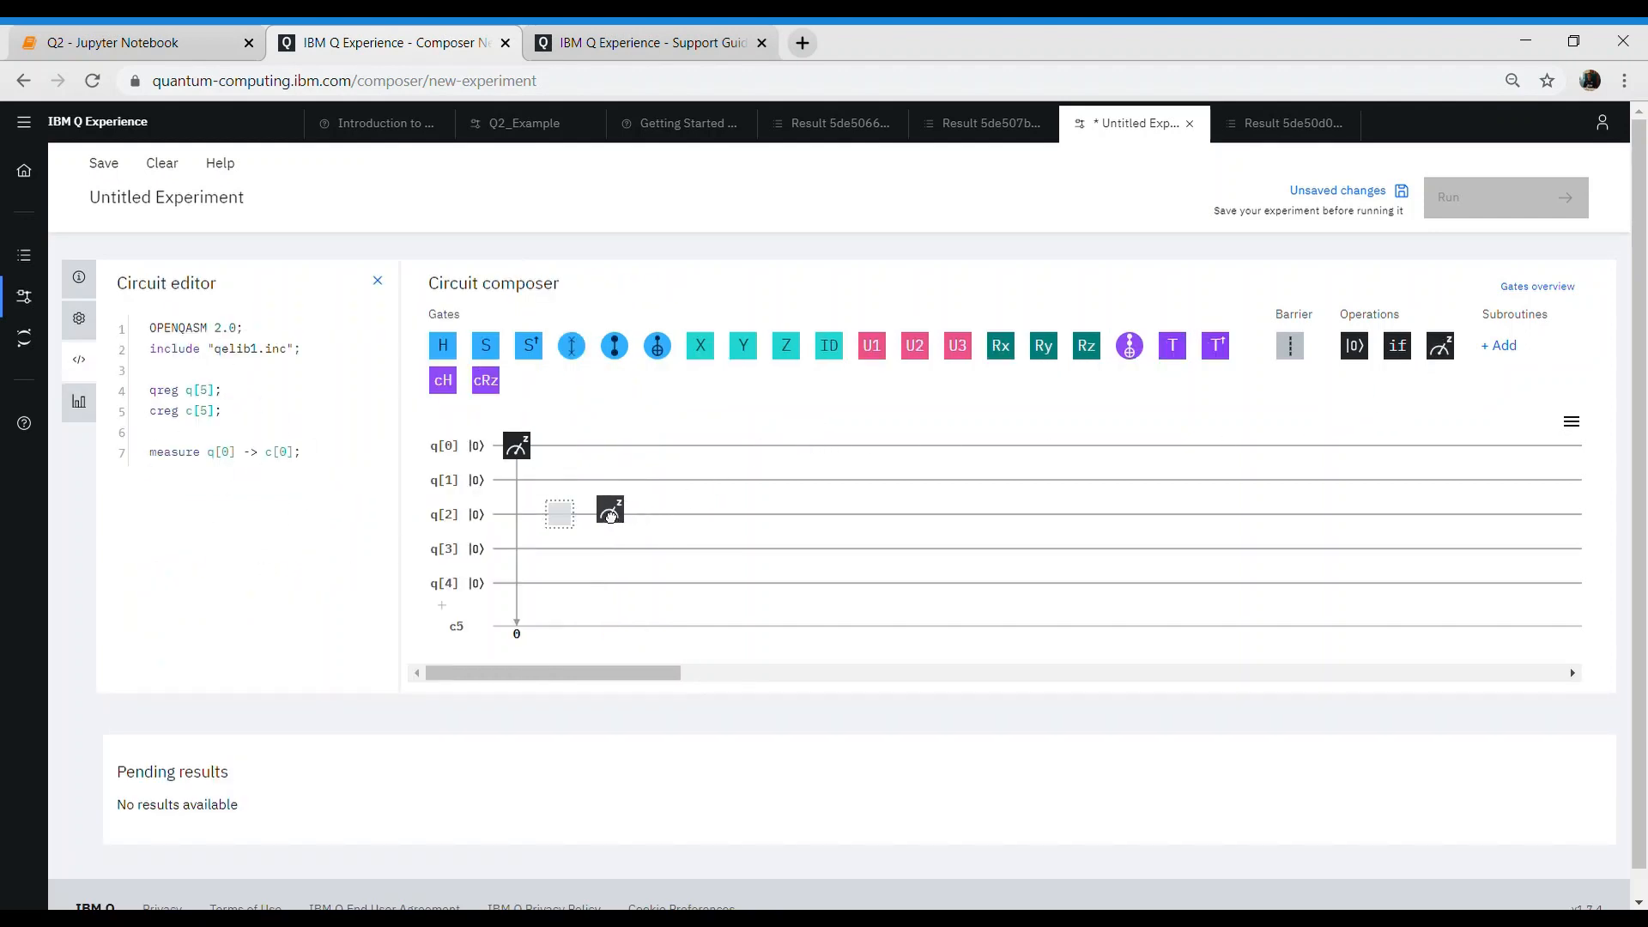
{"action": "left_click_drag", "start_coordinate": [609, 514], "coordinate": [558, 481]}
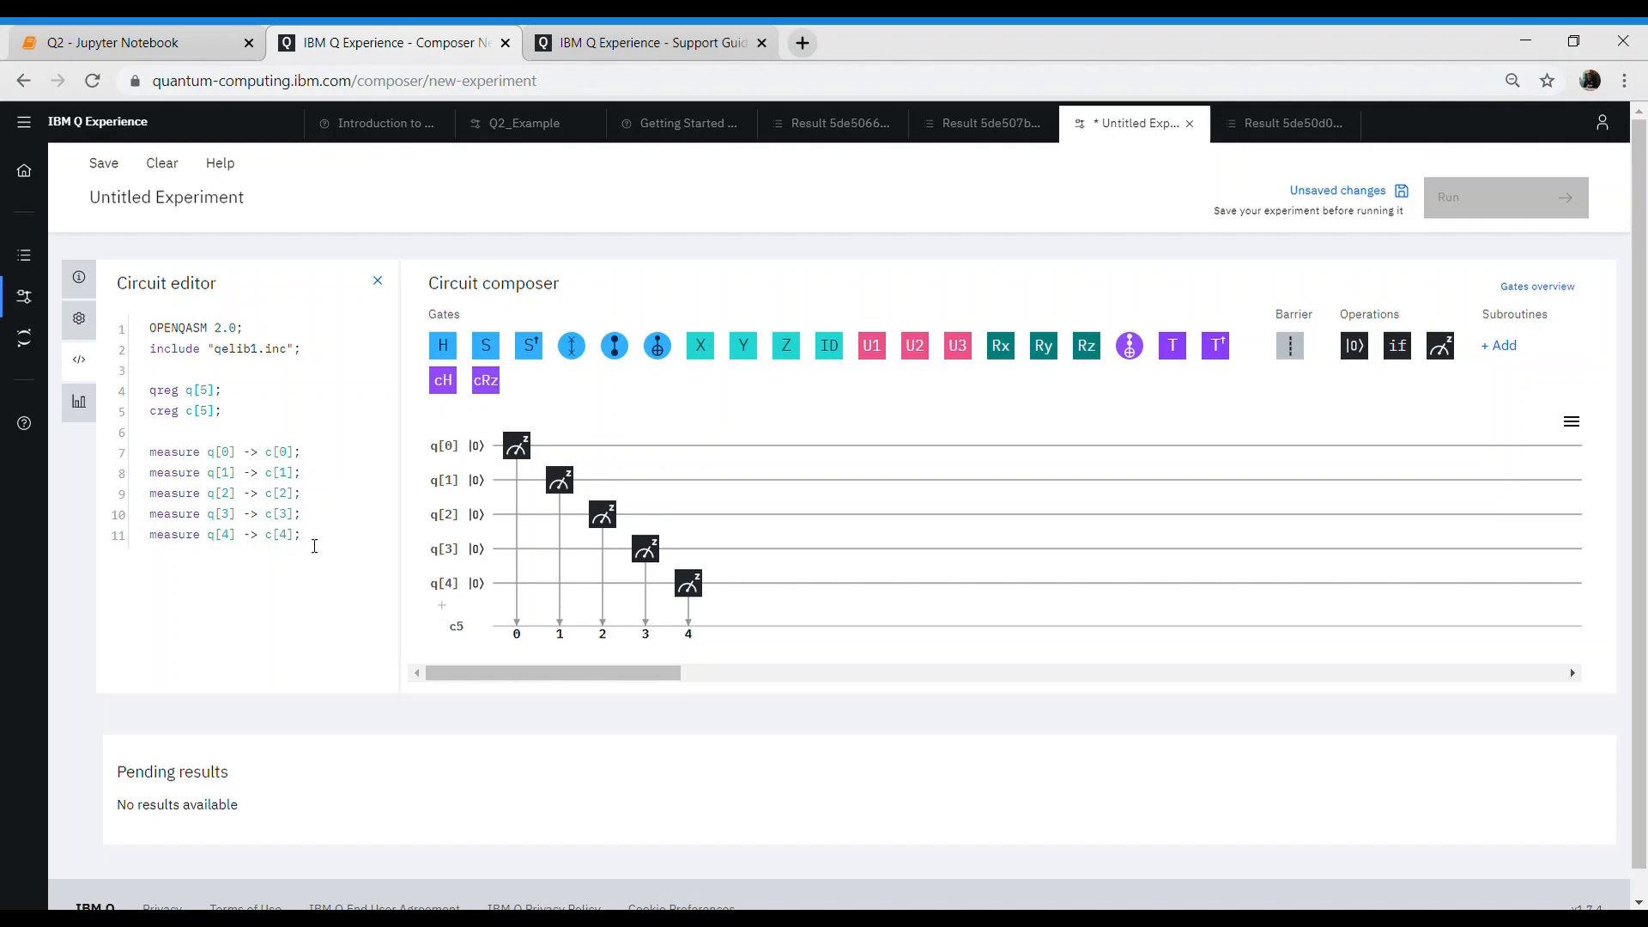
{"action": "mouse_move", "coordinate": [92, 393]}
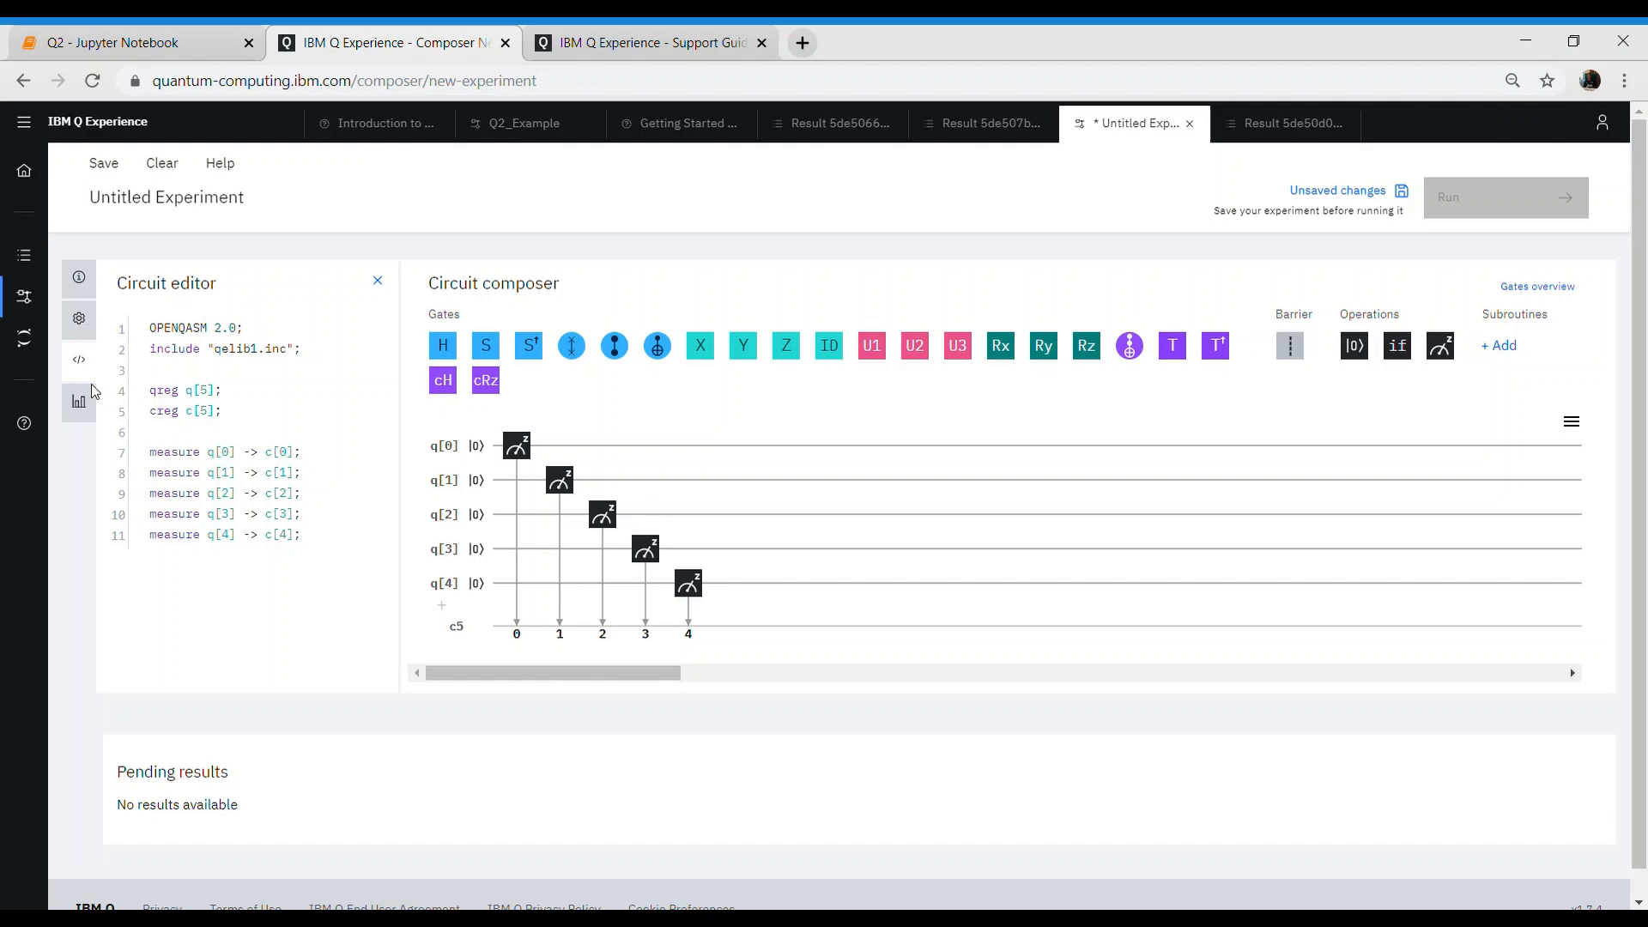
- Show the Measurement Probabilities histogram, with state 00000 at 100%
{"action": "left_click", "coordinate": [78, 402]}
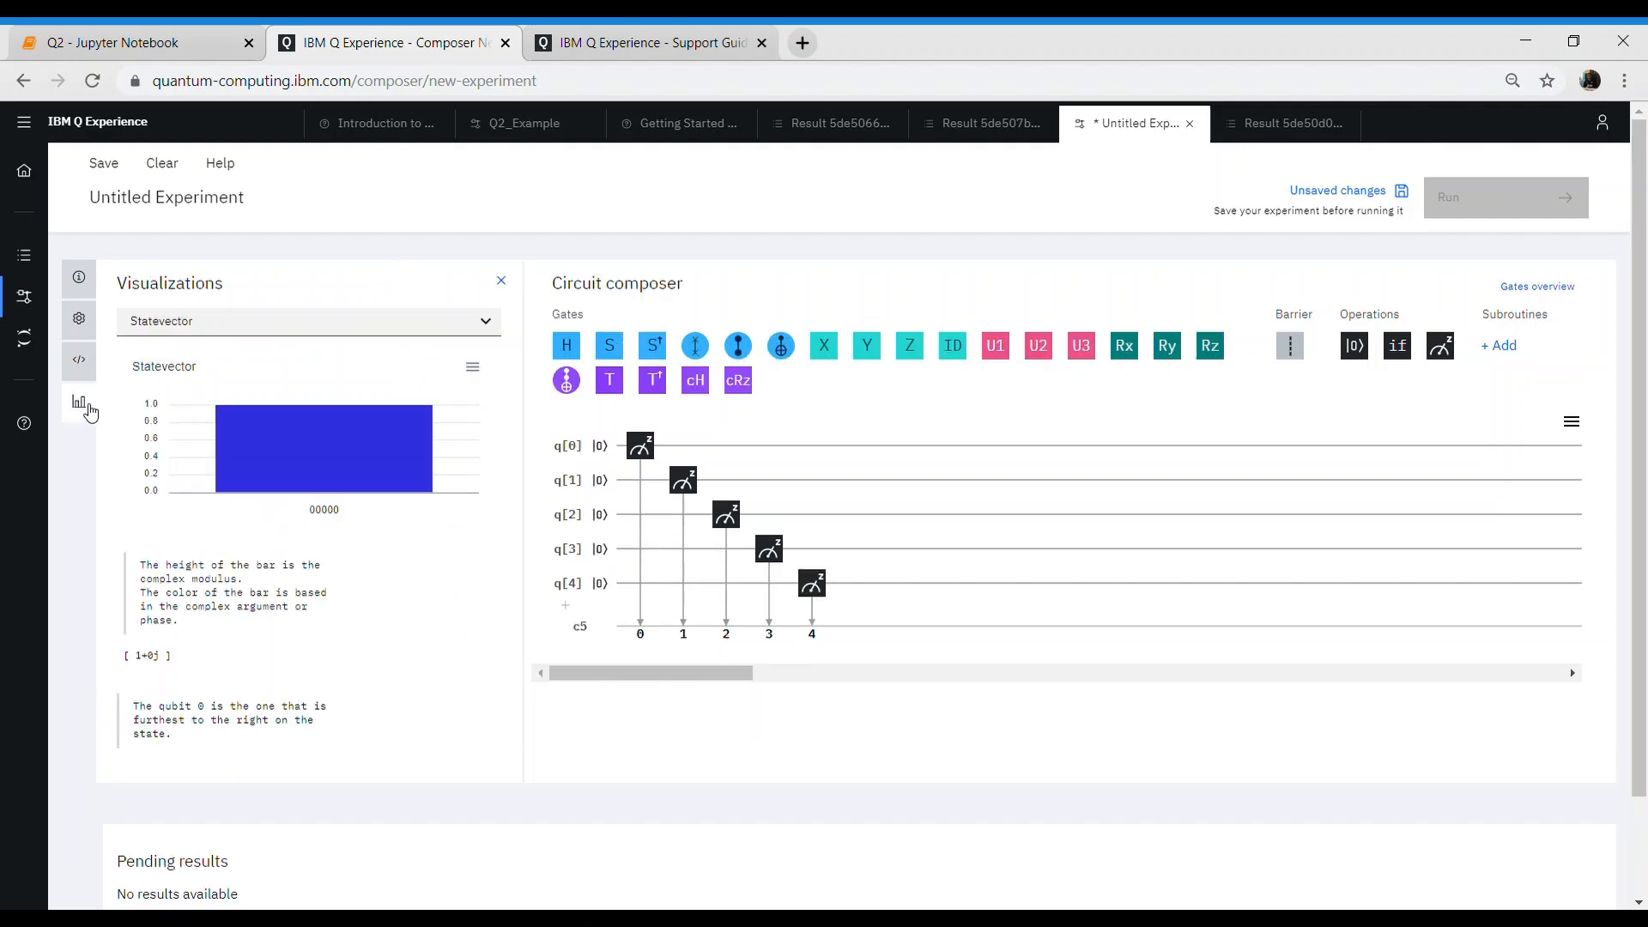
{"action": "mouse_move", "coordinate": [472, 372]}
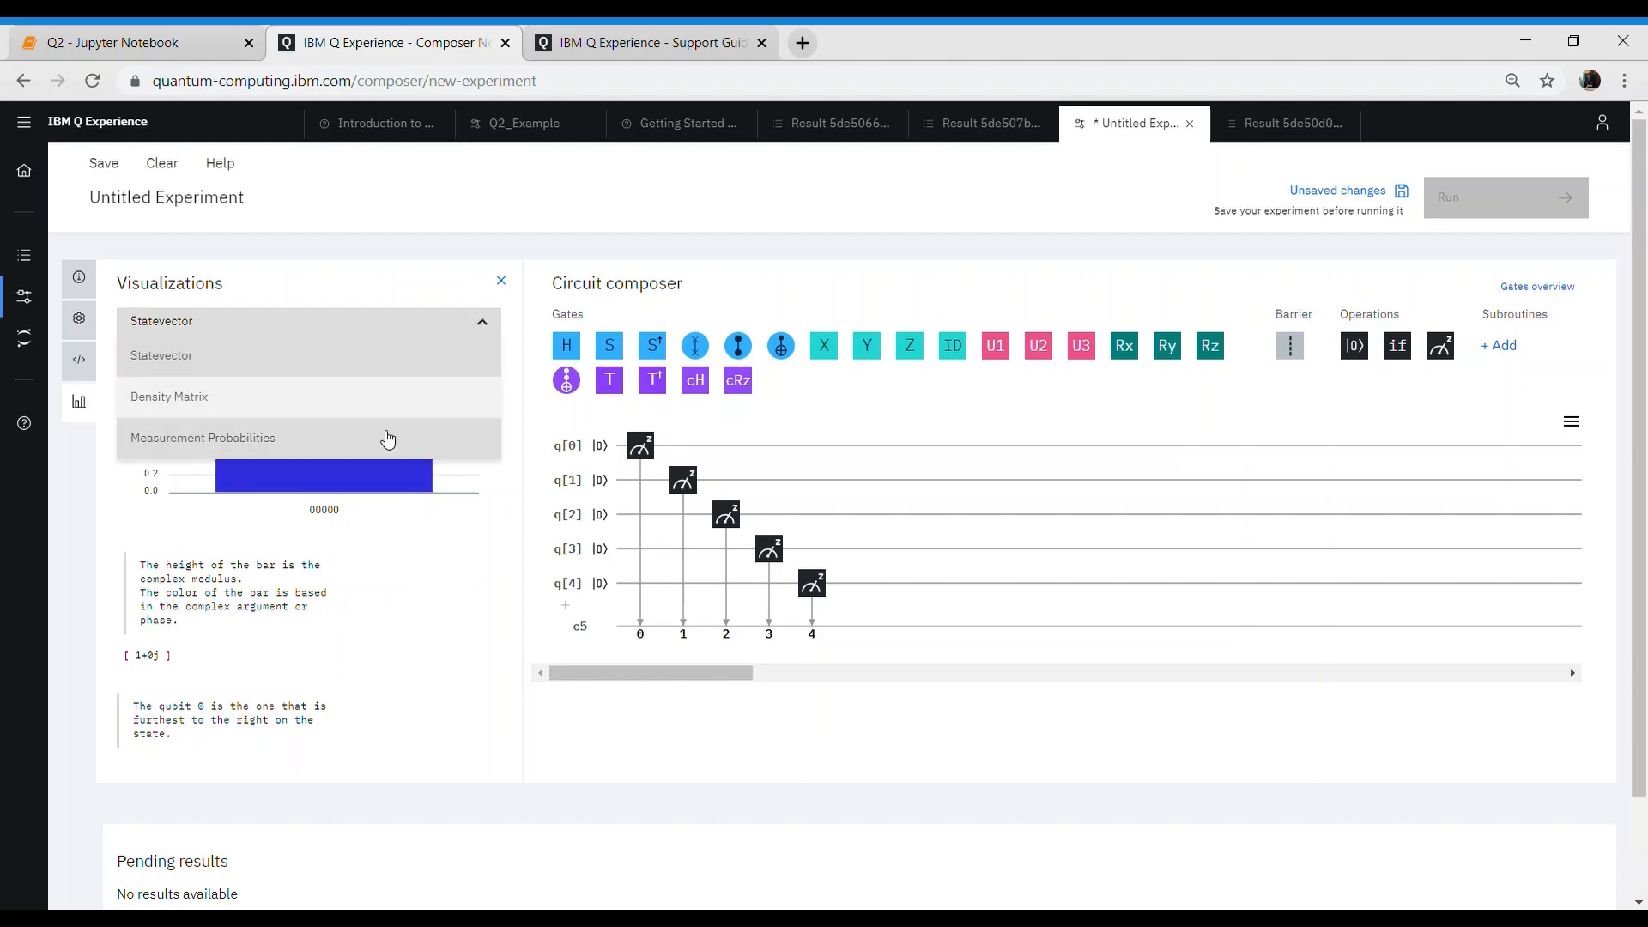
{"action": "left_click", "coordinate": [202, 438]}
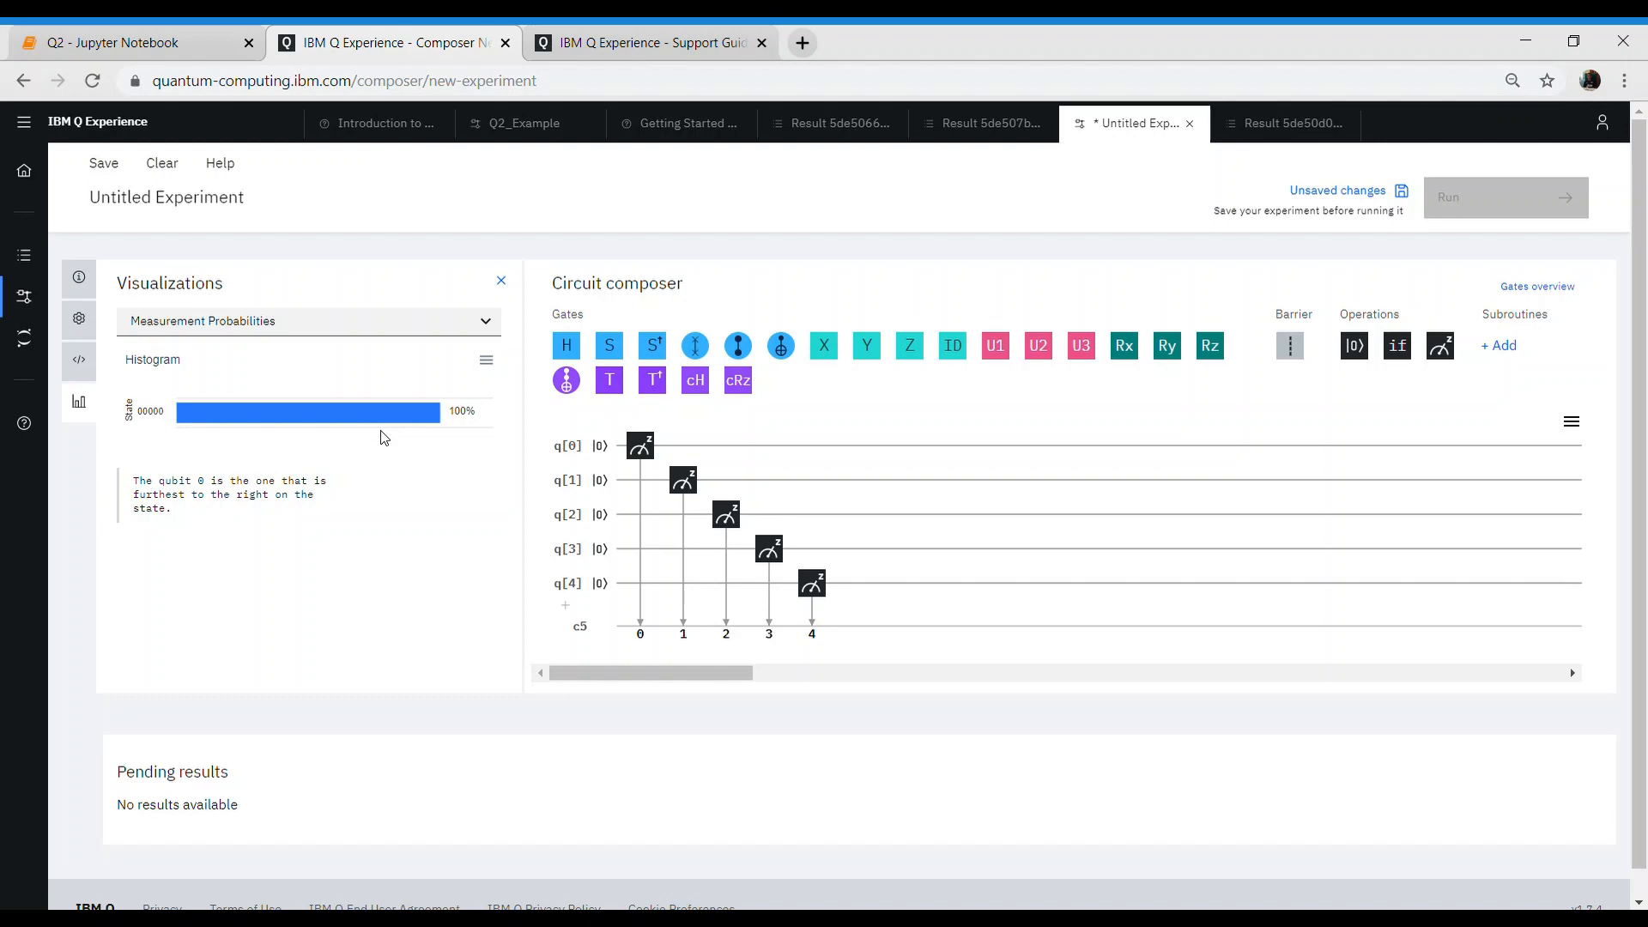
{"action": "mouse_move", "coordinate": [150, 422]}
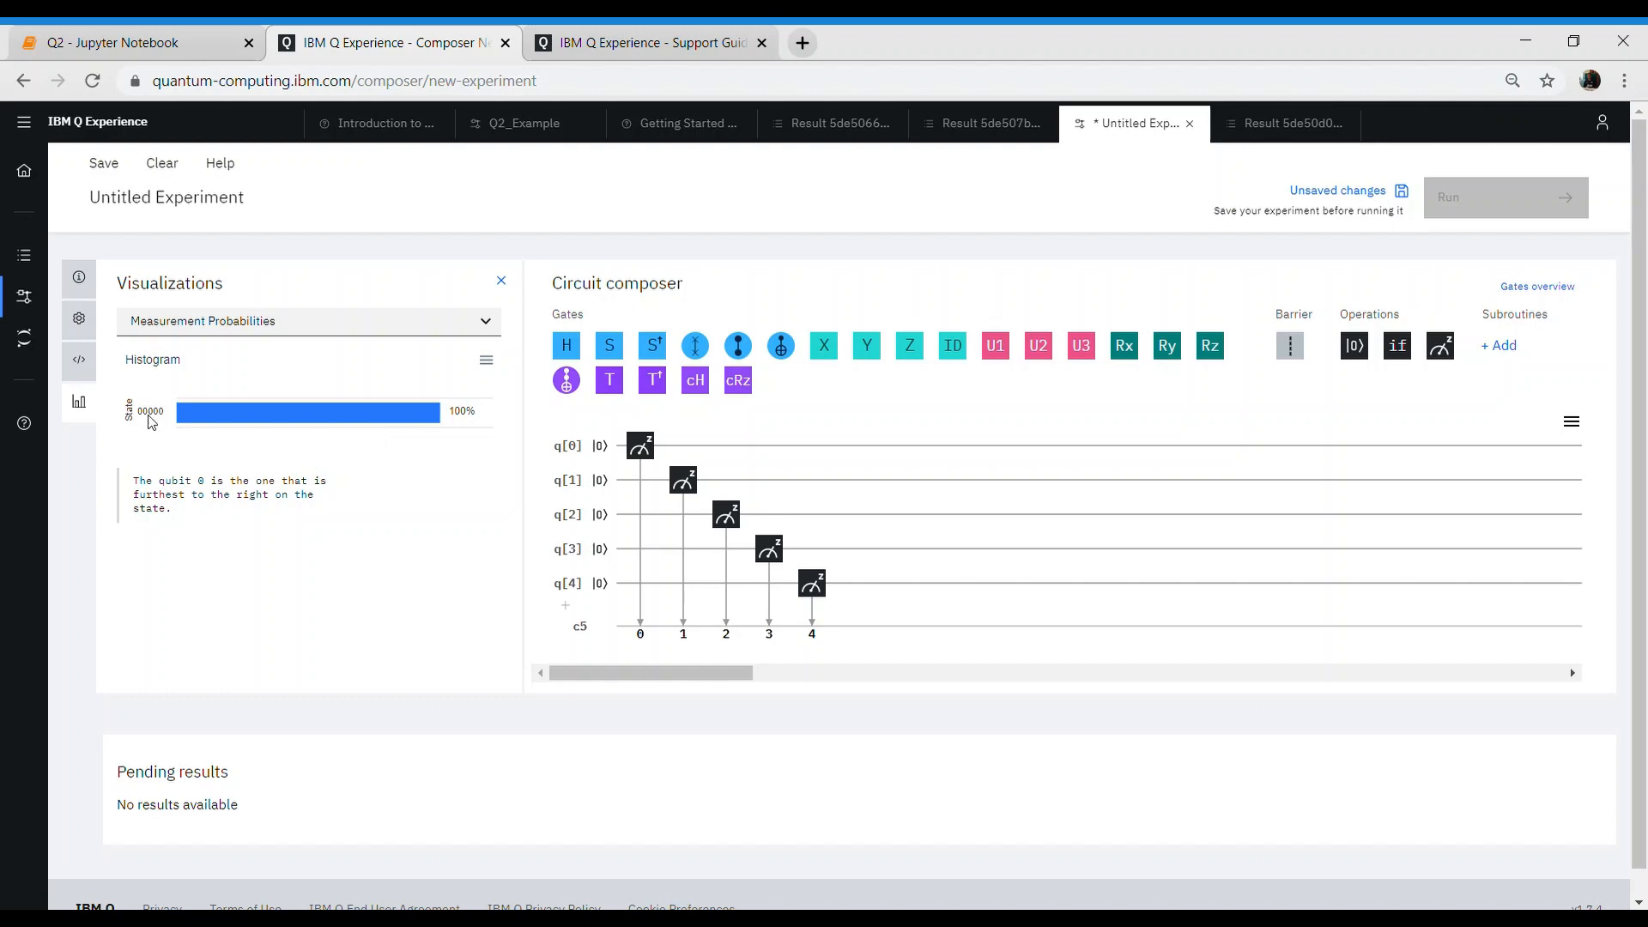
{"action": "mouse_move", "coordinate": [167, 420]}
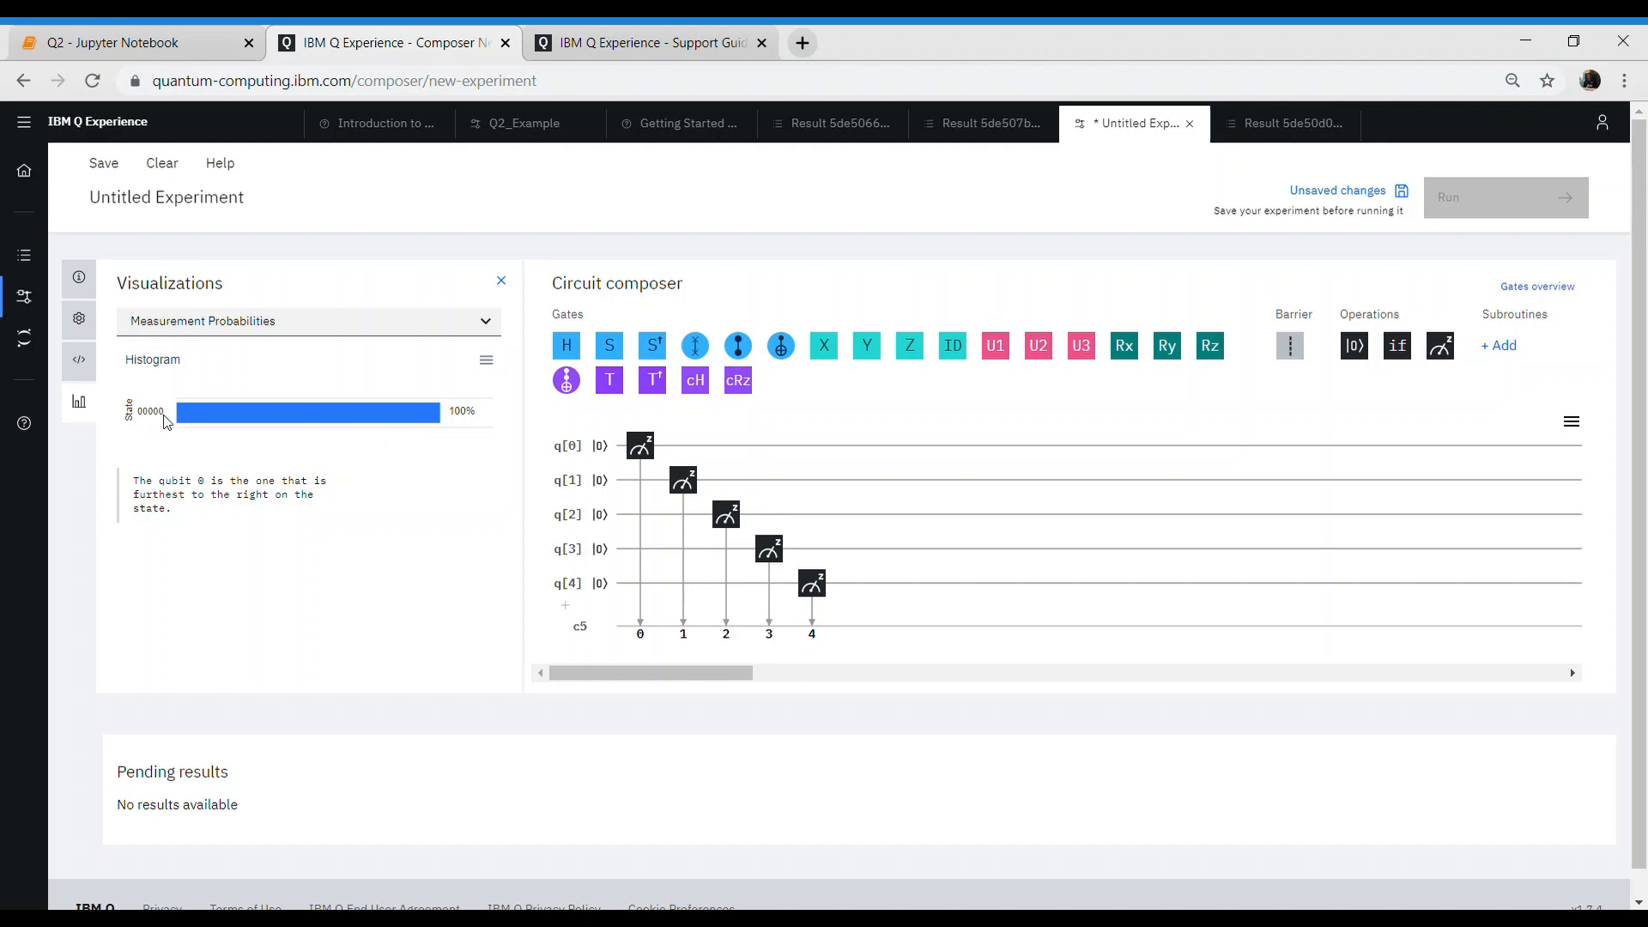
{"action": "mouse_move", "coordinate": [558, 452]}
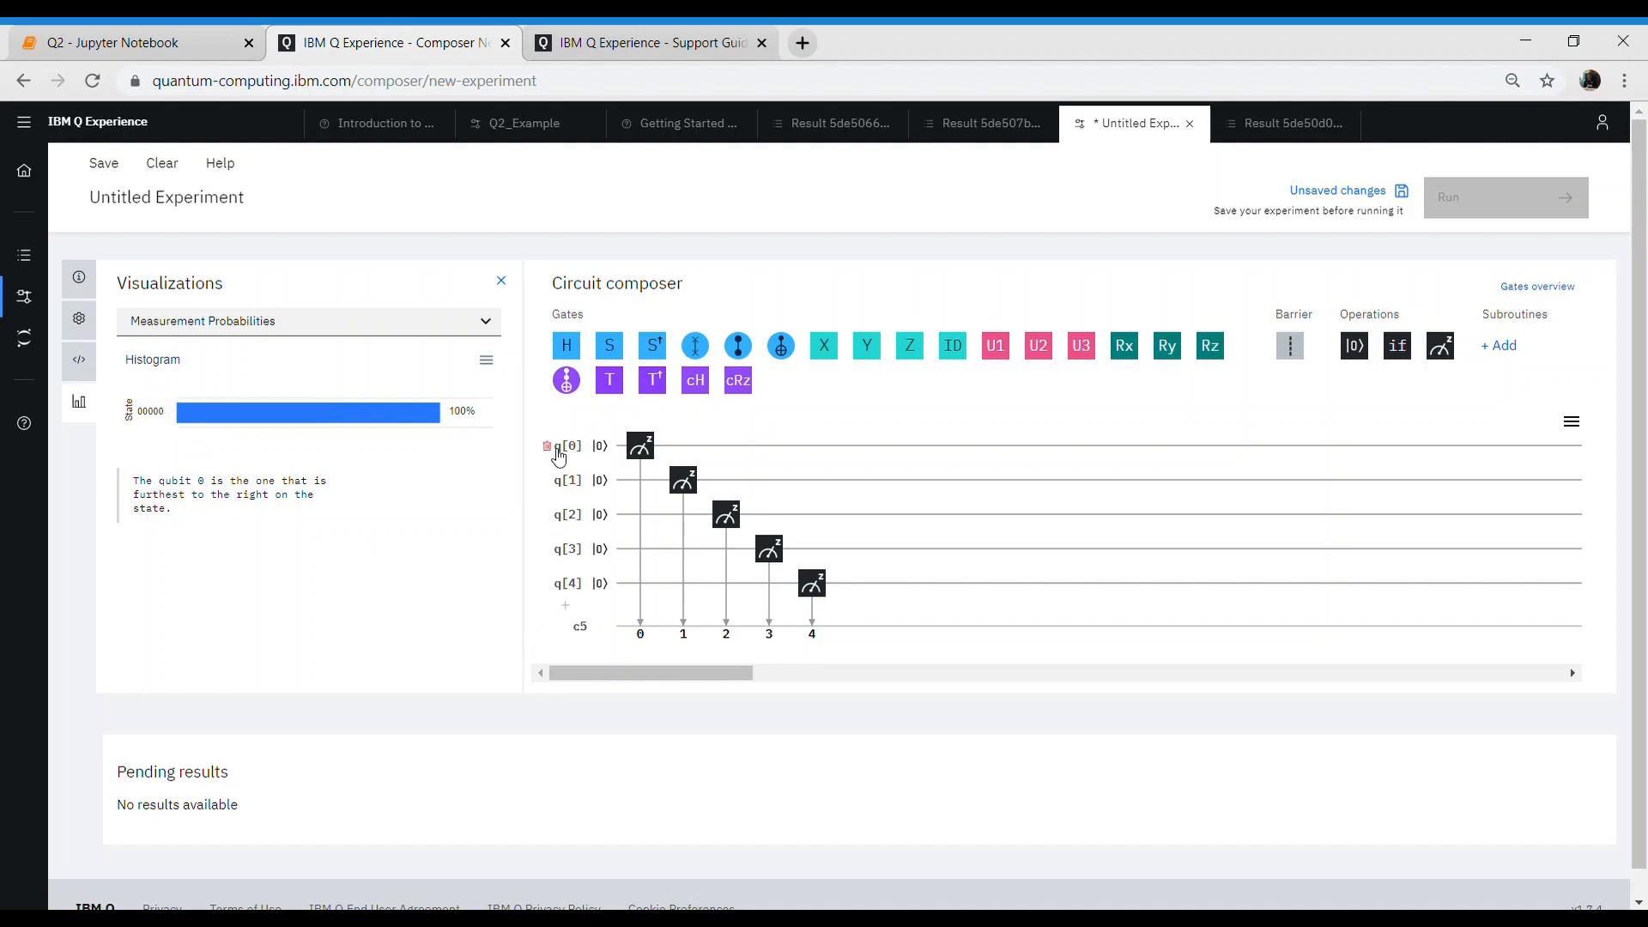
{"action": "mouse_move", "coordinate": [621, 459]}
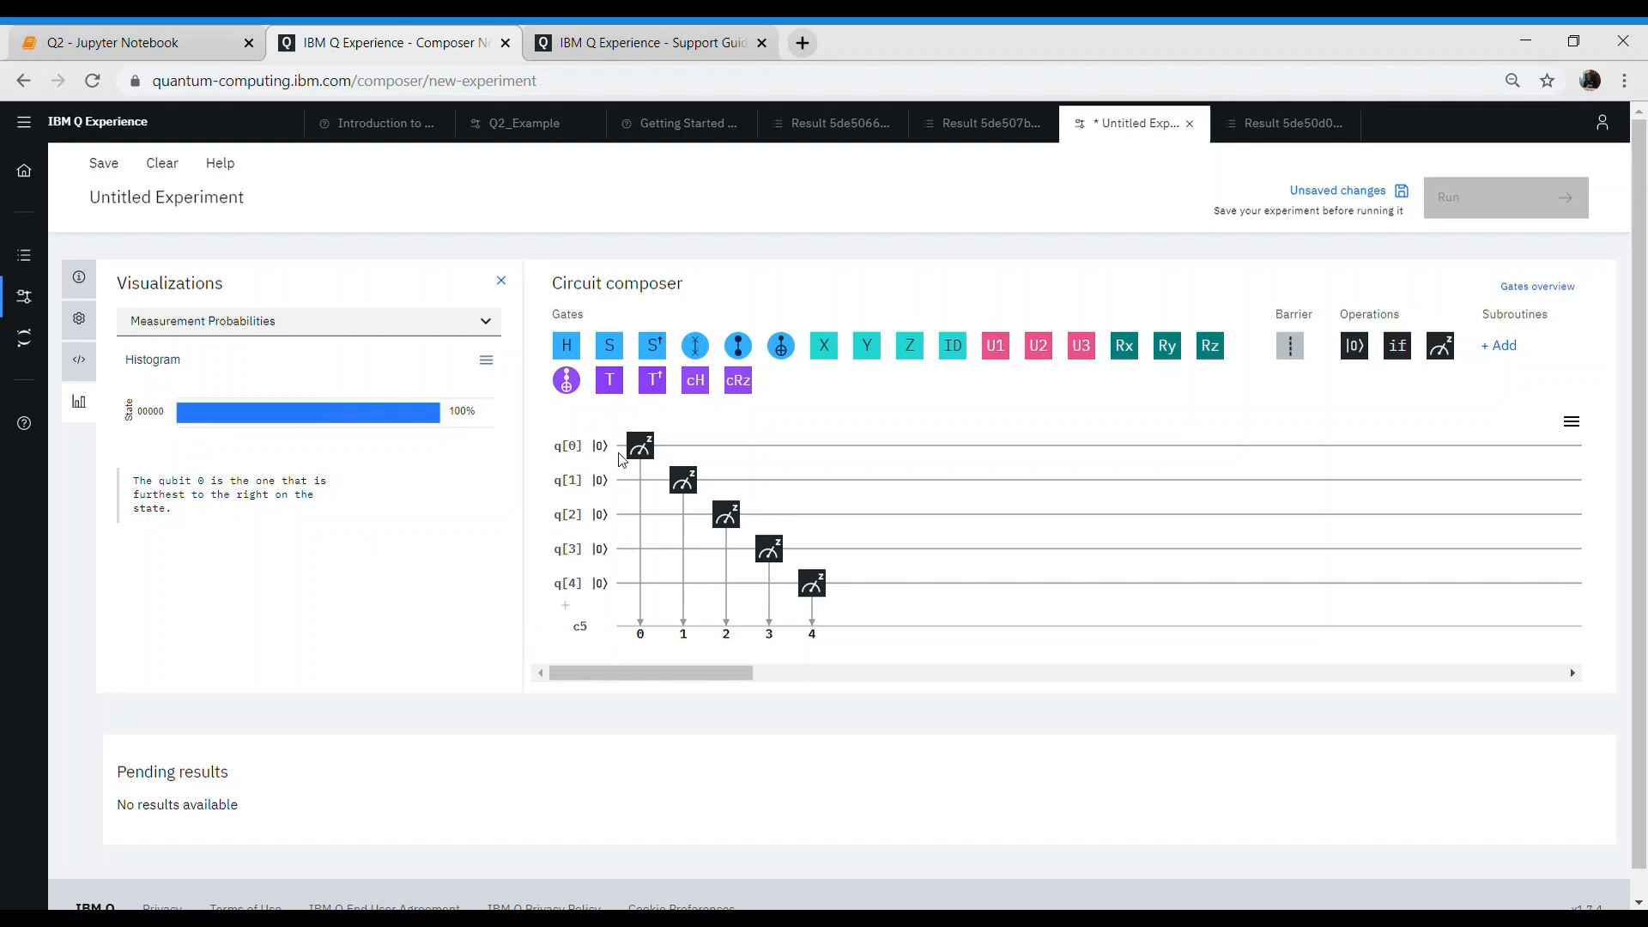
{"action": "mouse_move", "coordinate": [612, 459]}
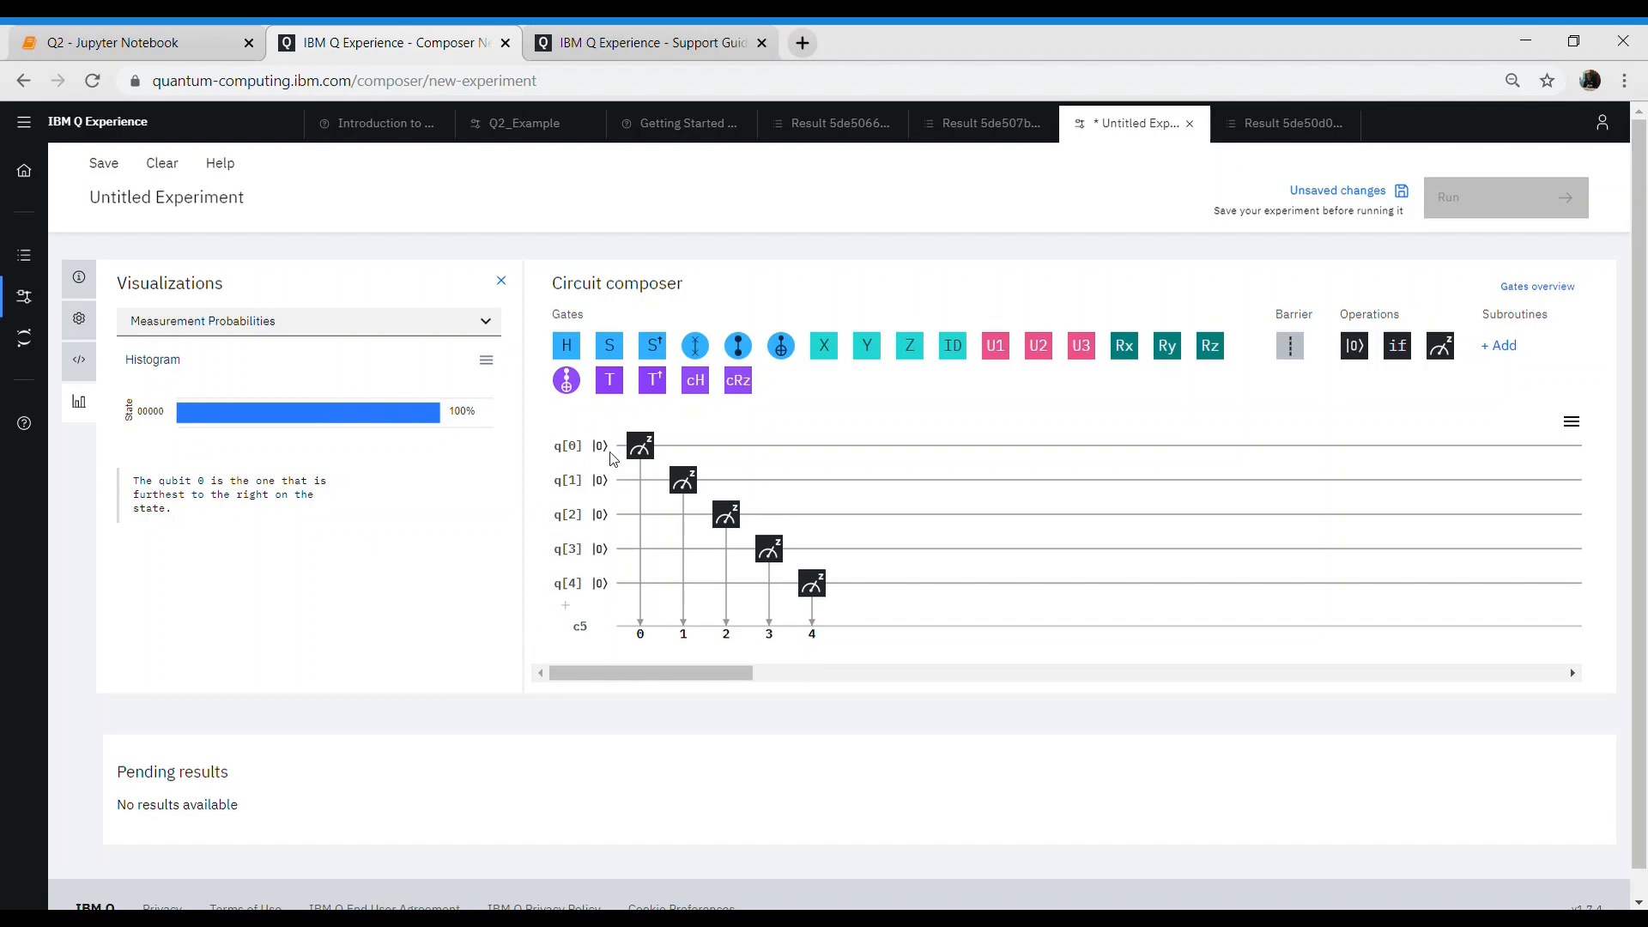
{"action": "mouse_move", "coordinate": [596, 589]}
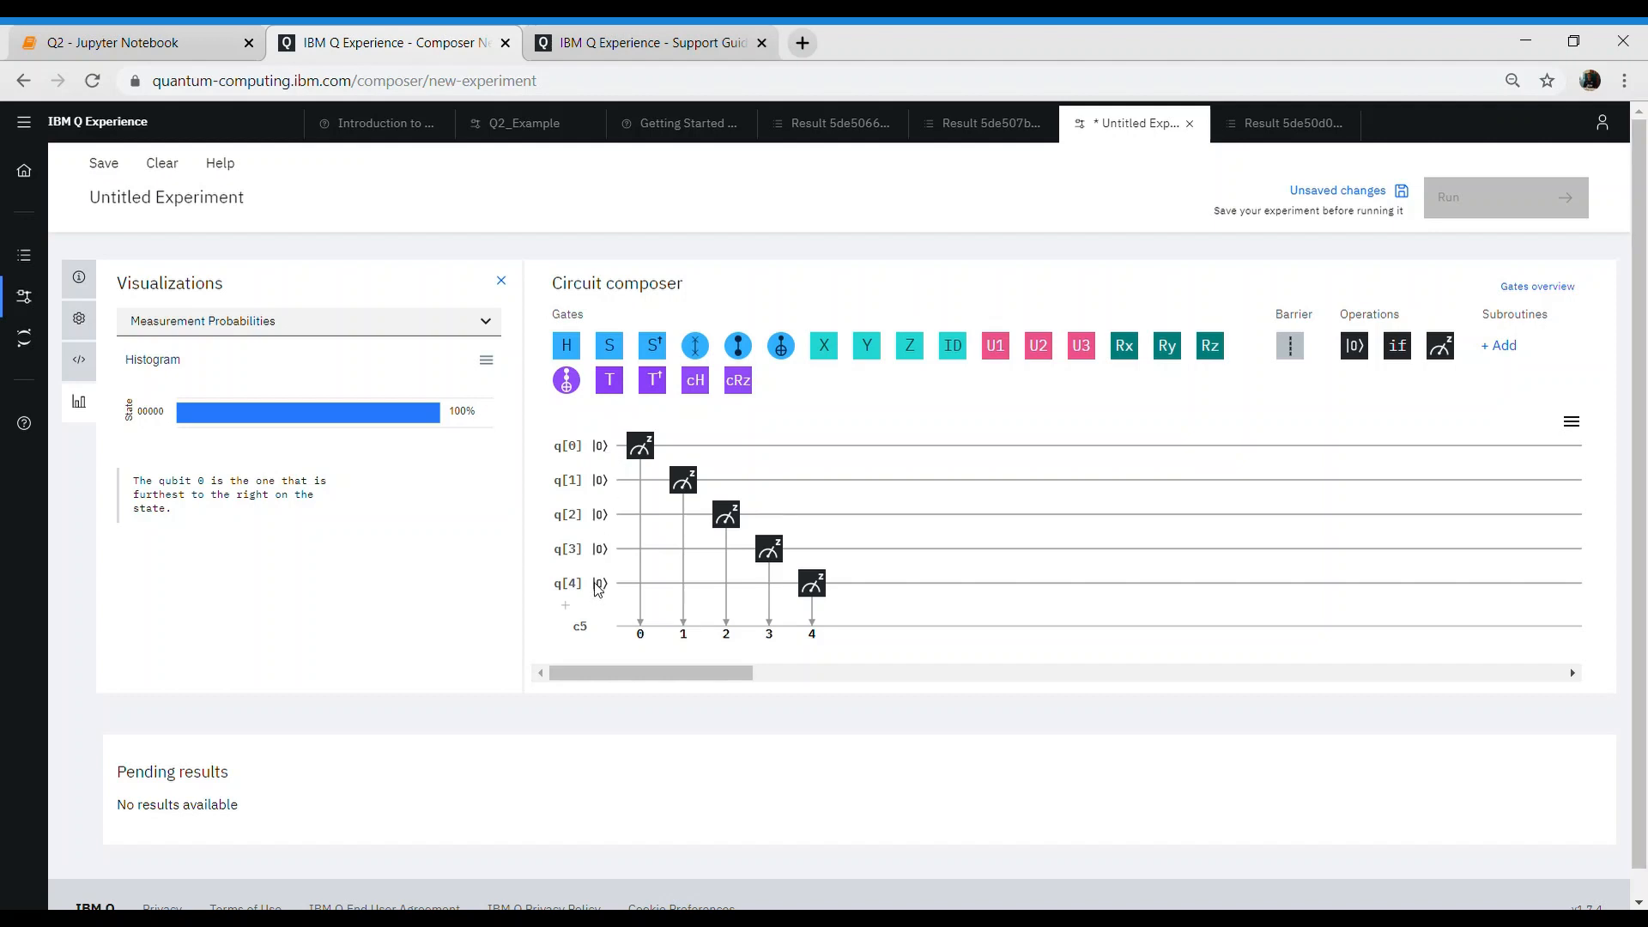
{"action": "mouse_move", "coordinate": [827, 355]}
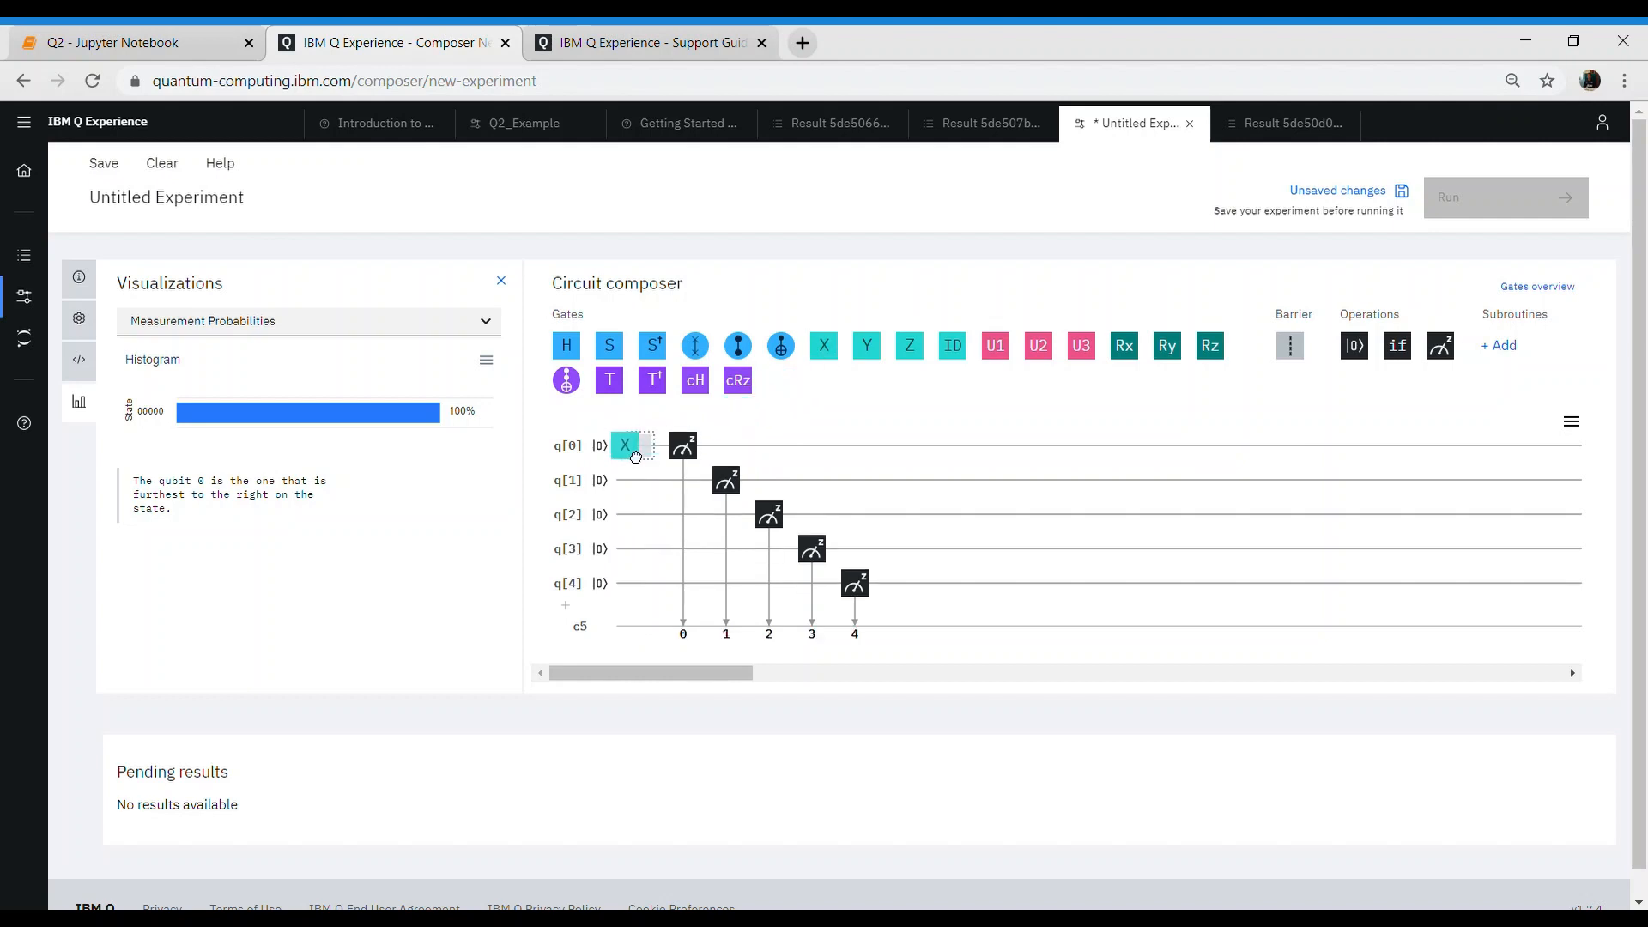
- Move the X gate off qubit 0
{"action": "left_click", "coordinate": [637, 445]}
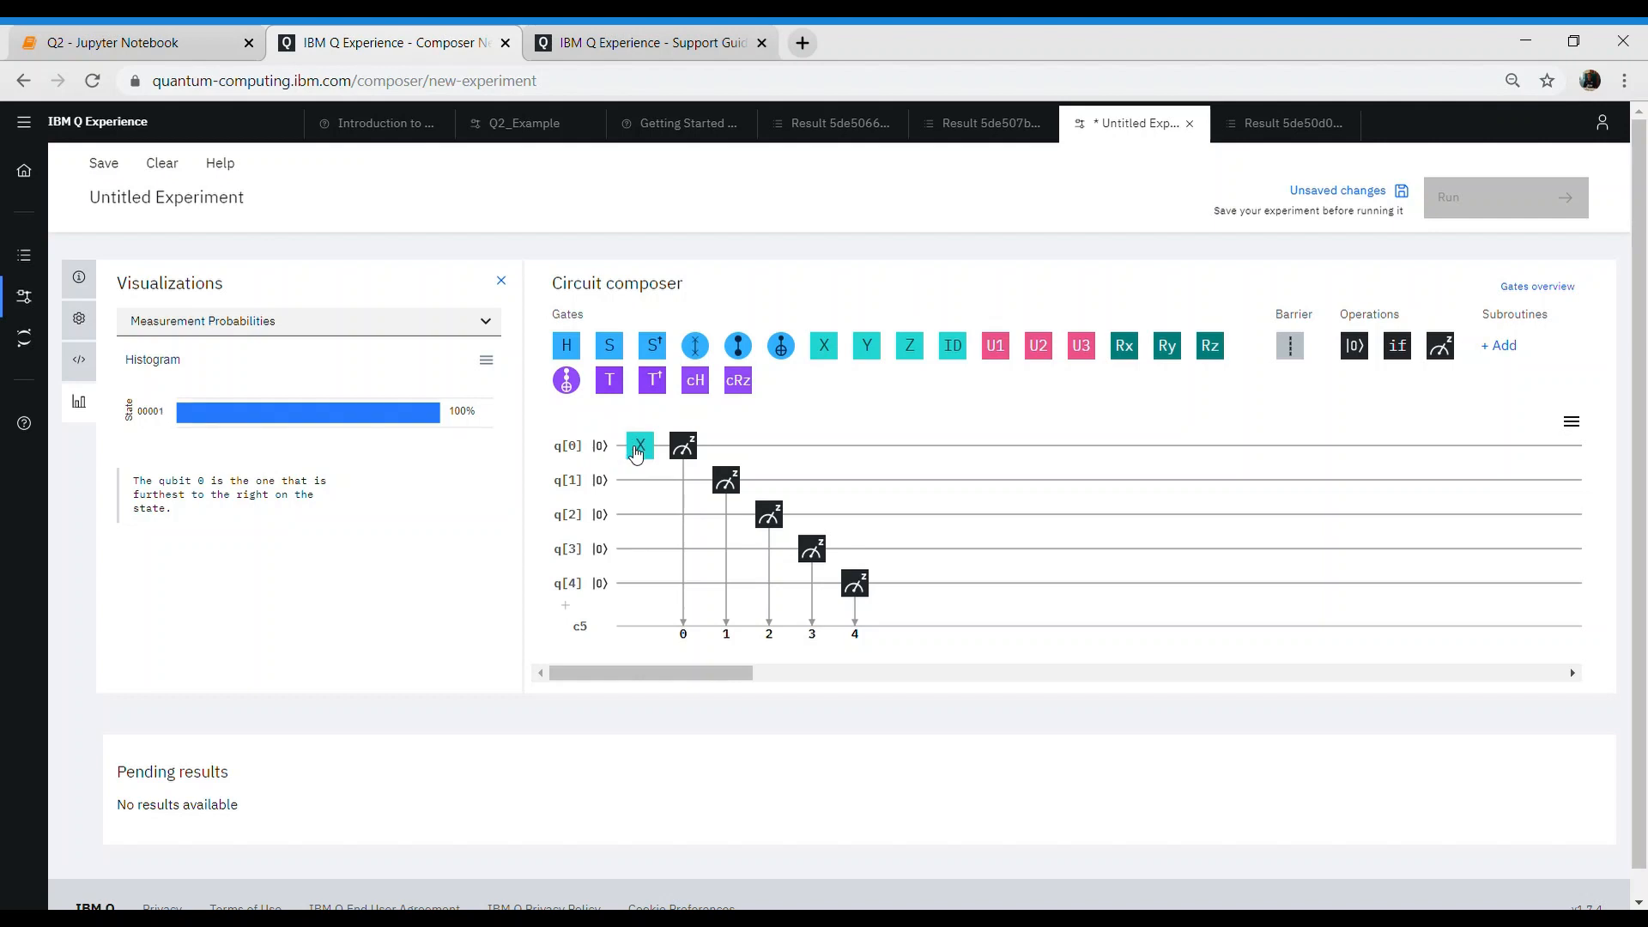
{"action": "mouse_move", "coordinate": [146, 429]}
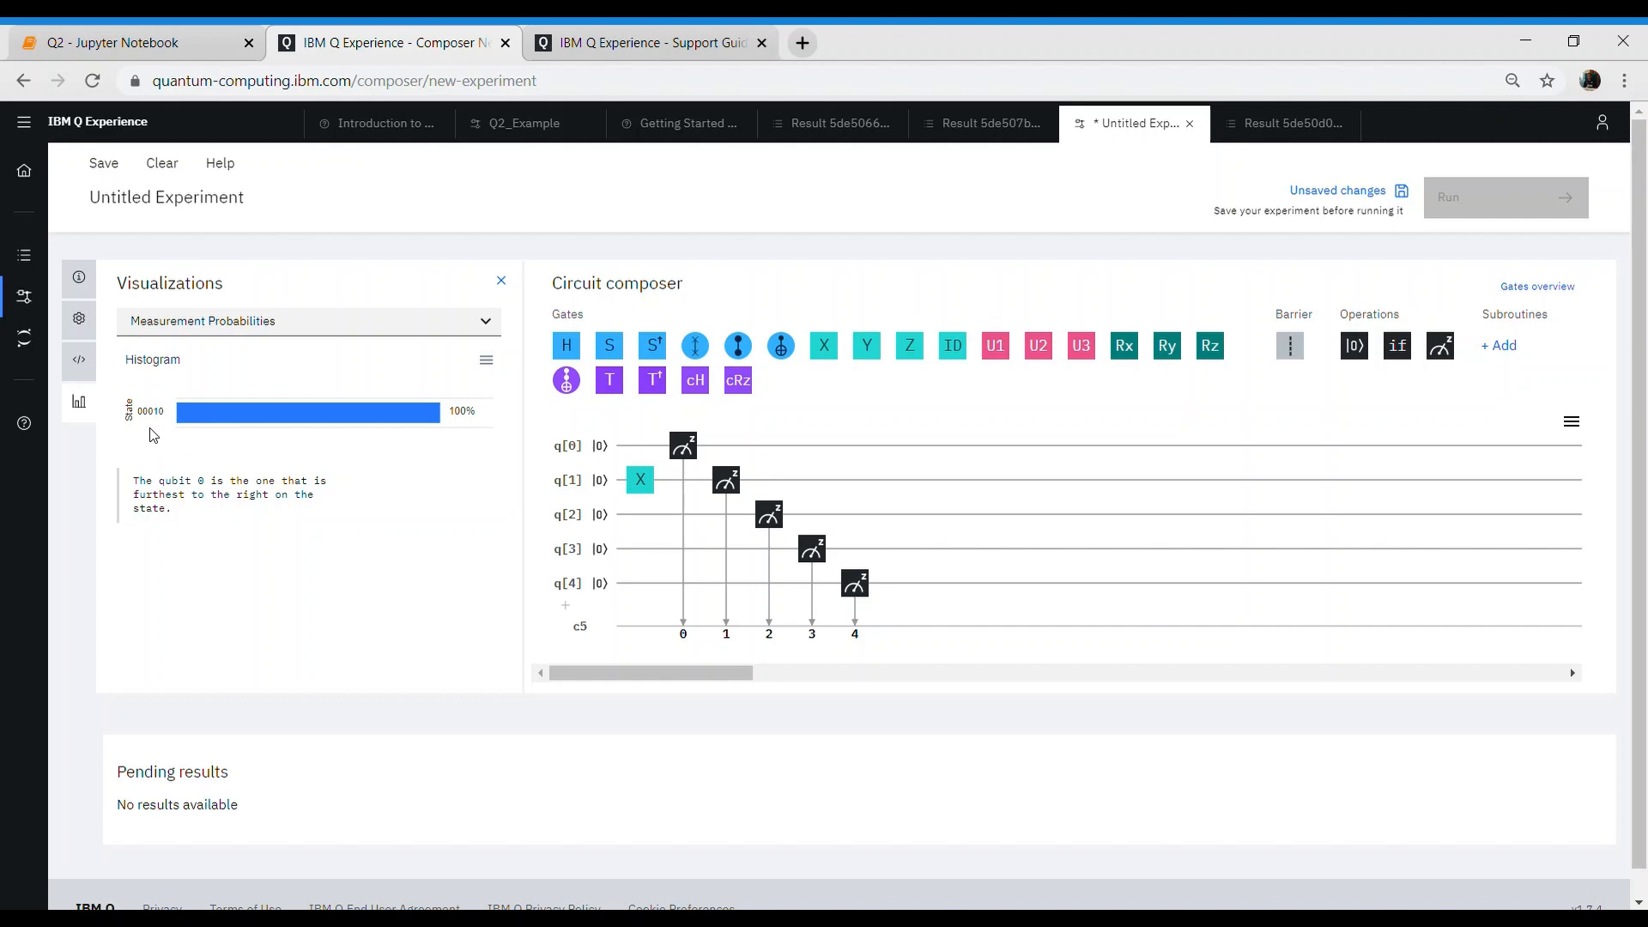
{"action": "mouse_move", "coordinate": [880, 364]}
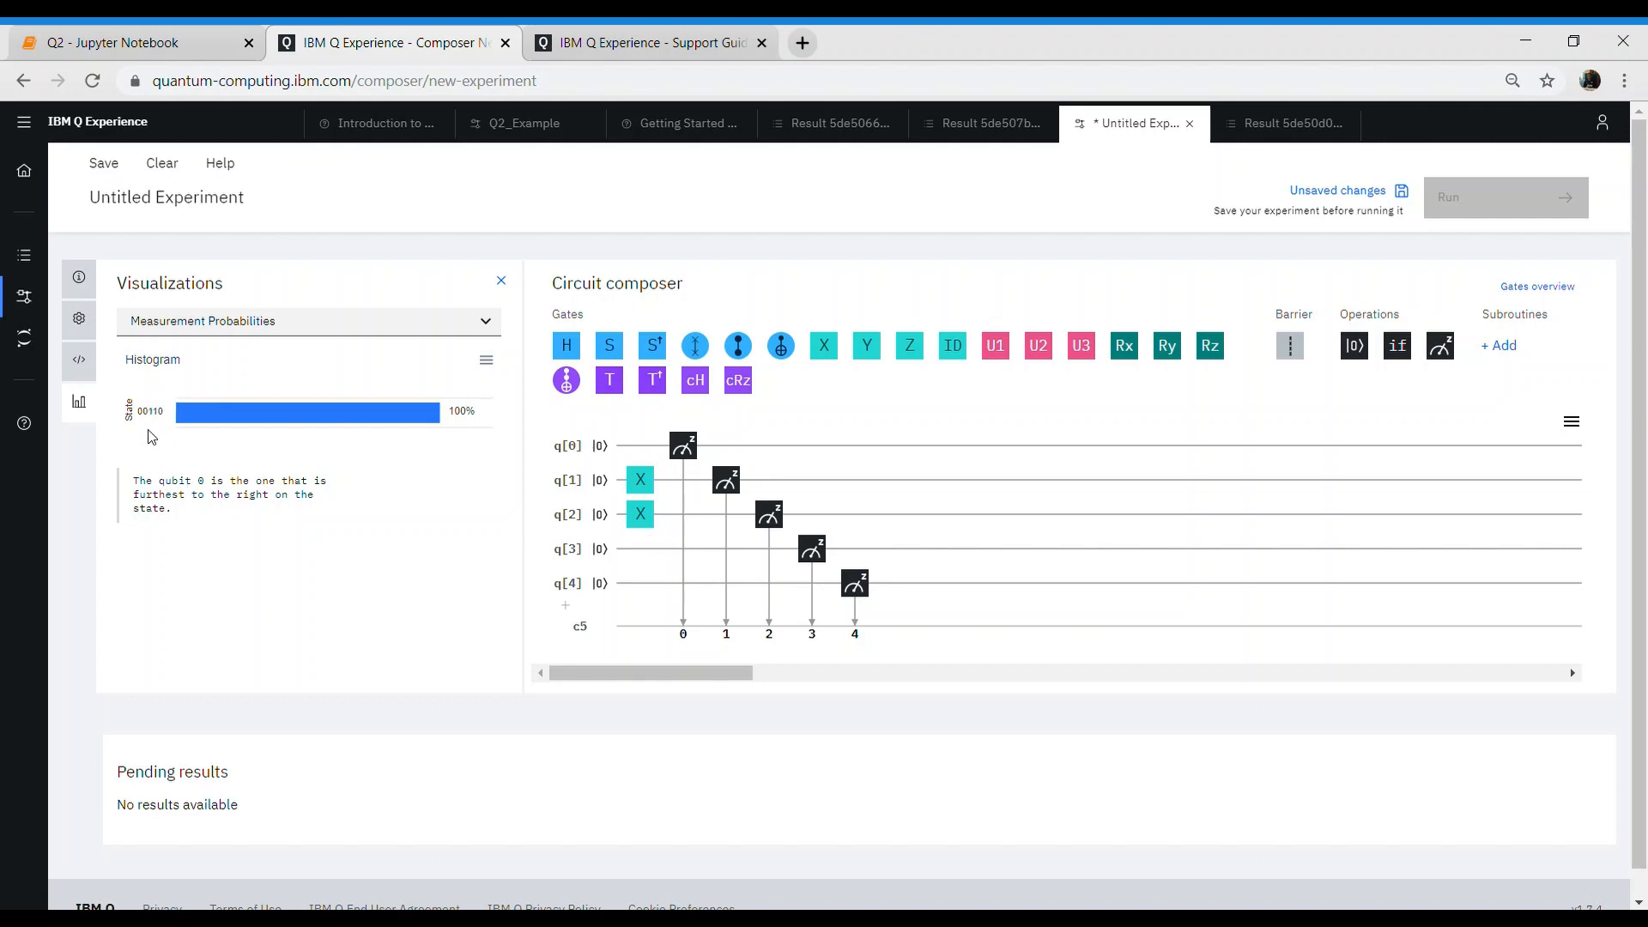
{"action": "mouse_move", "coordinate": [165, 425]}
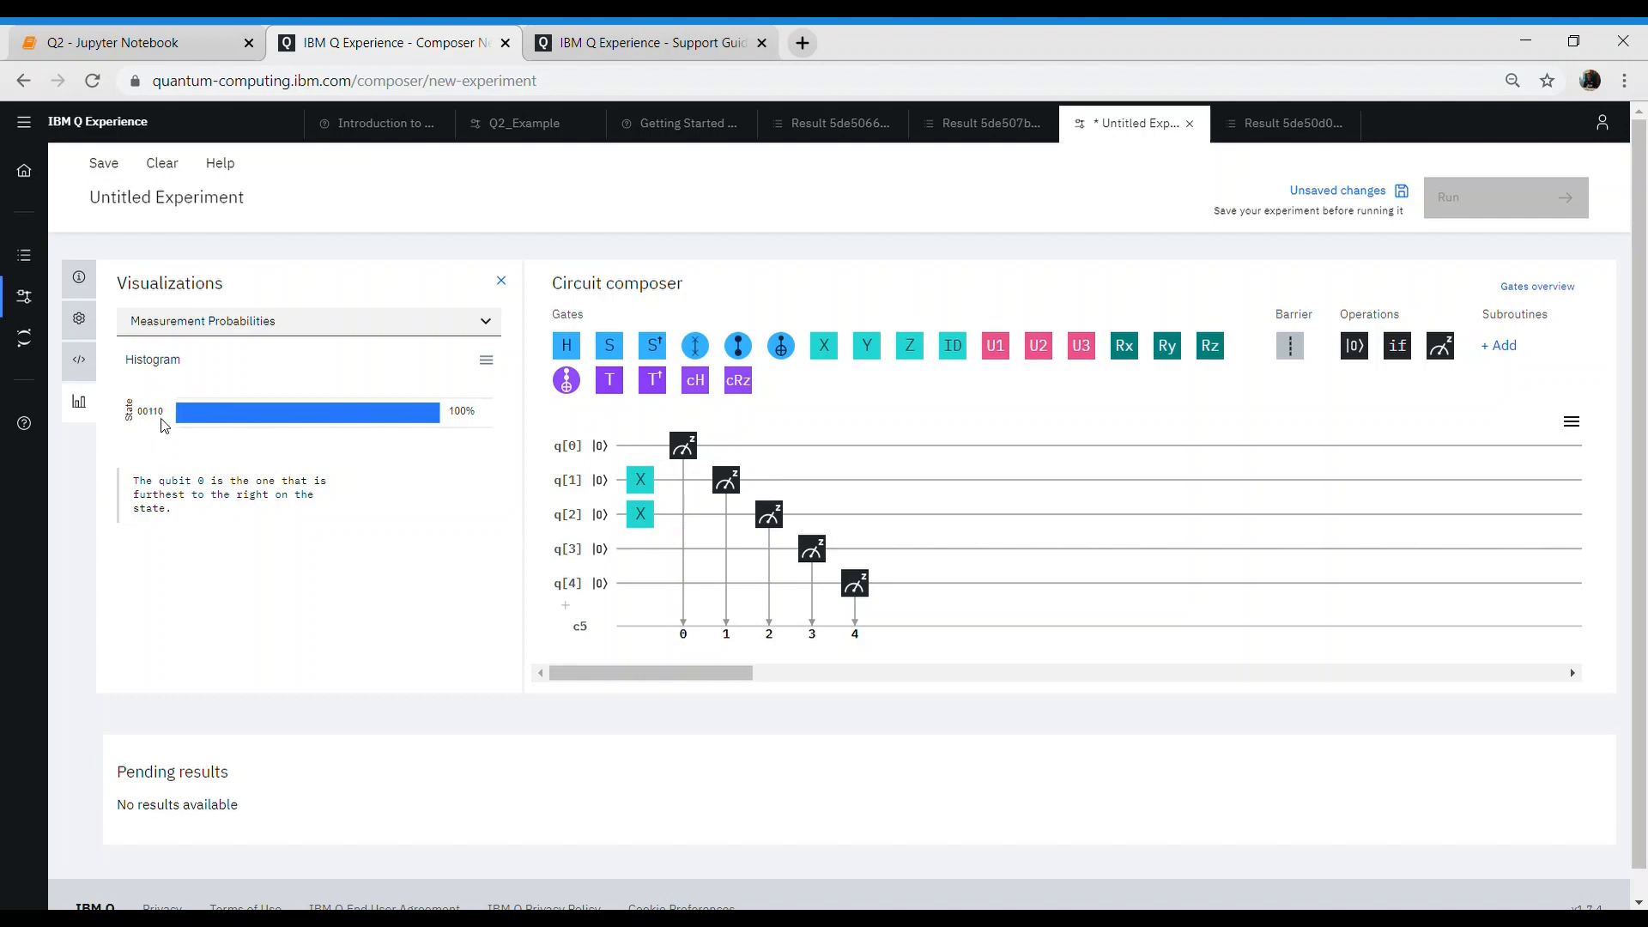
{"action": "mouse_move", "coordinate": [514, 444]}
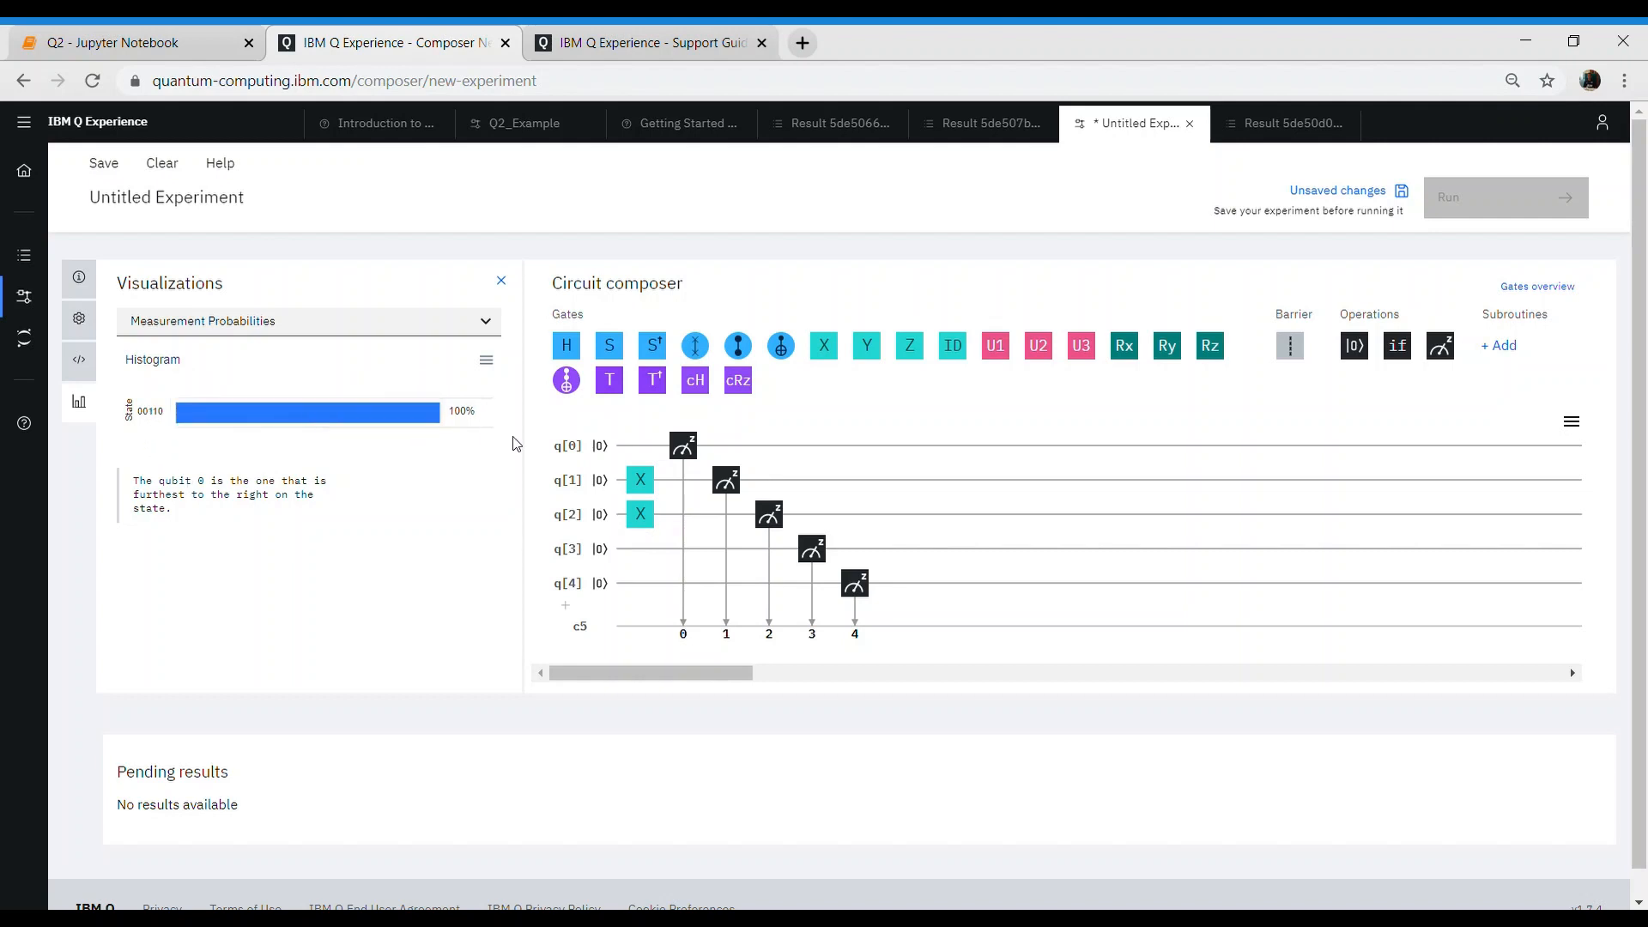
{"action": "mouse_move", "coordinate": [467, 564]}
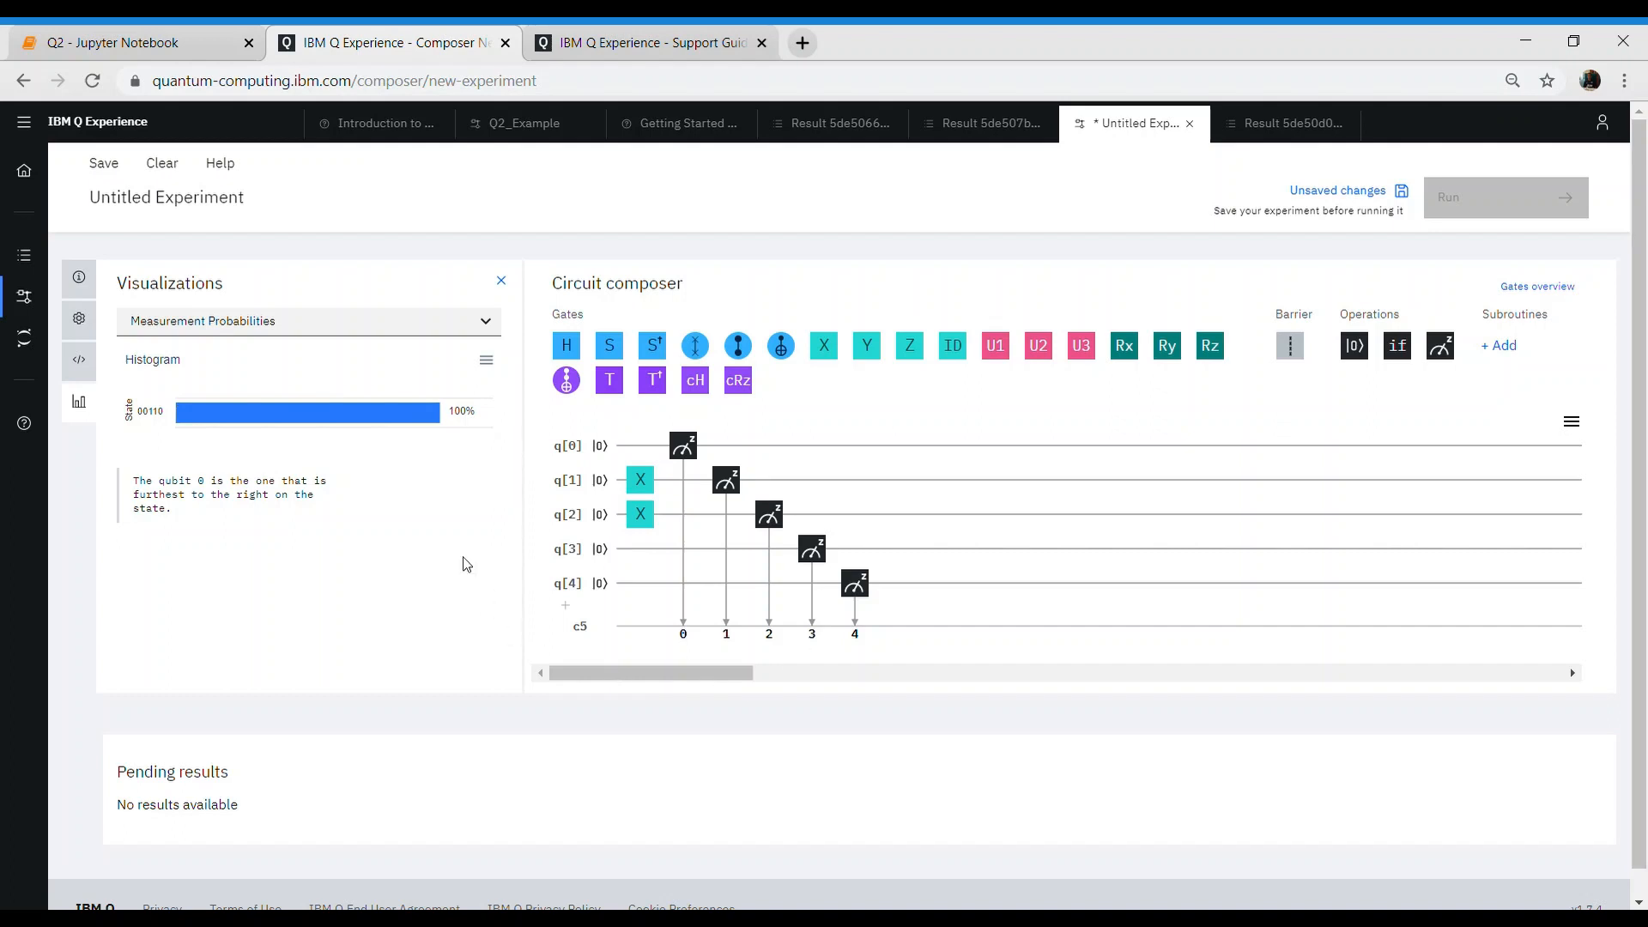
{"action": "mouse_move", "coordinate": [666, 655]}
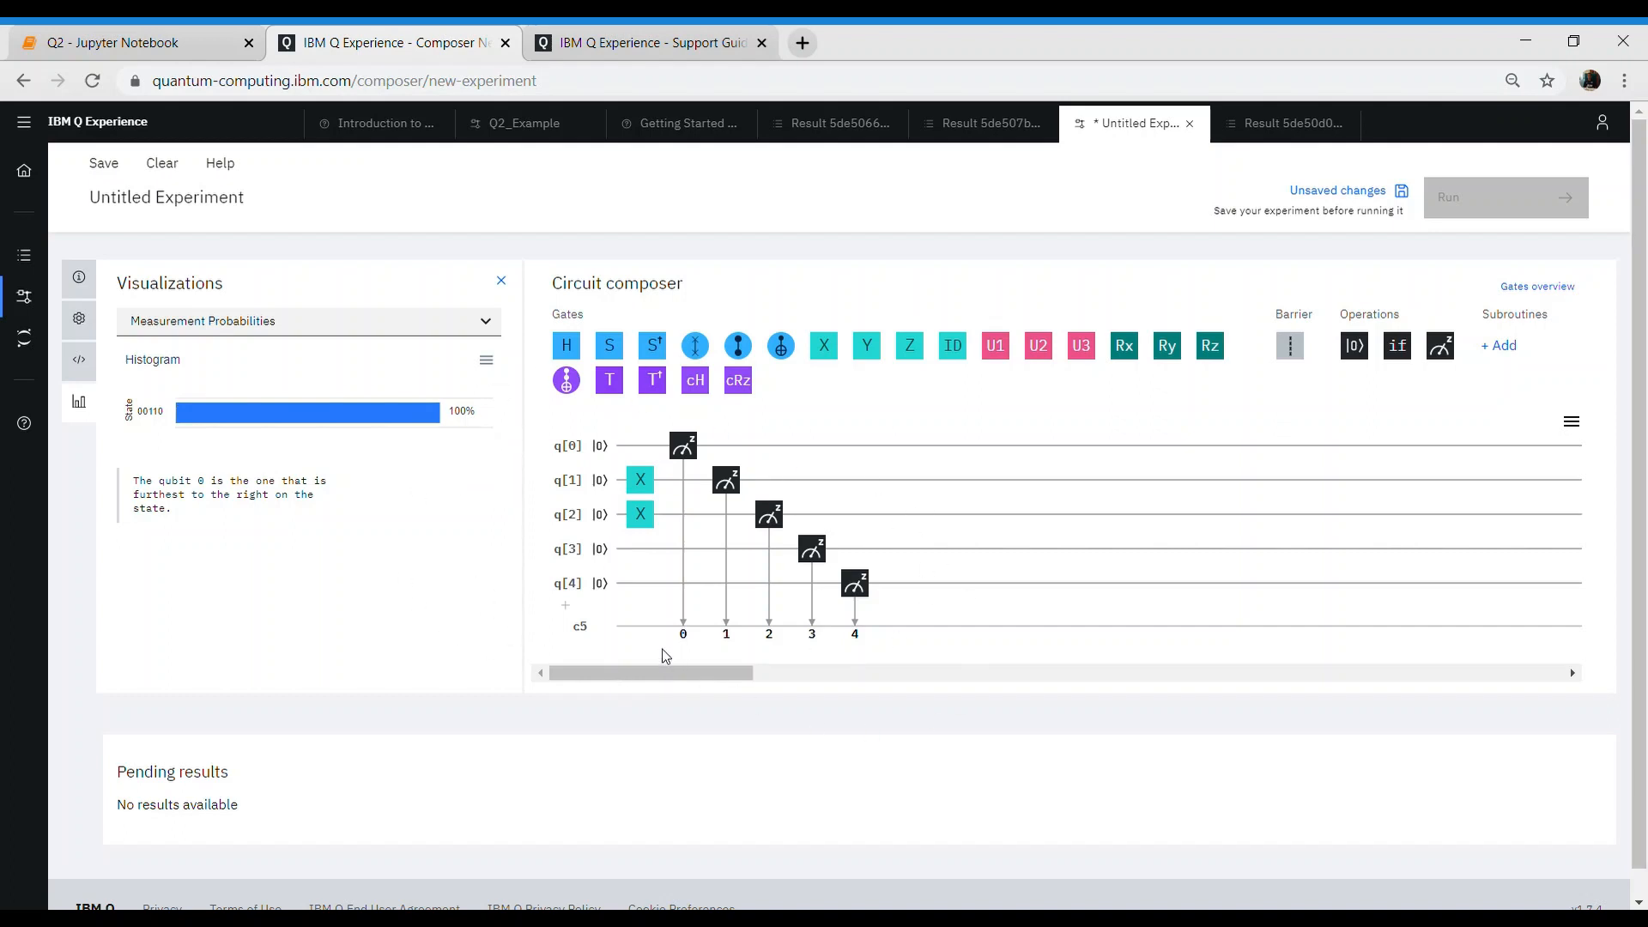
{"action": "mouse_move", "coordinate": [568, 380]}
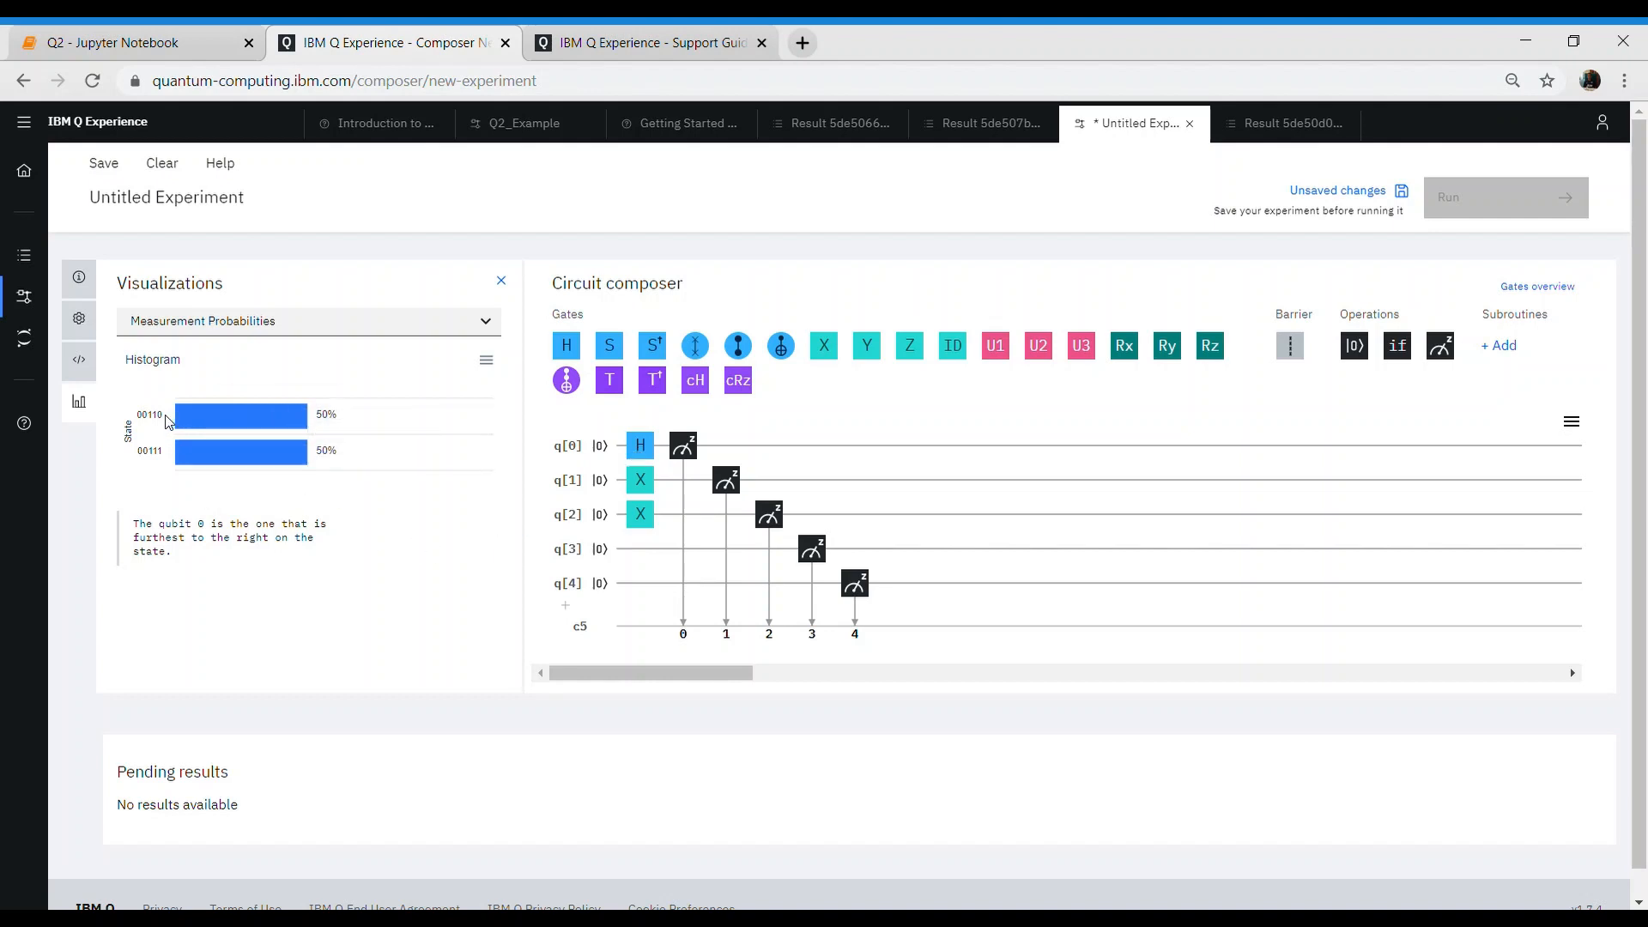
{"action": "mouse_move", "coordinate": [241, 415]}
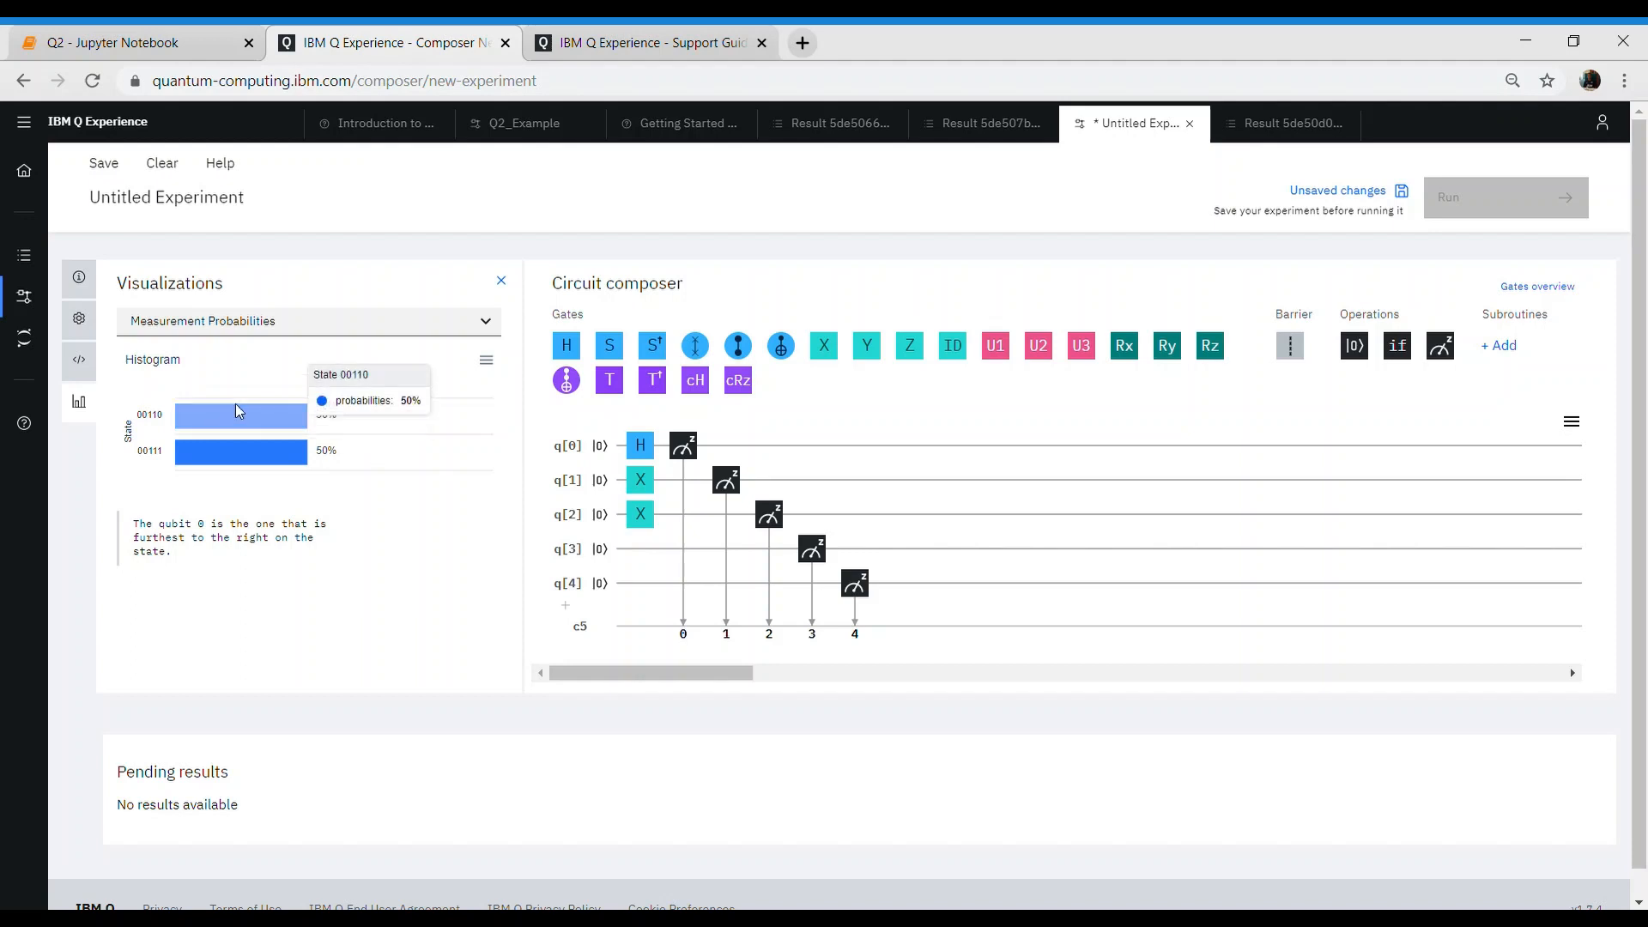
{"action": "mouse_move", "coordinate": [367, 430]}
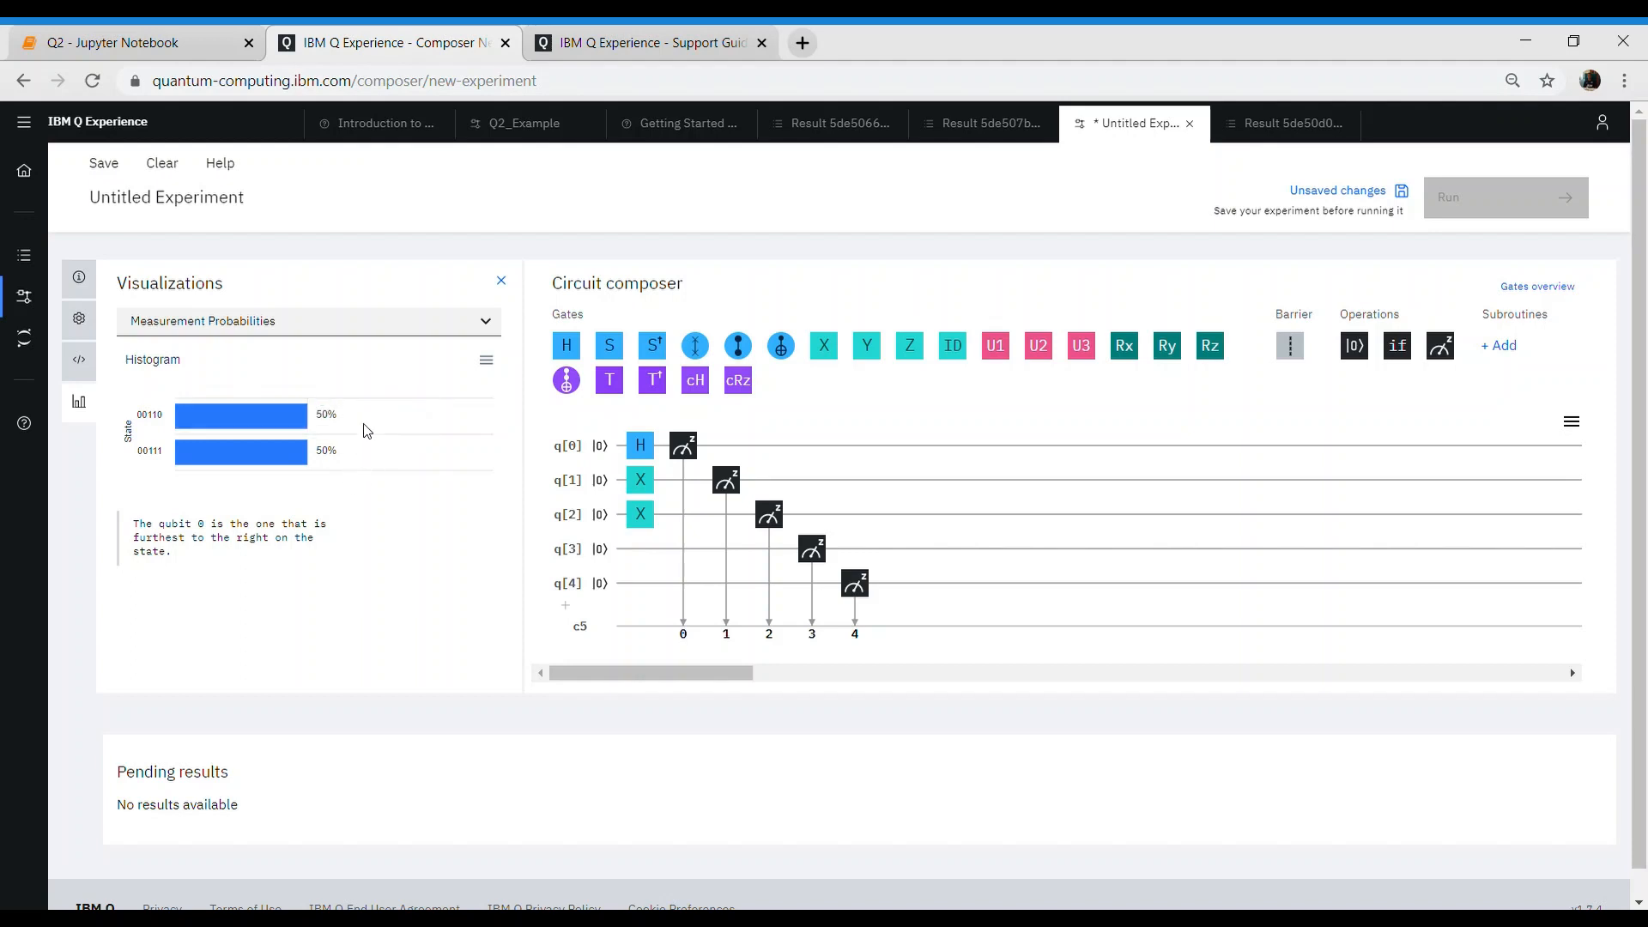
{"action": "mouse_move", "coordinate": [610, 447]}
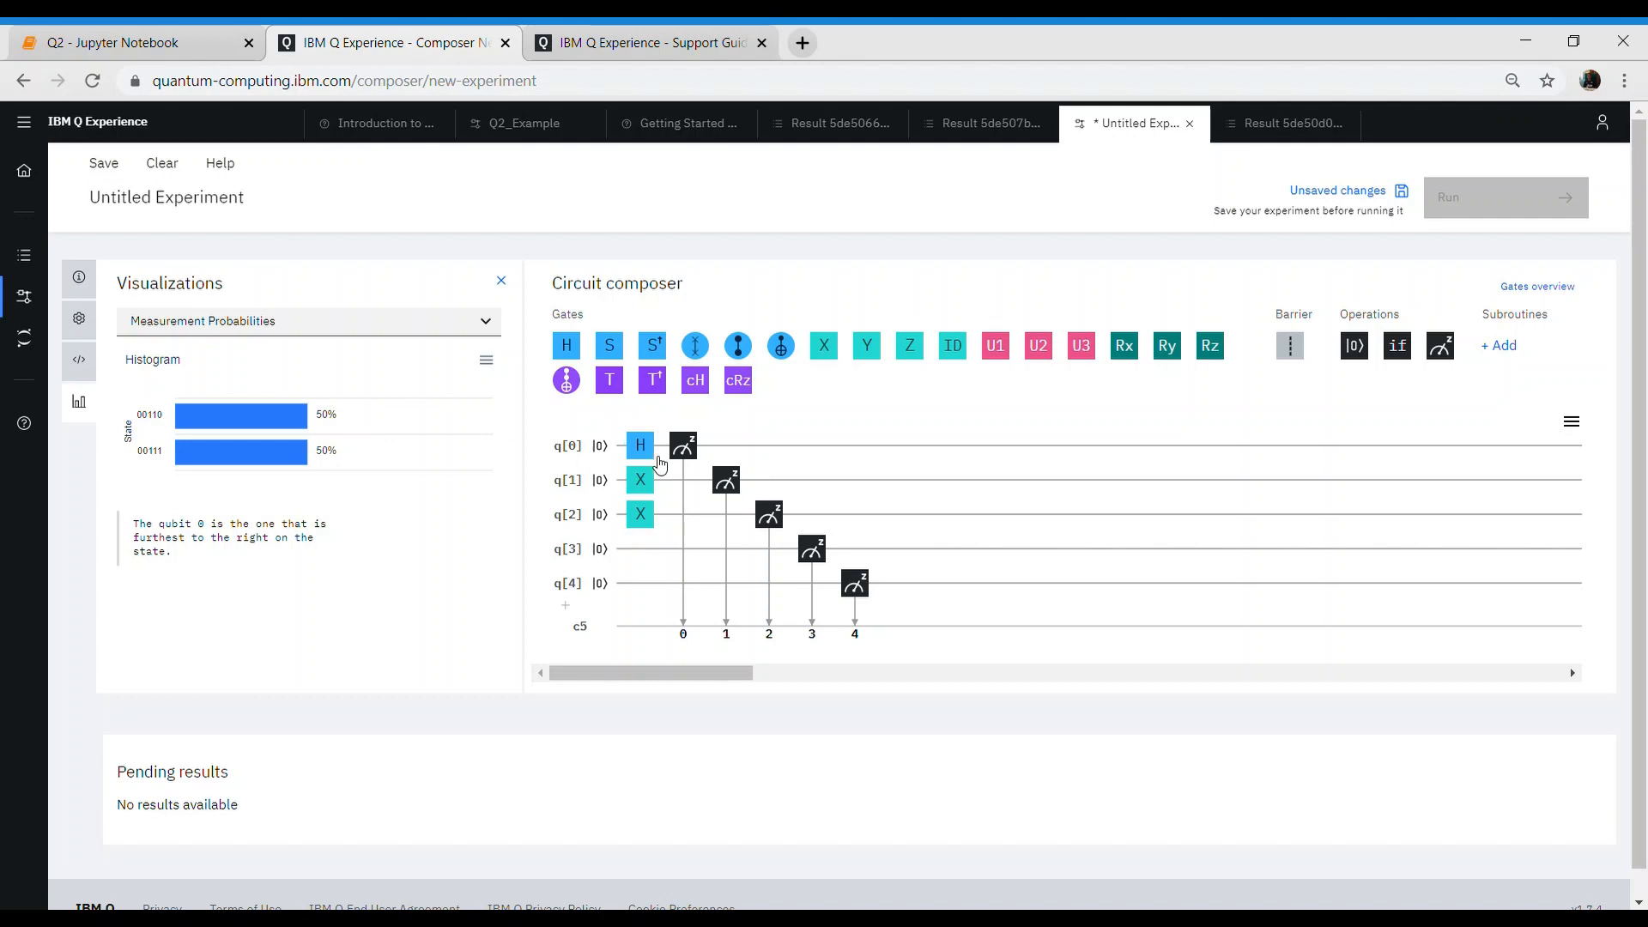
{"action": "mouse_move", "coordinate": [811, 422]}
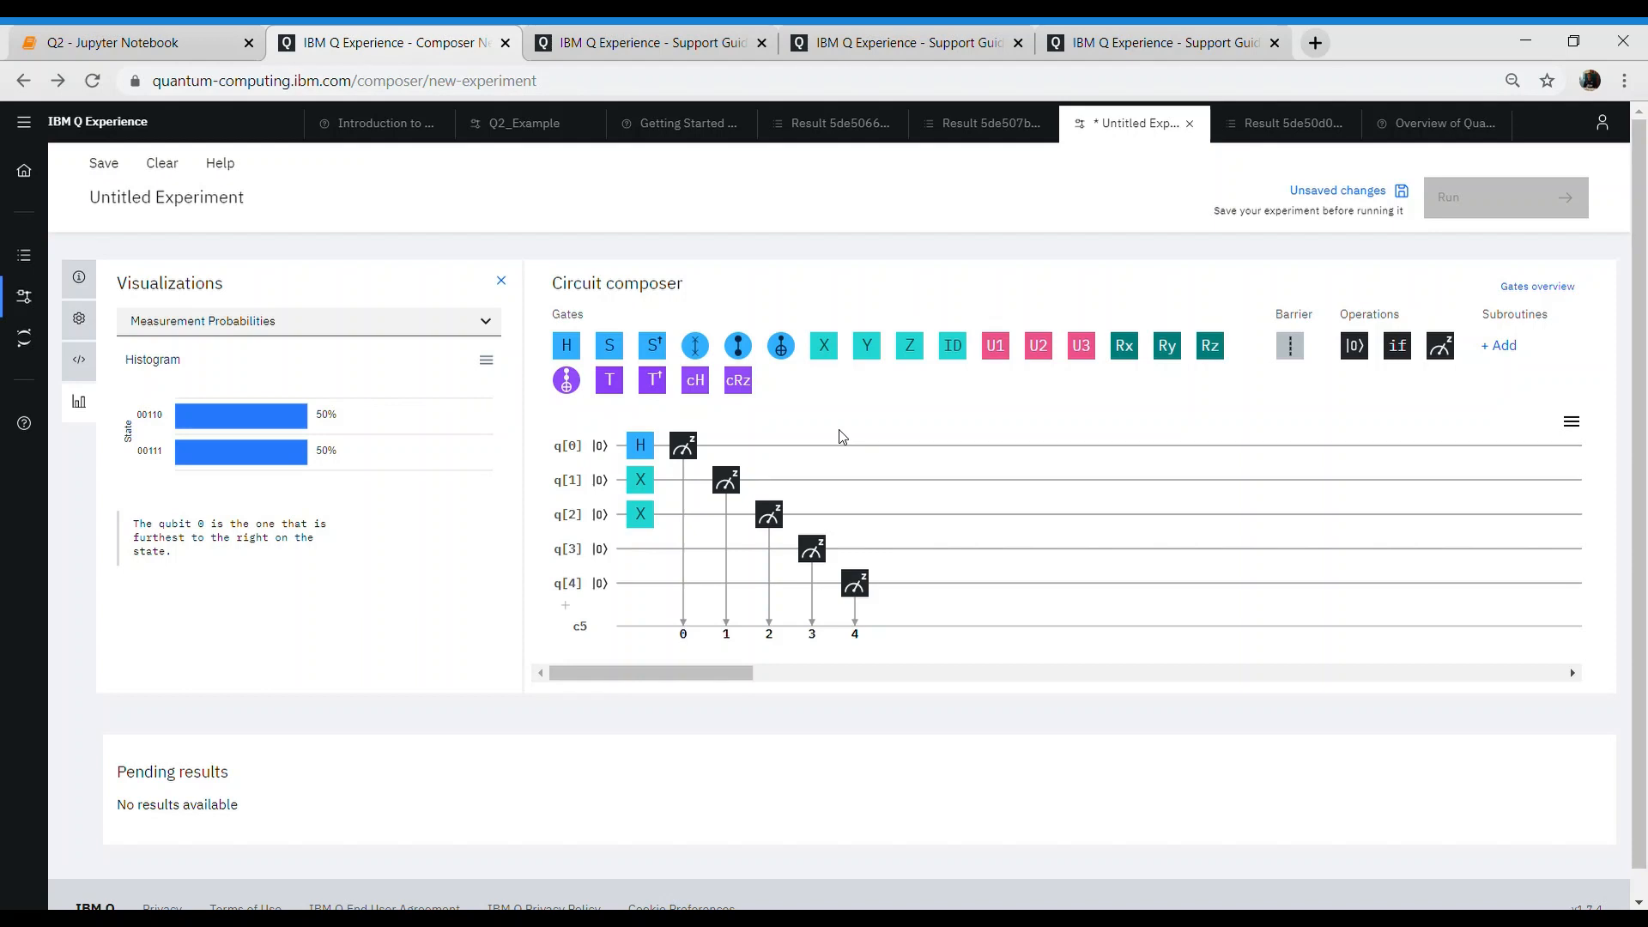
{"action": "mouse_move", "coordinate": [907, 433]}
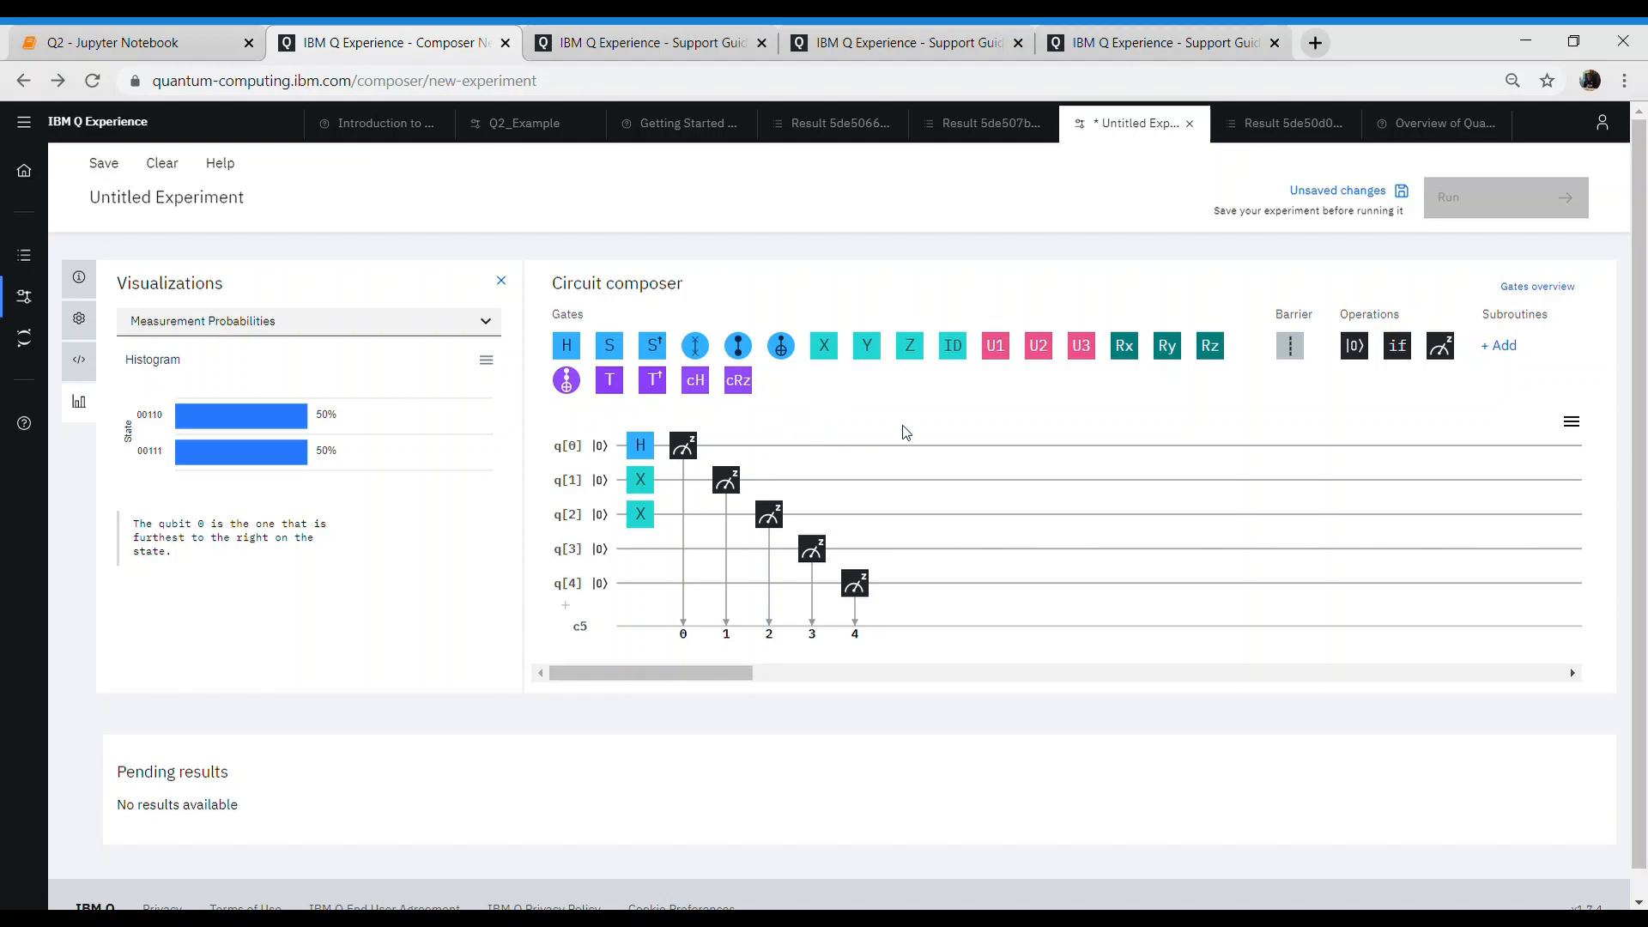
{"action": "mouse_move", "coordinate": [880, 427]}
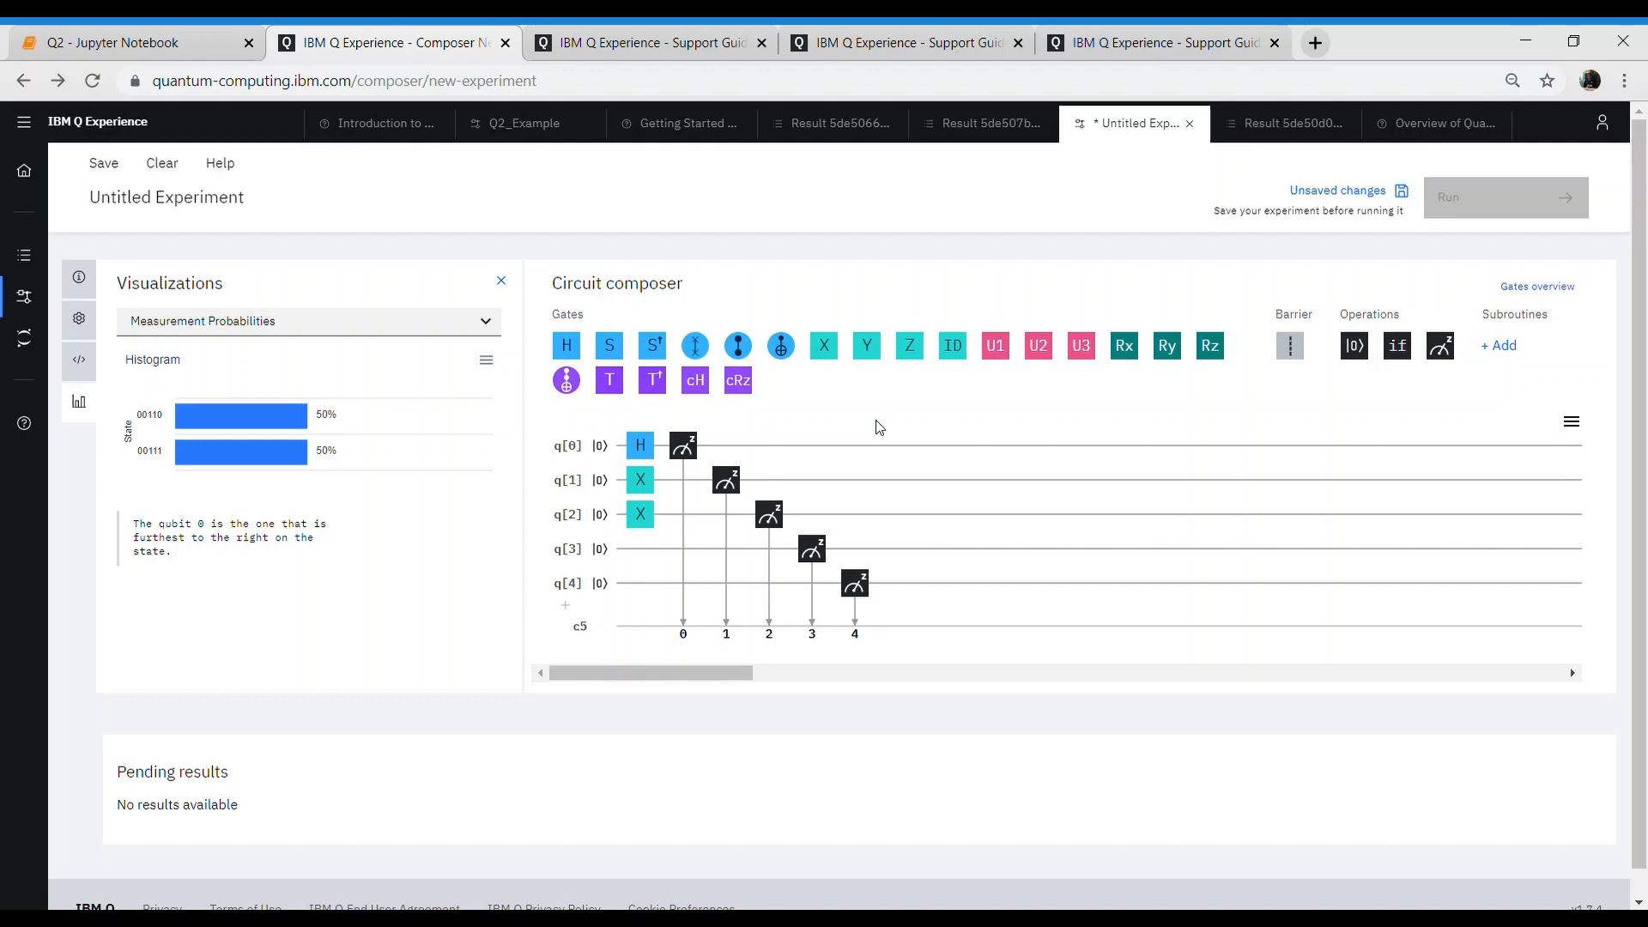
- Switch the visualization to Statevector, showing two 0.707 amplitudes
{"action": "left_click", "coordinate": [308, 321]}
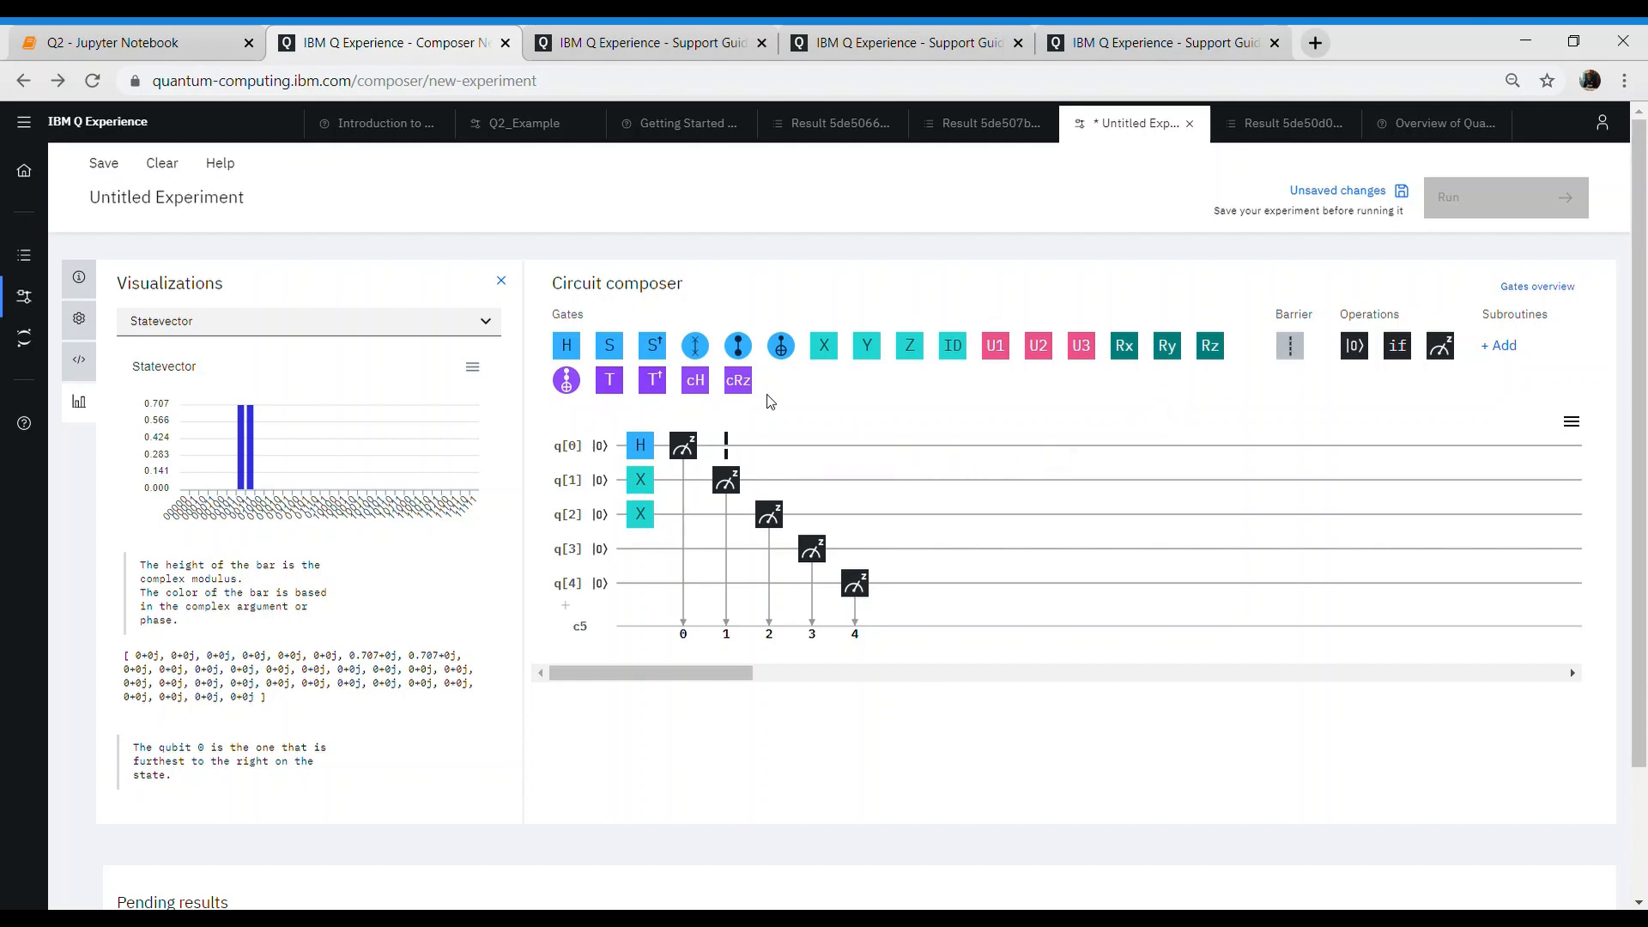
{"action": "mouse_move", "coordinate": [909, 345]}
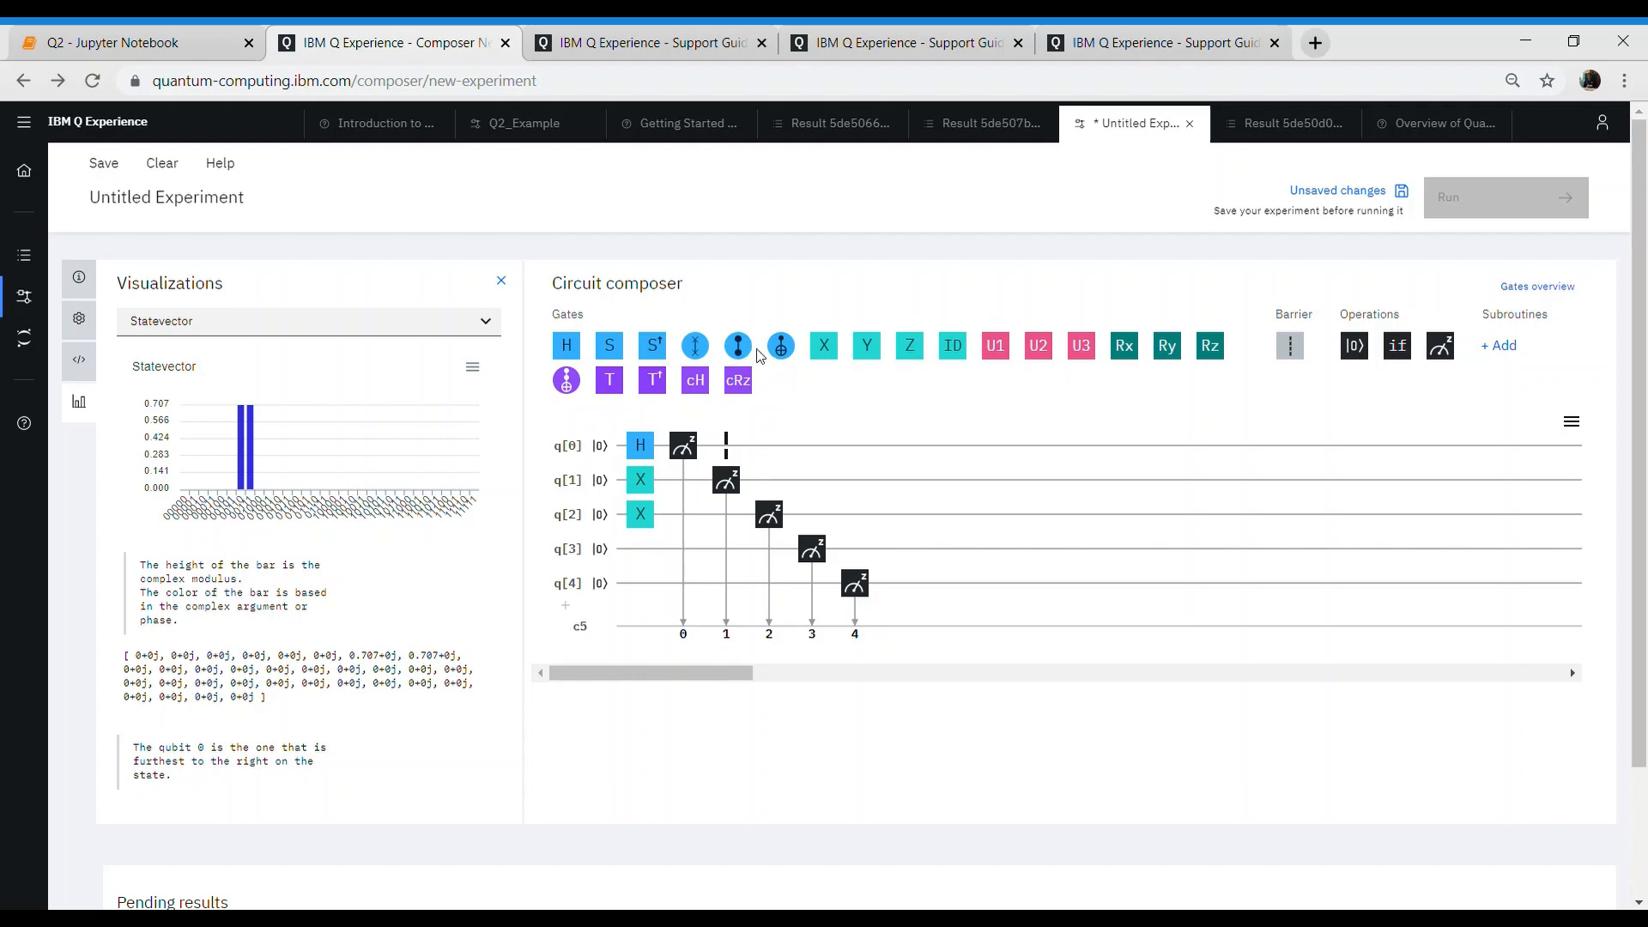
{"action": "mouse_move", "coordinate": [1408, 324]}
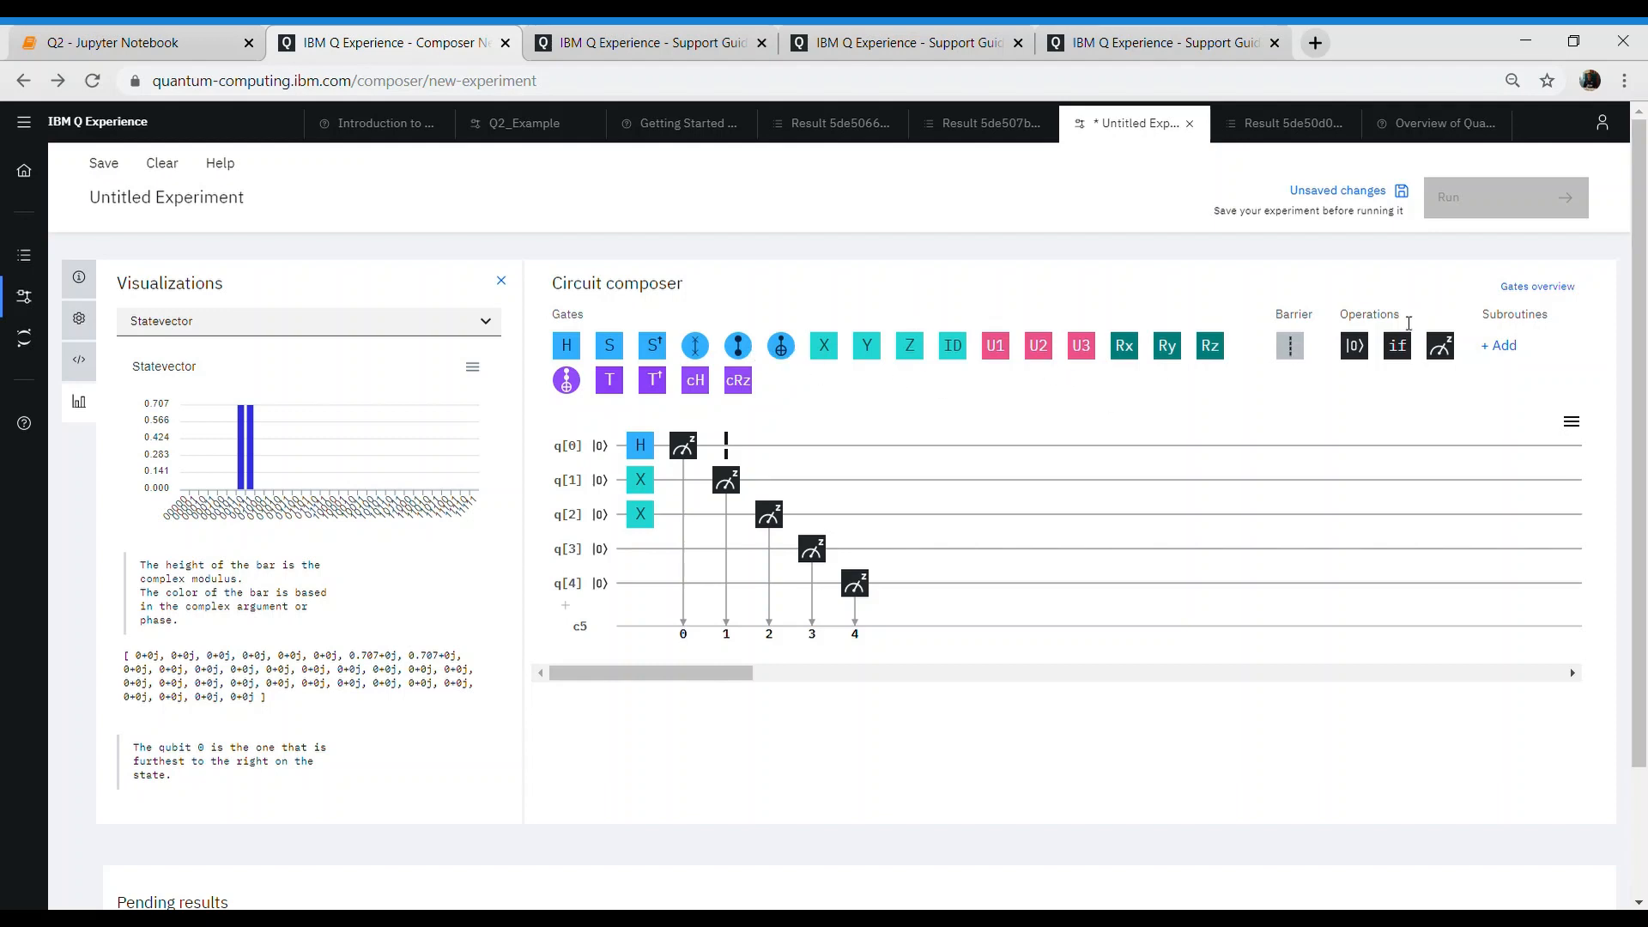
{"action": "mouse_move", "coordinate": [1553, 292]}
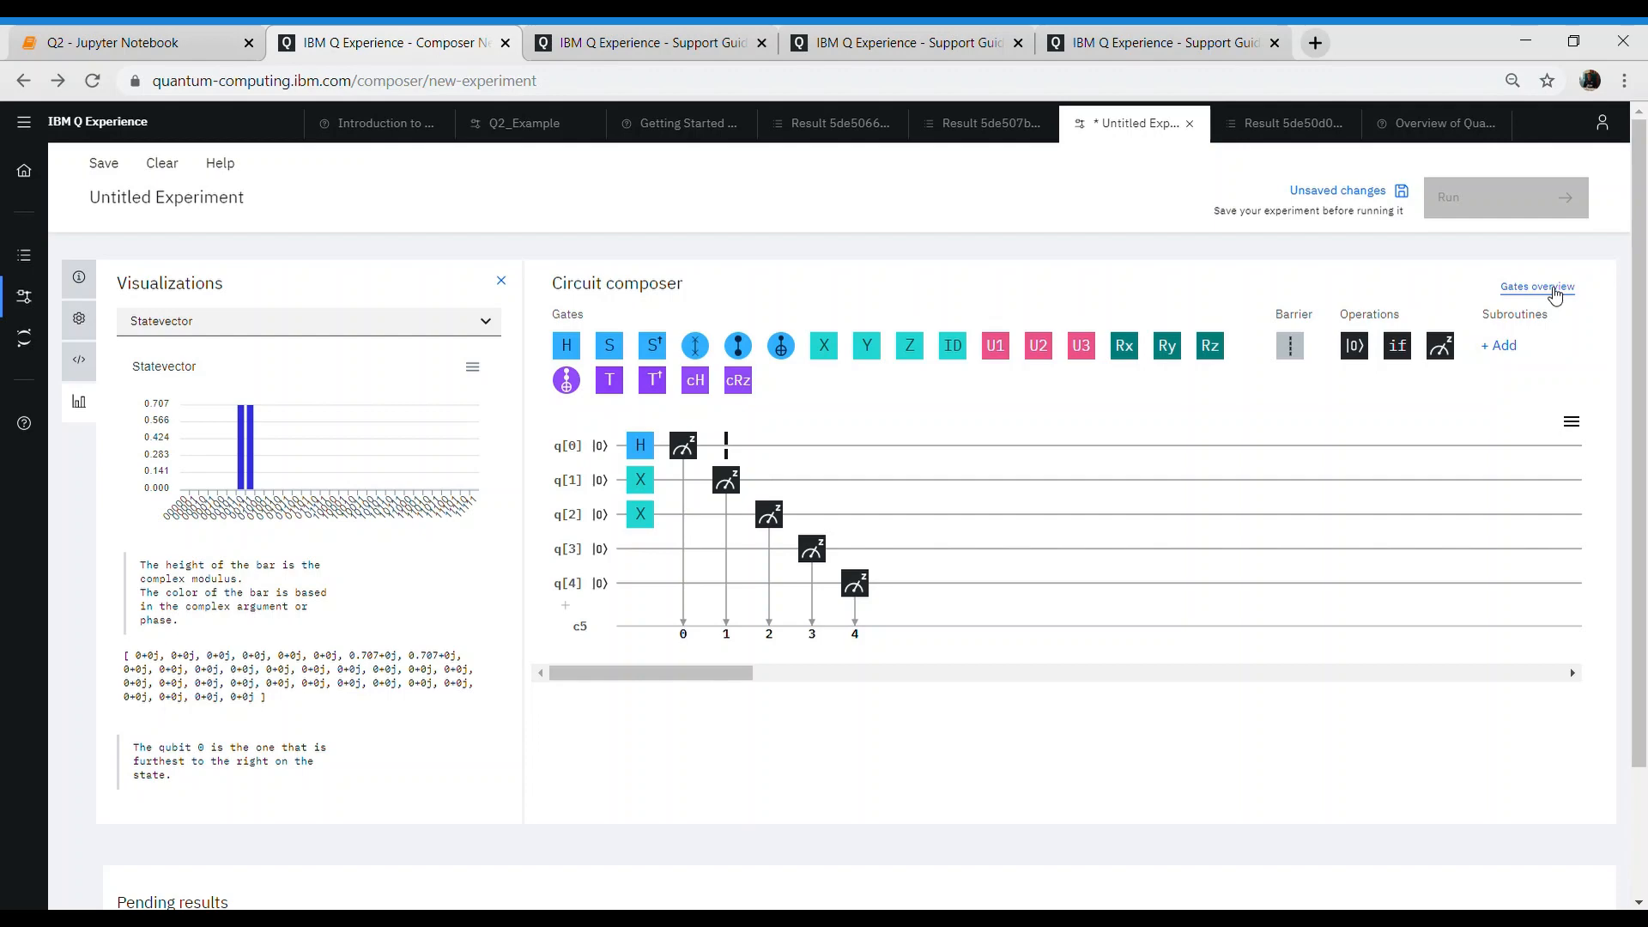
- Open the Overview of Quantum Gates, jump to the S gate, and scroll back up
{"action": "left_click", "coordinate": [1535, 286]}
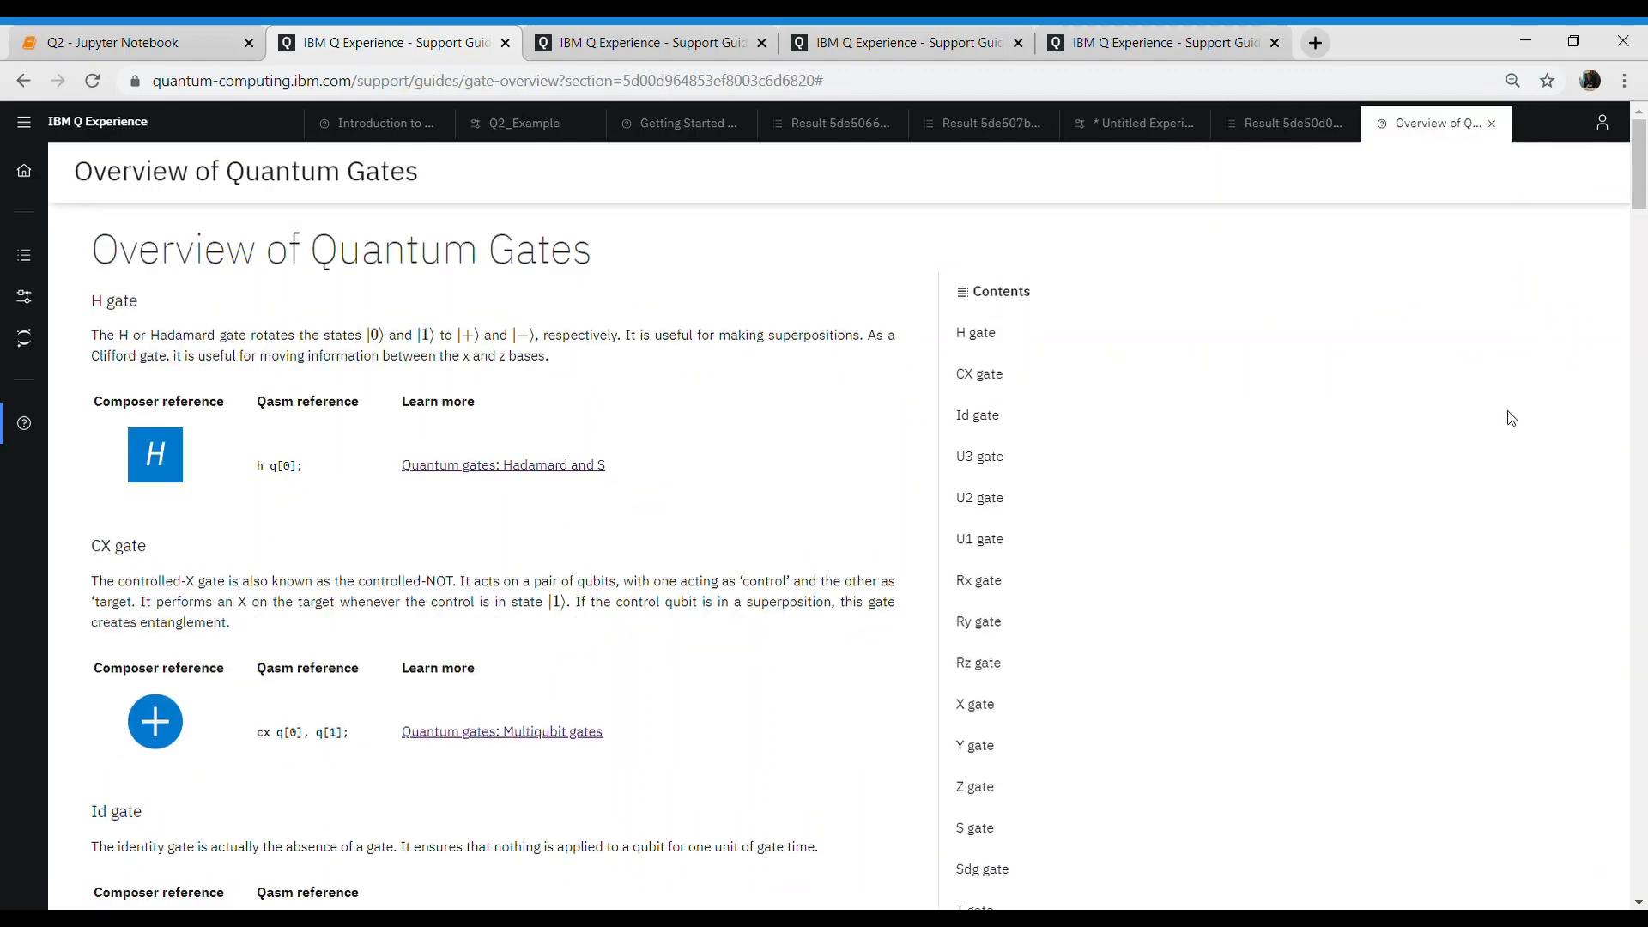
{"action": "left_click", "coordinate": [974, 827]}
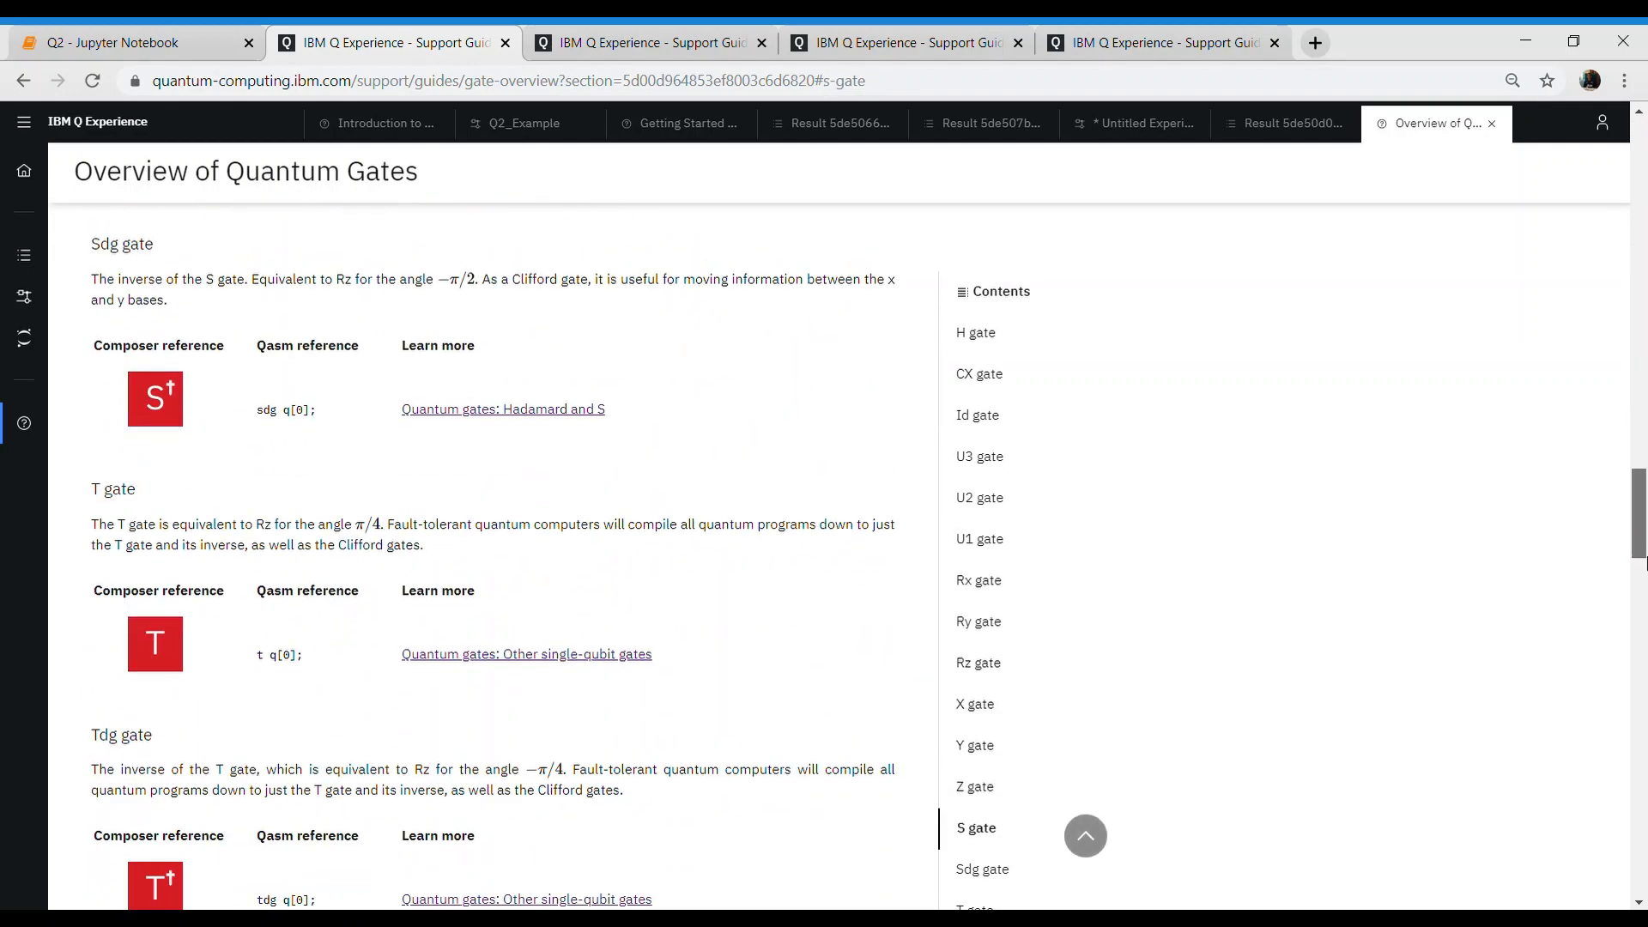
{"action": "scroll", "scroll_direction": "up", "scroll_amount": 3}
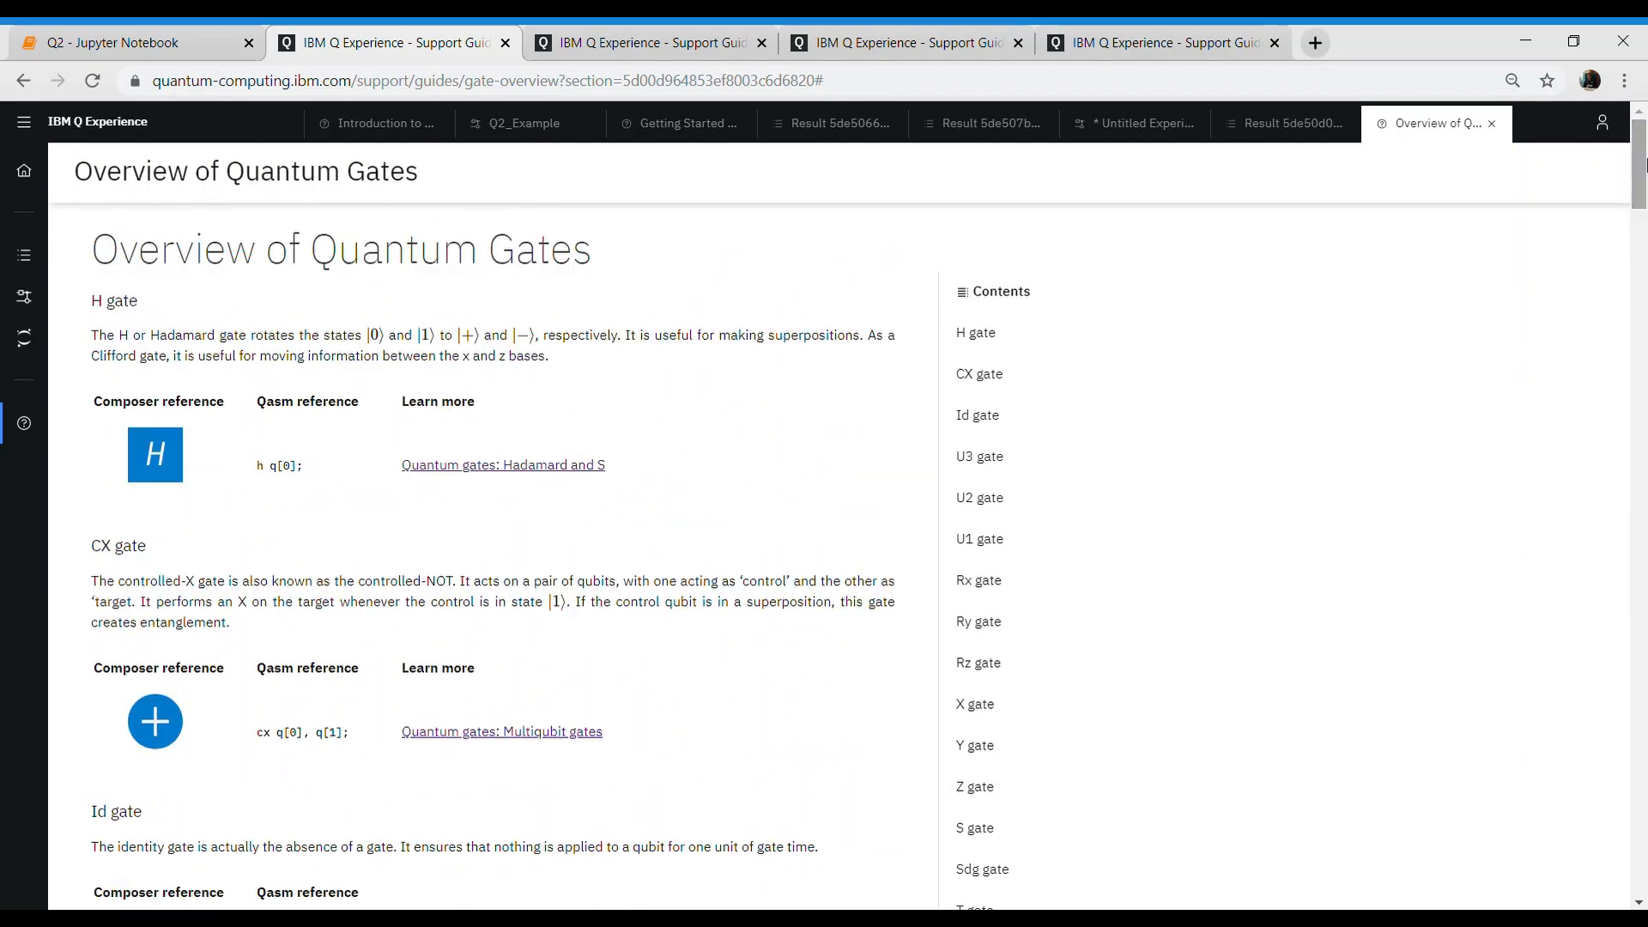
{"action": "mouse_move", "coordinate": [651, 316]}
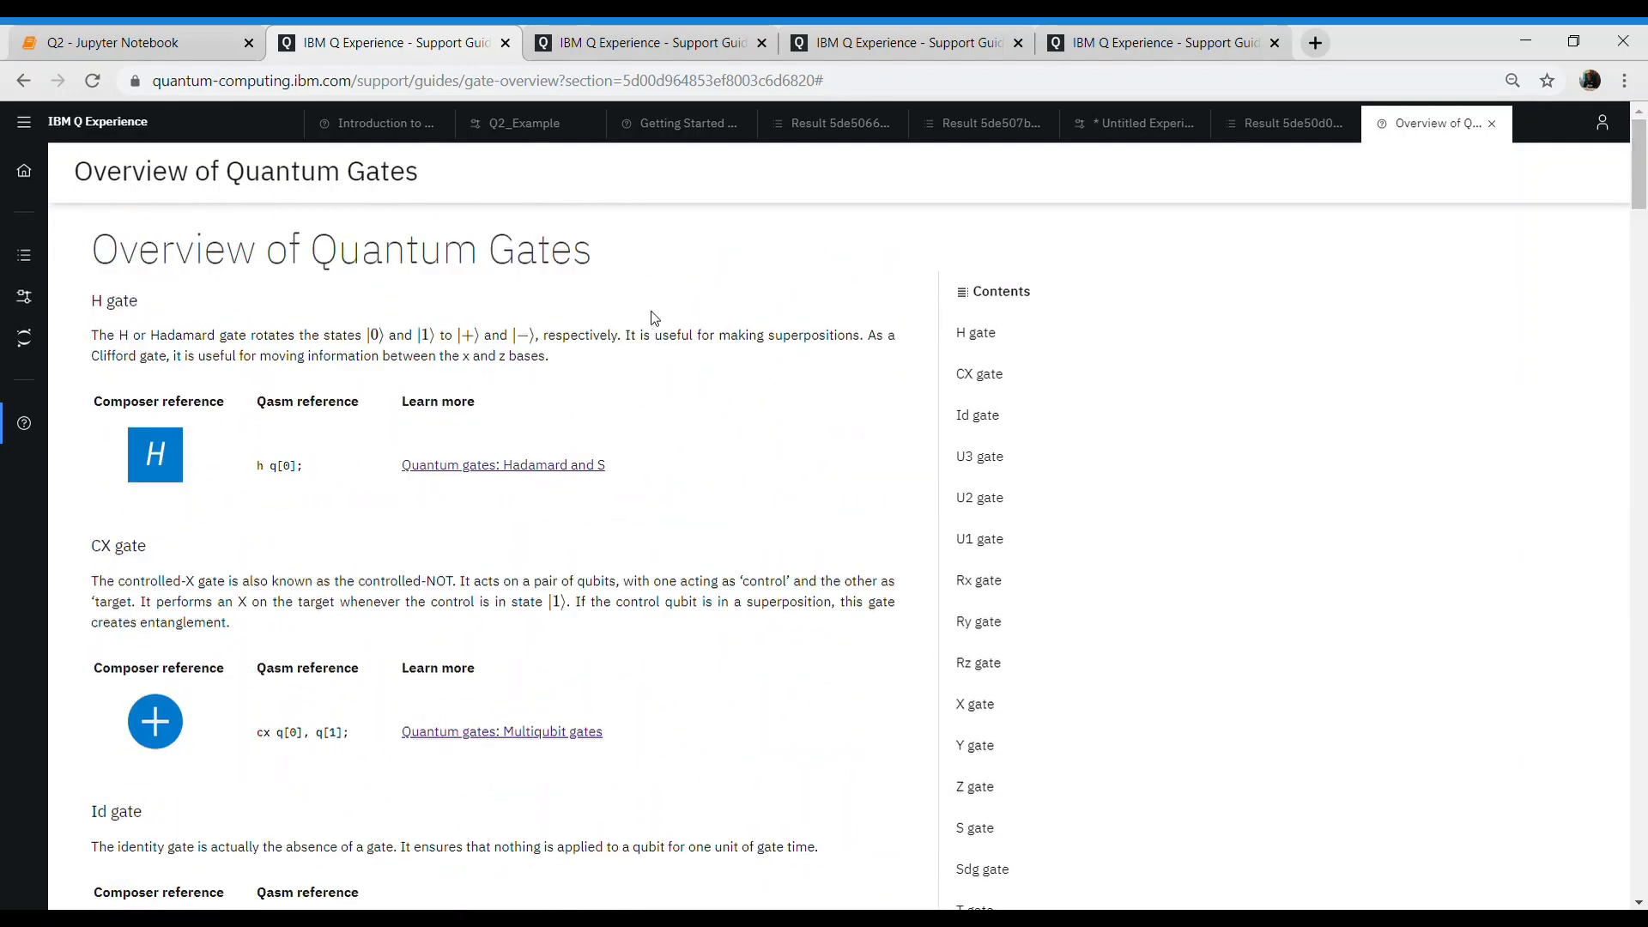
- Return to the Q2 Jupyter notebook tab showing the Start building outline
{"action": "left_click", "coordinate": [129, 43]}
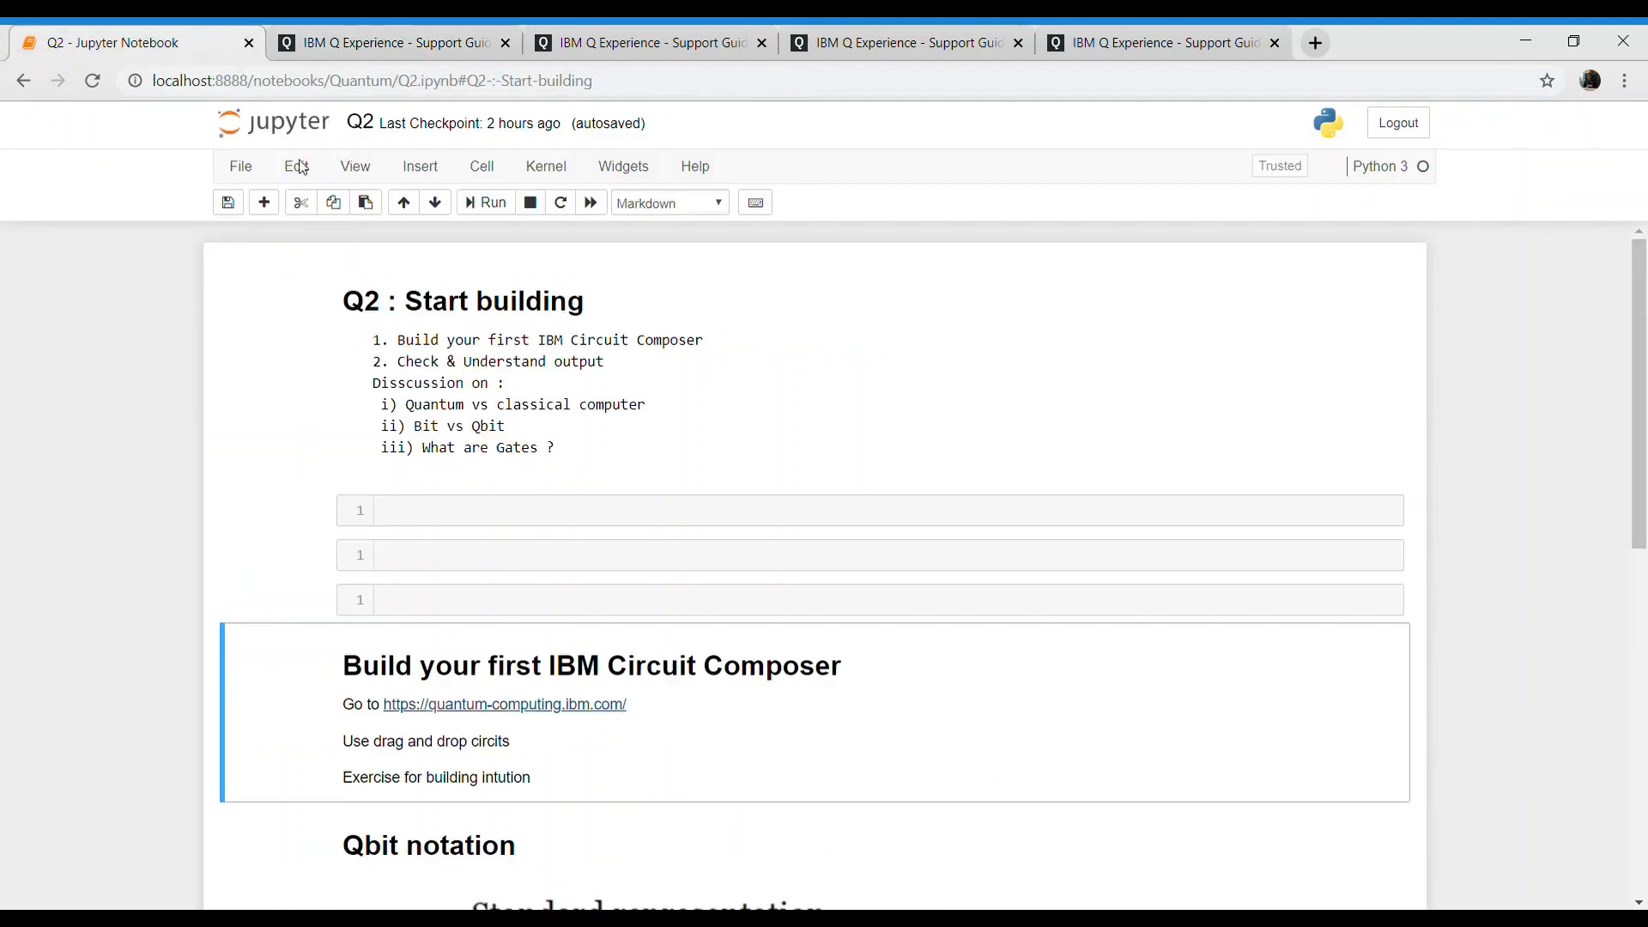
{"action": "mouse_move", "coordinate": [627, 329]}
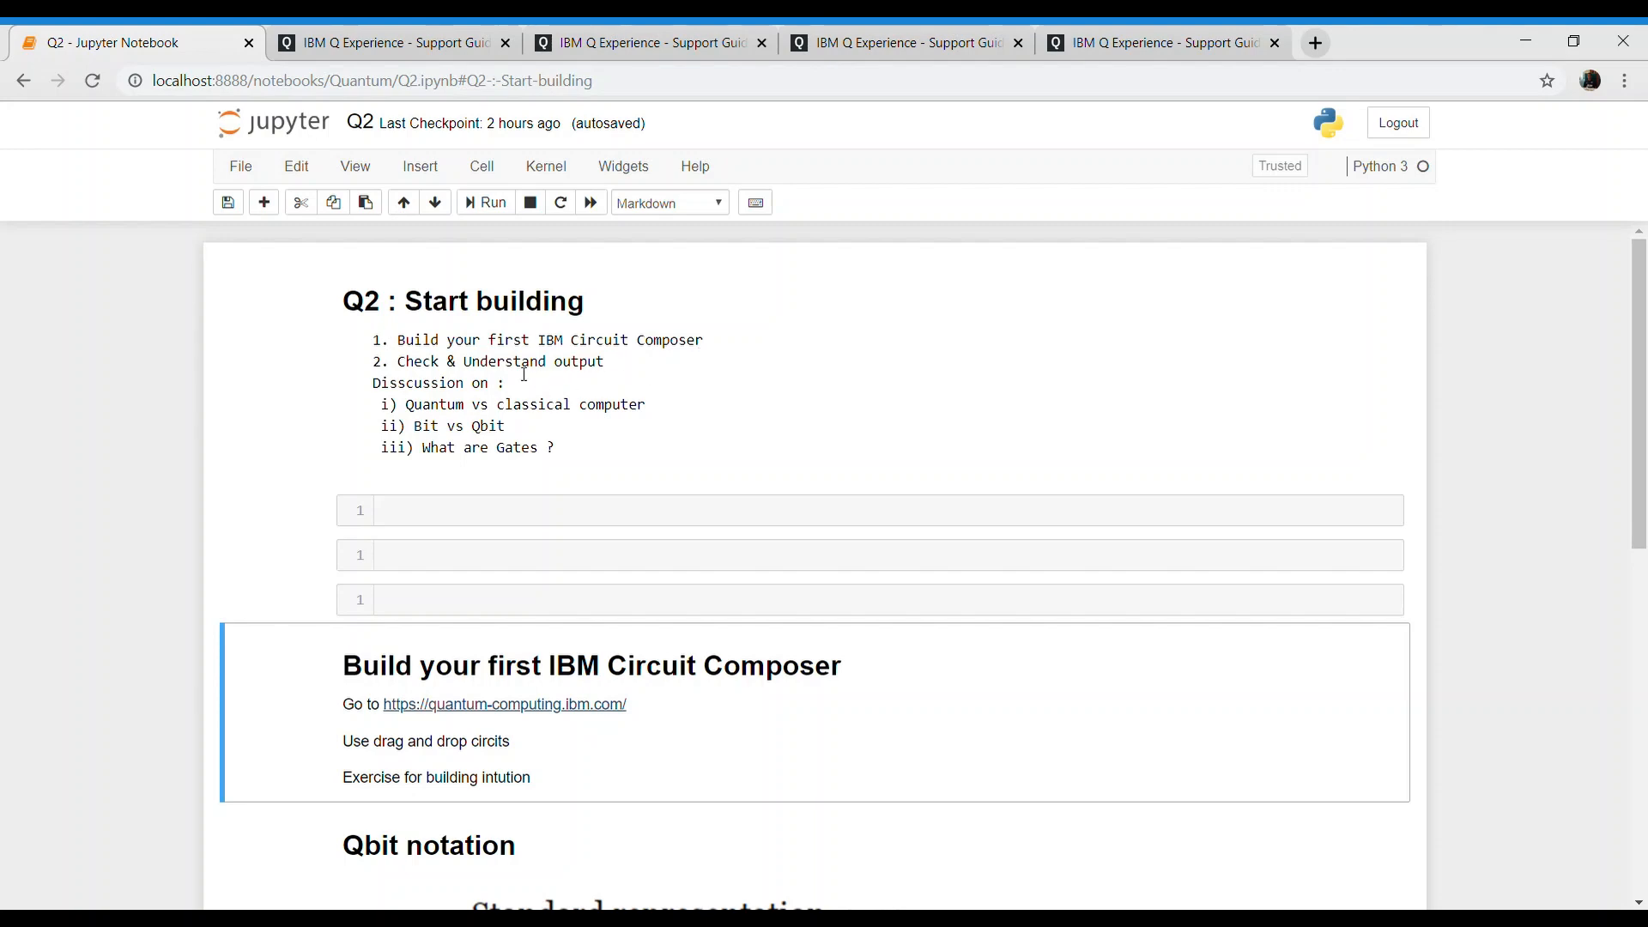
{"action": "mouse_move", "coordinate": [538, 415]}
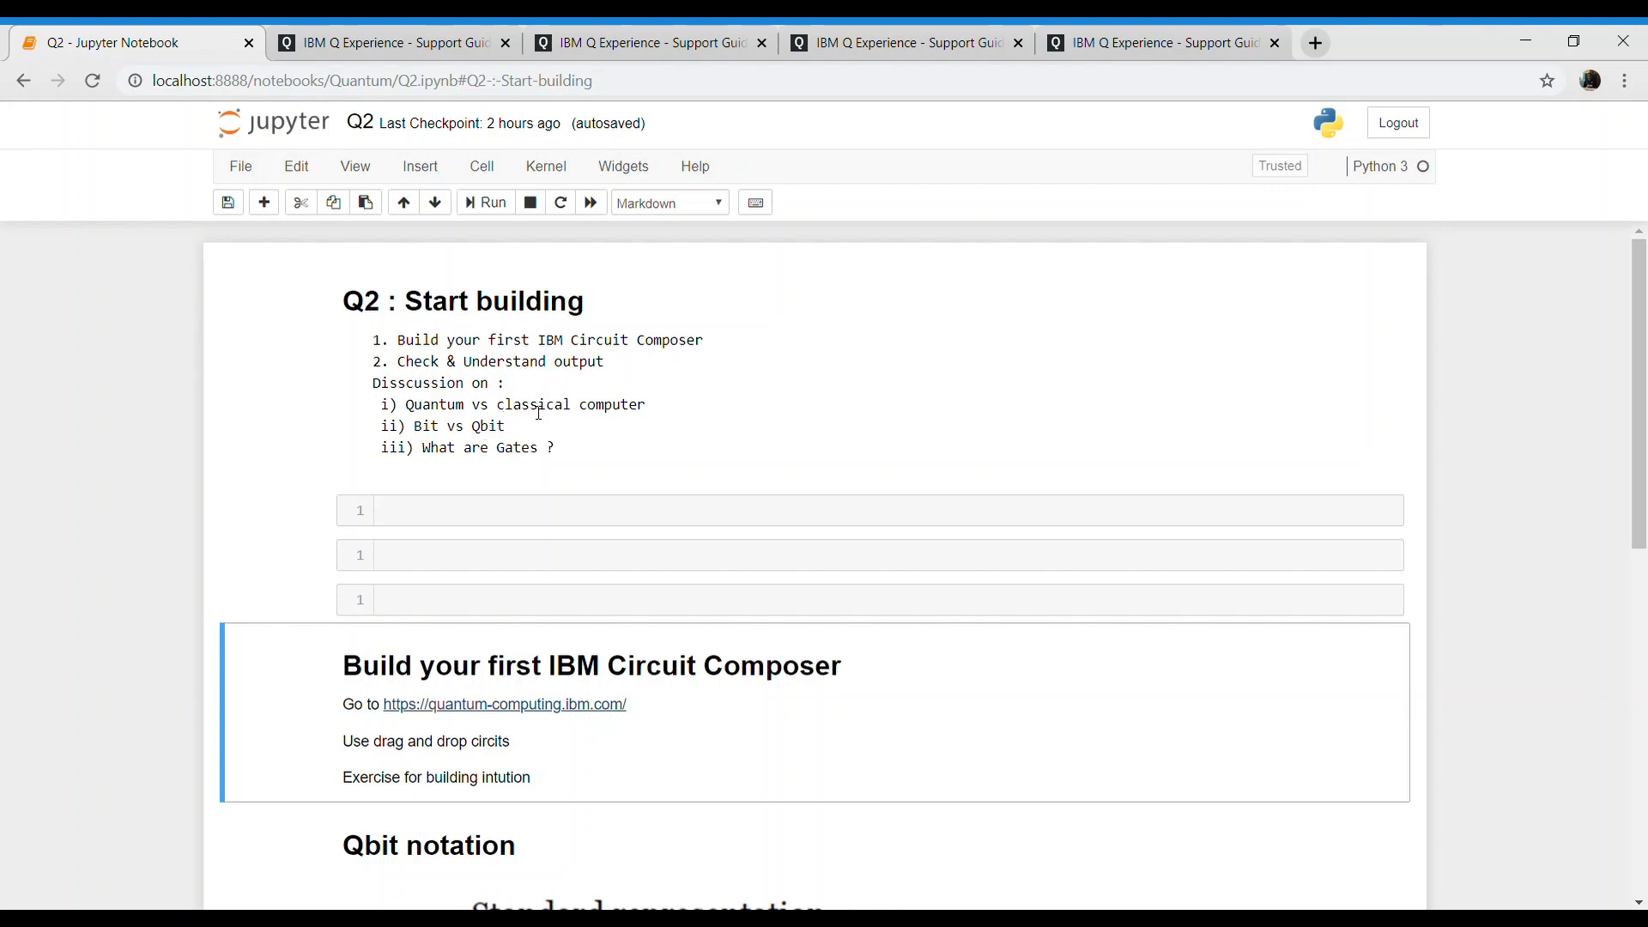
{"action": "mouse_move", "coordinate": [557, 405]}
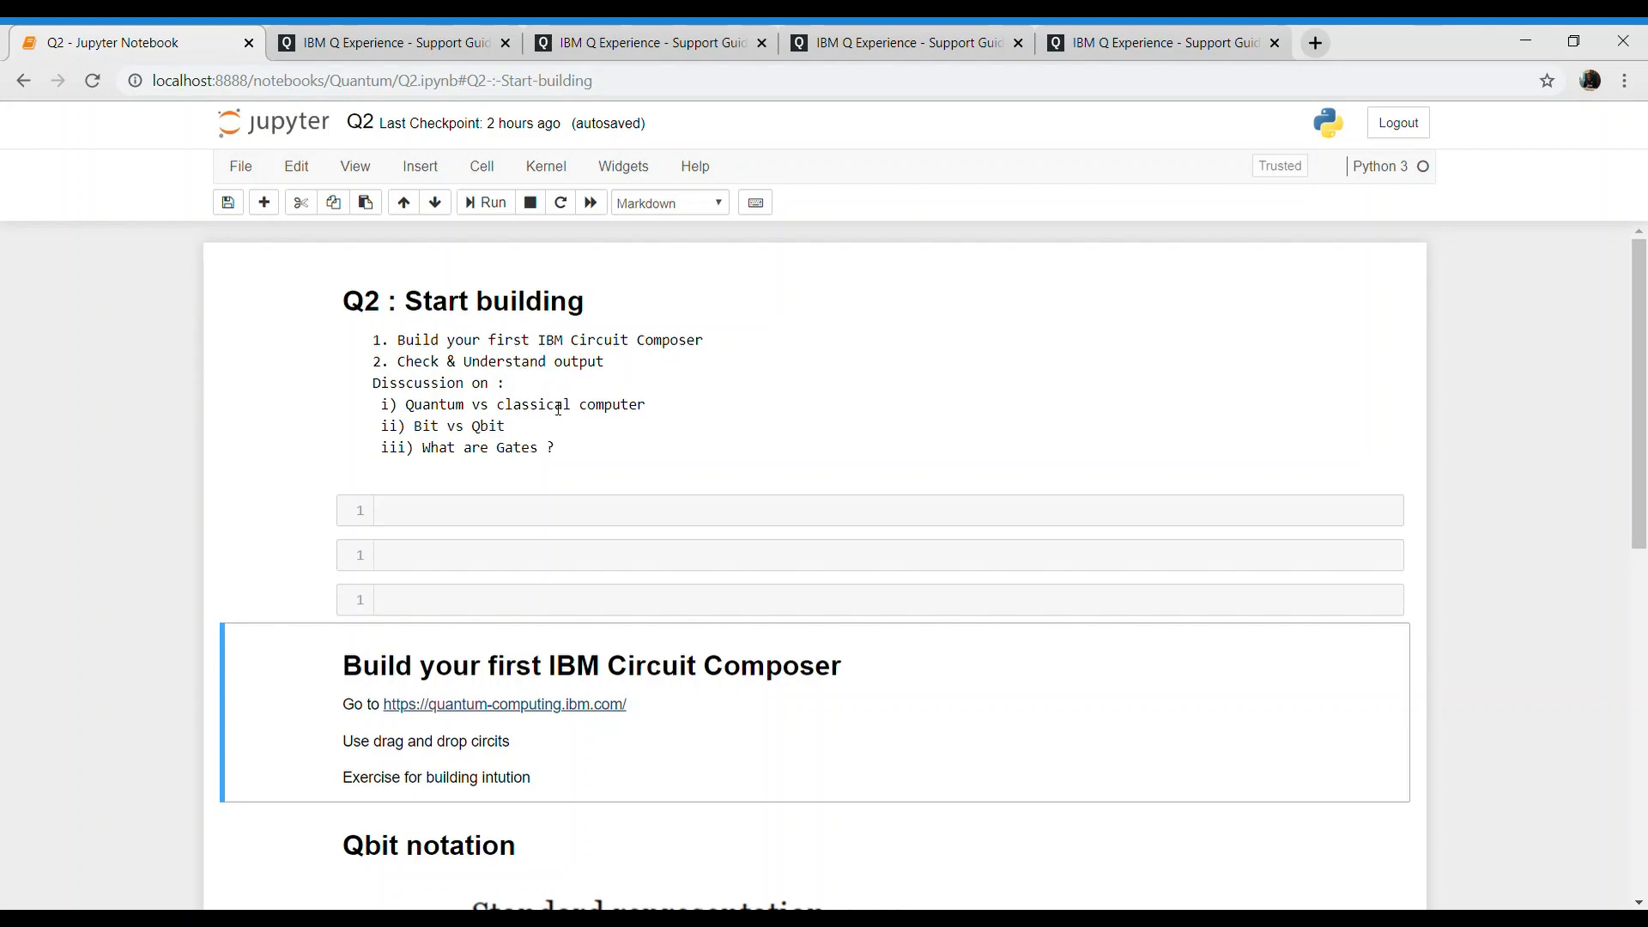
{"action": "mouse_move", "coordinate": [461, 90]}
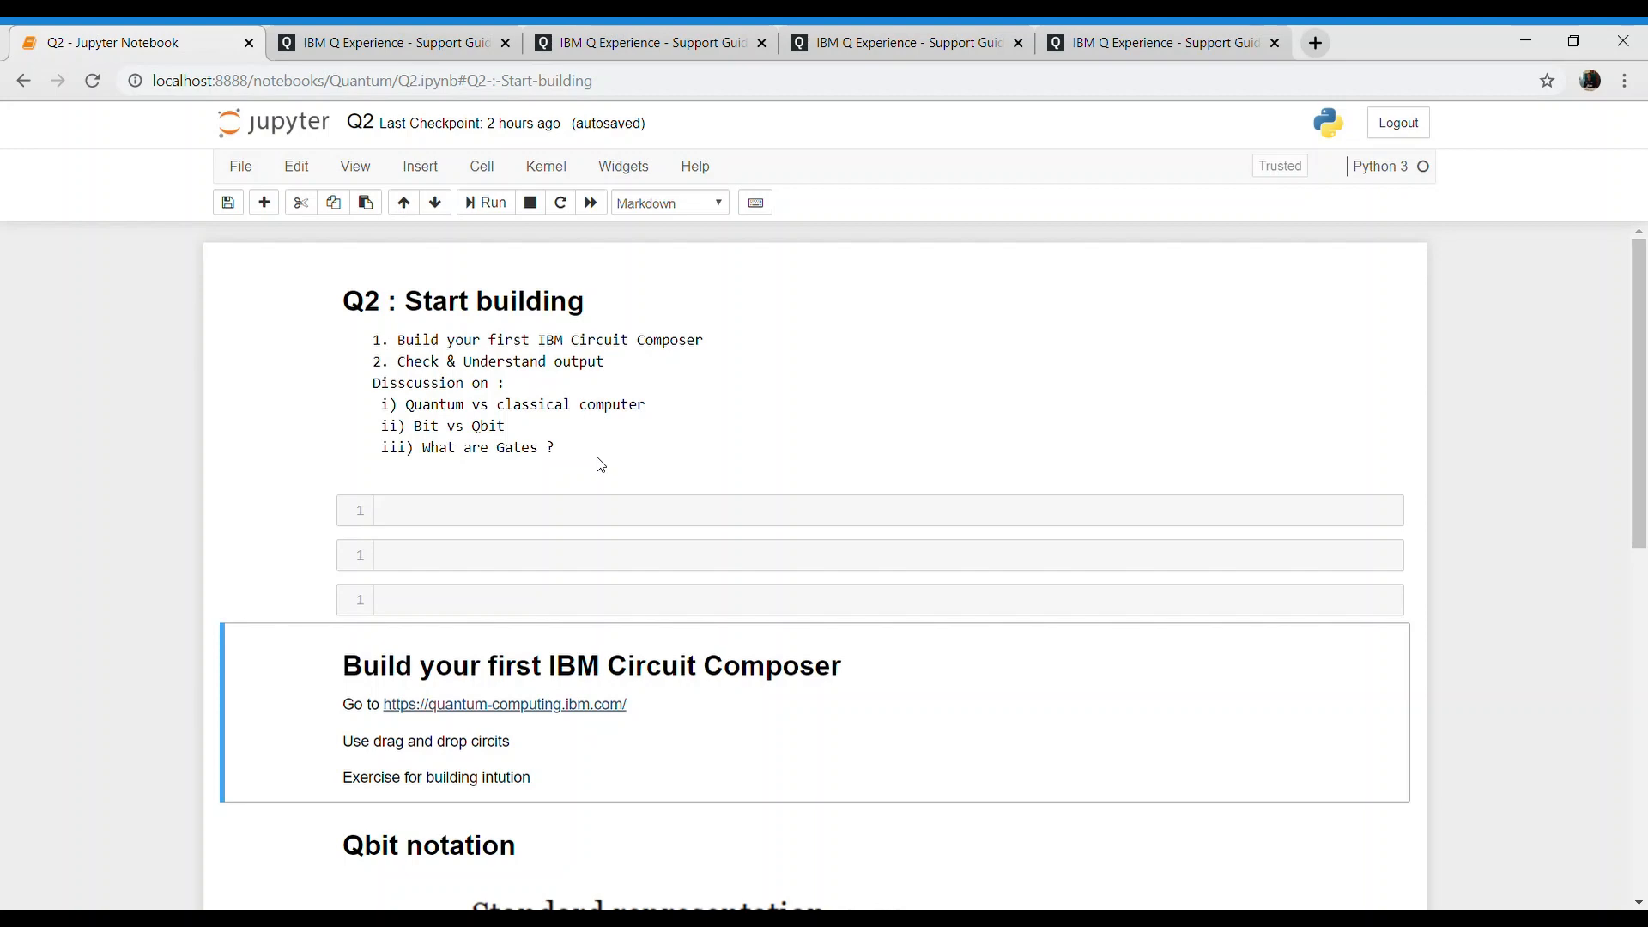
{"action": "mouse_move", "coordinate": [1473, 219]}
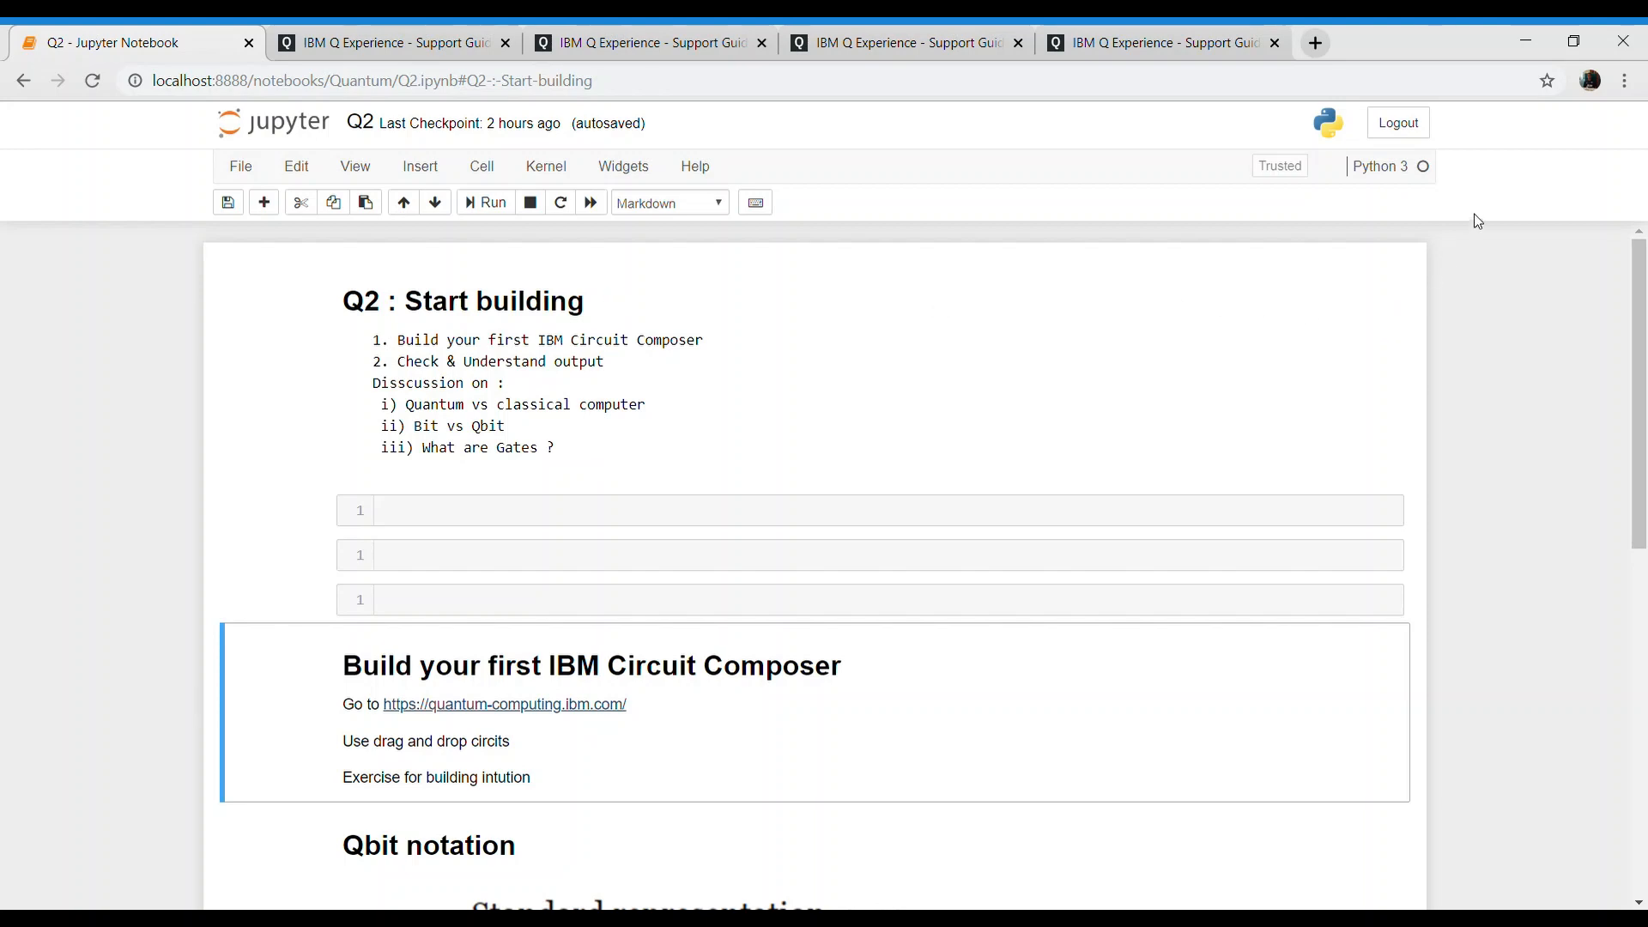
{"action": "mouse_move", "coordinate": [1544, 181]}
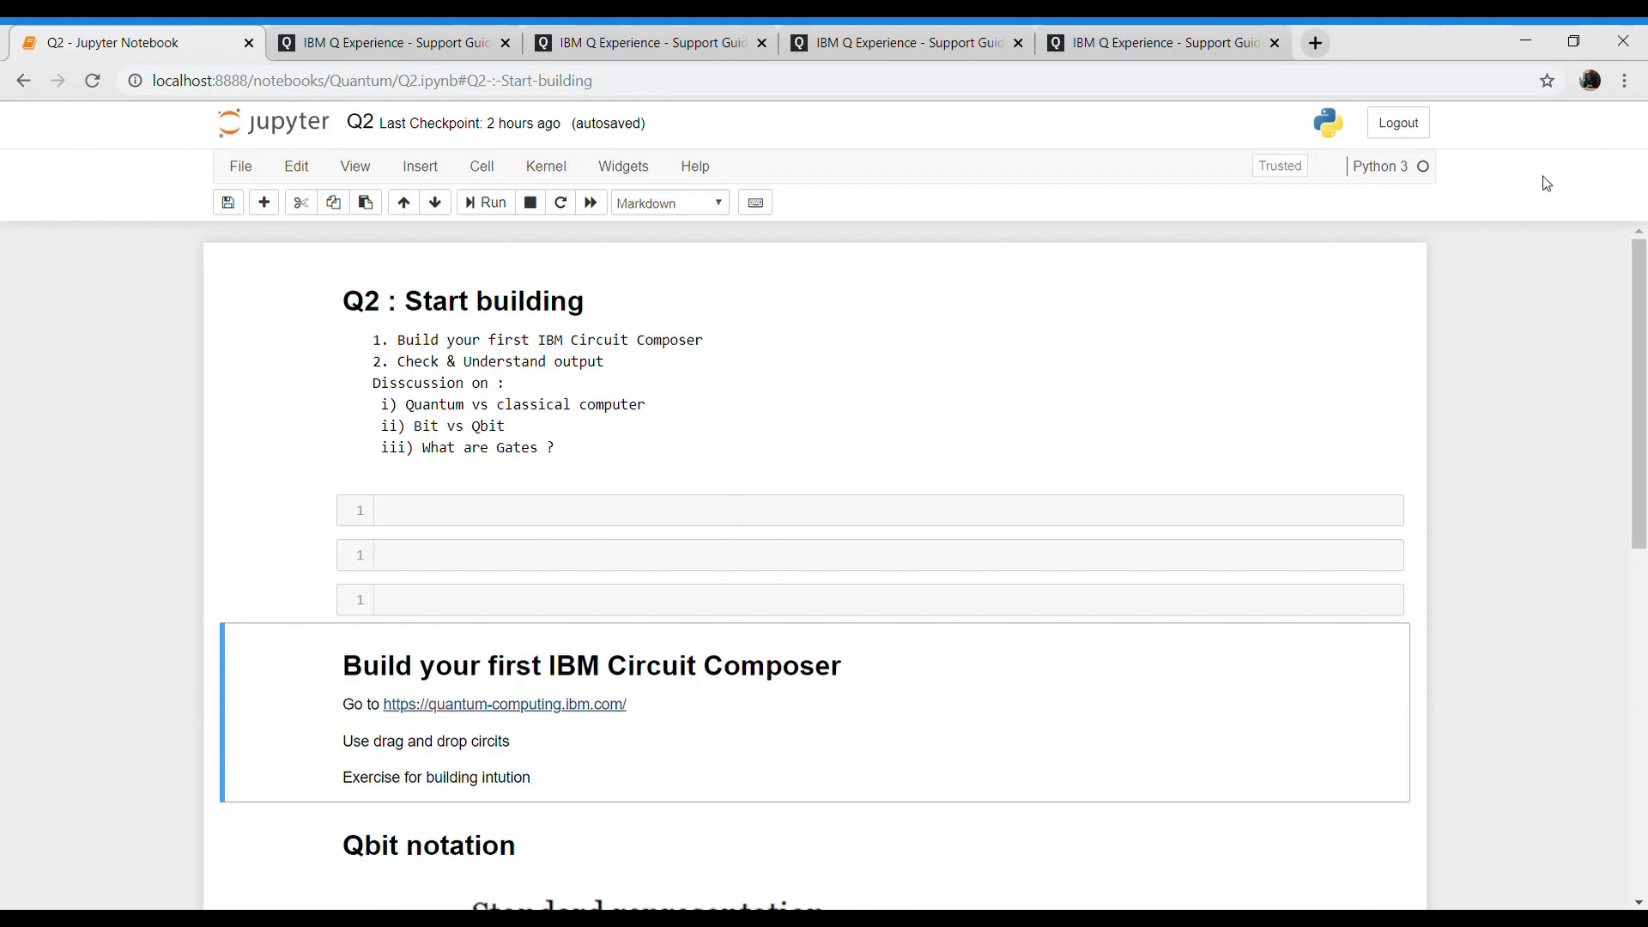